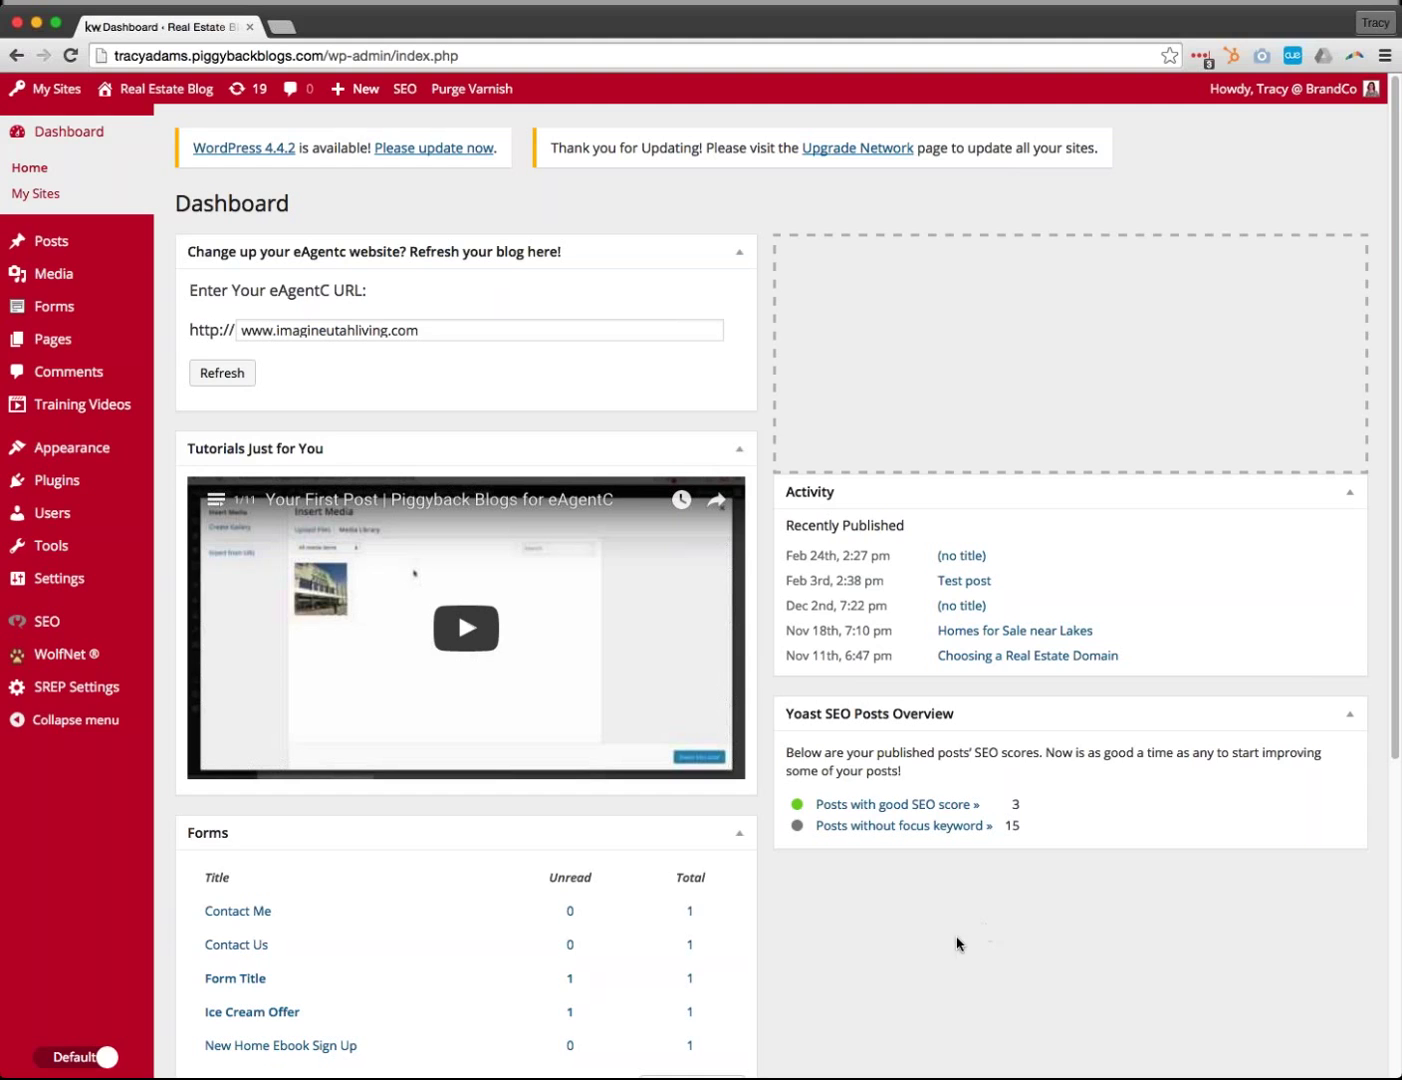
pyautogui.moveTo(62, 494)
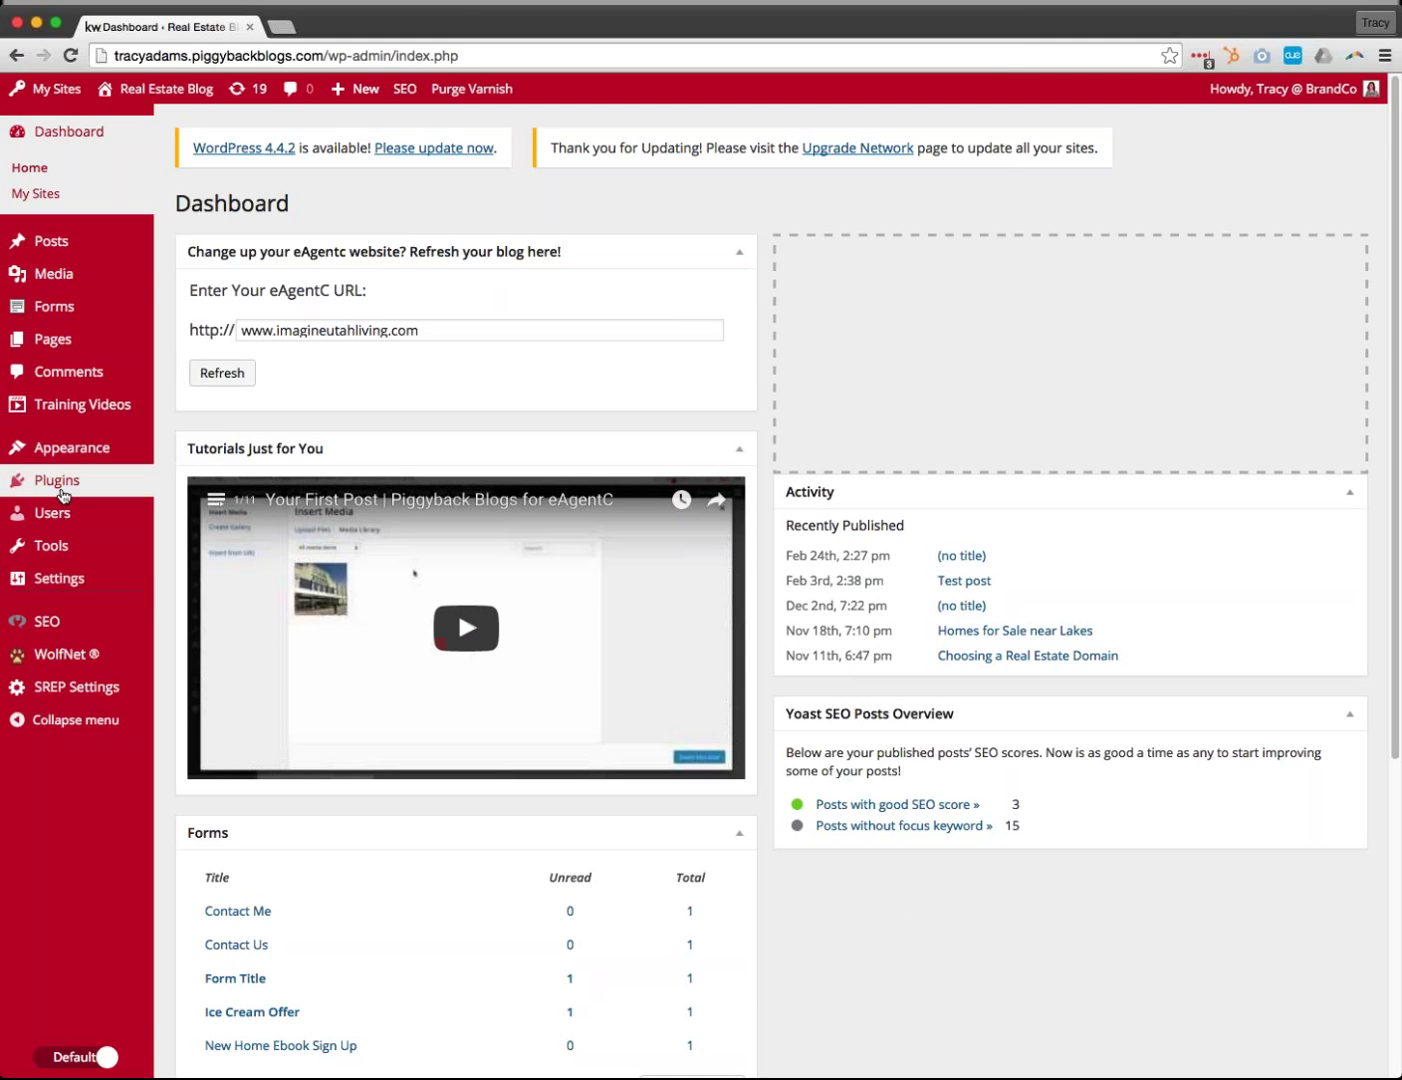
# Step: Activate the Jetpack by WordPress.com plugin from the installed Plugins list
pyautogui.click(55, 480)
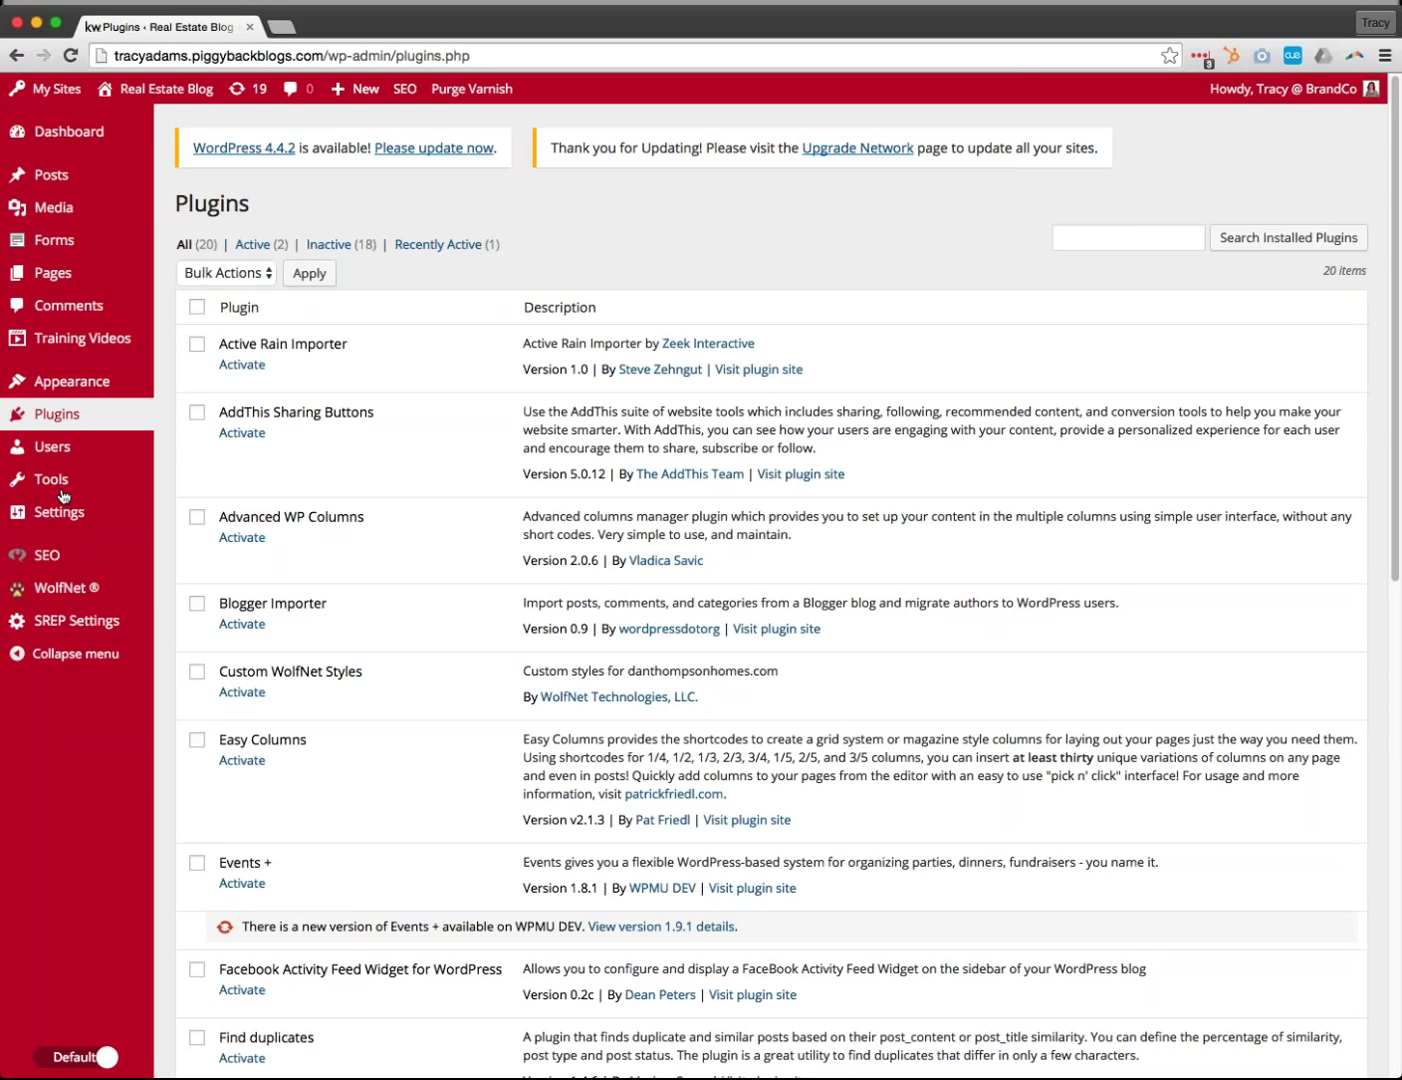
pyautogui.moveTo(50, 419)
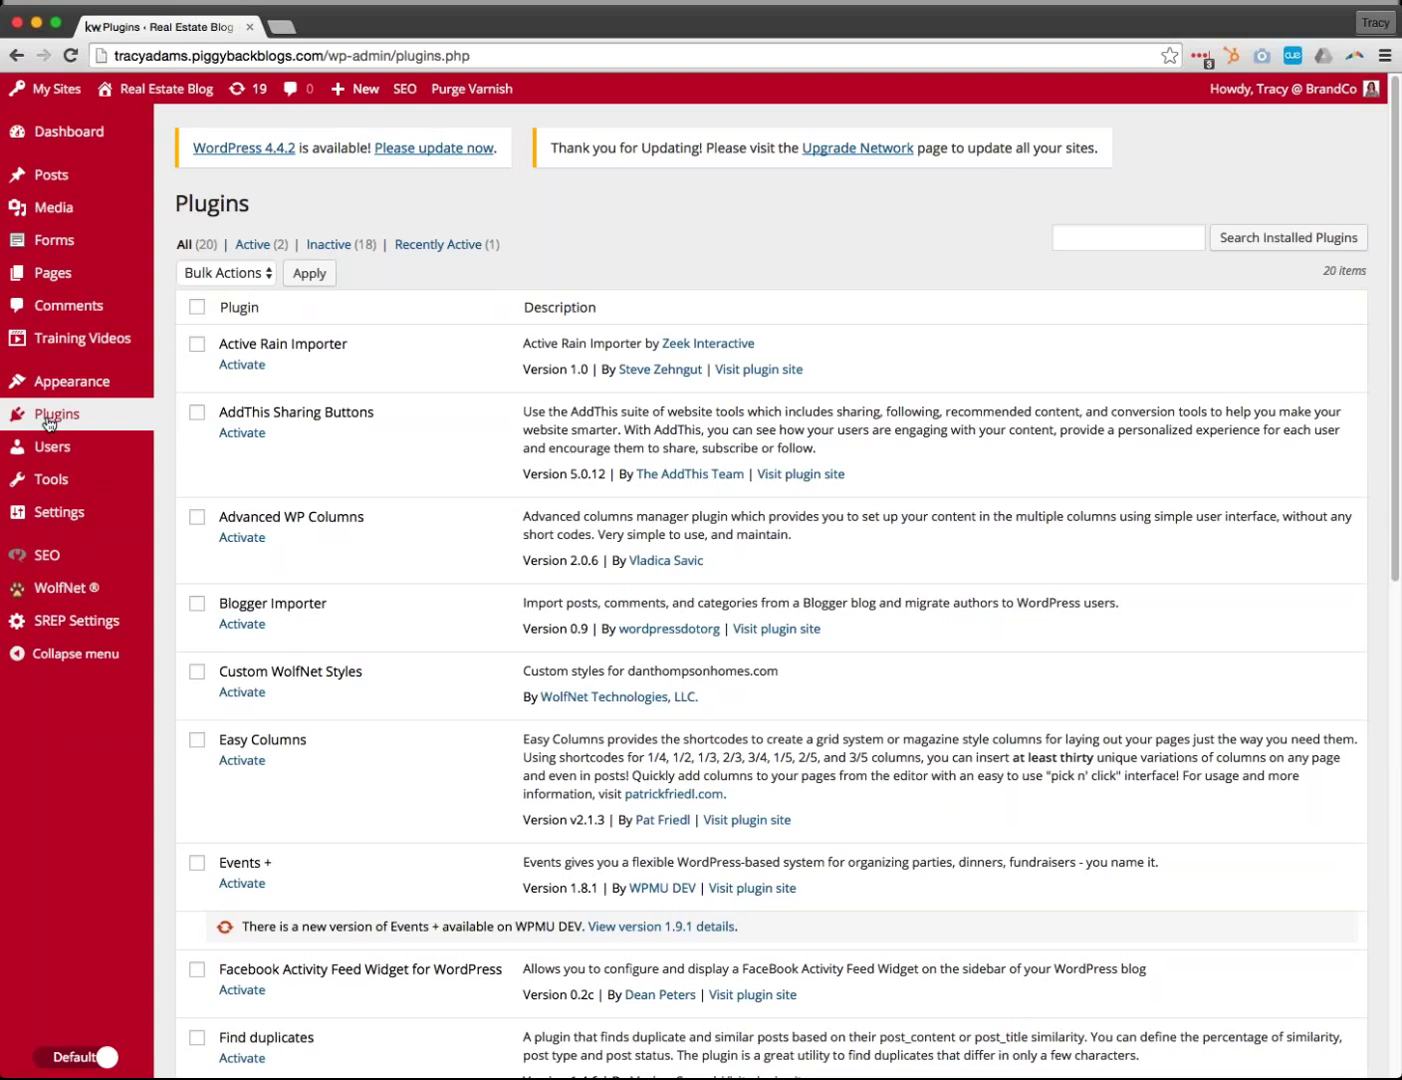
pyautogui.scroll(-3)
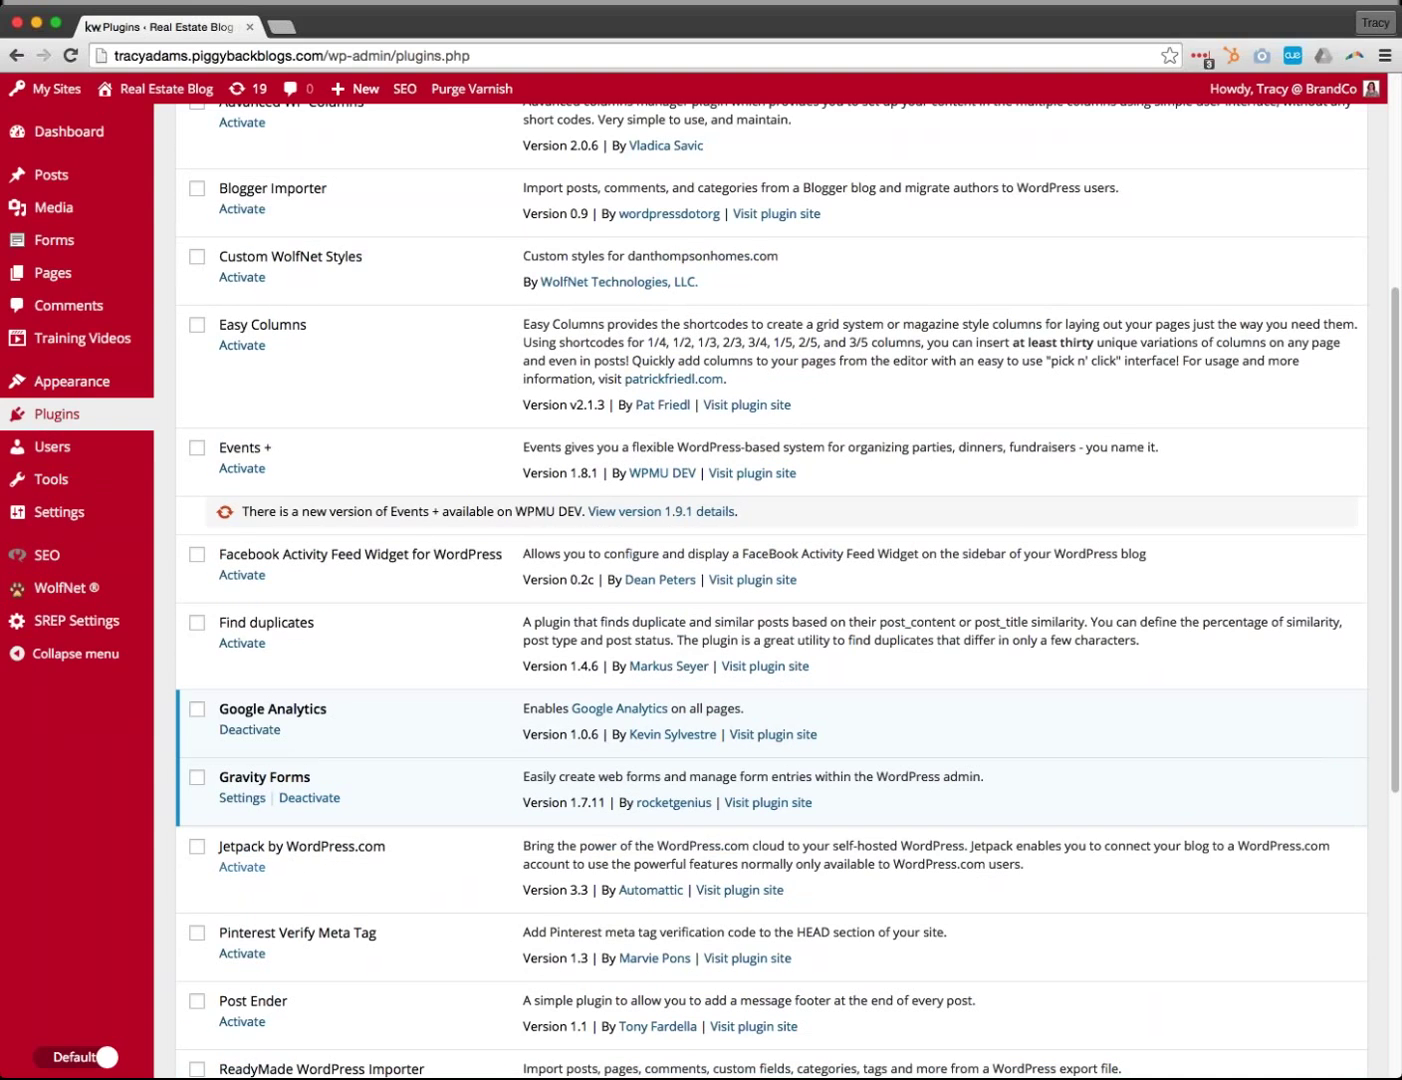
pyautogui.moveTo(248, 874)
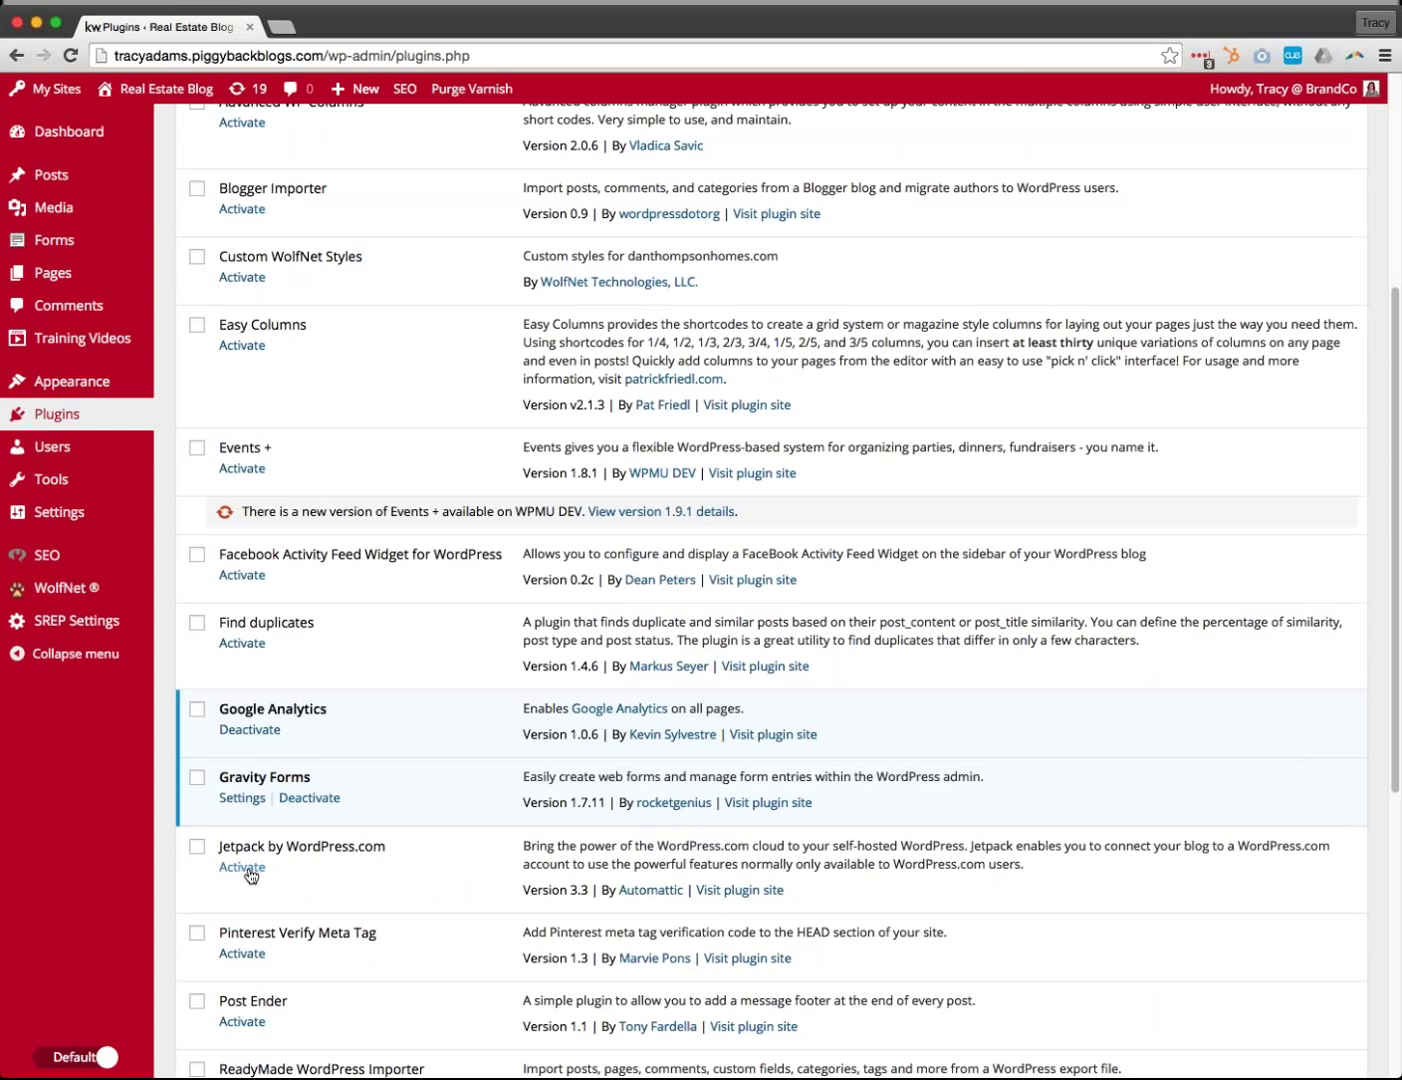
pyautogui.click(241, 867)
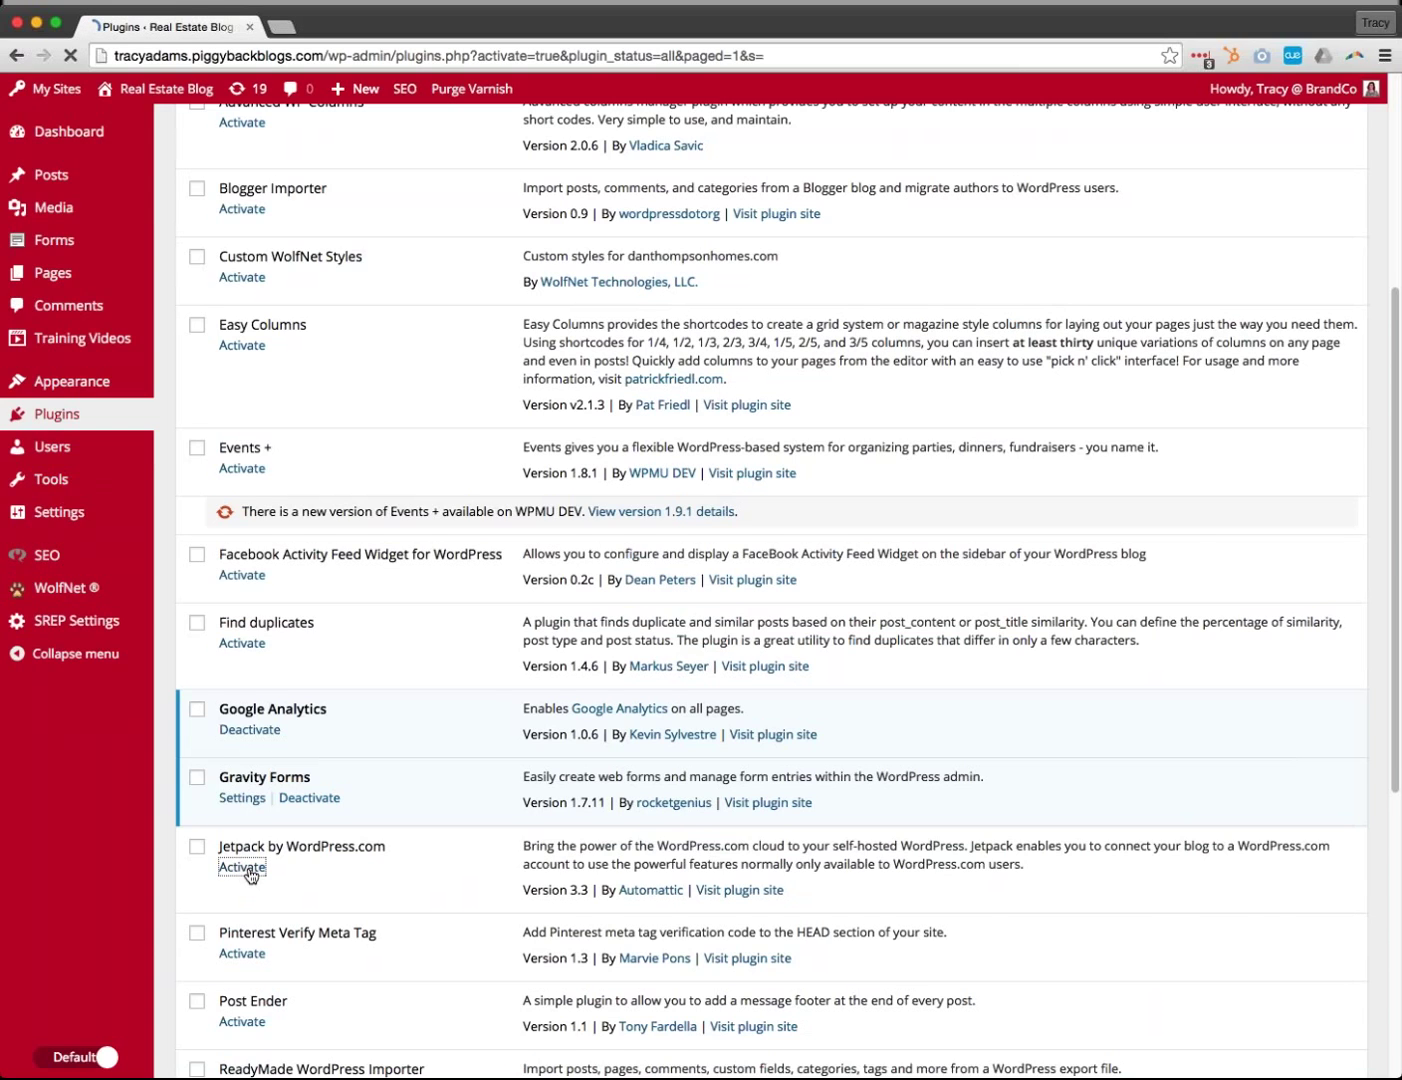
pyautogui.click(241, 867)
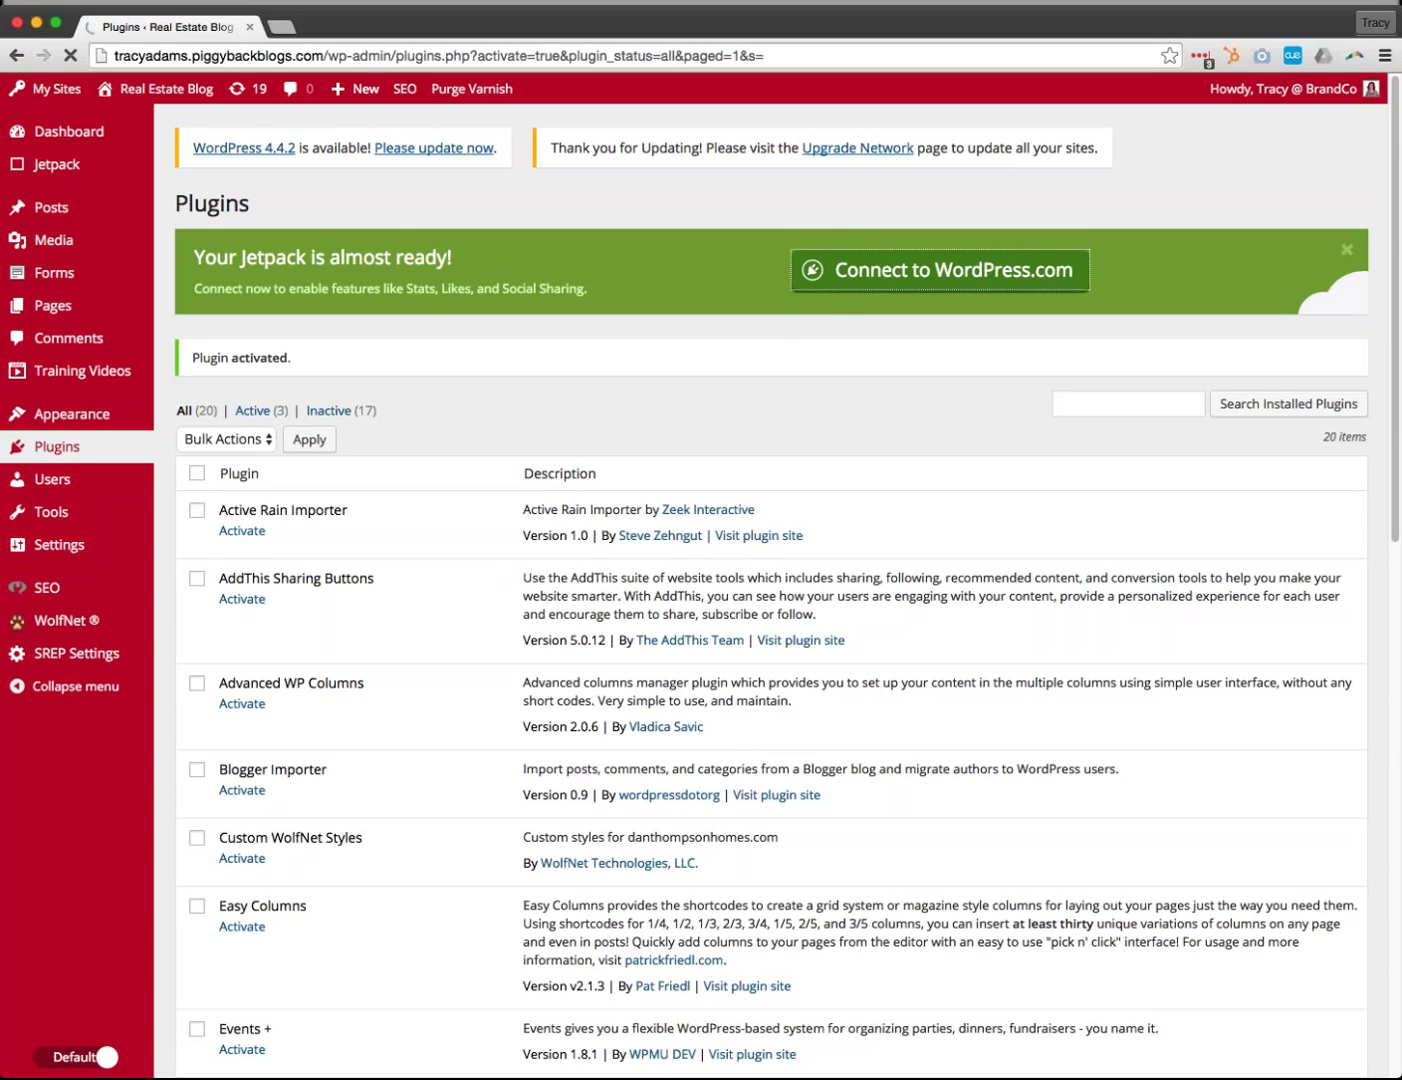
# Step: Start connecting Jetpack, decline the suggested account, and restart the connection
pyautogui.click(938, 270)
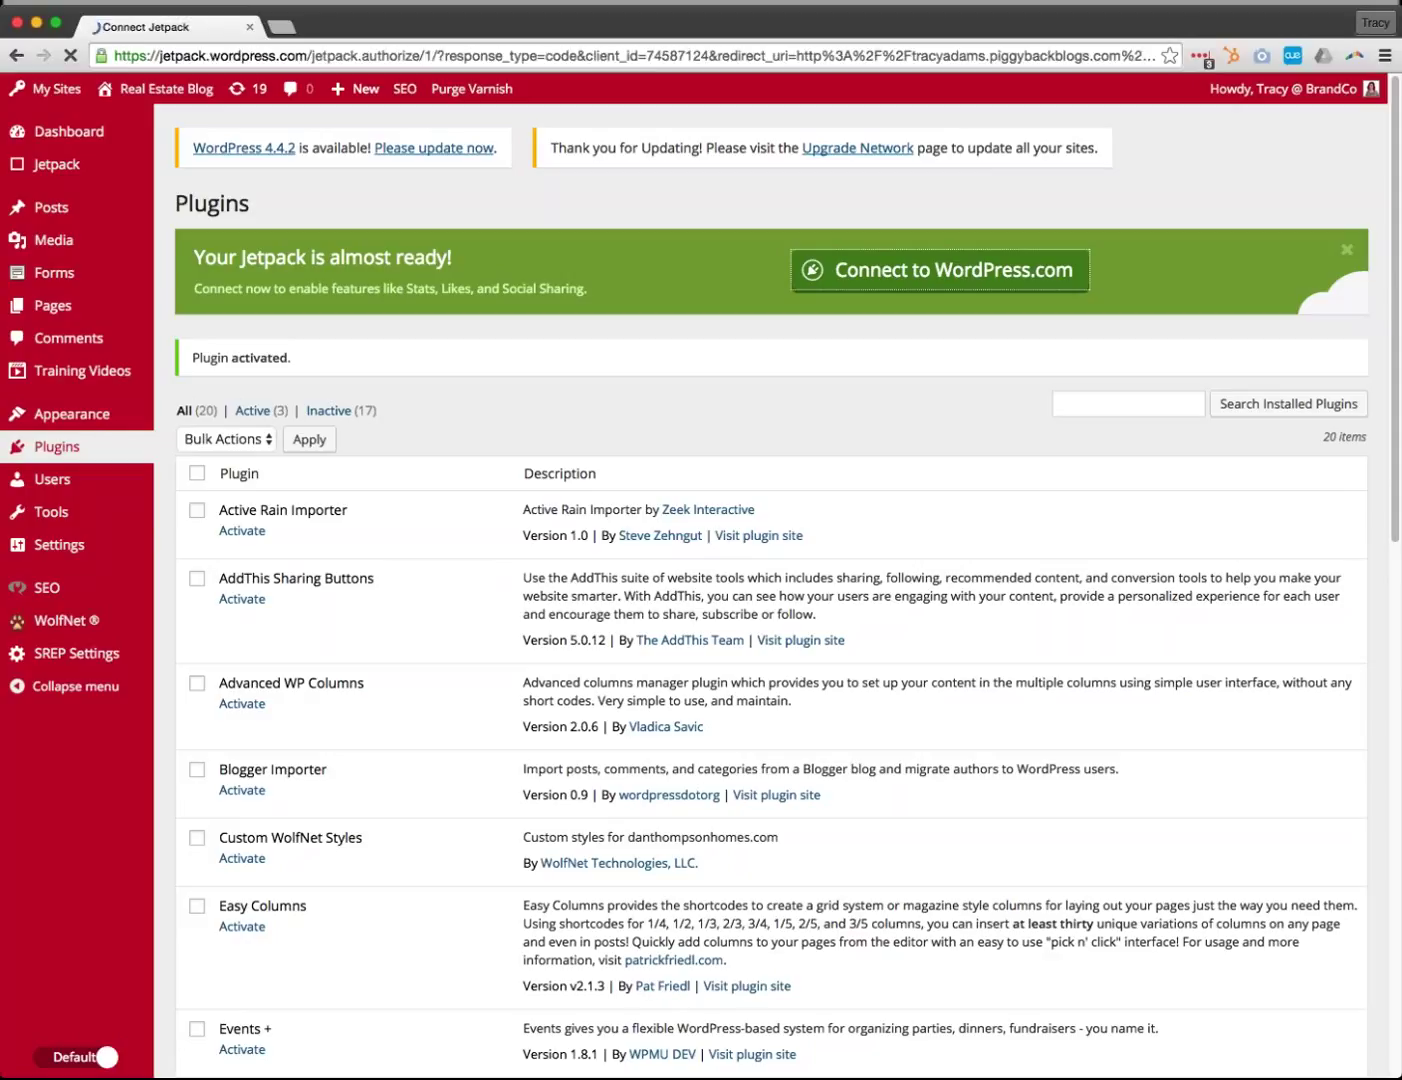
pyautogui.click(938, 270)
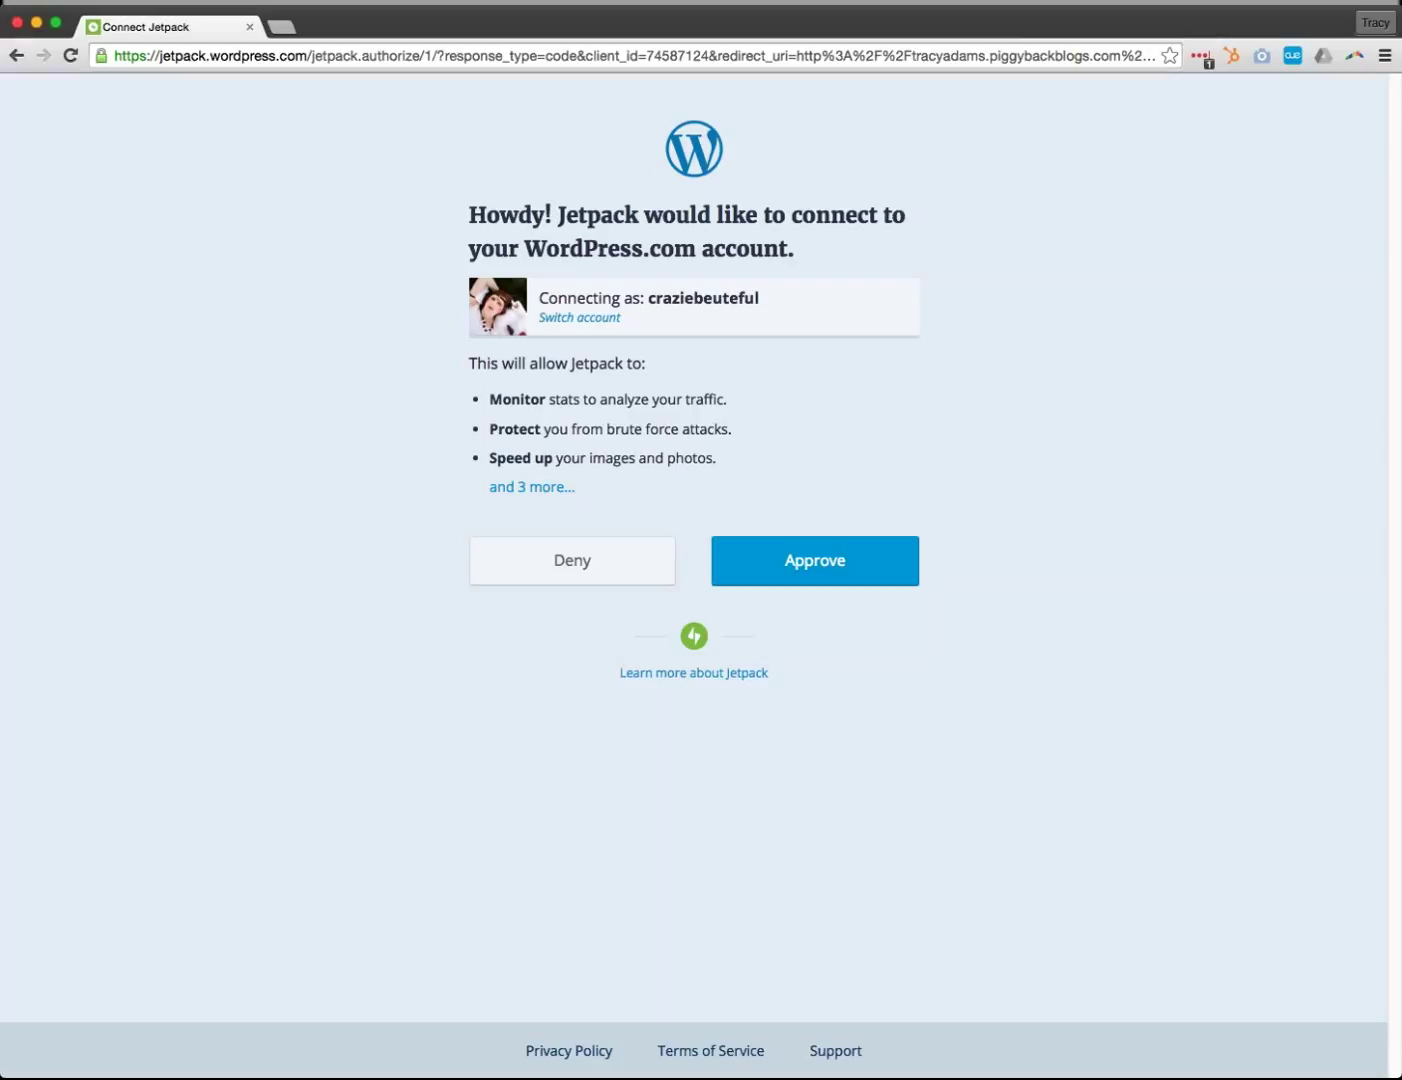
pyautogui.moveTo(571, 582)
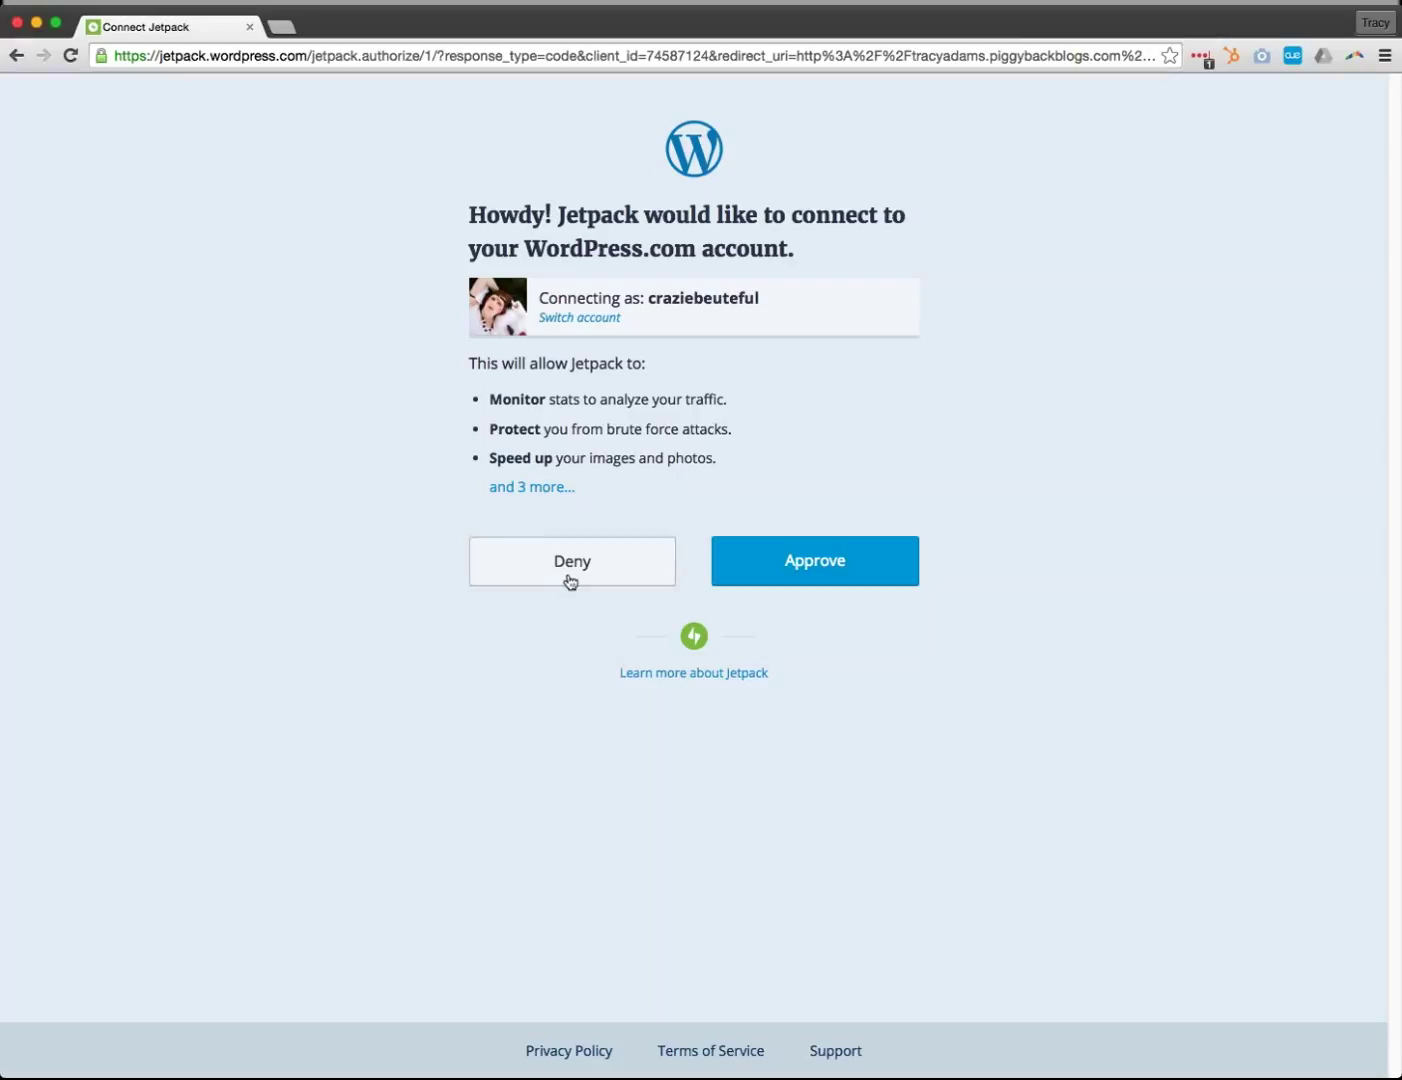
pyautogui.click(813, 560)
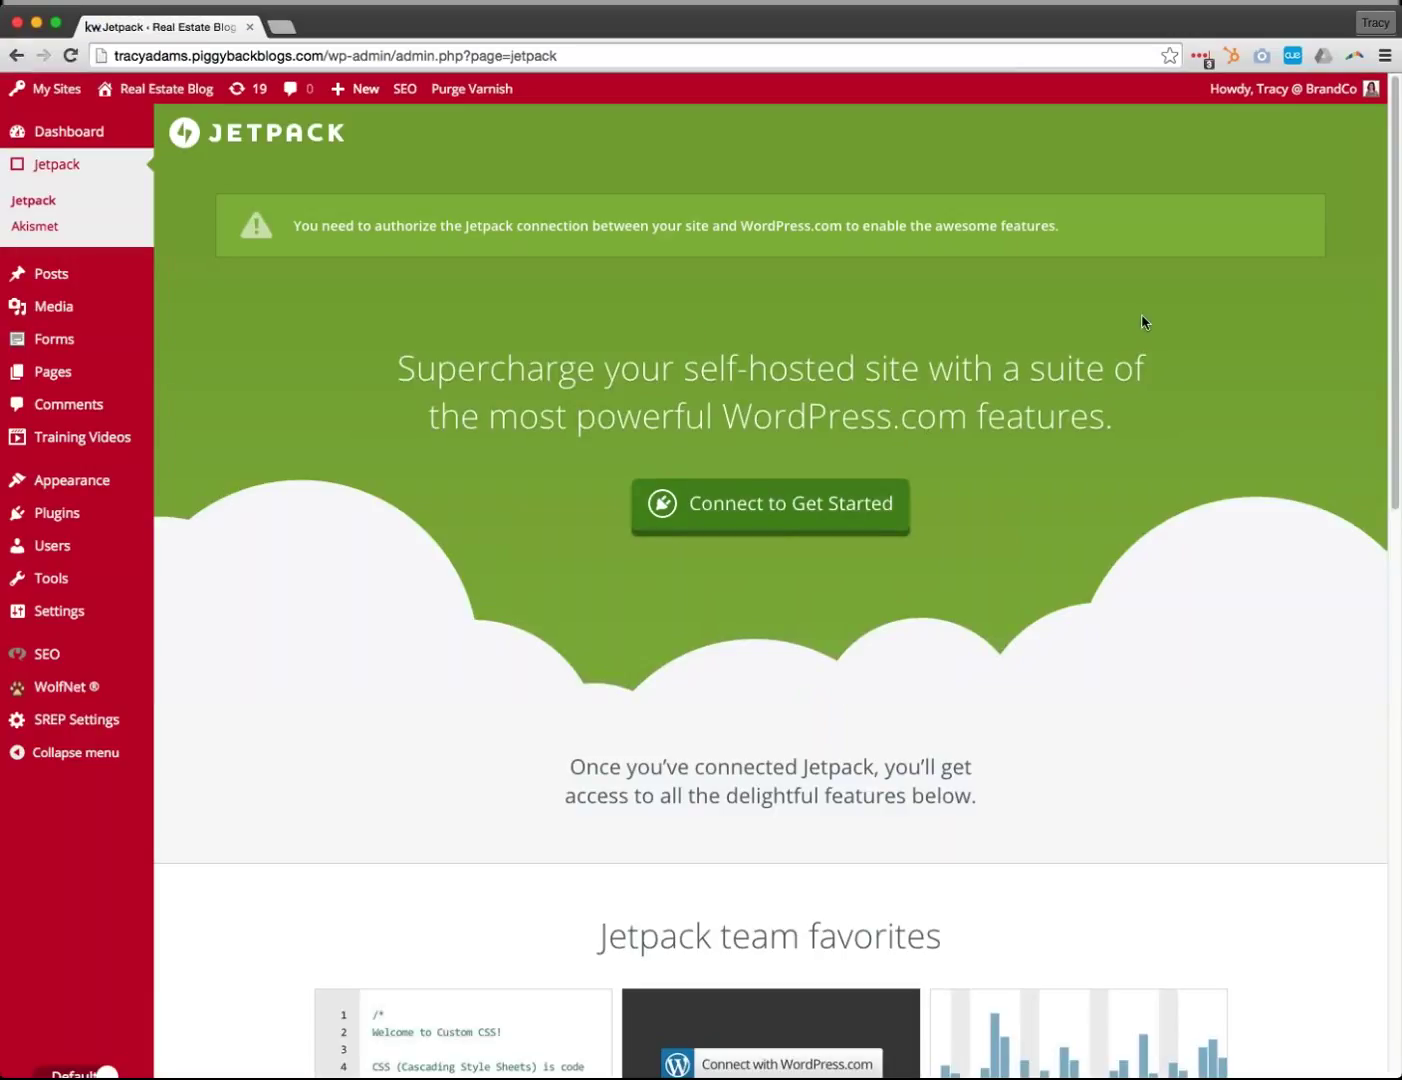
pyautogui.click(770, 503)
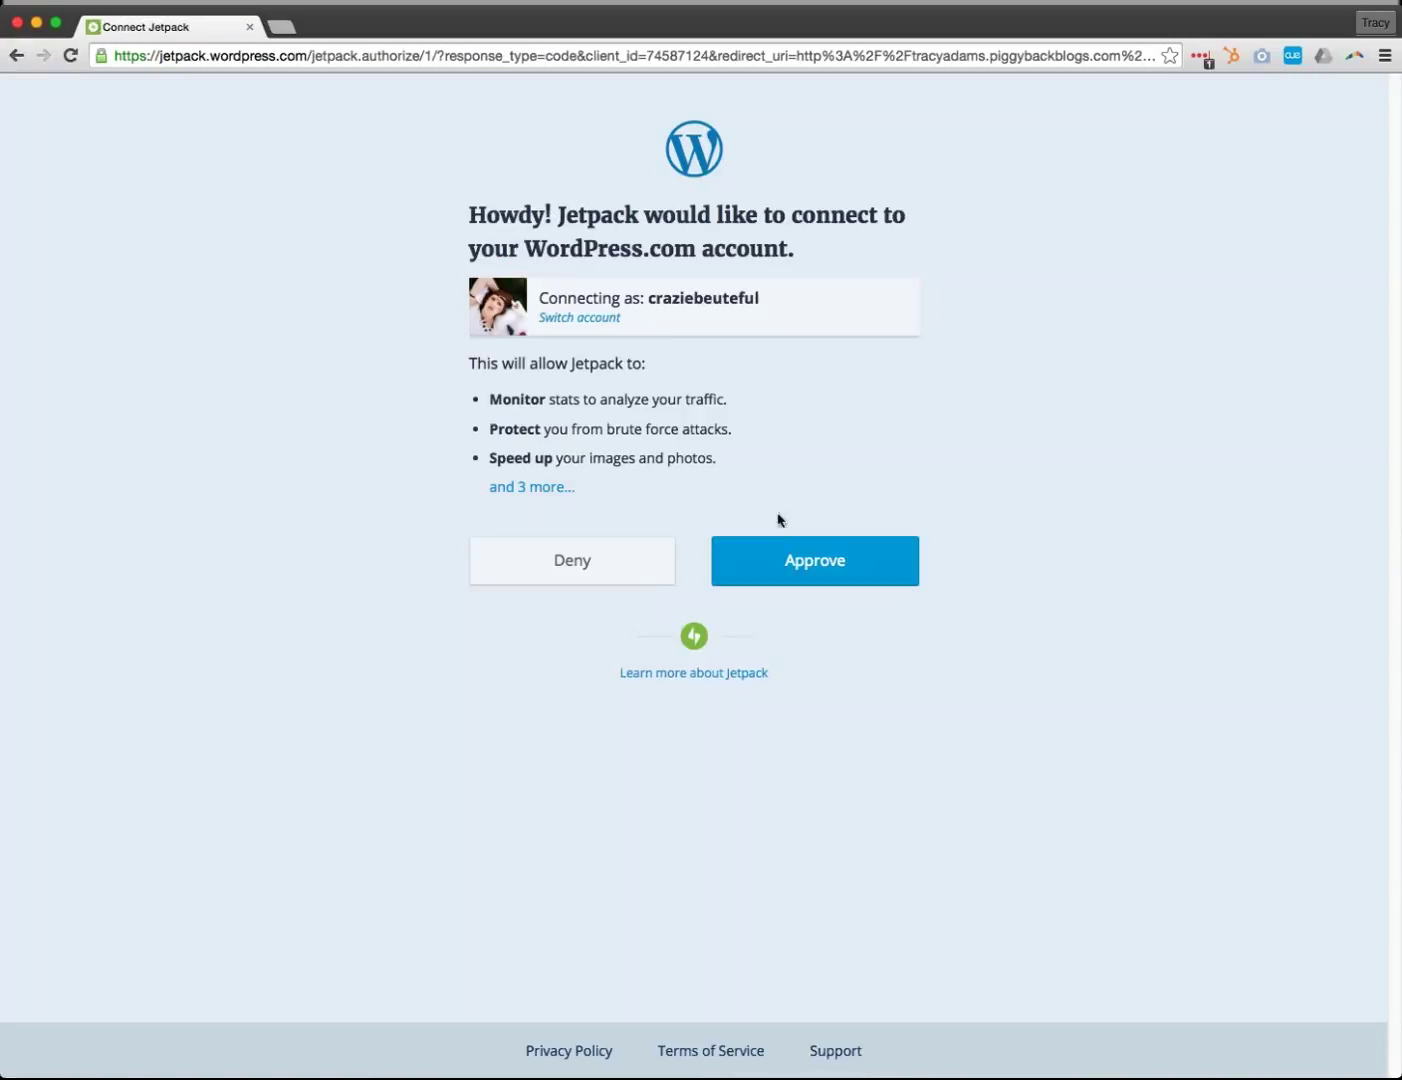
# Step: Switch to another account and reach the WordPress.com 'Need an account?' sign-up page
pyautogui.click(813, 560)
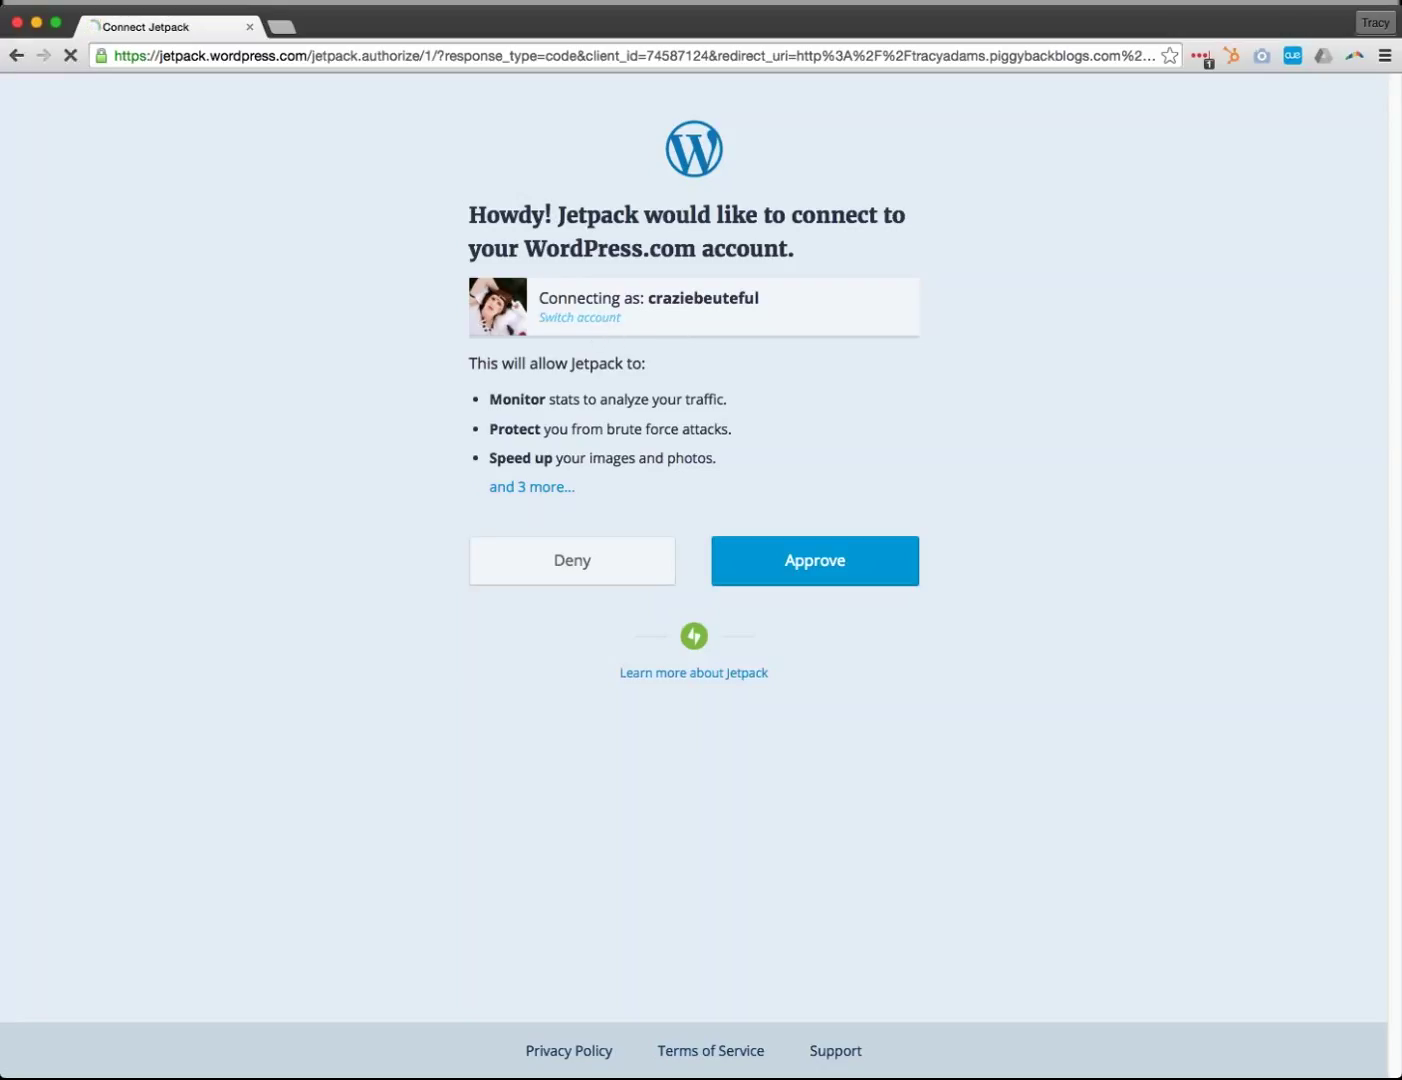
pyautogui.click(579, 317)
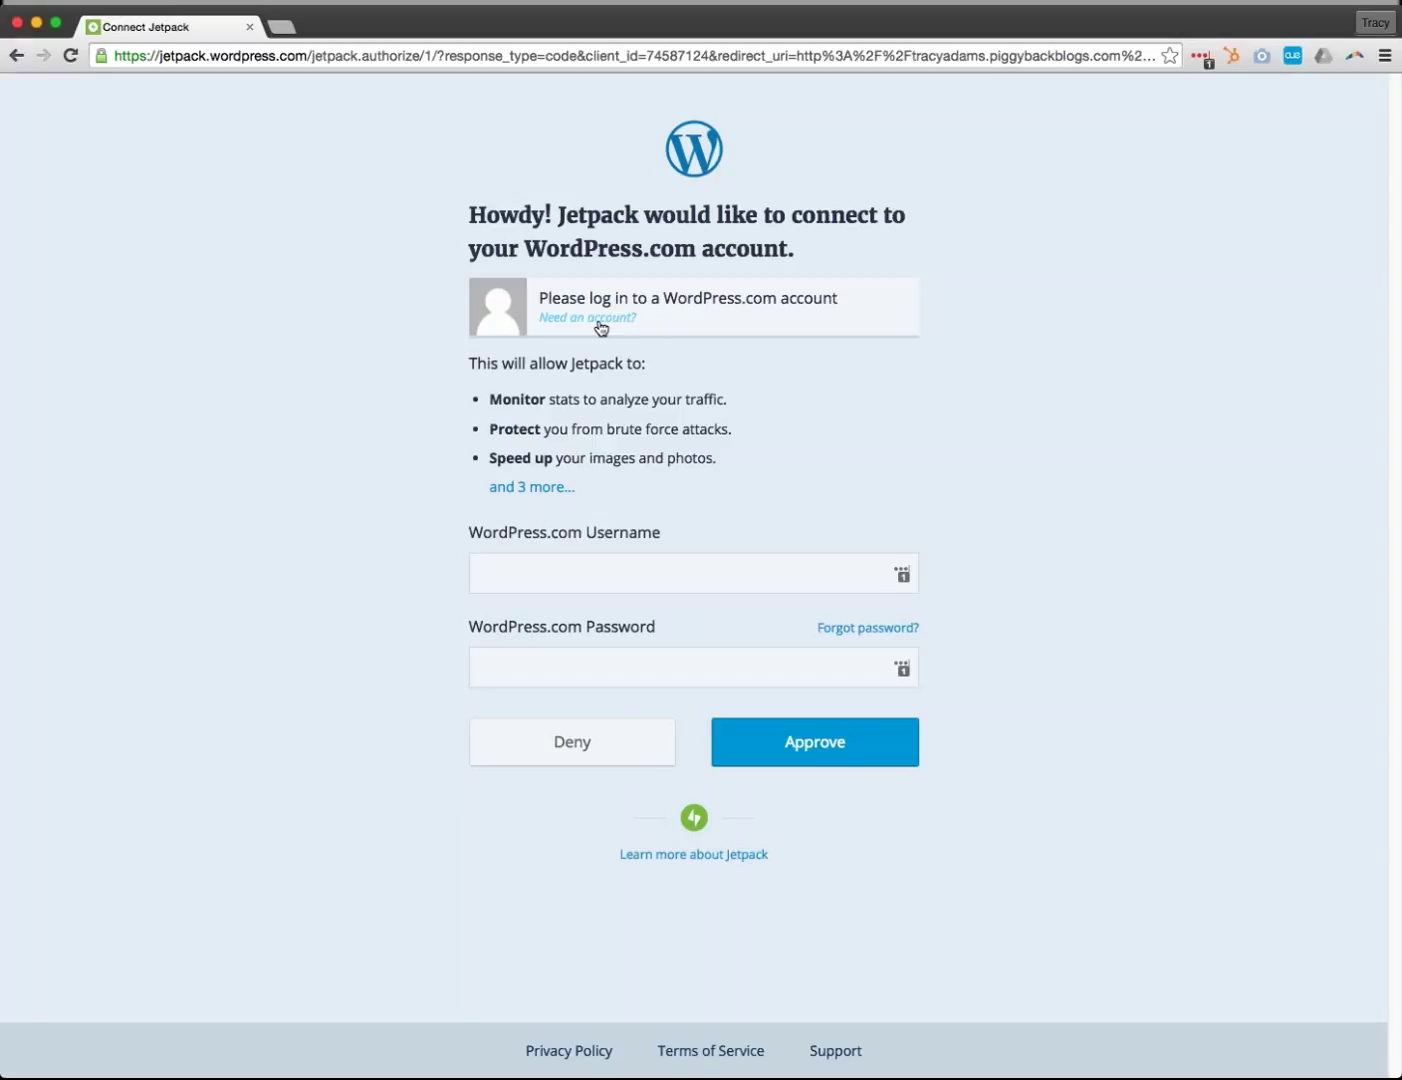
pyautogui.moveTo(684, 467)
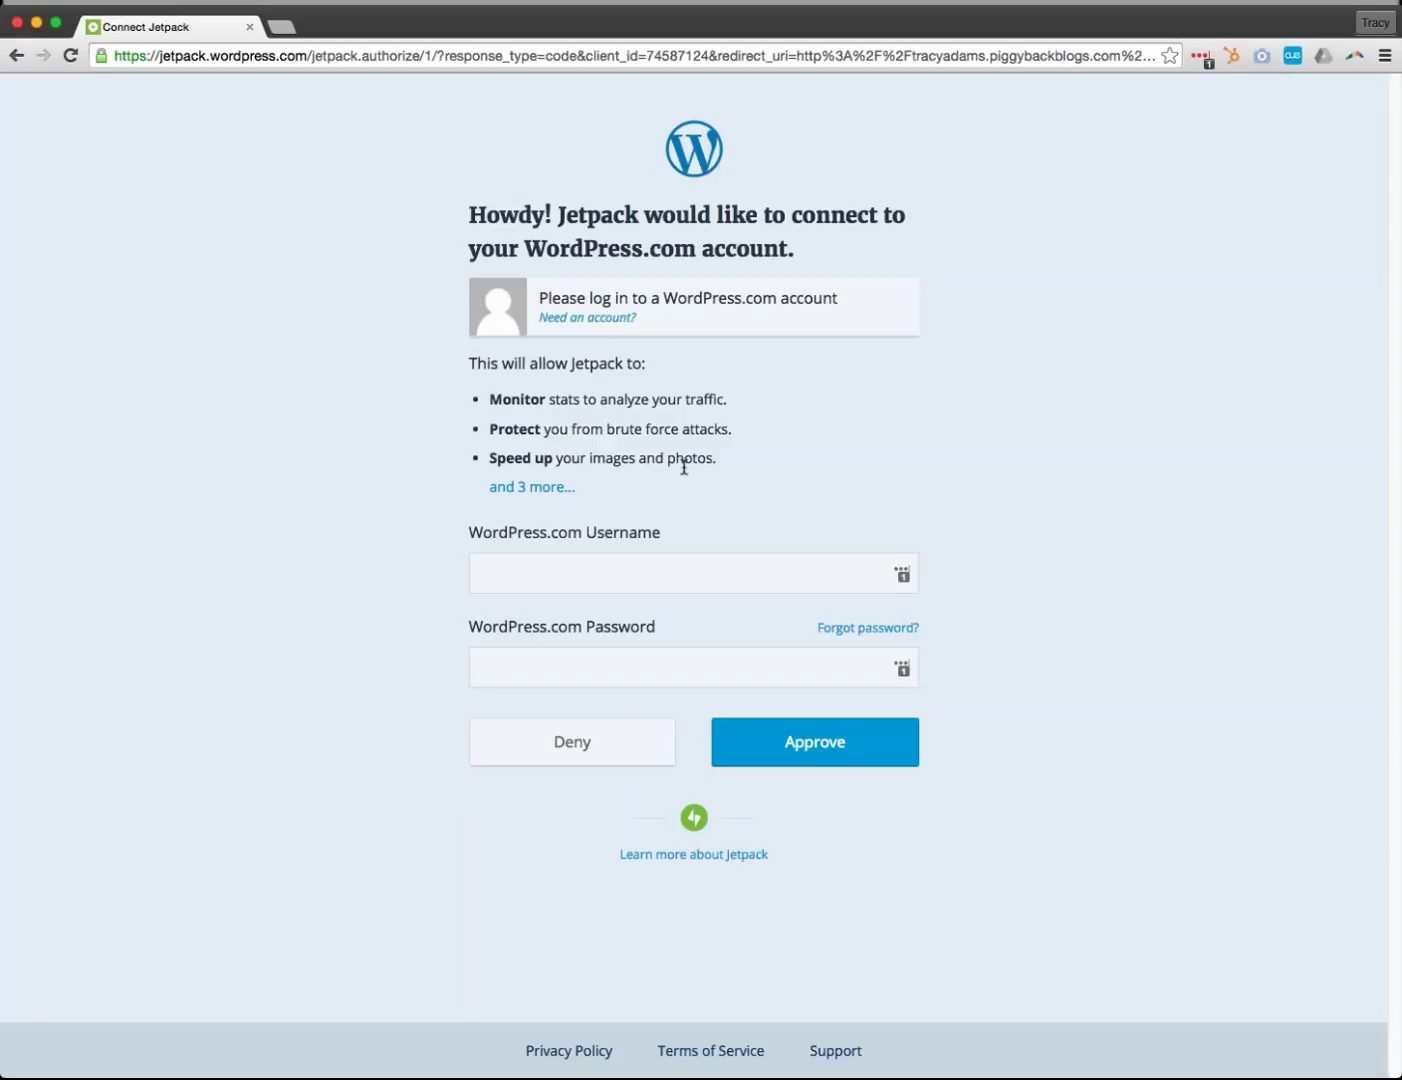
pyautogui.click(693, 573)
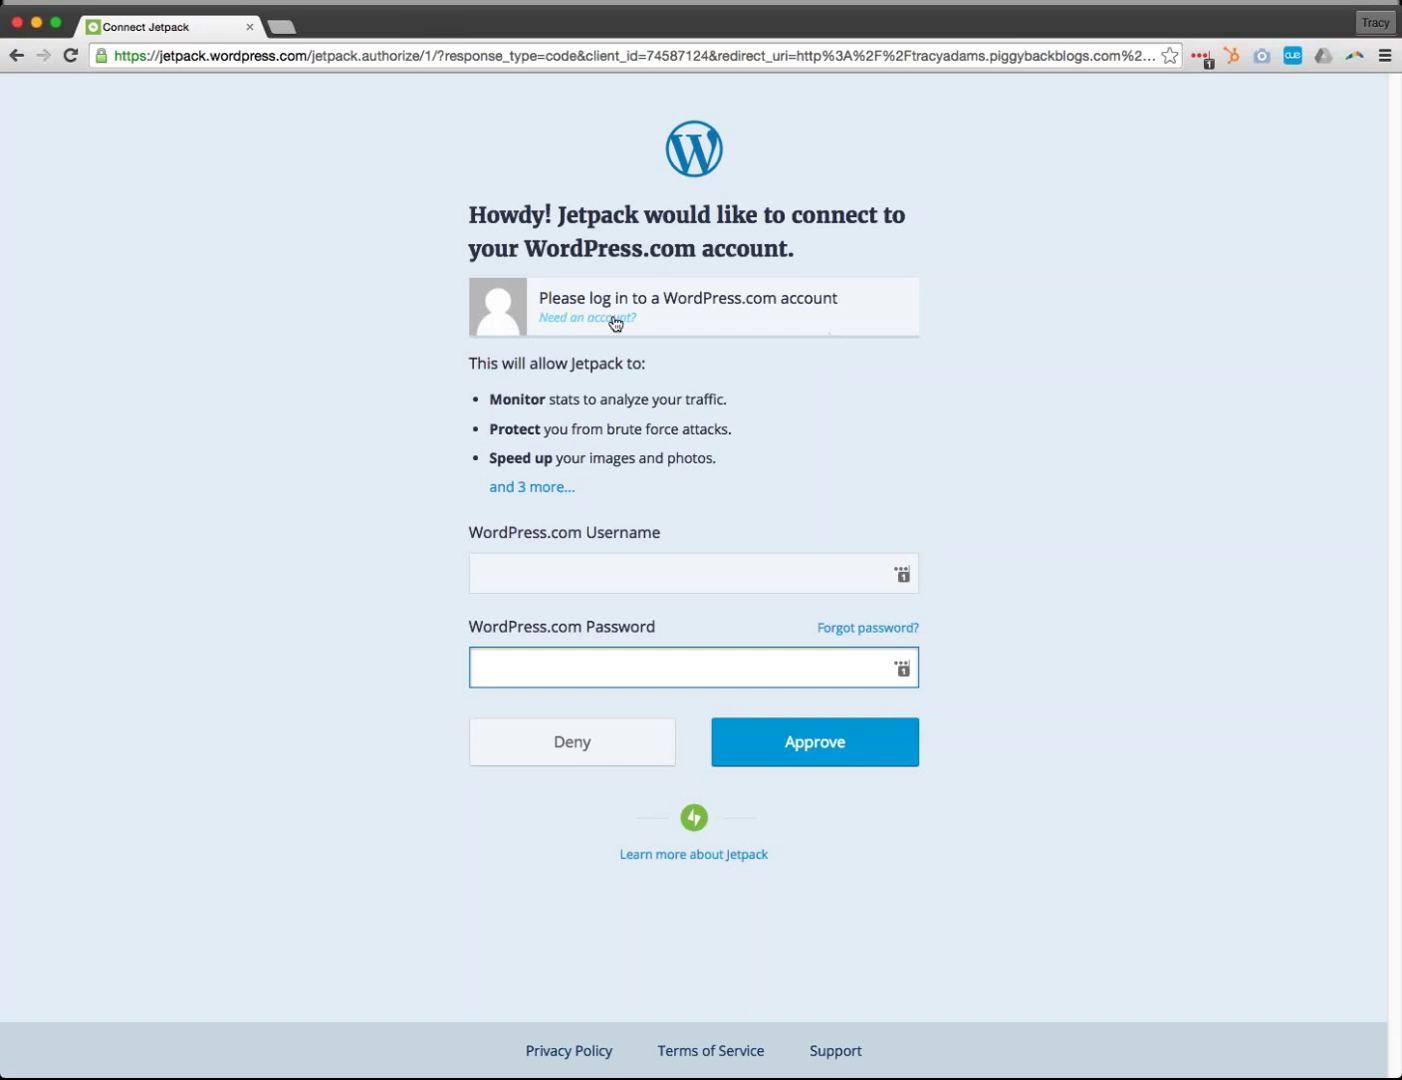
pyautogui.click(587, 318)
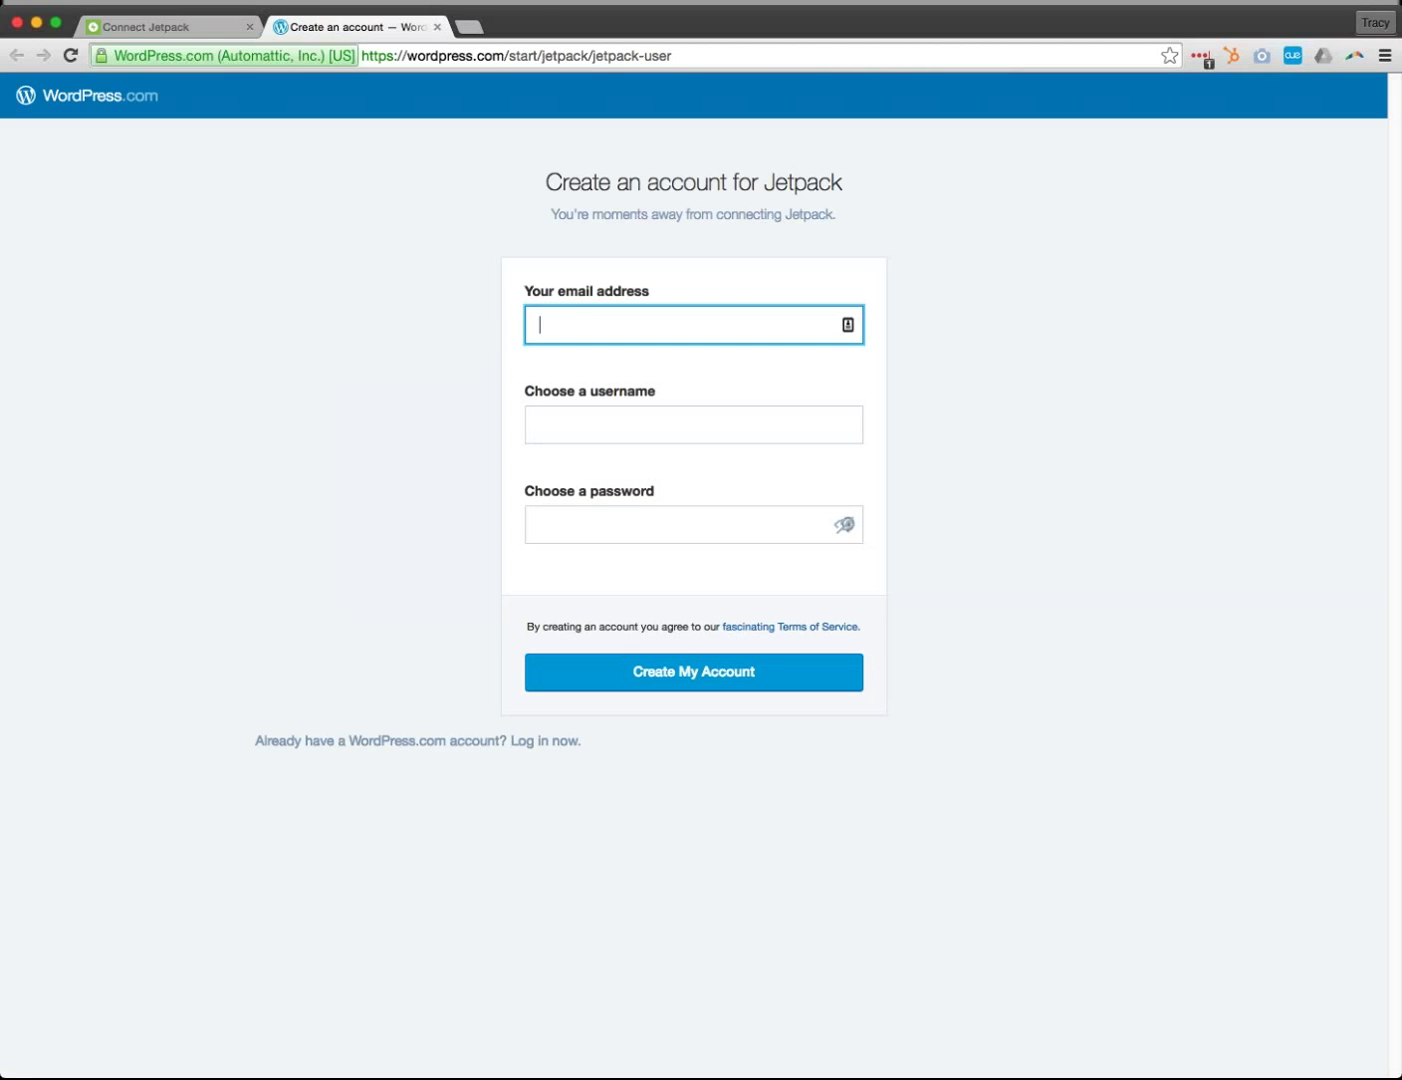
# Step: Submit the blank WordPress.com sign-up form with Create My Account
pyautogui.click(693, 524)
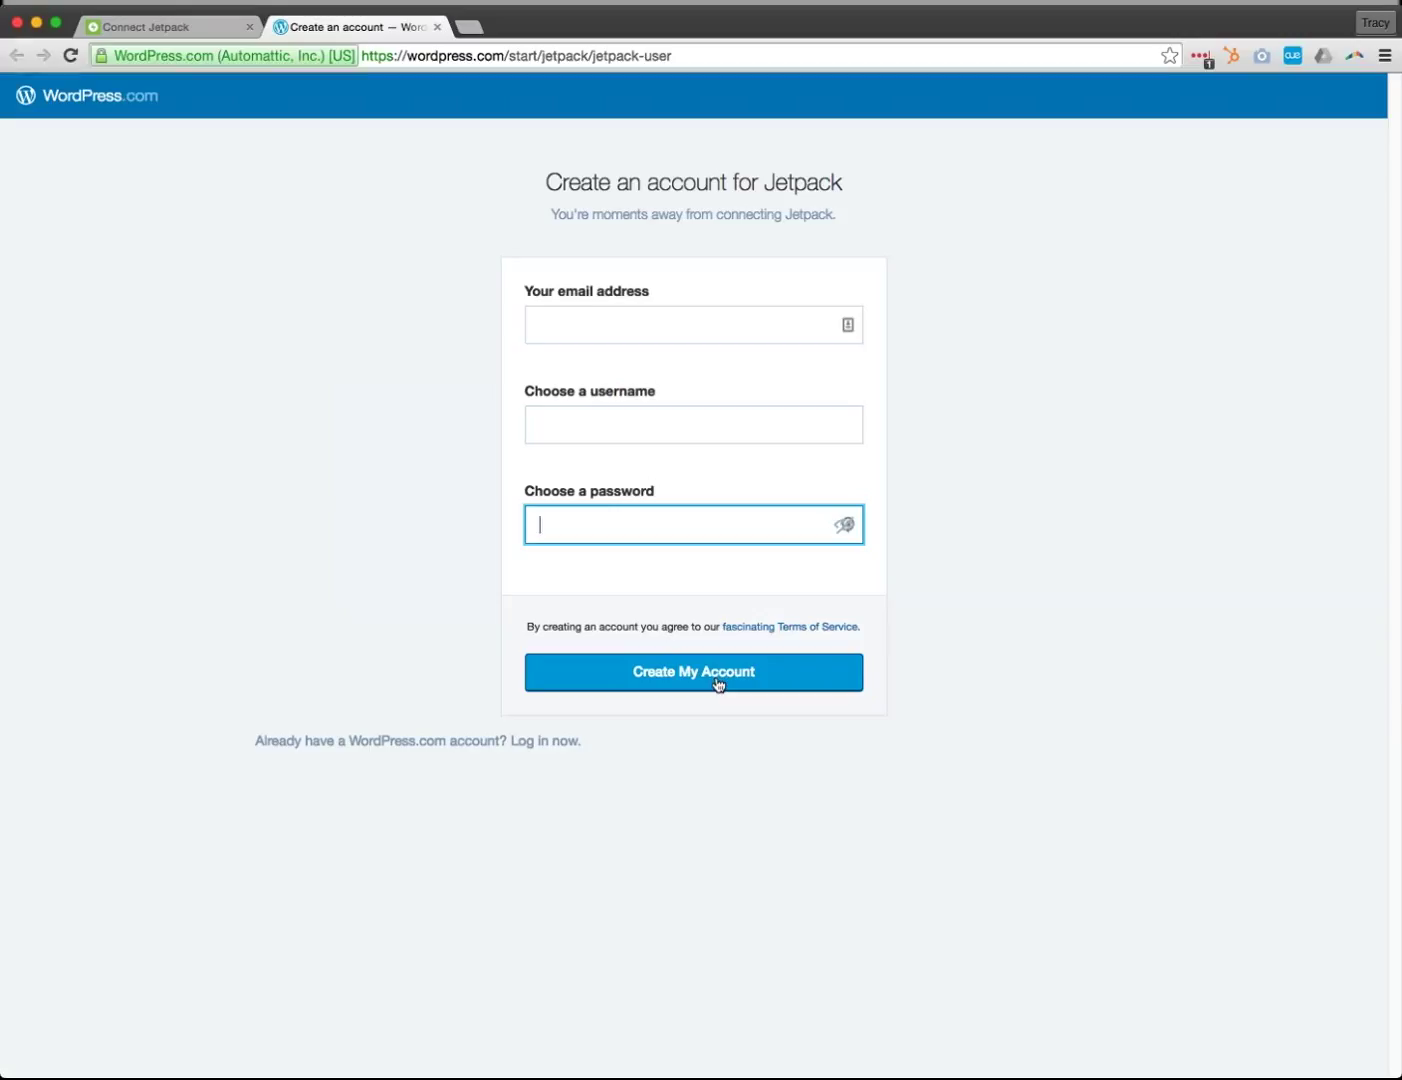
pyautogui.click(692, 324)
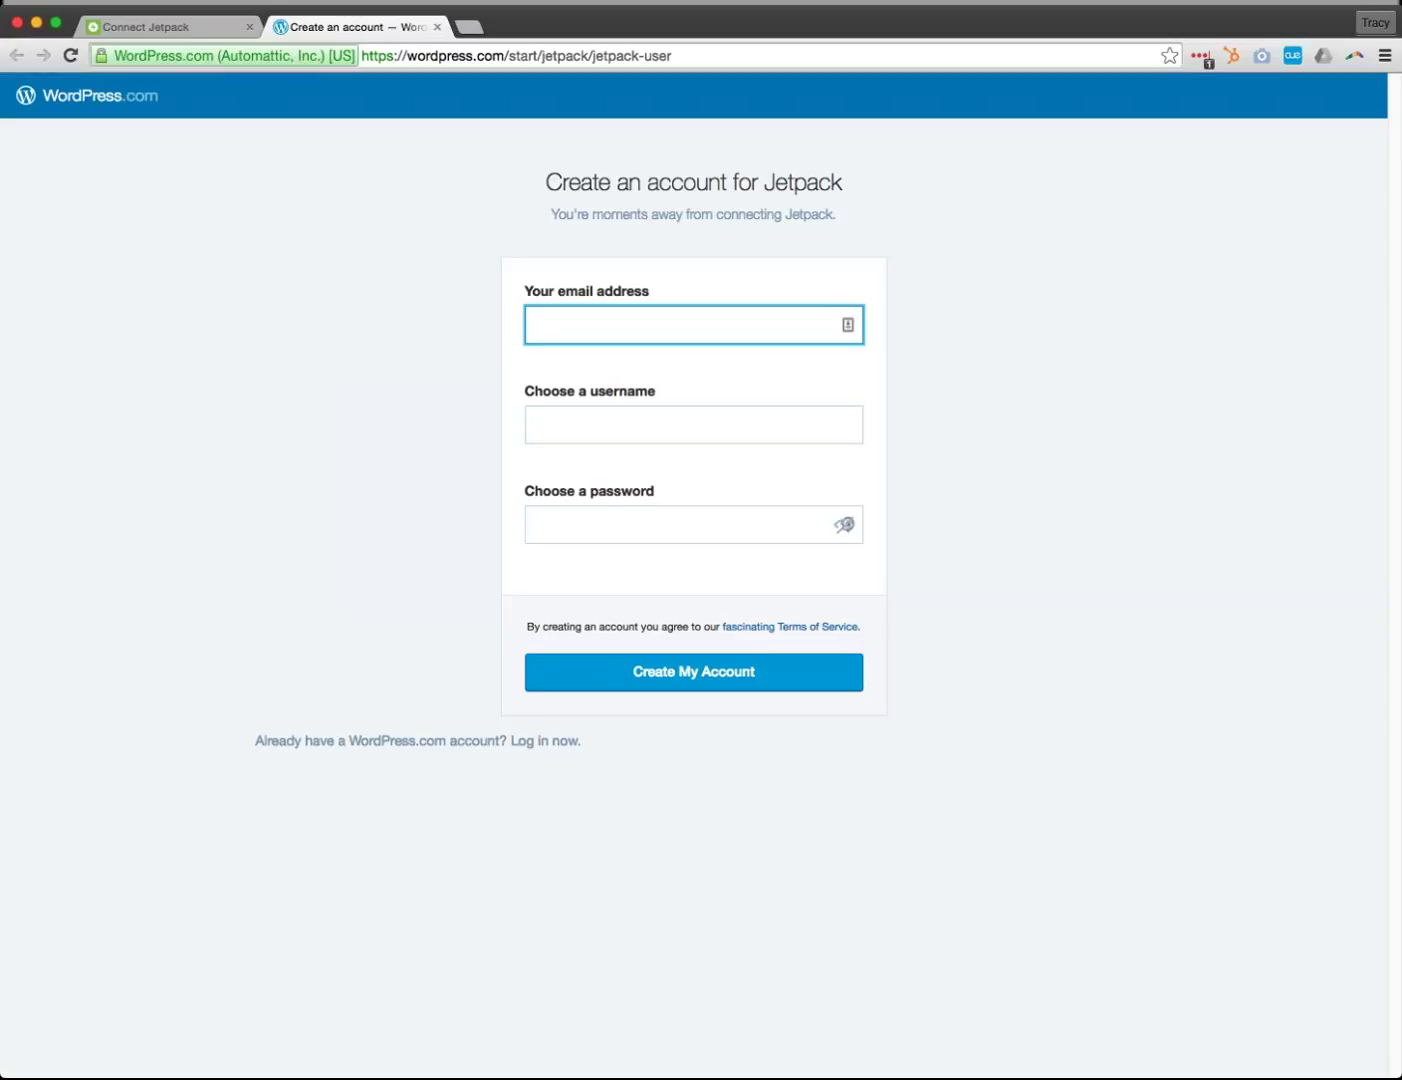
pyautogui.moveTo(348, 86)
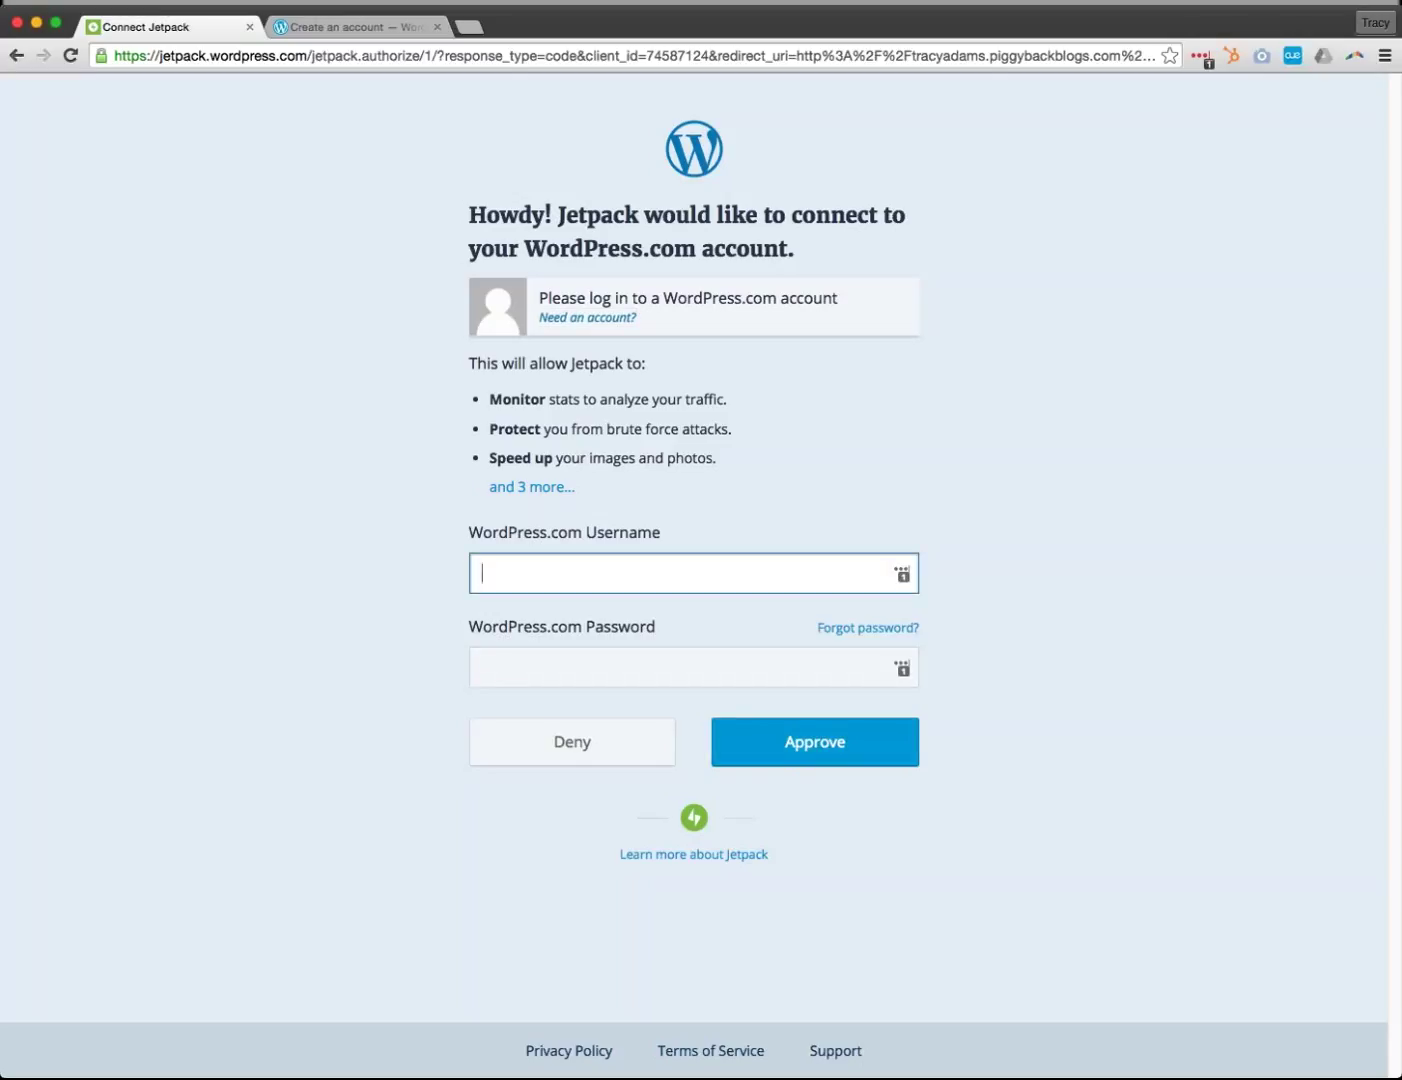
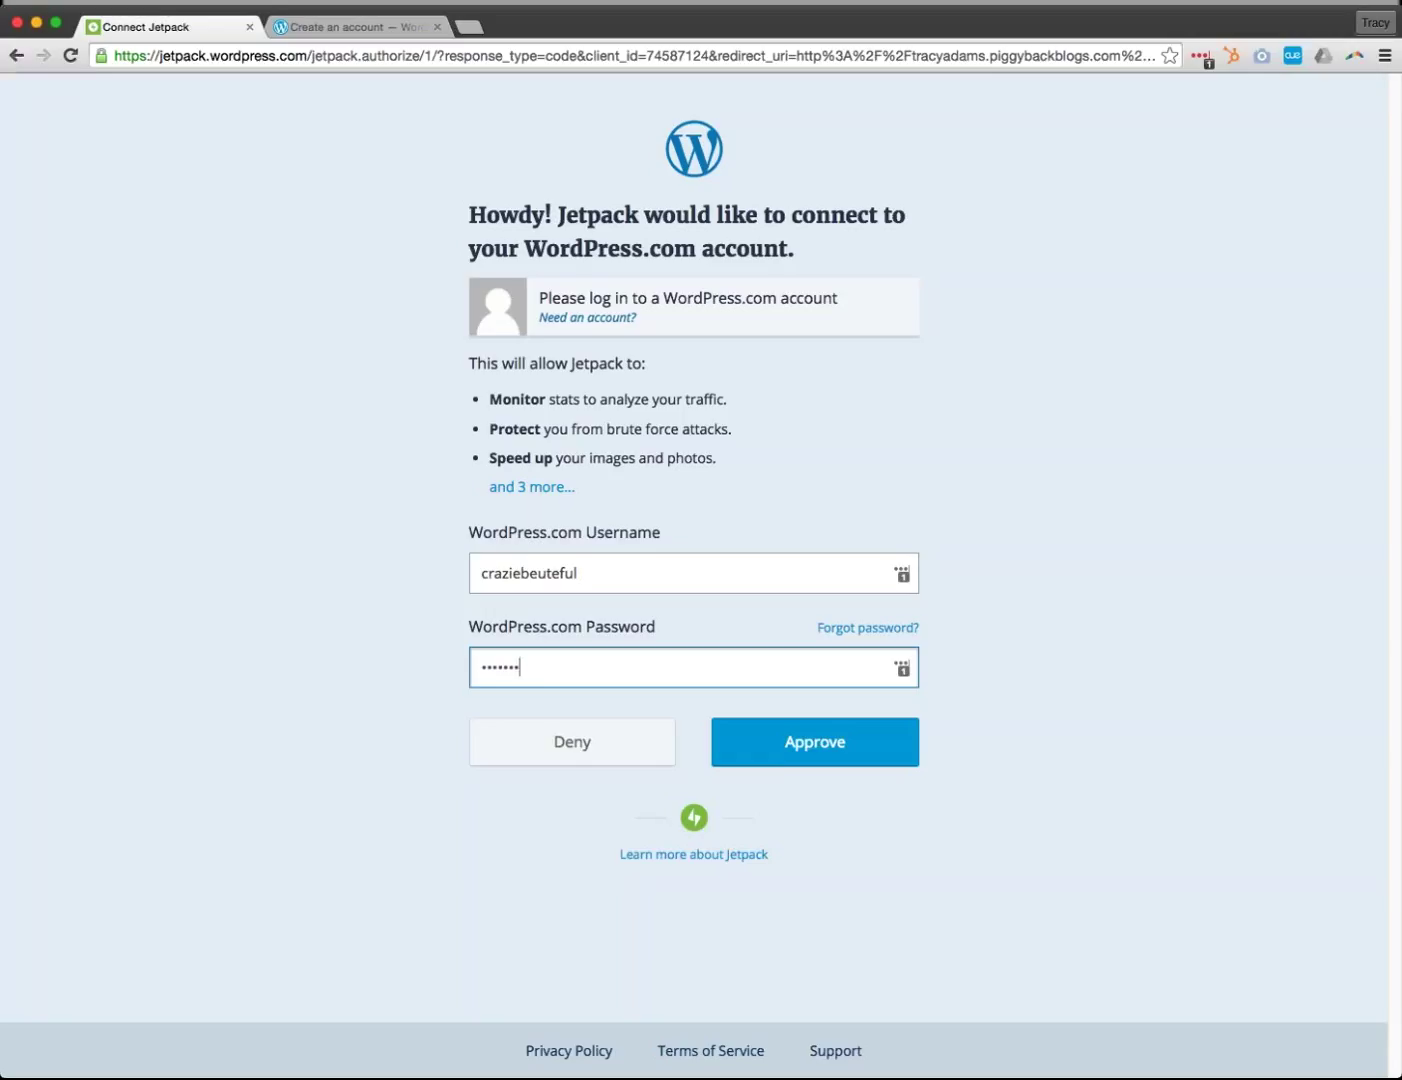
pyautogui.click(813, 741)
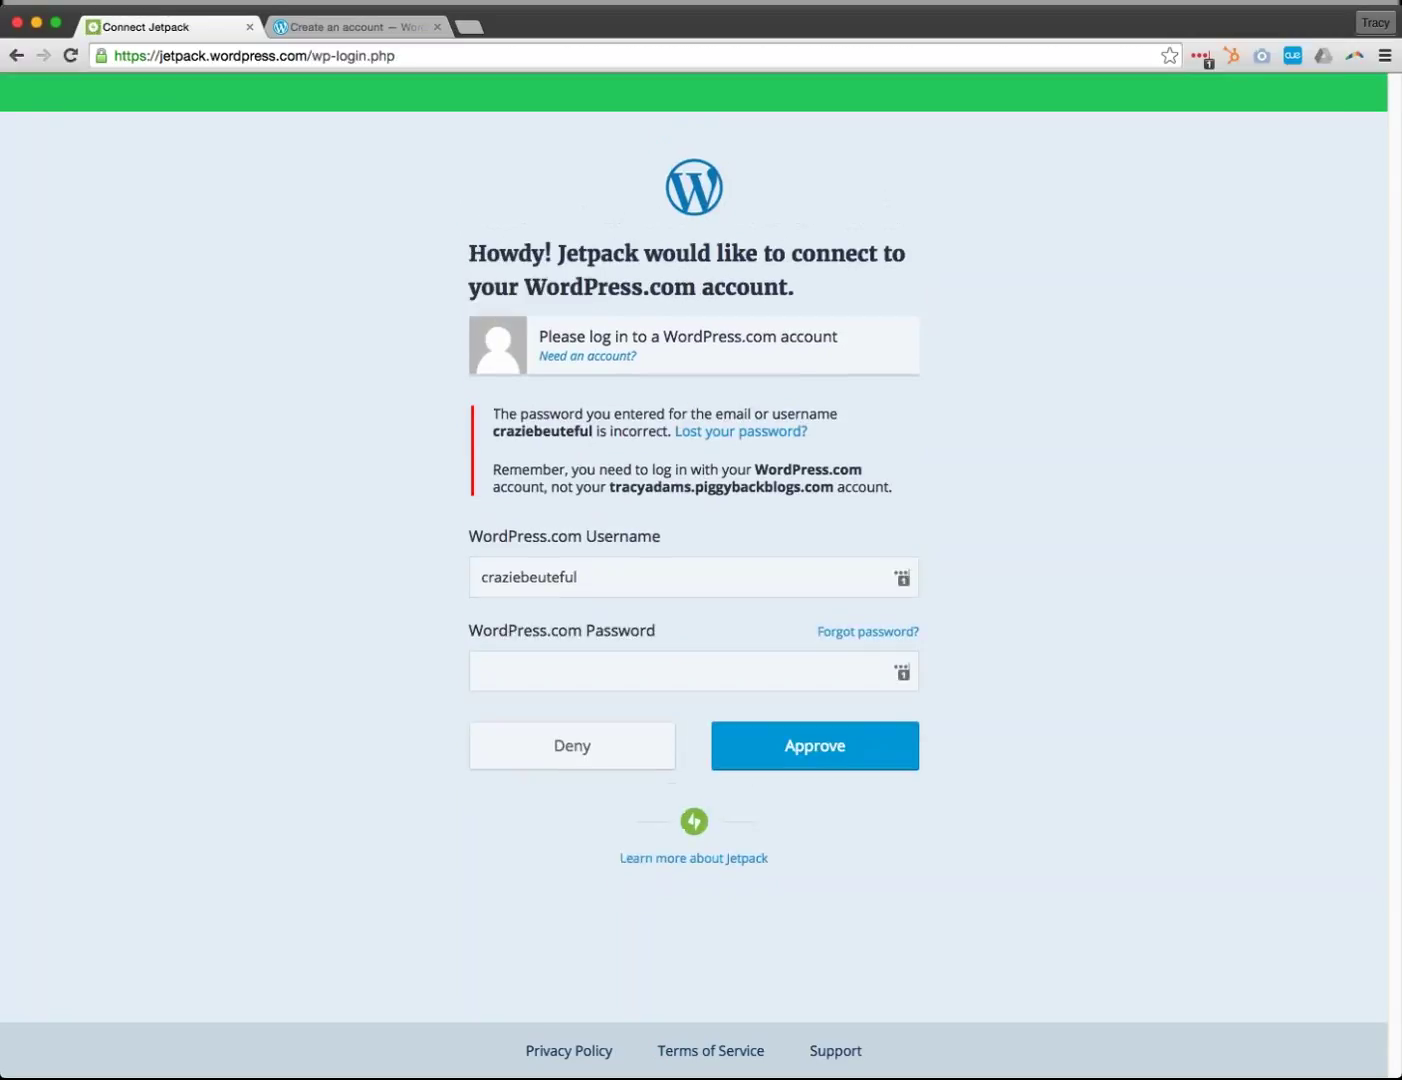
pyautogui.write('••••••')
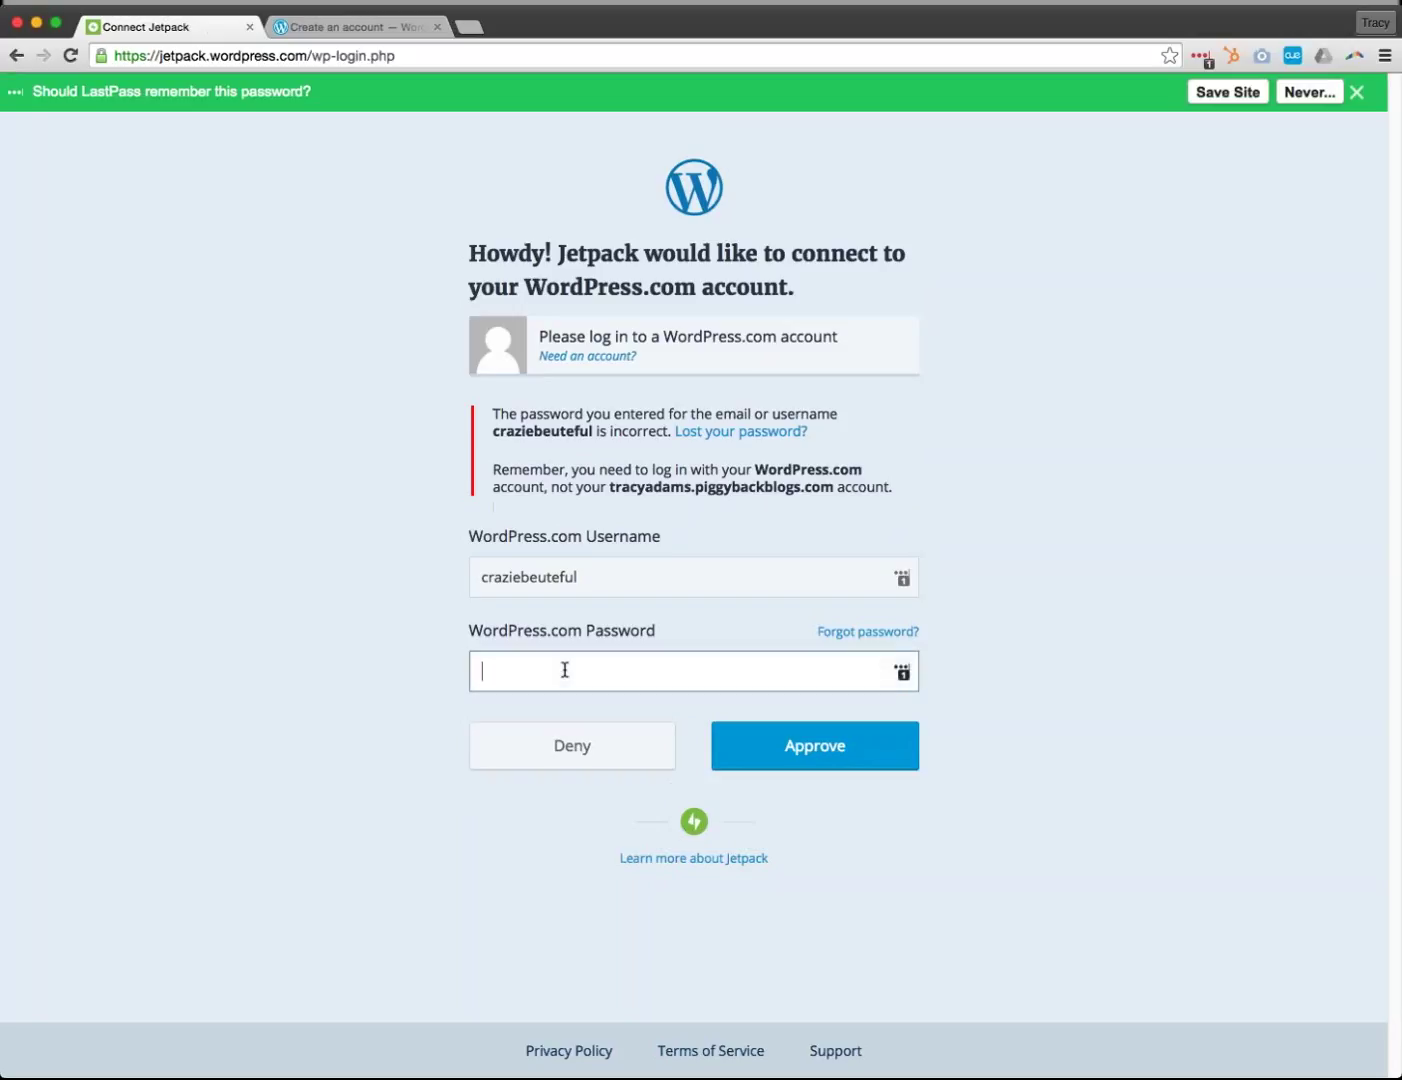
pyautogui.write('password')
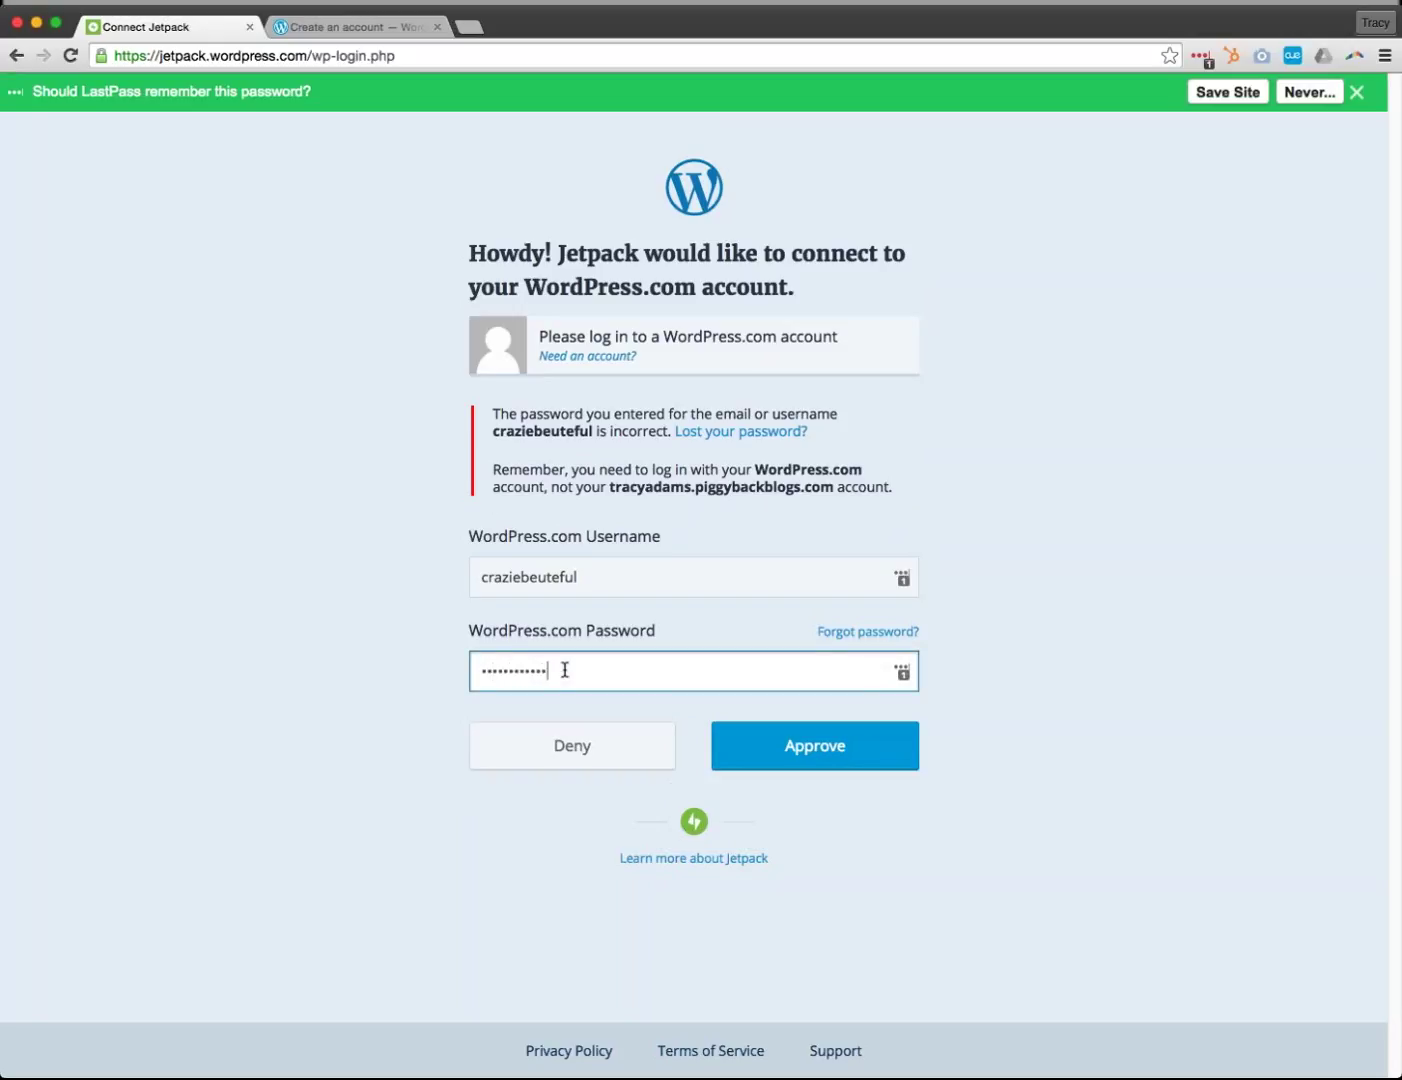
pyautogui.click(814, 746)
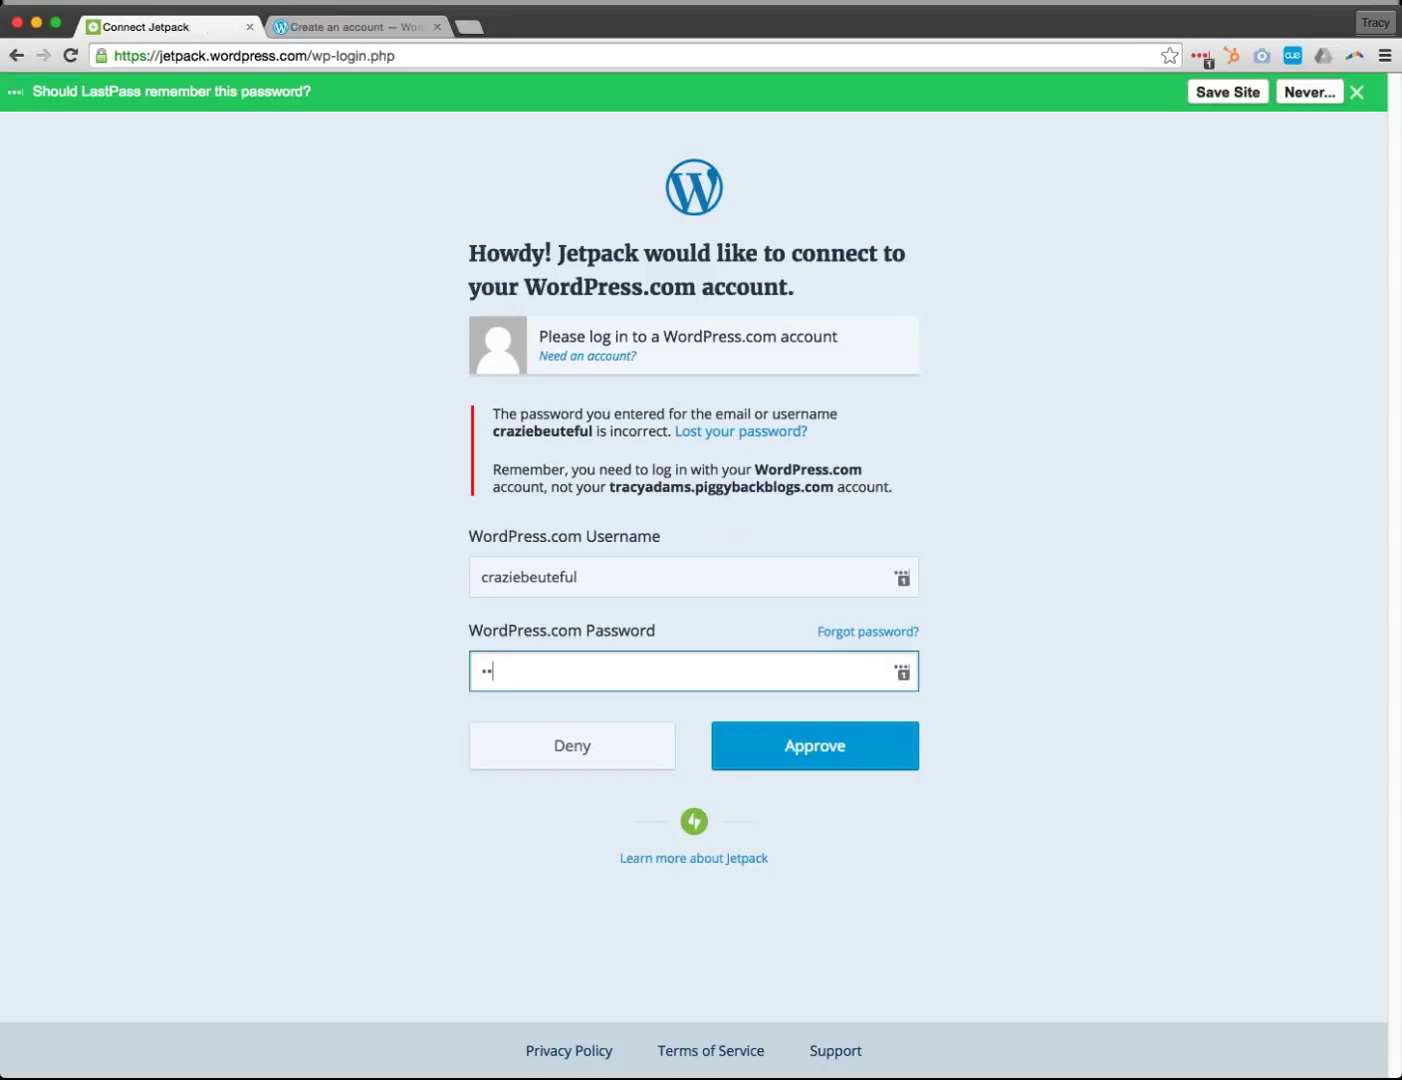
pyautogui.write('password')
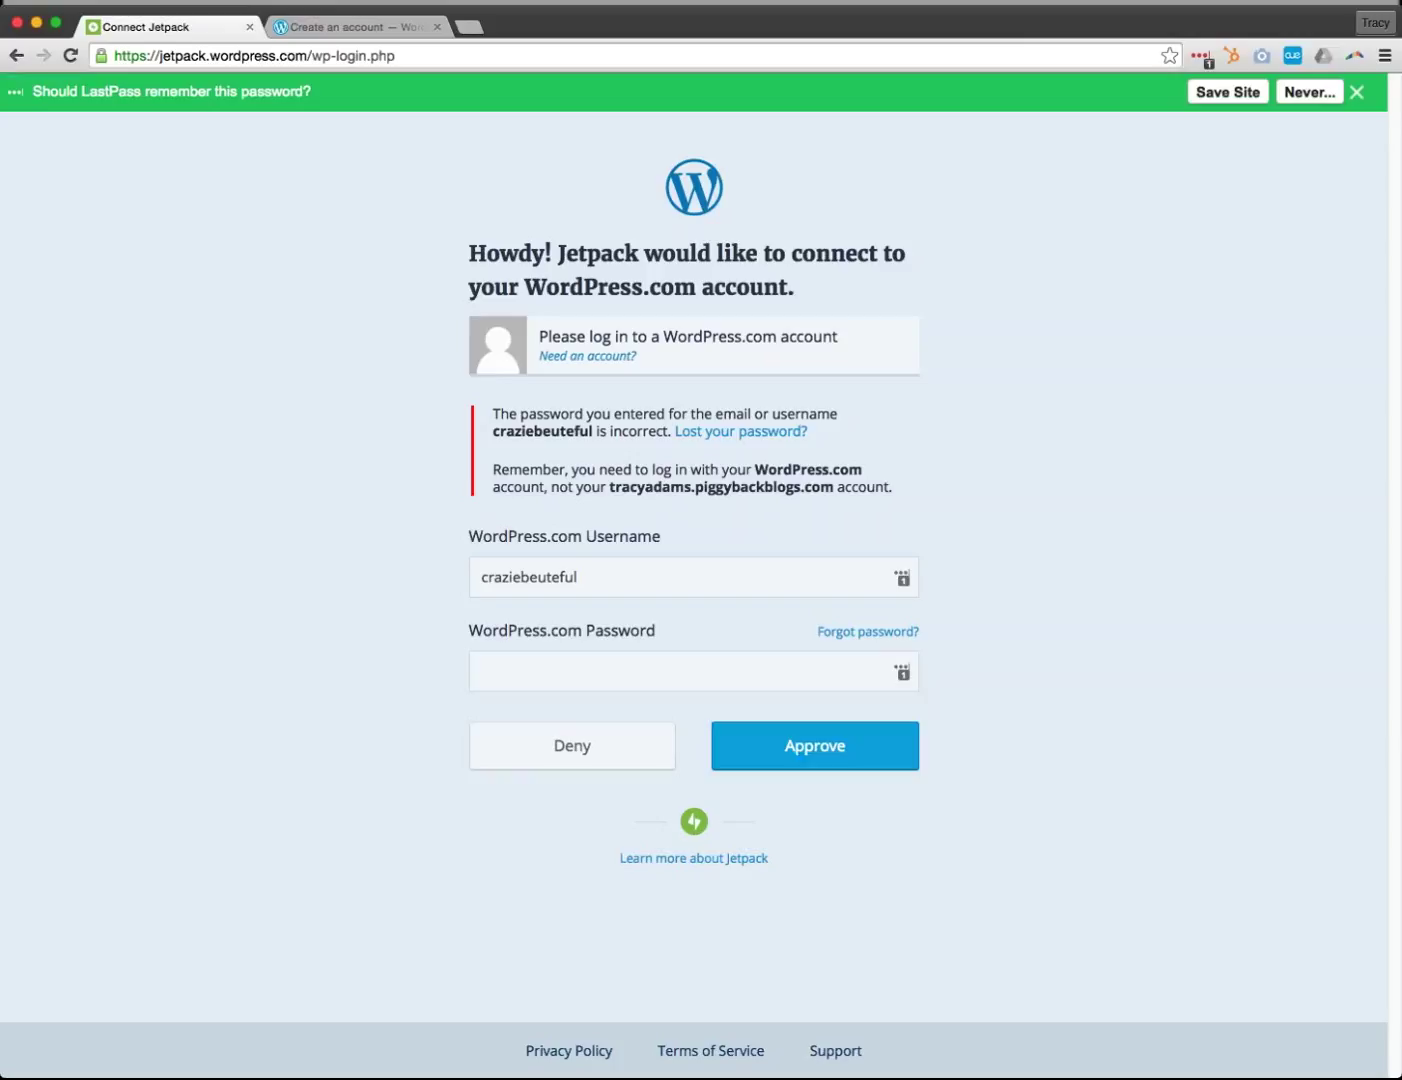
# Step: Retype the password and resubmit until WordPress.com reports the login limit exceeded
pyautogui.click(640, 670)
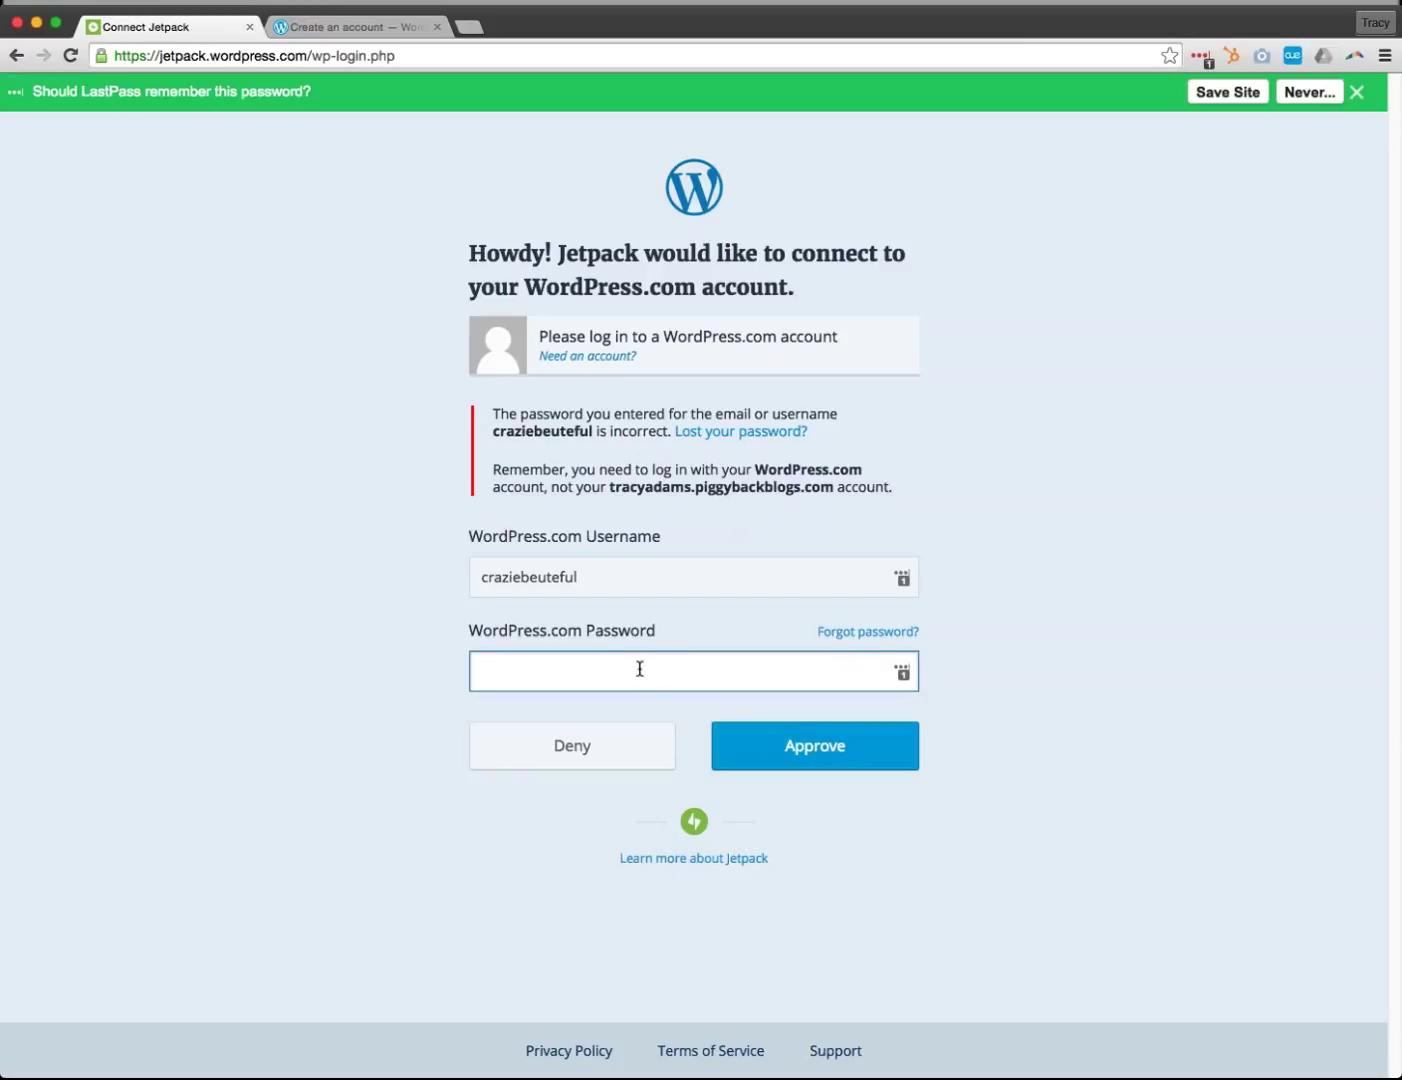
pyautogui.moveTo(596, 673)
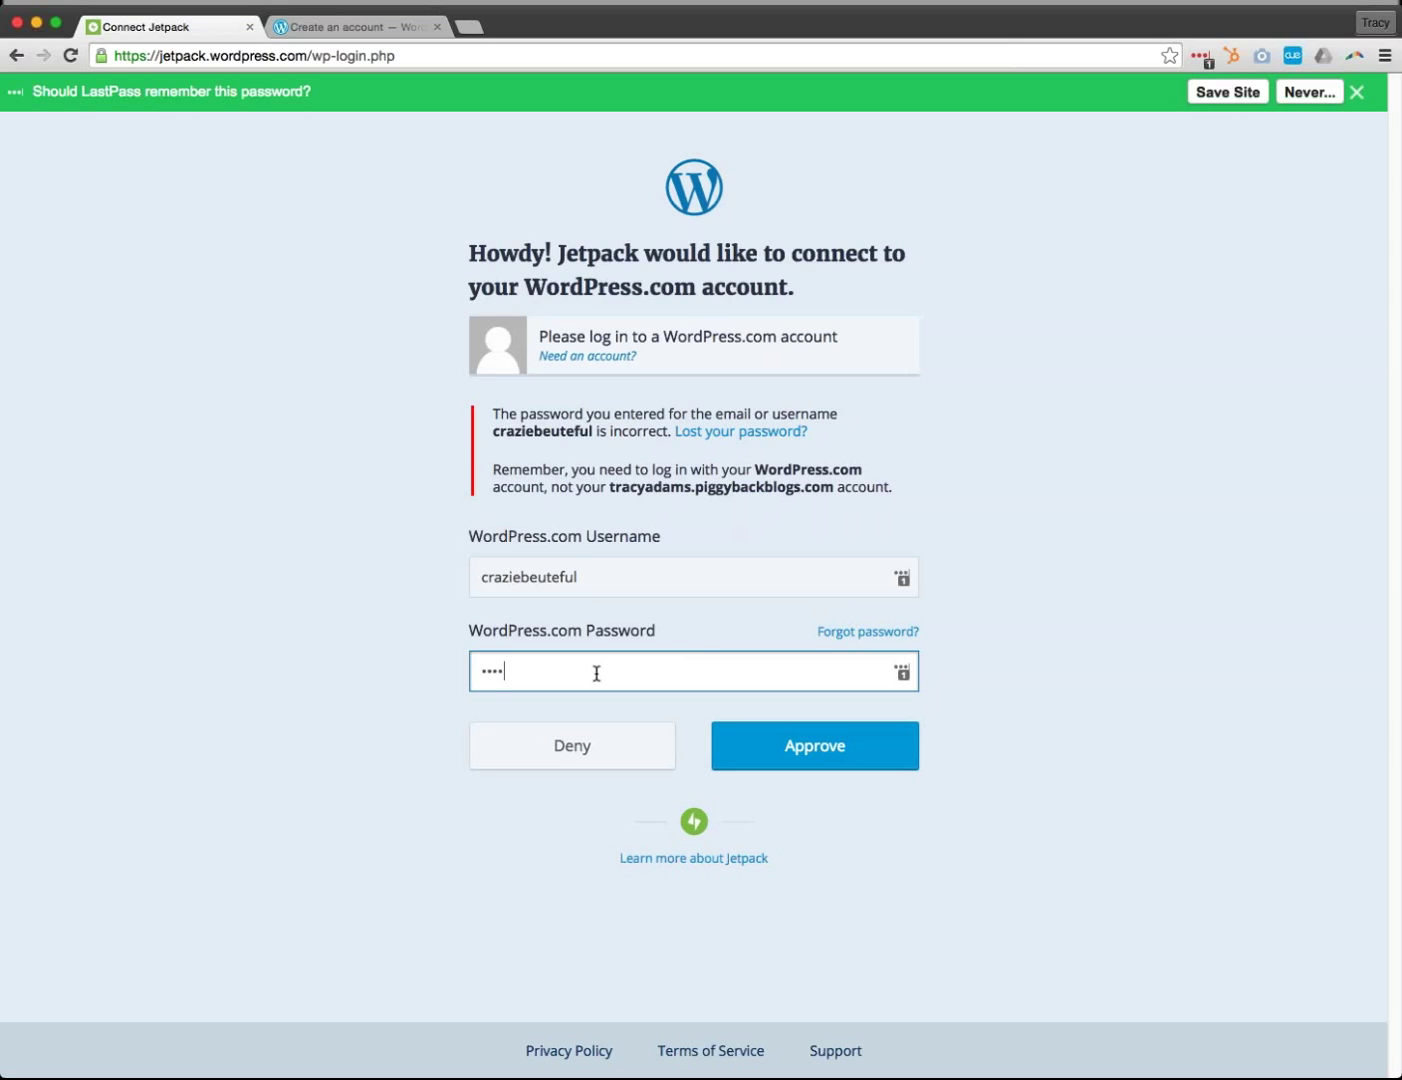
pyautogui.write('password')
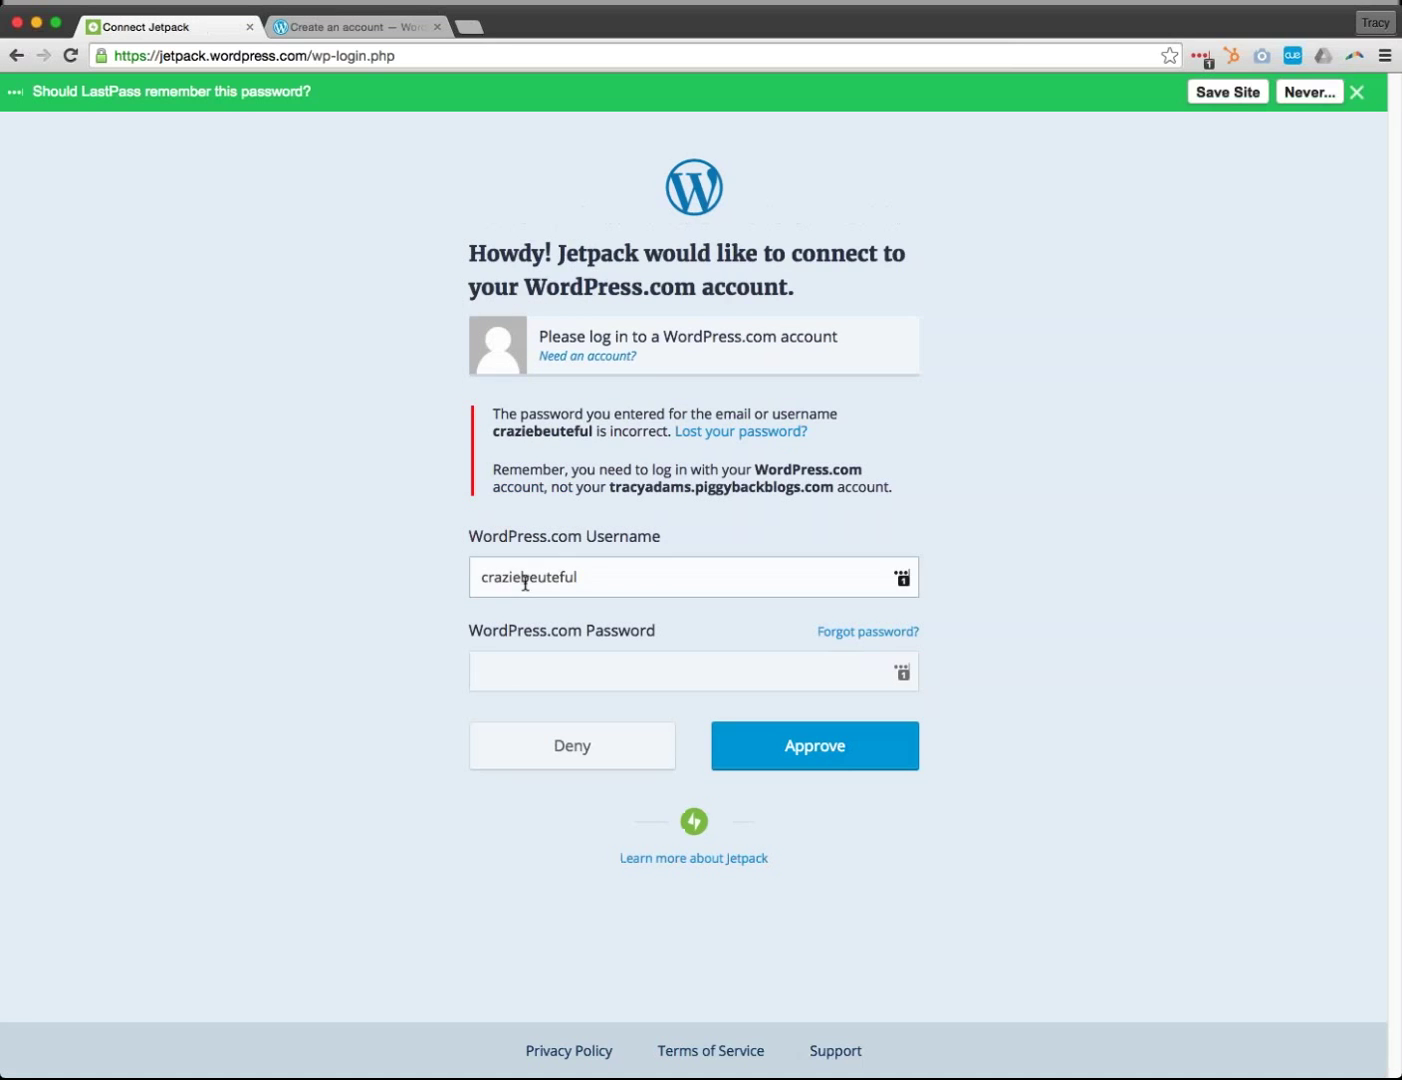
pyautogui.click(690, 671)
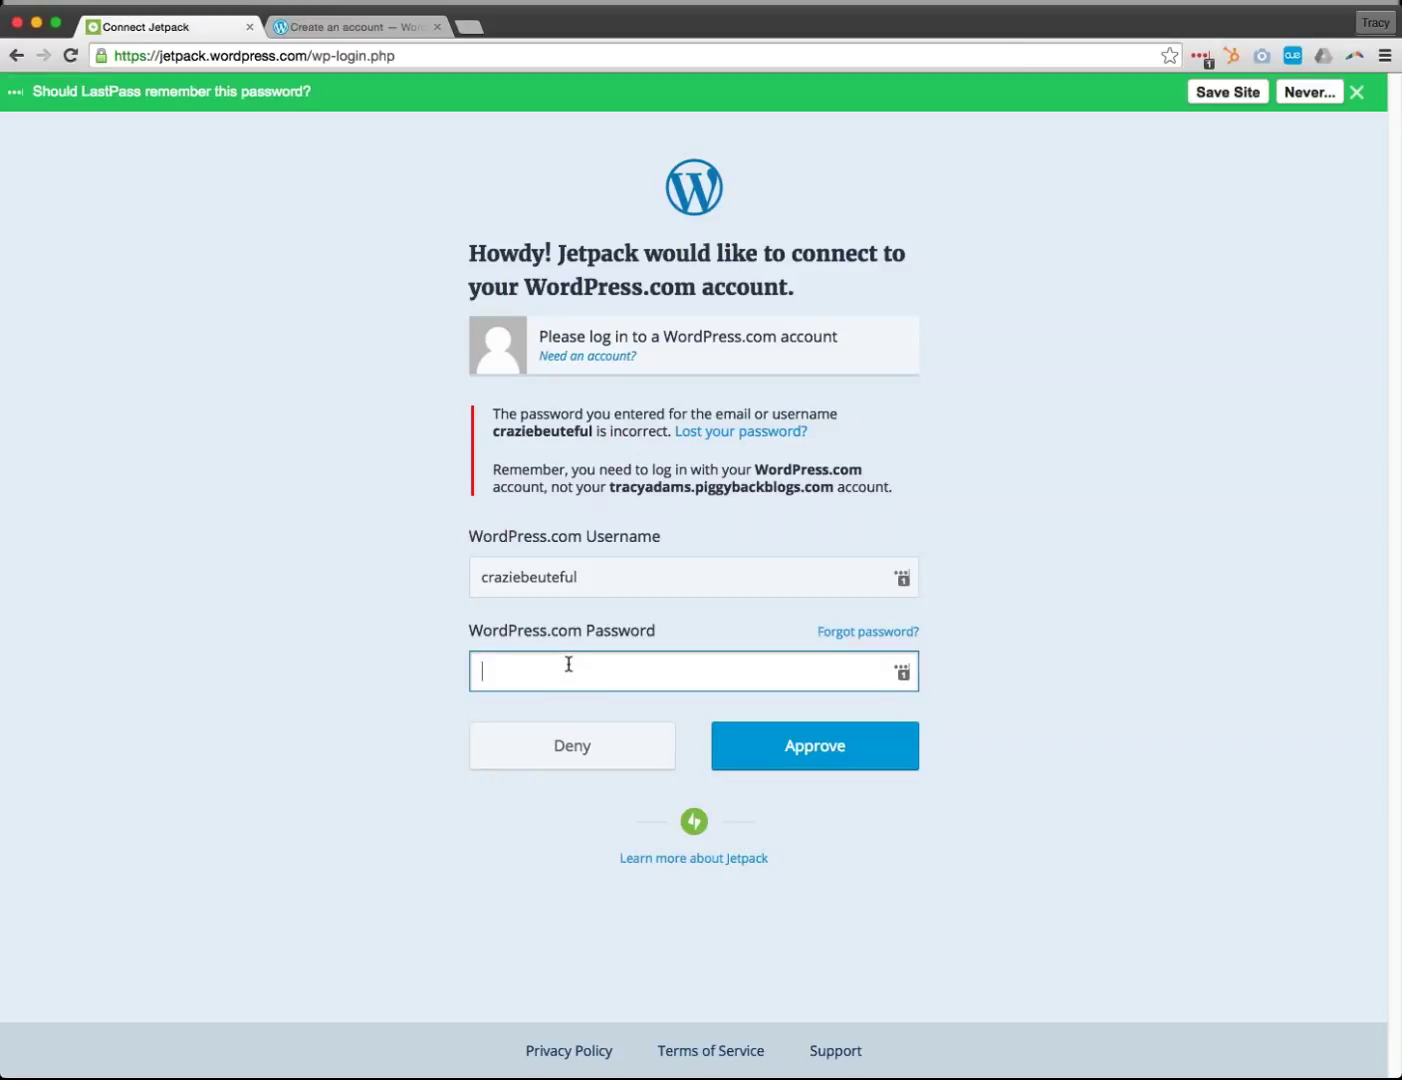
pyautogui.write('•••••')
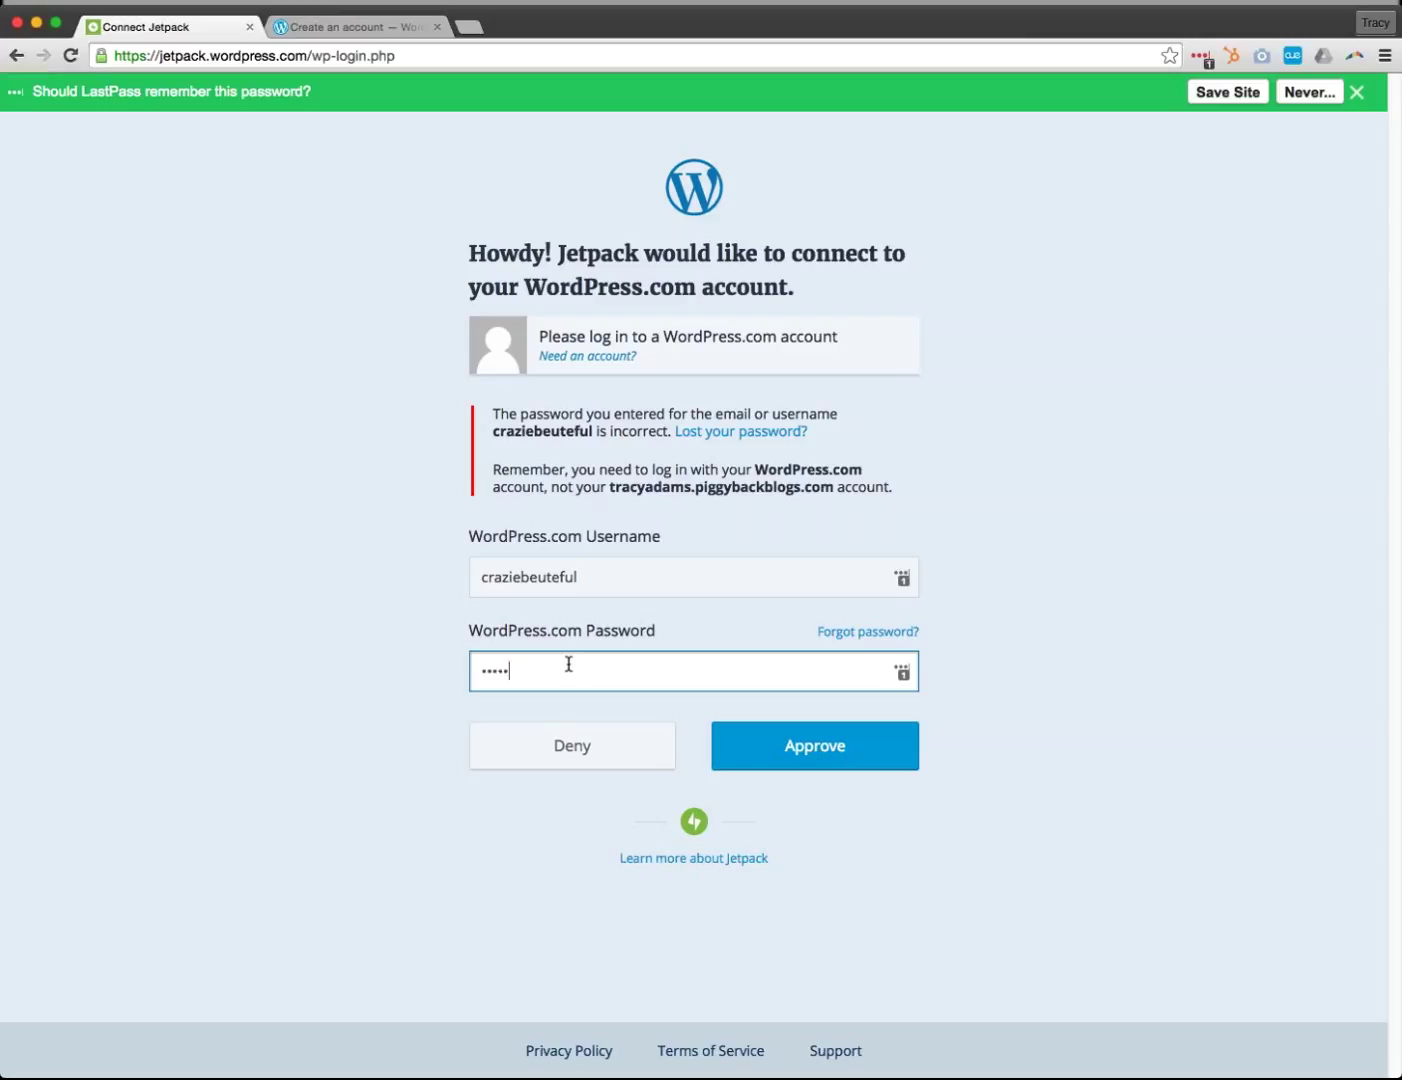
pyautogui.click(814, 745)
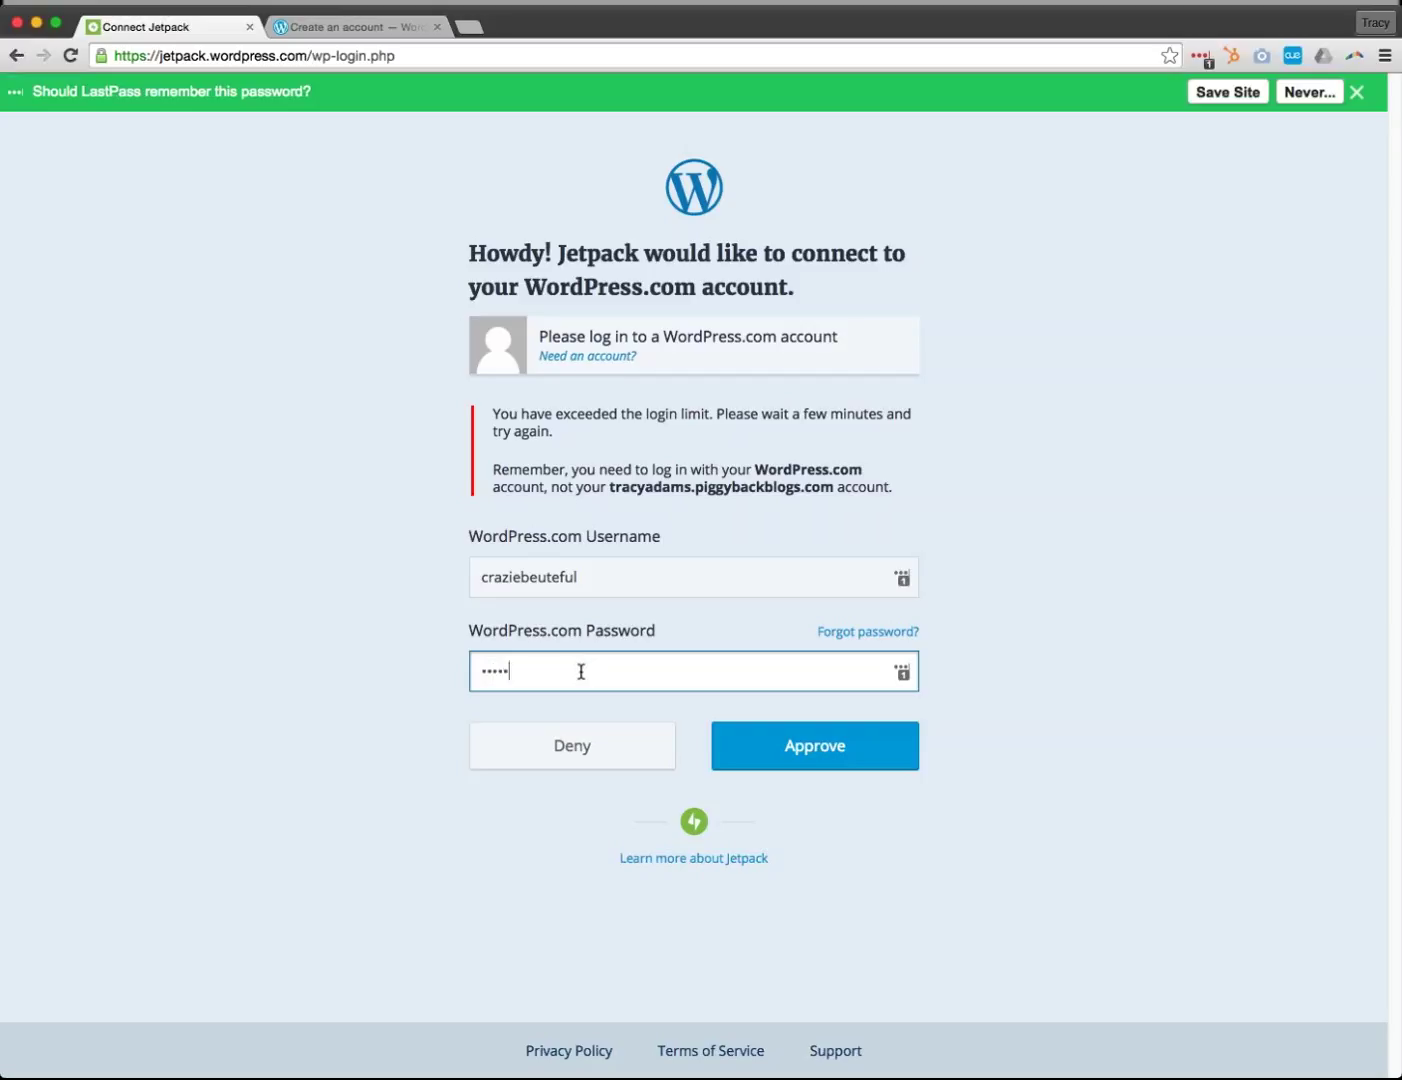
pyautogui.press('Backspace')
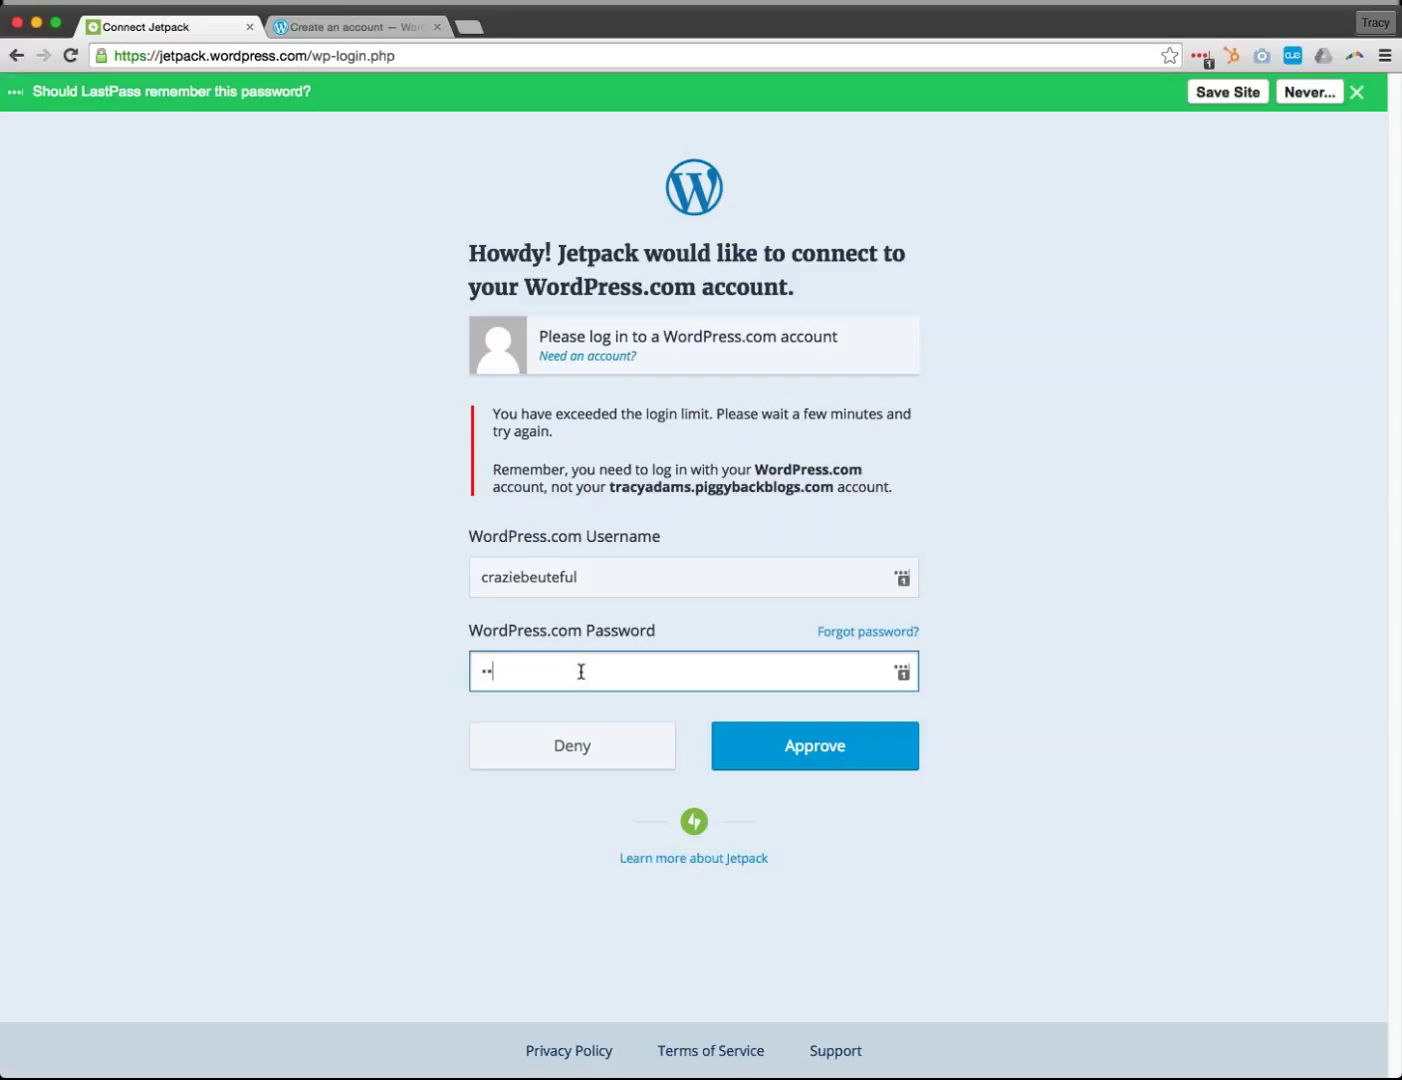
pyautogui.write('password')
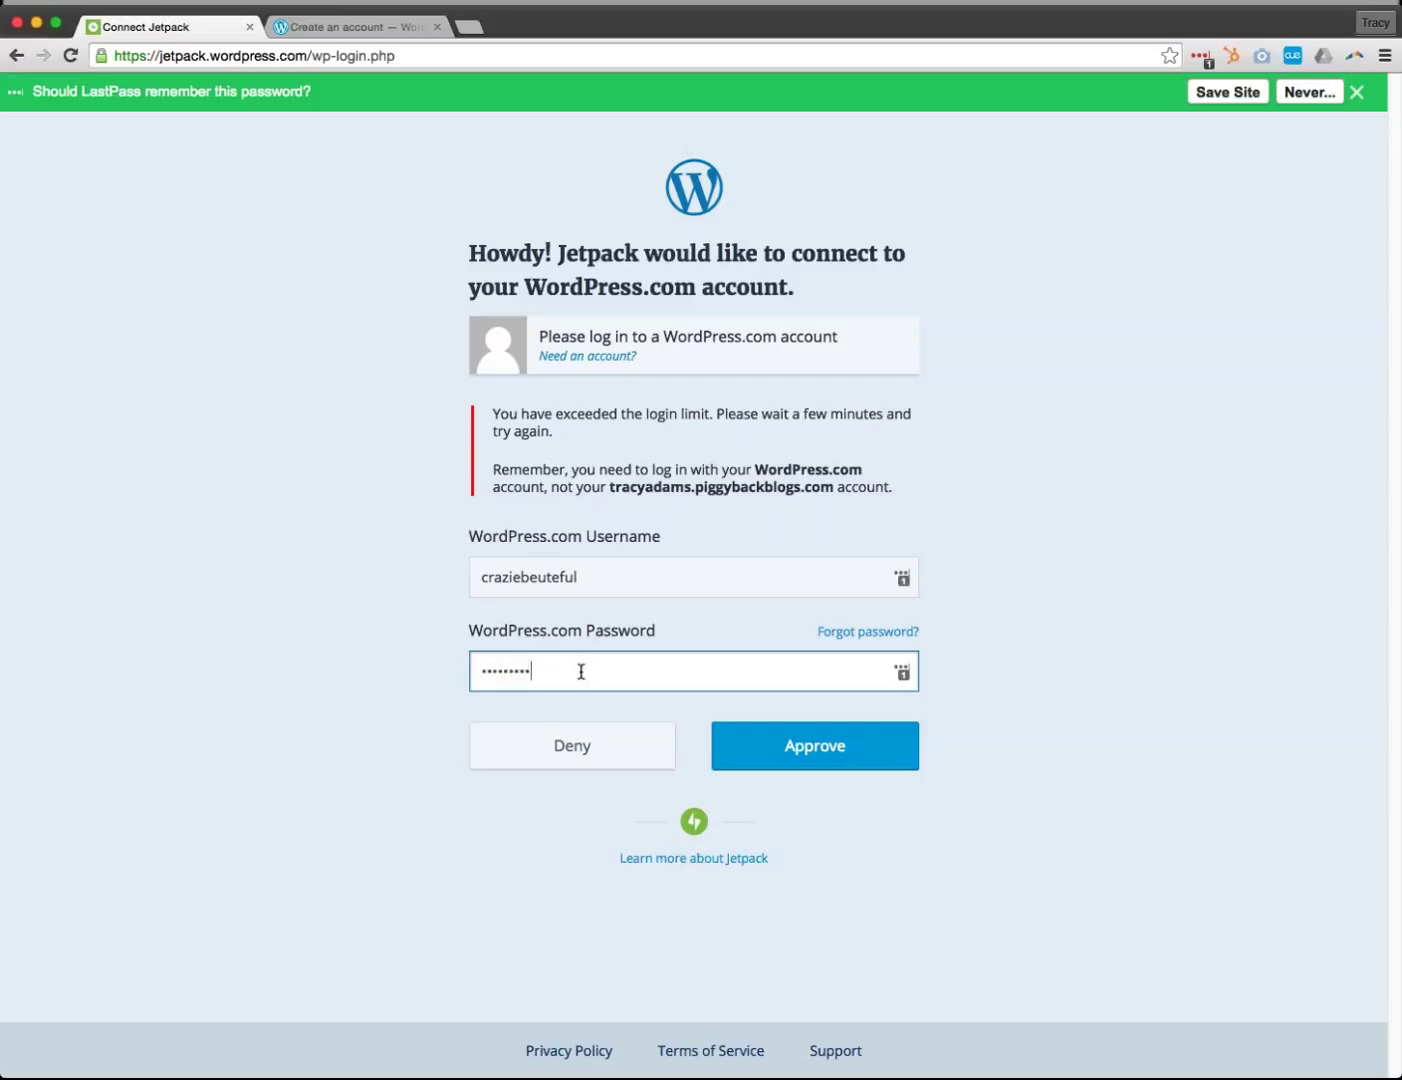
pyautogui.click(814, 745)
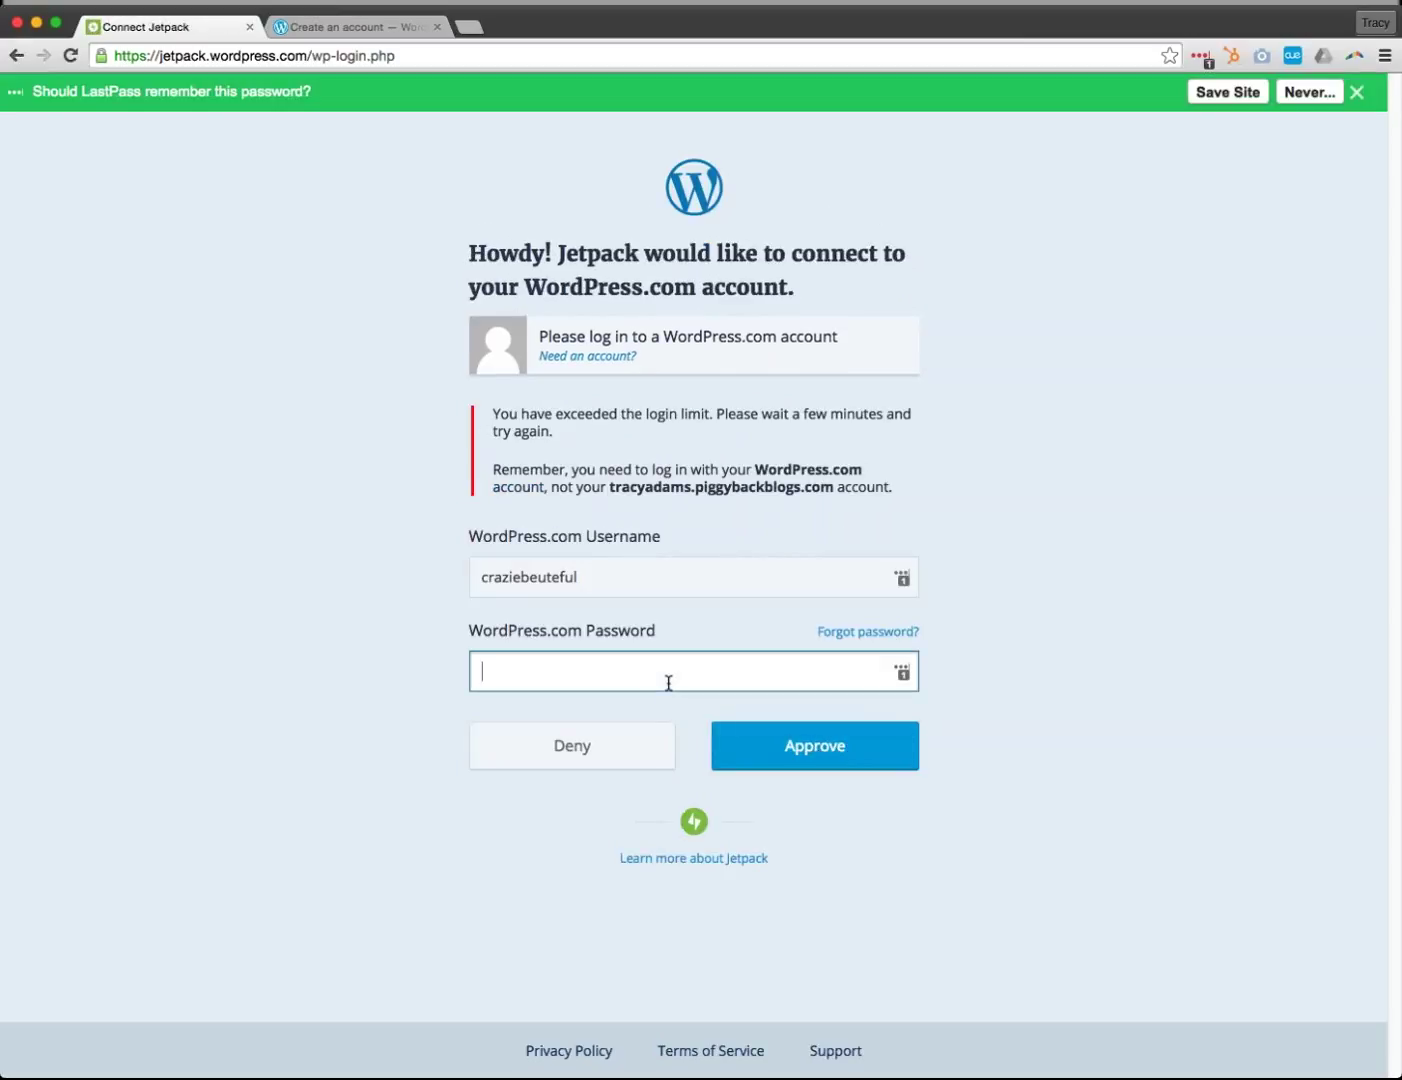
pyautogui.write('•••••')
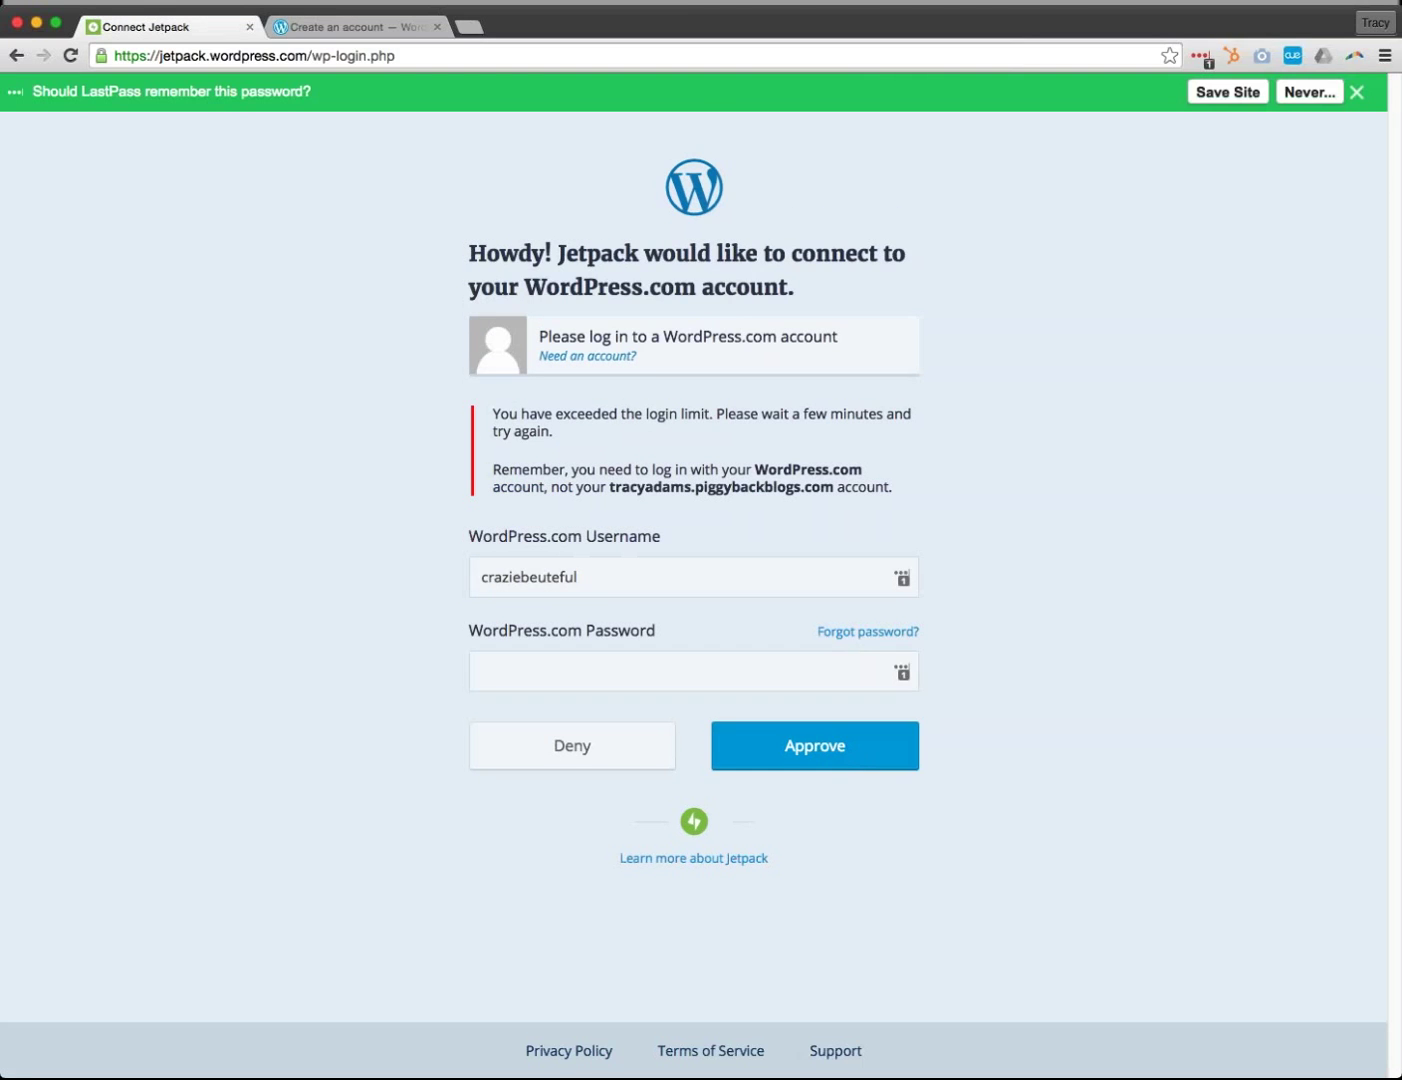
pyautogui.click(867, 631)
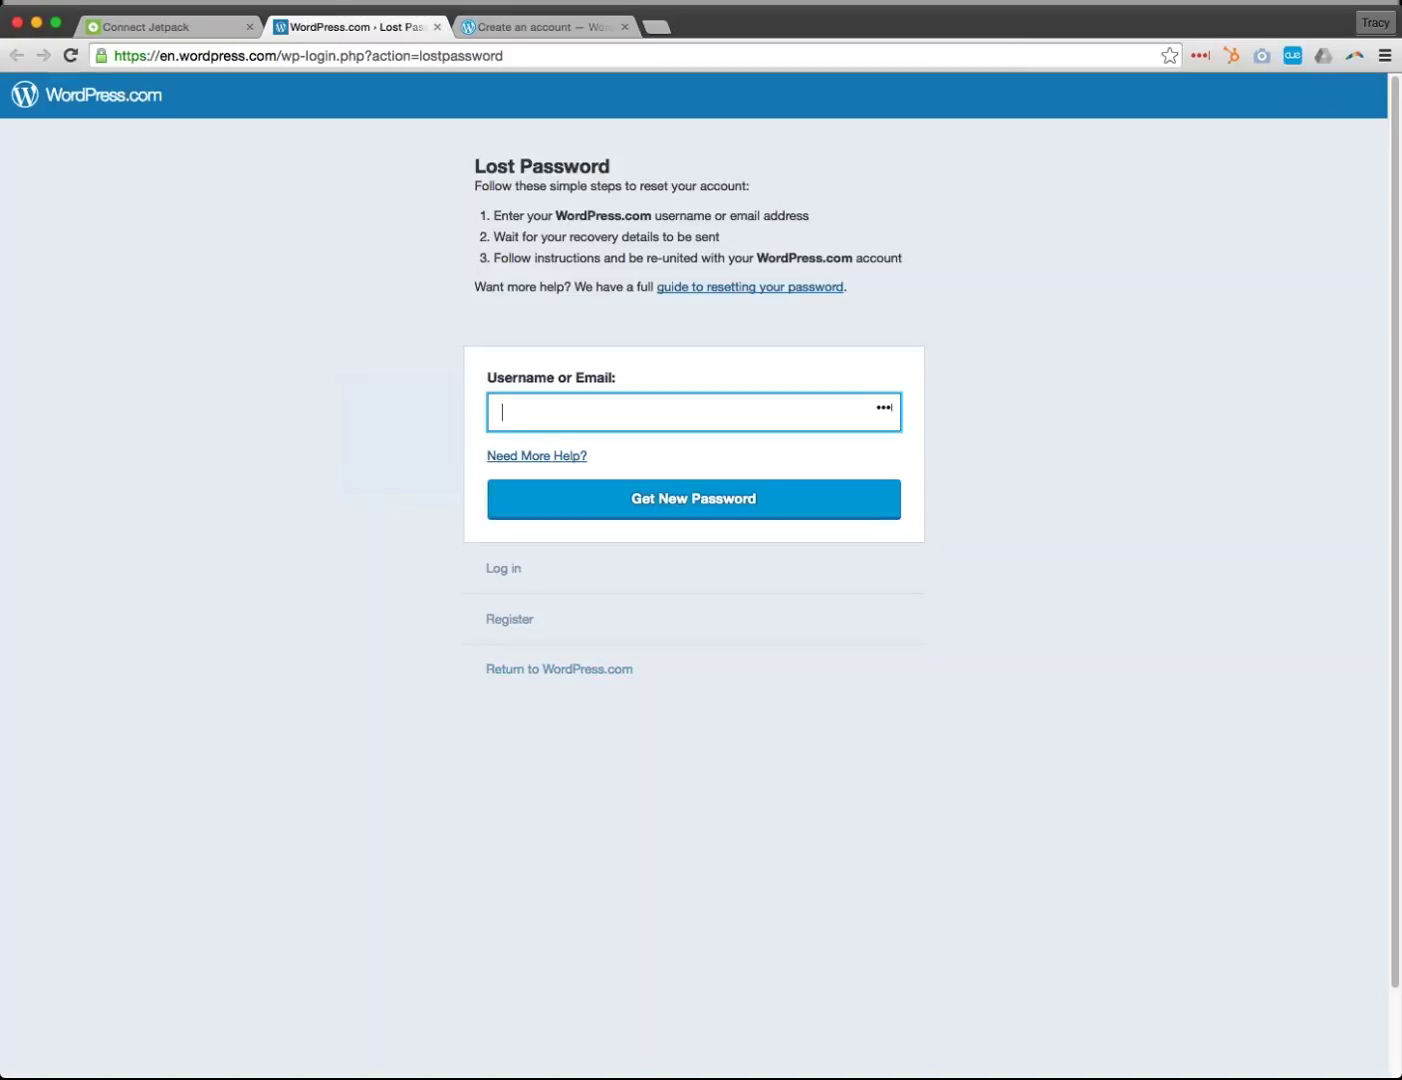
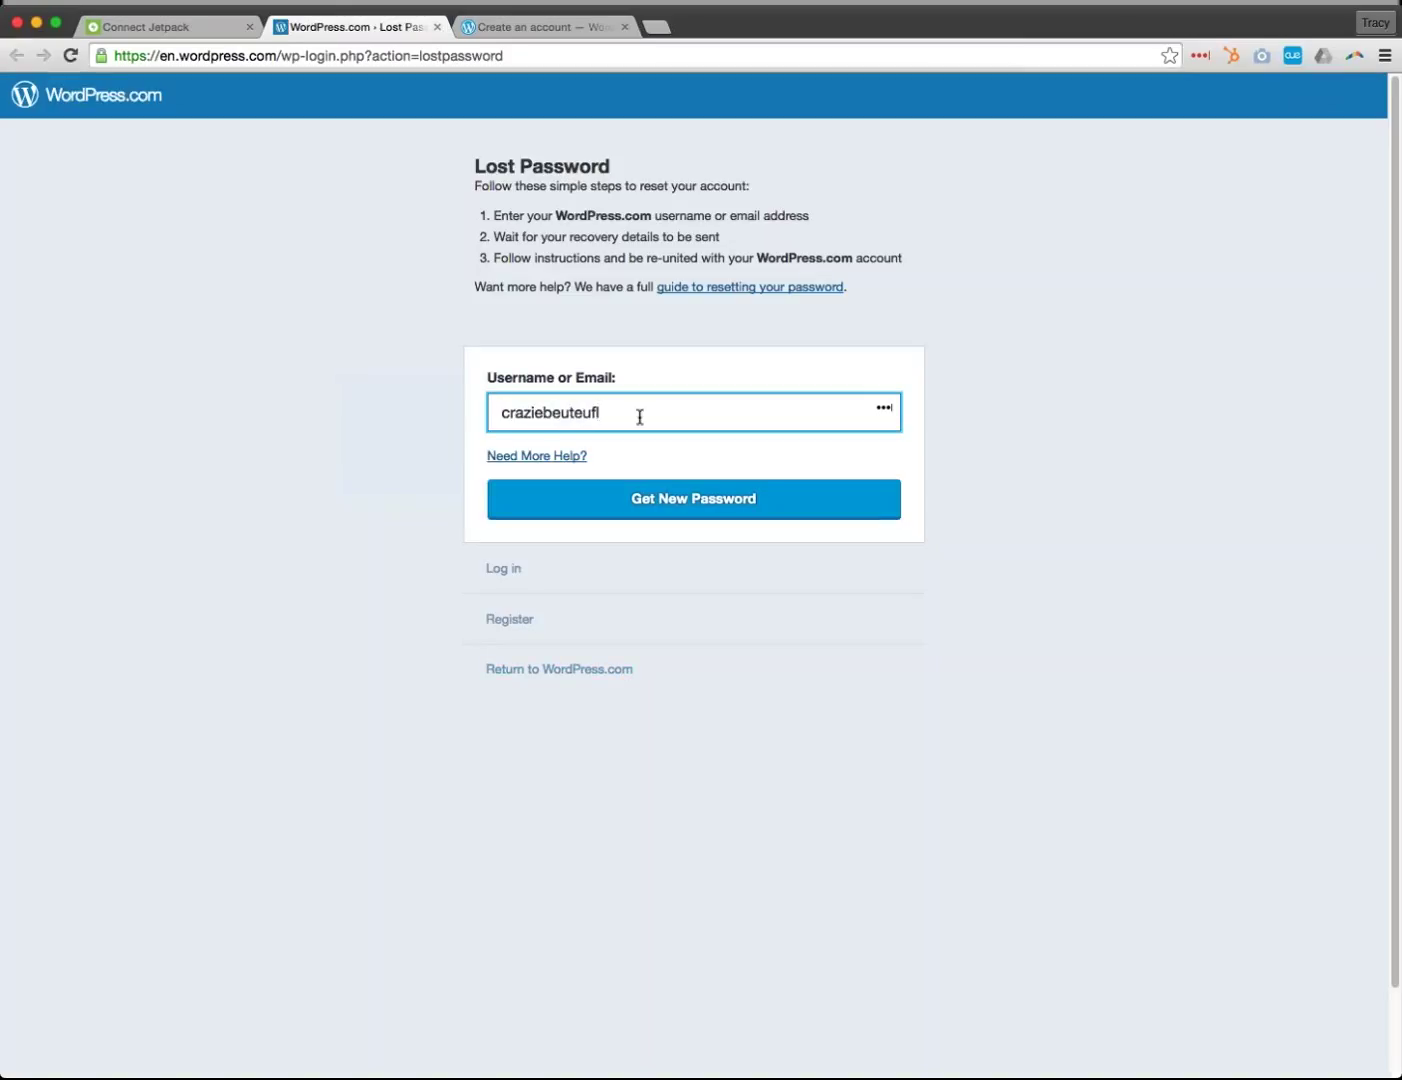
pyautogui.click(692, 499)
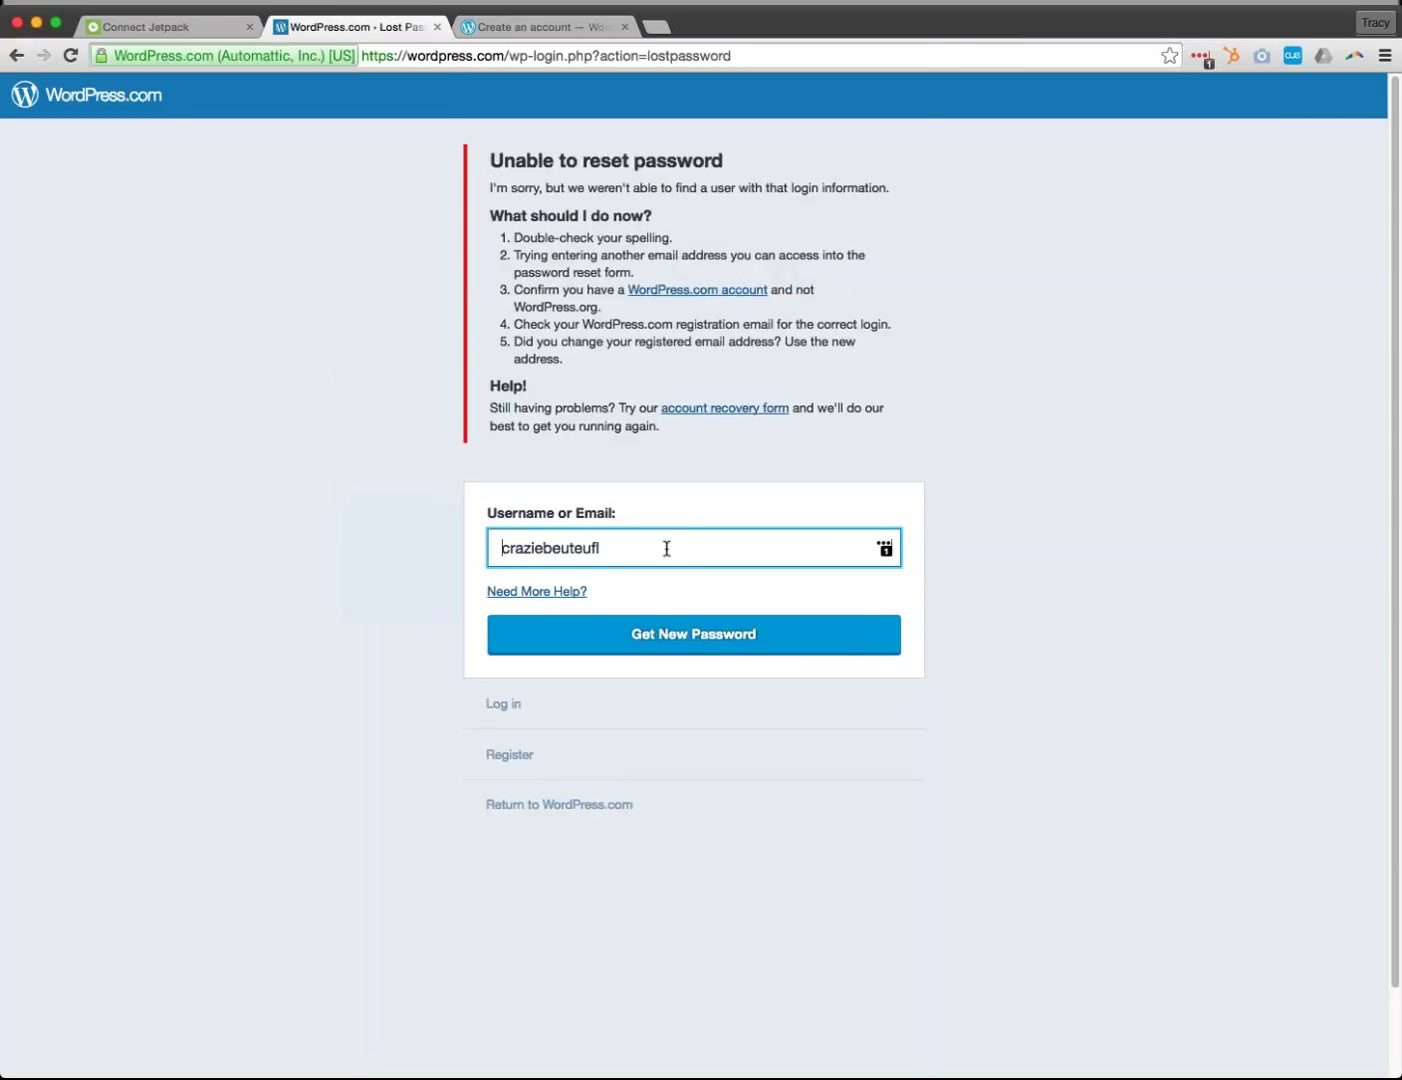
pyautogui.press('Backspace')
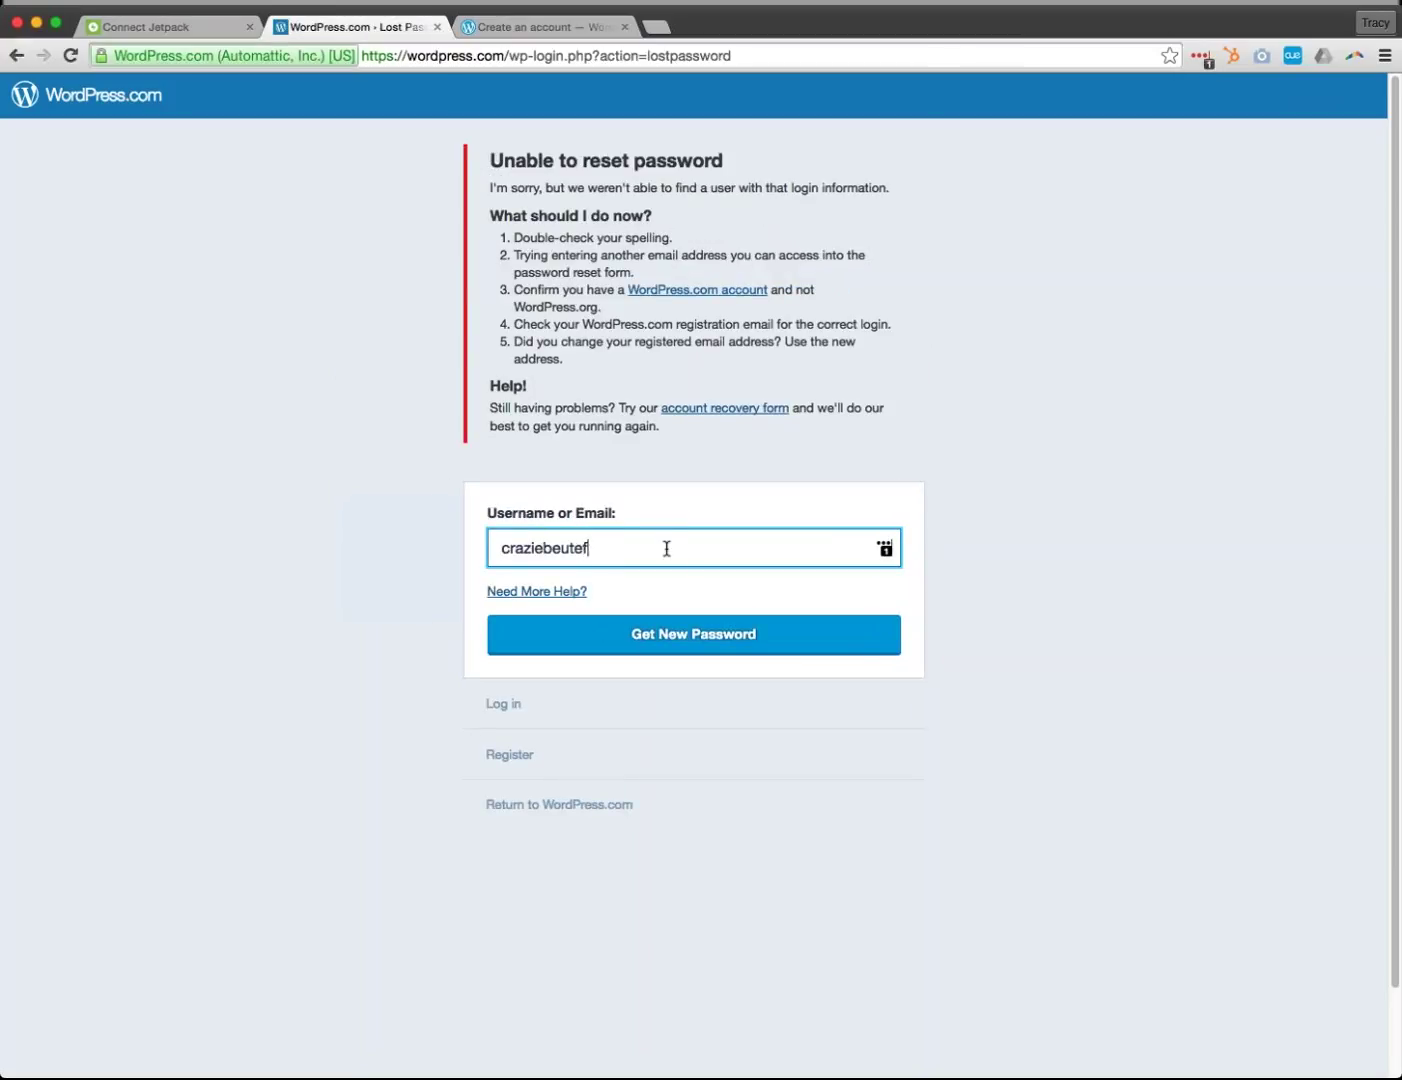
pyautogui.click(693, 634)
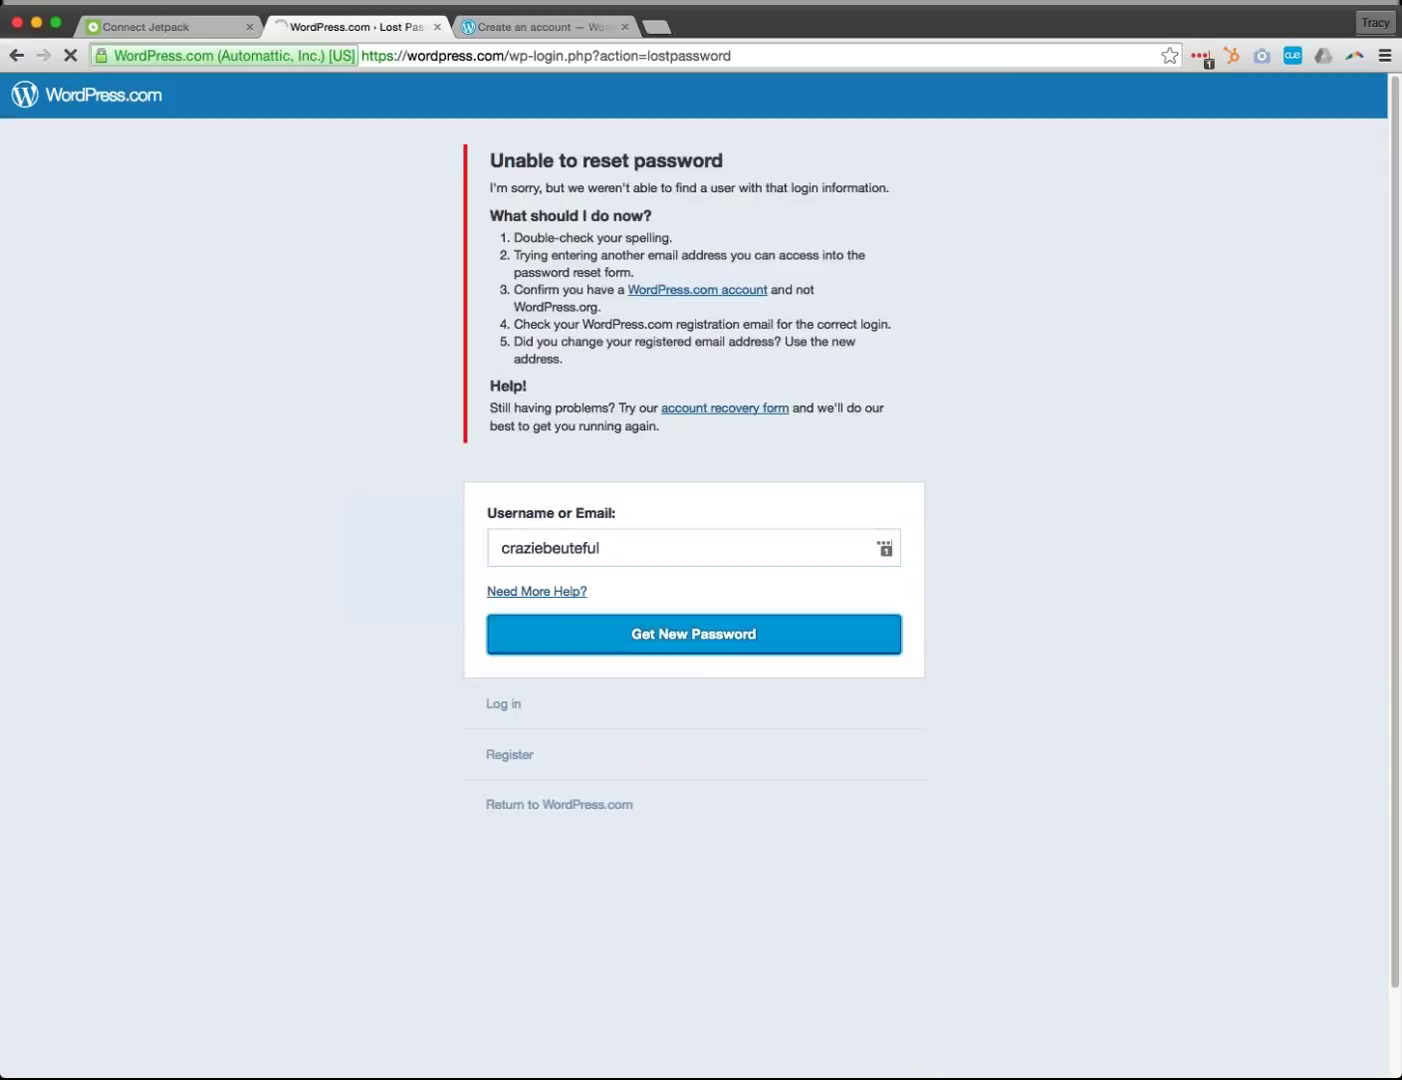
pyautogui.click(692, 633)
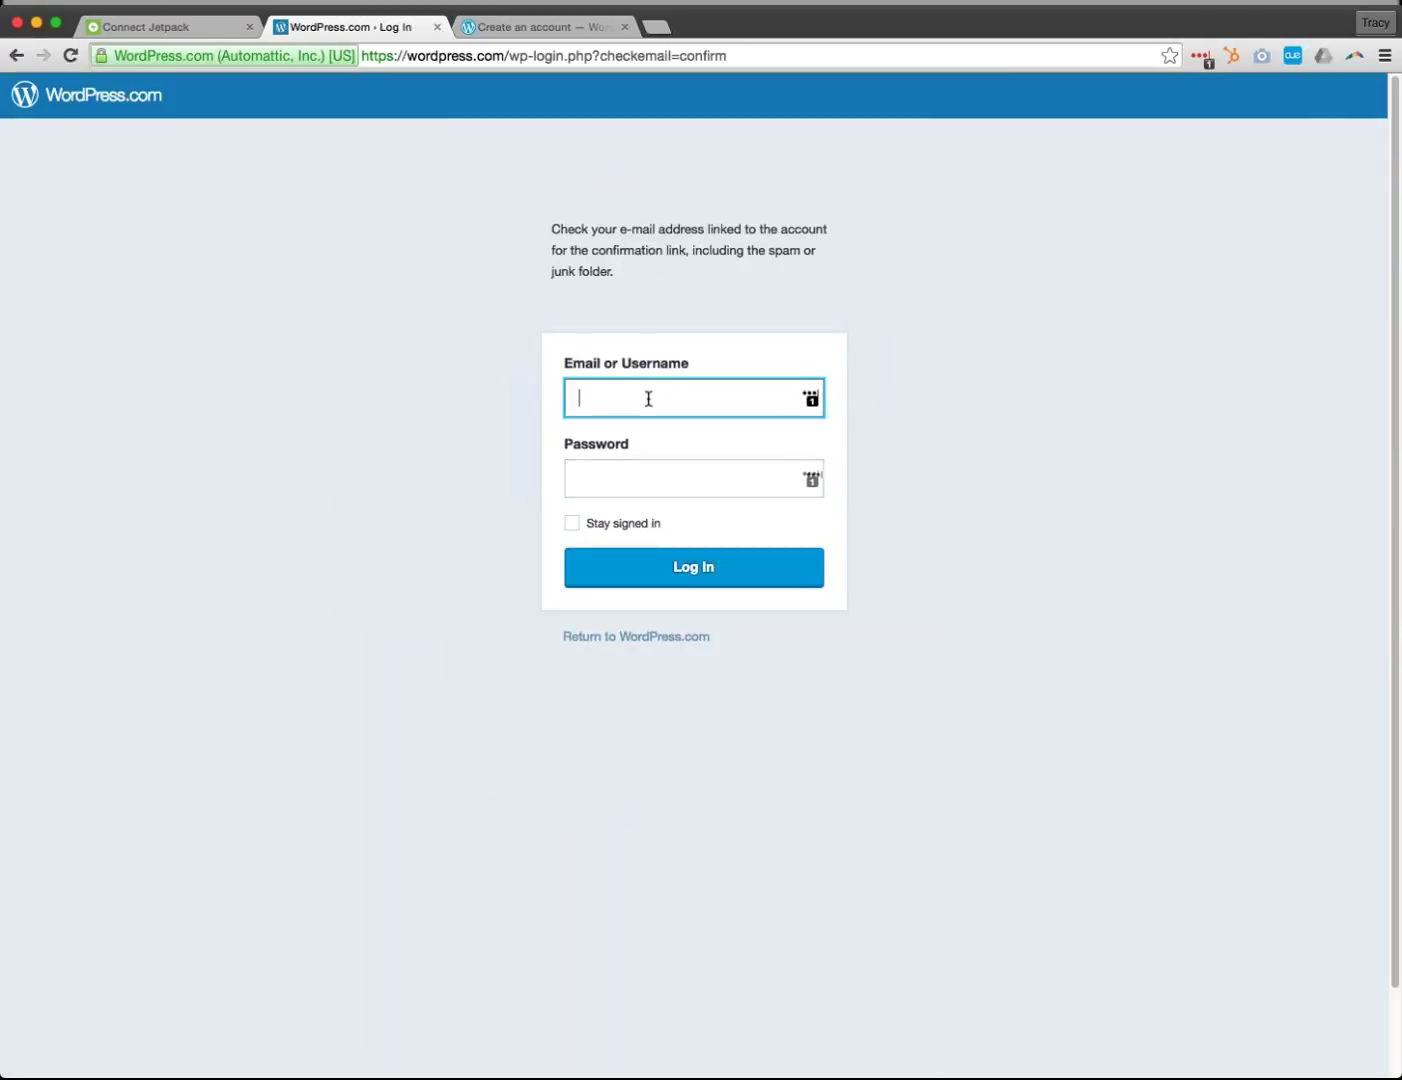
pyautogui.moveTo(872, 421)
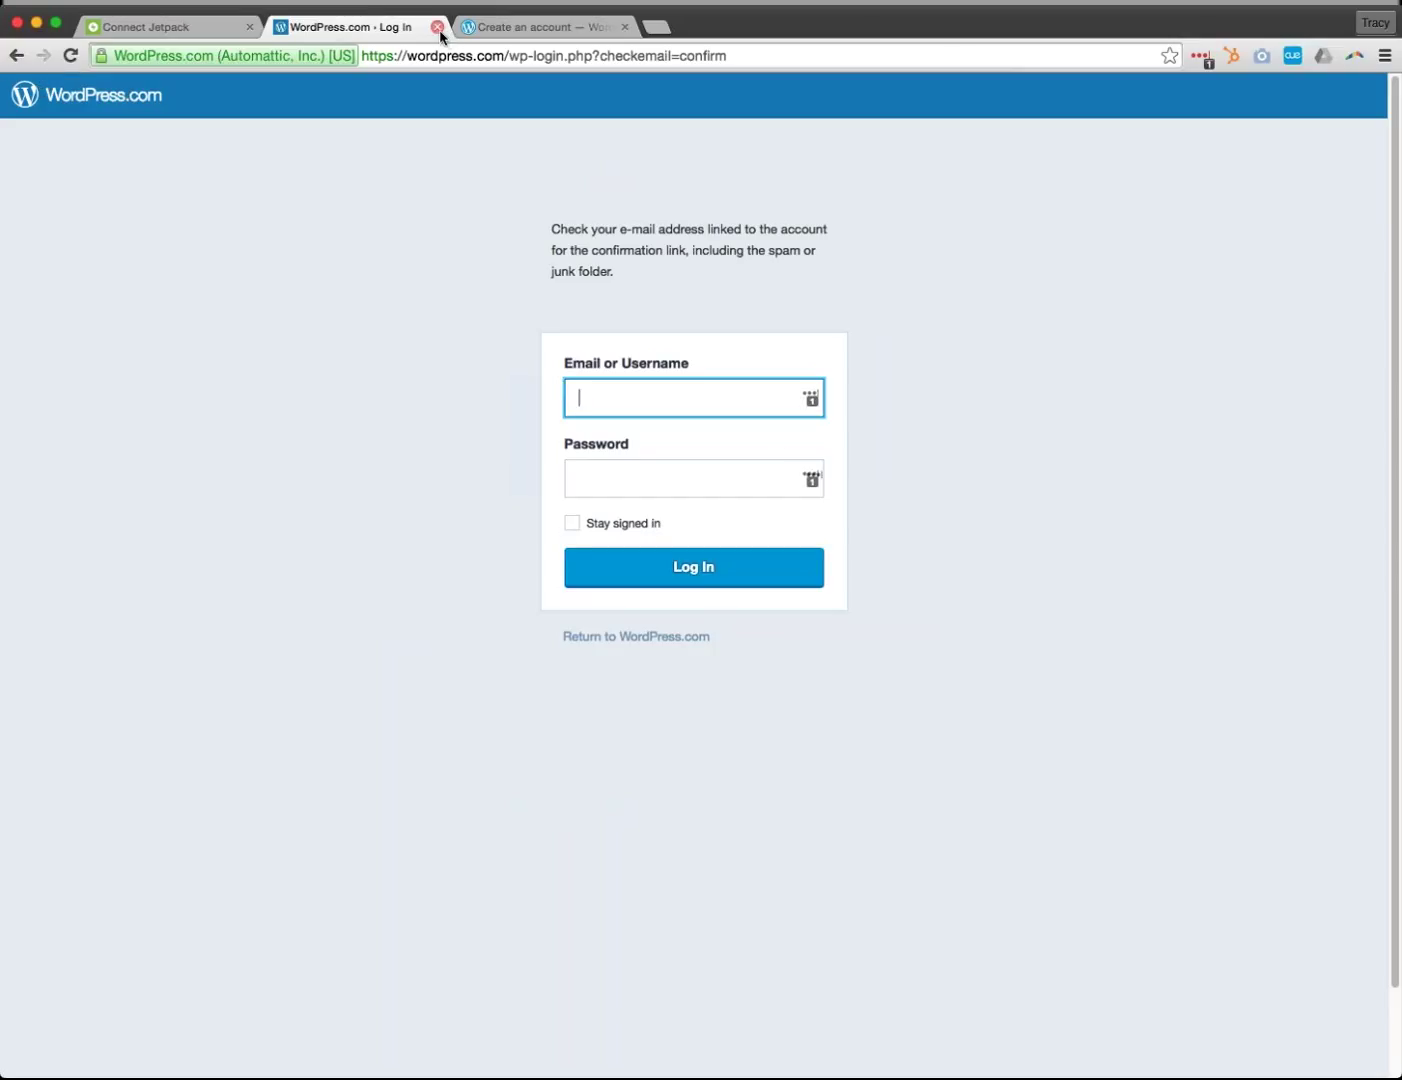
pyautogui.click(437, 27)
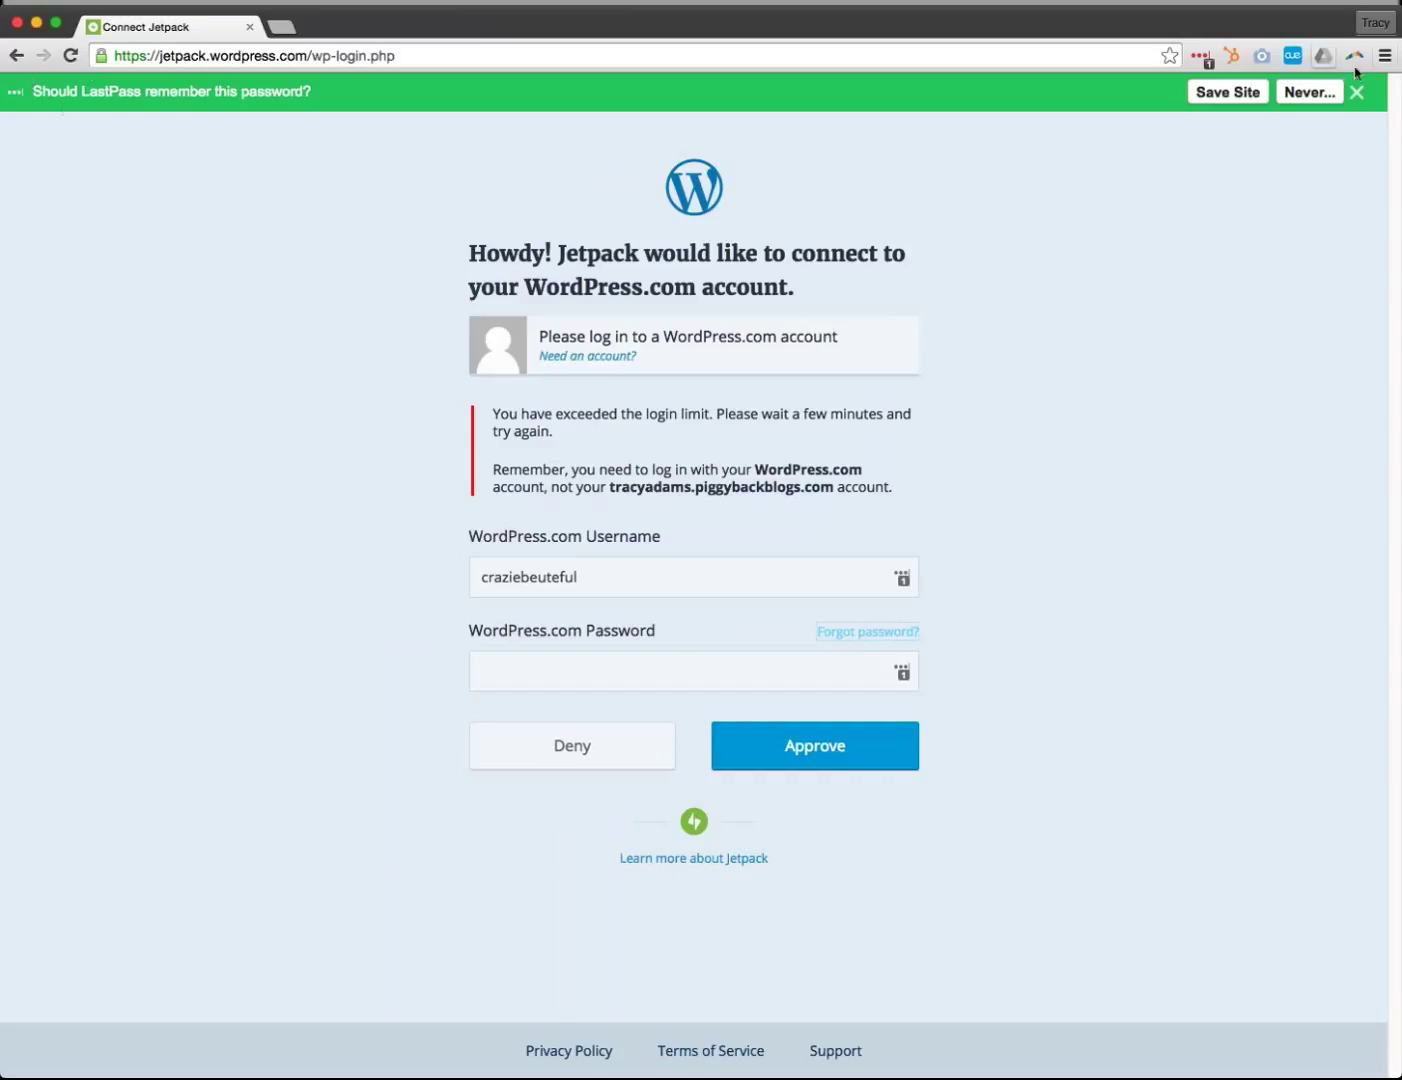
# Step: Dismiss the password-saving prompt, navigate back and forward, and approve the Jetpack connection again
pyautogui.click(1357, 91)
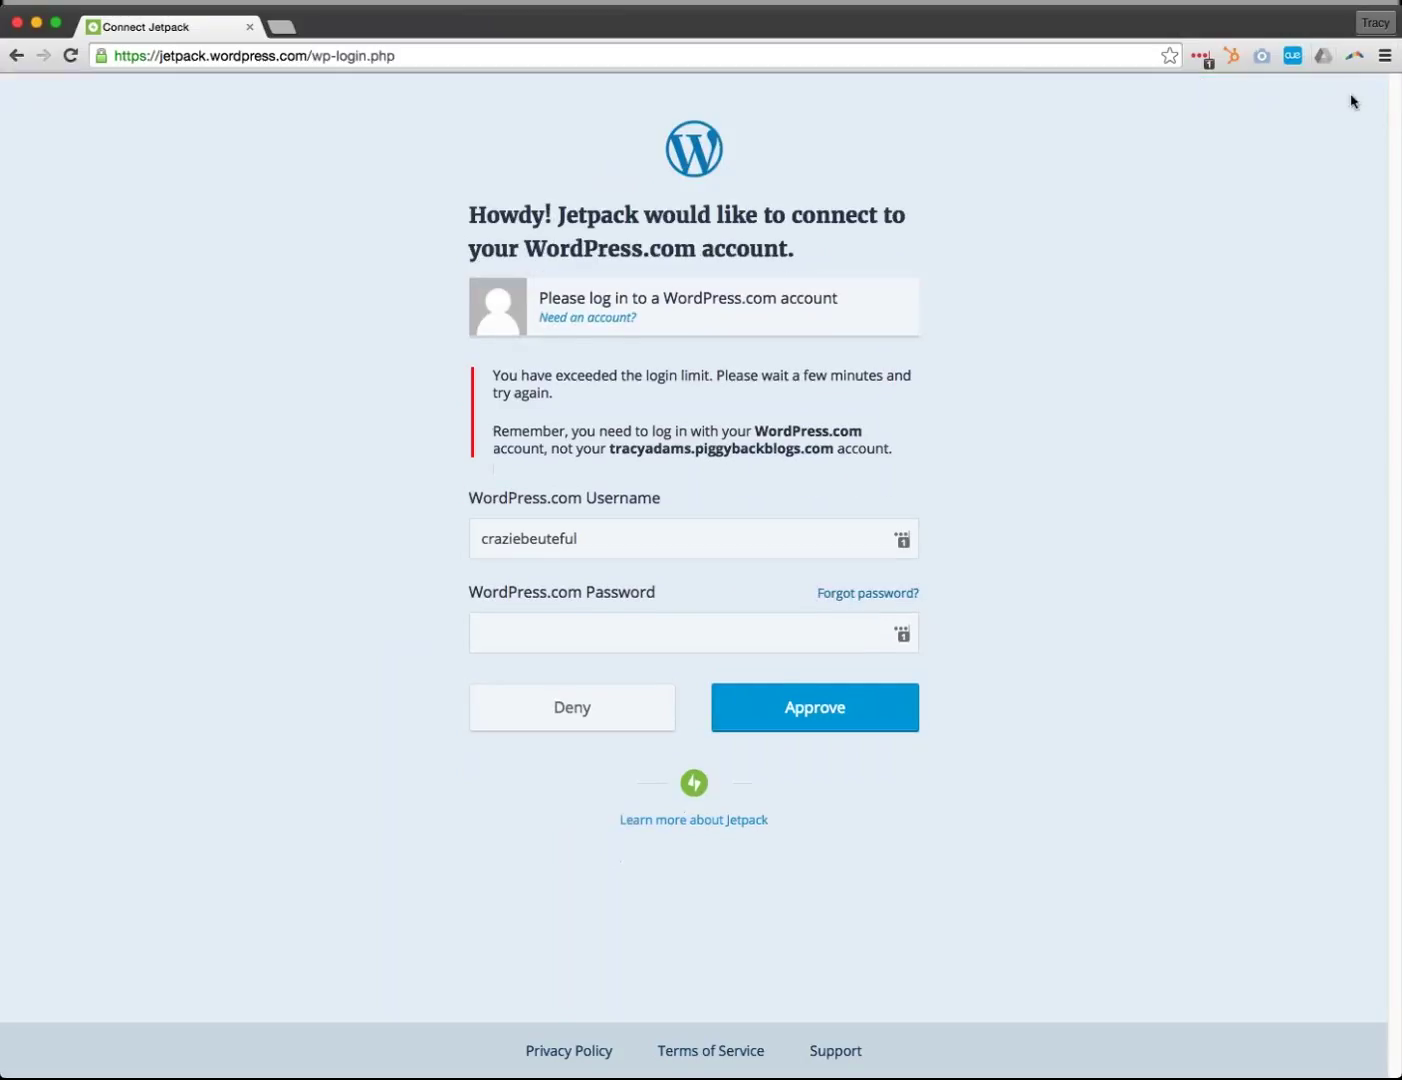
pyautogui.click(16, 55)
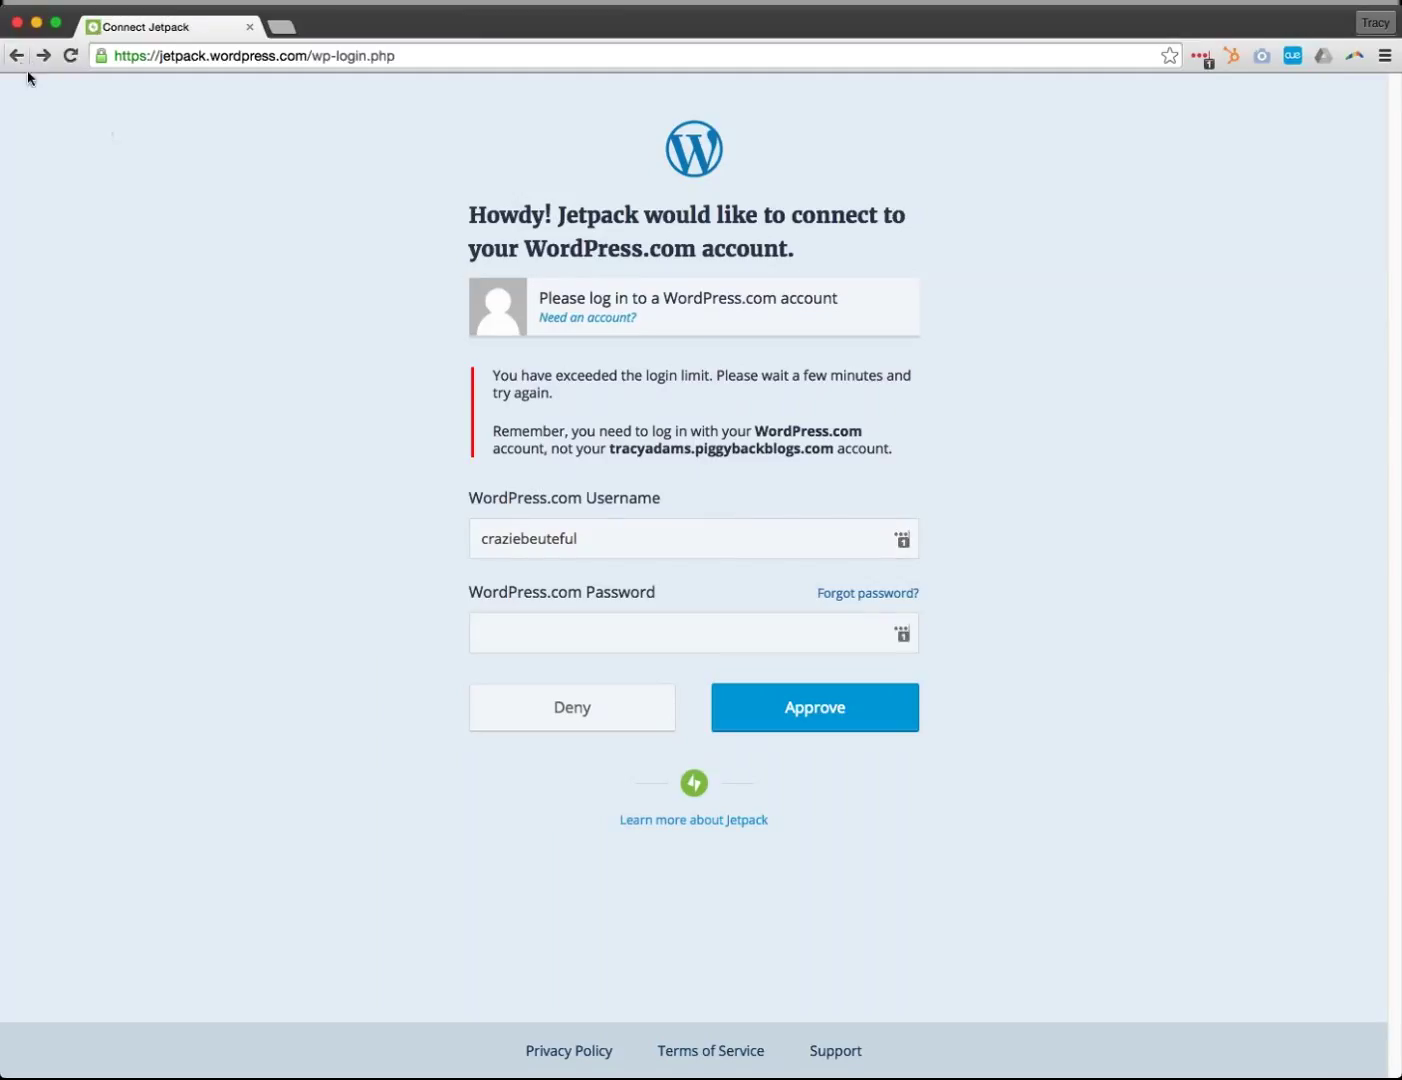
pyautogui.click(813, 707)
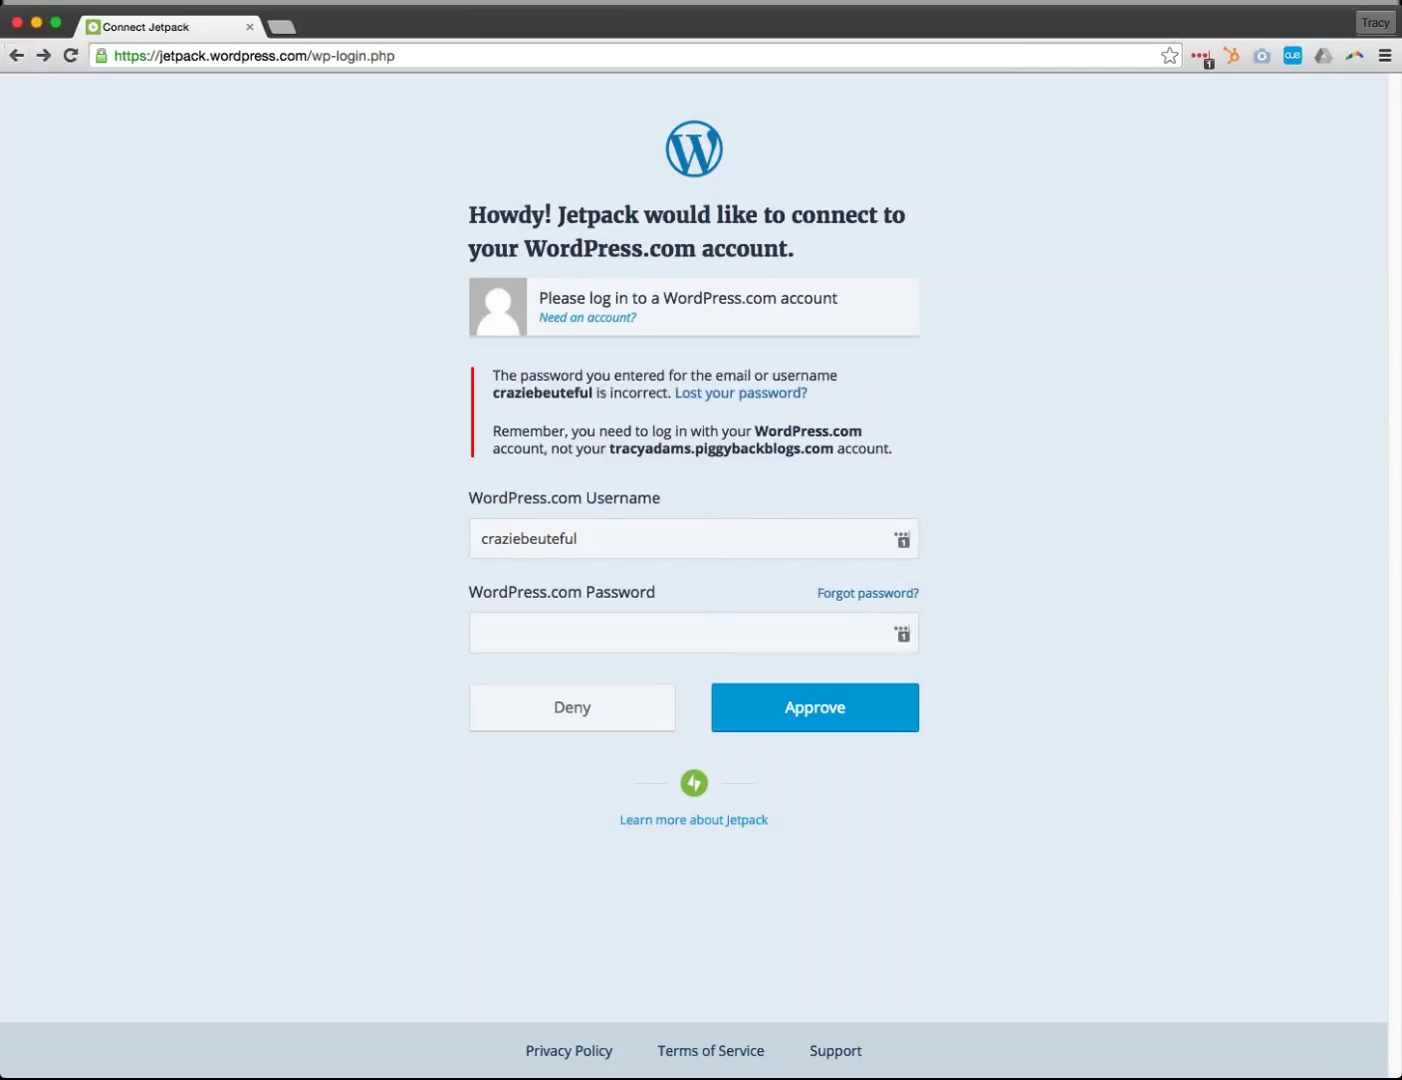
pyautogui.click(814, 707)
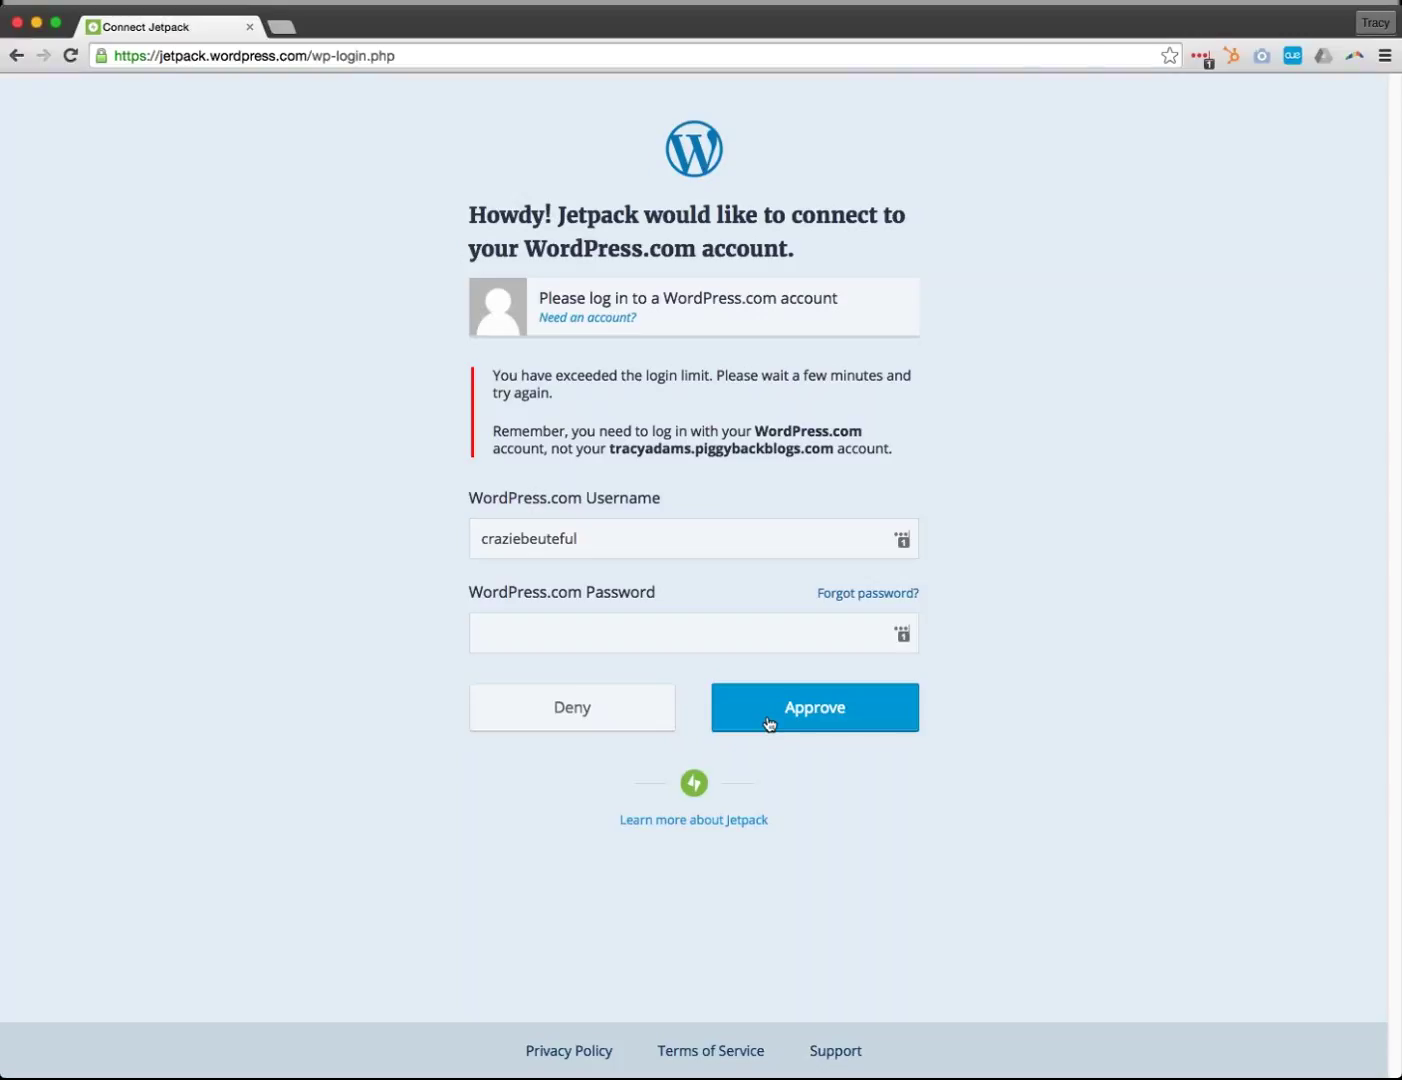
pyautogui.click(693, 538)
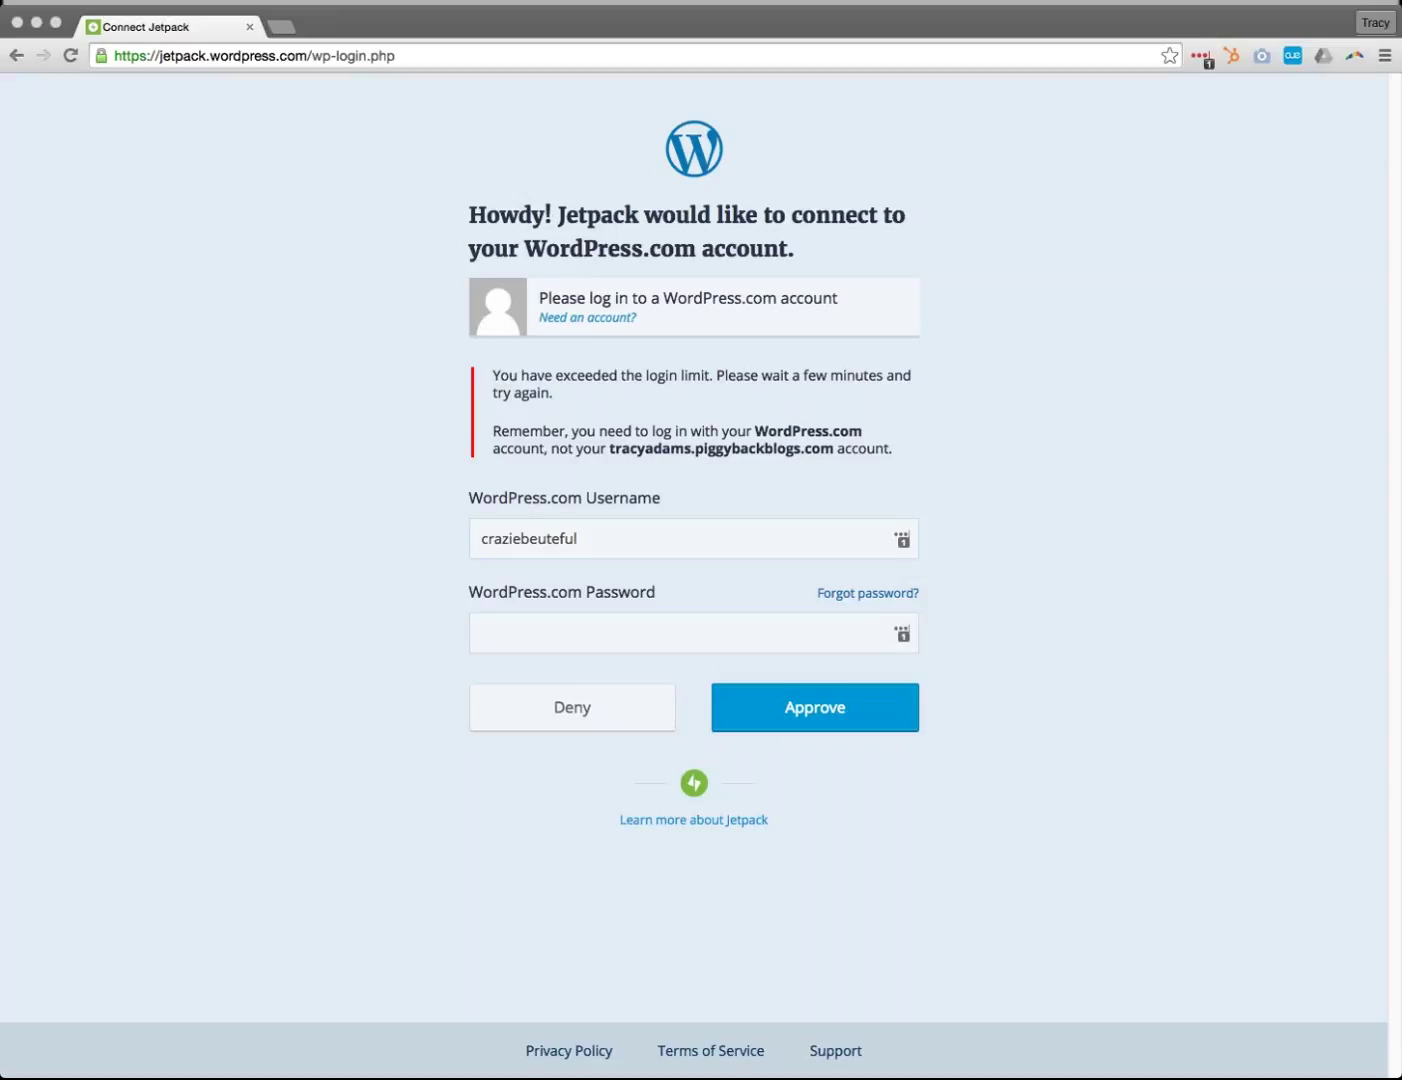
pyautogui.moveTo(1281, 470)
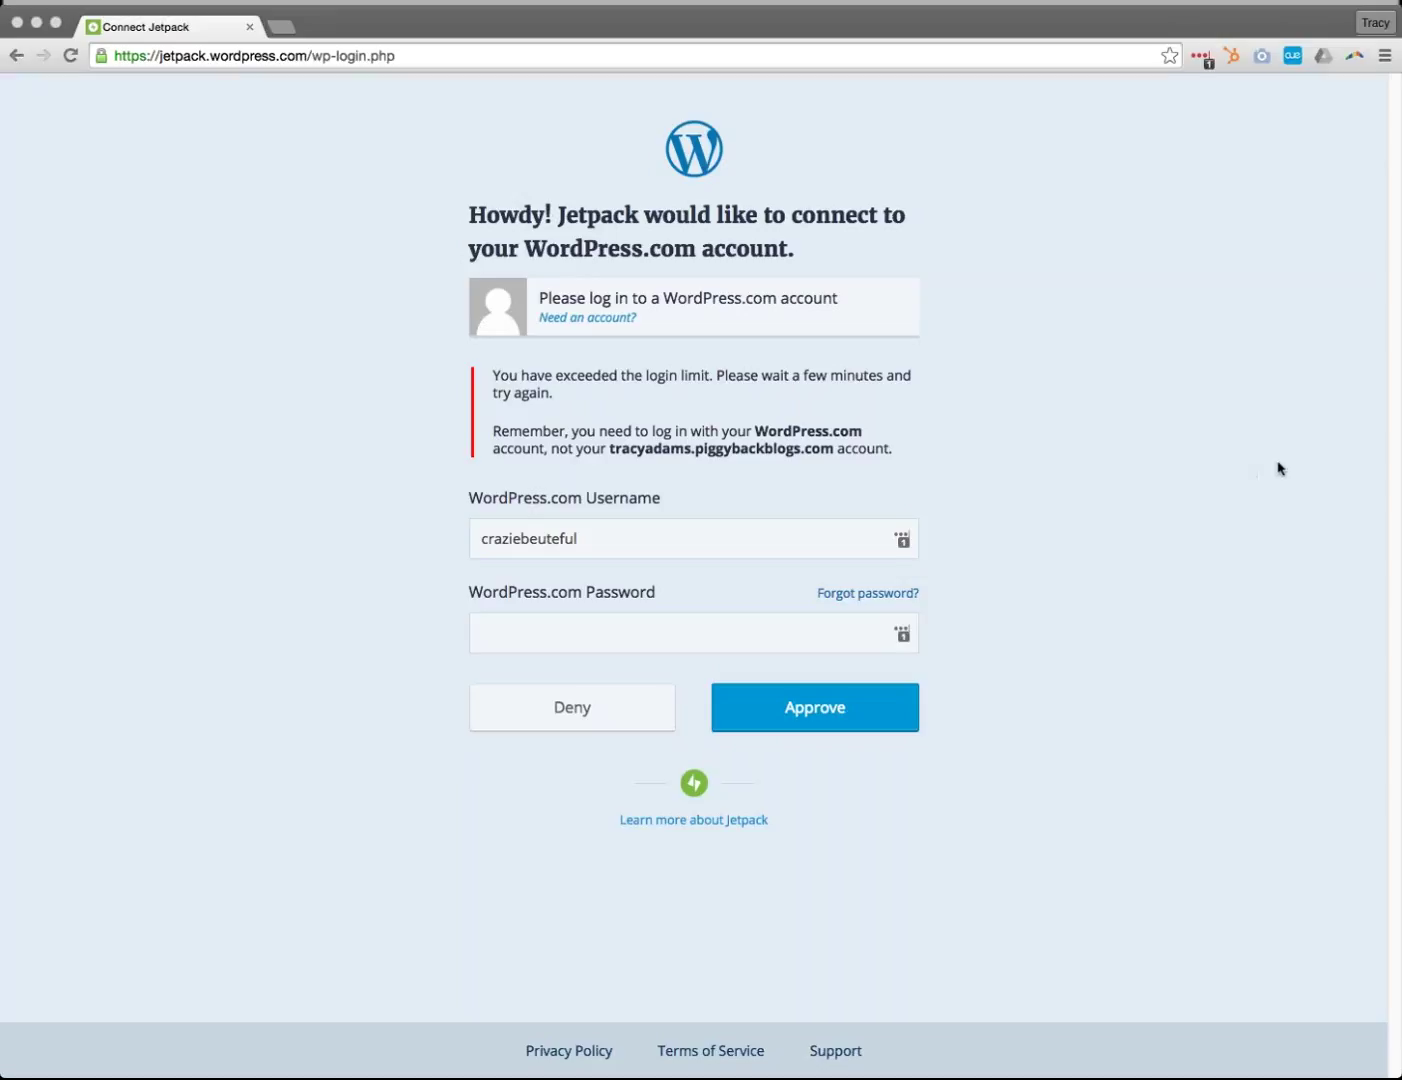
pyautogui.moveTo(1293, 583)
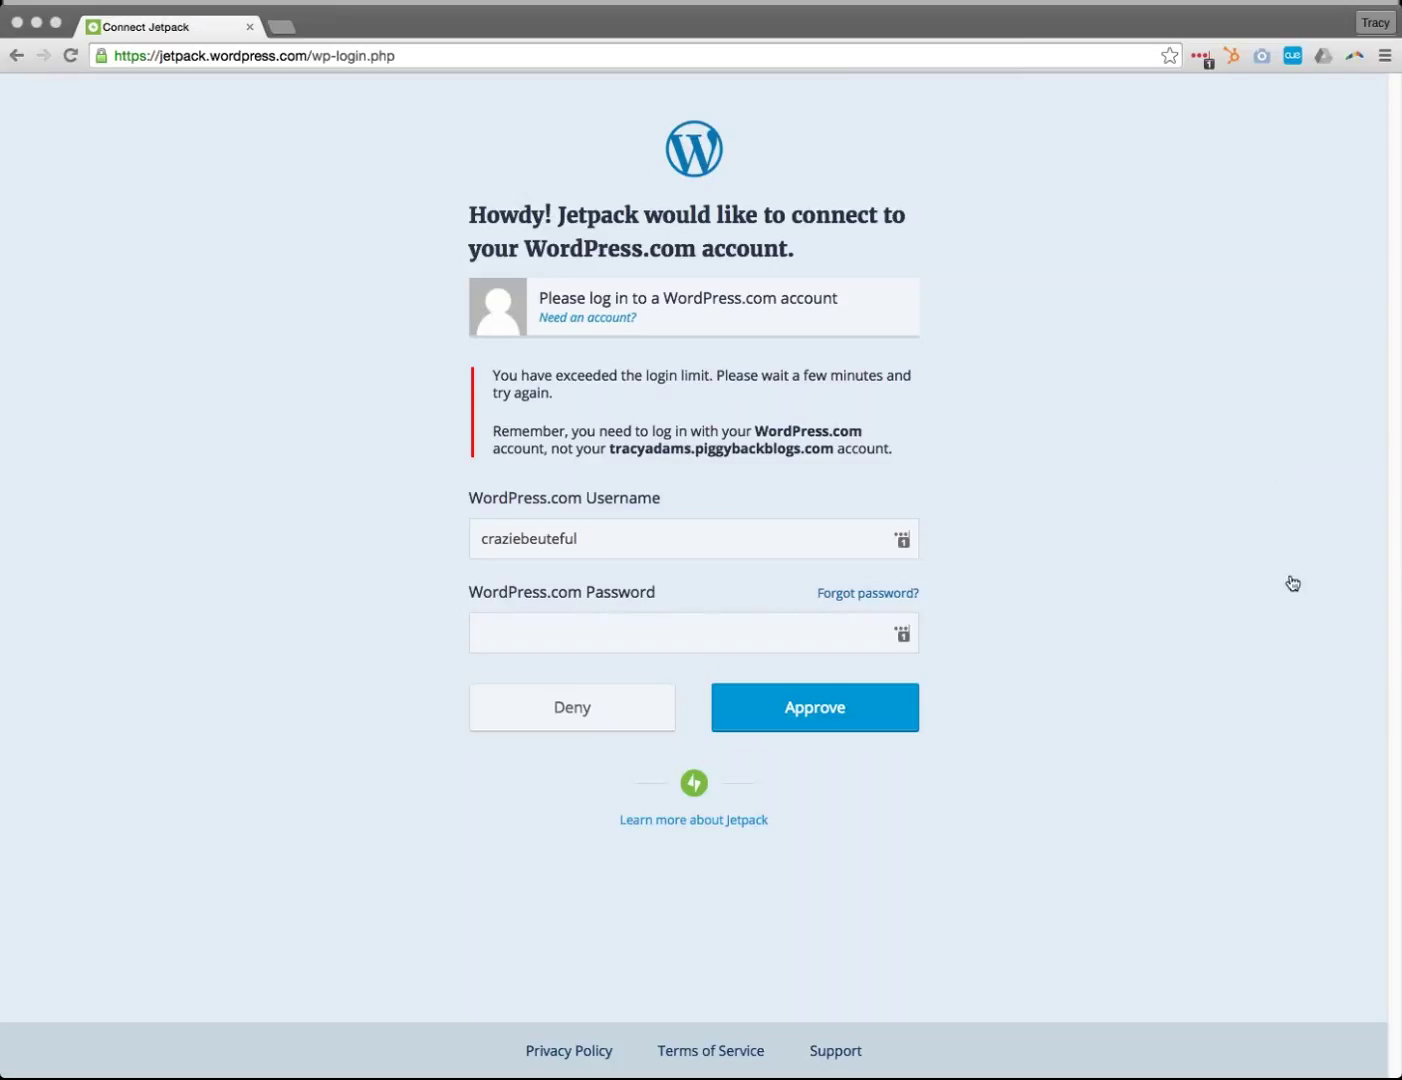
pyautogui.moveTo(1286, 684)
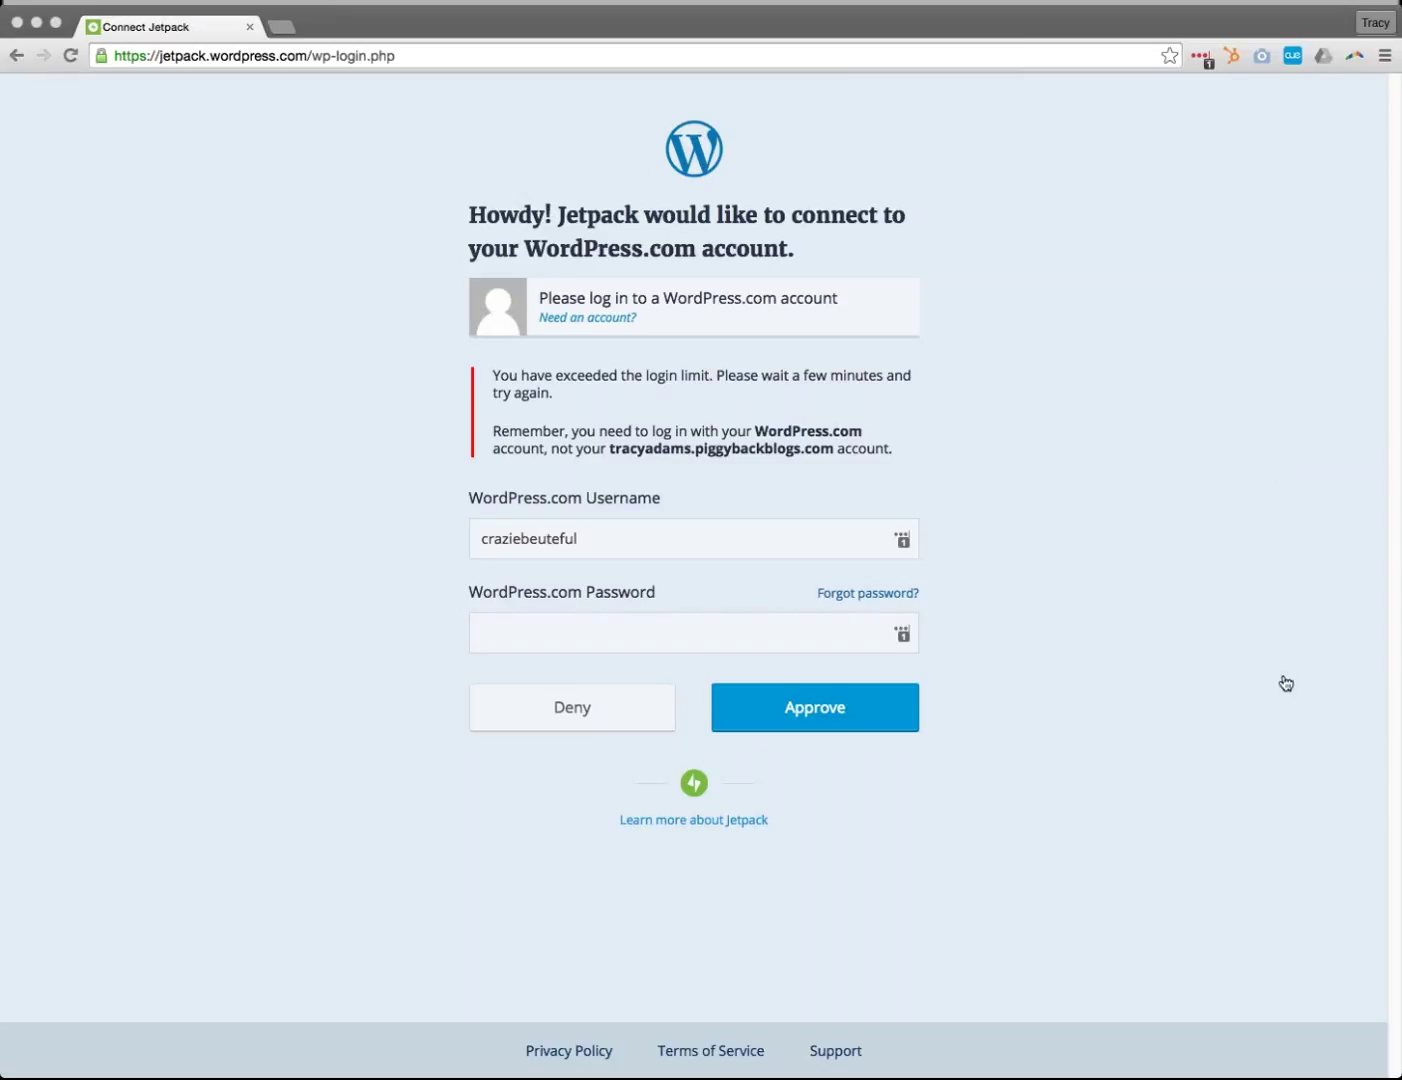
pyautogui.moveTo(1311, 690)
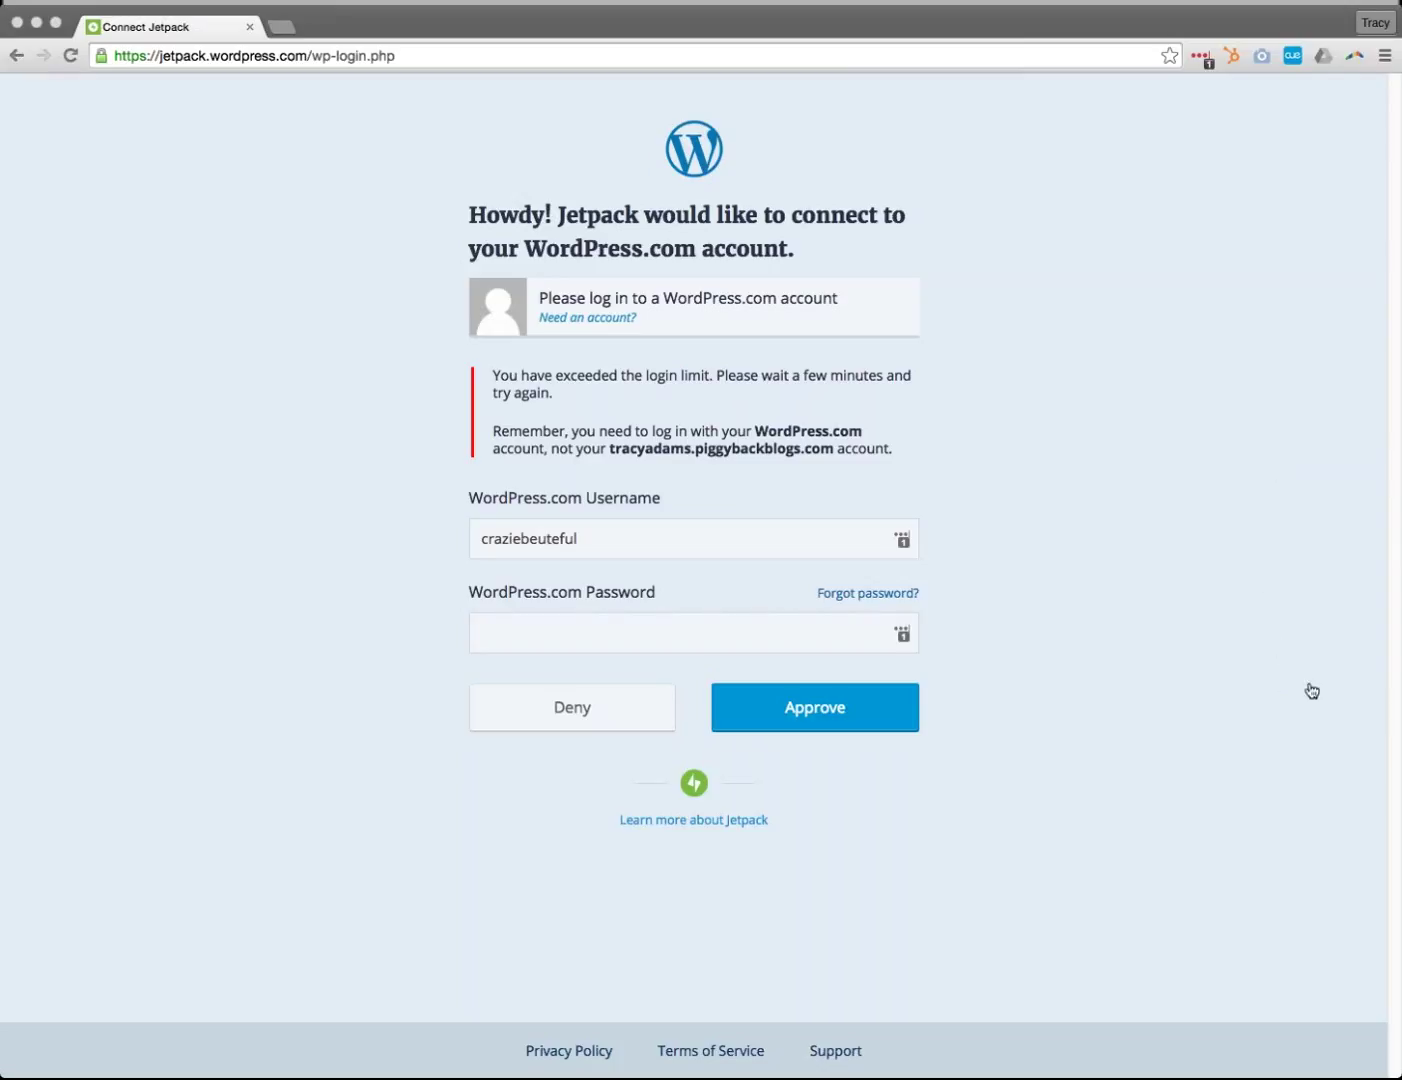
pyautogui.moveTo(751, 562)
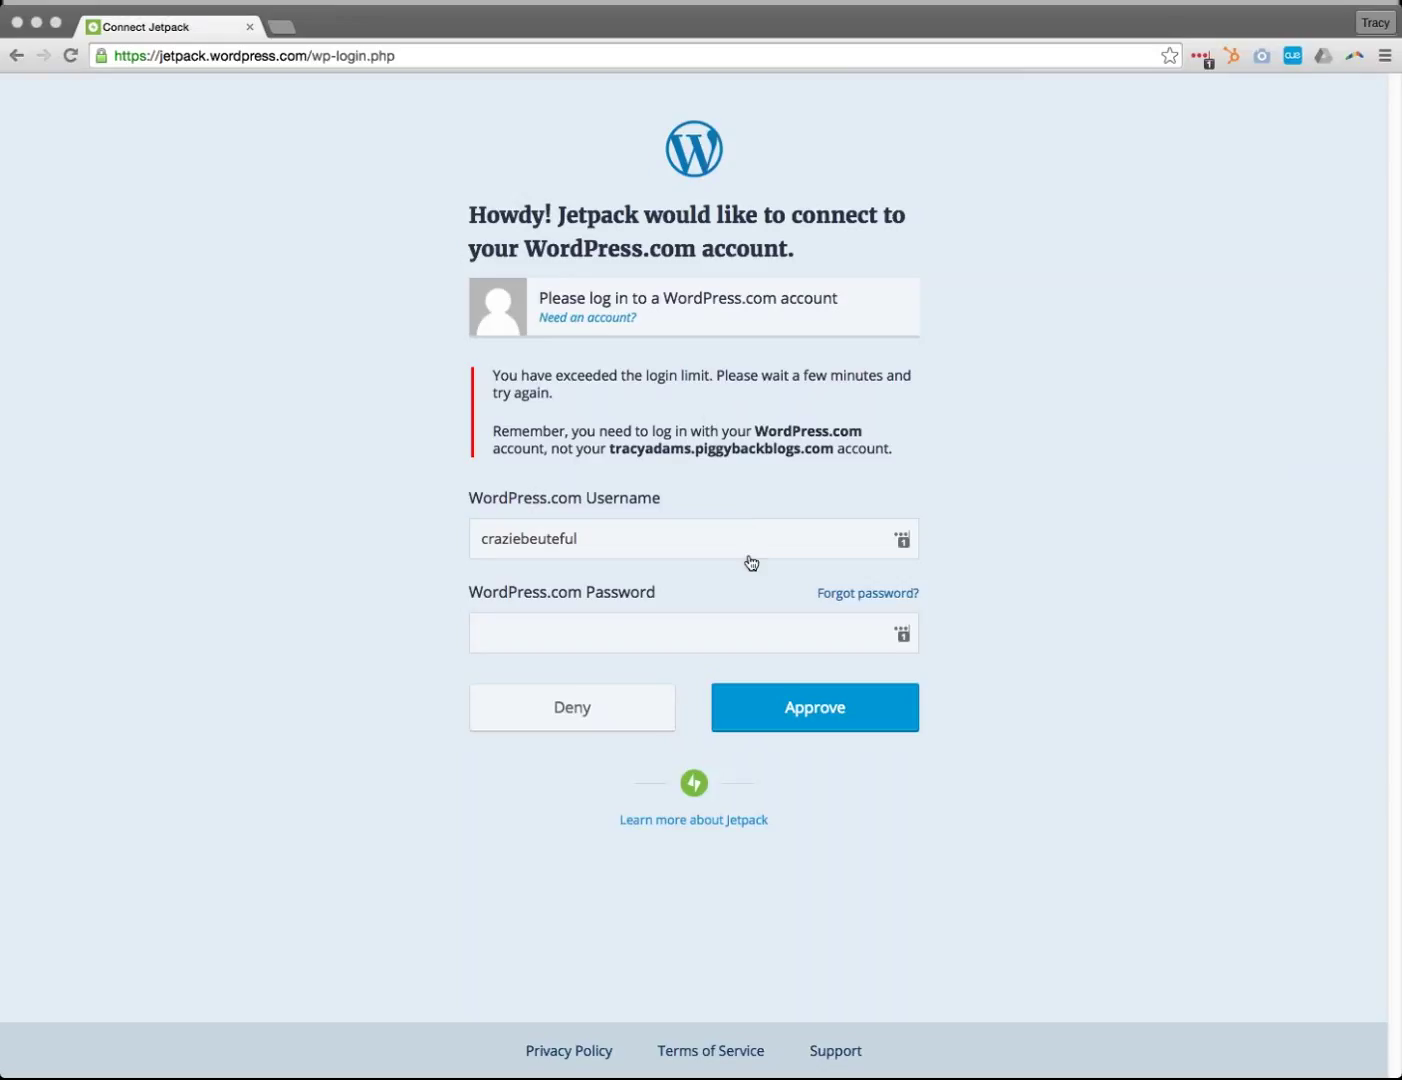
# Step: Re-enter the password and submit the login attempt once more
pyautogui.click(694, 538)
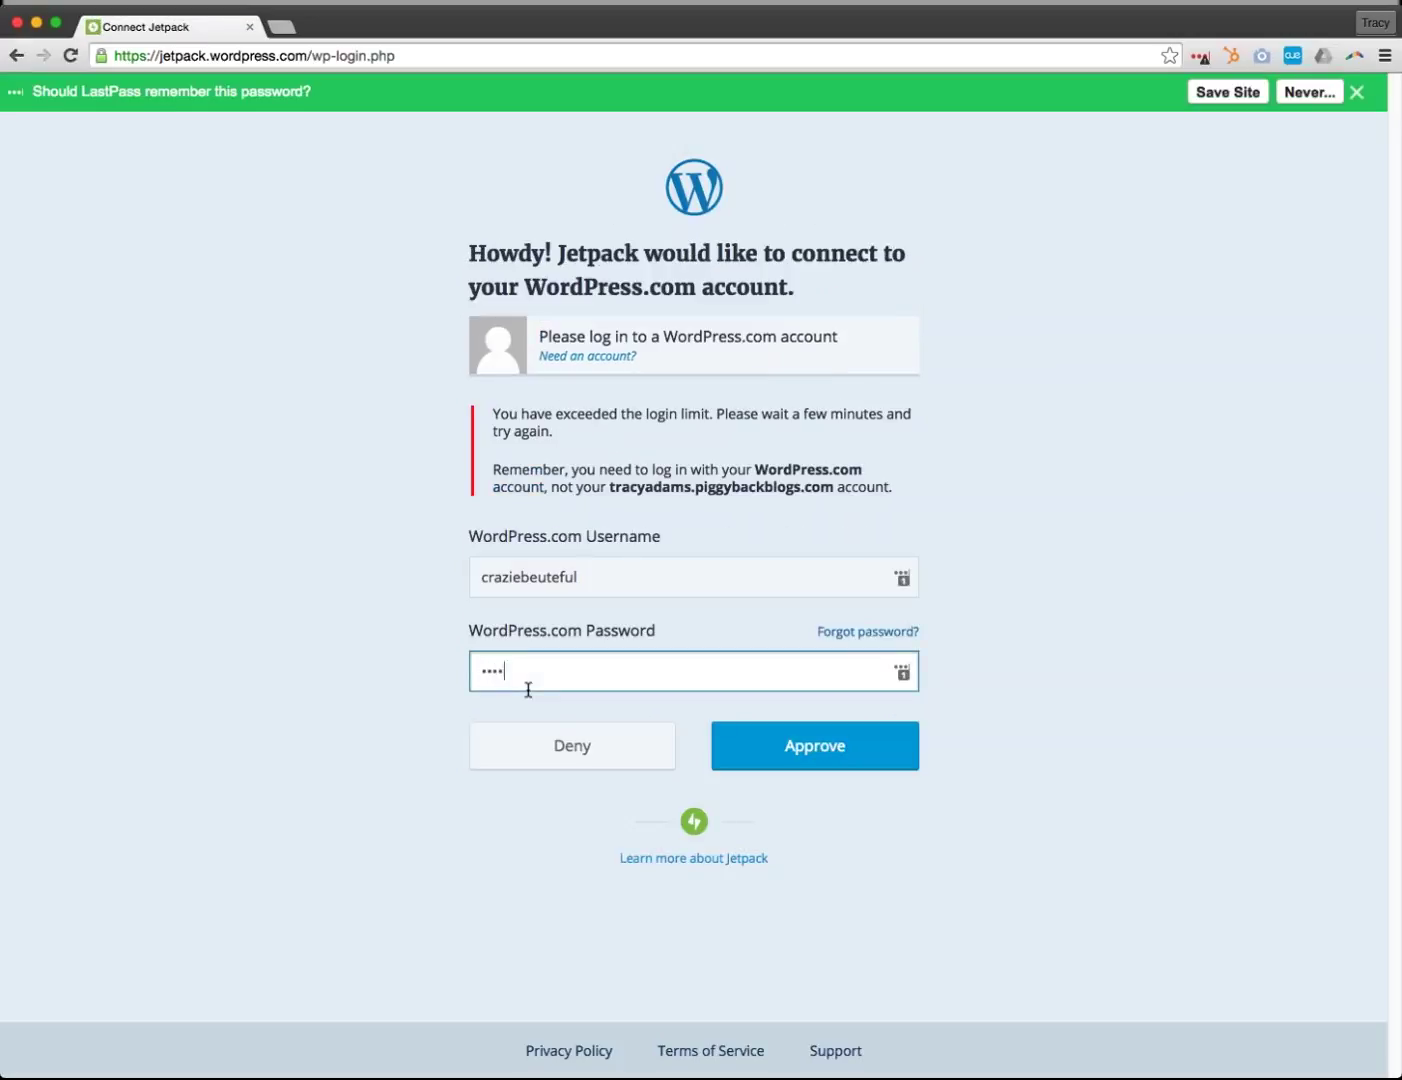
pyautogui.write('password')
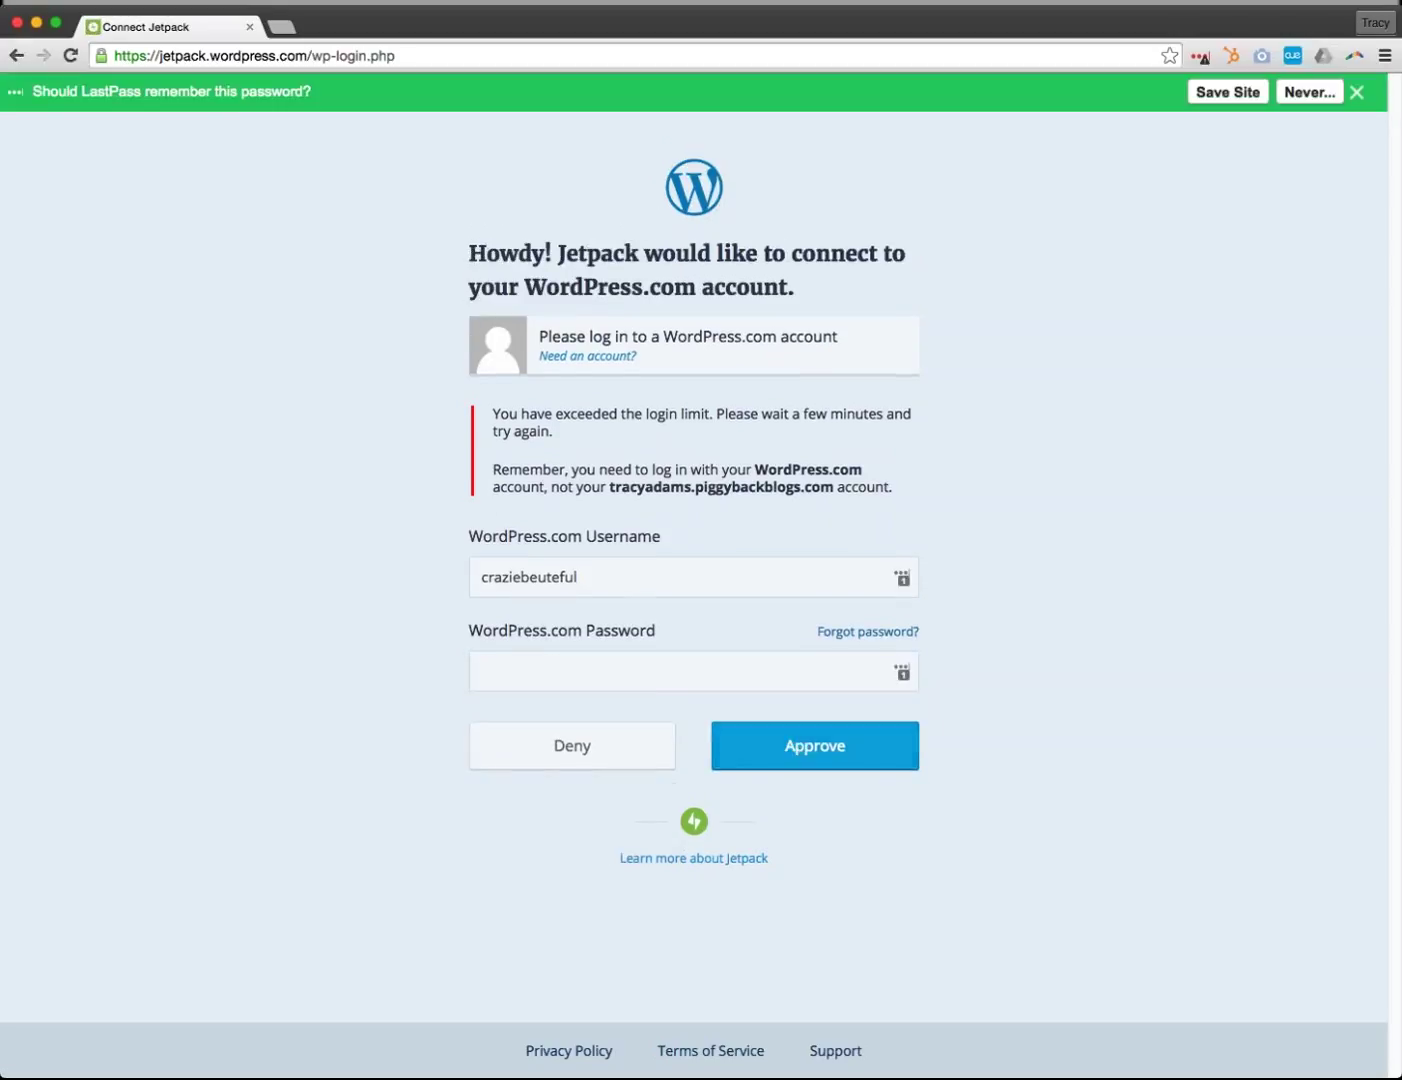
pyautogui.click(1356, 91)
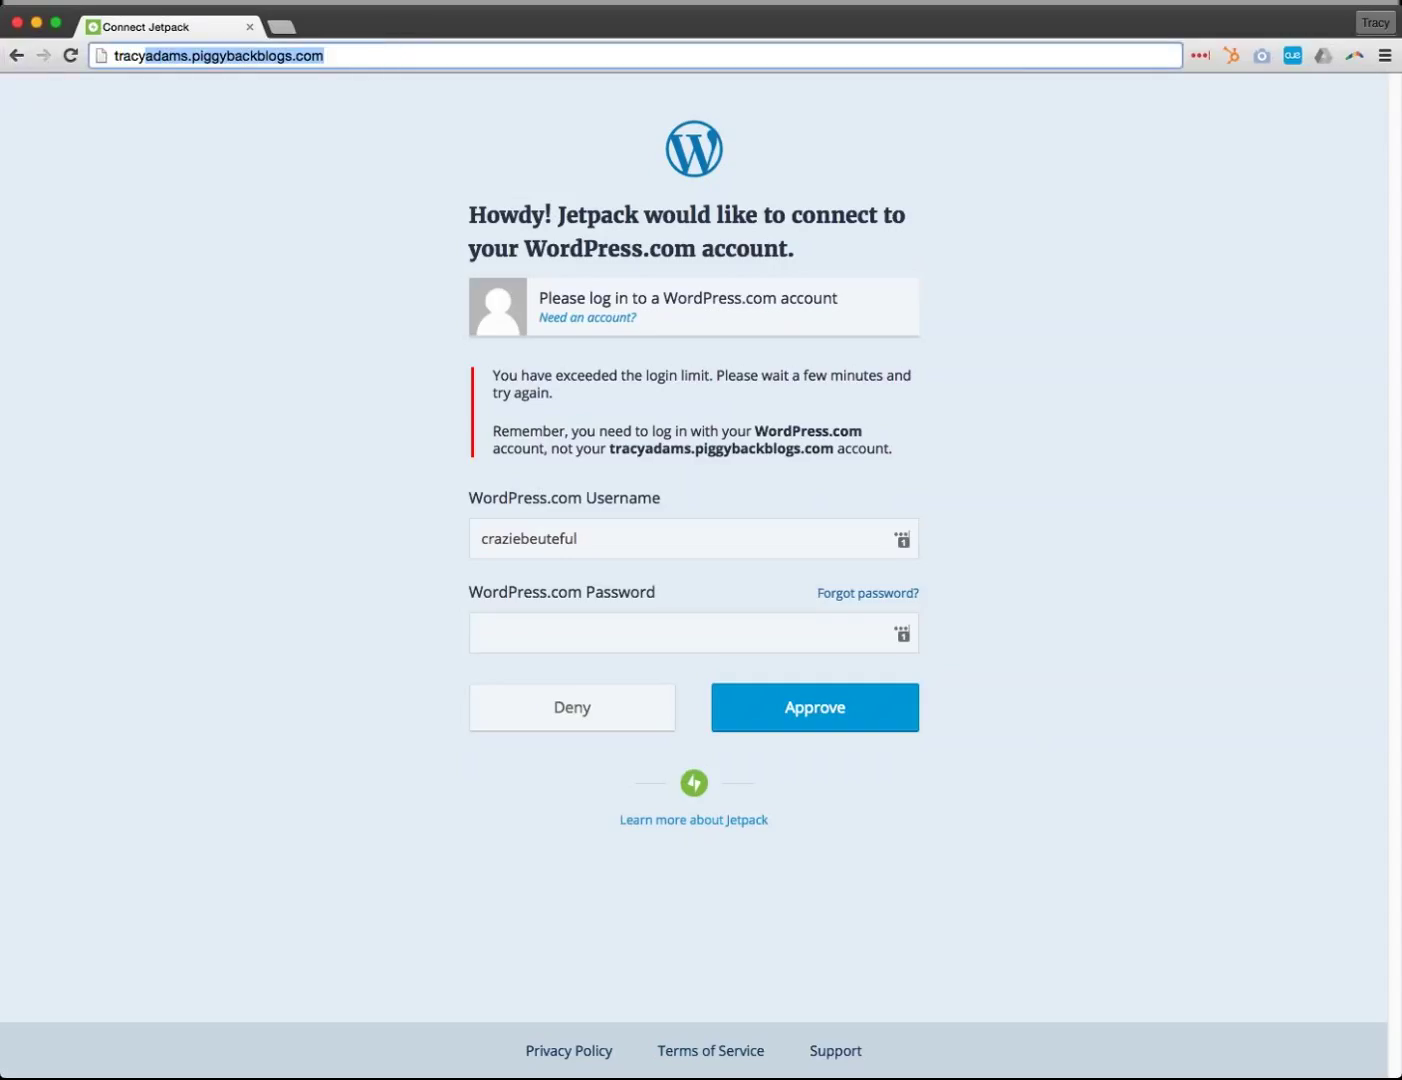
pyautogui.click(814, 707)
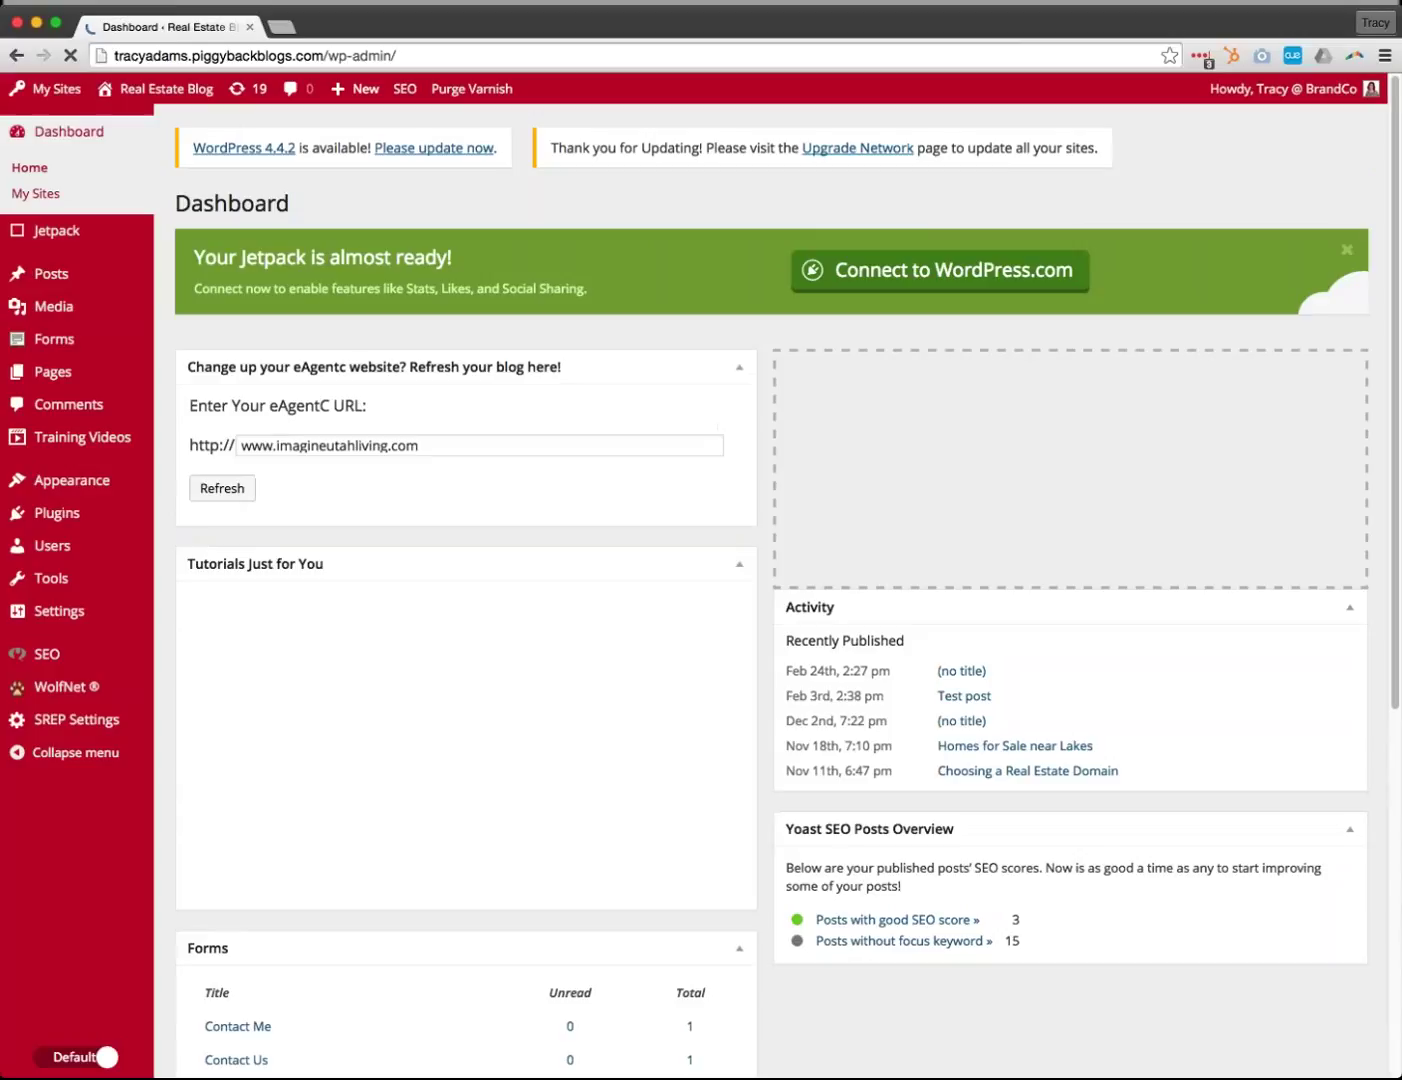
pyautogui.click(937, 270)
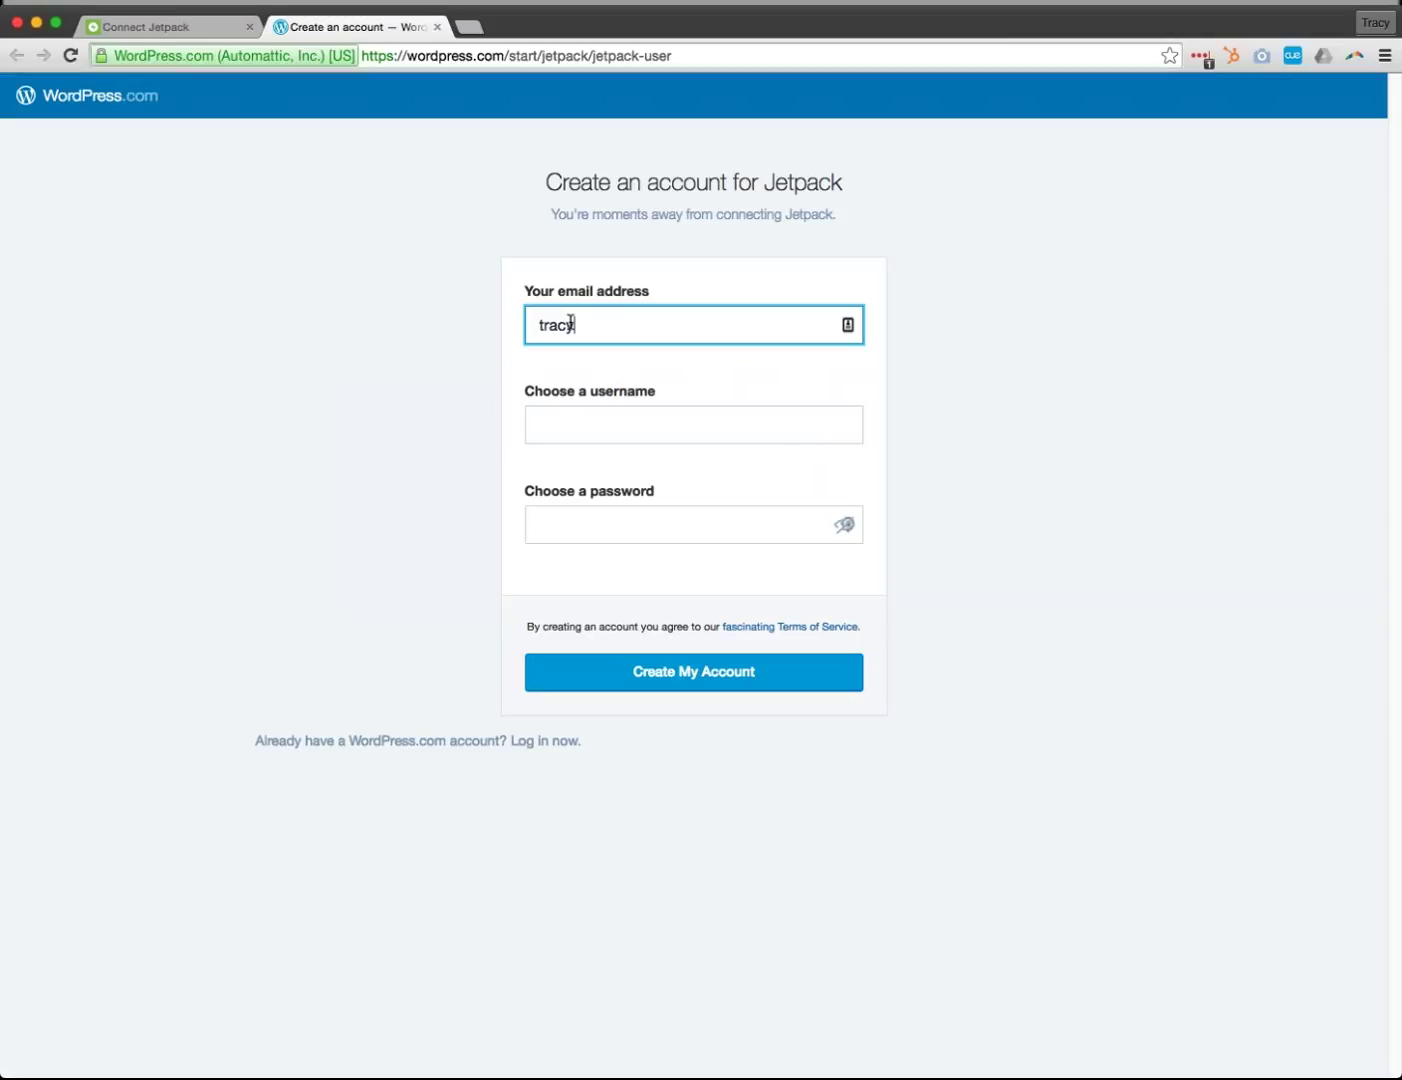
pyautogui.write('@brandco.com')
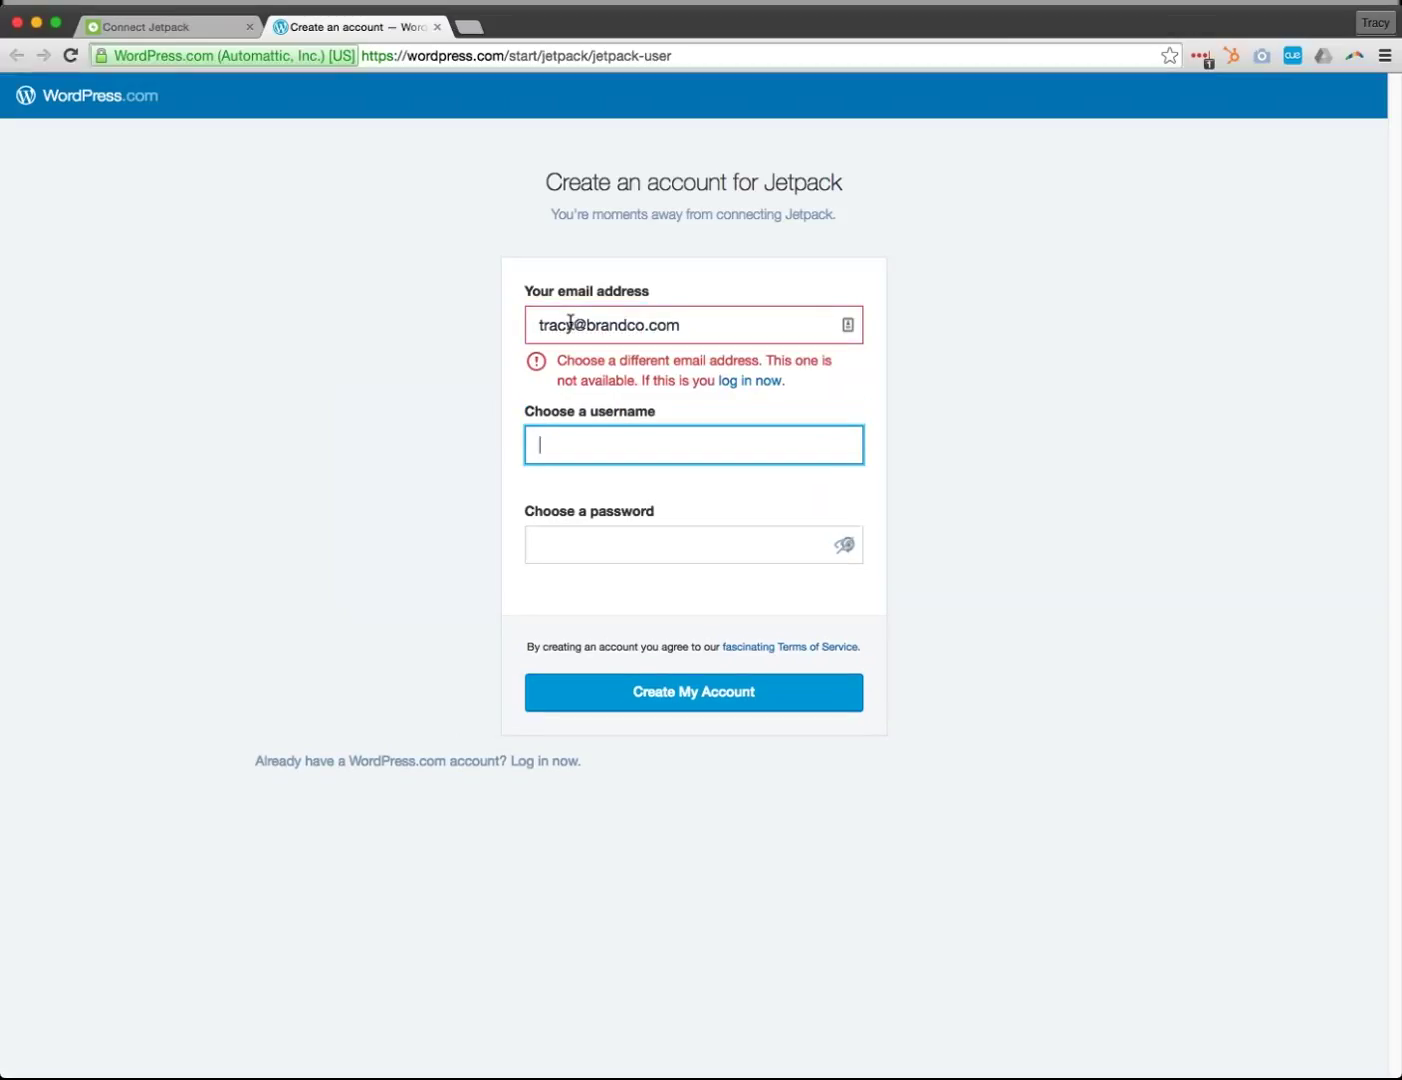
pyautogui.click(693, 324)
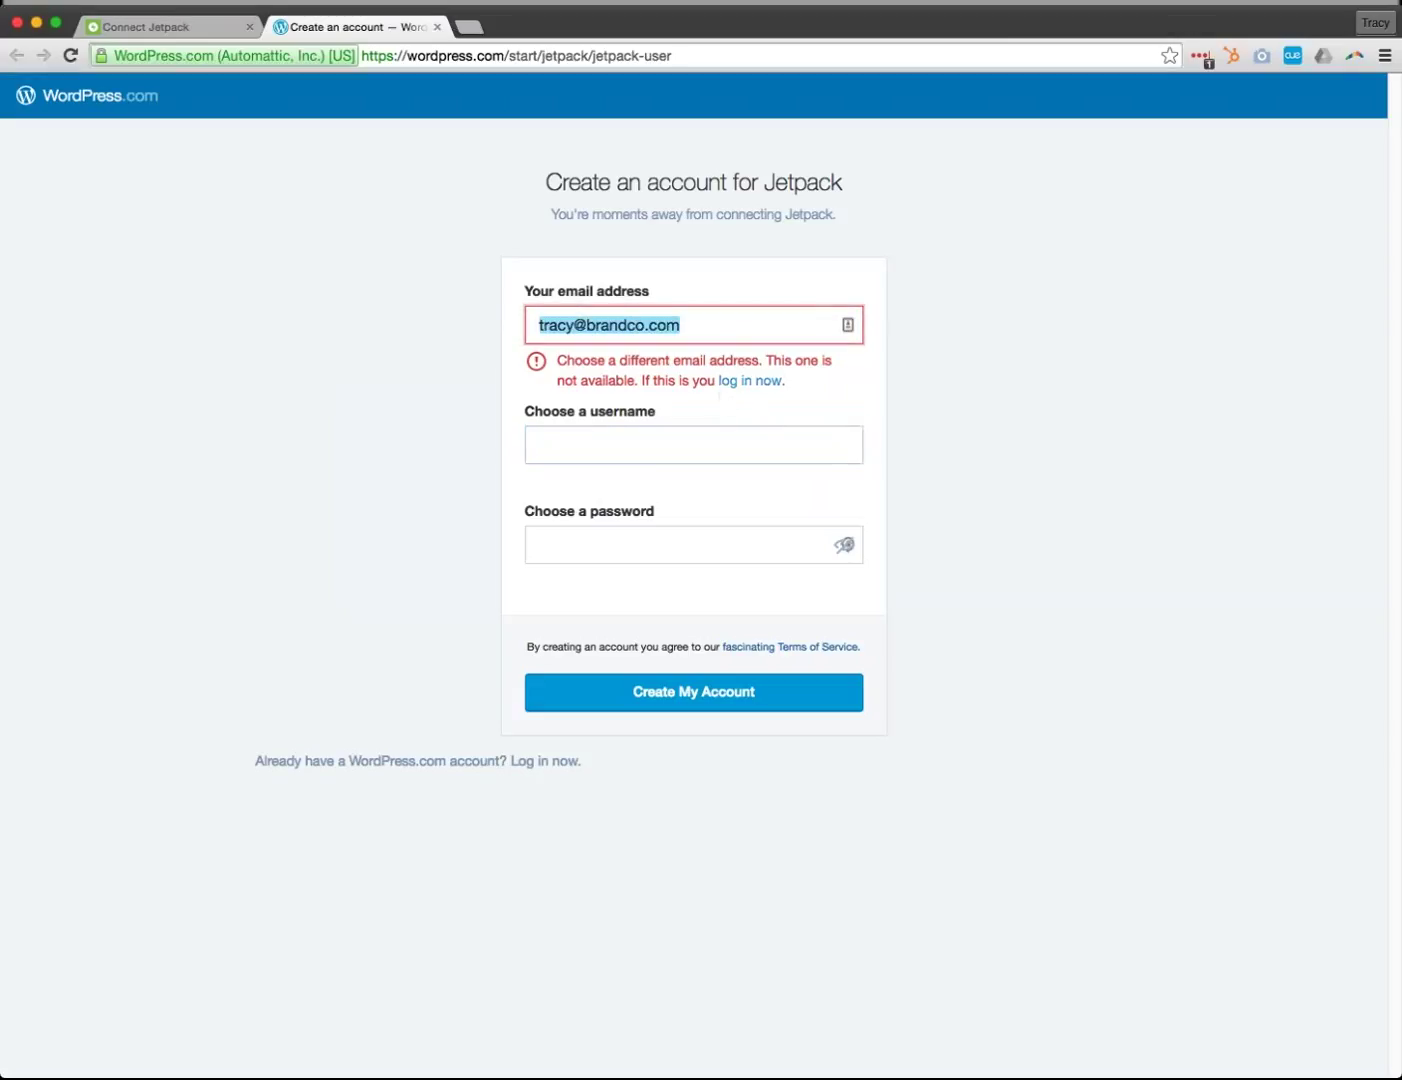
# Step: Choose 'log in now' and submit the existing account's password
pyautogui.click(749, 381)
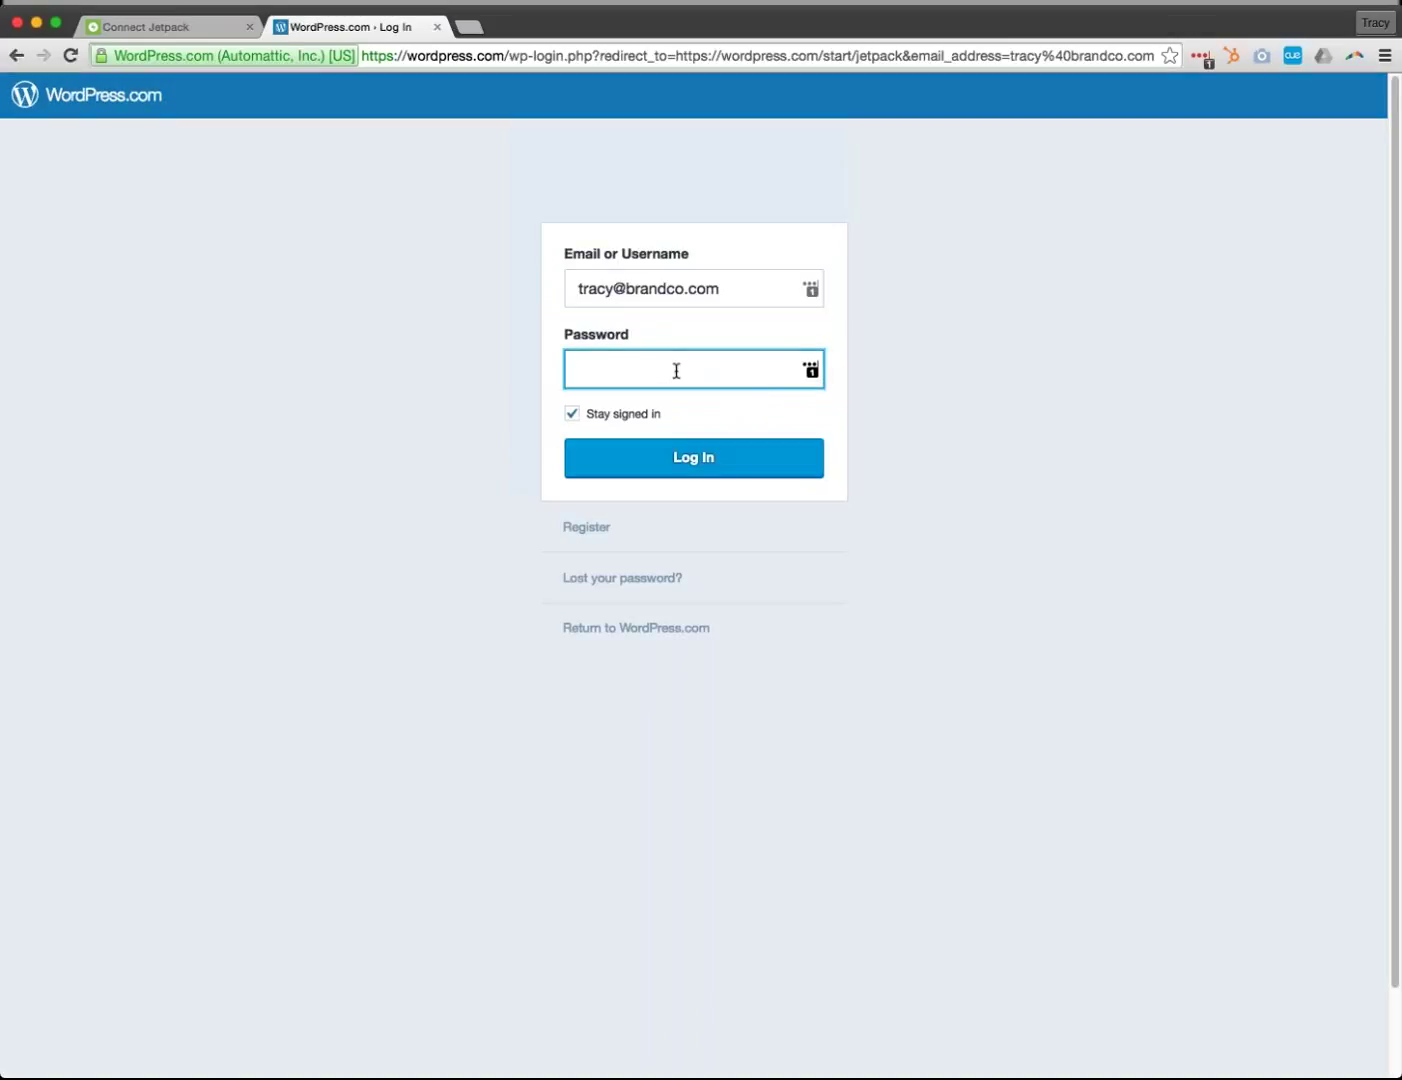
pyautogui.write('••••')
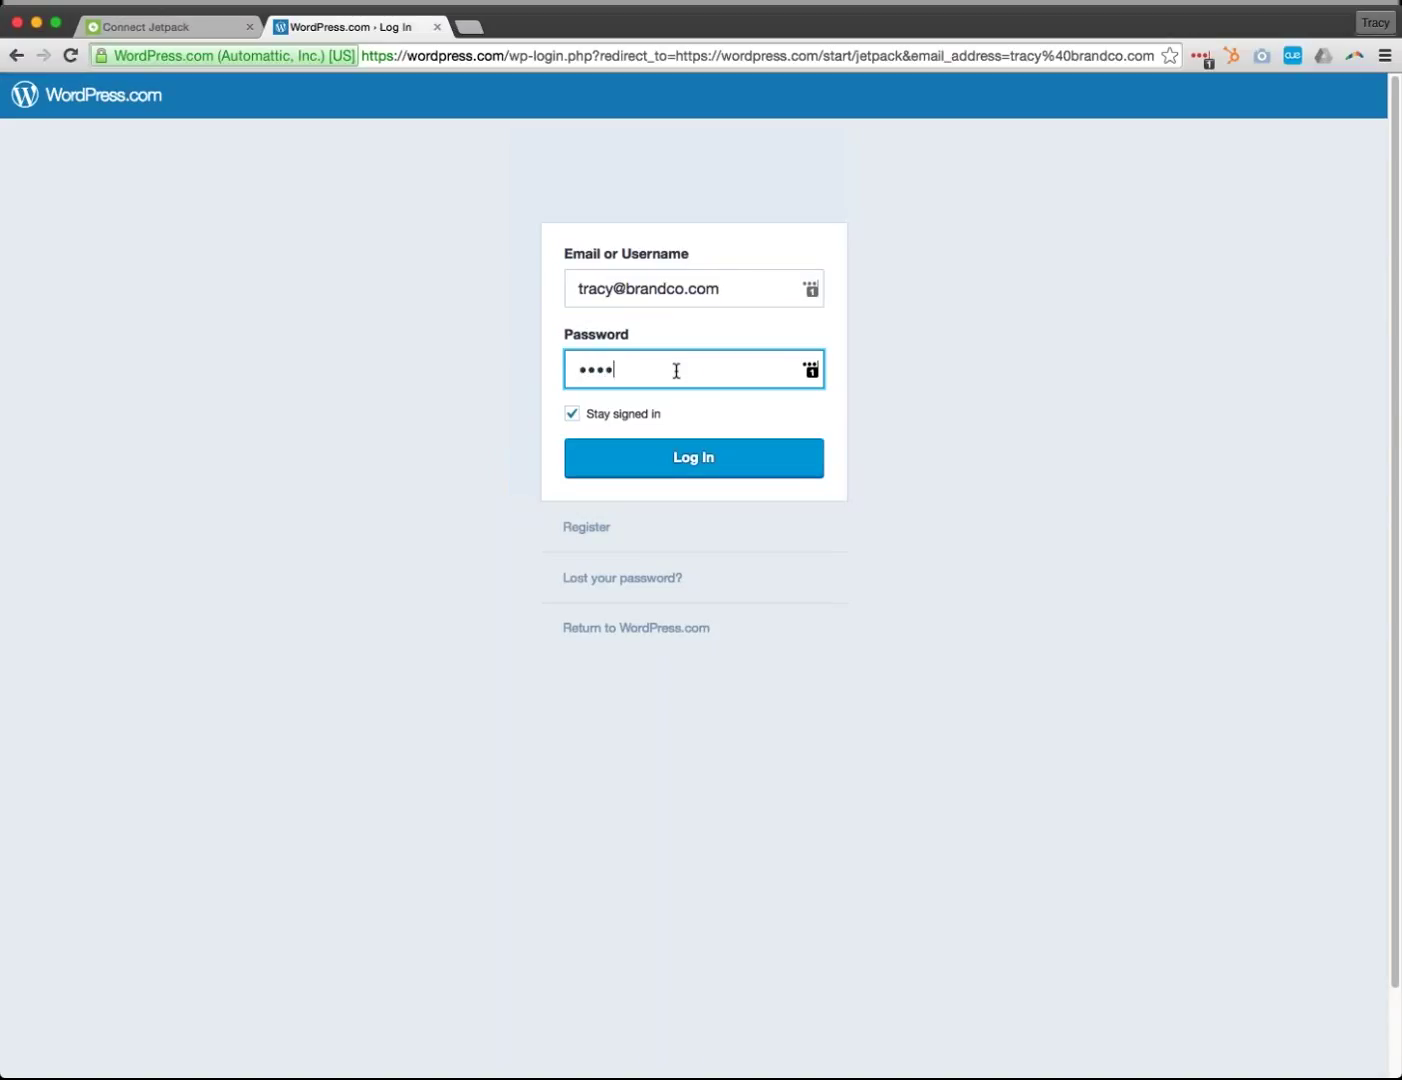
pyautogui.click(693, 458)
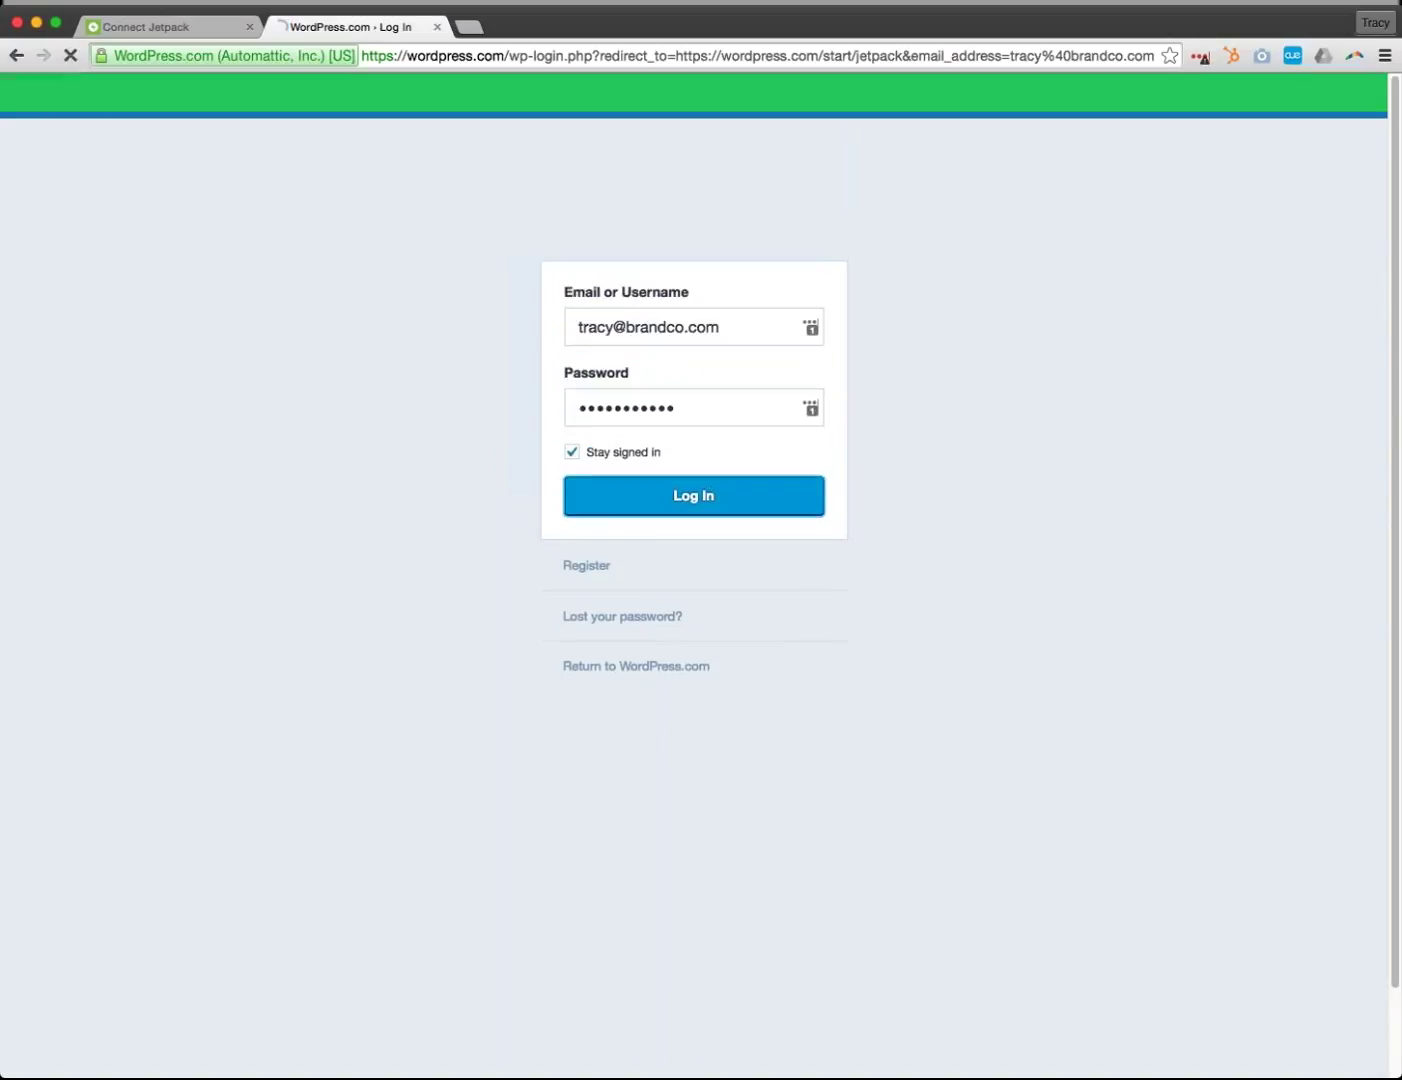
# Step: Re-enter the password, log in successfully, and return to the Jetpack connection tab
pyautogui.click(692, 495)
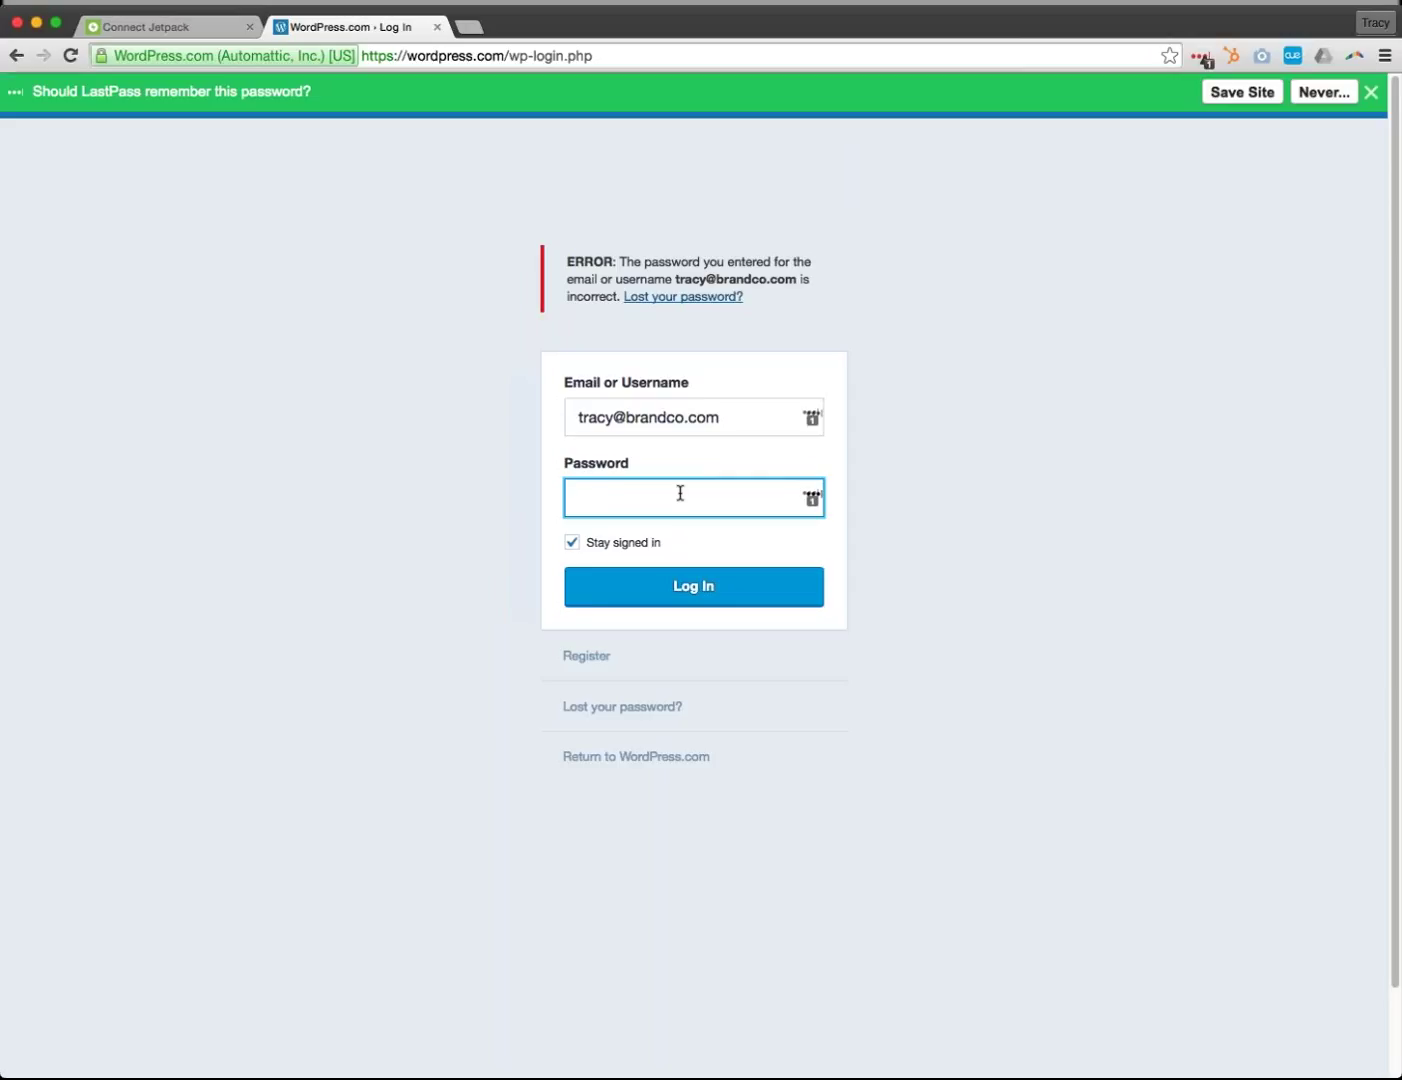
pyautogui.write('password')
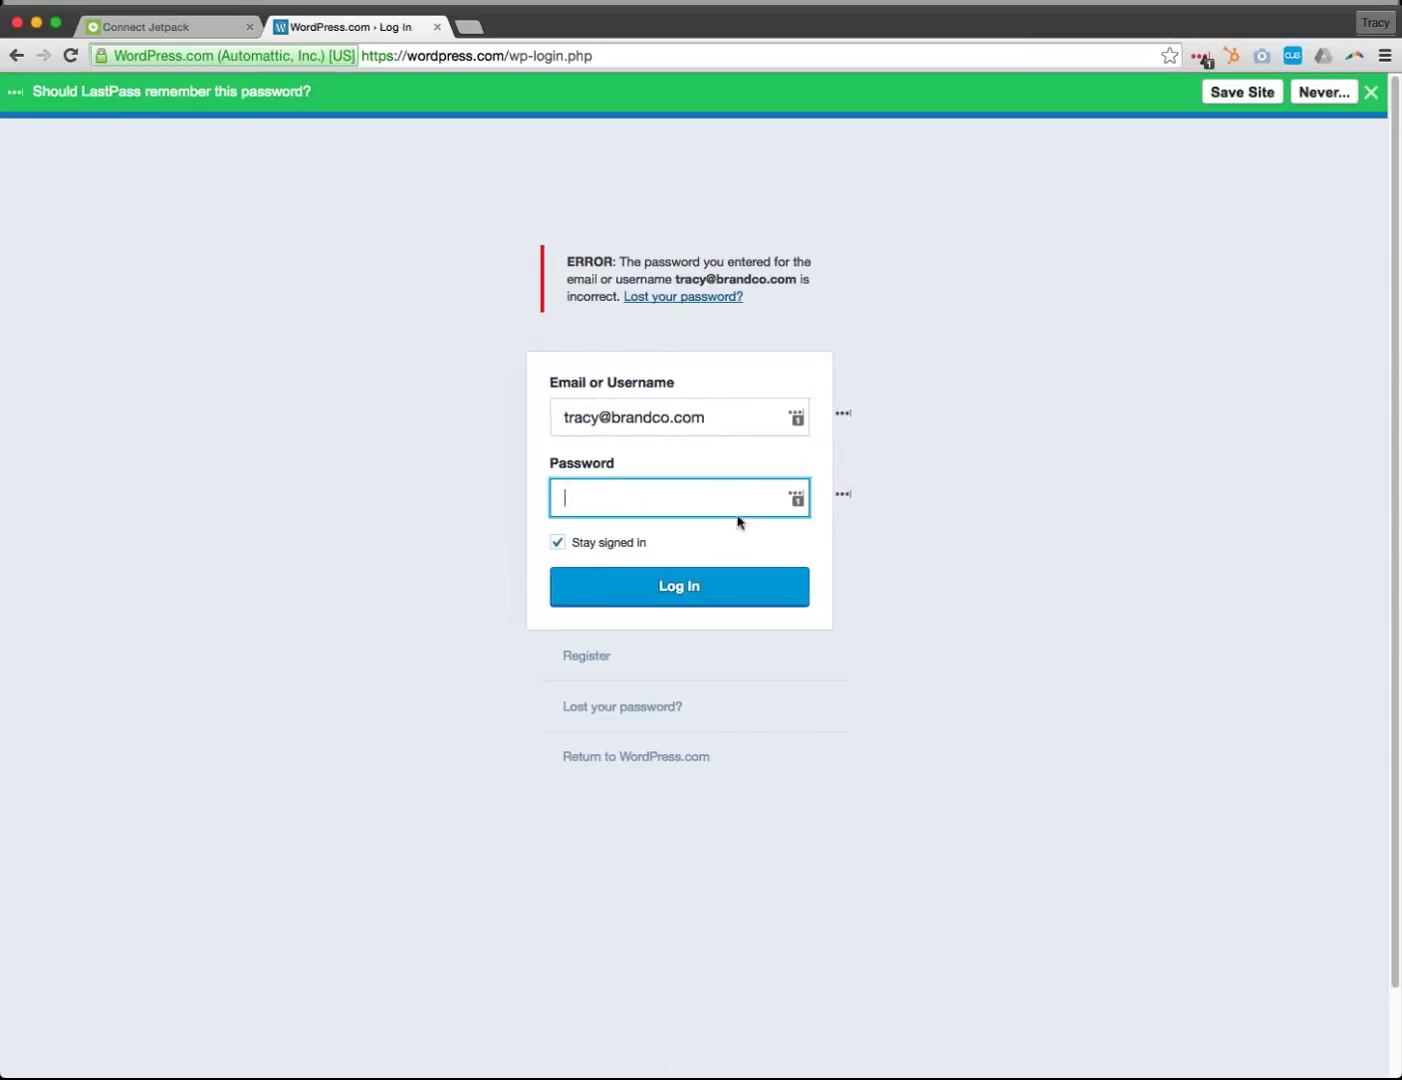
pyautogui.write('•')
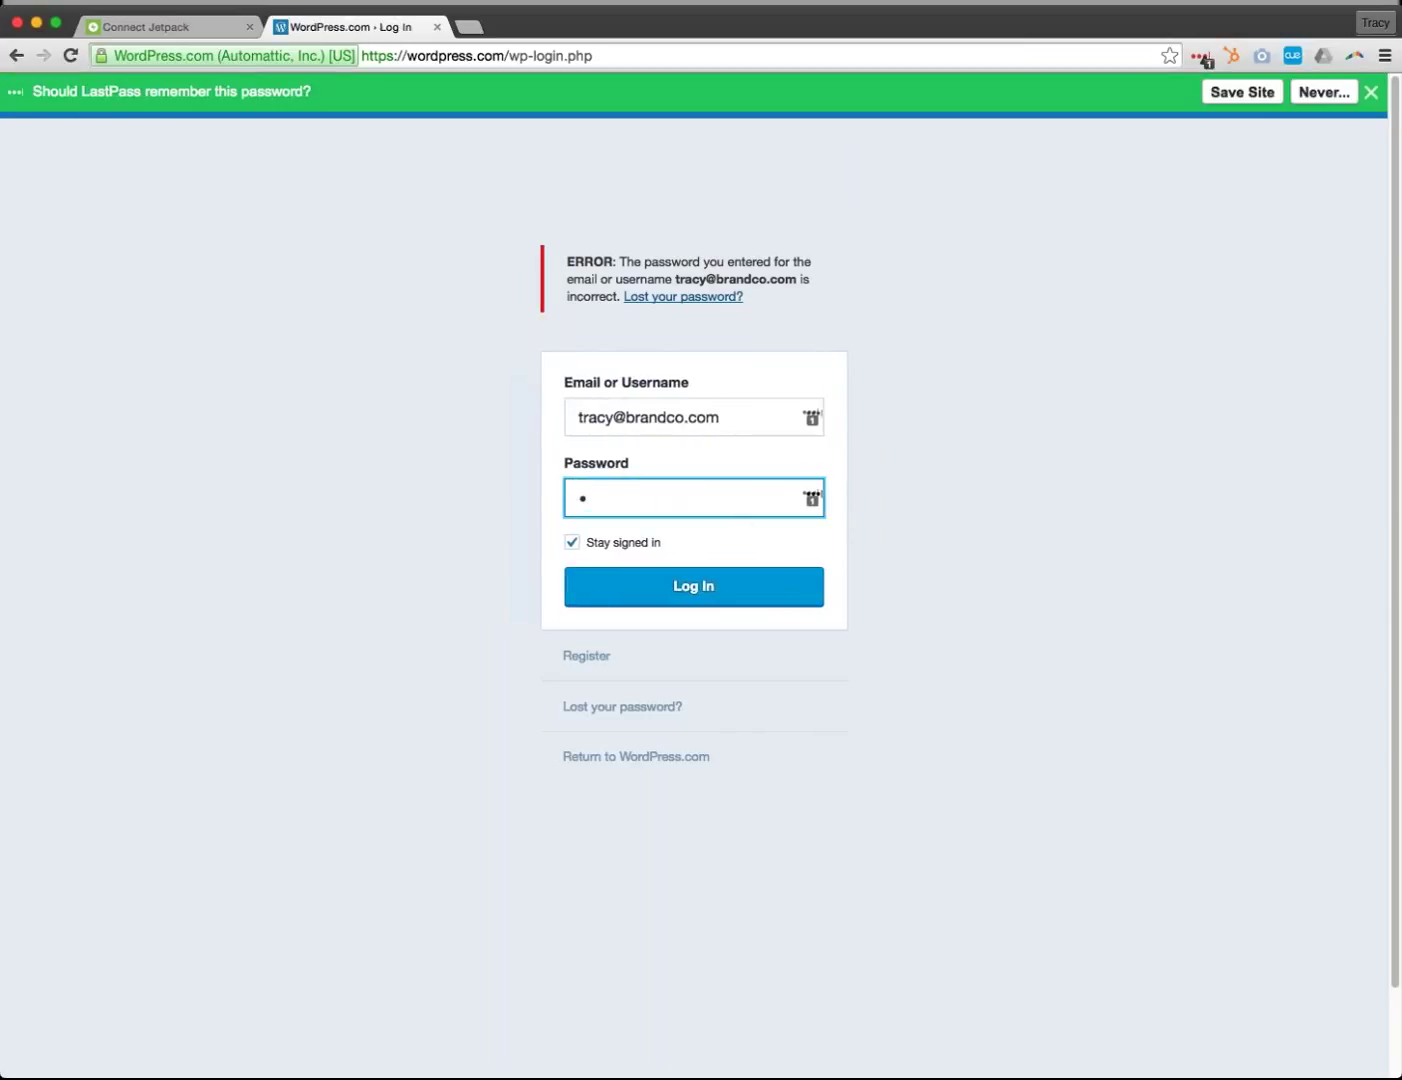
pyautogui.write('password')
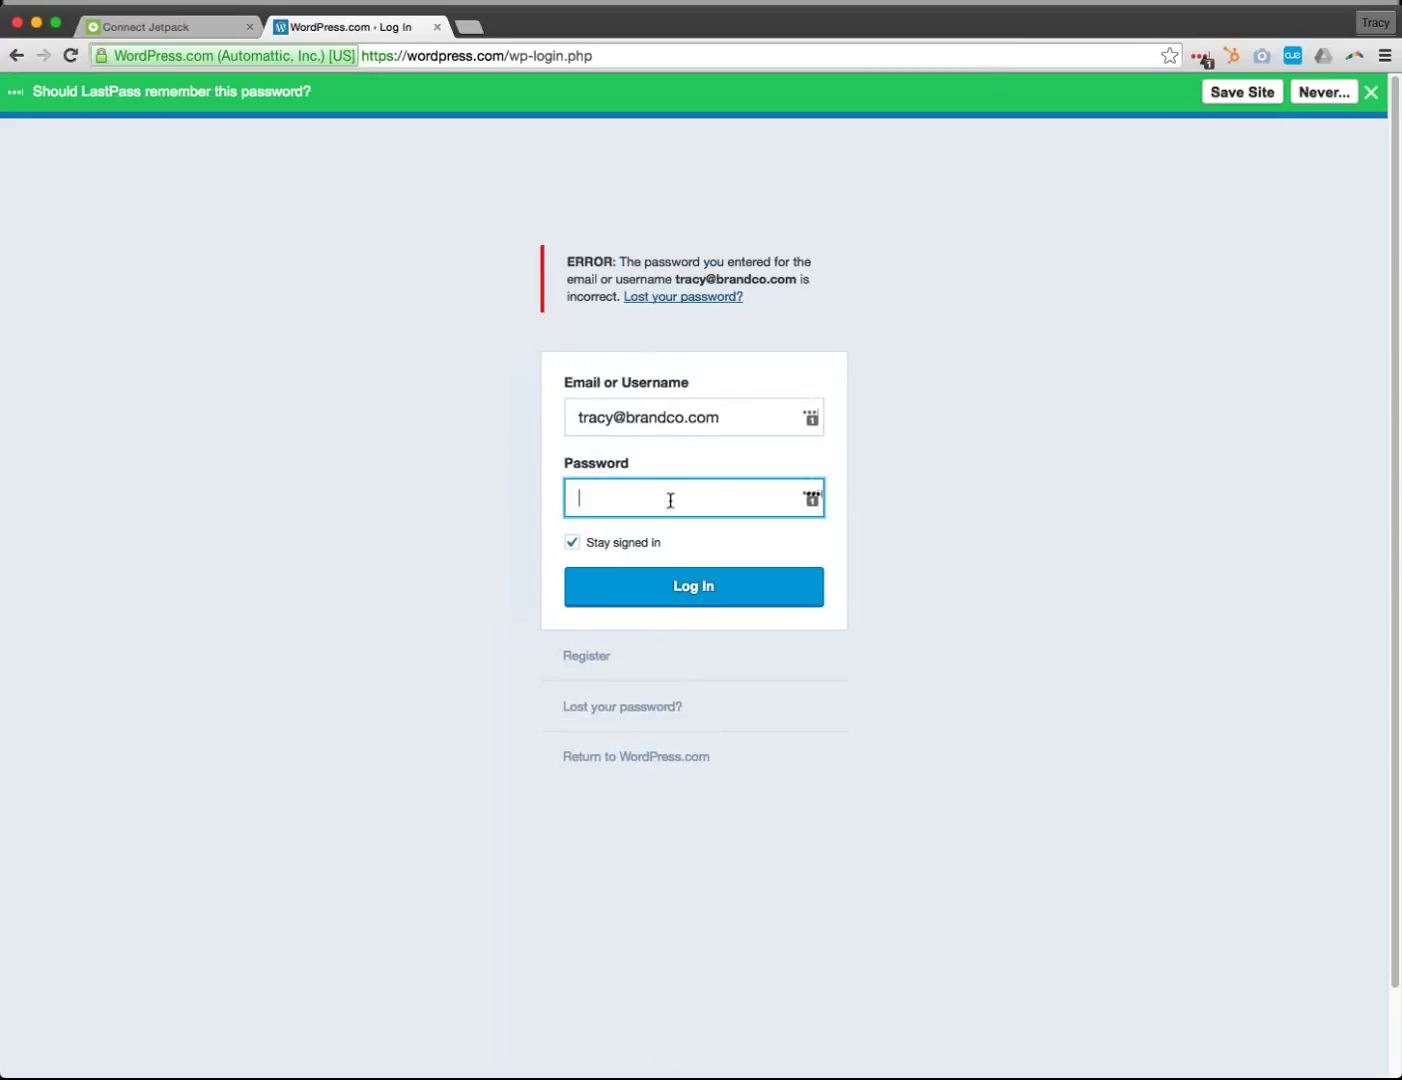
pyautogui.write('password')
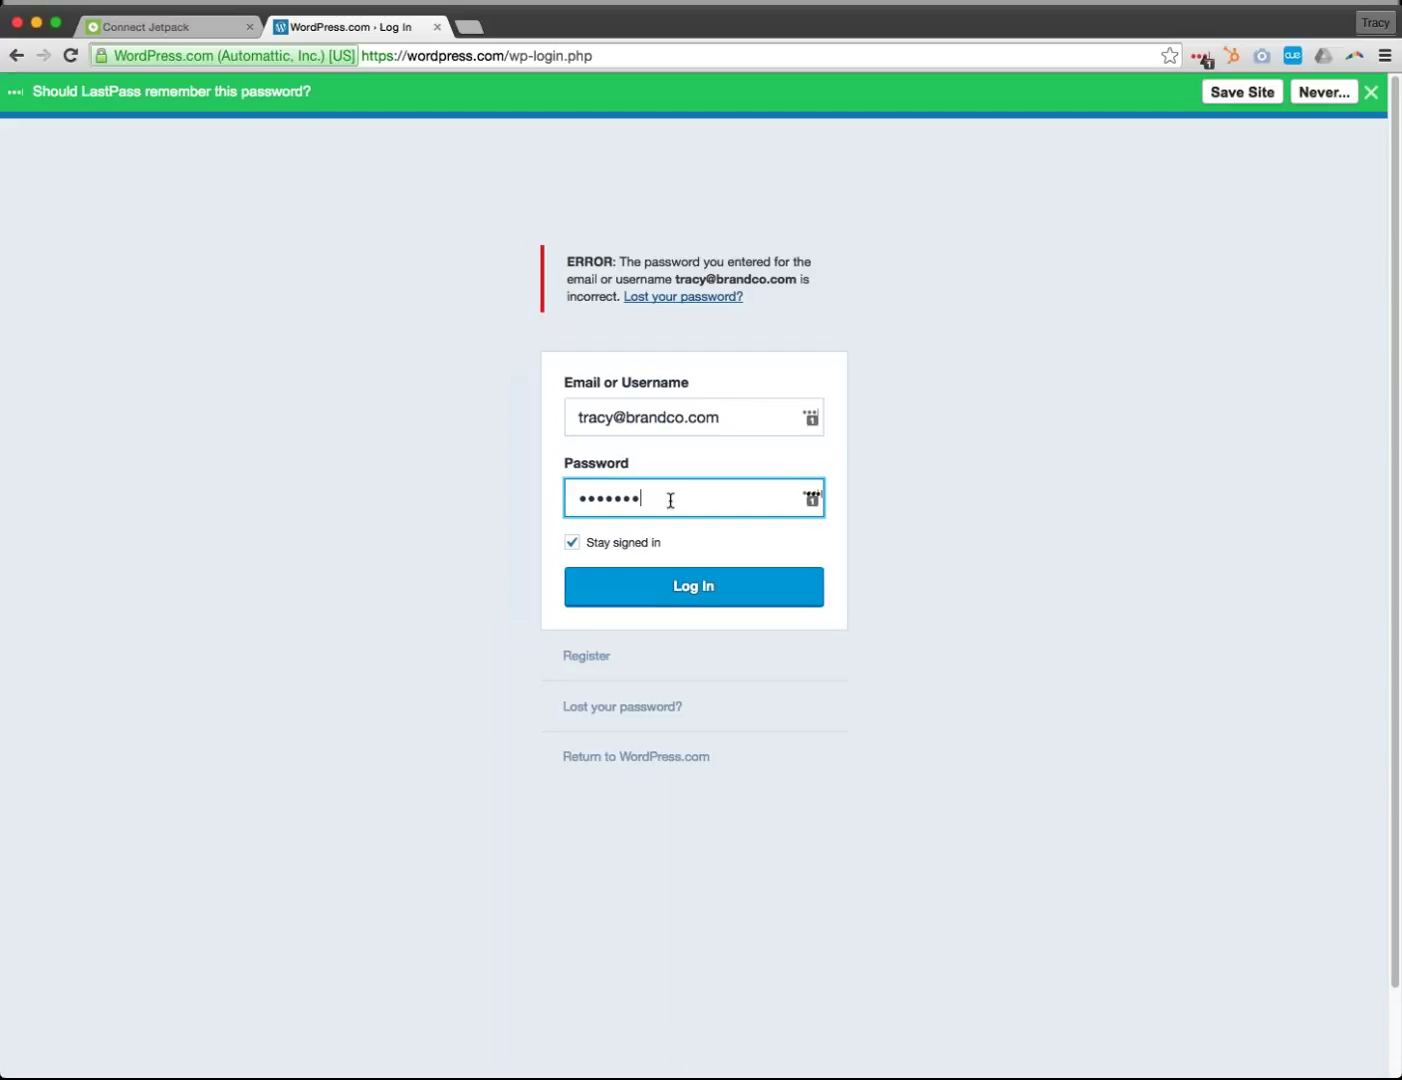
pyautogui.write('password')
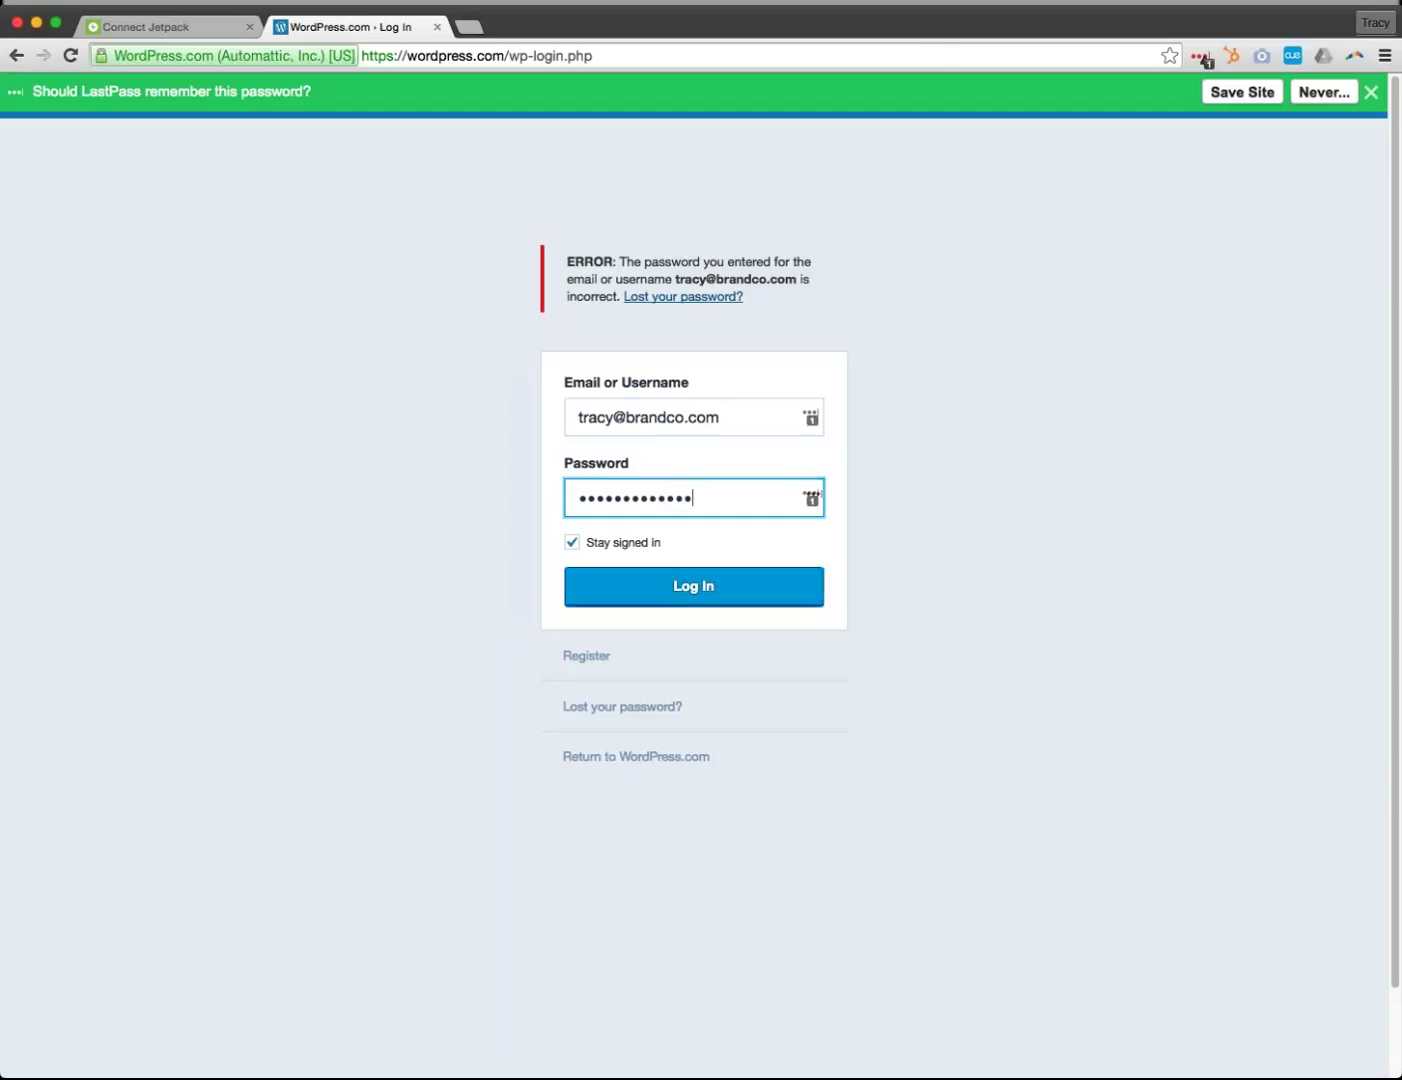
pyautogui.click(692, 586)
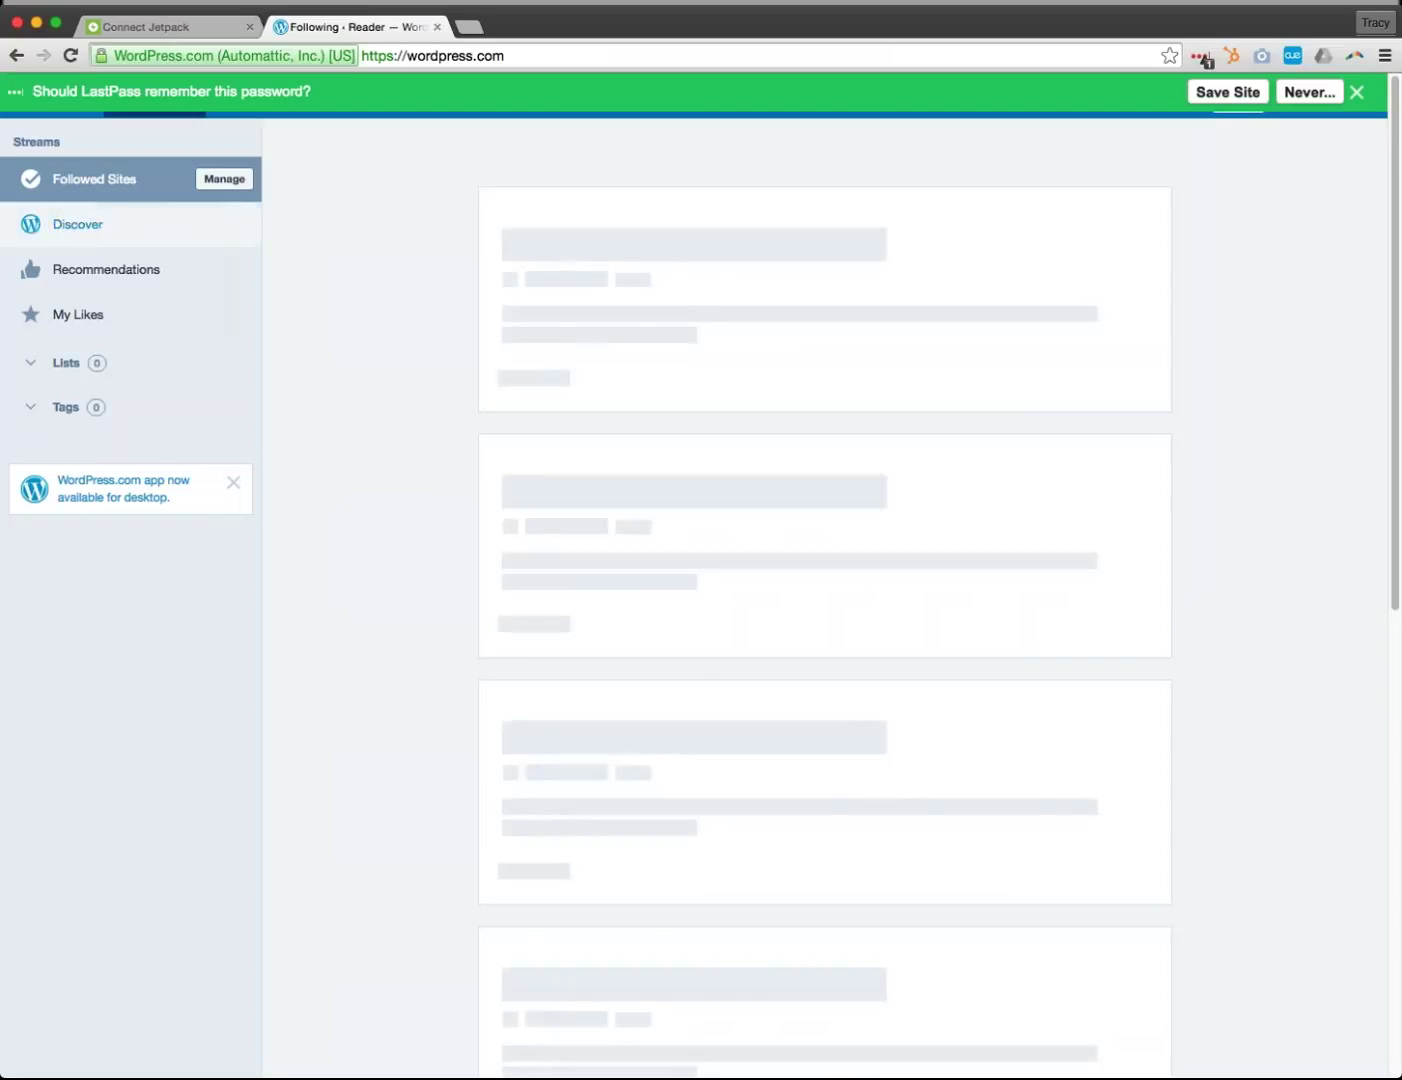
pyautogui.click(160, 27)
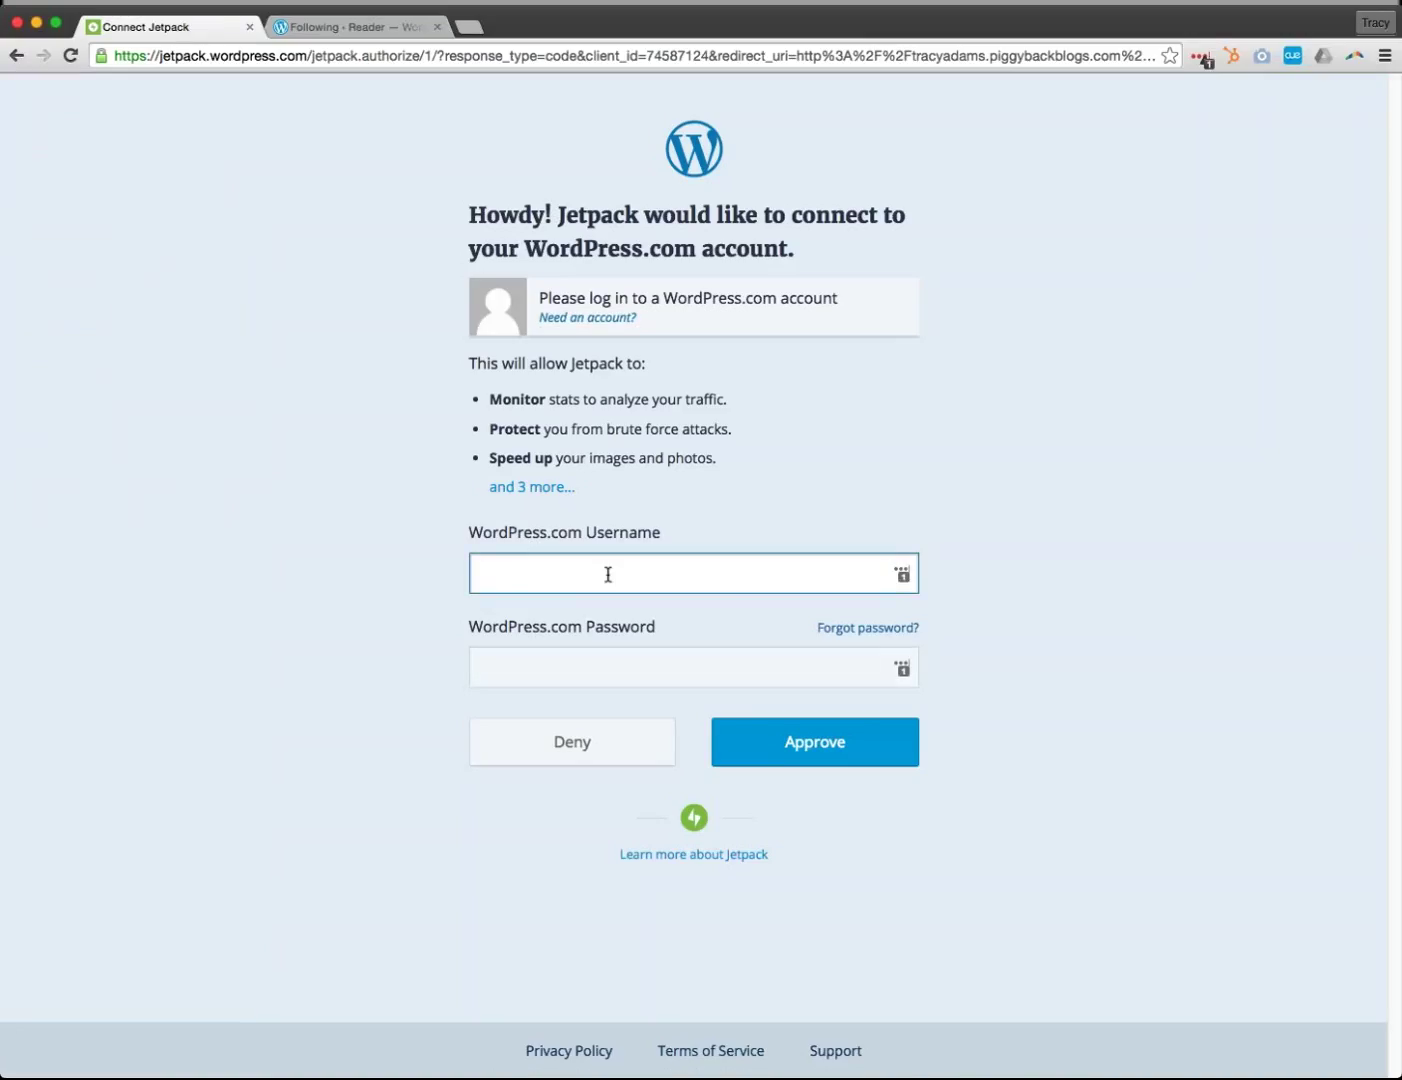
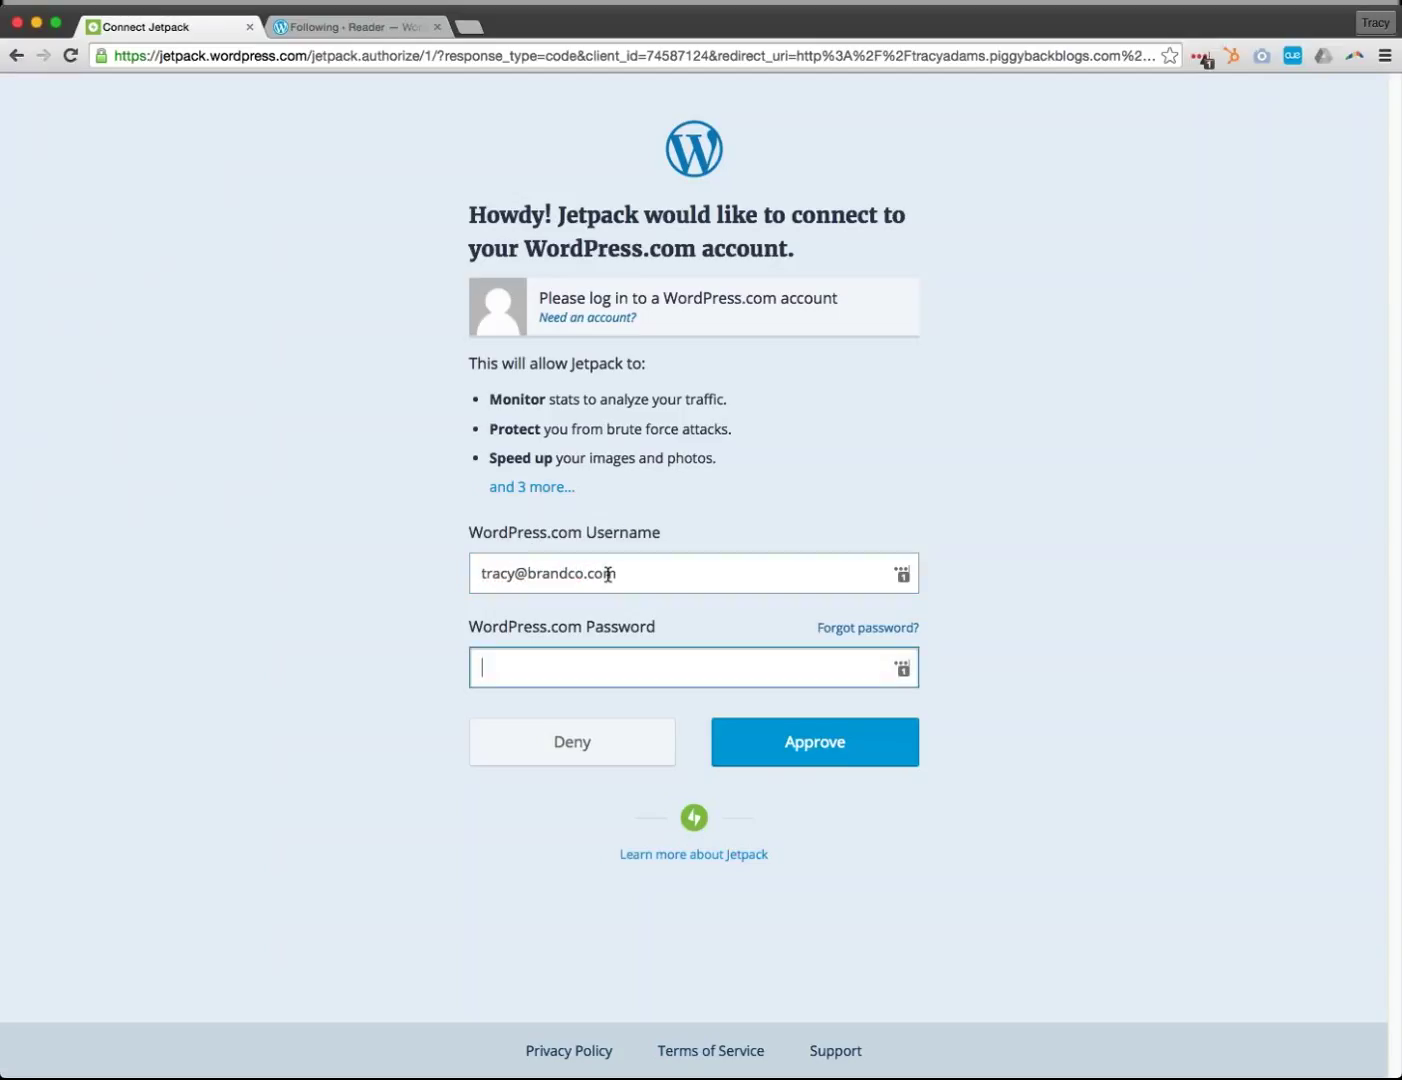
pyautogui.write('password')
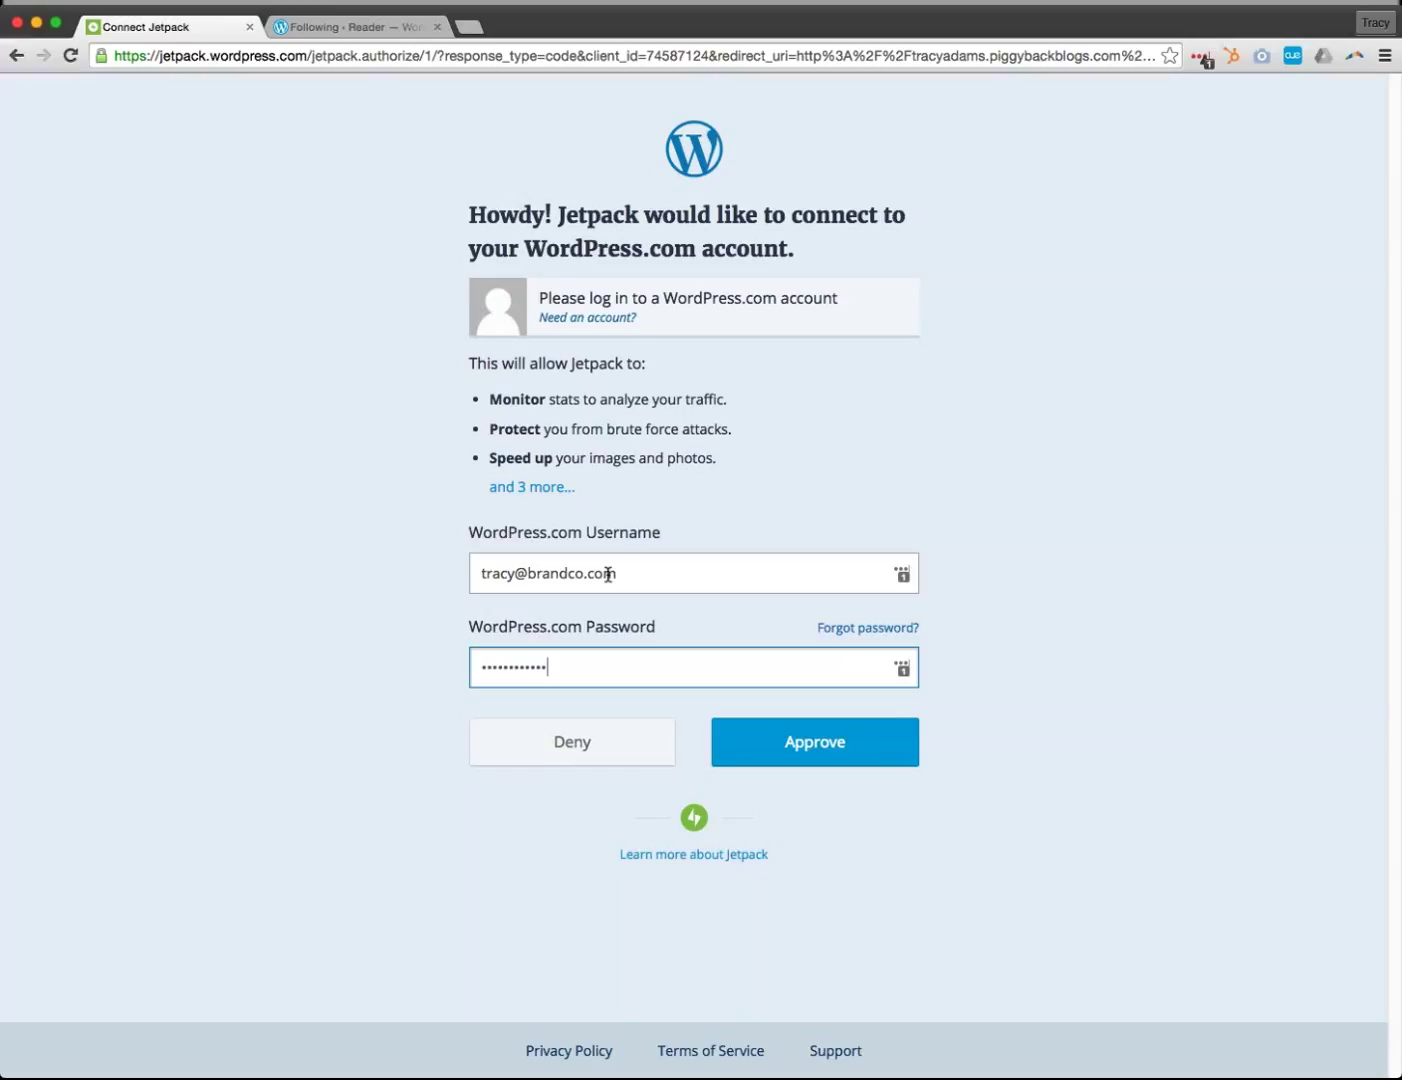
pyautogui.click(813, 741)
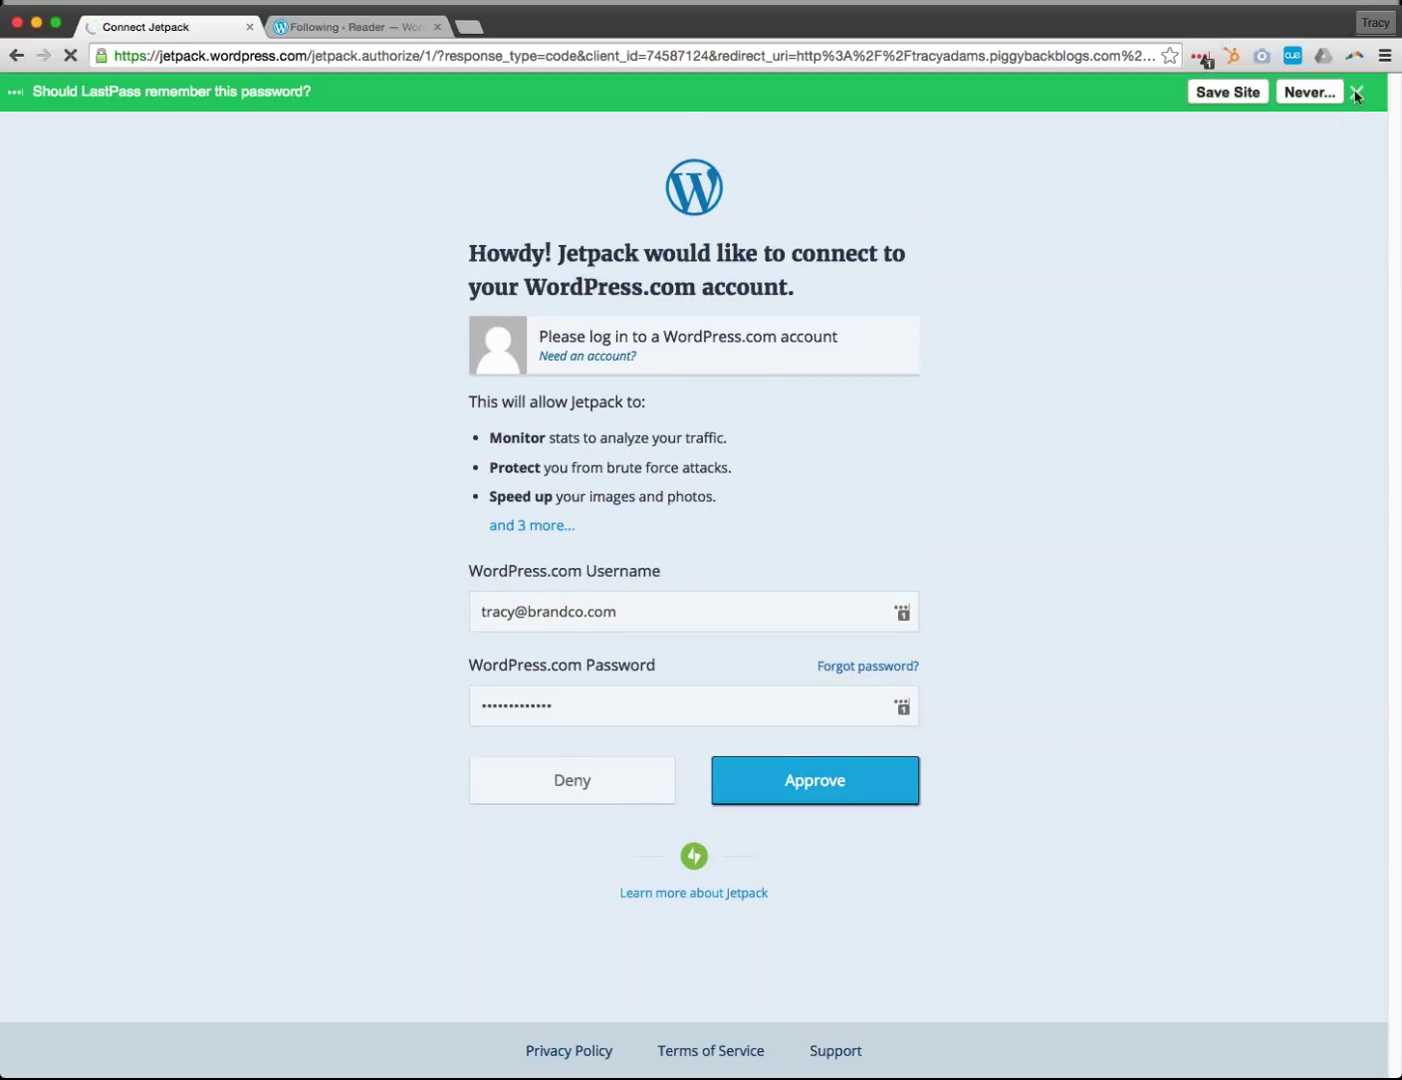
pyautogui.click(1357, 91)
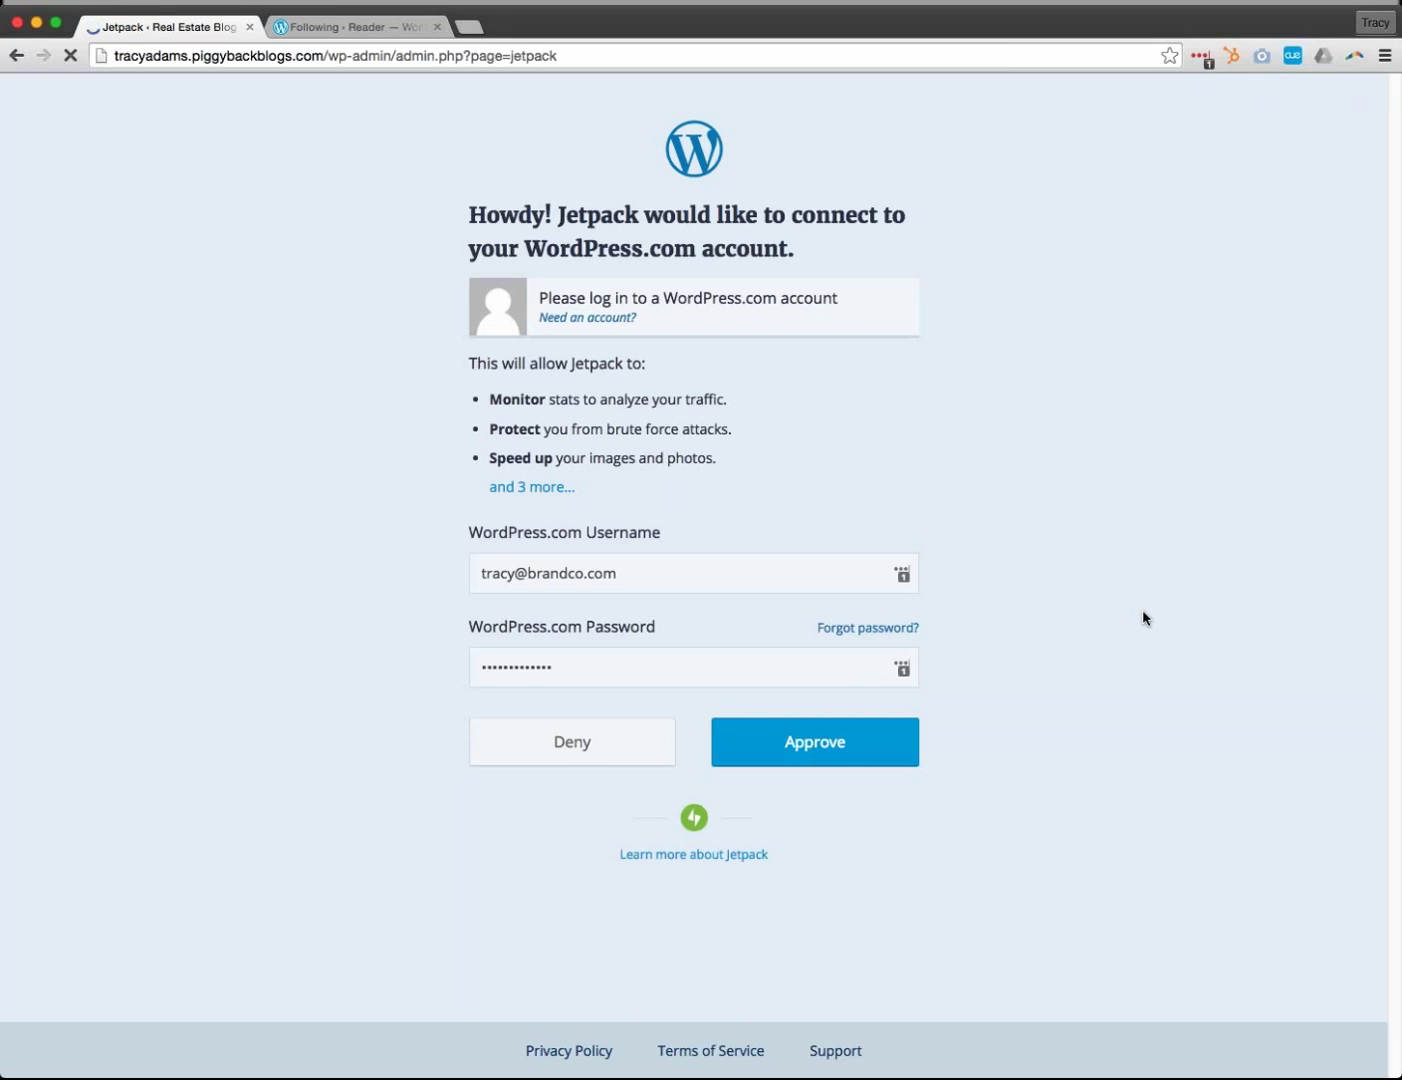
pyautogui.click(814, 742)
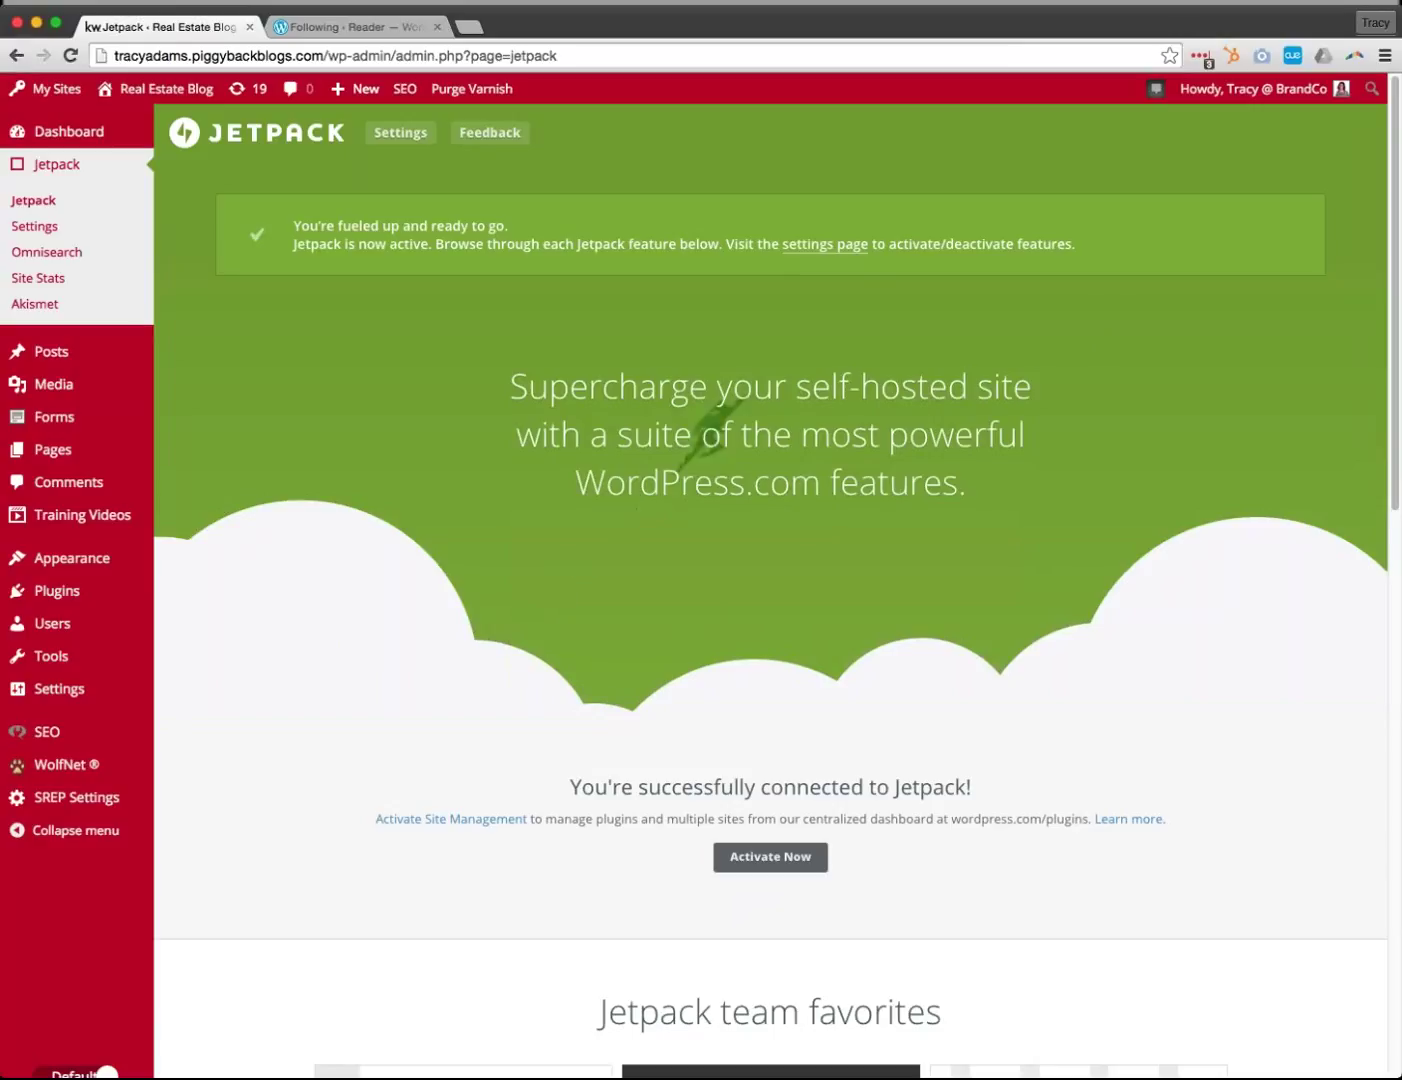
pyautogui.moveTo(1195, 523)
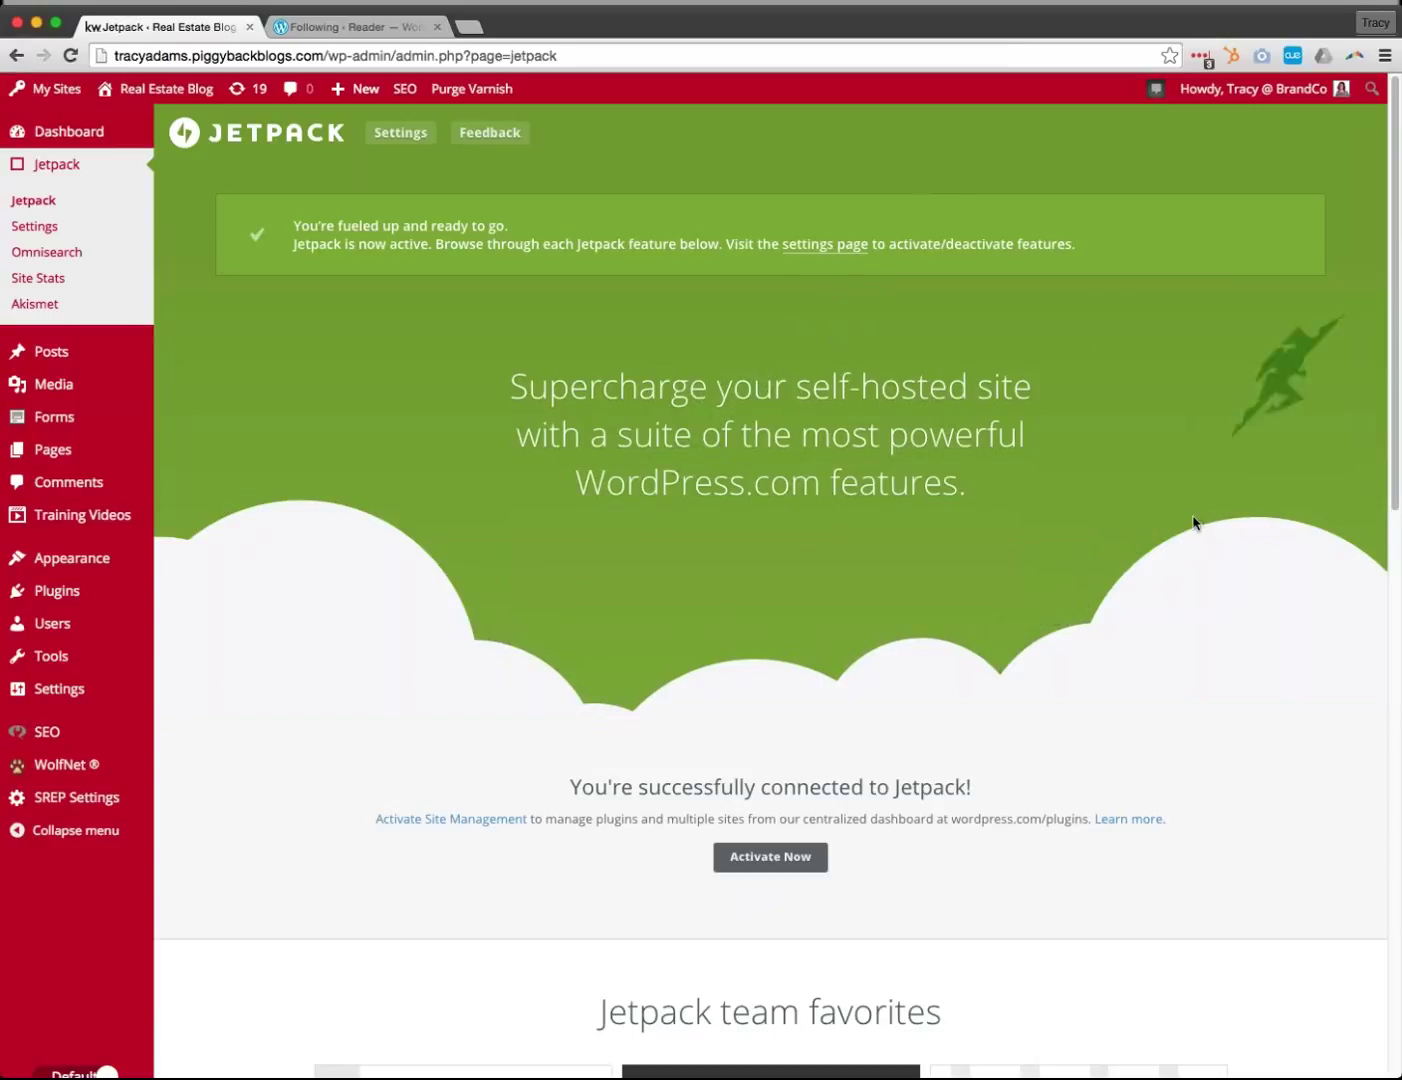
pyautogui.moveTo(1102, 574)
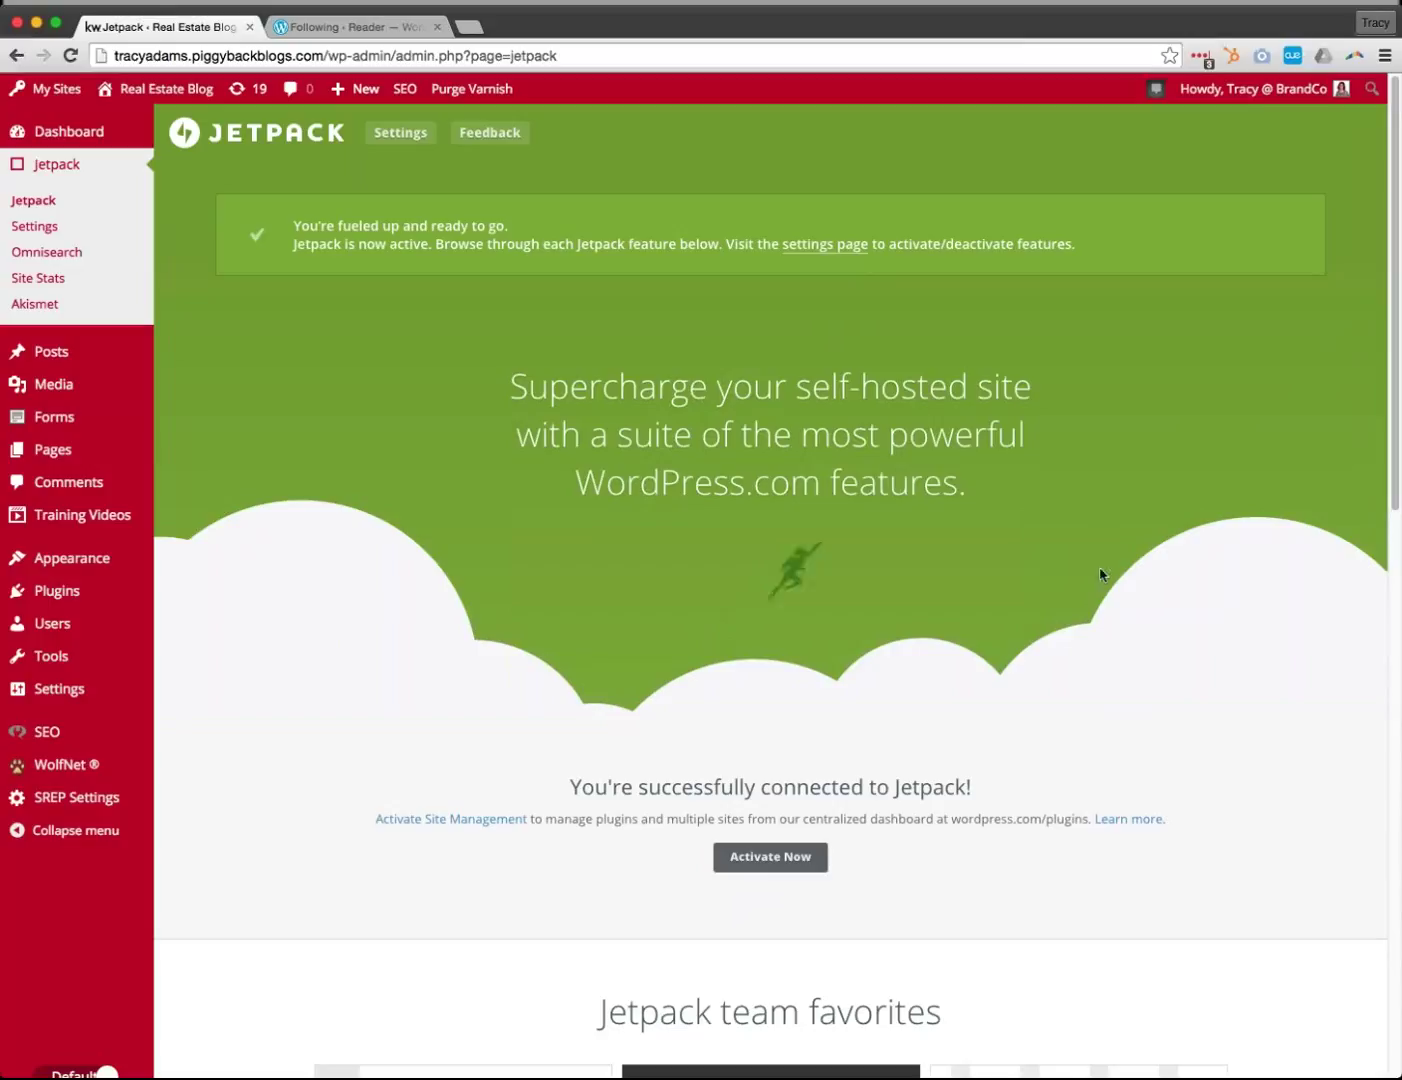
pyautogui.moveTo(1122, 716)
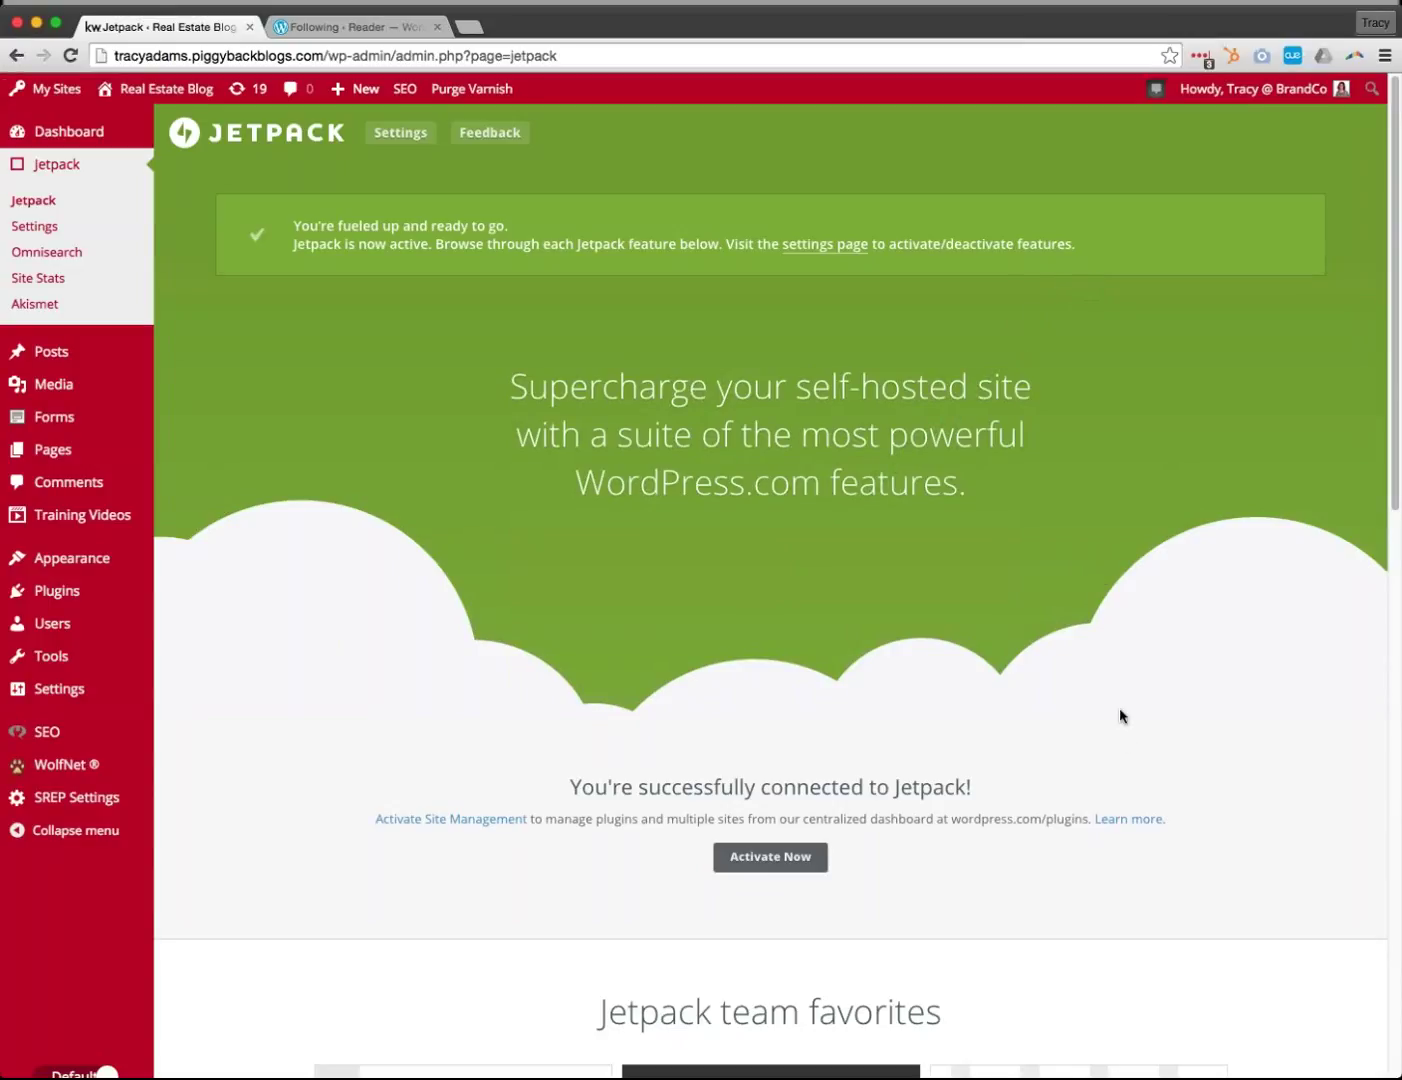
pyautogui.moveTo(1034, 667)
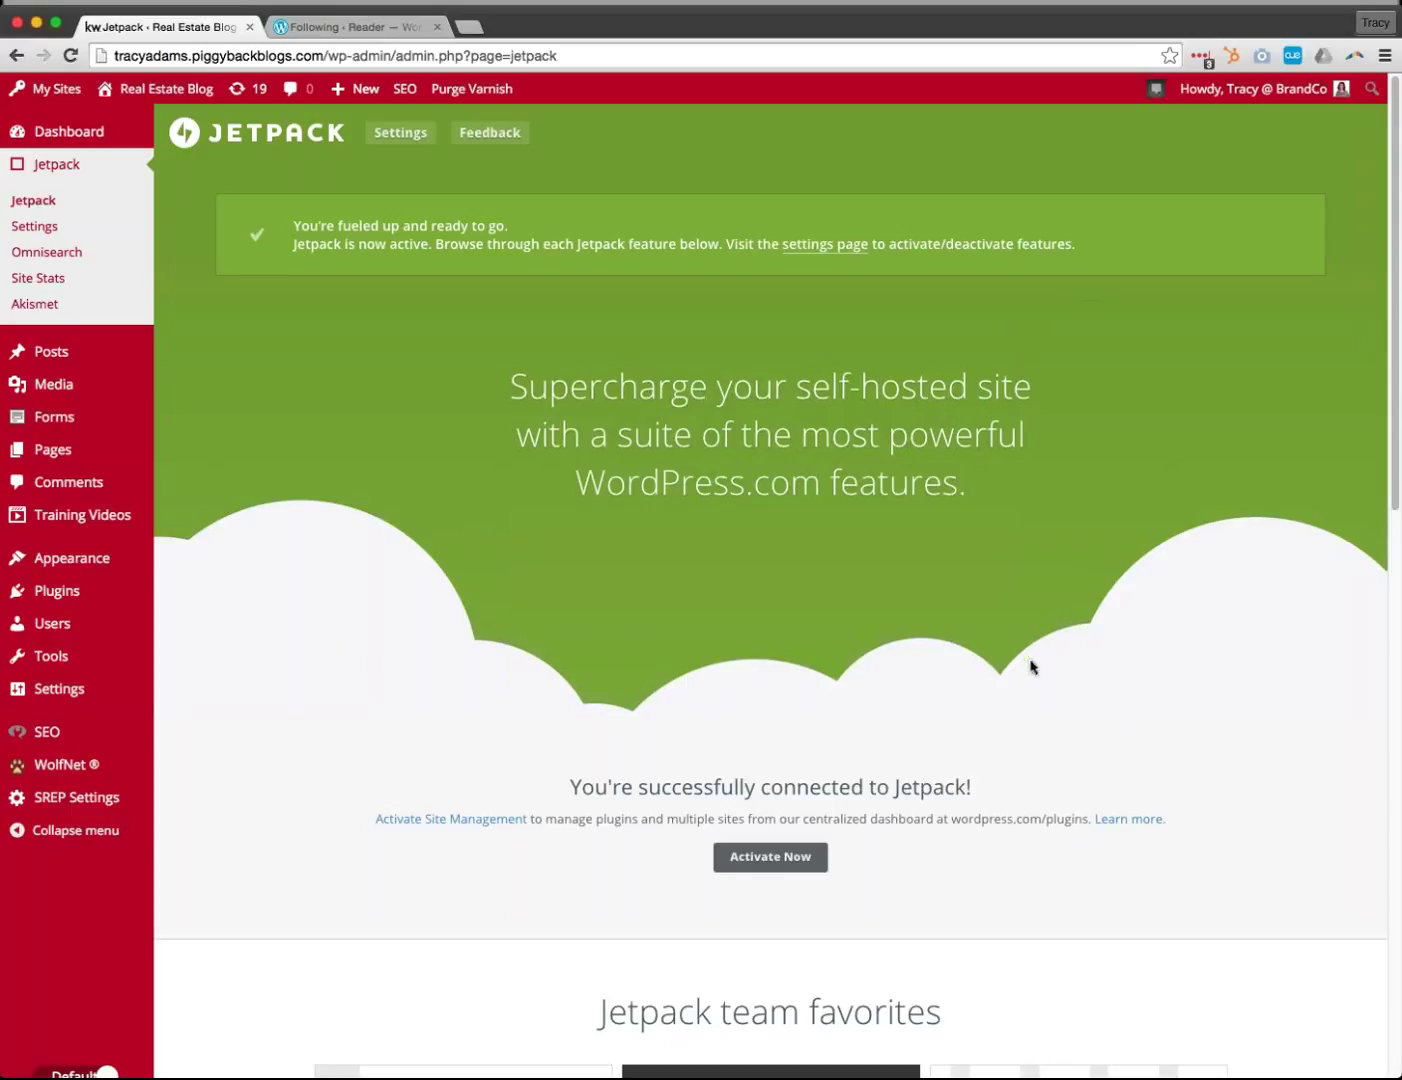
pyautogui.moveTo(1007, 877)
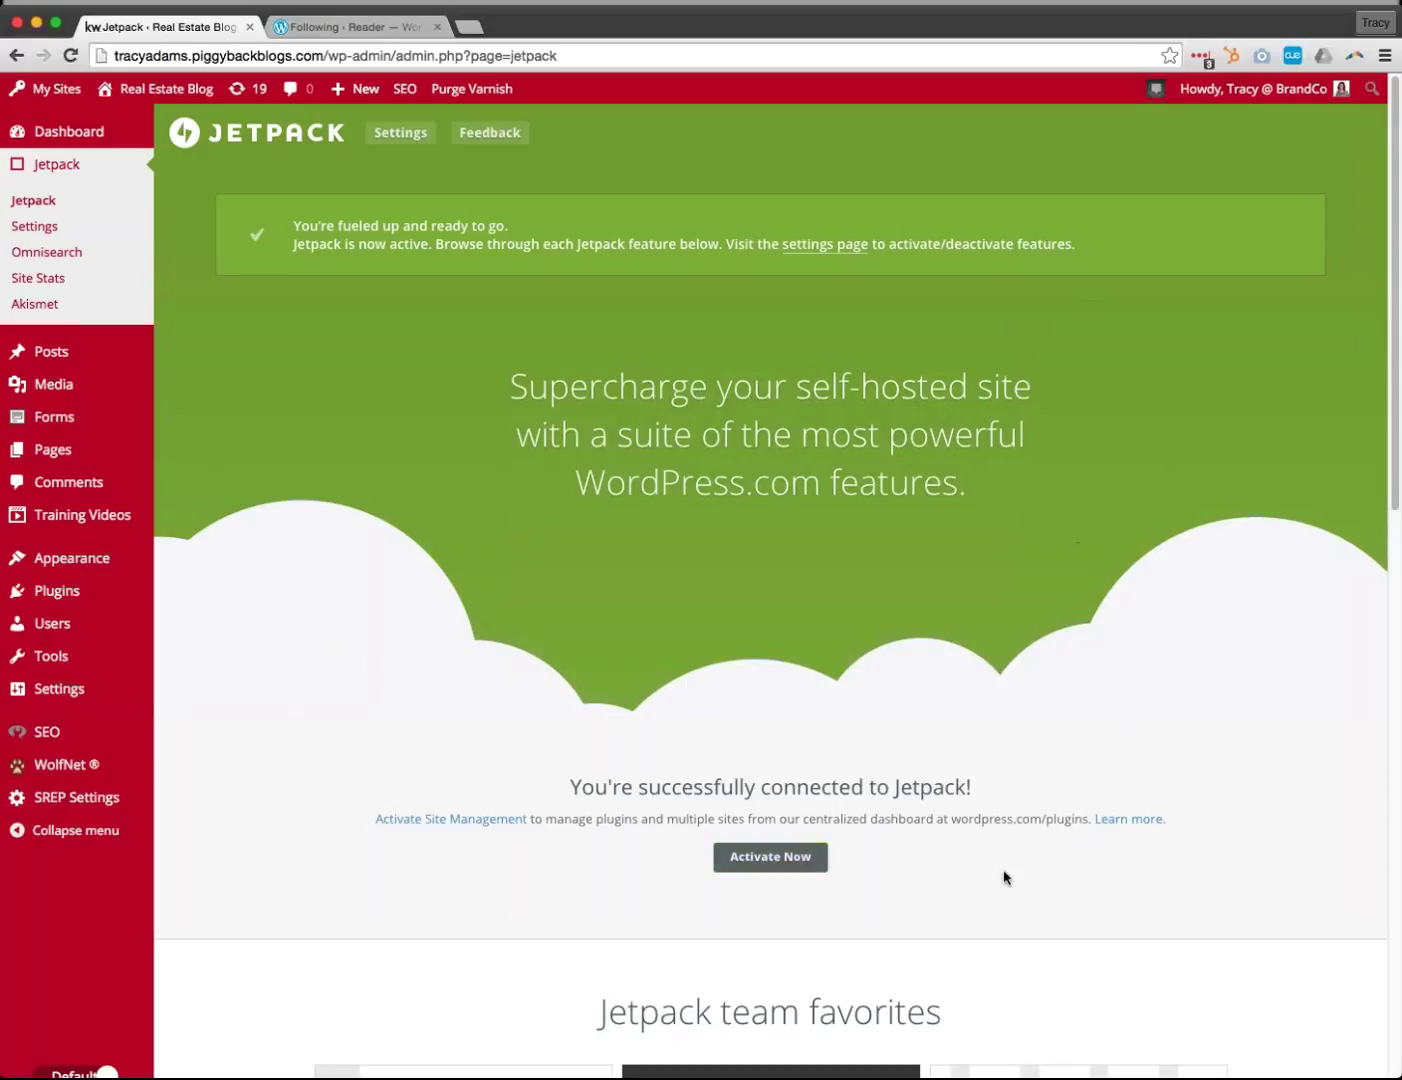
pyautogui.moveTo(931, 846)
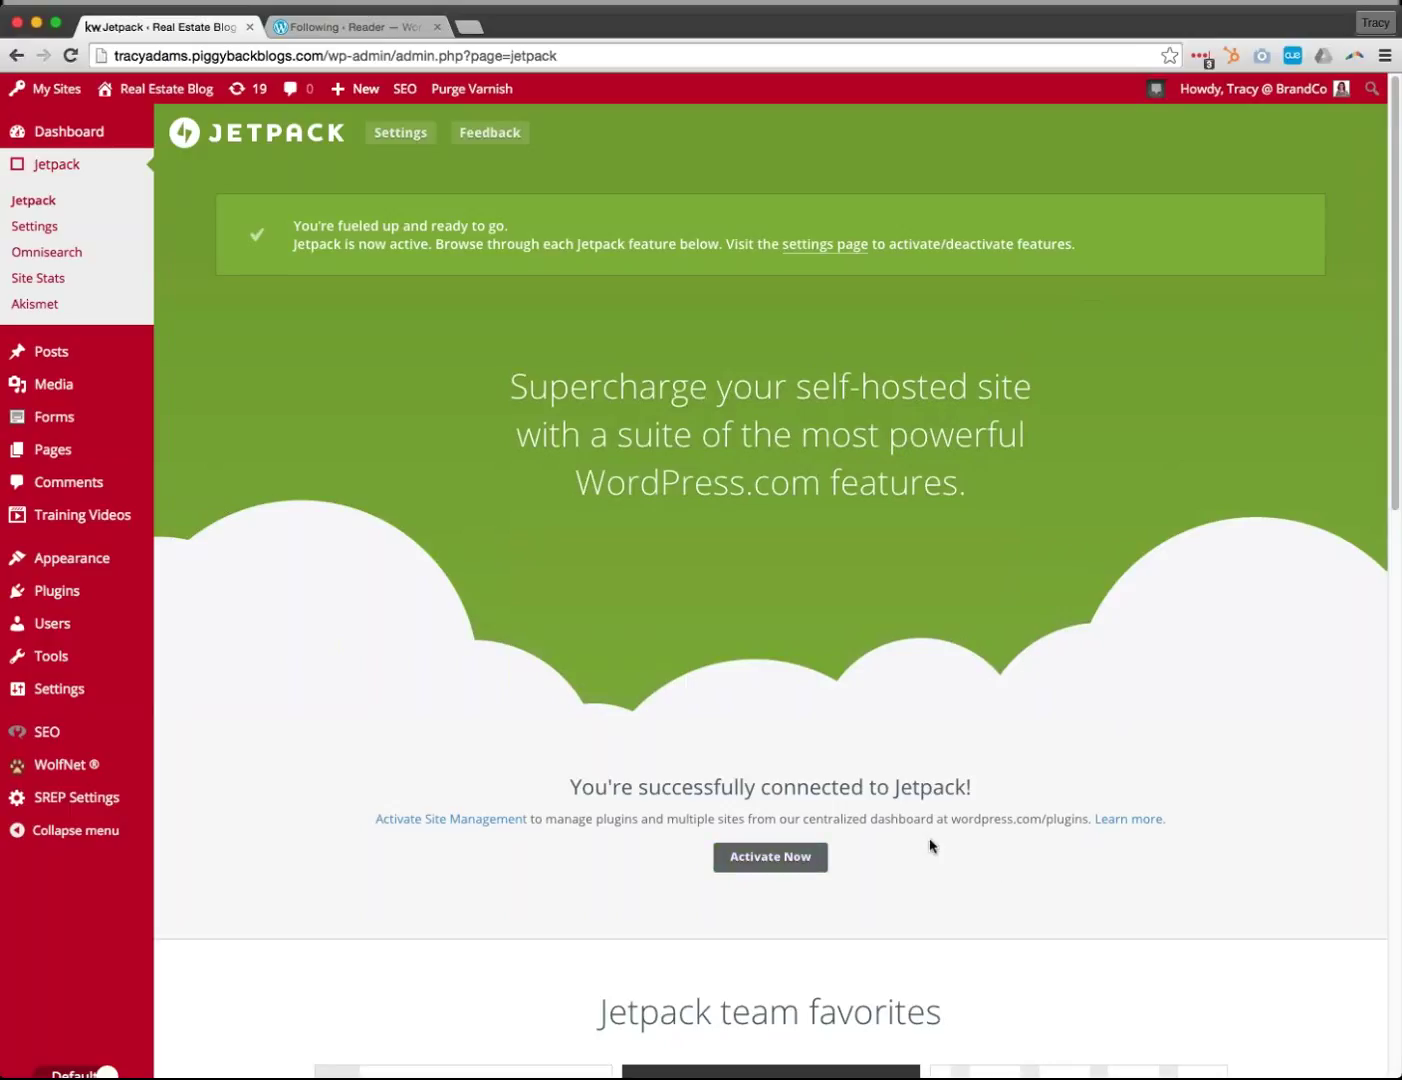
pyautogui.moveTo(770, 857)
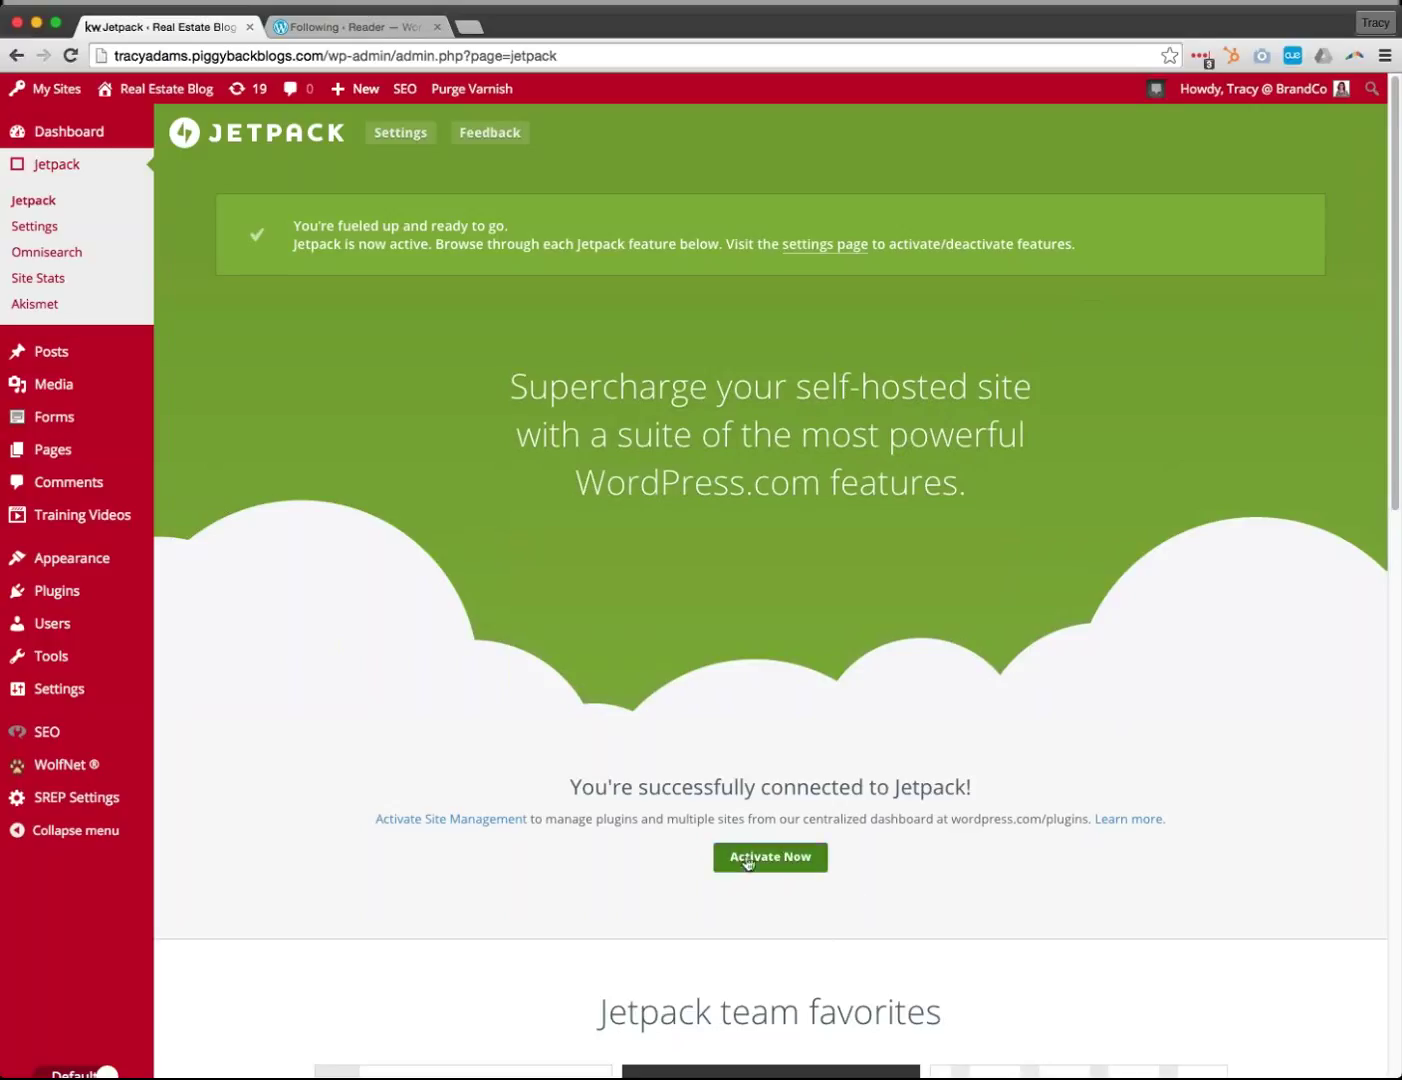
pyautogui.moveTo(414, 830)
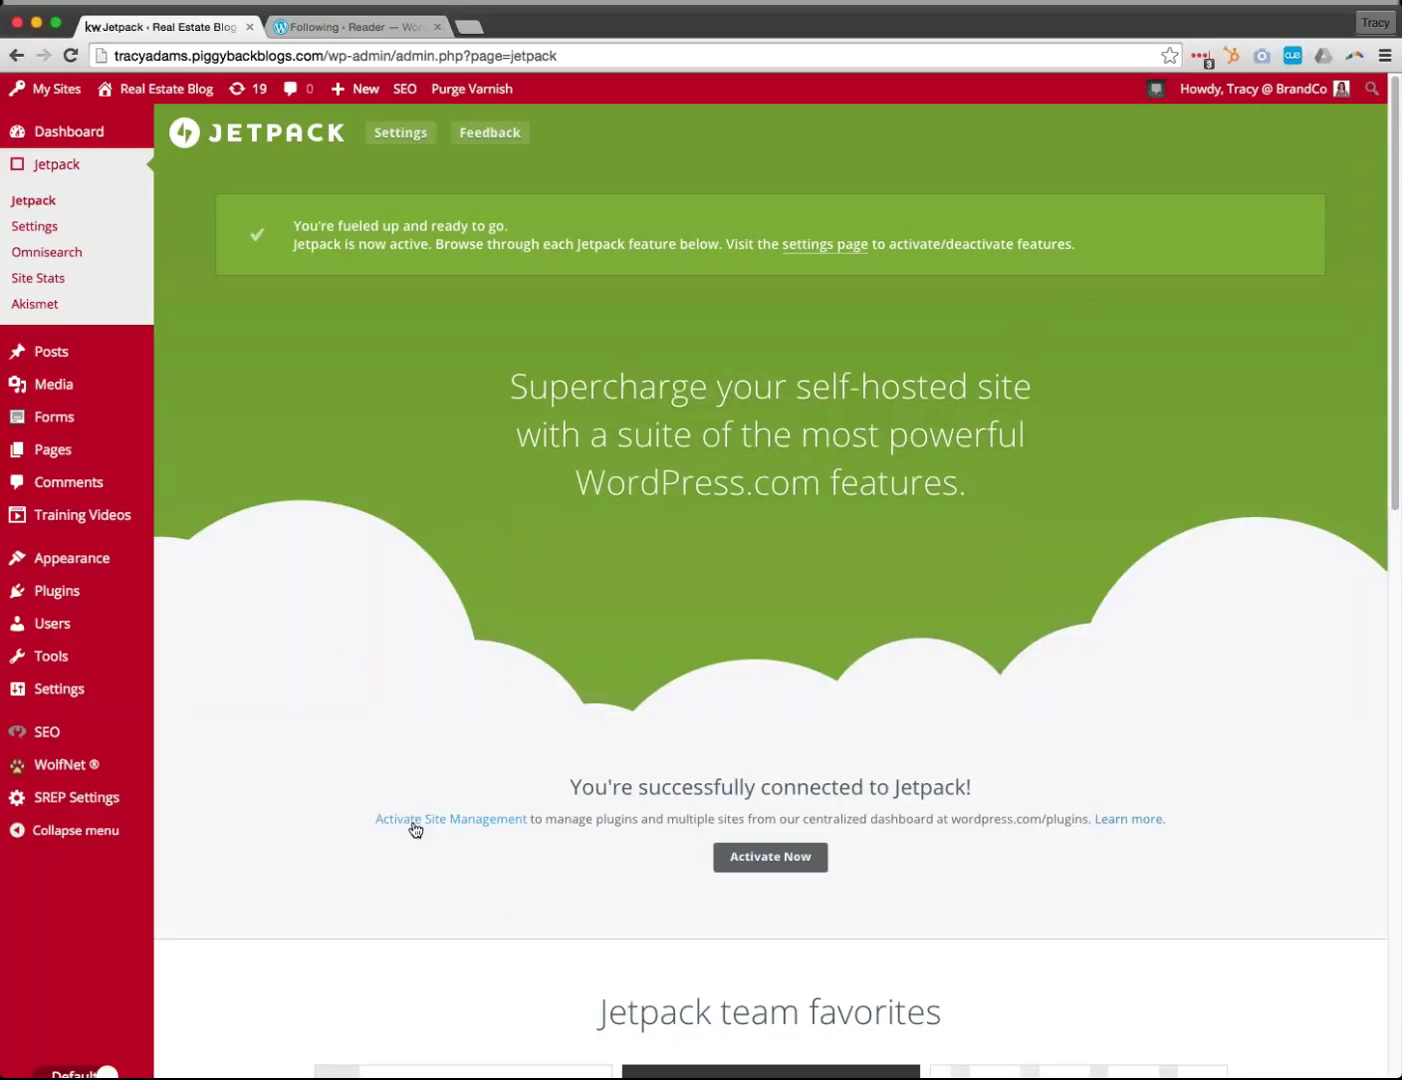
pyautogui.moveTo(1076, 871)
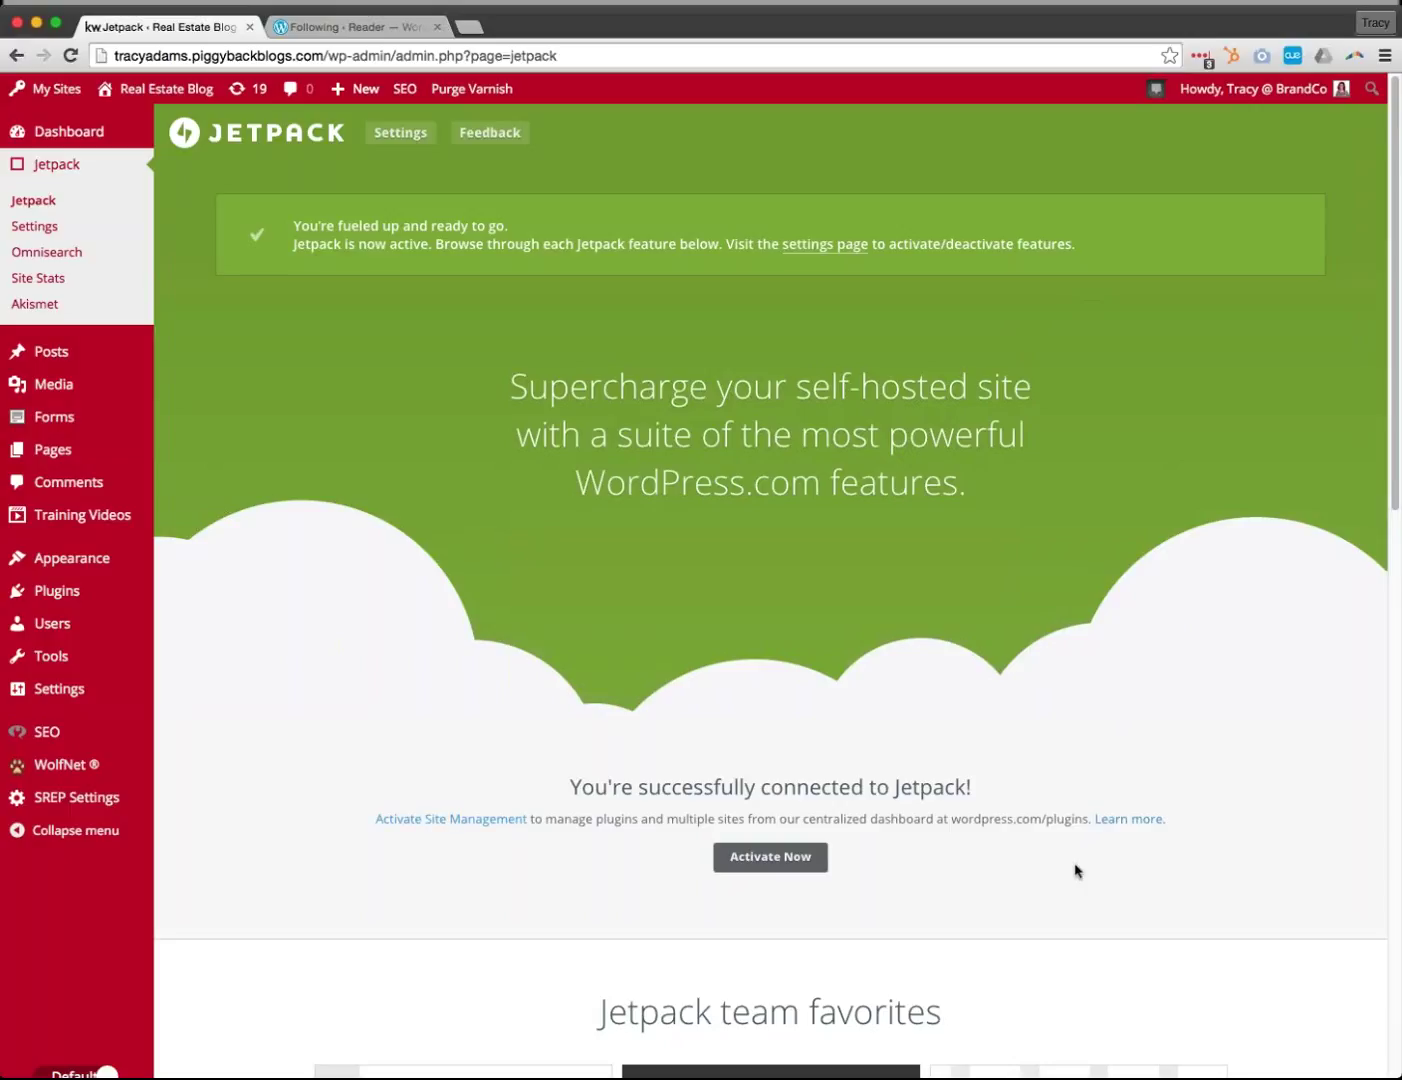
pyautogui.moveTo(897, 963)
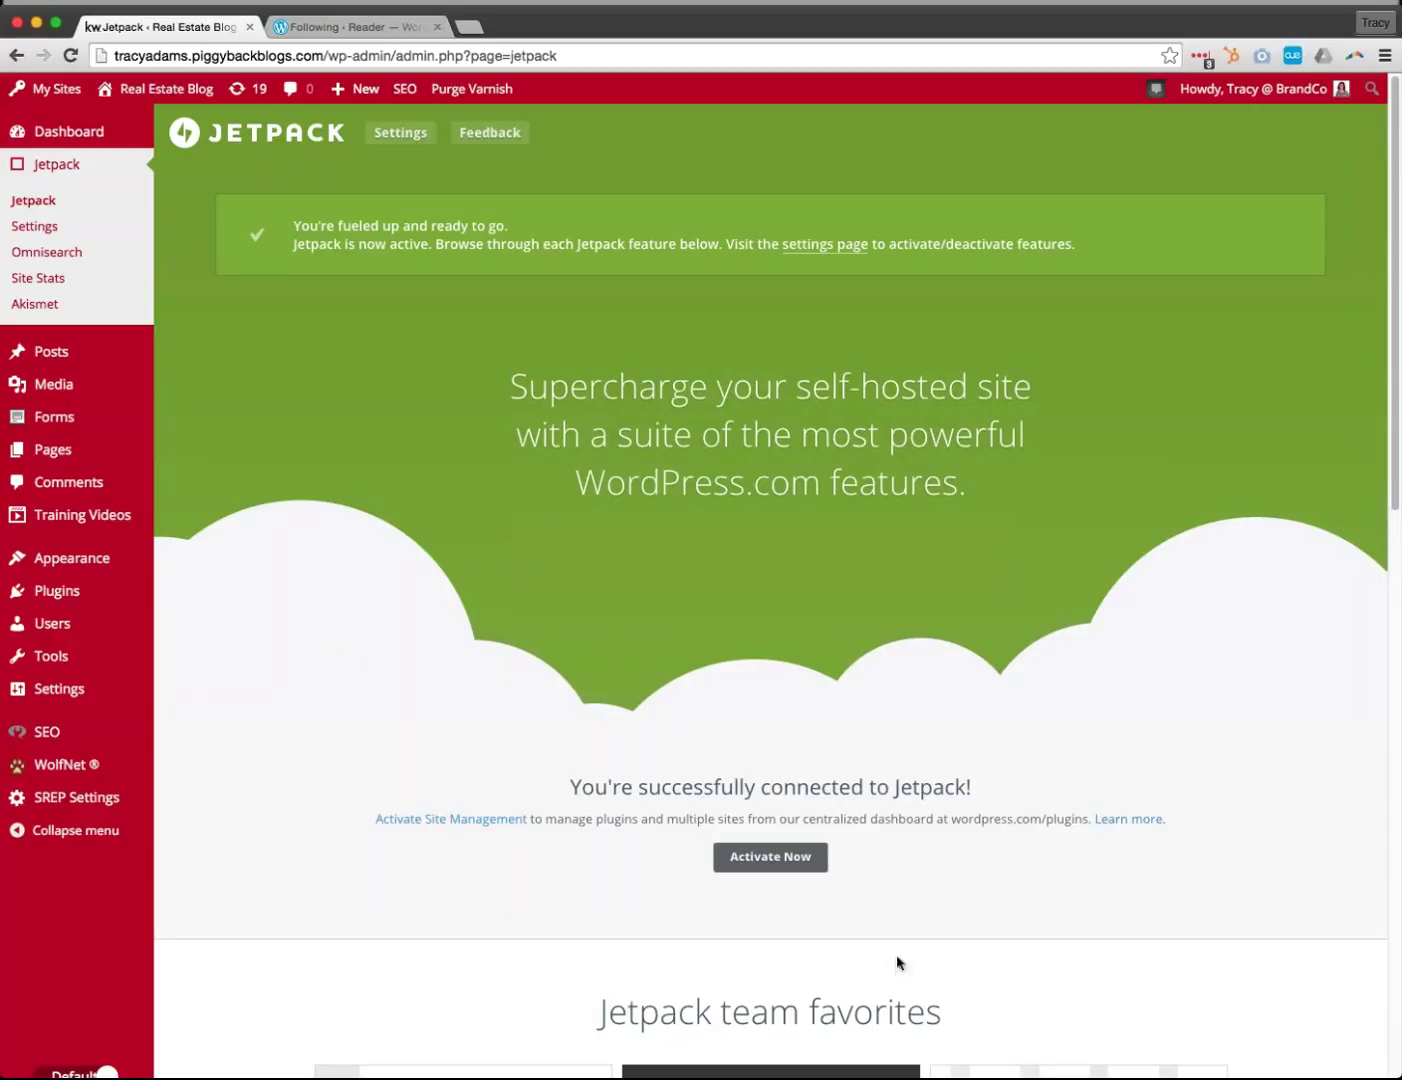
pyautogui.moveTo(925, 902)
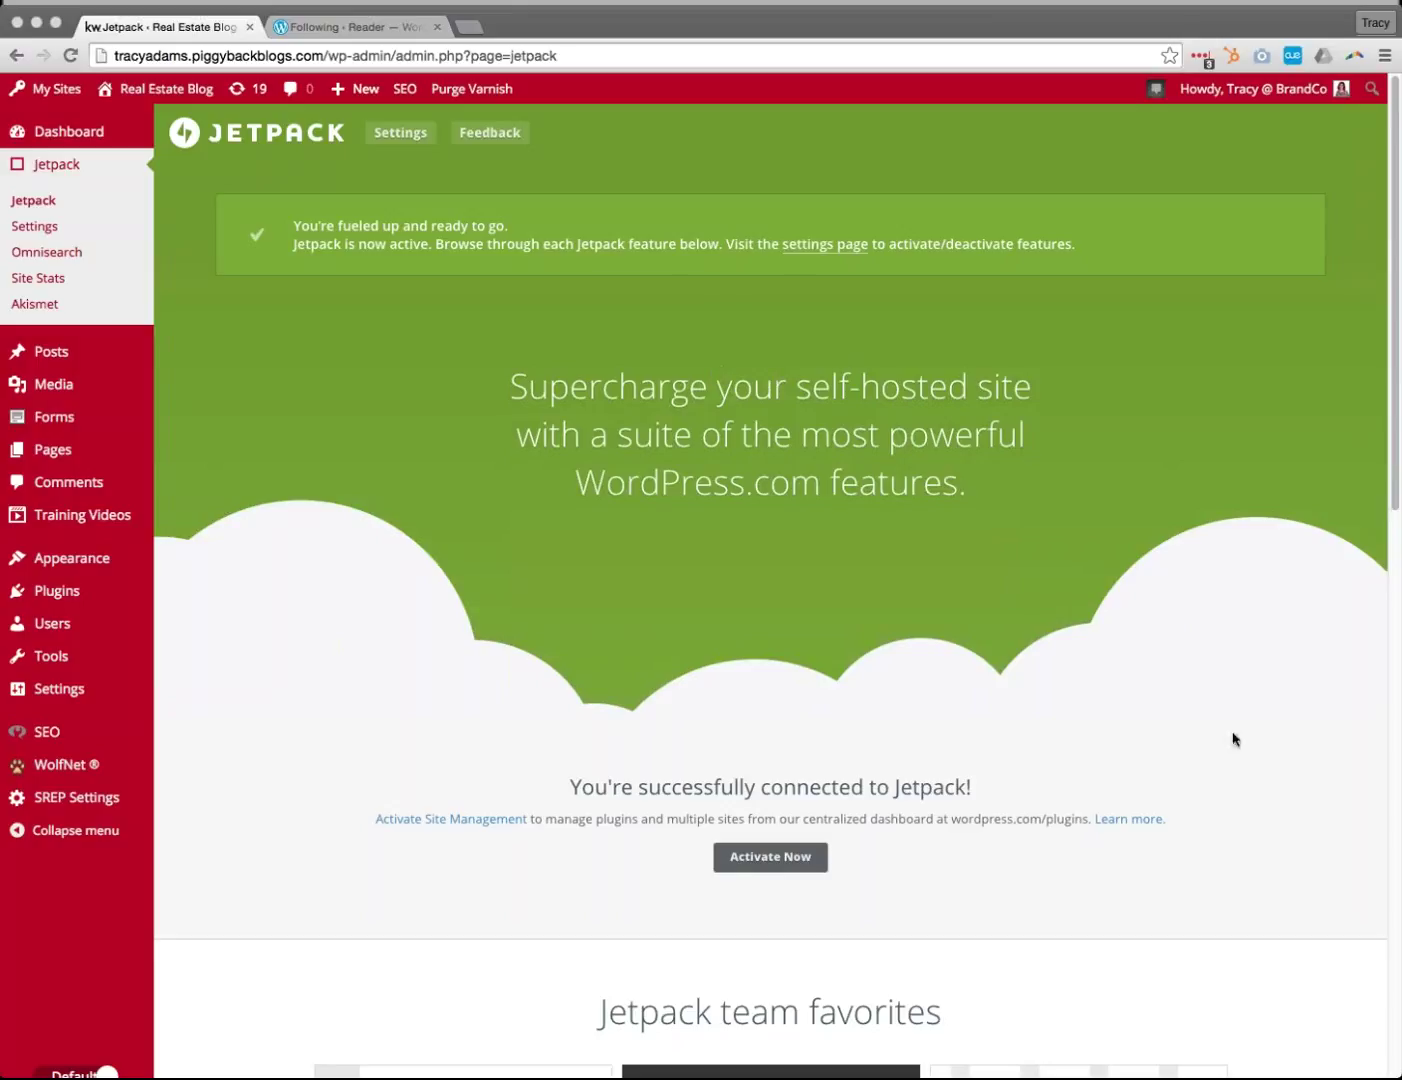
pyautogui.moveTo(1211, 828)
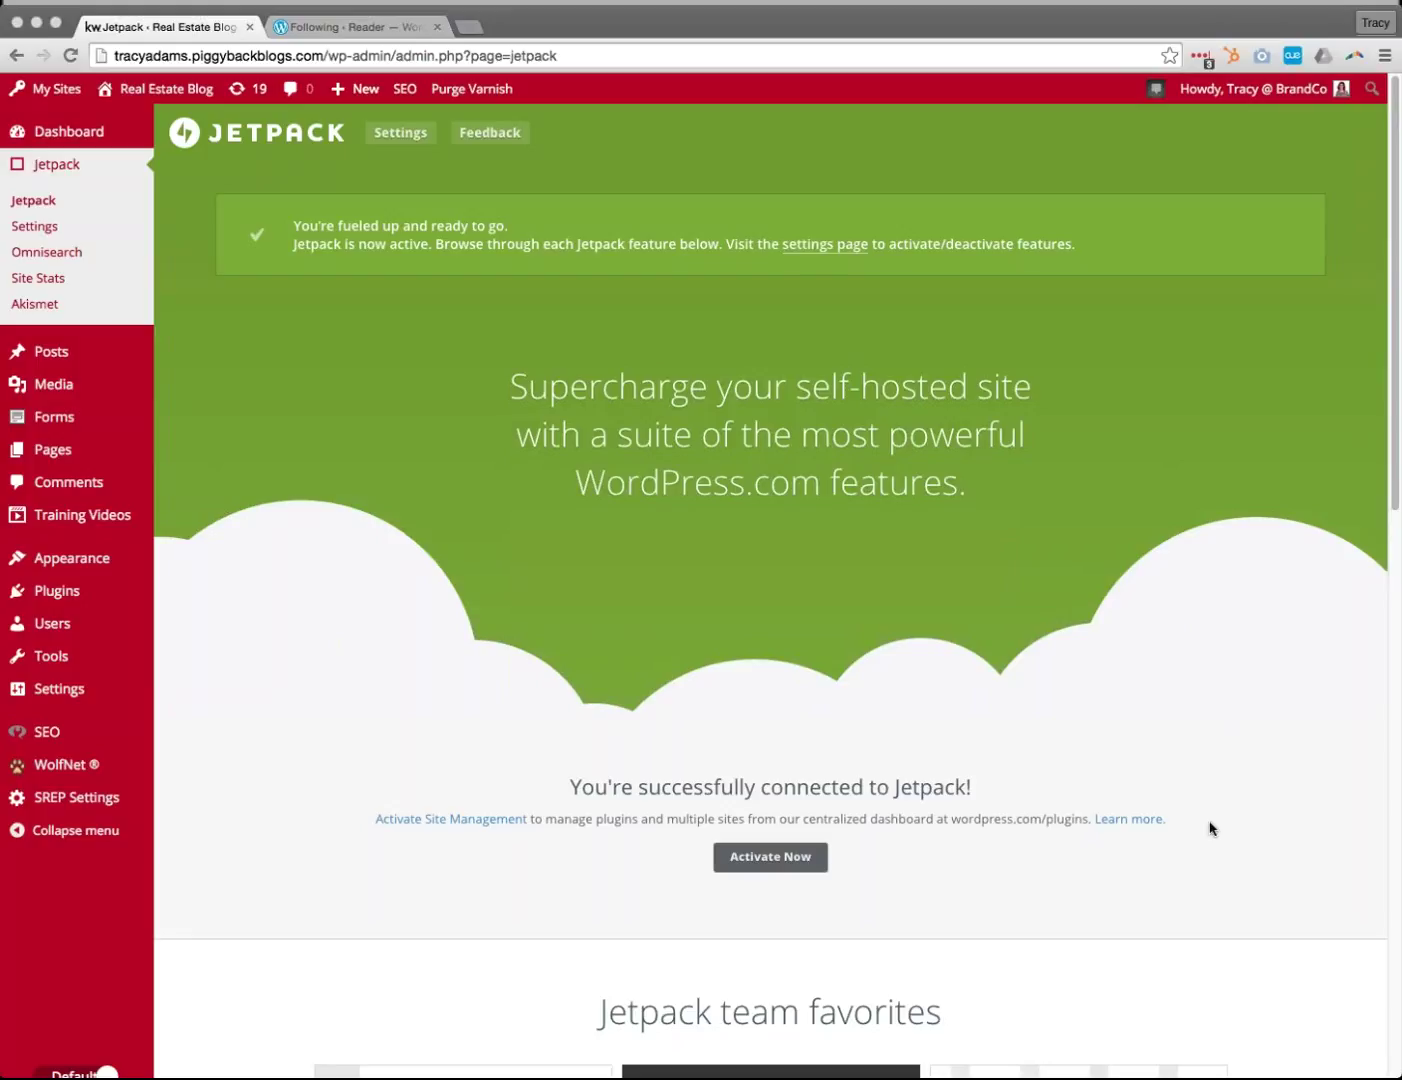
pyautogui.moveTo(1196, 779)
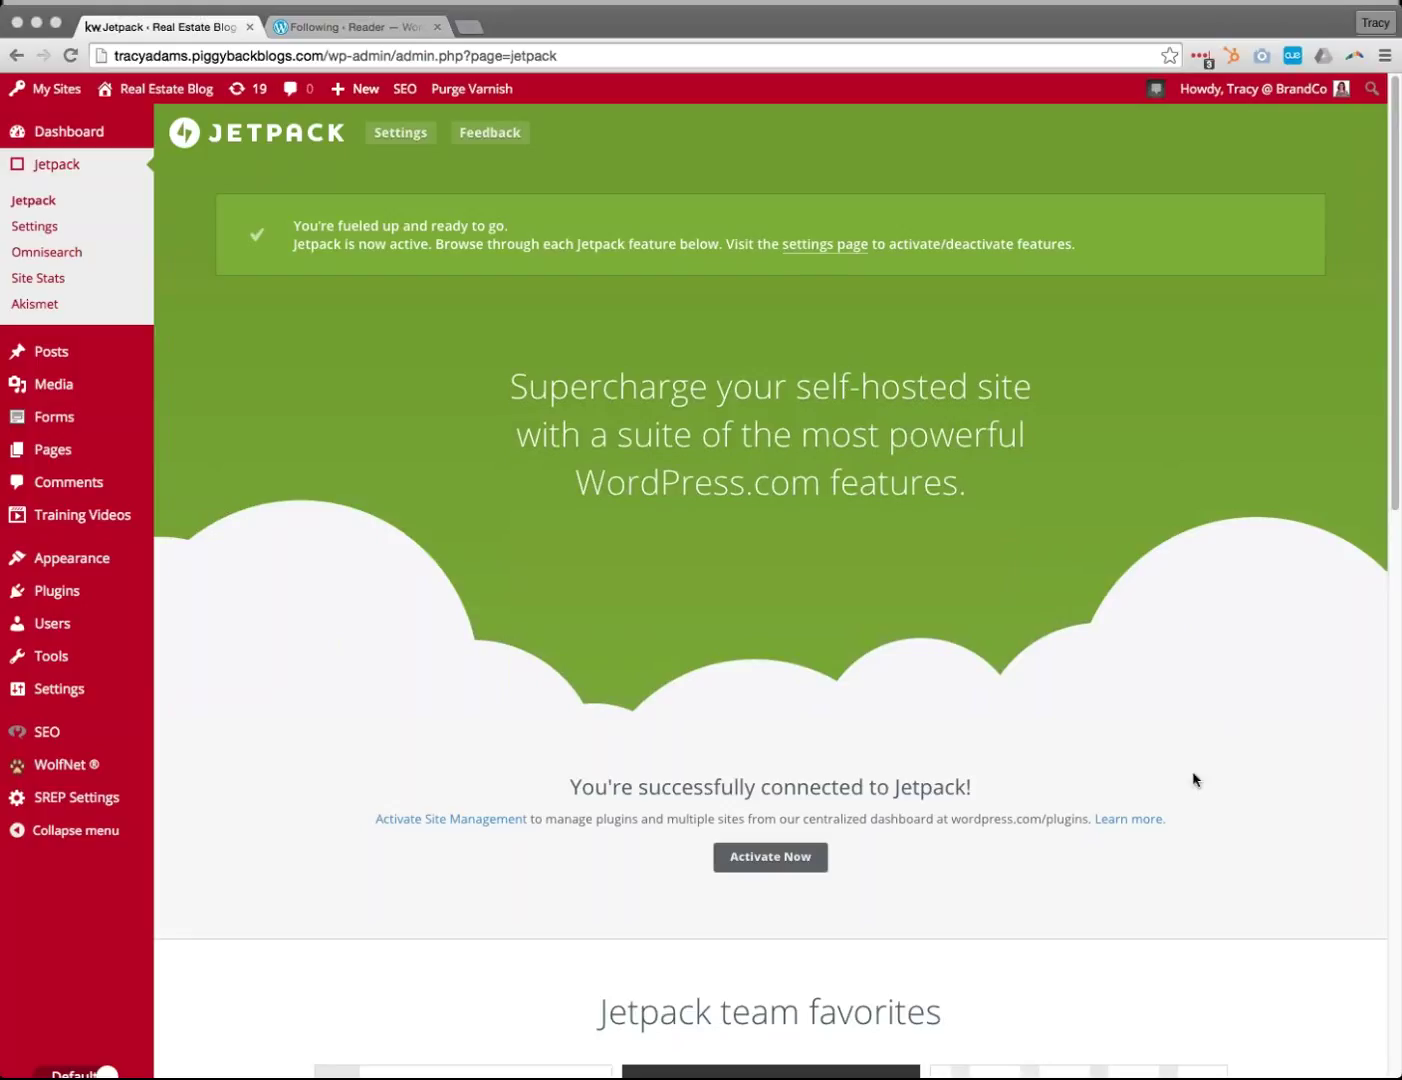
pyautogui.moveTo(1024, 812)
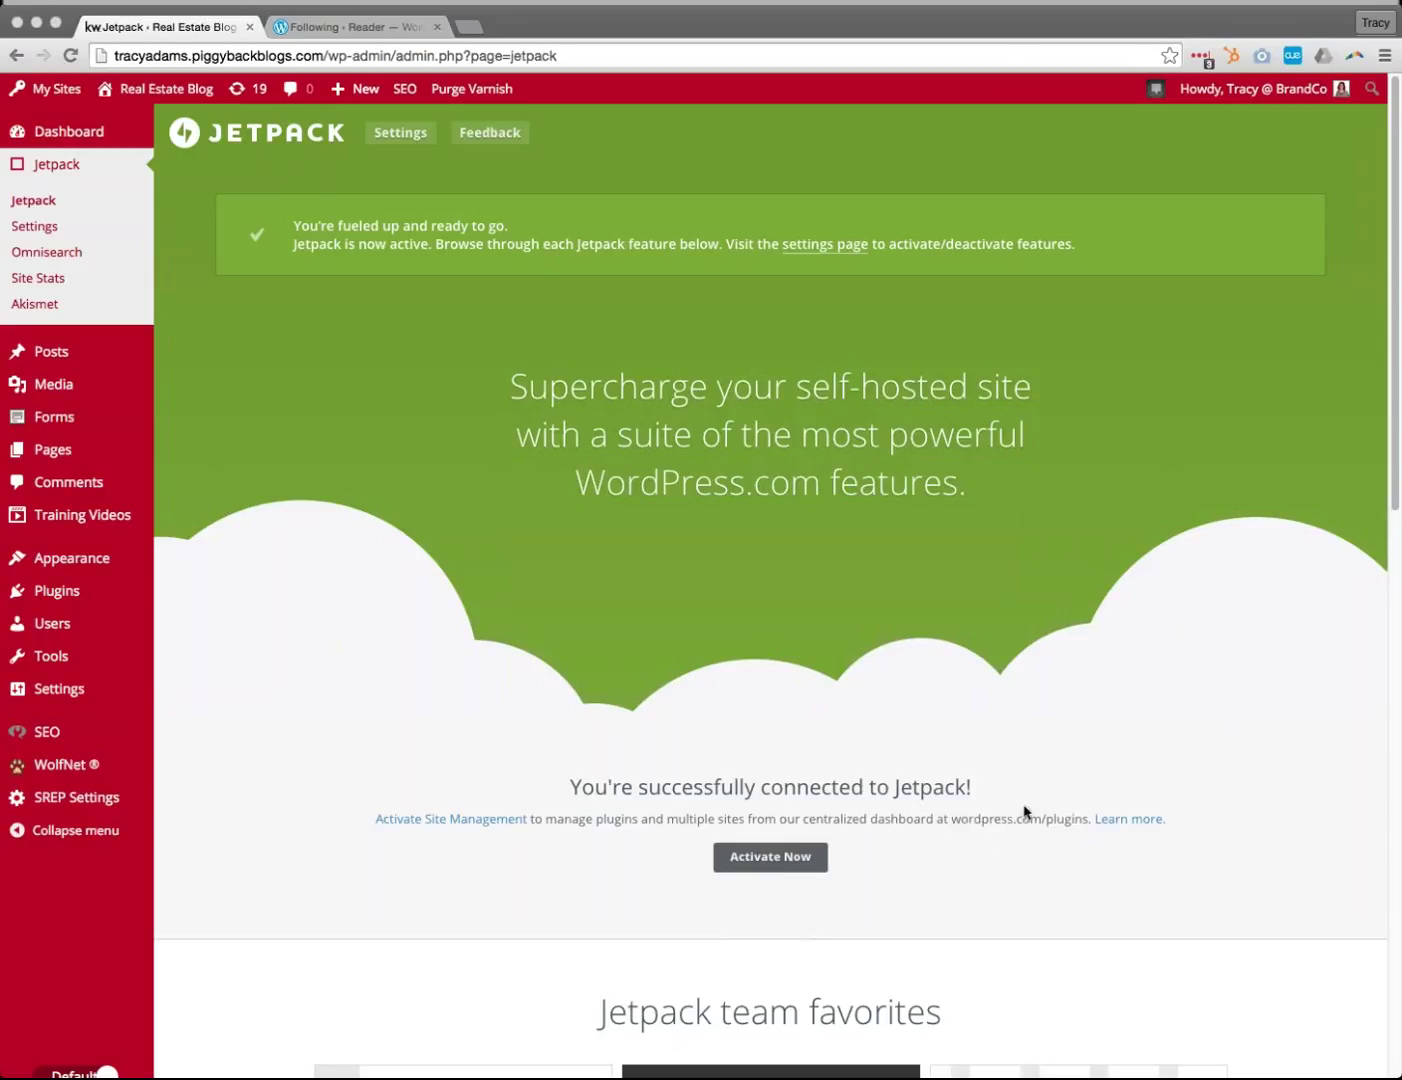
# Step: Scroll down the Jetpack page to the team favorites and feature list
pyautogui.scroll(-3)
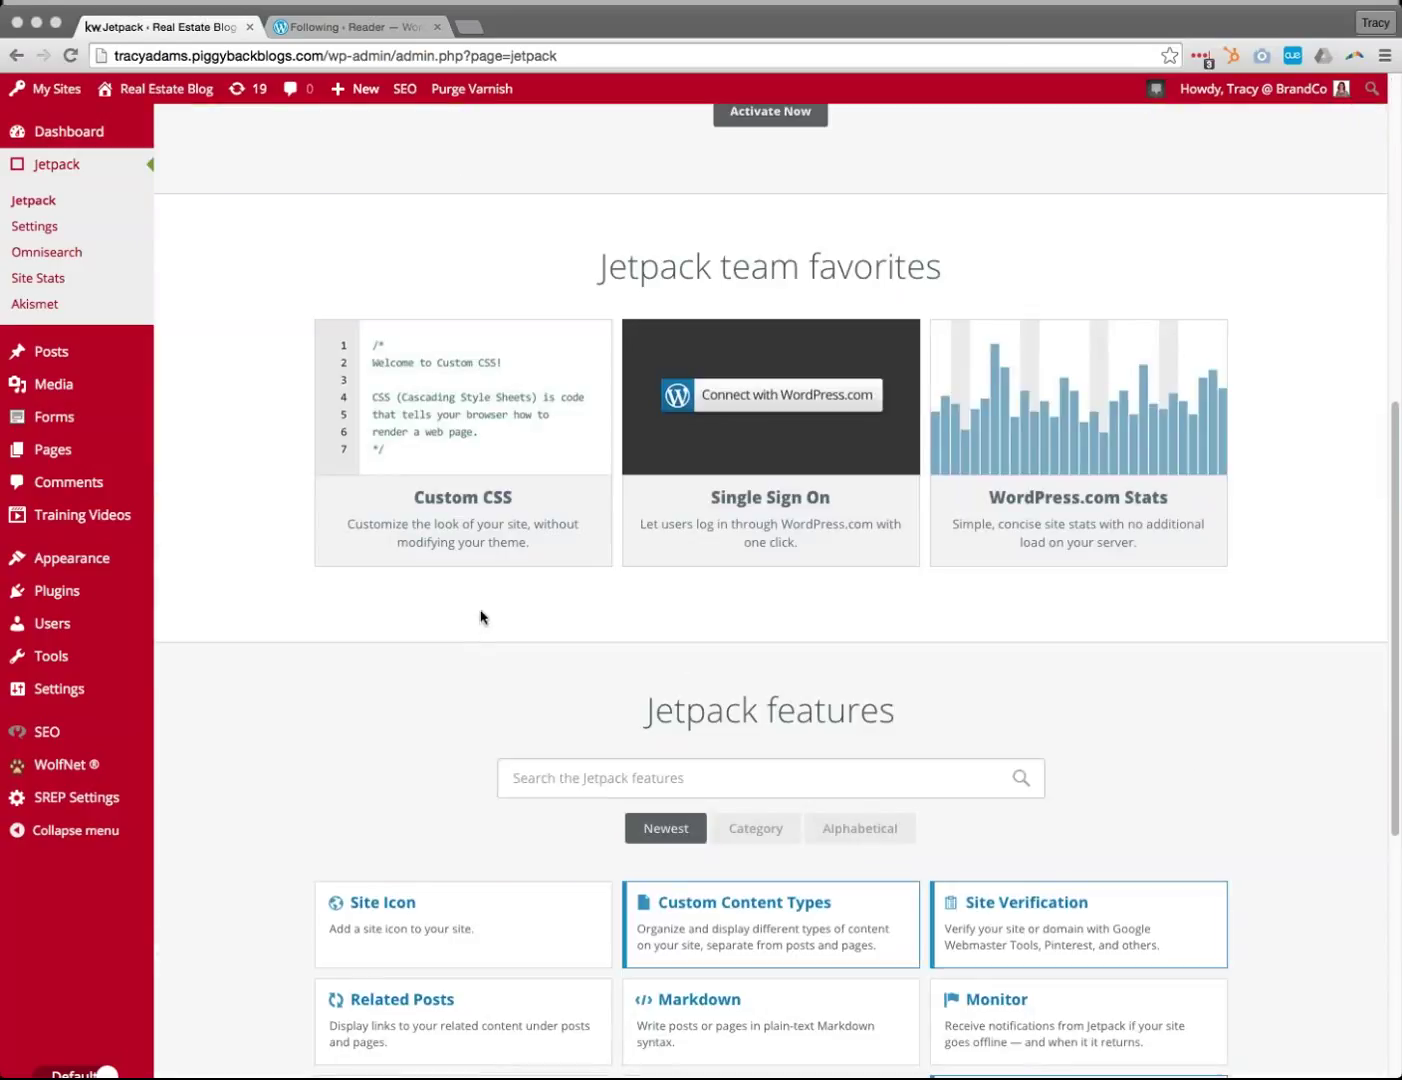
pyautogui.moveTo(1094, 423)
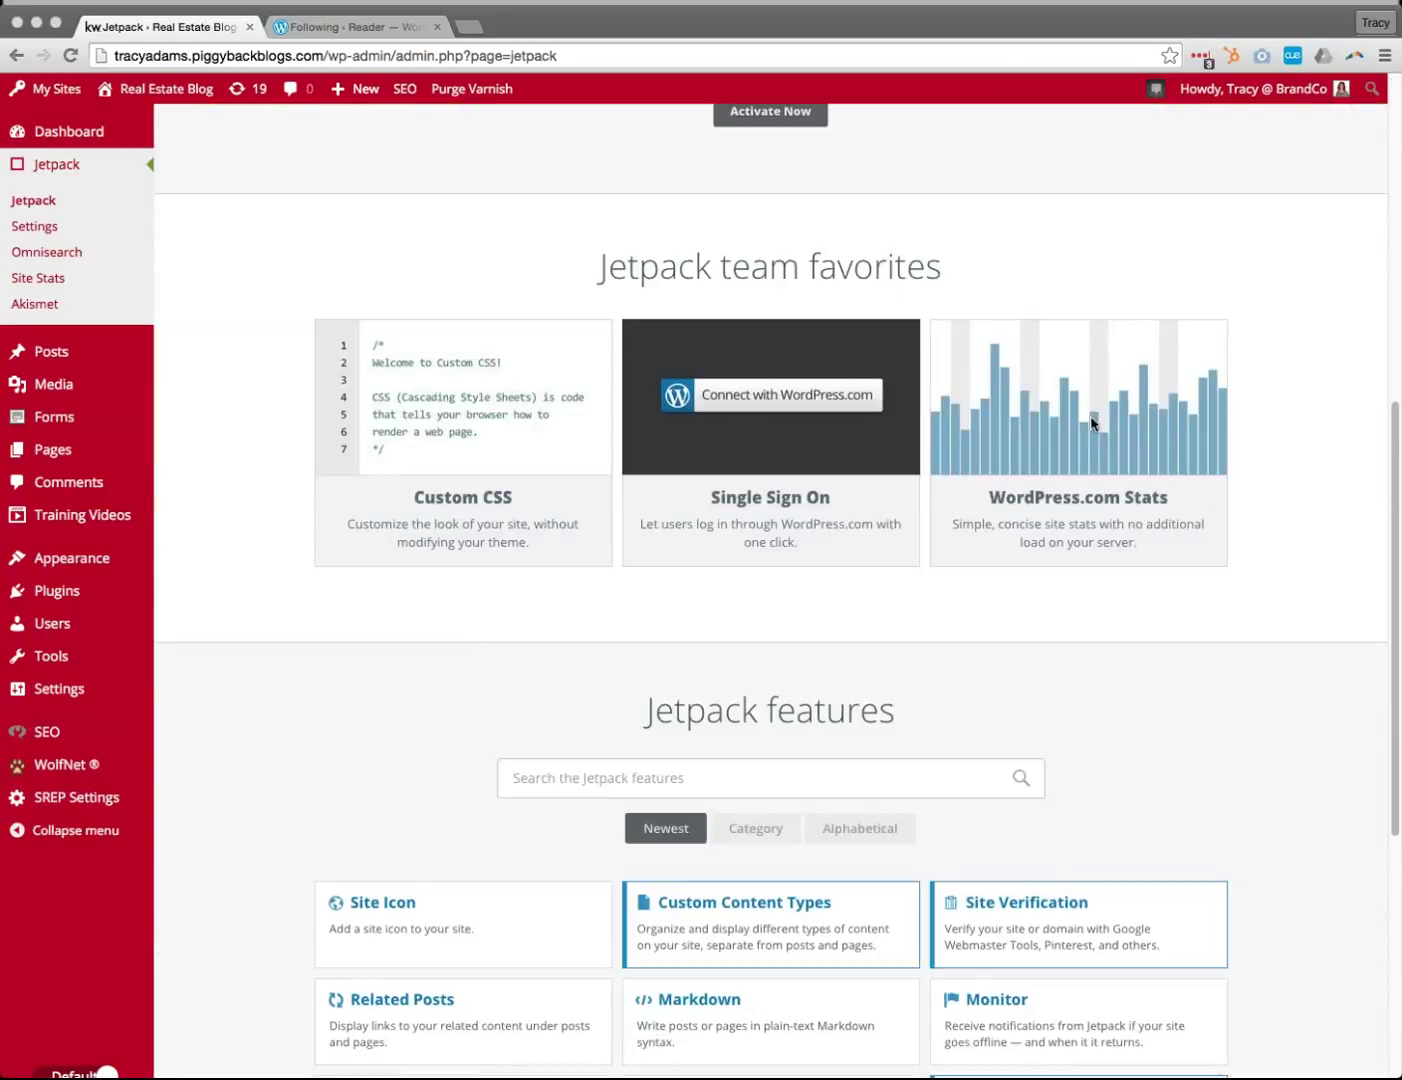
pyautogui.moveTo(1140, 459)
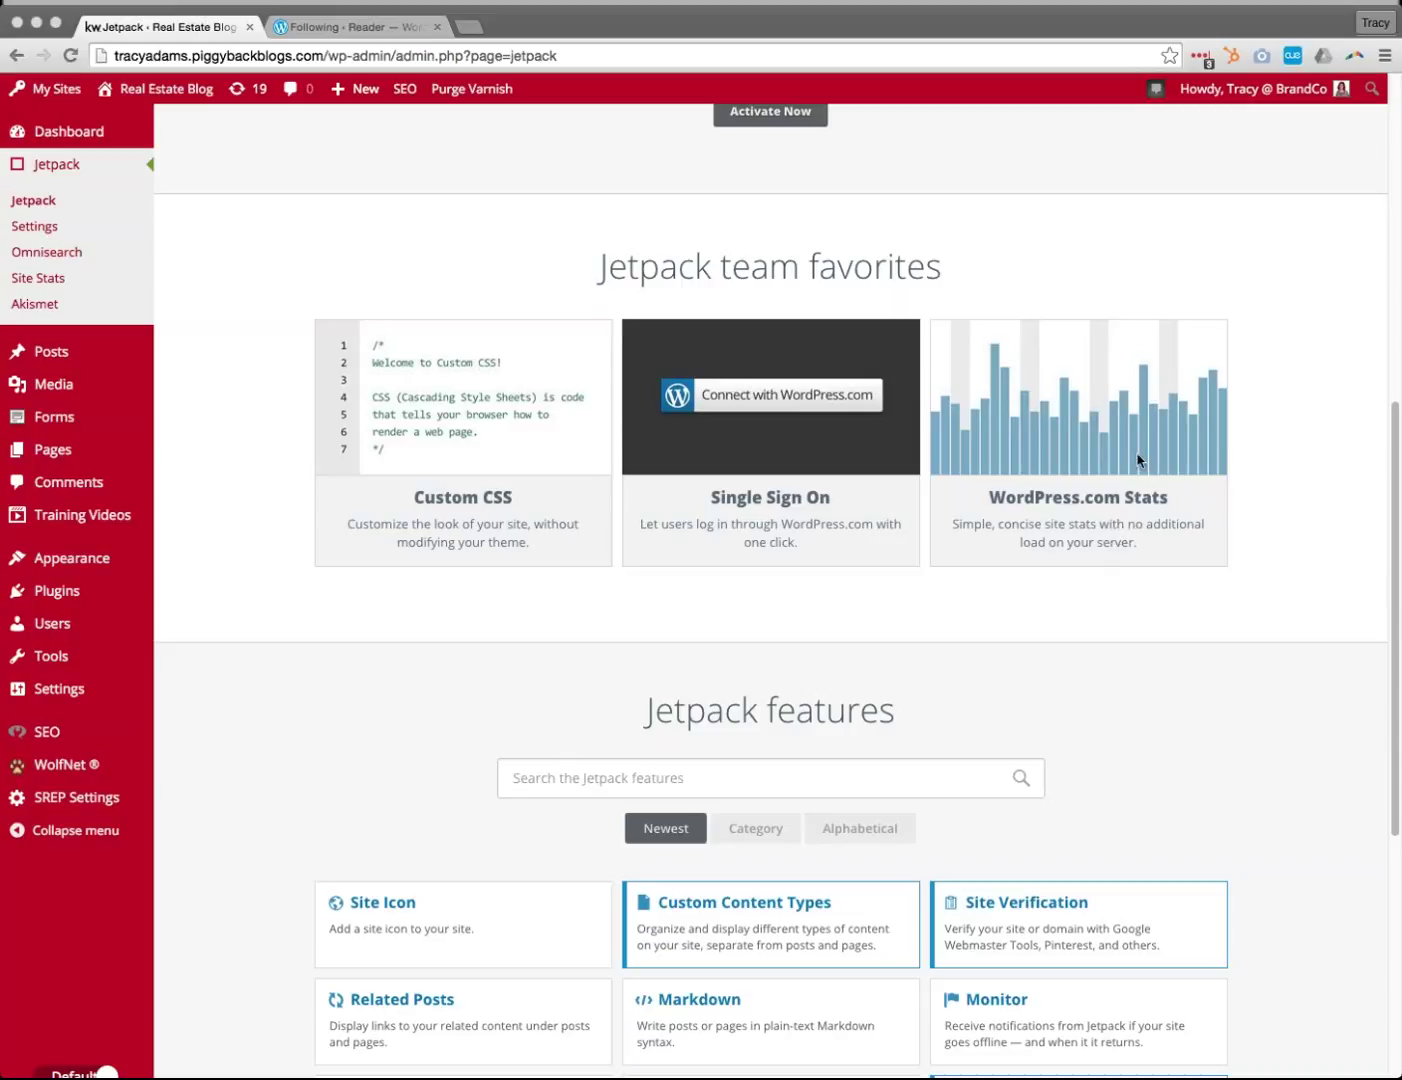
pyautogui.moveTo(1096, 460)
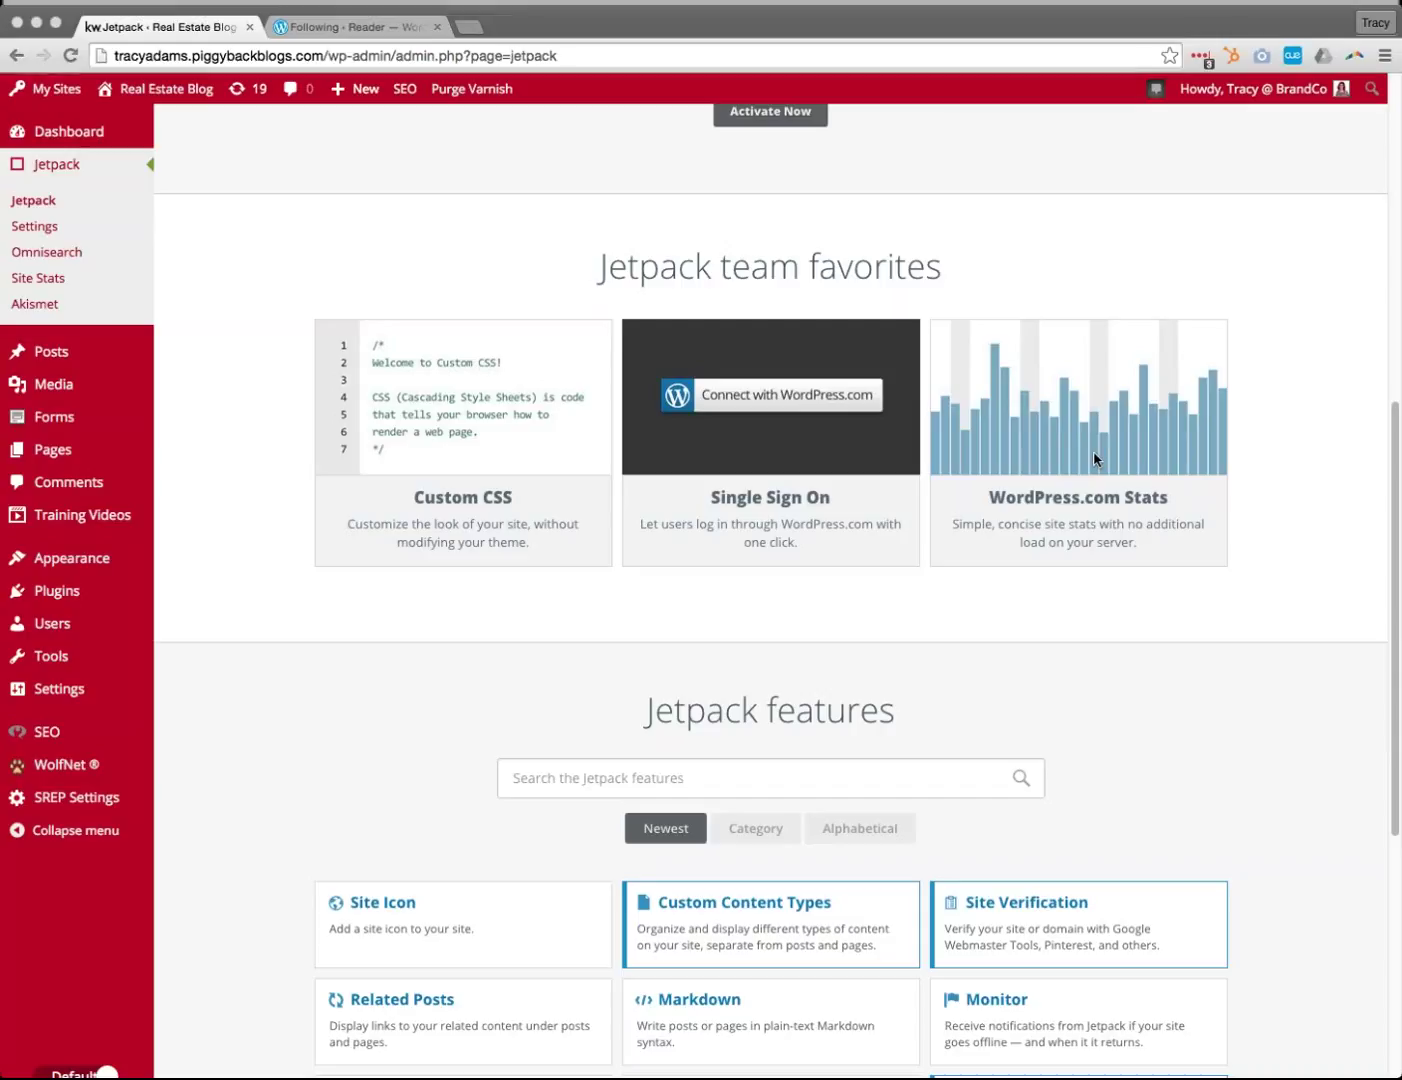
pyautogui.moveTo(1177, 486)
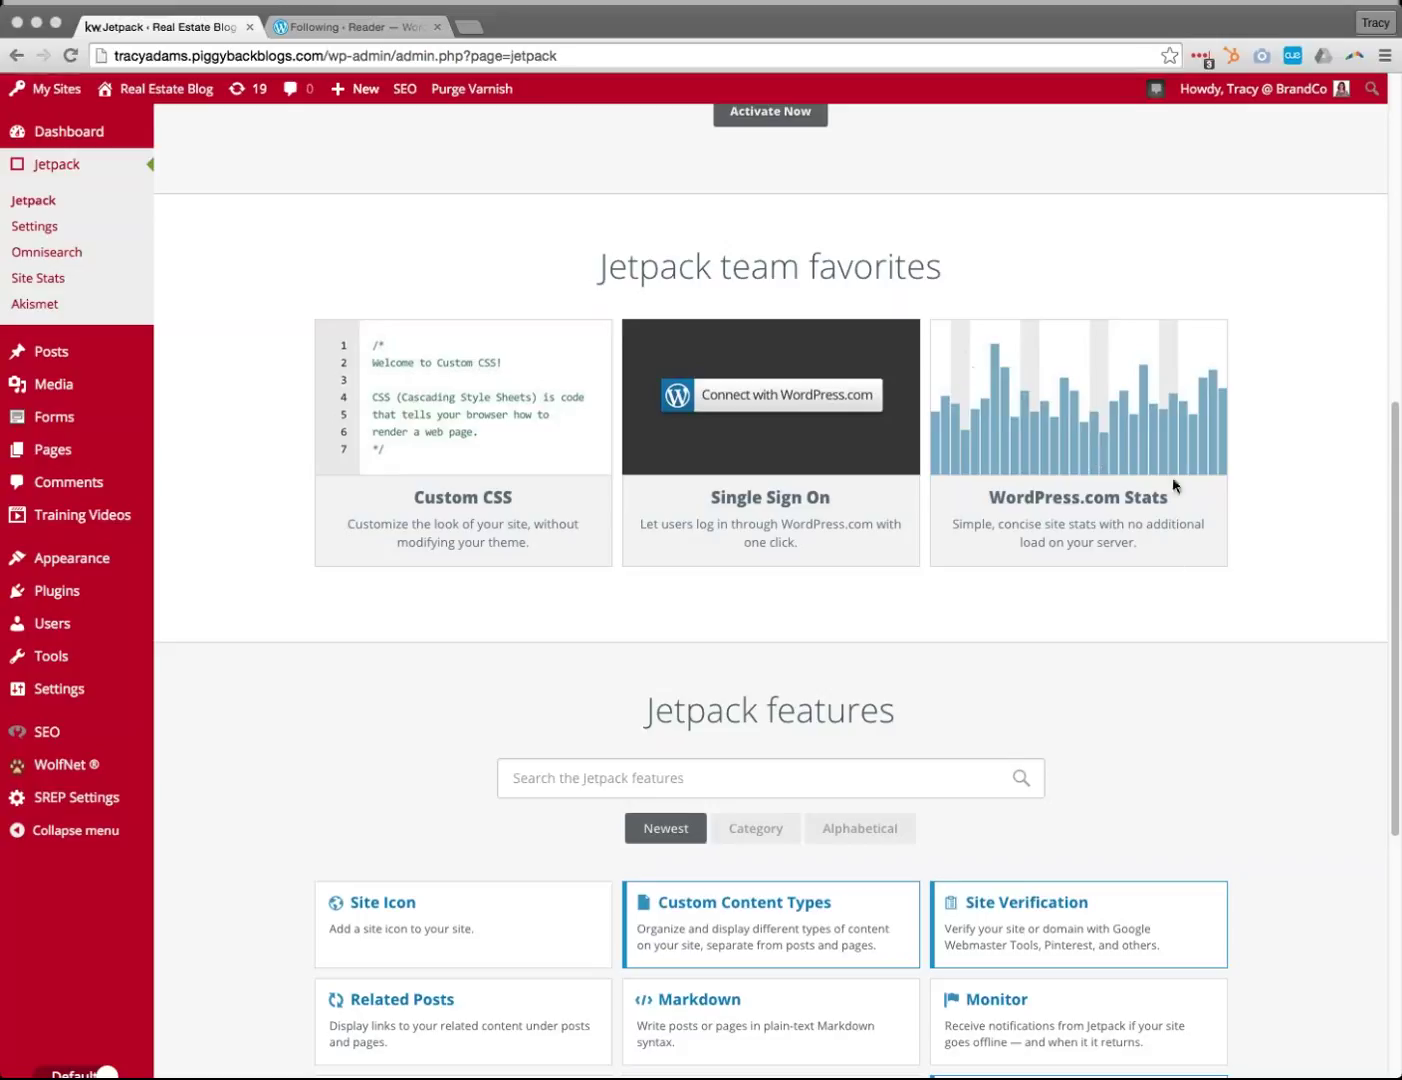
pyautogui.moveTo(866, 637)
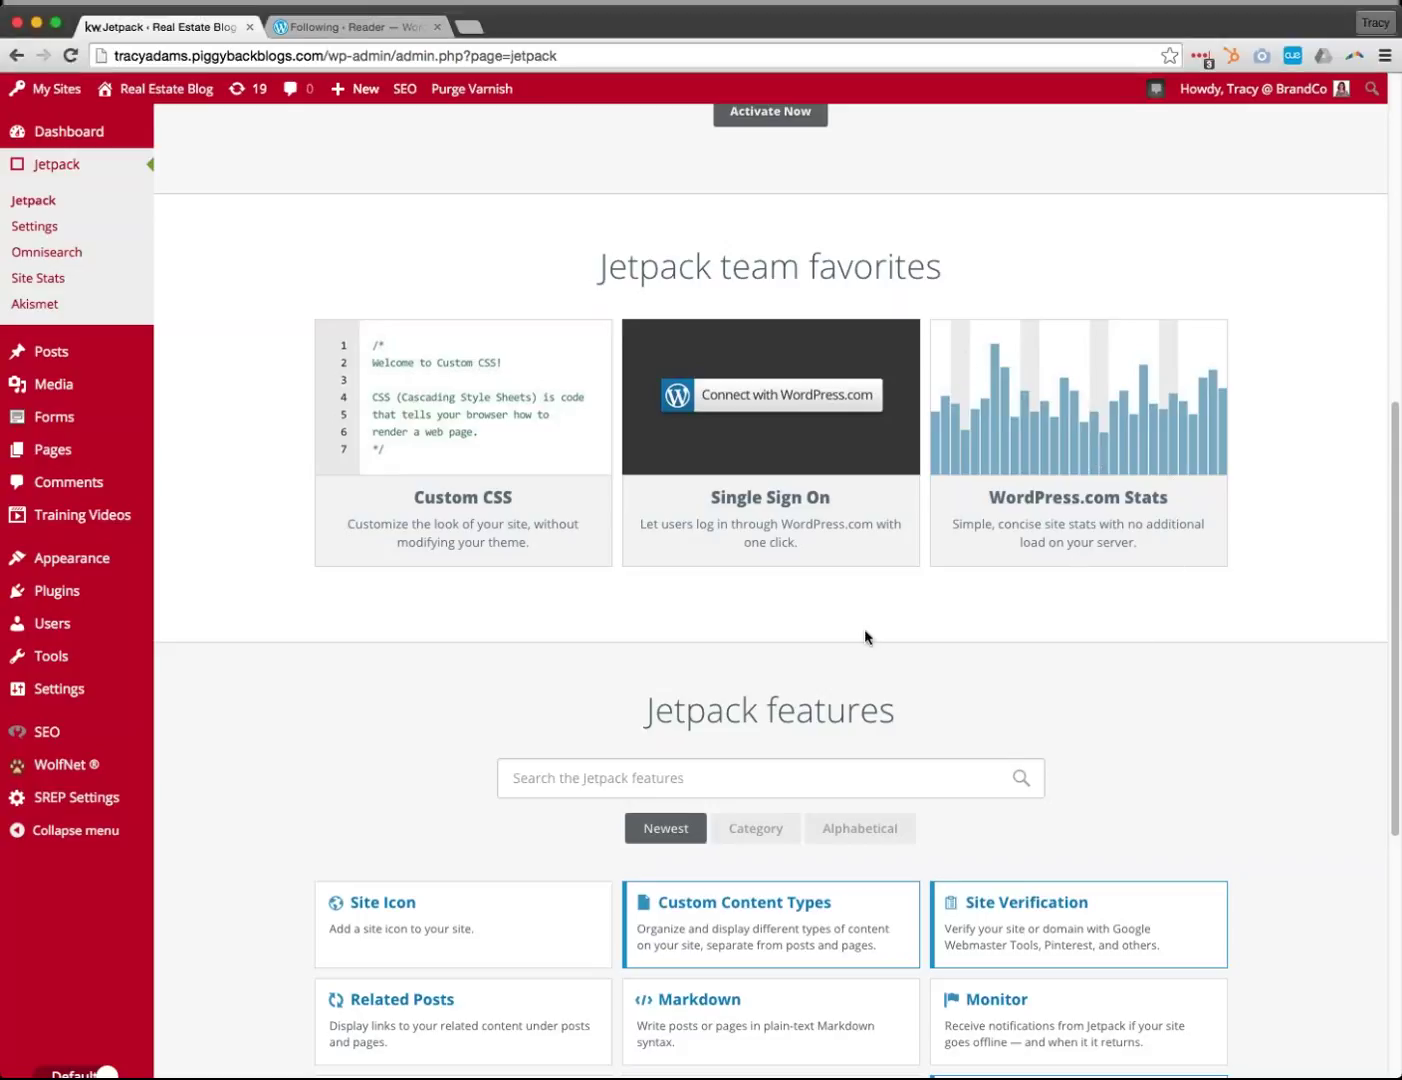
pyautogui.moveTo(866, 660)
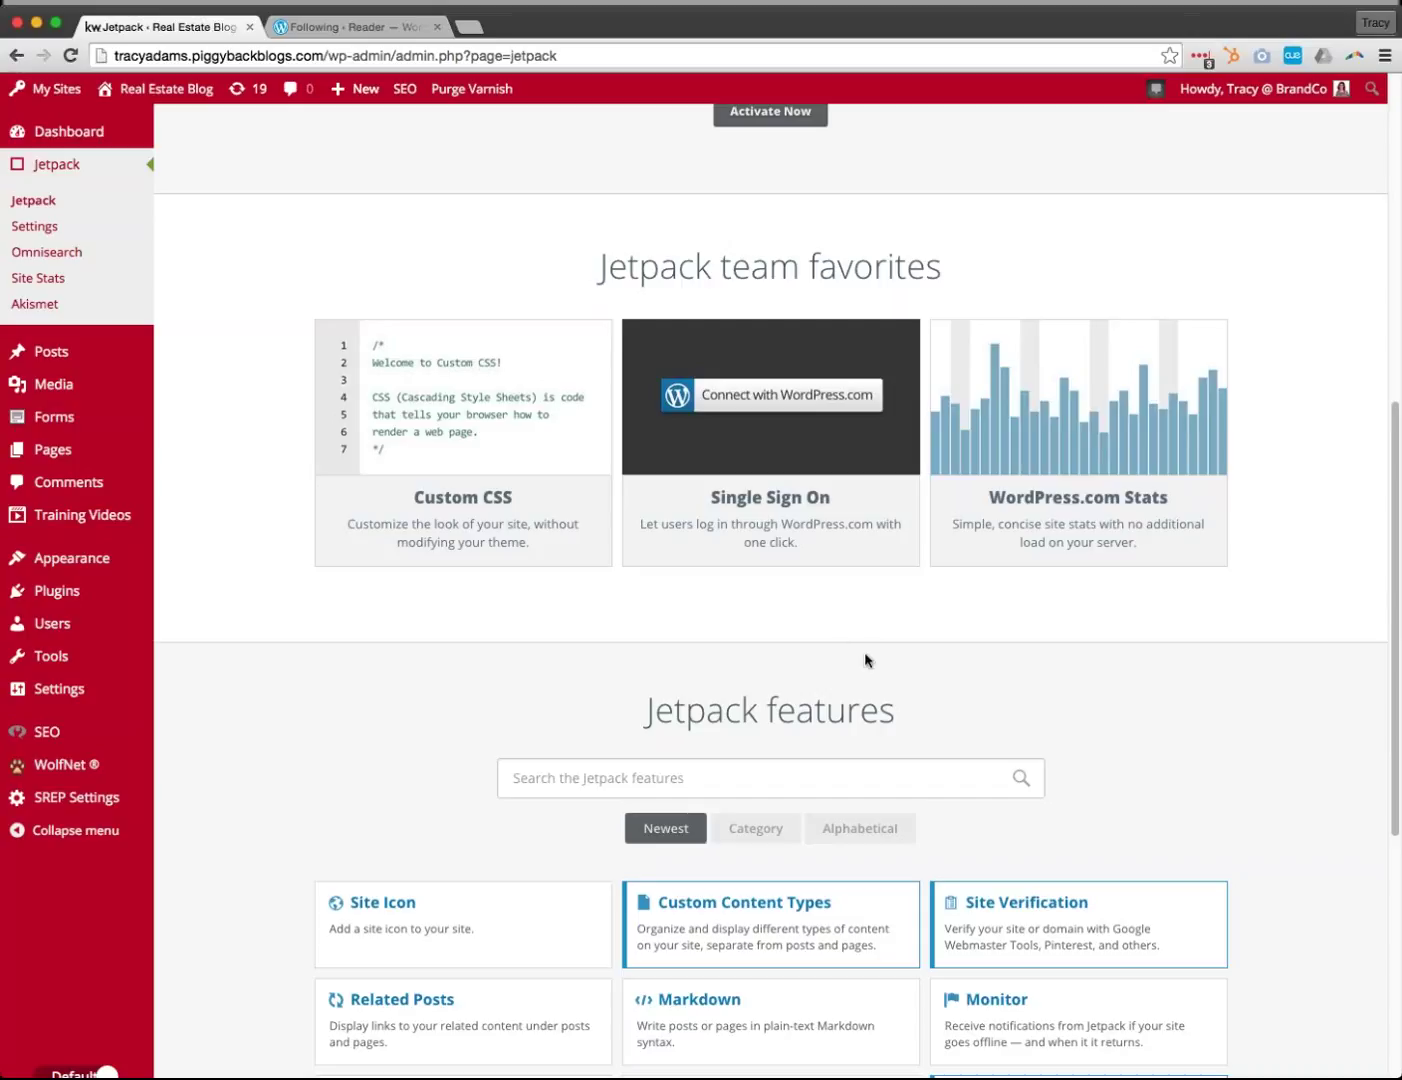
pyautogui.moveTo(971, 661)
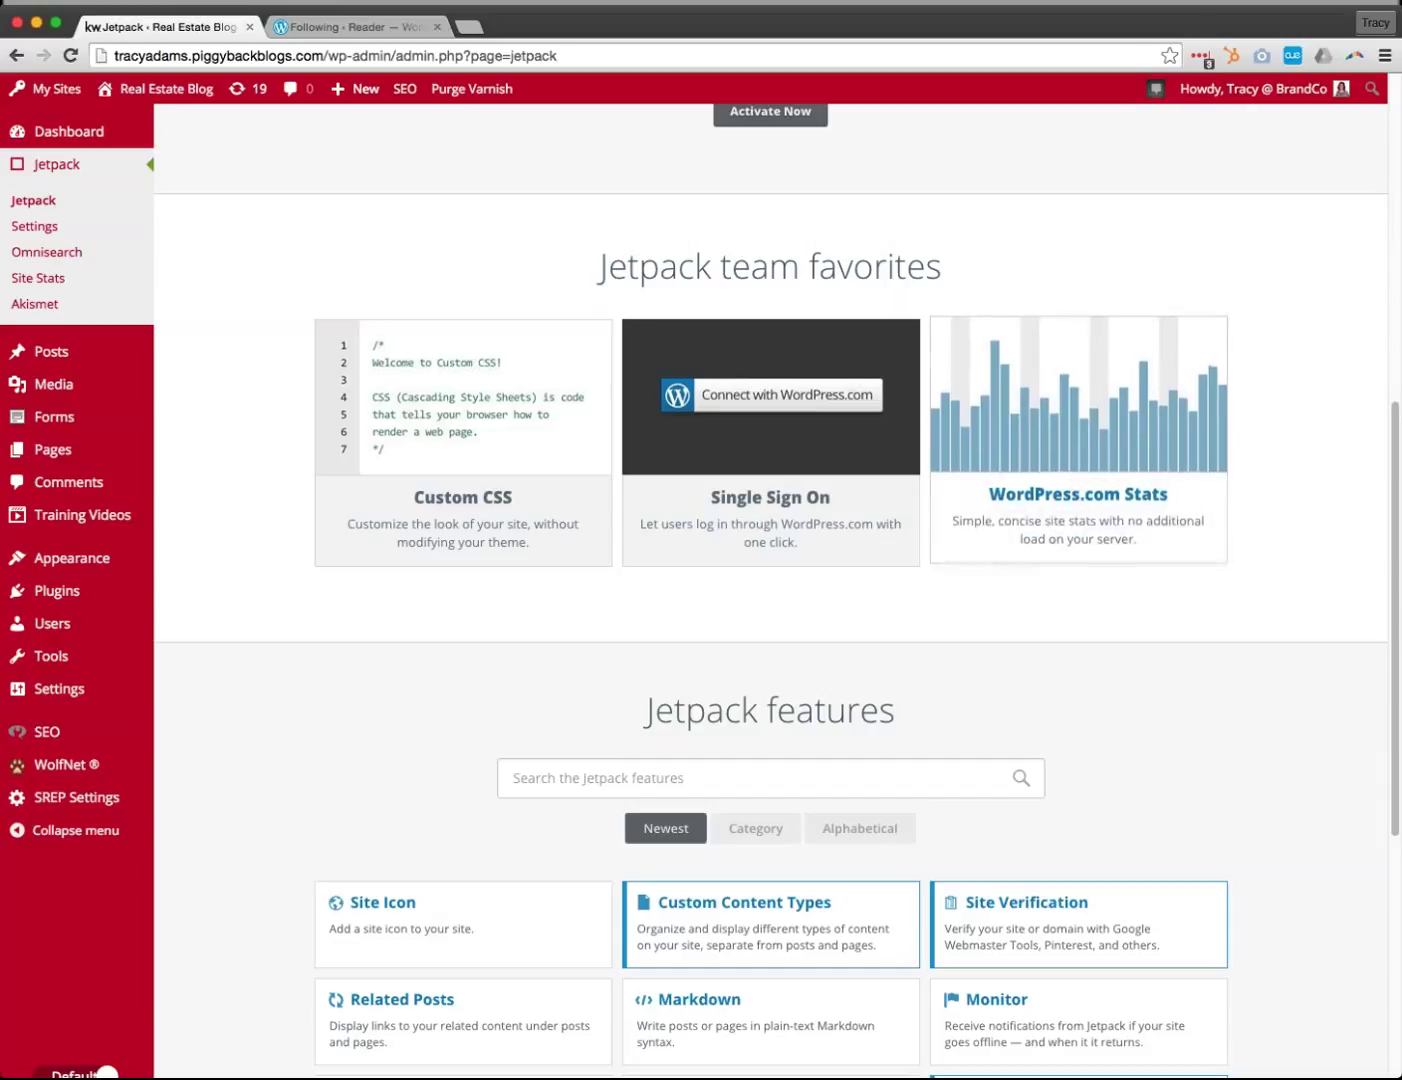
pyautogui.moveTo(1083, 687)
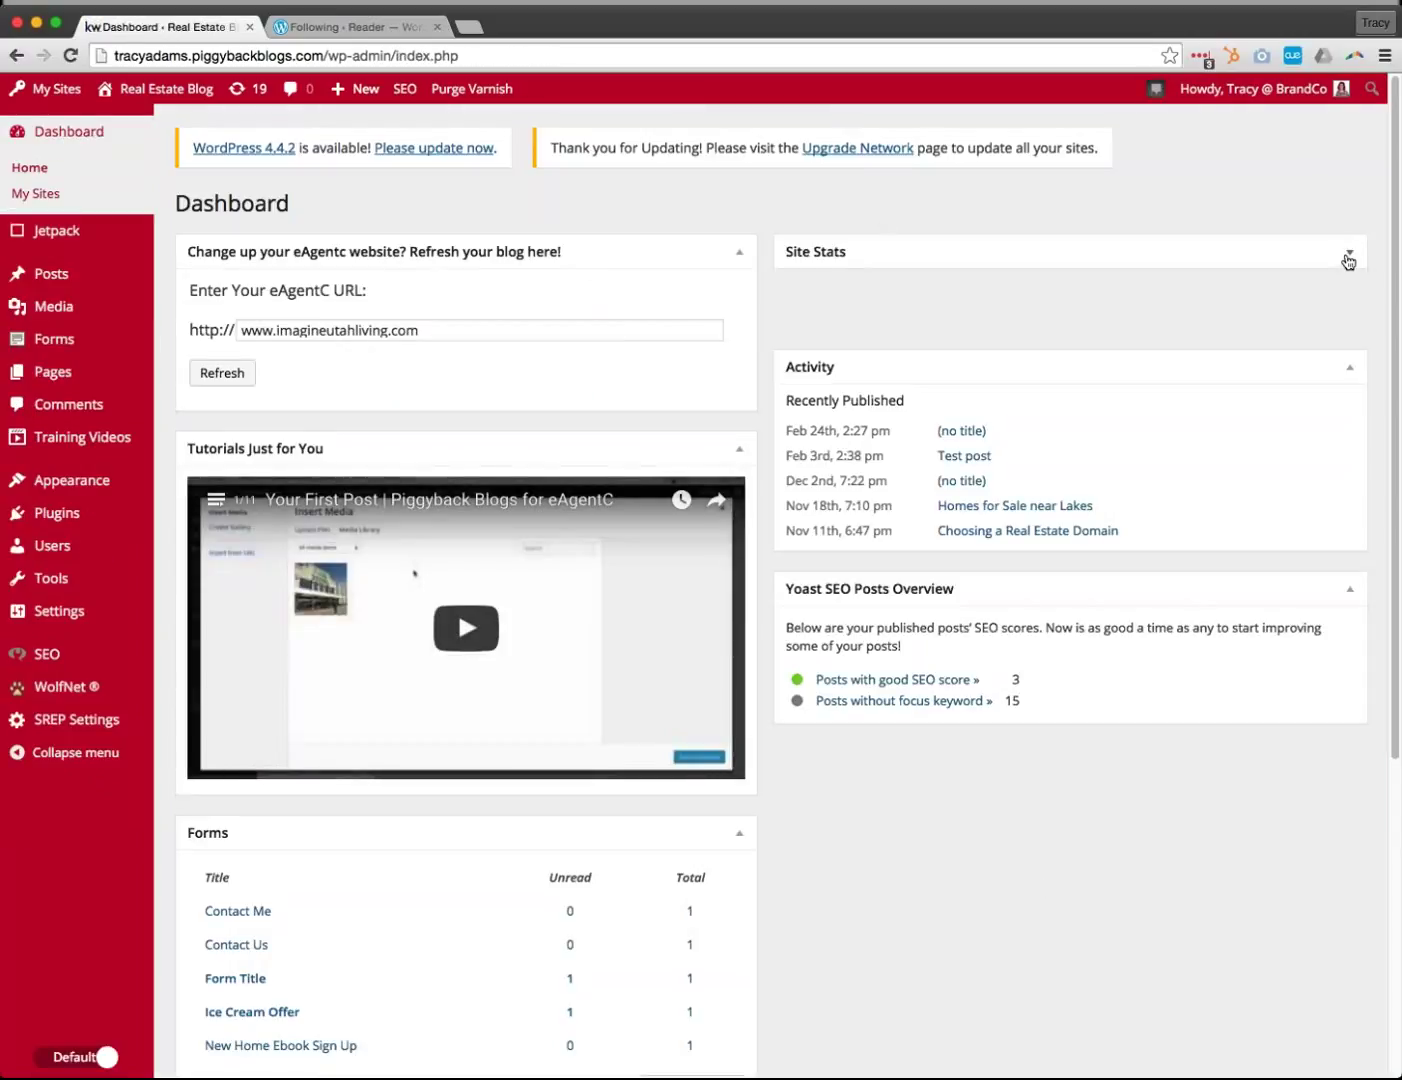
# Step: Expand the Dashboard's Site Stats panel, which shows no stats, and go to Jetpack
pyautogui.click(1349, 257)
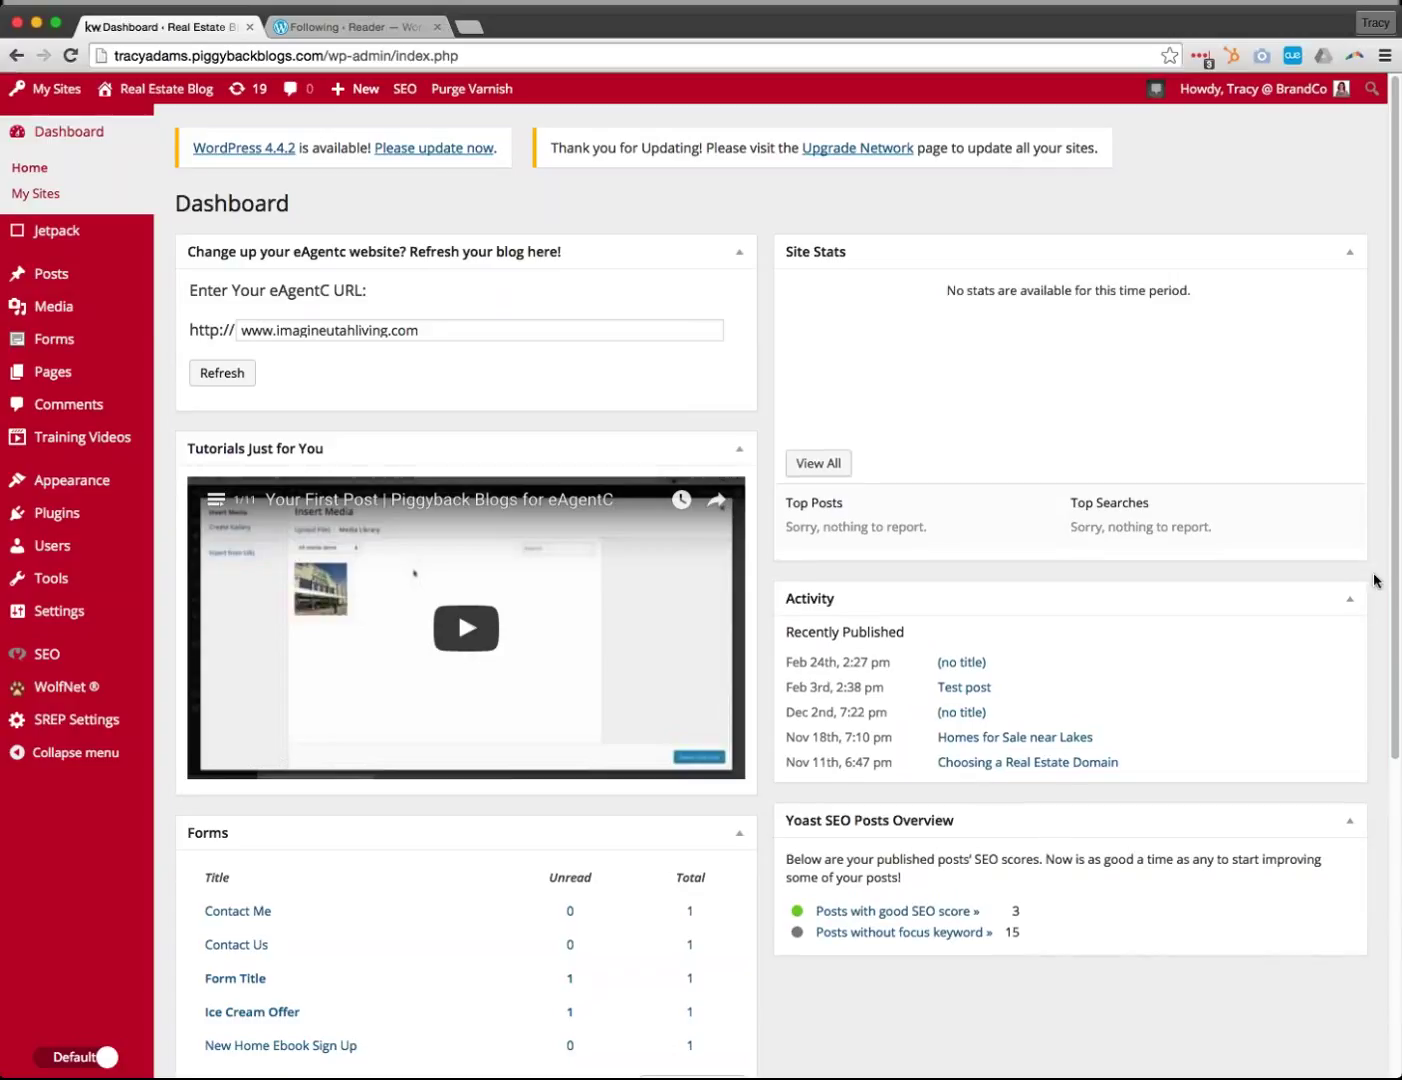
pyautogui.moveTo(880, 385)
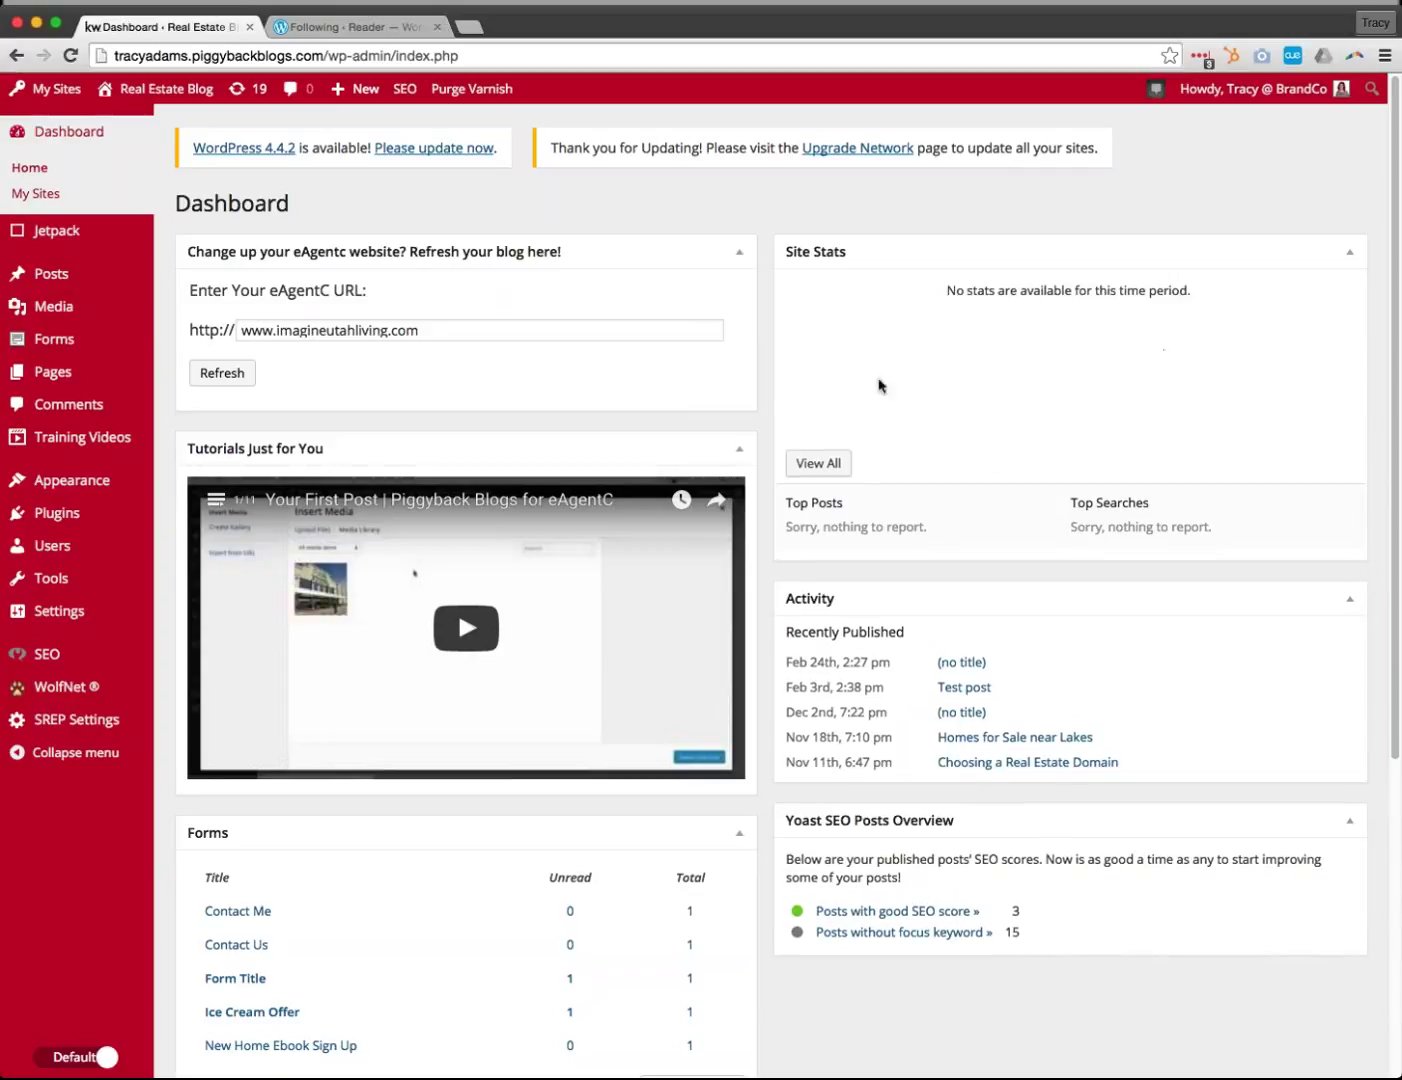
pyautogui.moveTo(893, 353)
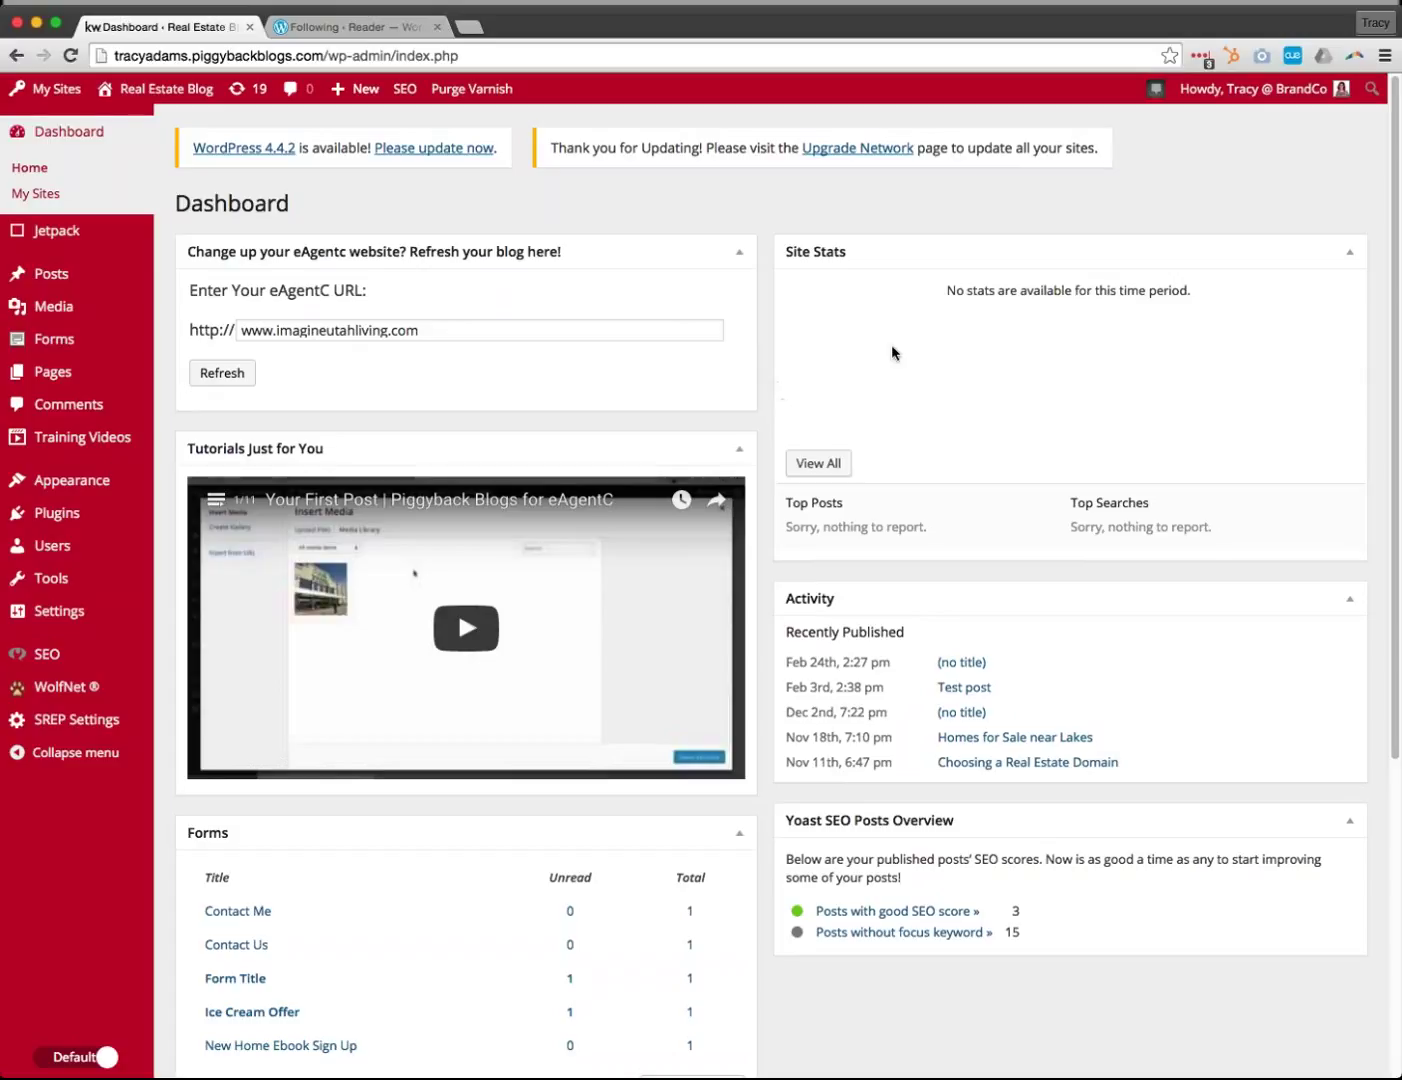
pyautogui.moveTo(1150, 351)
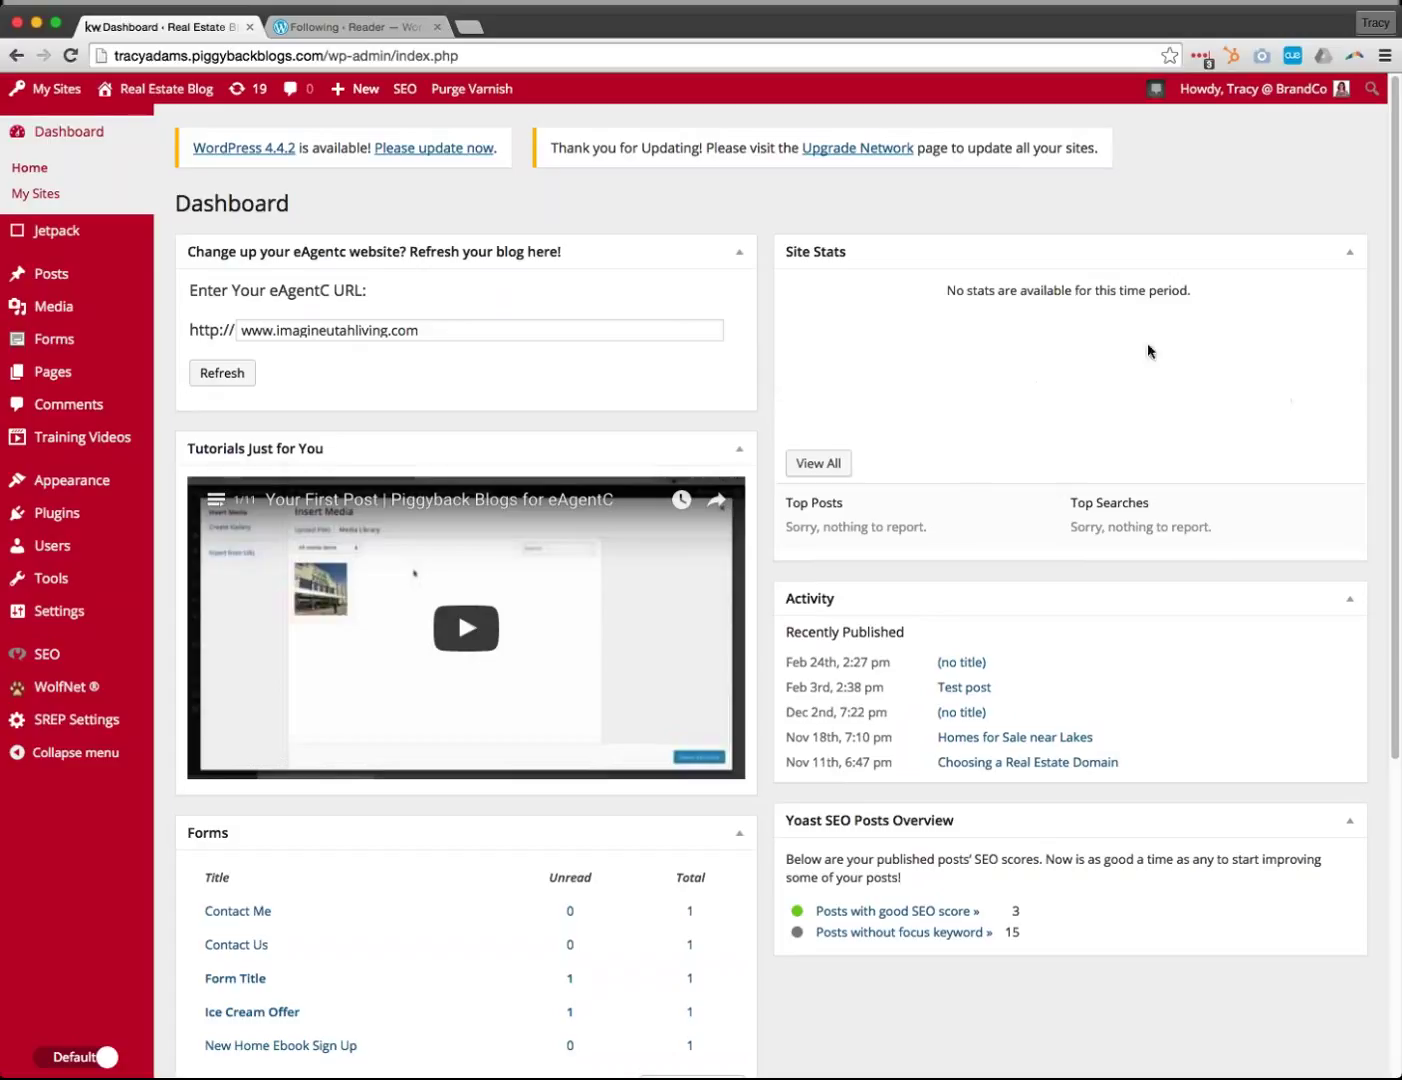
pyautogui.moveTo(1033, 407)
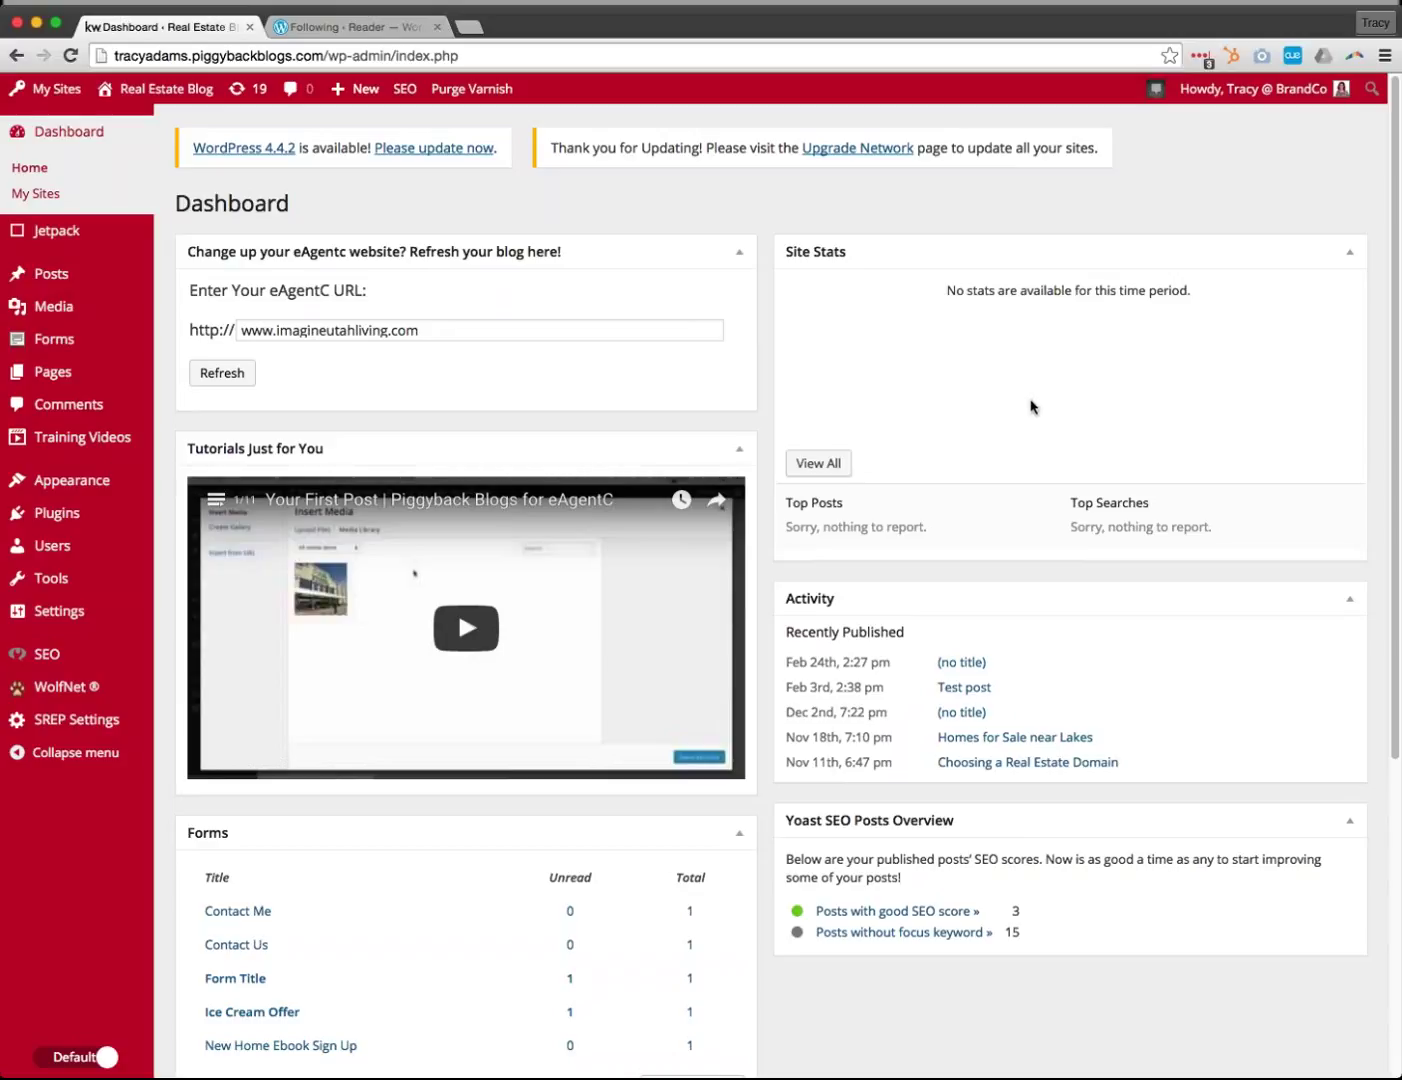
pyautogui.moveTo(1016, 408)
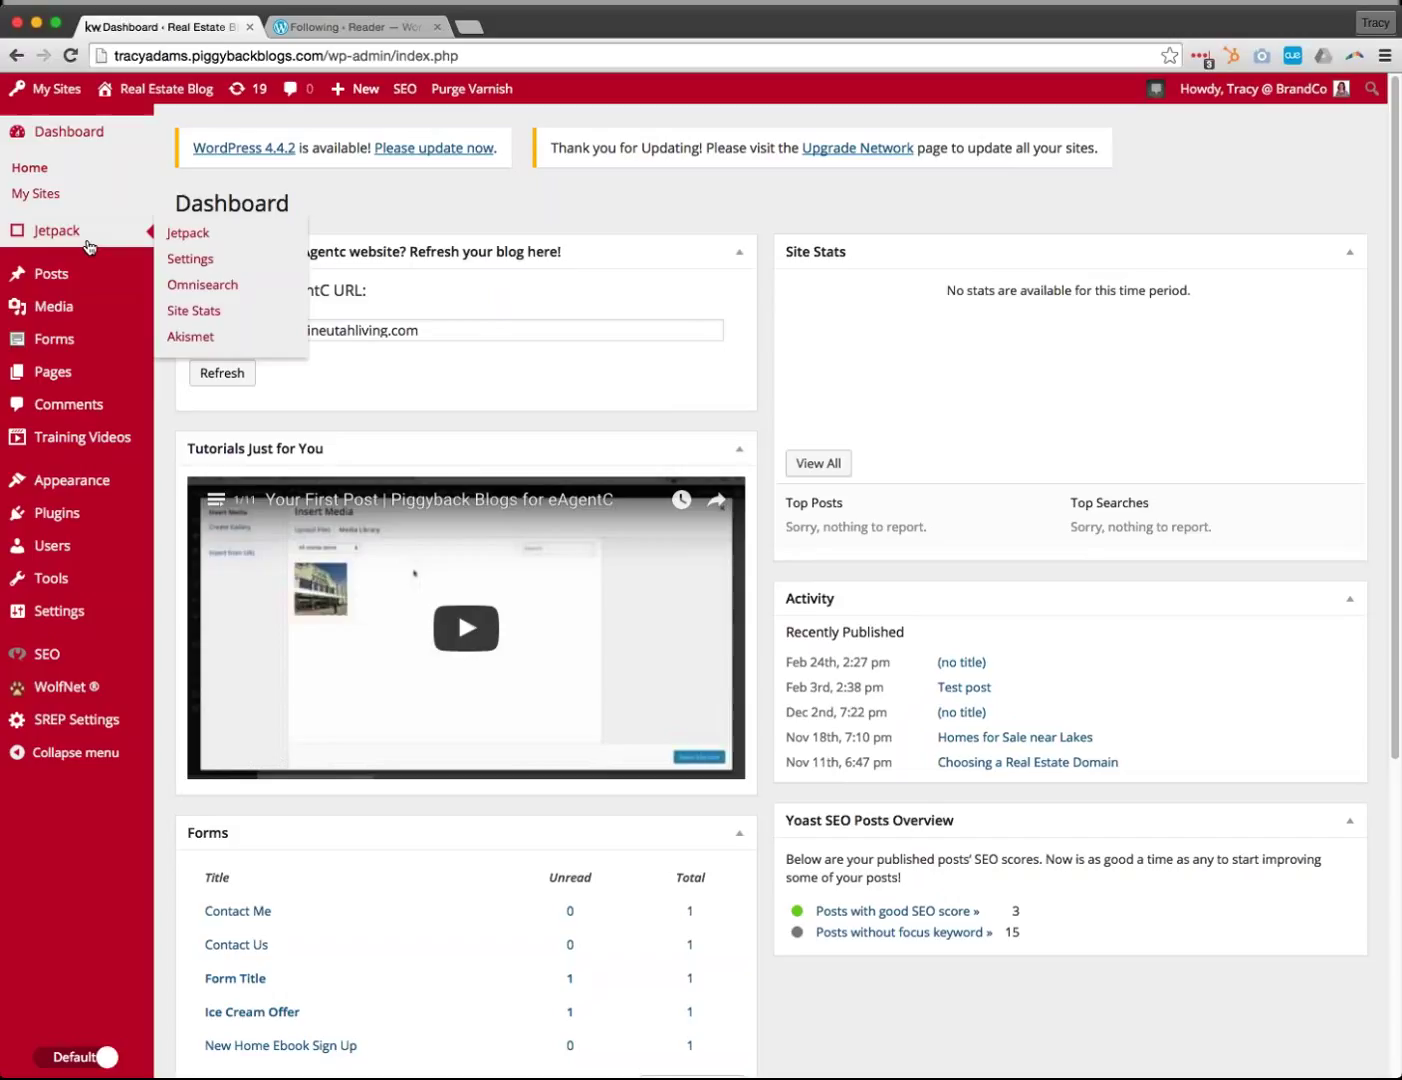
pyautogui.click(187, 232)
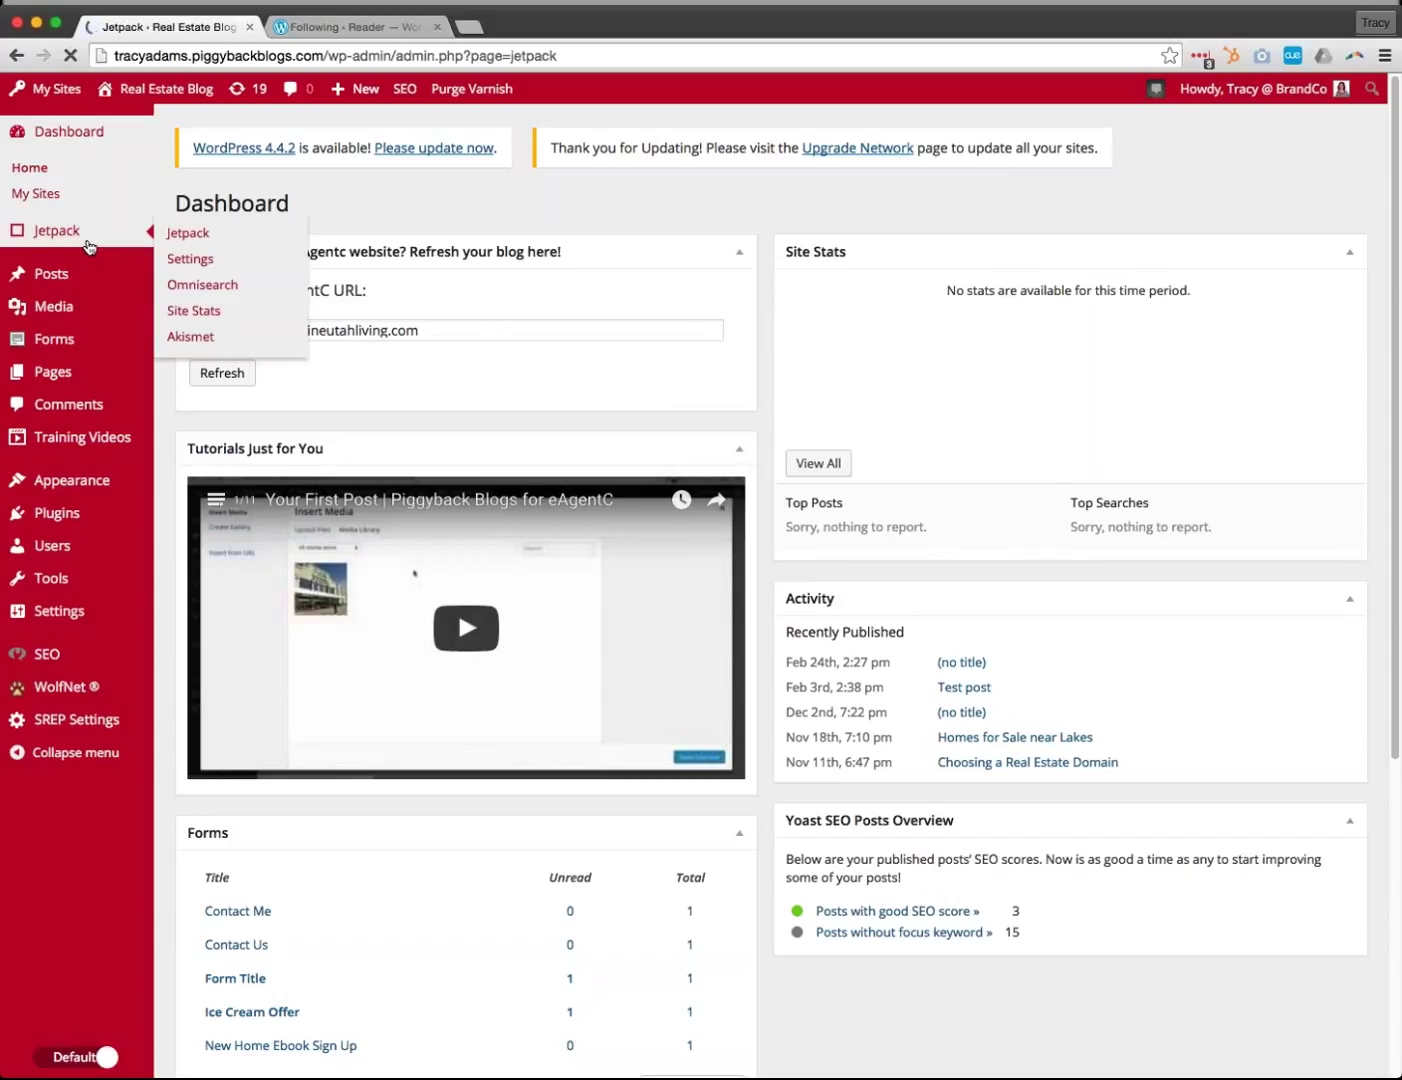
# Step: Open the Jetpack overview and scroll through its grid of available features
pyautogui.click(188, 232)
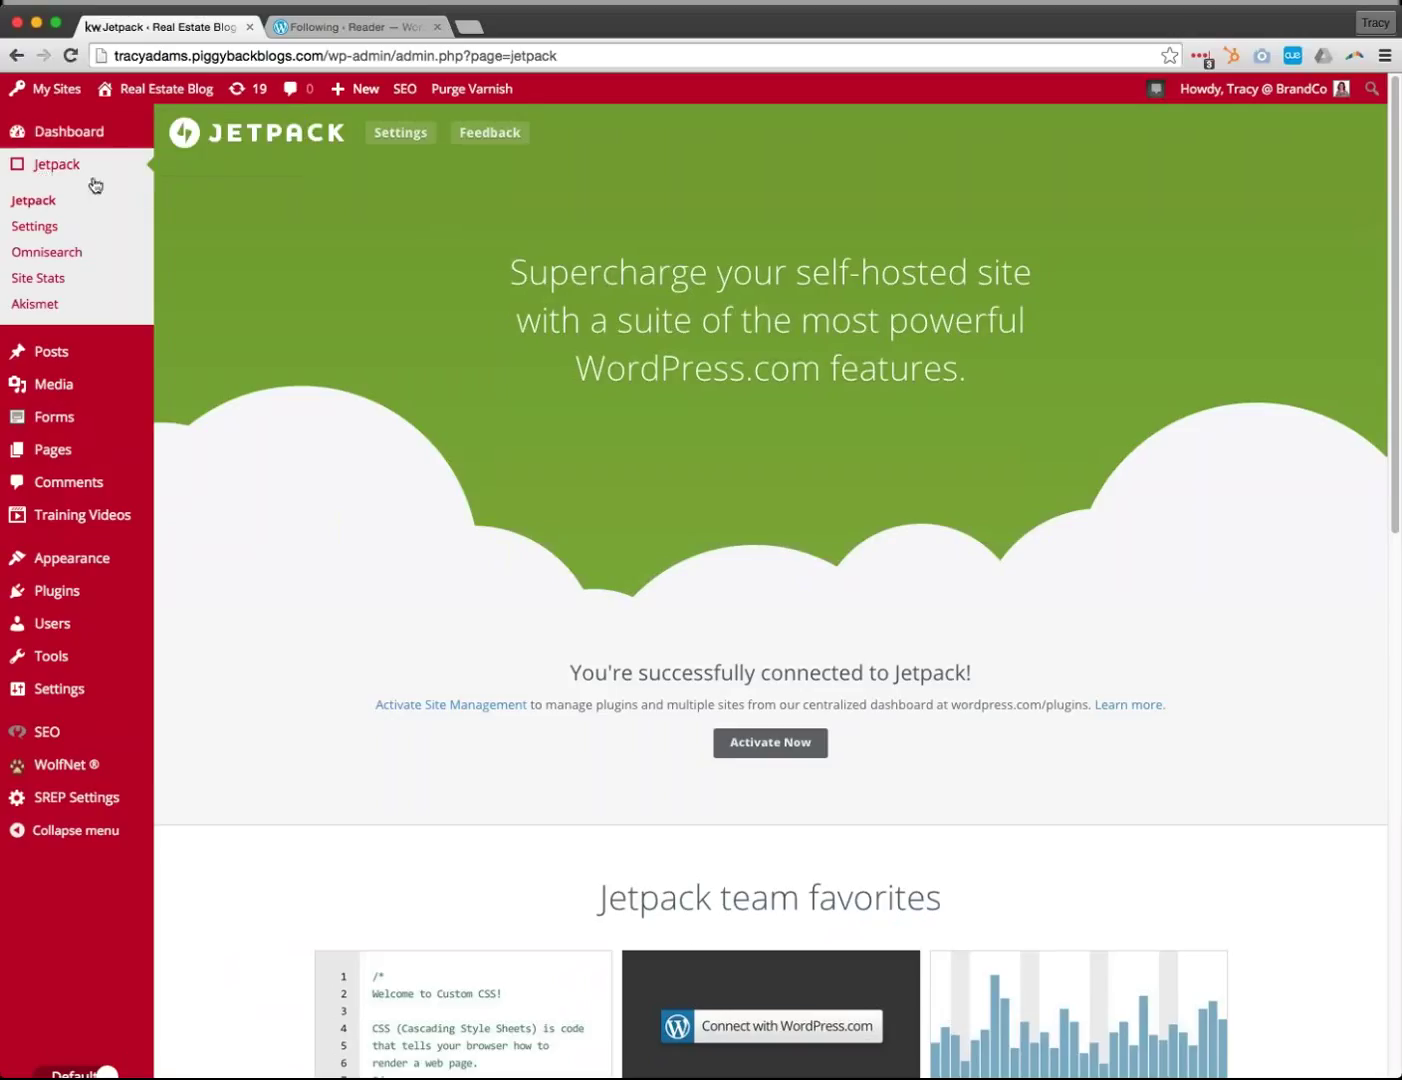
pyautogui.scroll(-3)
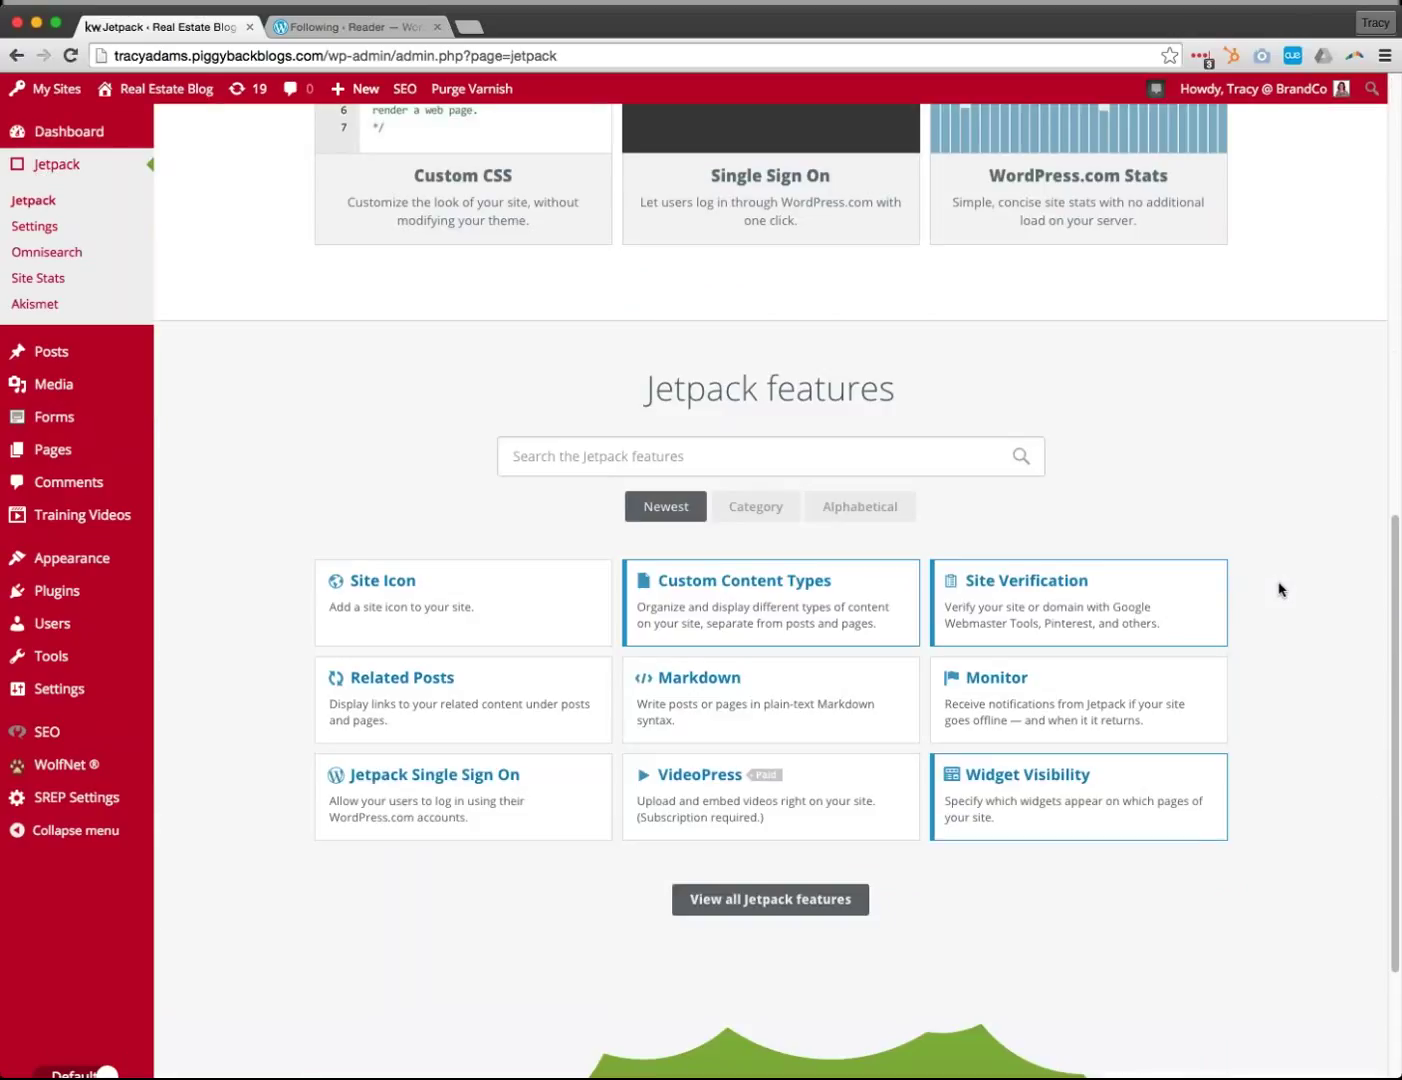
pyautogui.scroll(-3)
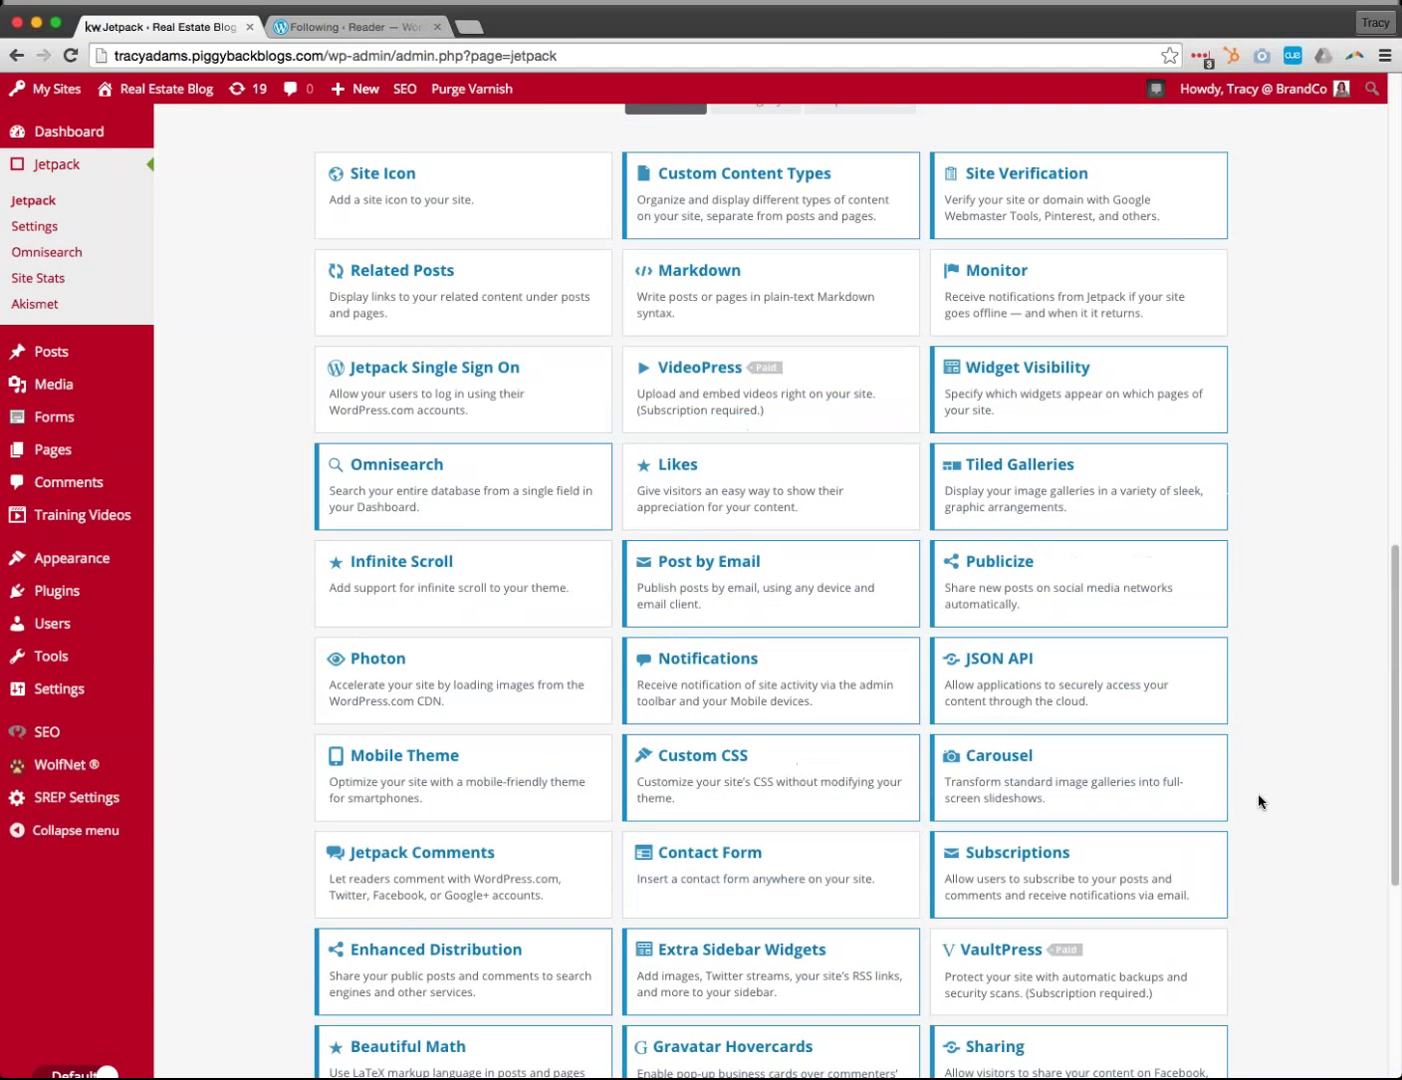
pyautogui.scroll(3)
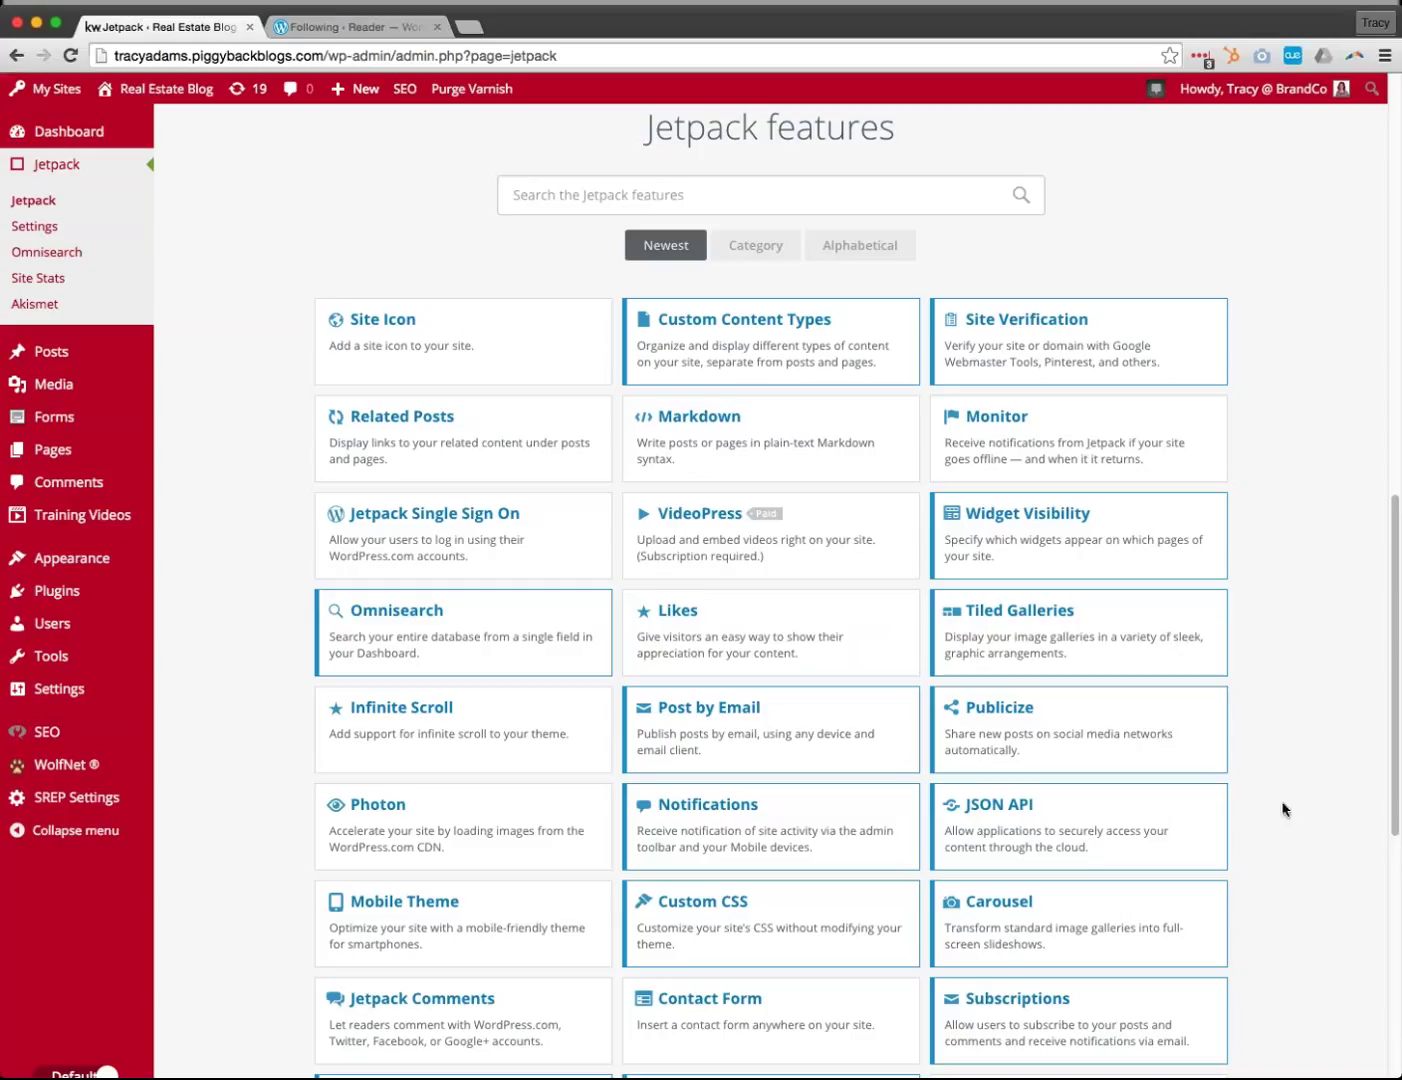
pyautogui.moveTo(1105, 643)
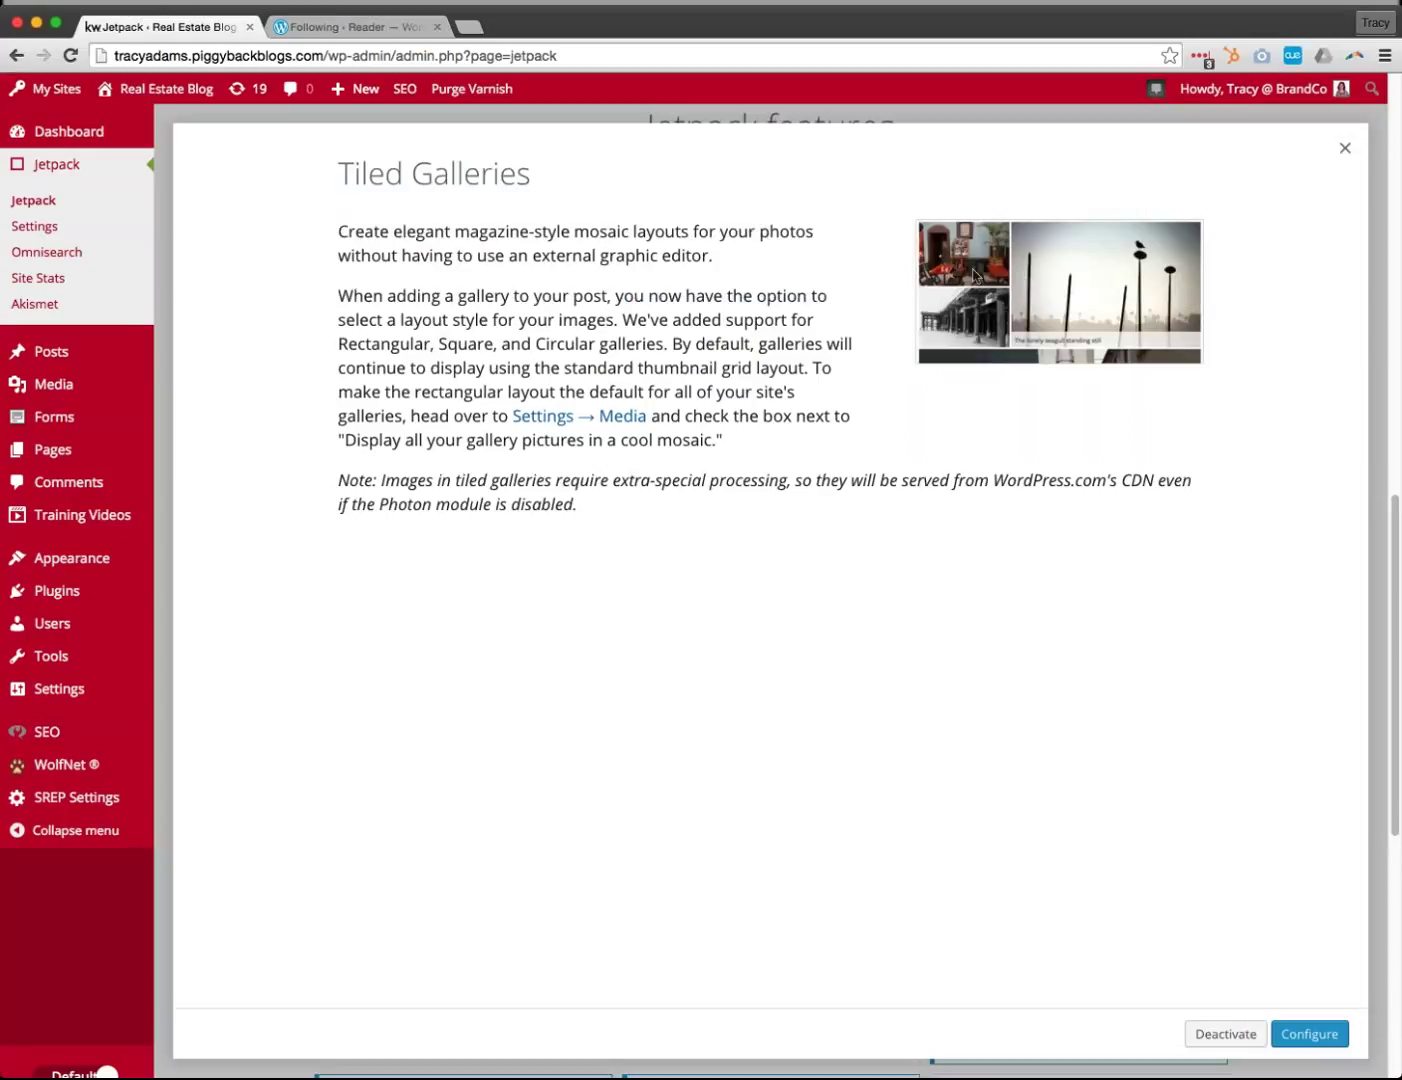
pyautogui.moveTo(1052, 327)
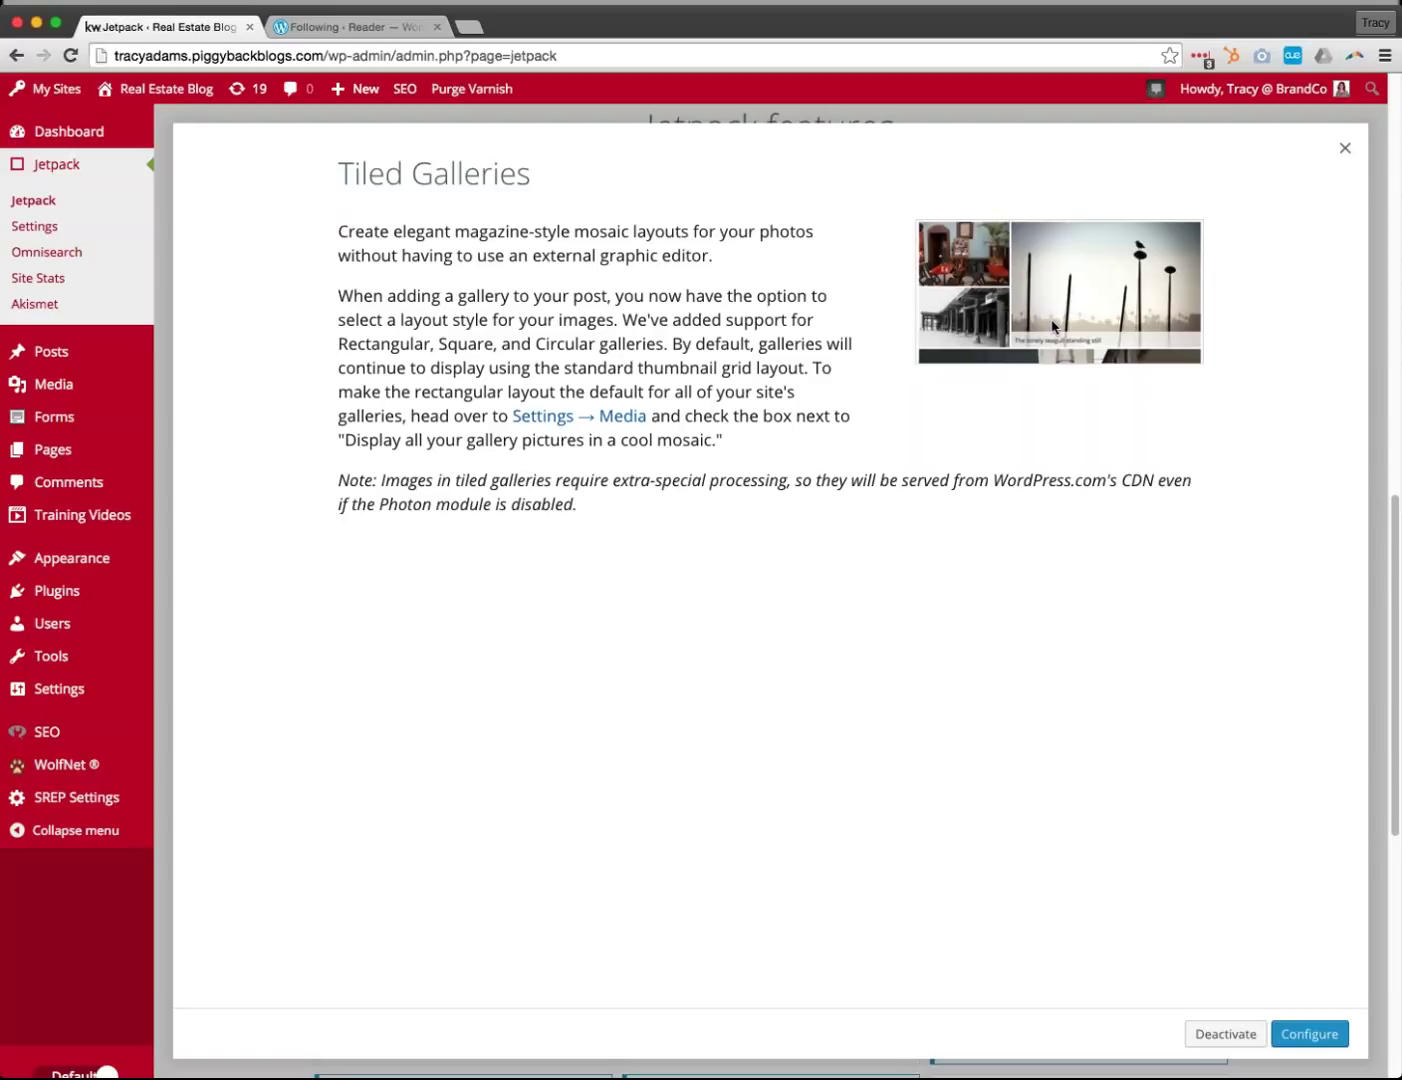
pyautogui.moveTo(1310, 981)
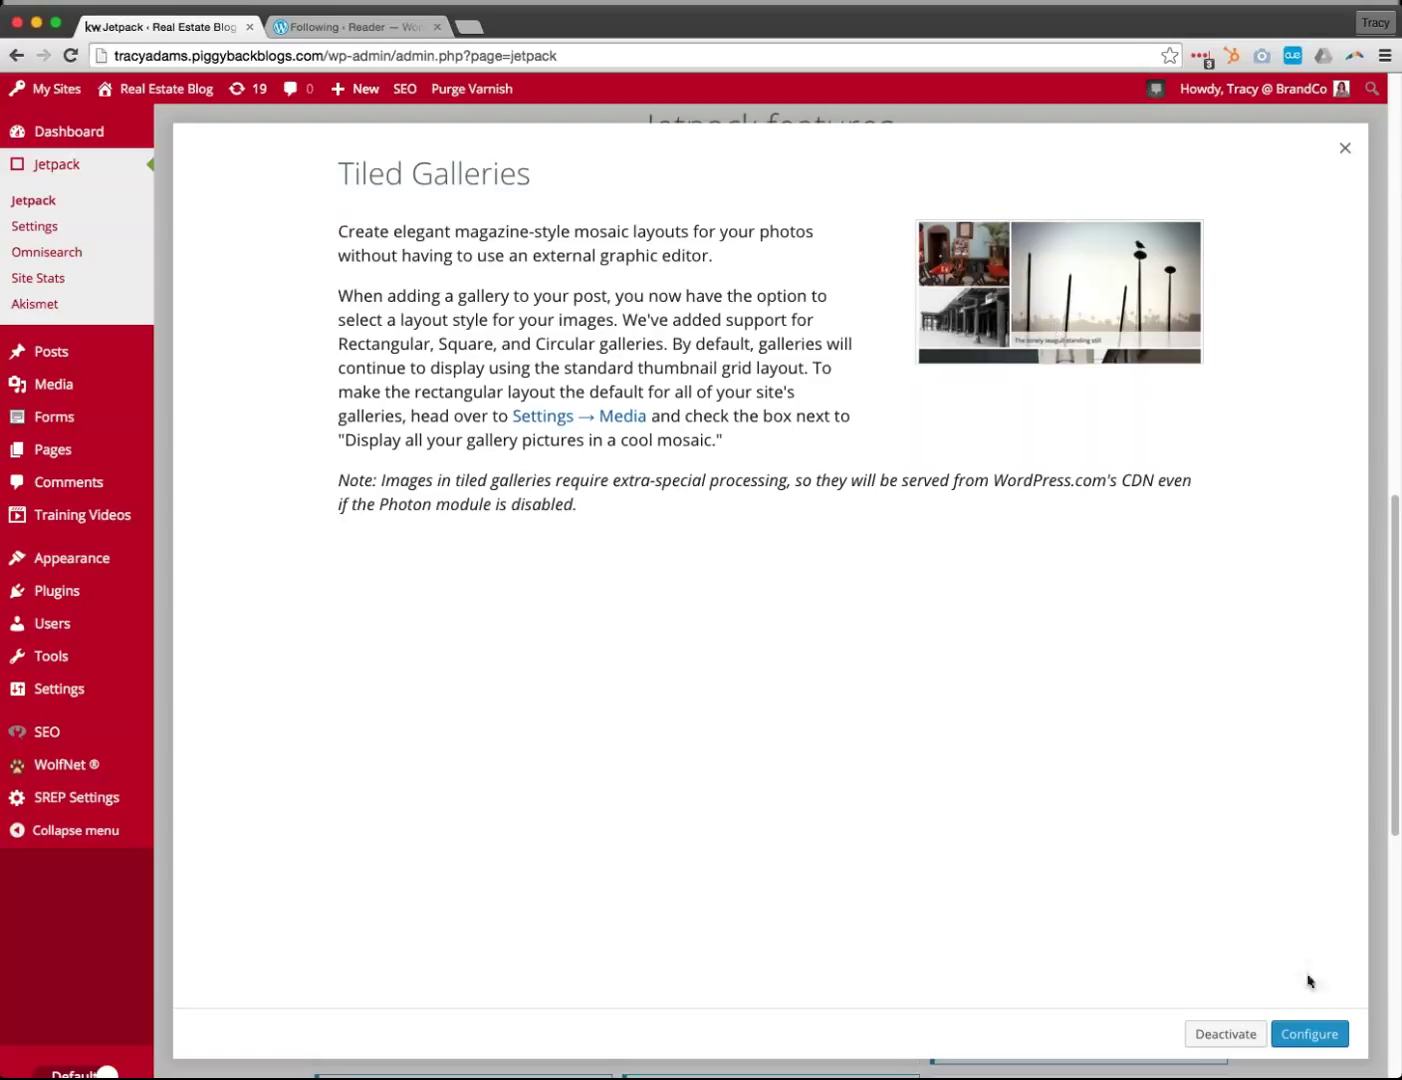
pyautogui.moveTo(1309, 1039)
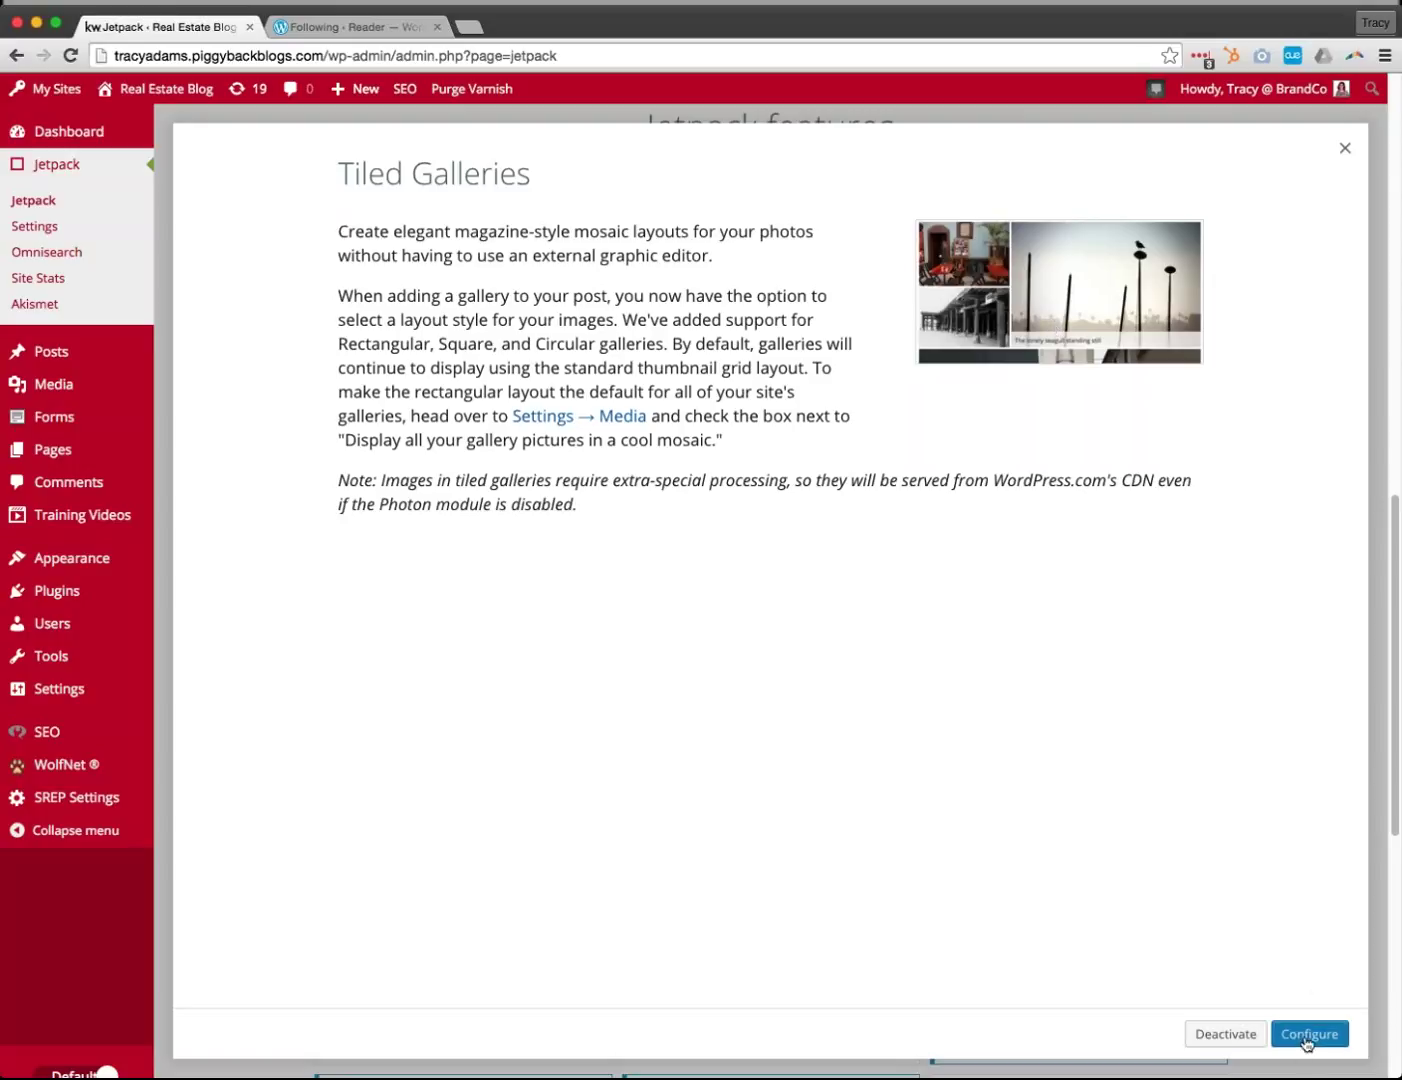
# Step: Configure Tiled Galleries and save Media Settings with tiled mosaic galleries enabled
pyautogui.click(1310, 1034)
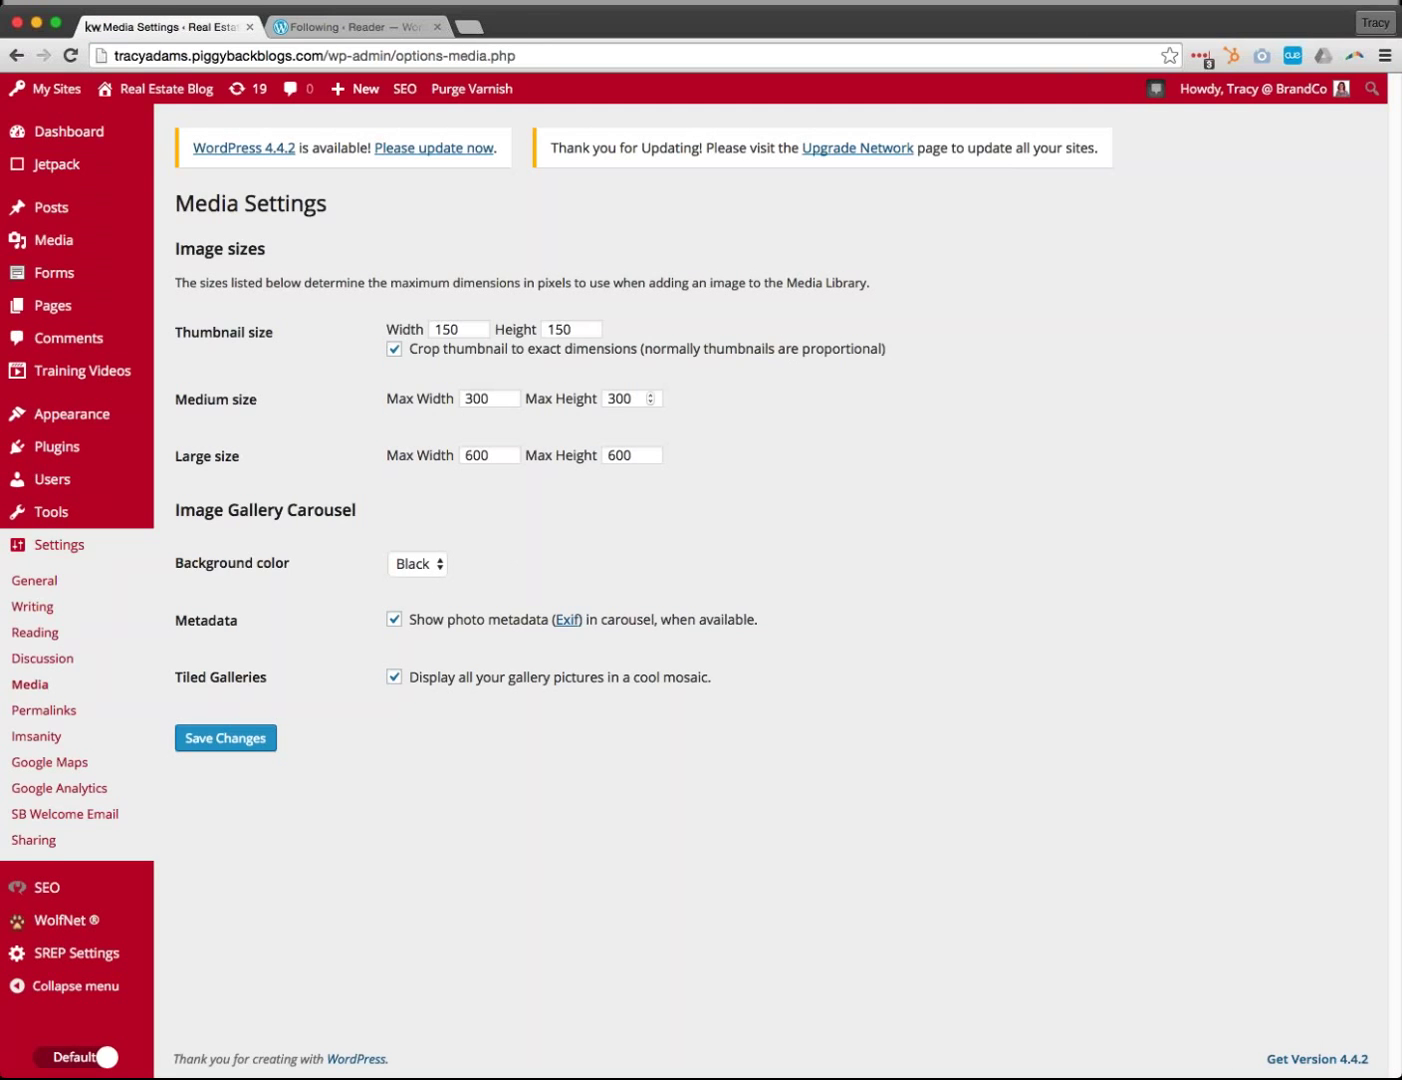
pyautogui.click(225, 738)
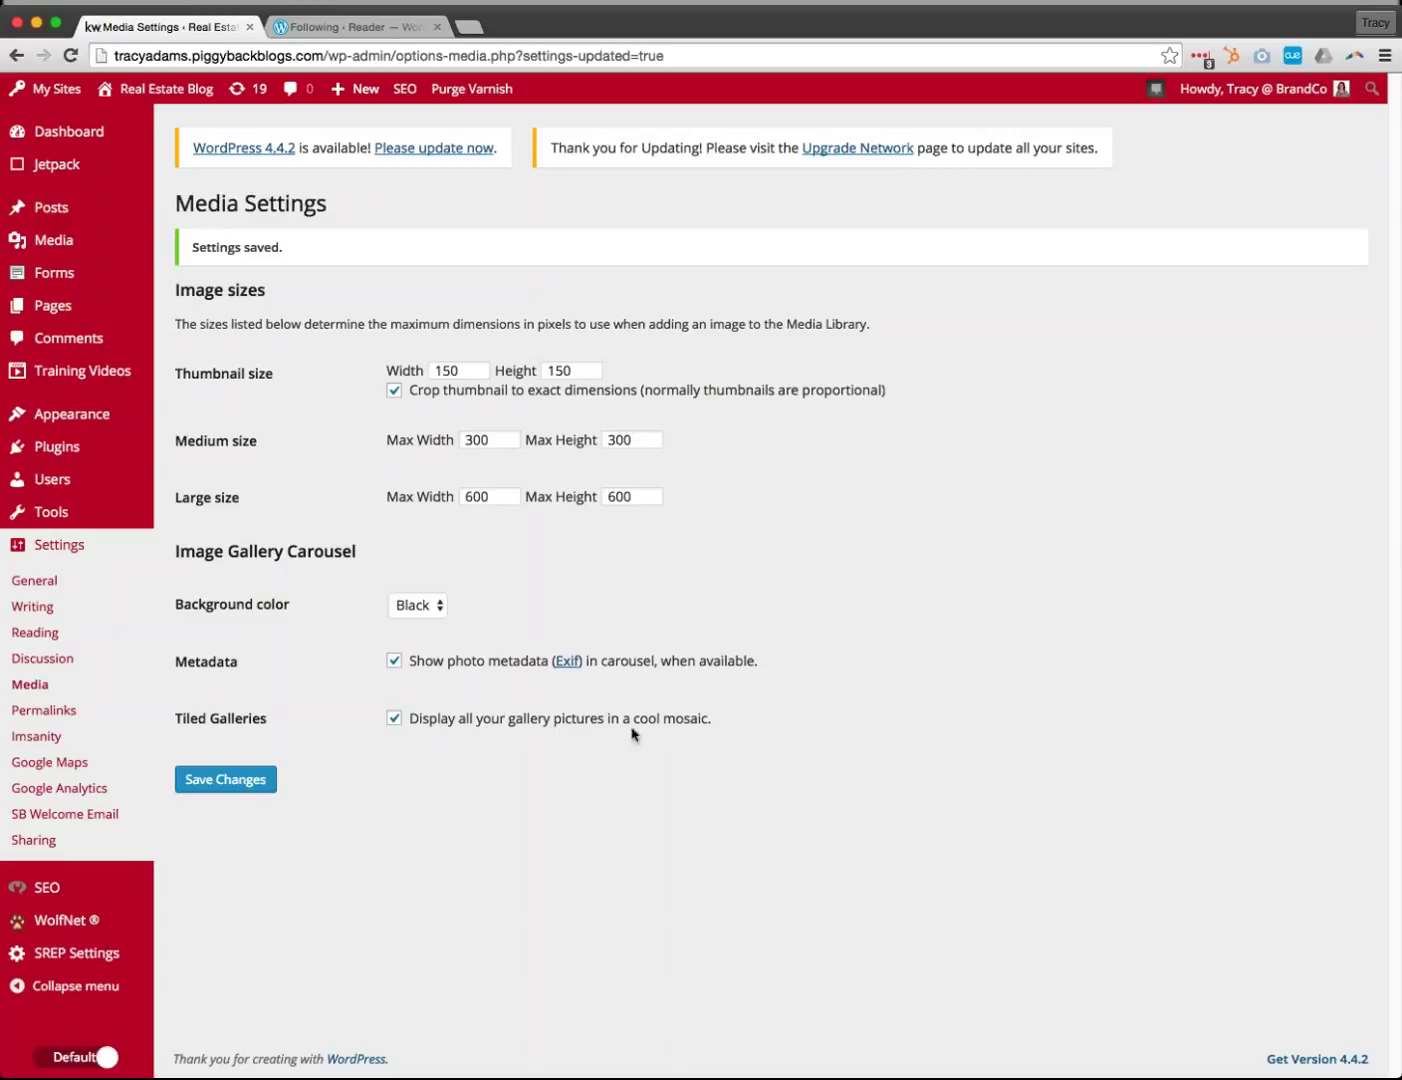
pyautogui.moveTo(421, 627)
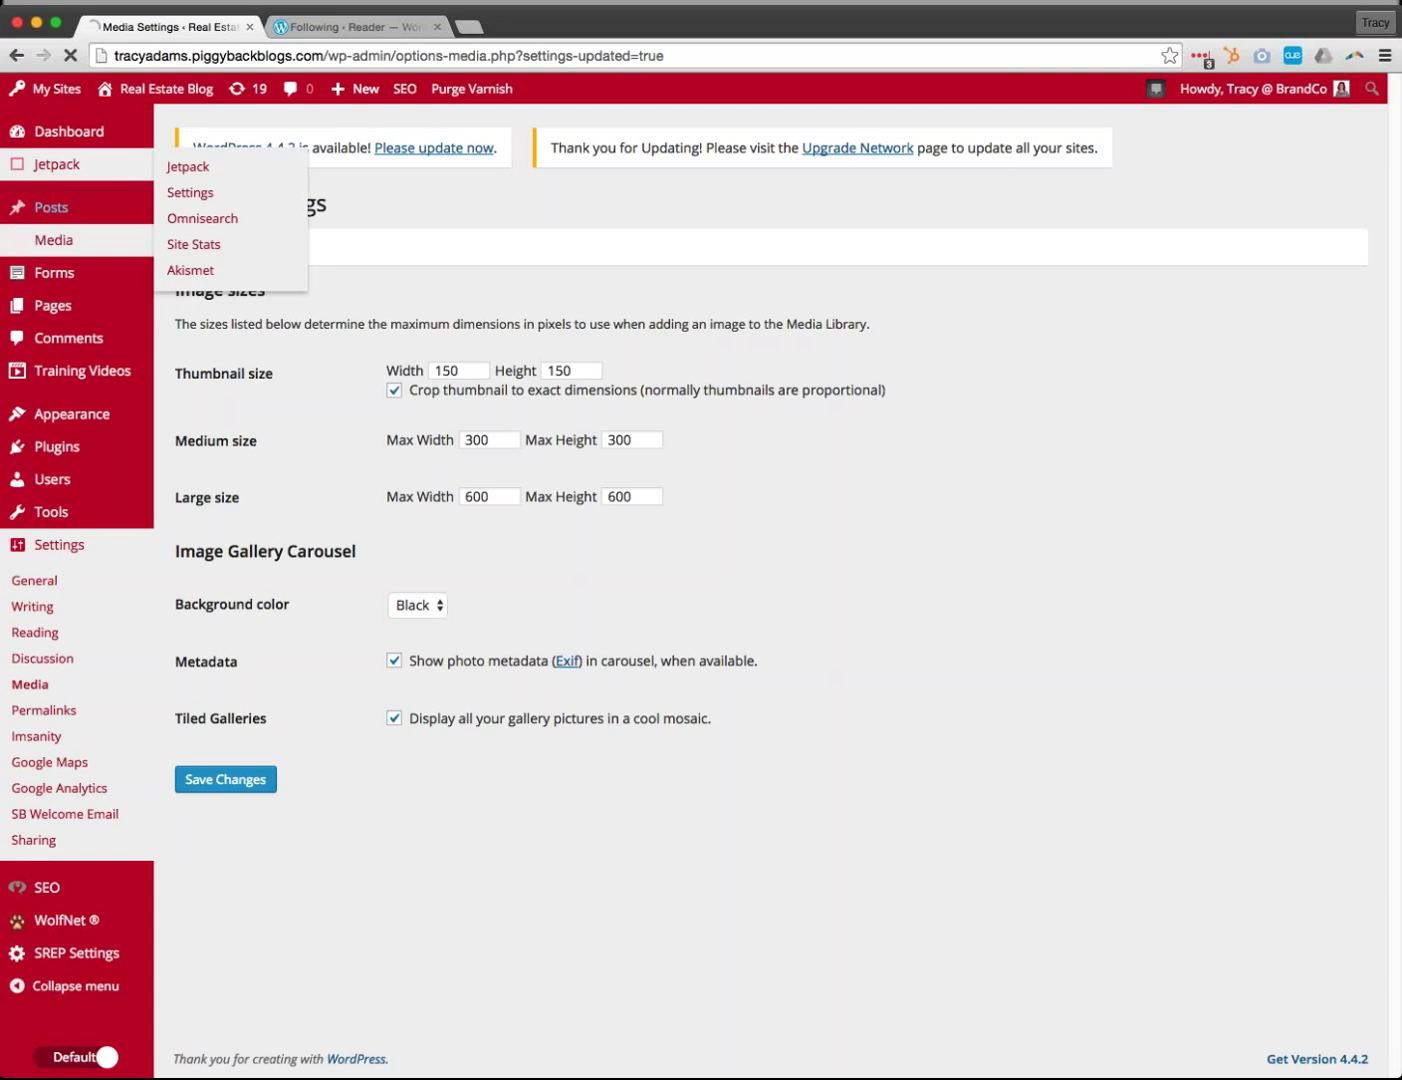
pyautogui.click(187, 166)
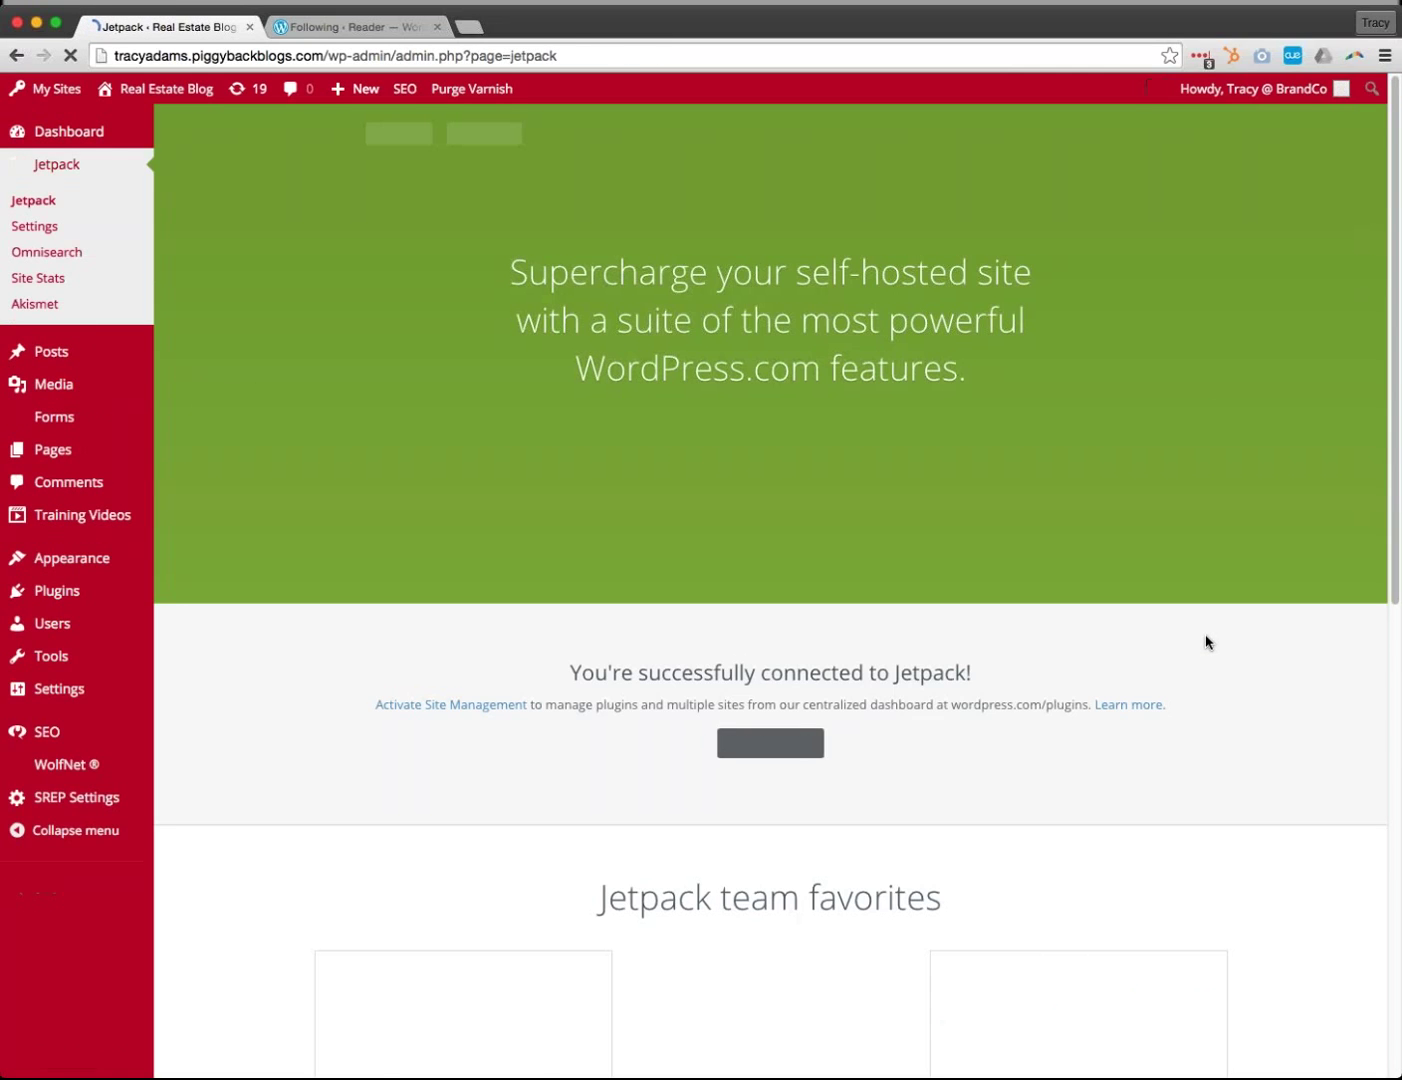
pyautogui.scroll(-3)
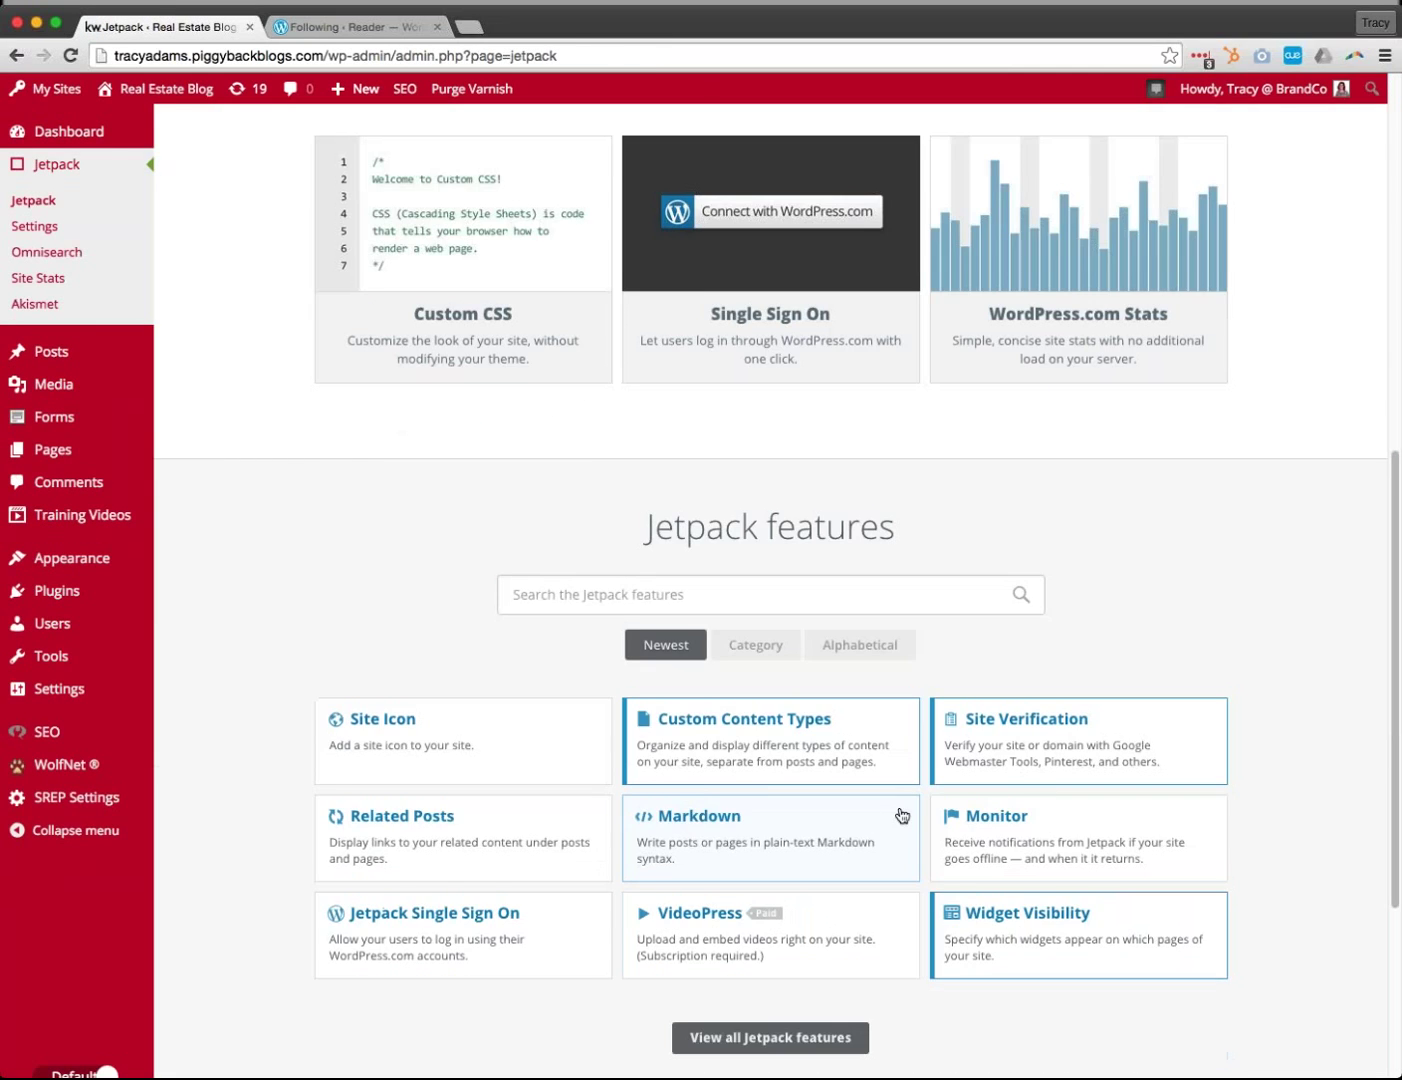
pyautogui.scroll(-3)
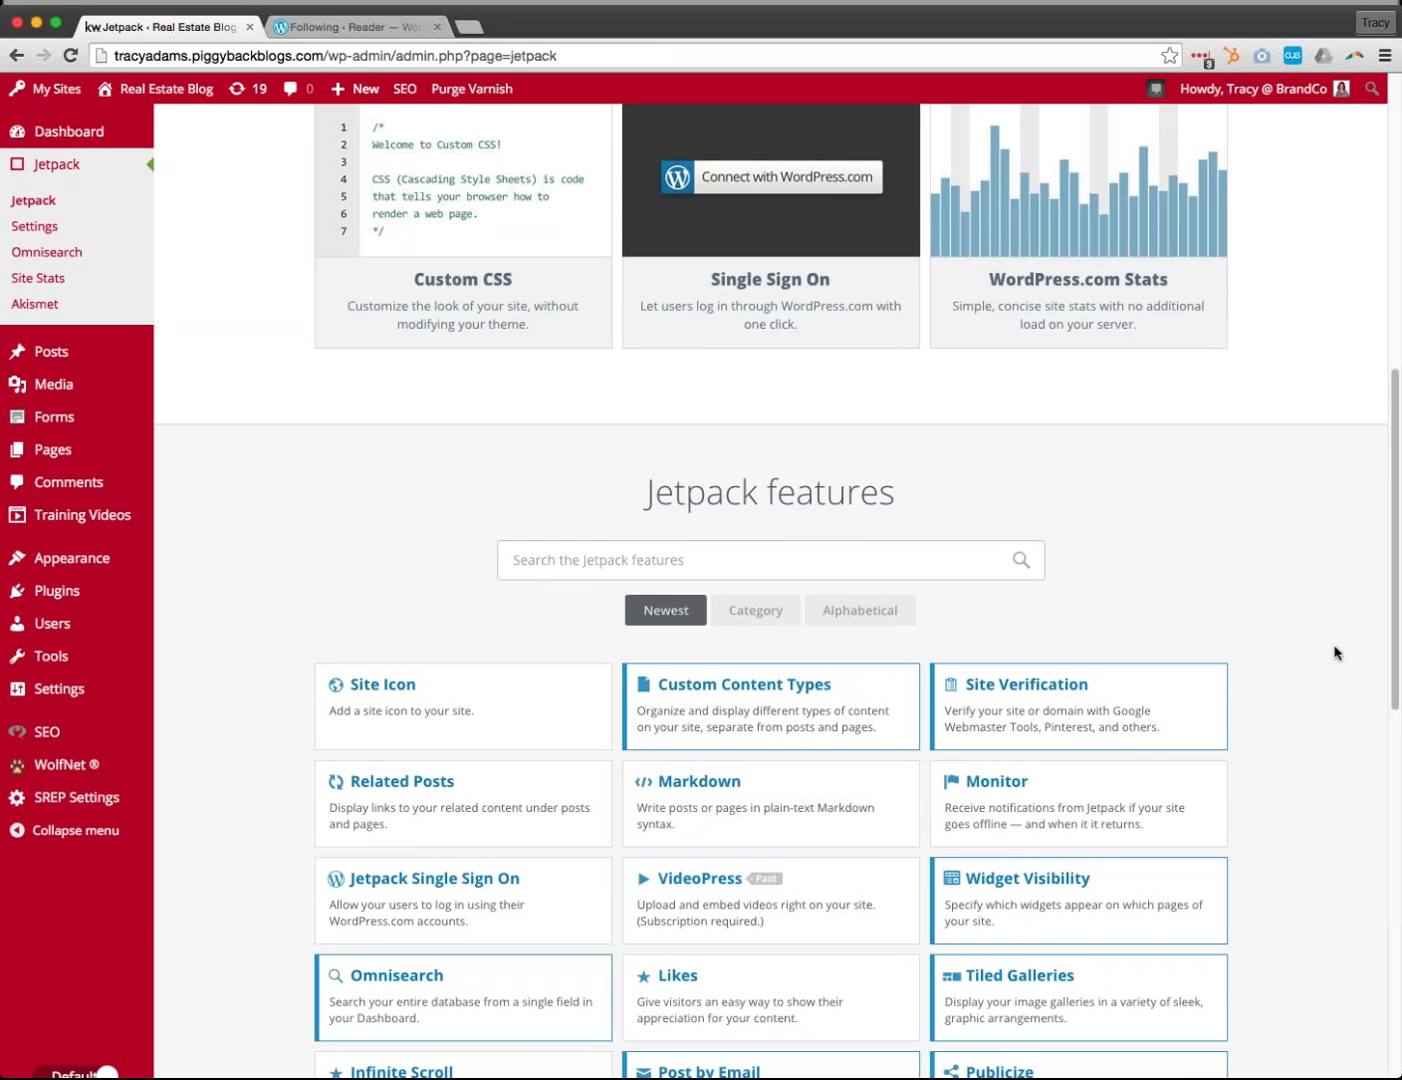
pyautogui.scroll(-3)
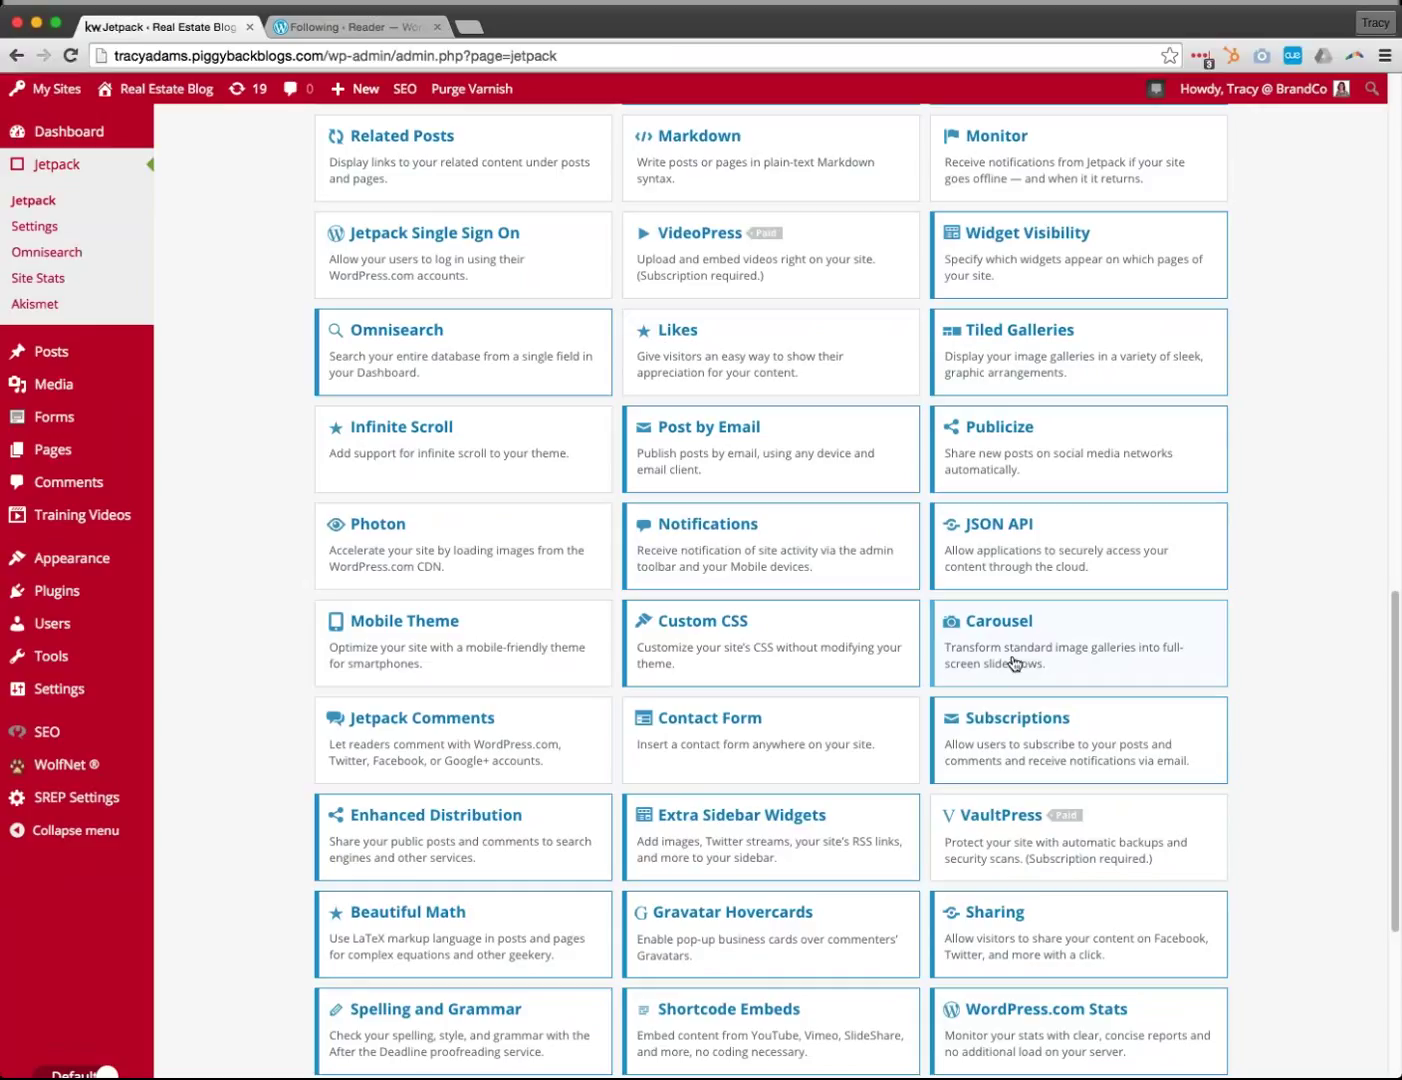
pyautogui.moveTo(1063, 665)
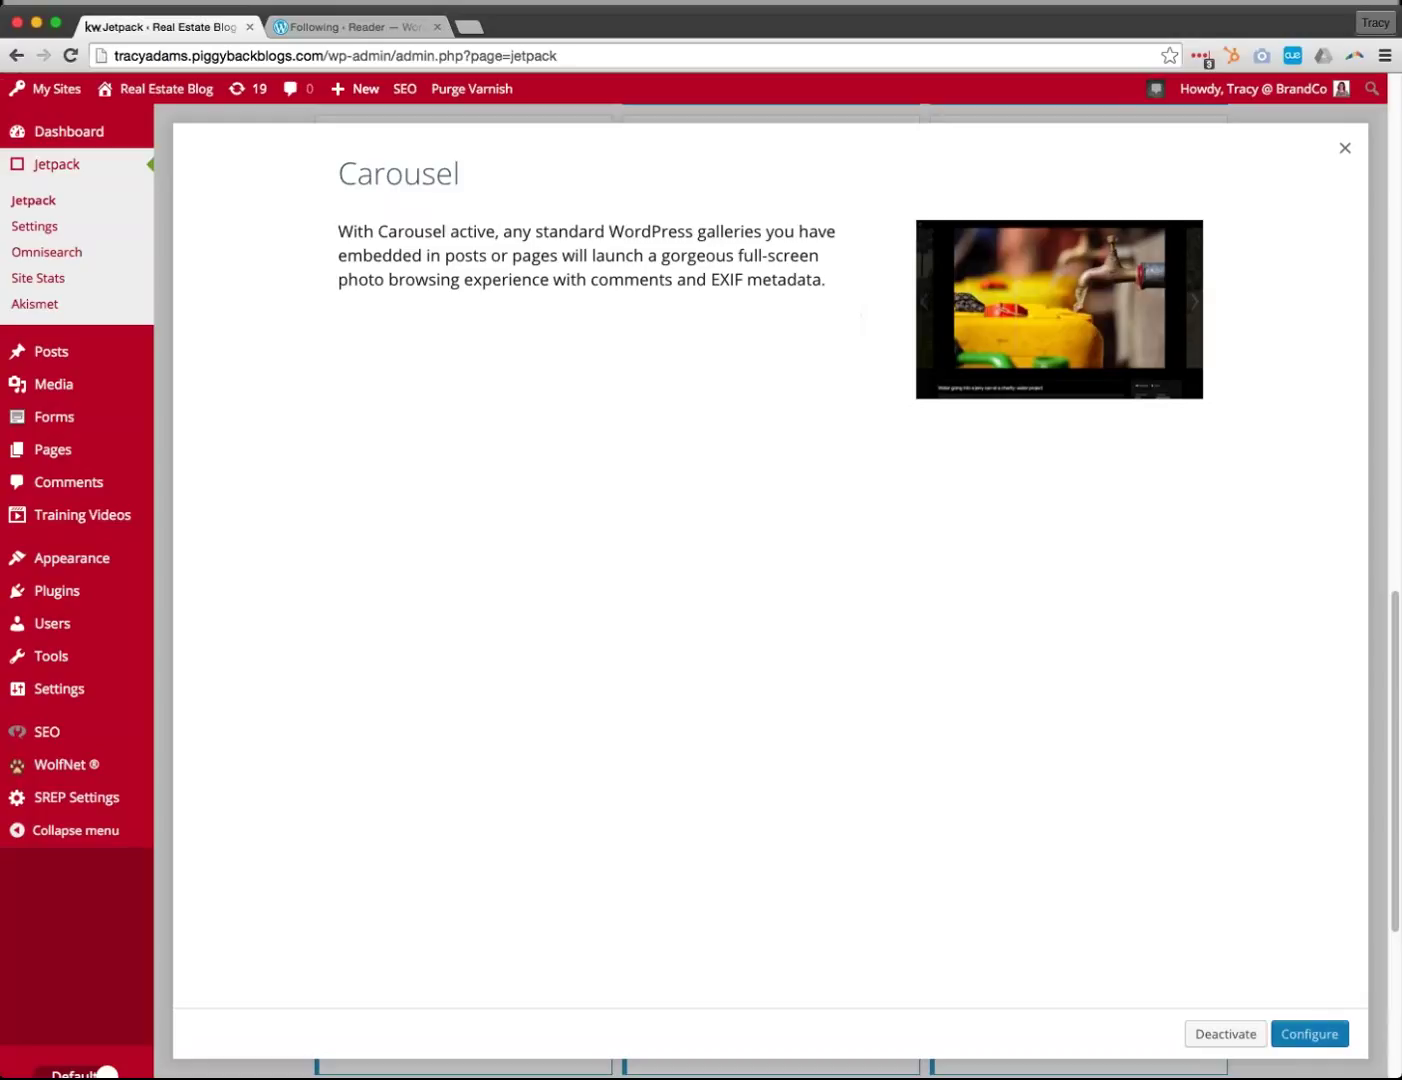
pyautogui.moveTo(1309, 1033)
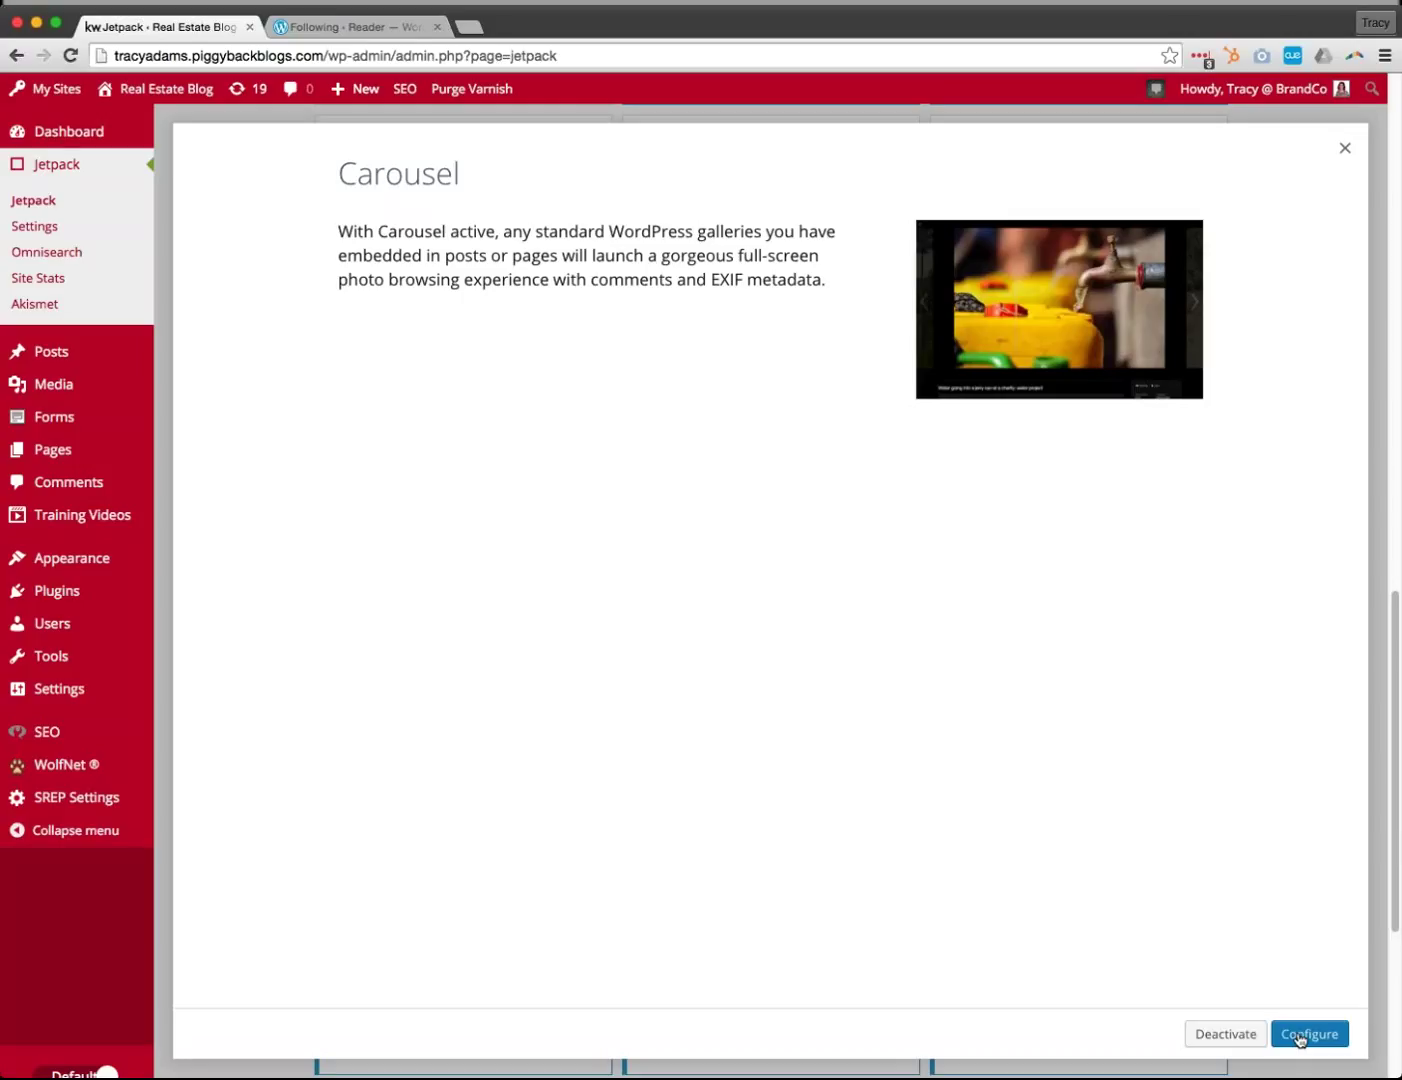
# Step: Change the Carousel background colour from Black to White in Media Settings
pyautogui.click(1309, 1034)
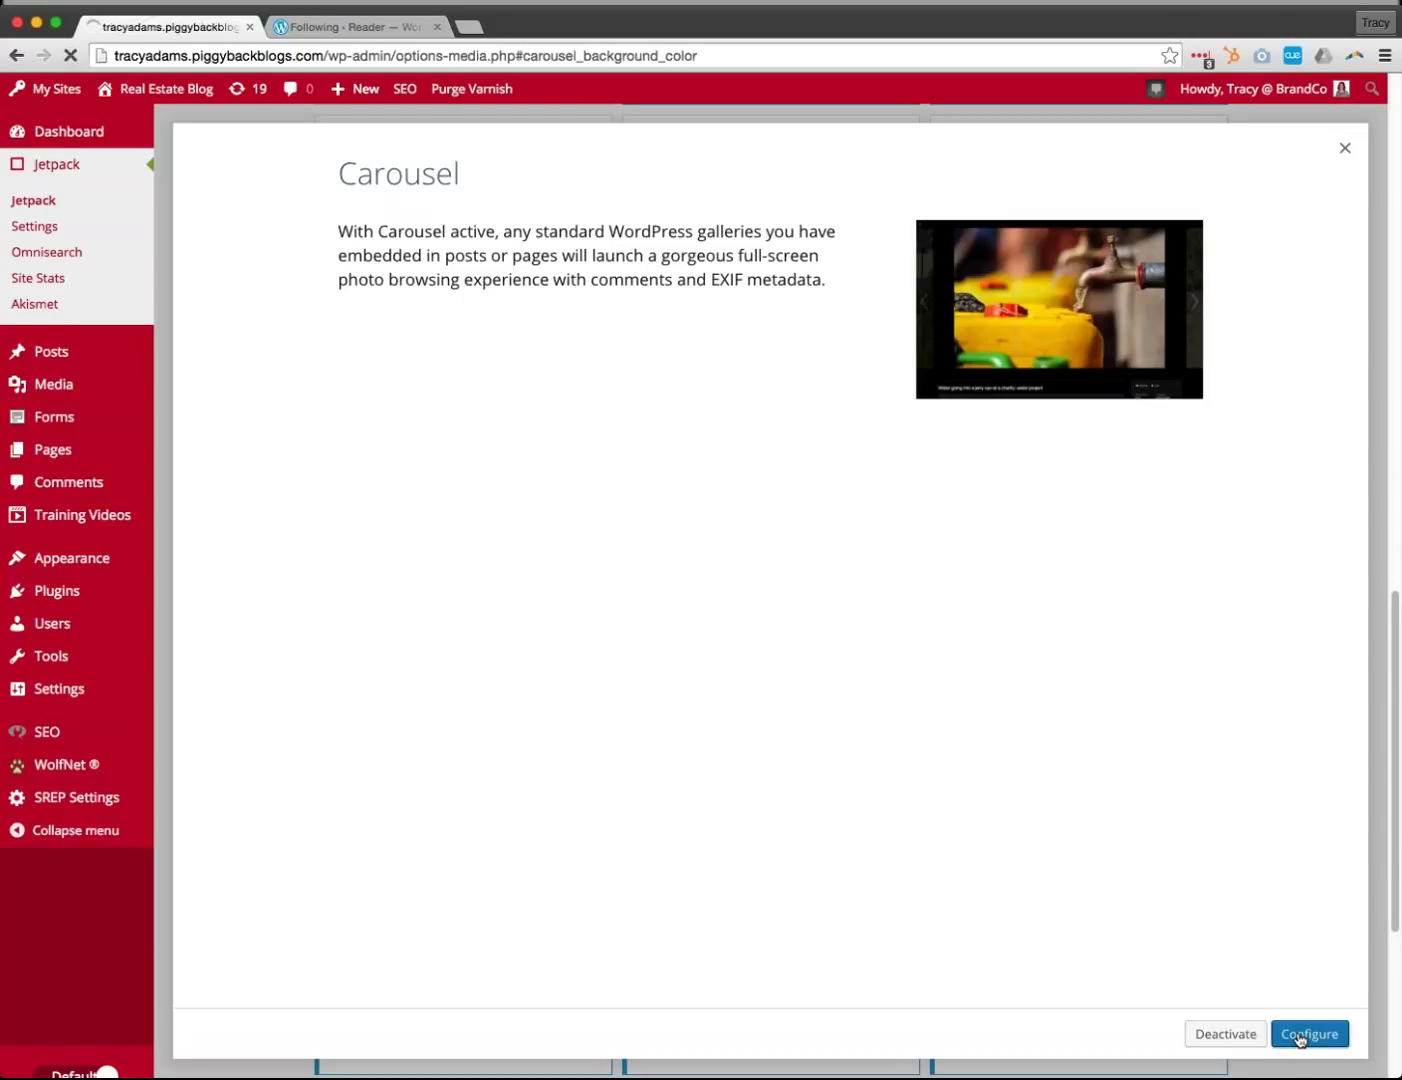
pyautogui.click(1309, 1034)
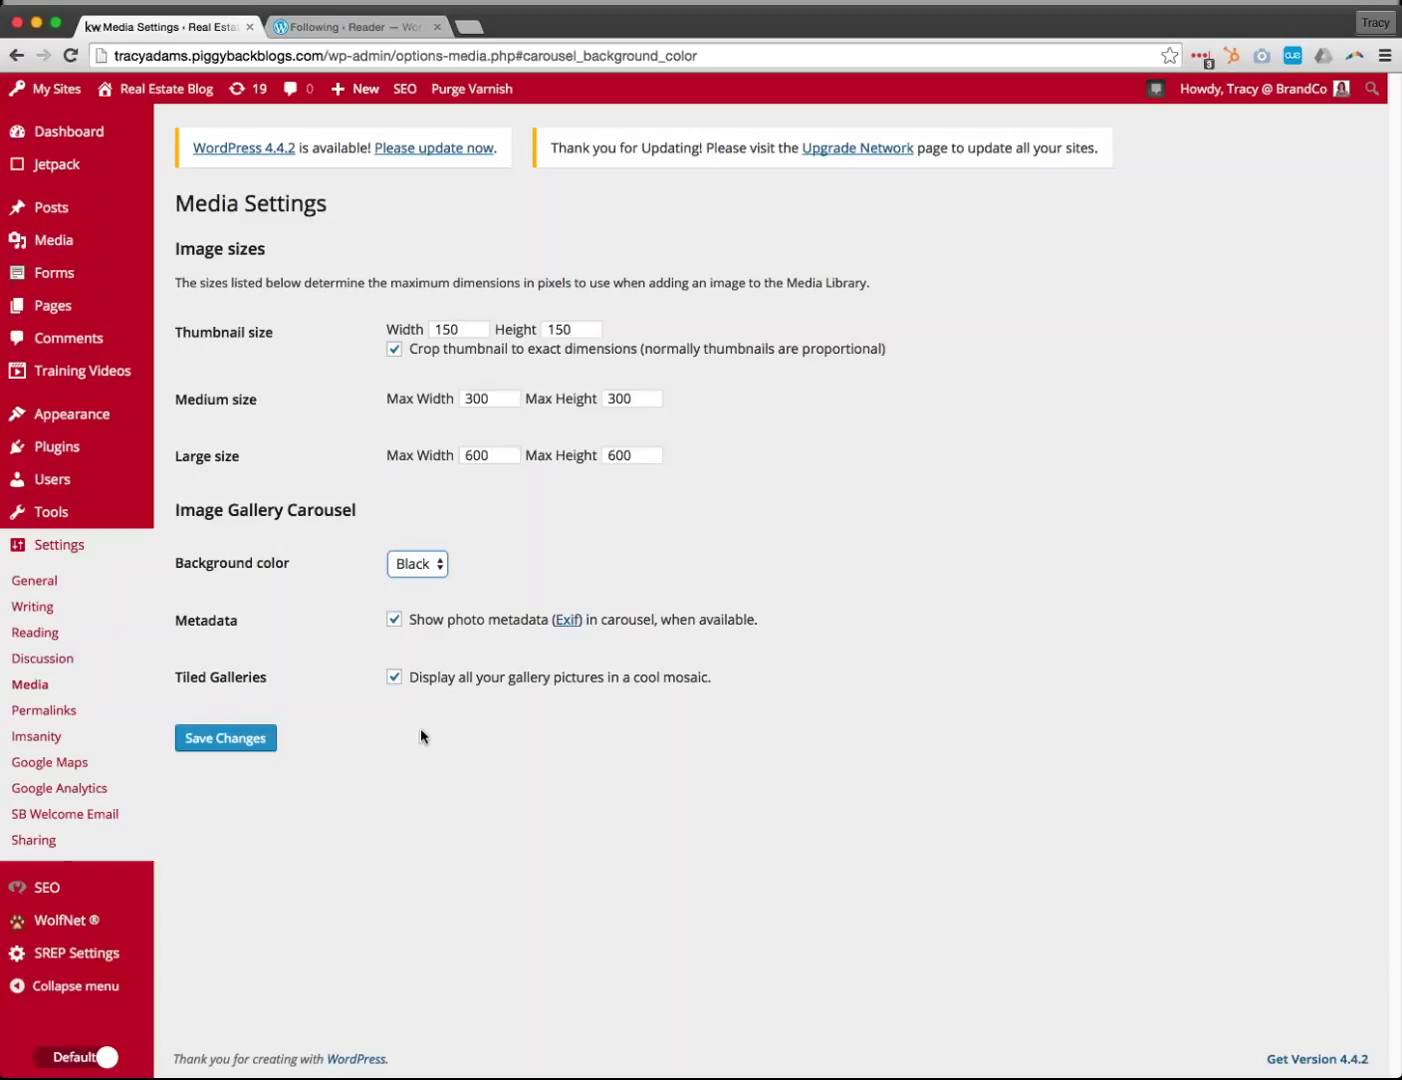
pyautogui.moveTo(308, 817)
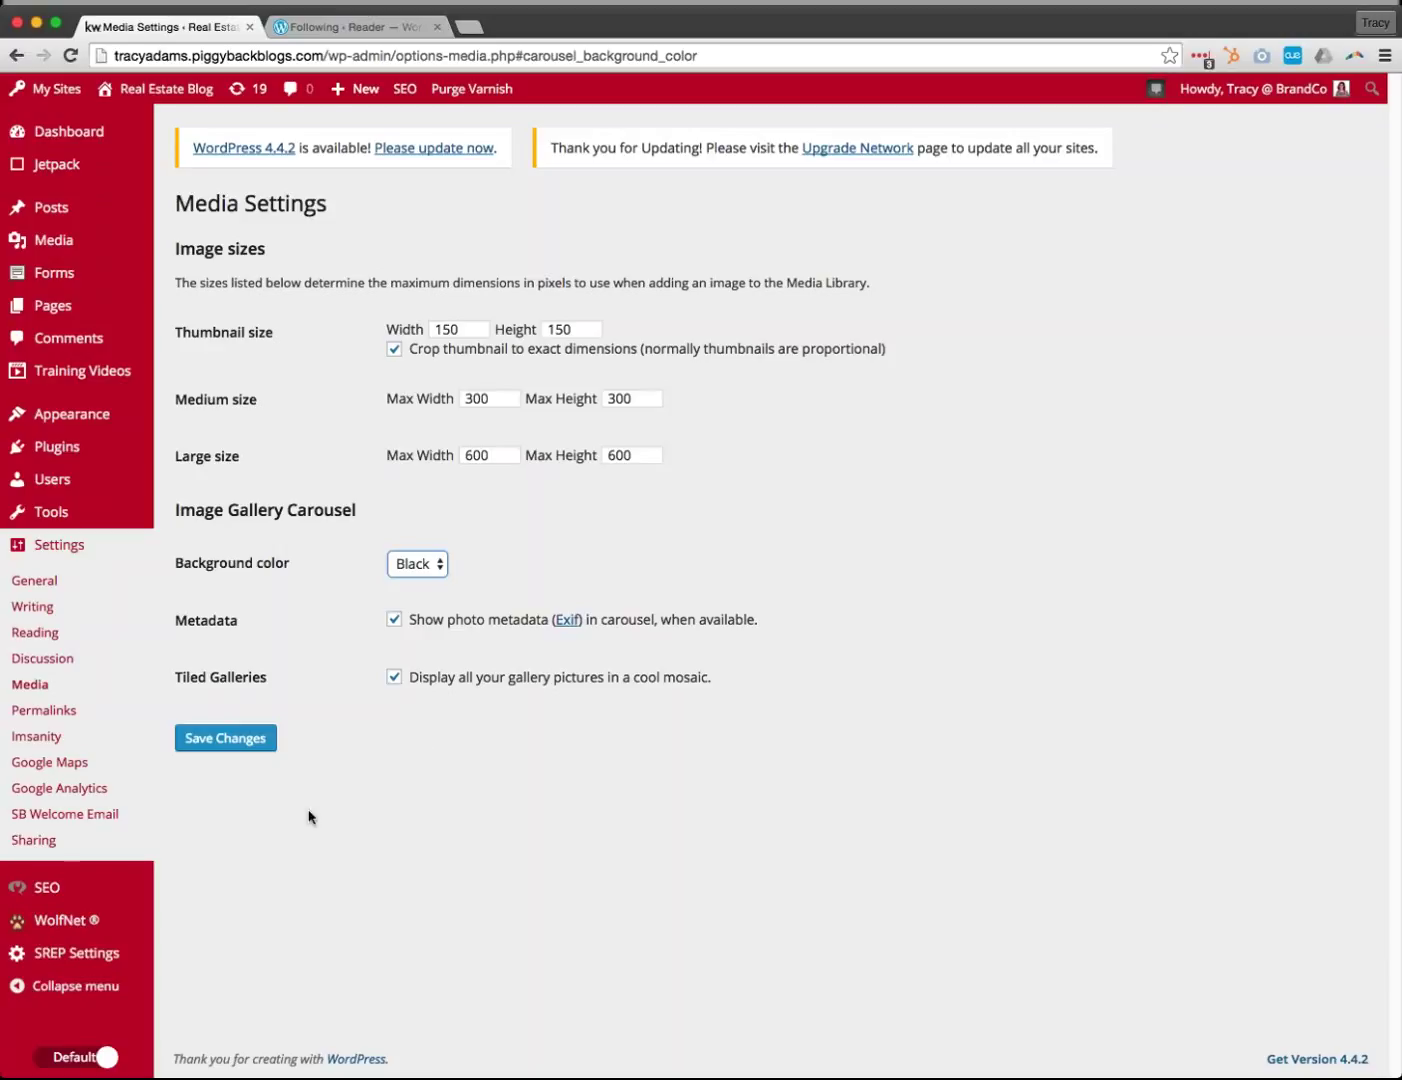
pyautogui.moveTo(322, 705)
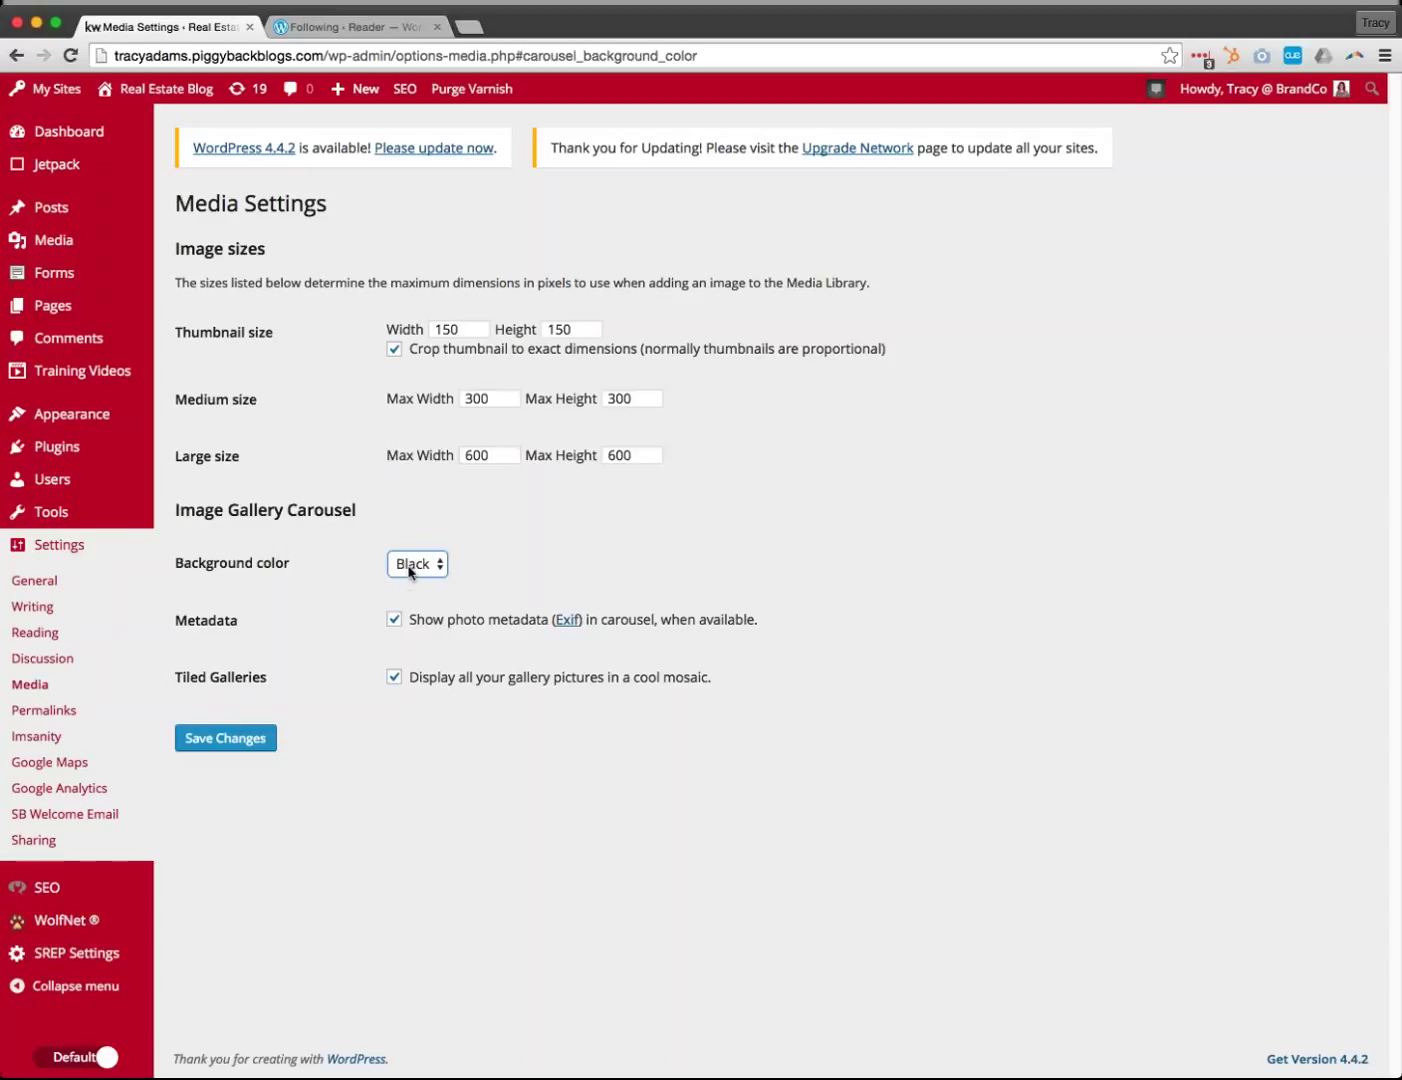
pyautogui.moveTo(410, 583)
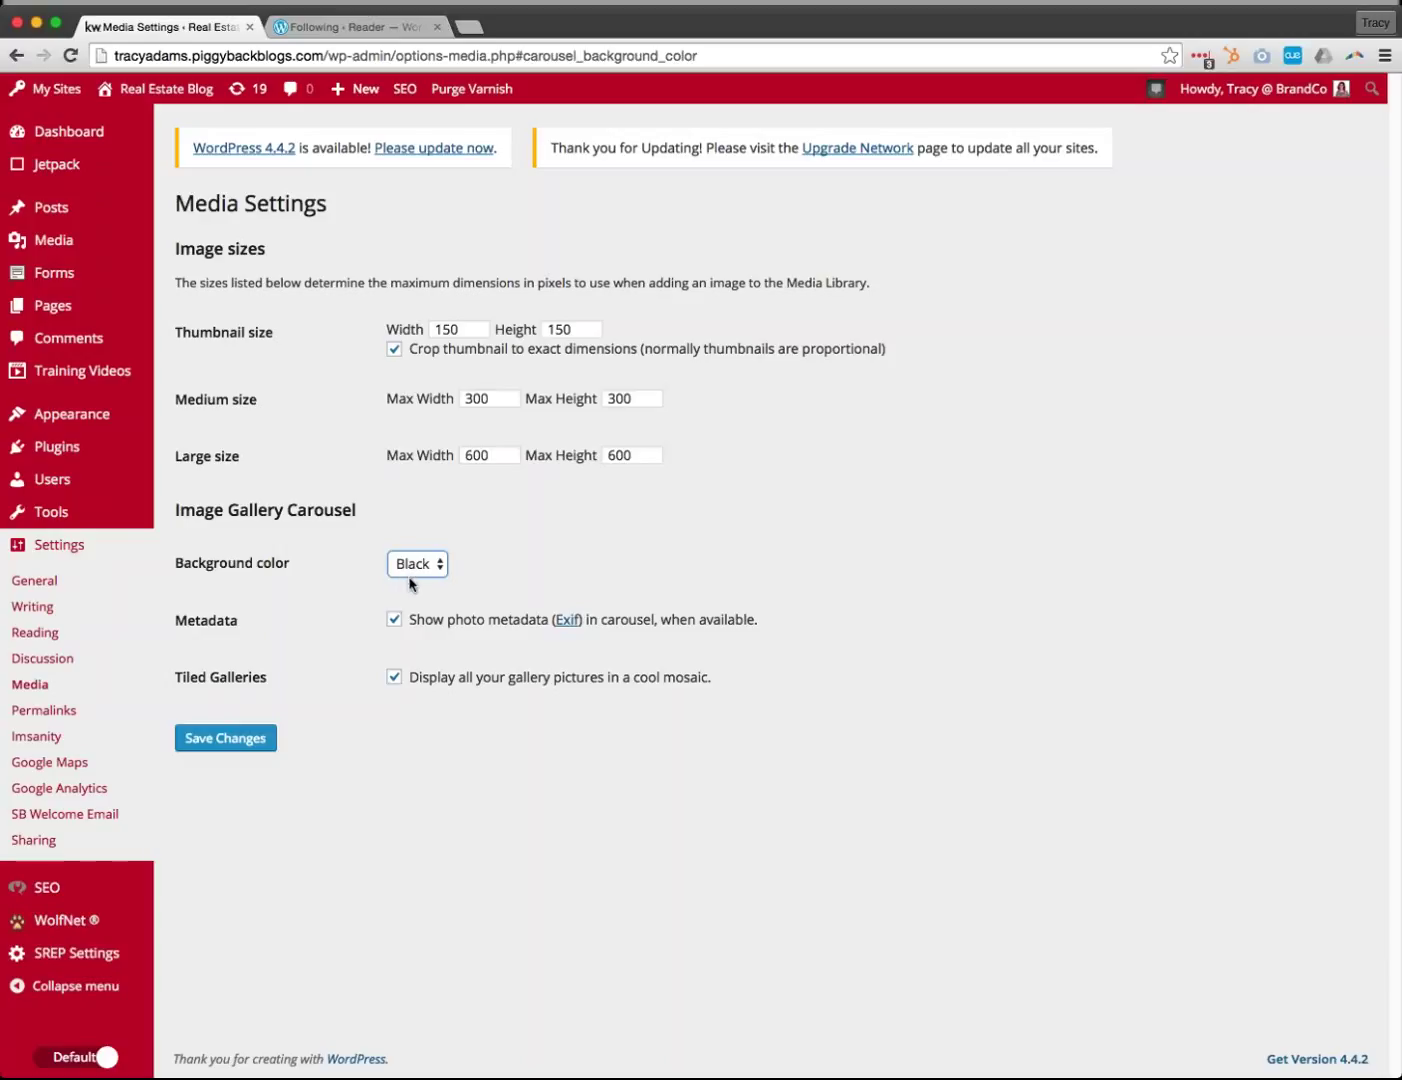
pyautogui.click(417, 563)
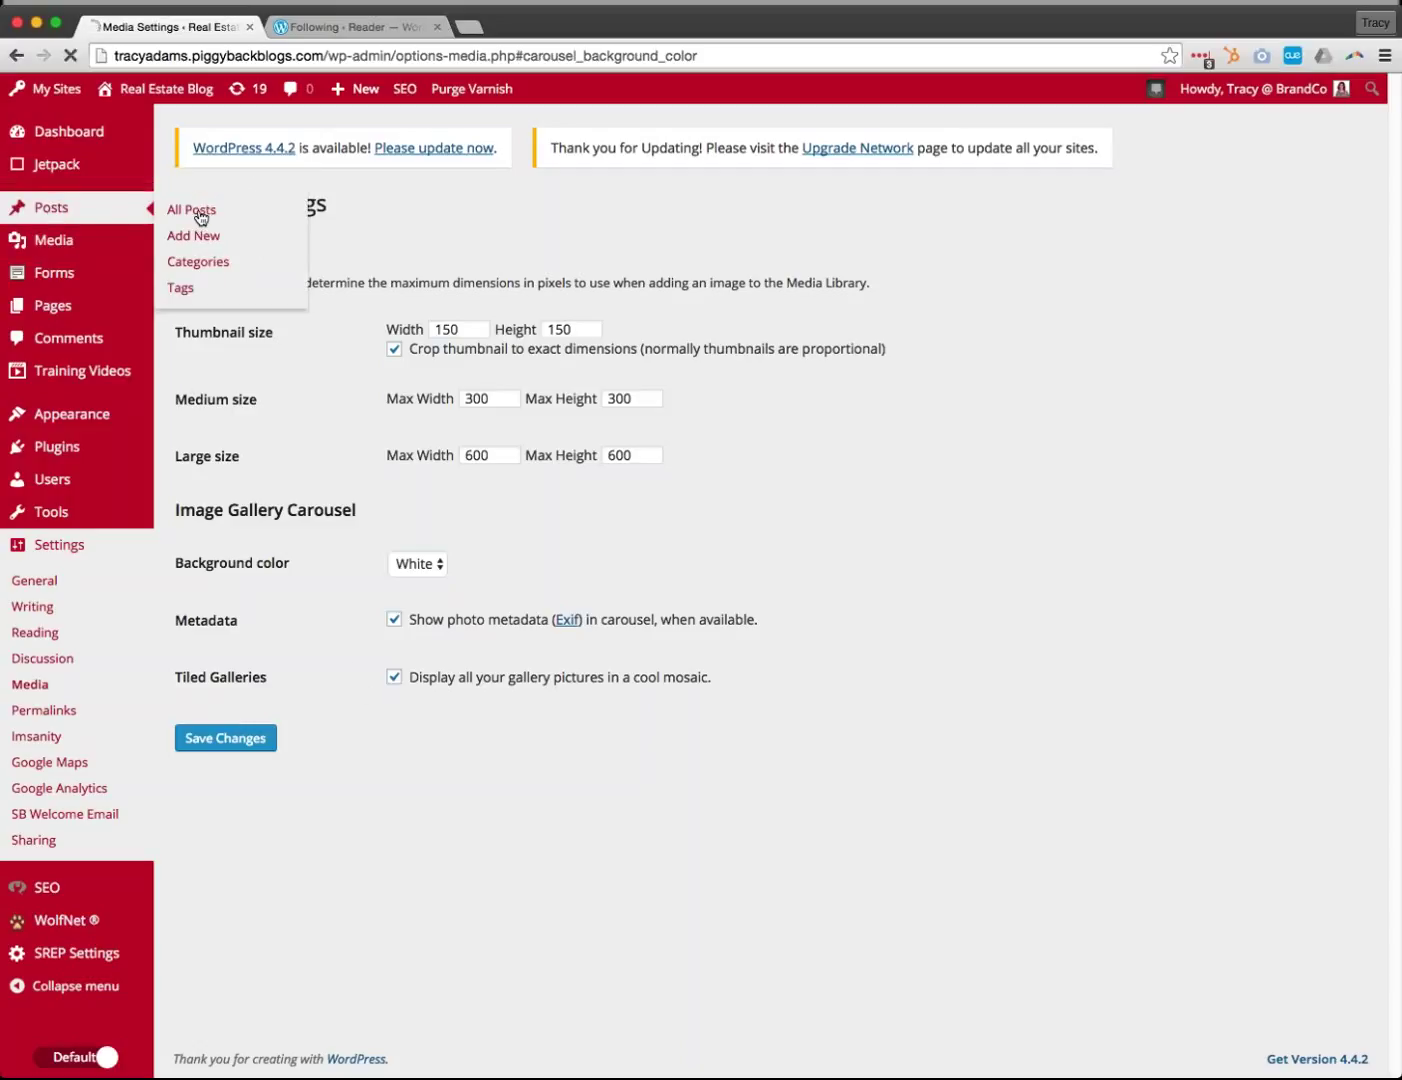
# Step: Start a new blank post with Facebook Publicize sharing unticked
pyautogui.click(190, 209)
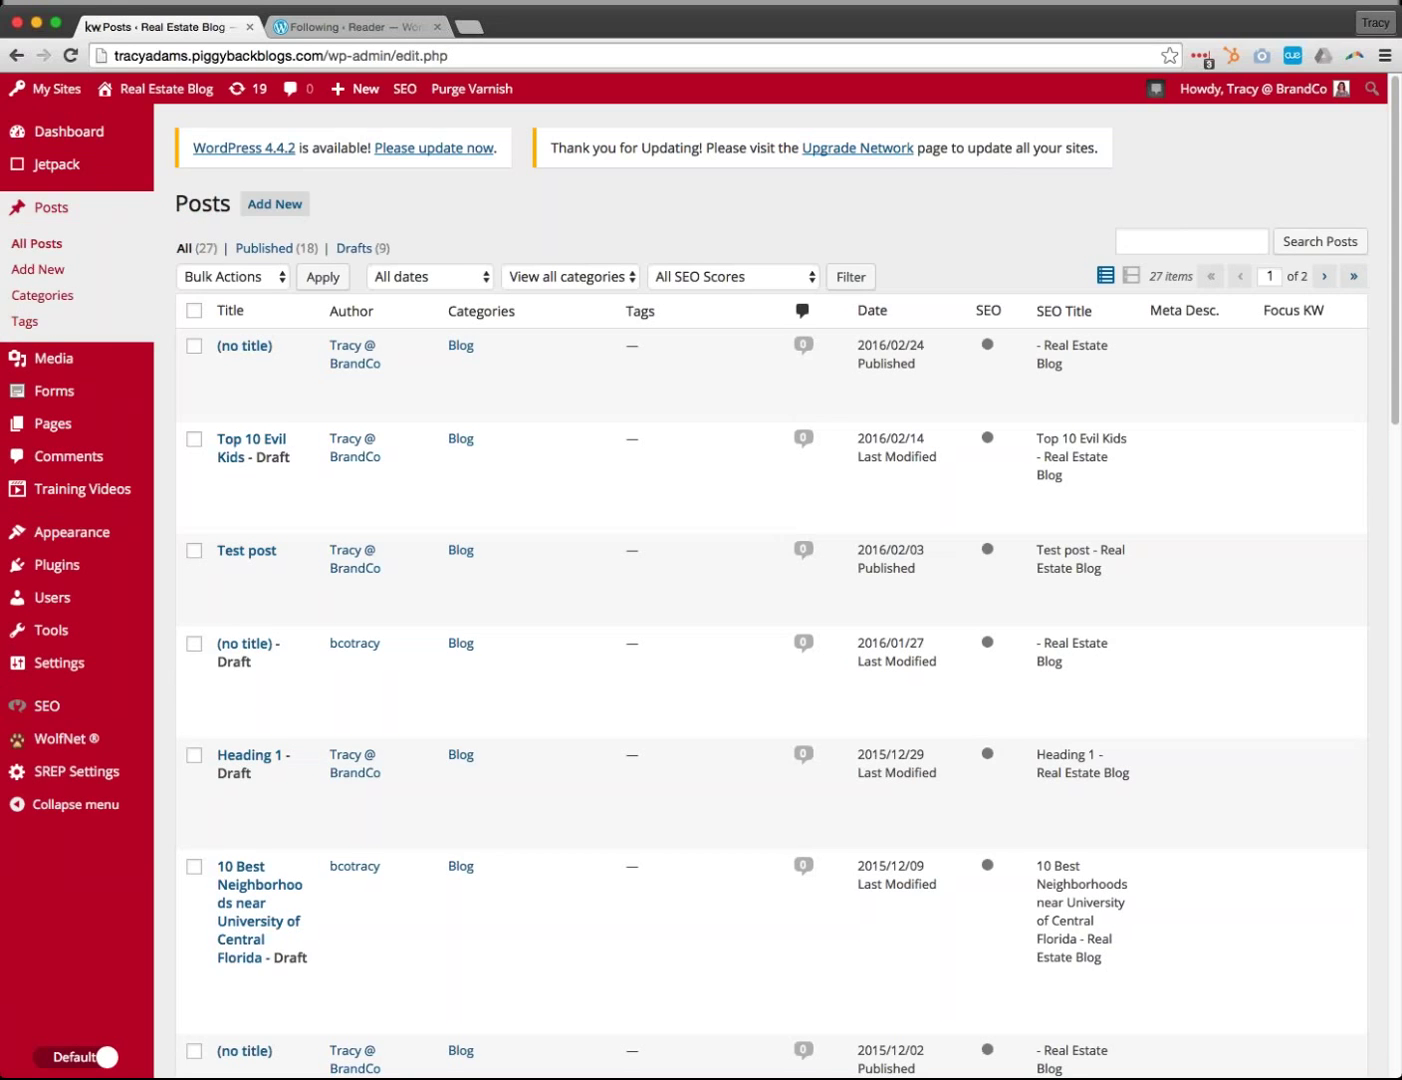
pyautogui.click(274, 203)
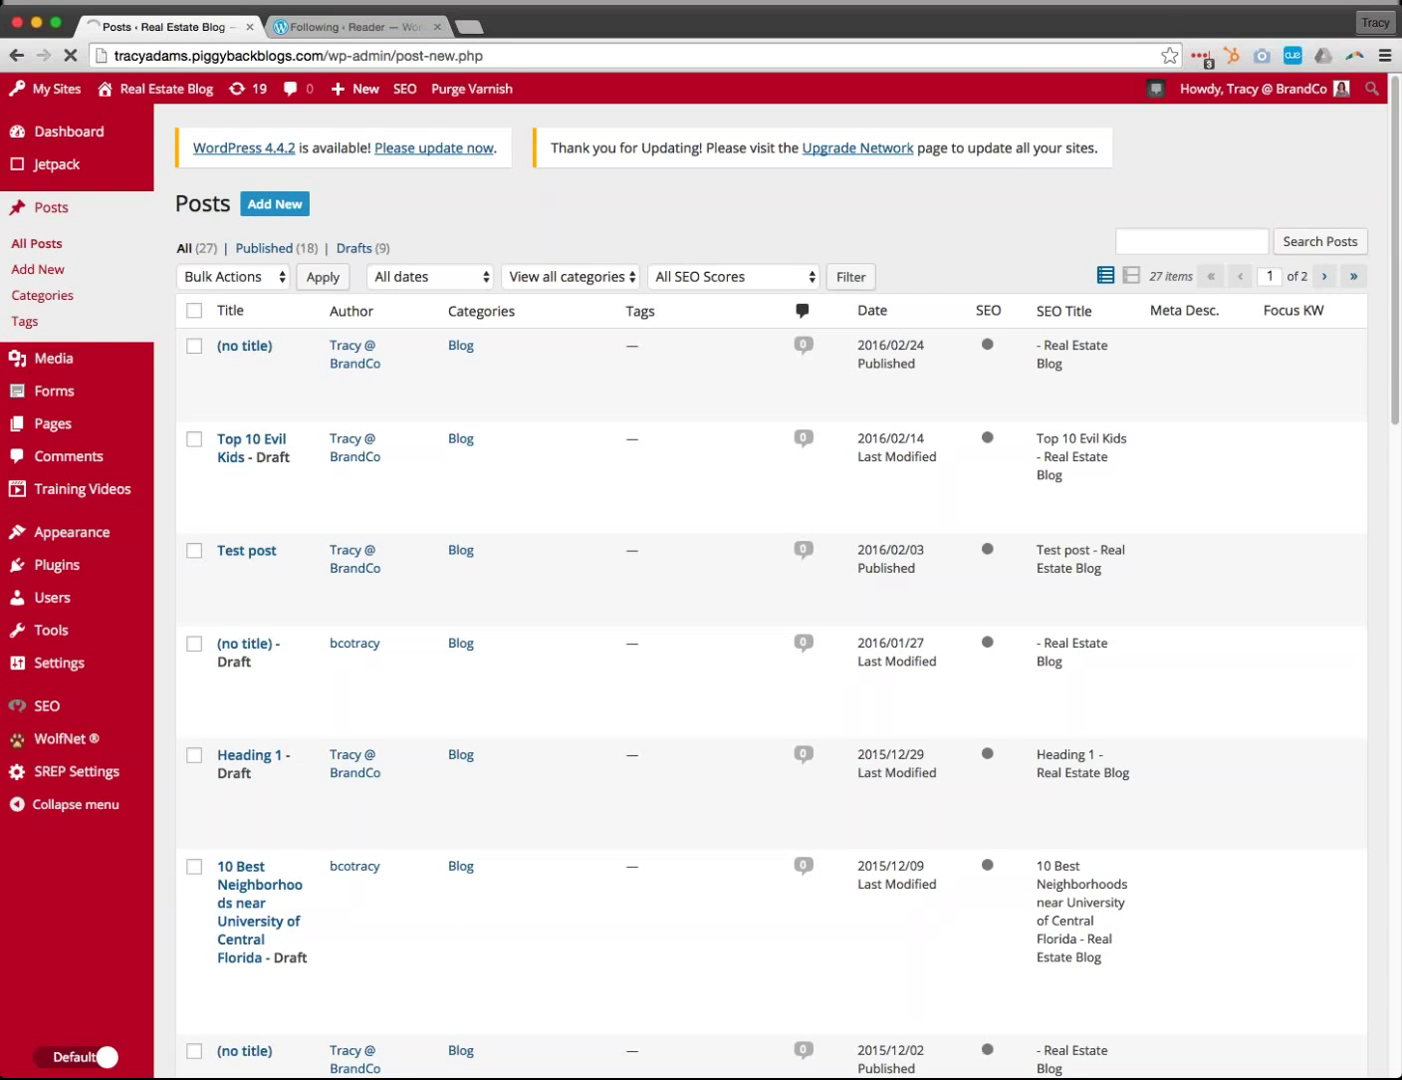
pyautogui.click(274, 203)
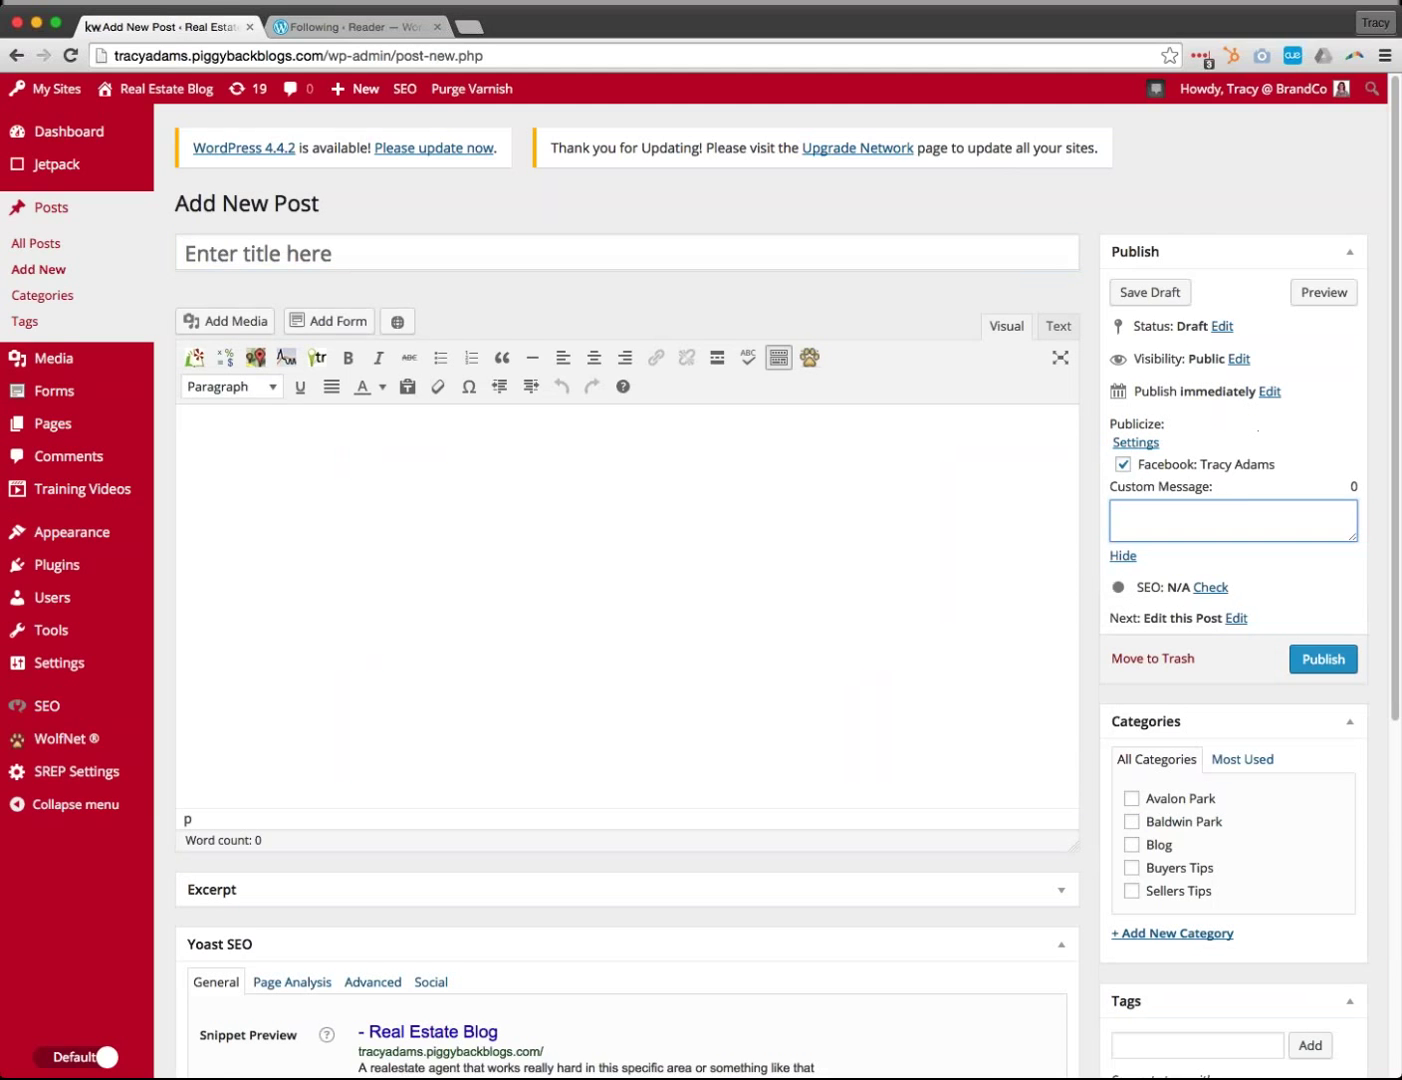
pyautogui.click(1123, 464)
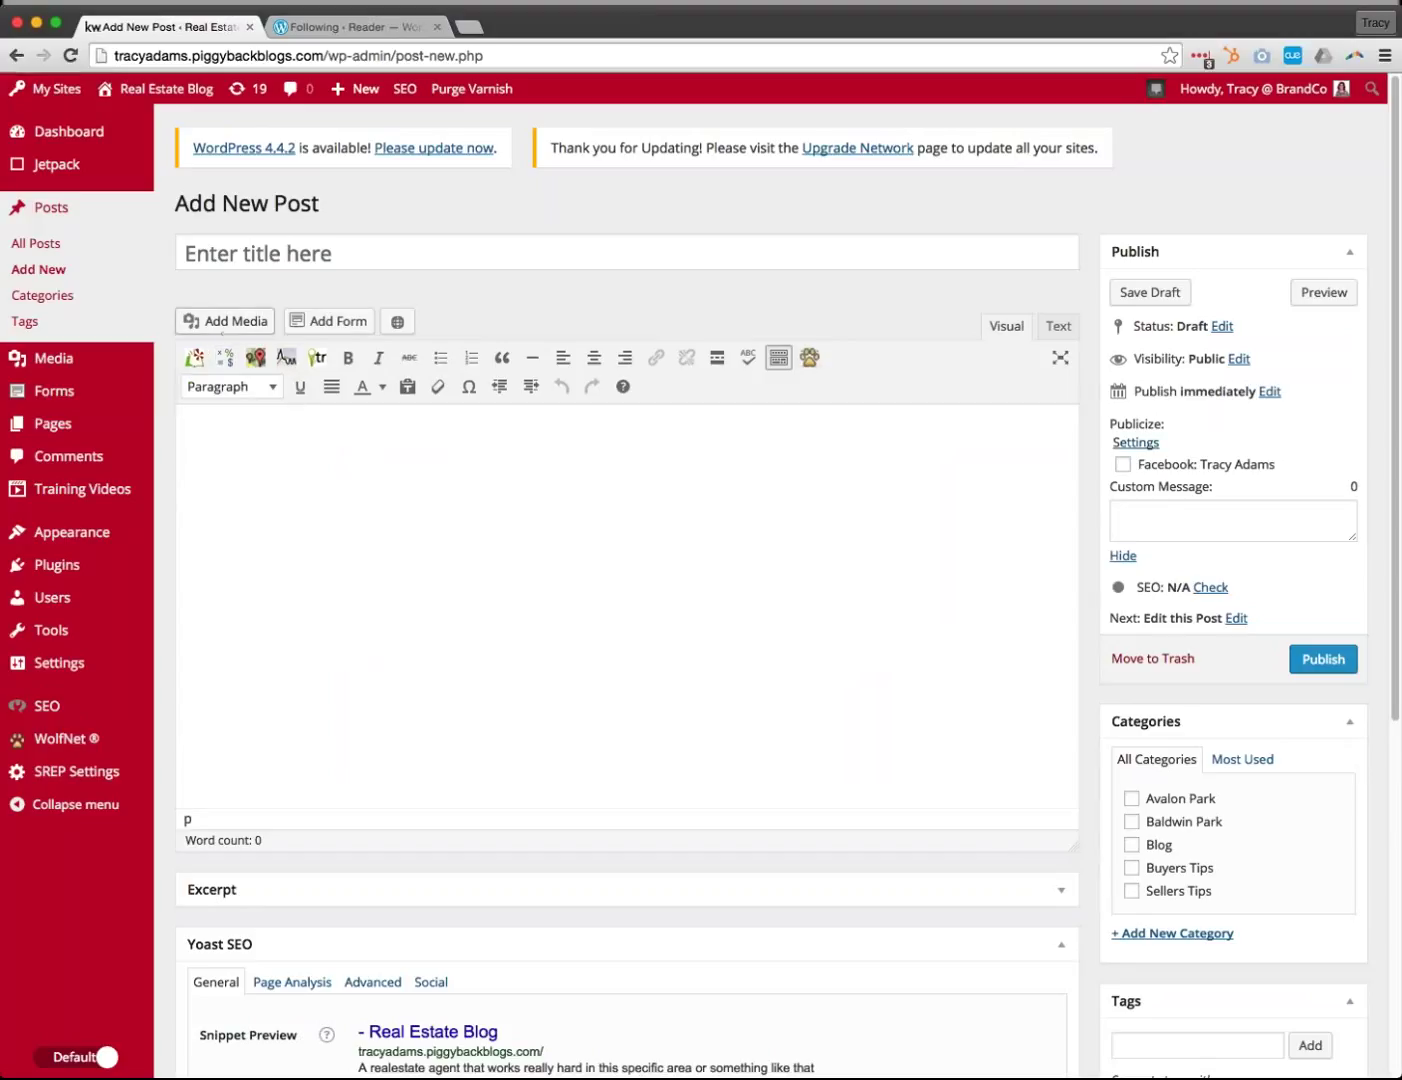
# Step: Insert a five-image gallery of the pool, two houses, deli and store-front photos
pyautogui.click(224, 321)
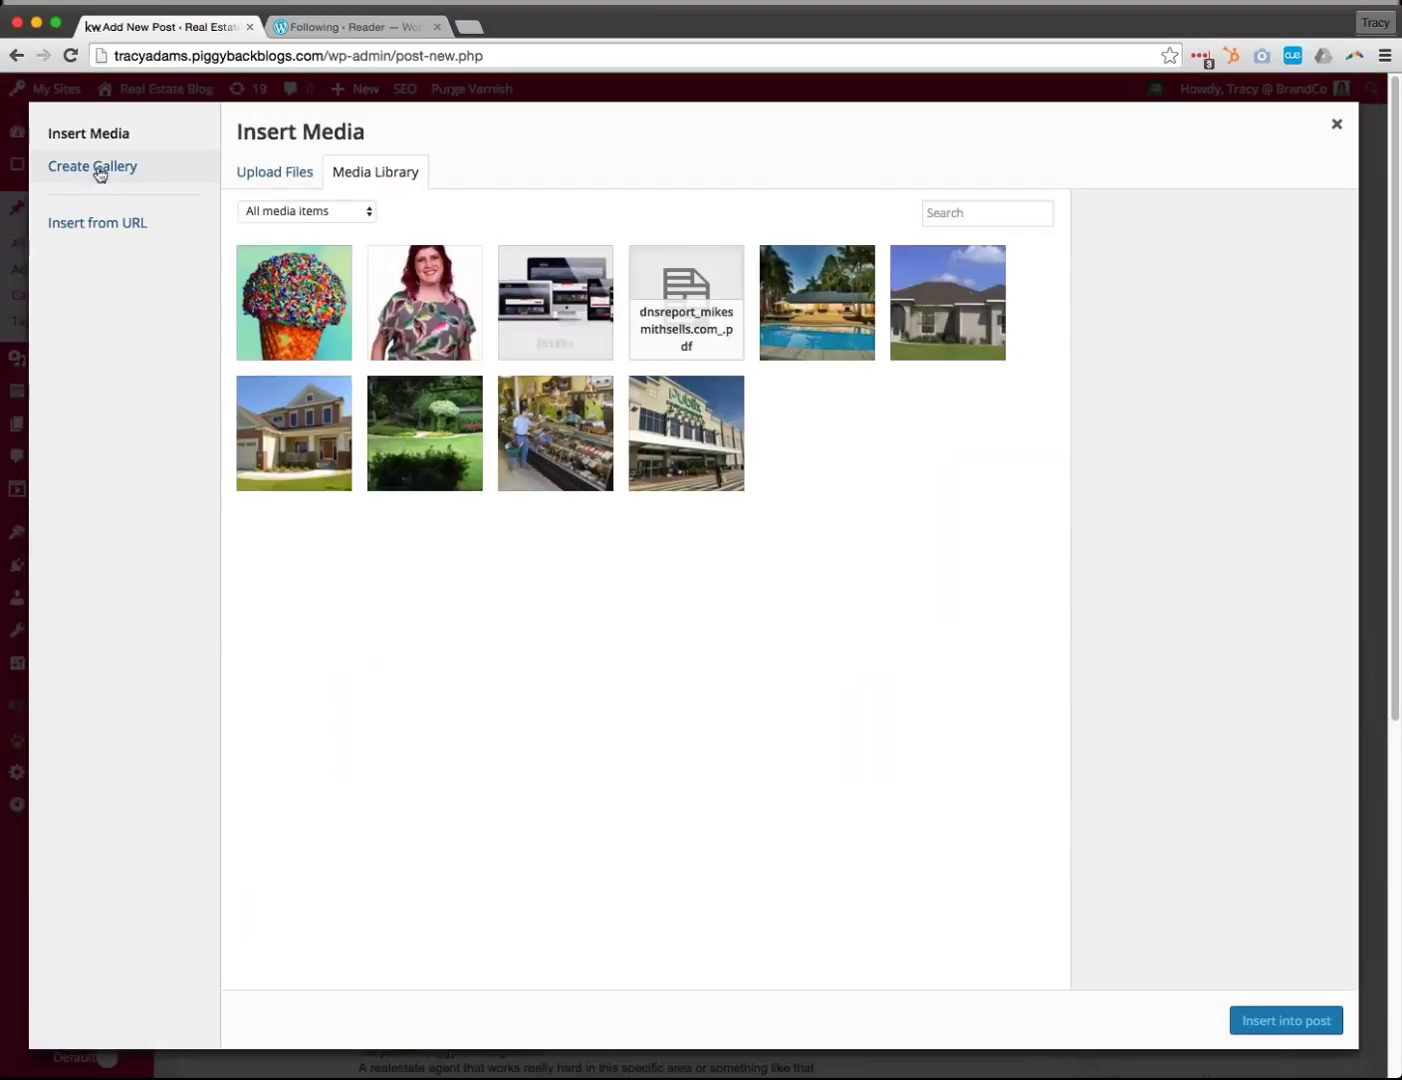
pyautogui.click(92, 166)
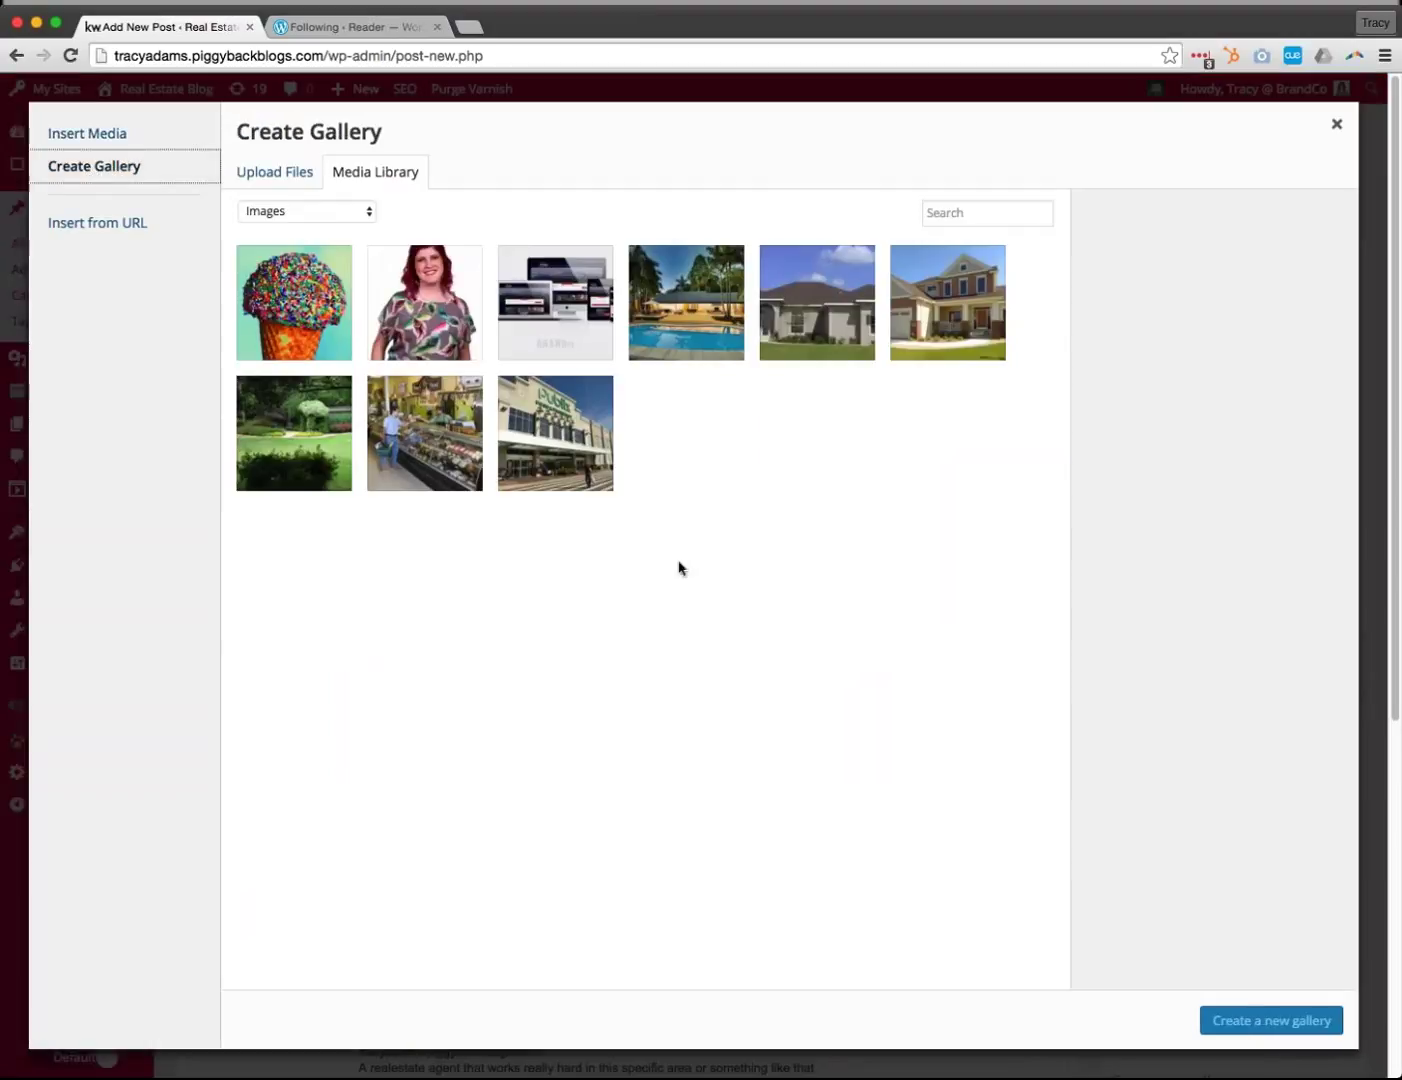
pyautogui.click(946, 302)
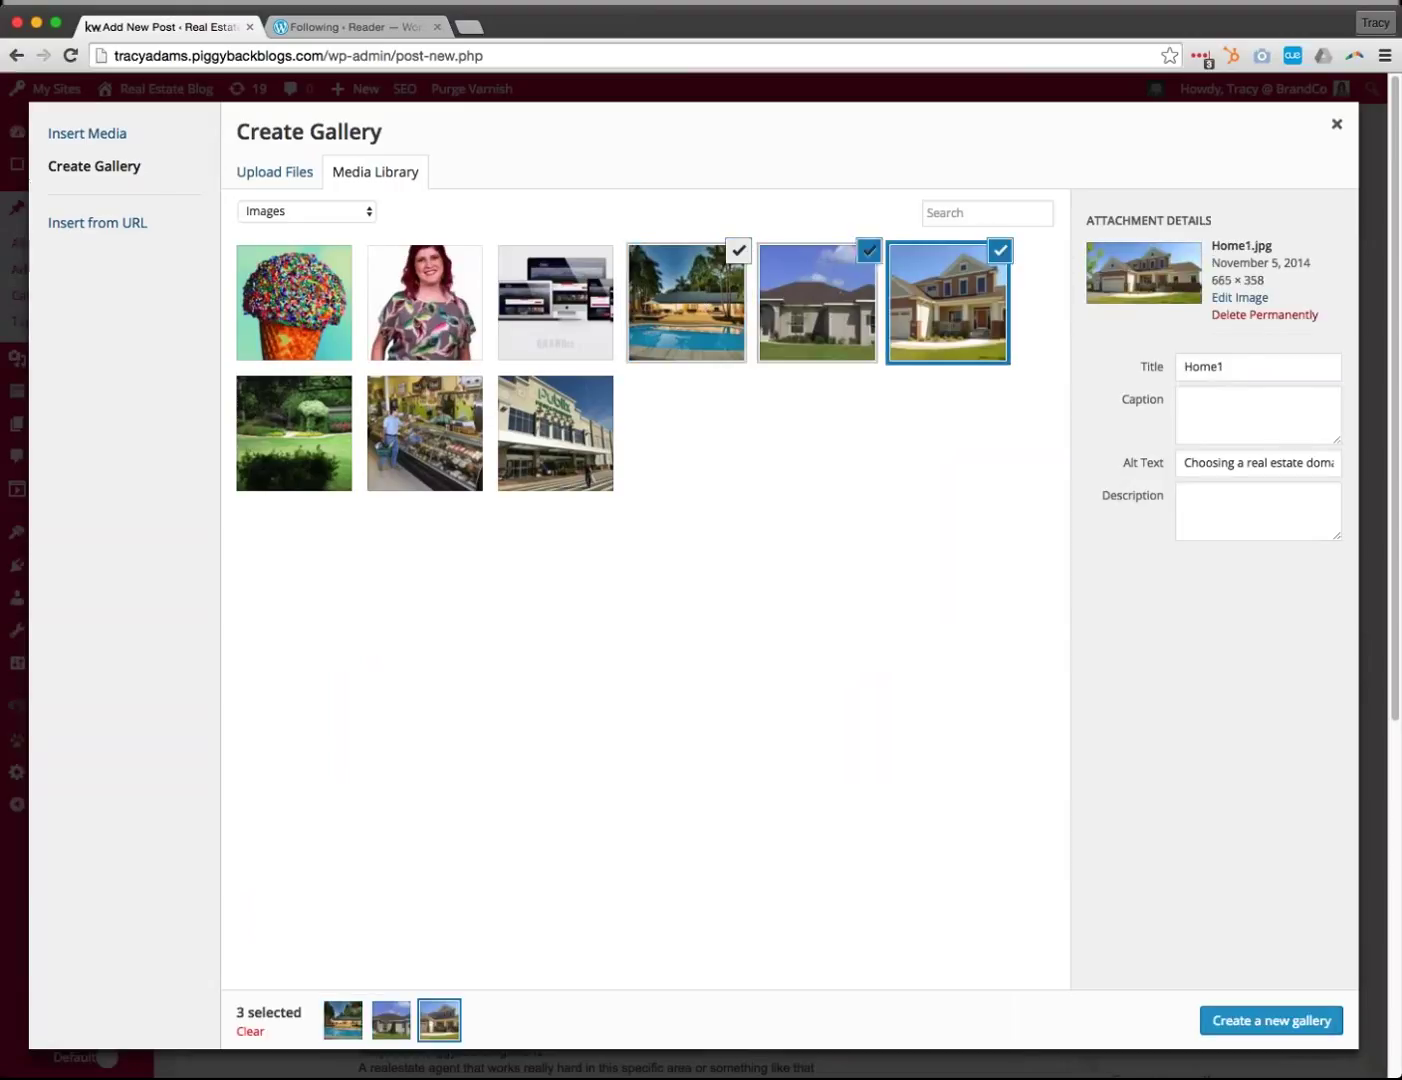
pyautogui.click(554, 433)
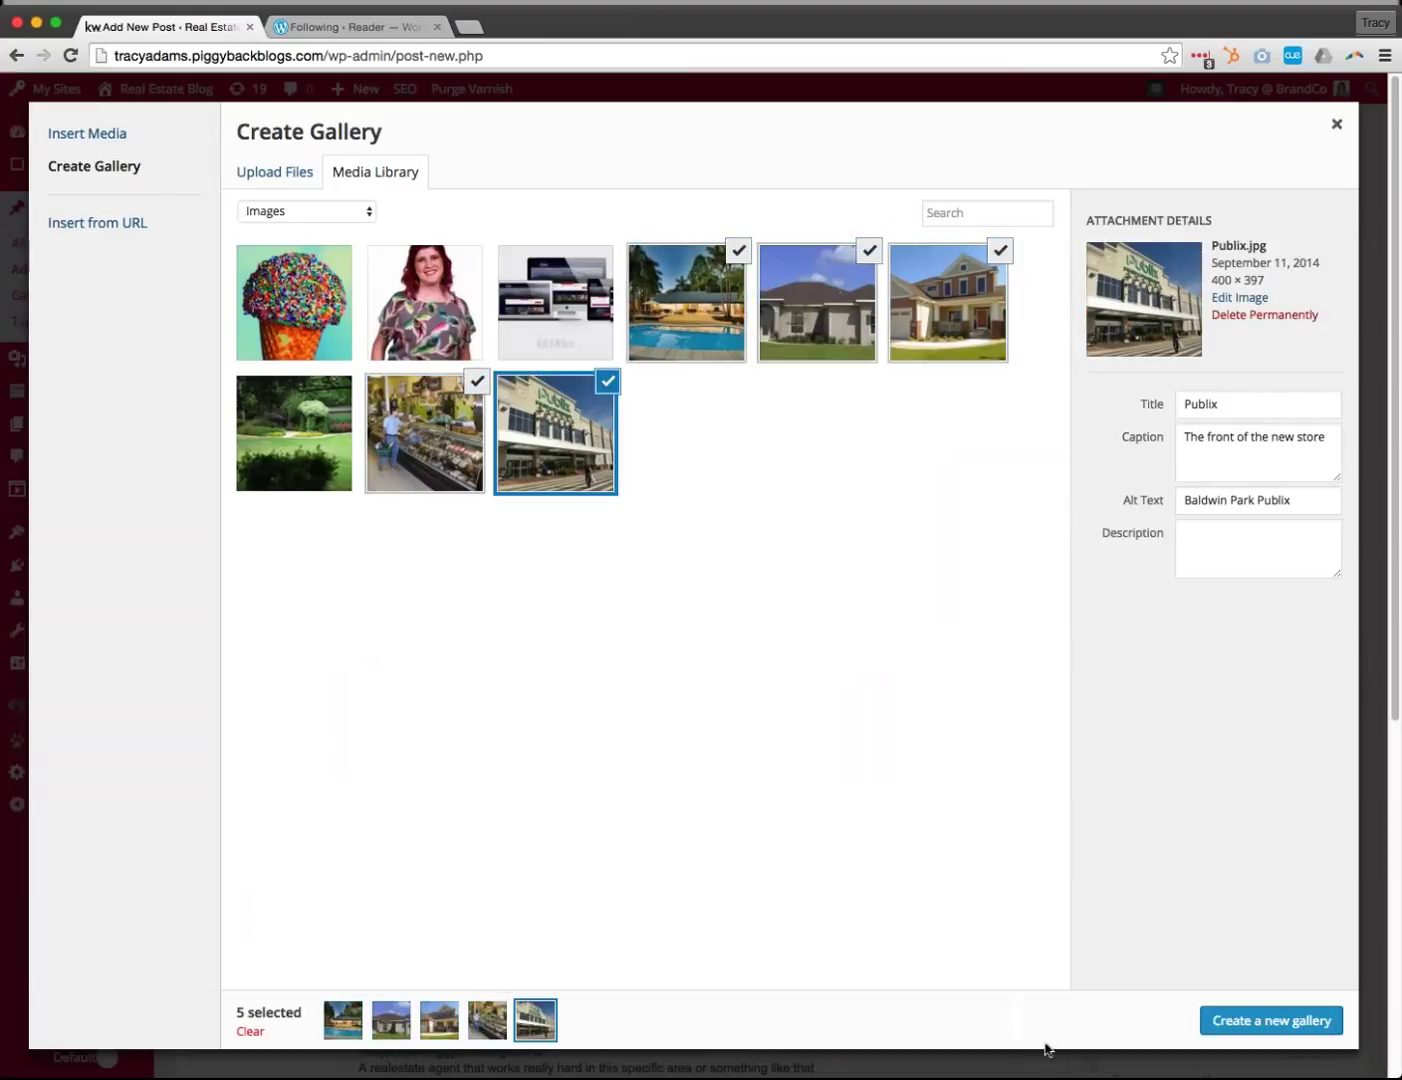
pyautogui.moveTo(520, 915)
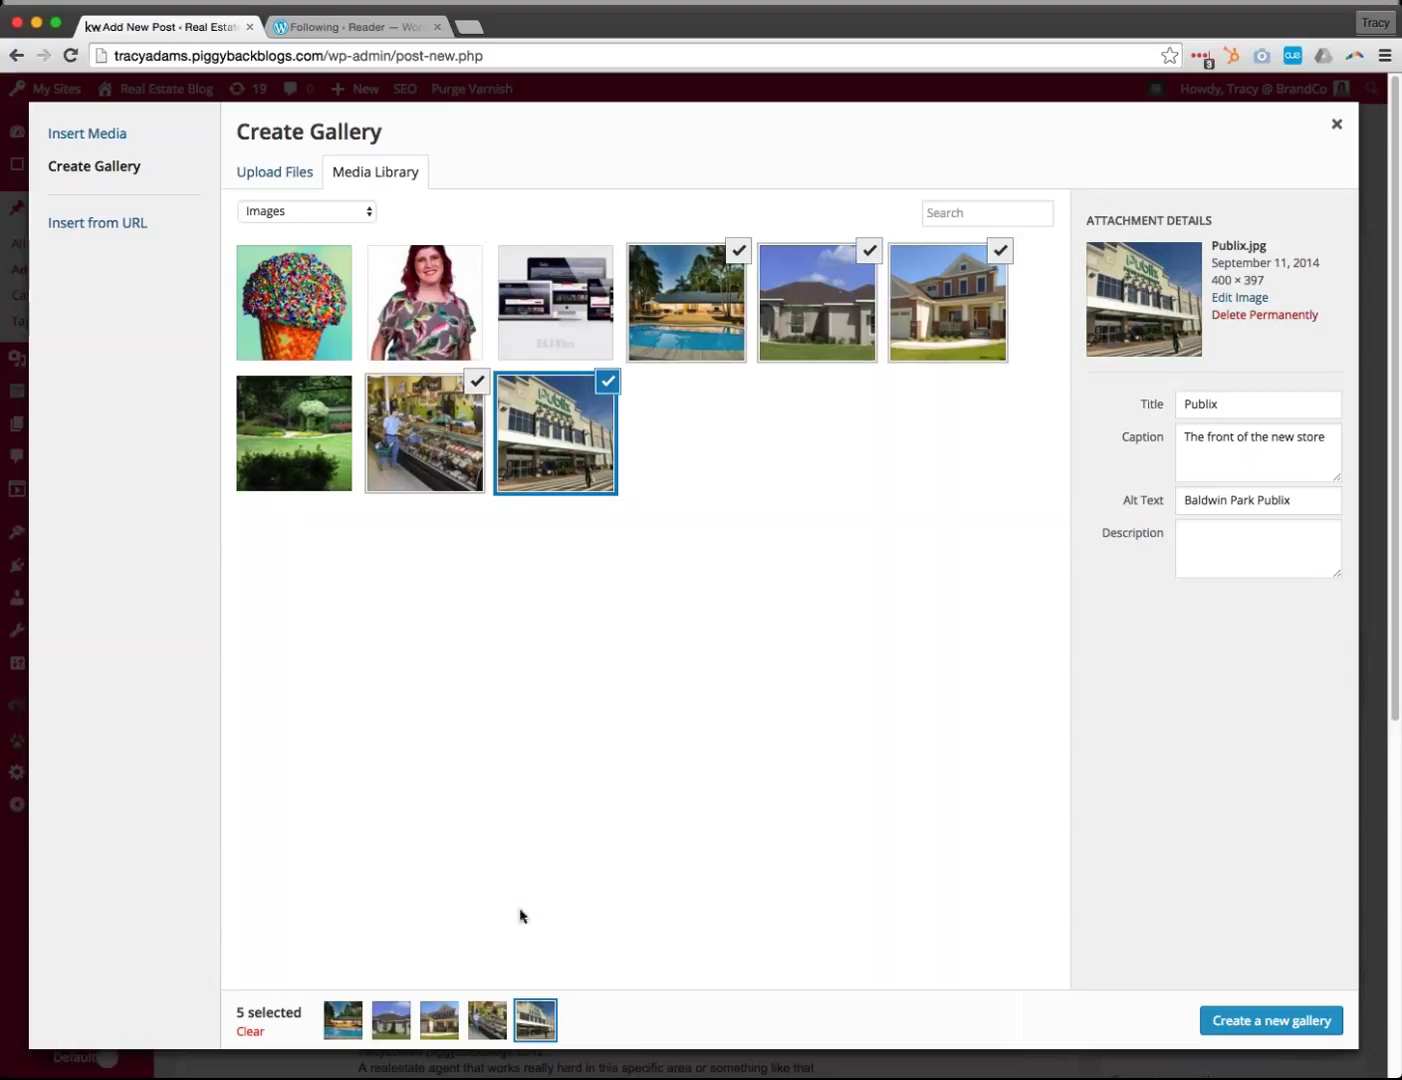
pyautogui.moveTo(1392, 1043)
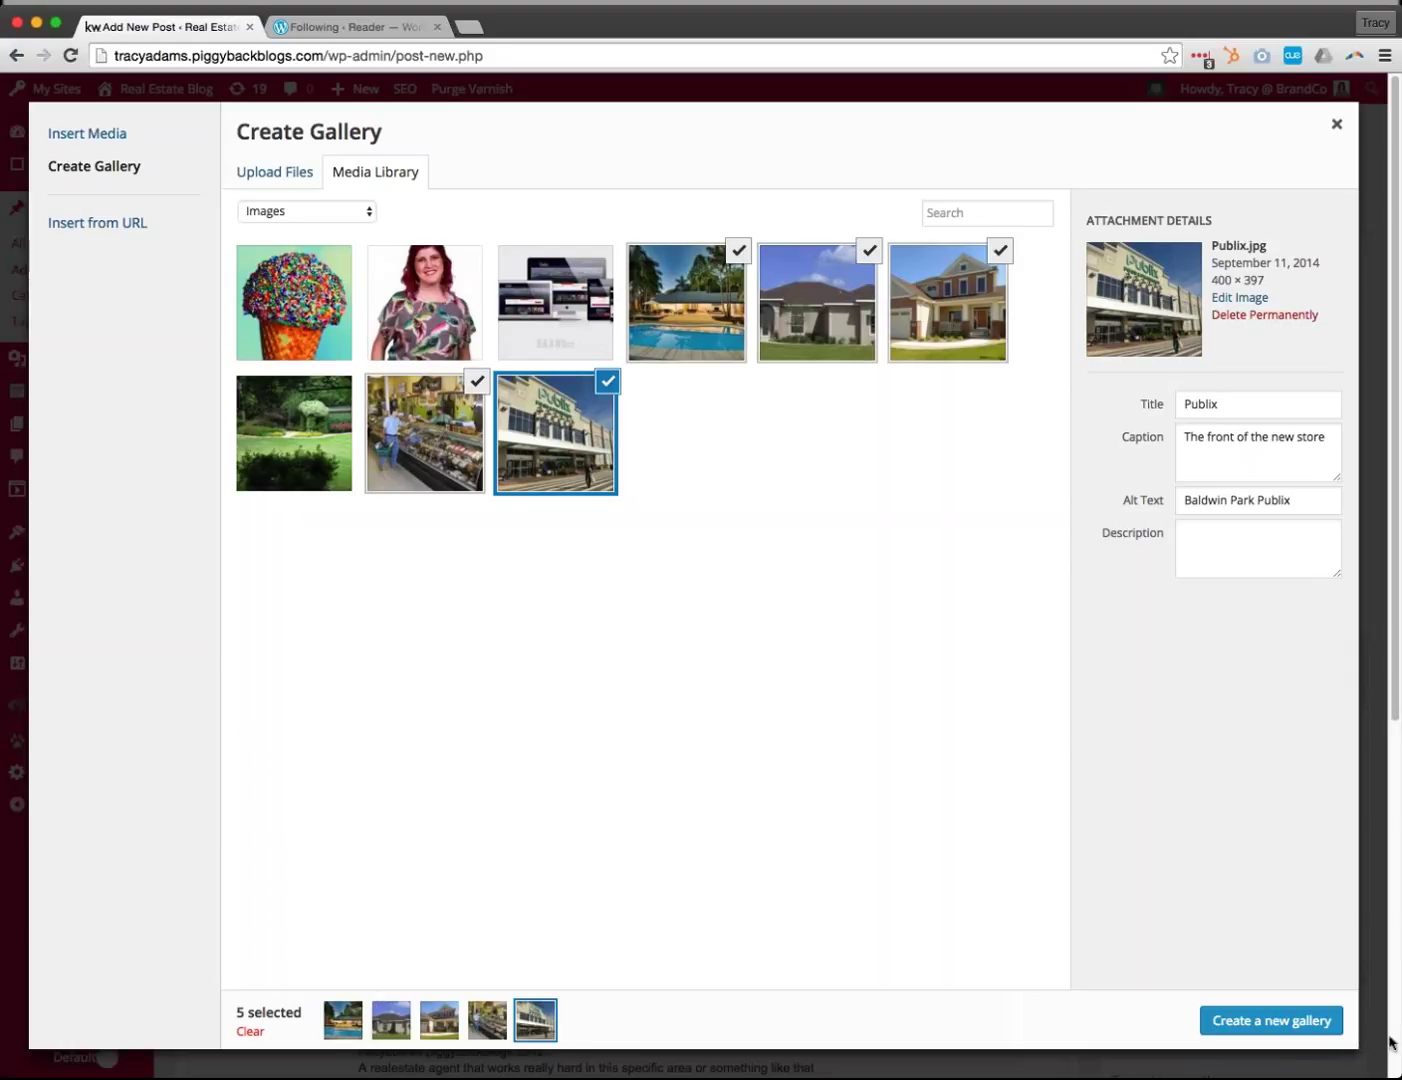
pyautogui.click(1270, 1020)
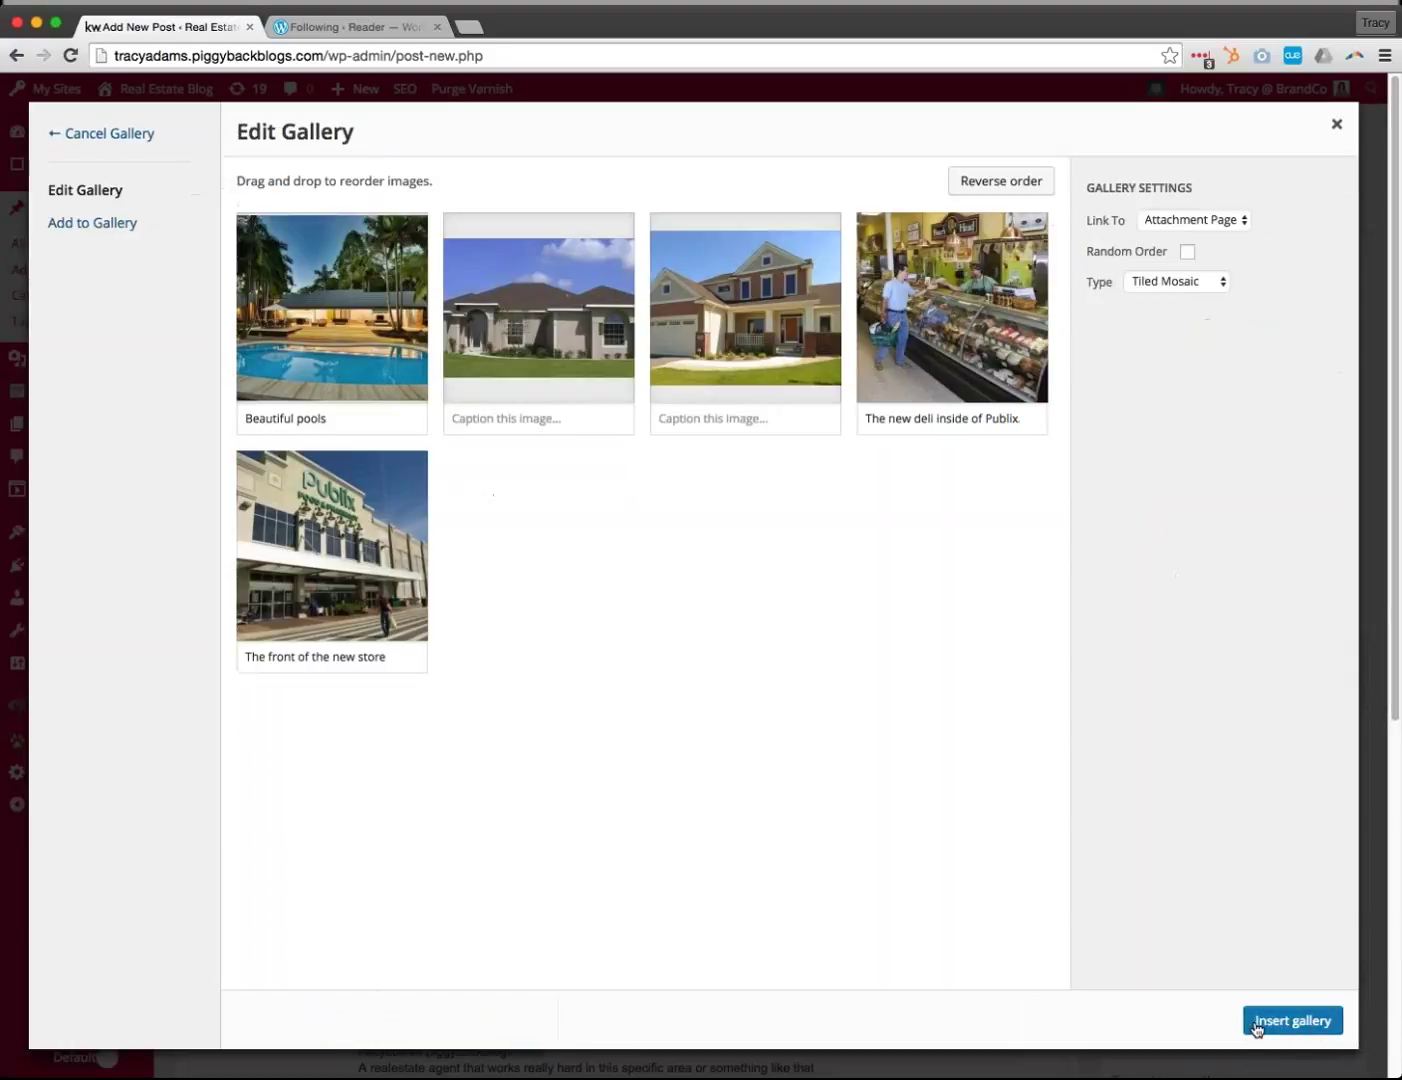
pyautogui.click(537, 308)
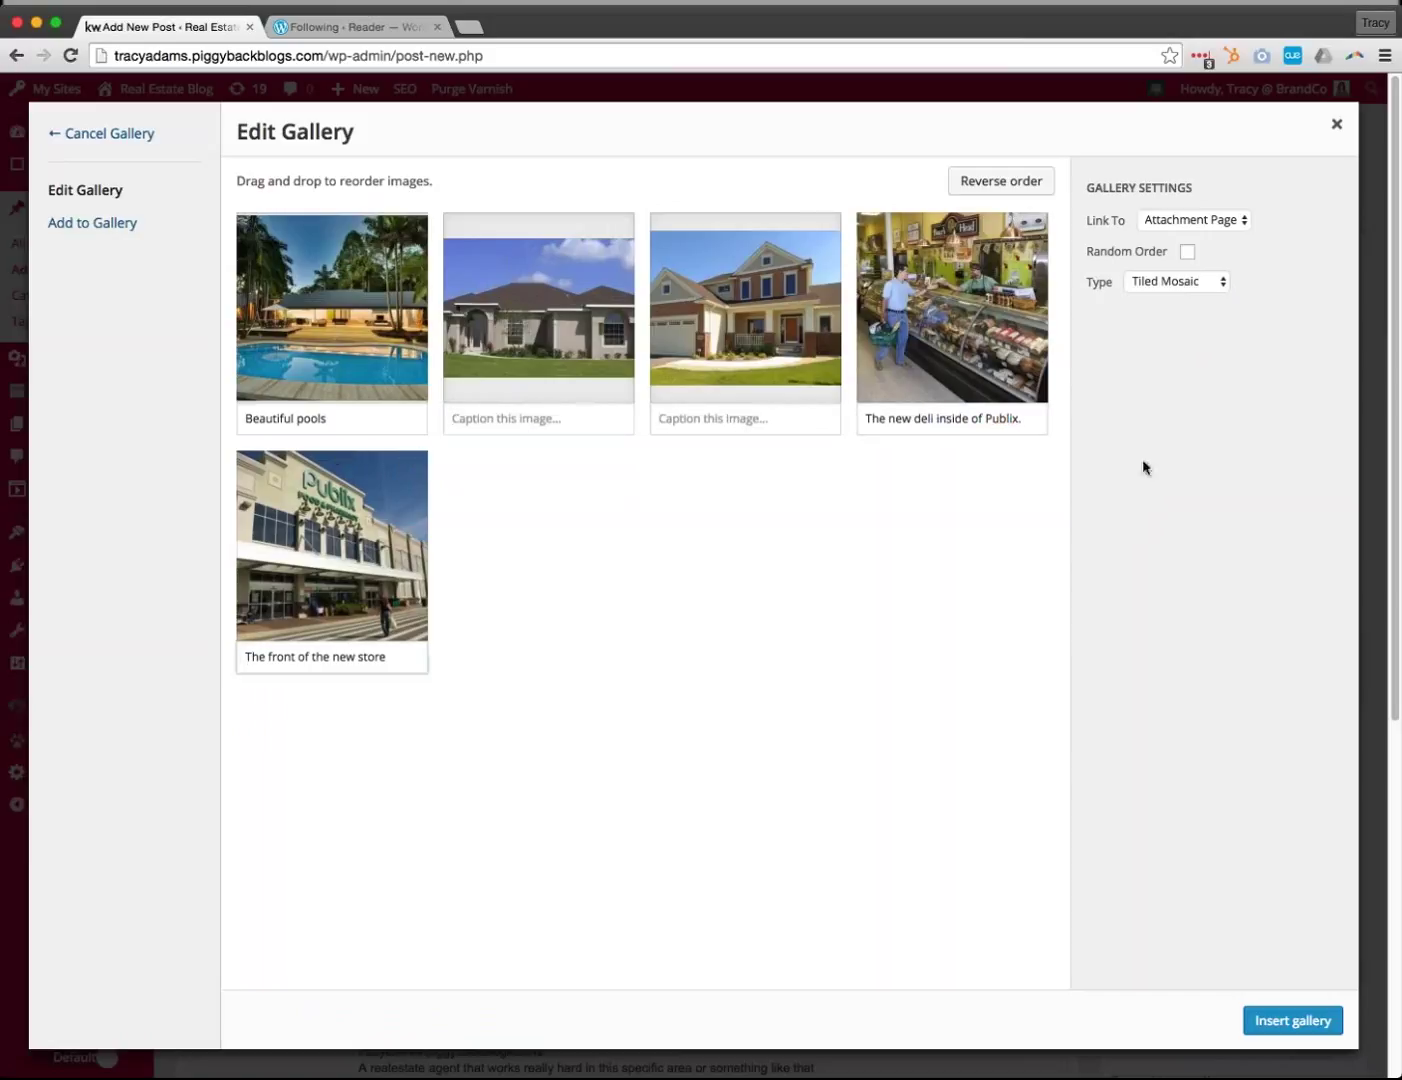
pyautogui.moveTo(1176, 293)
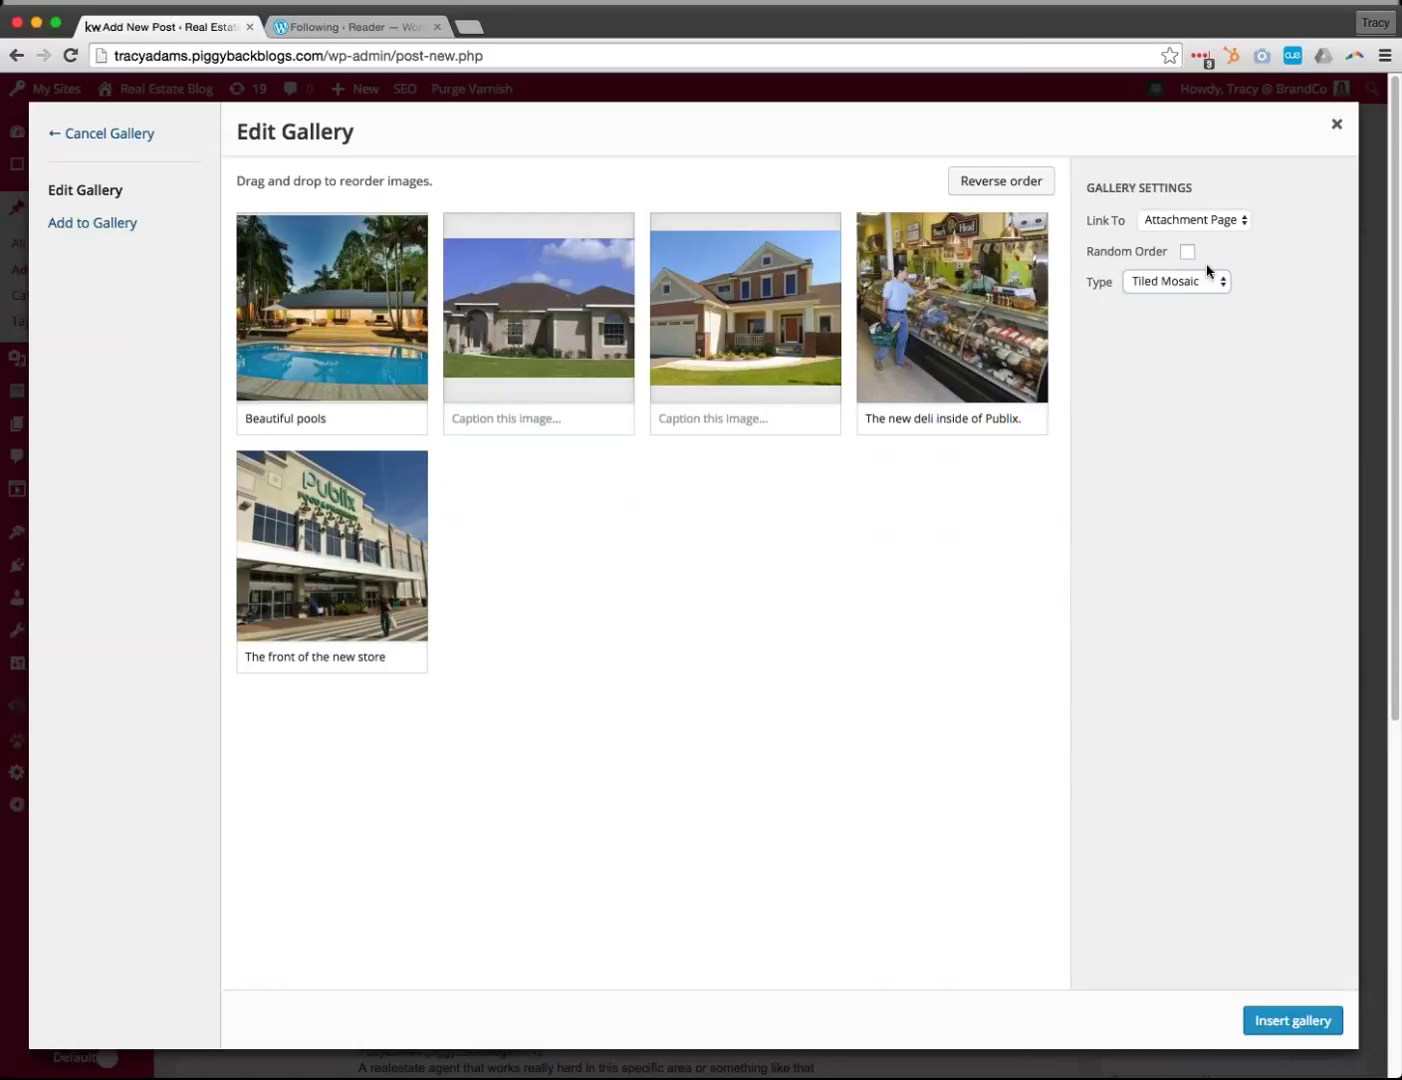
pyautogui.moveTo(1188, 315)
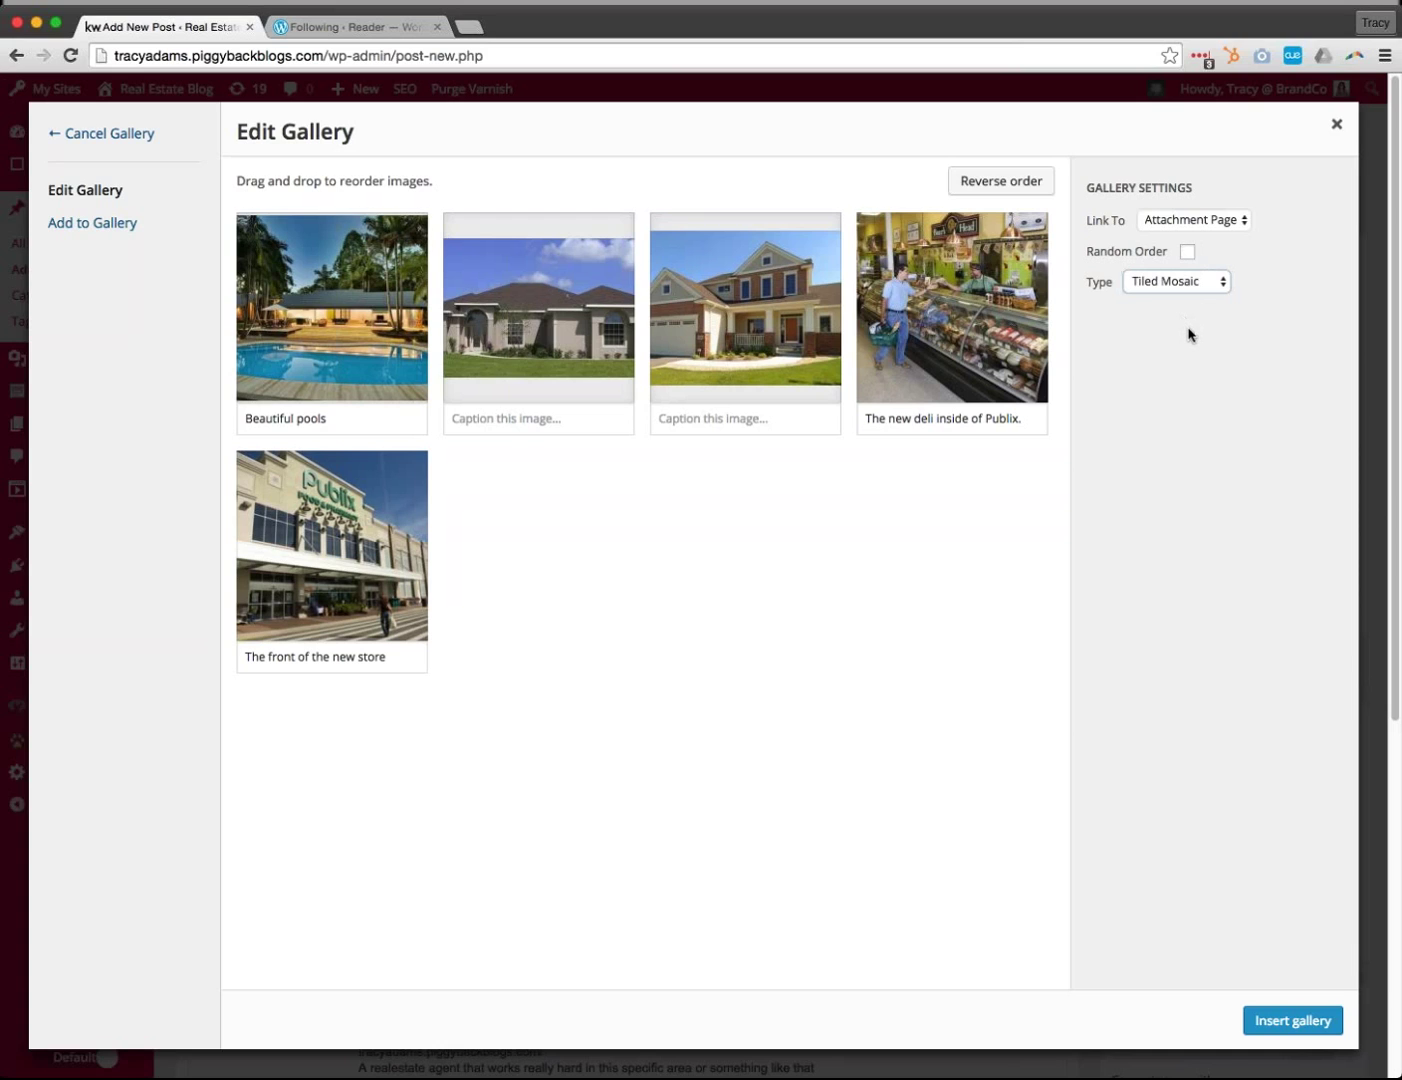
pyautogui.moveTo(1184, 290)
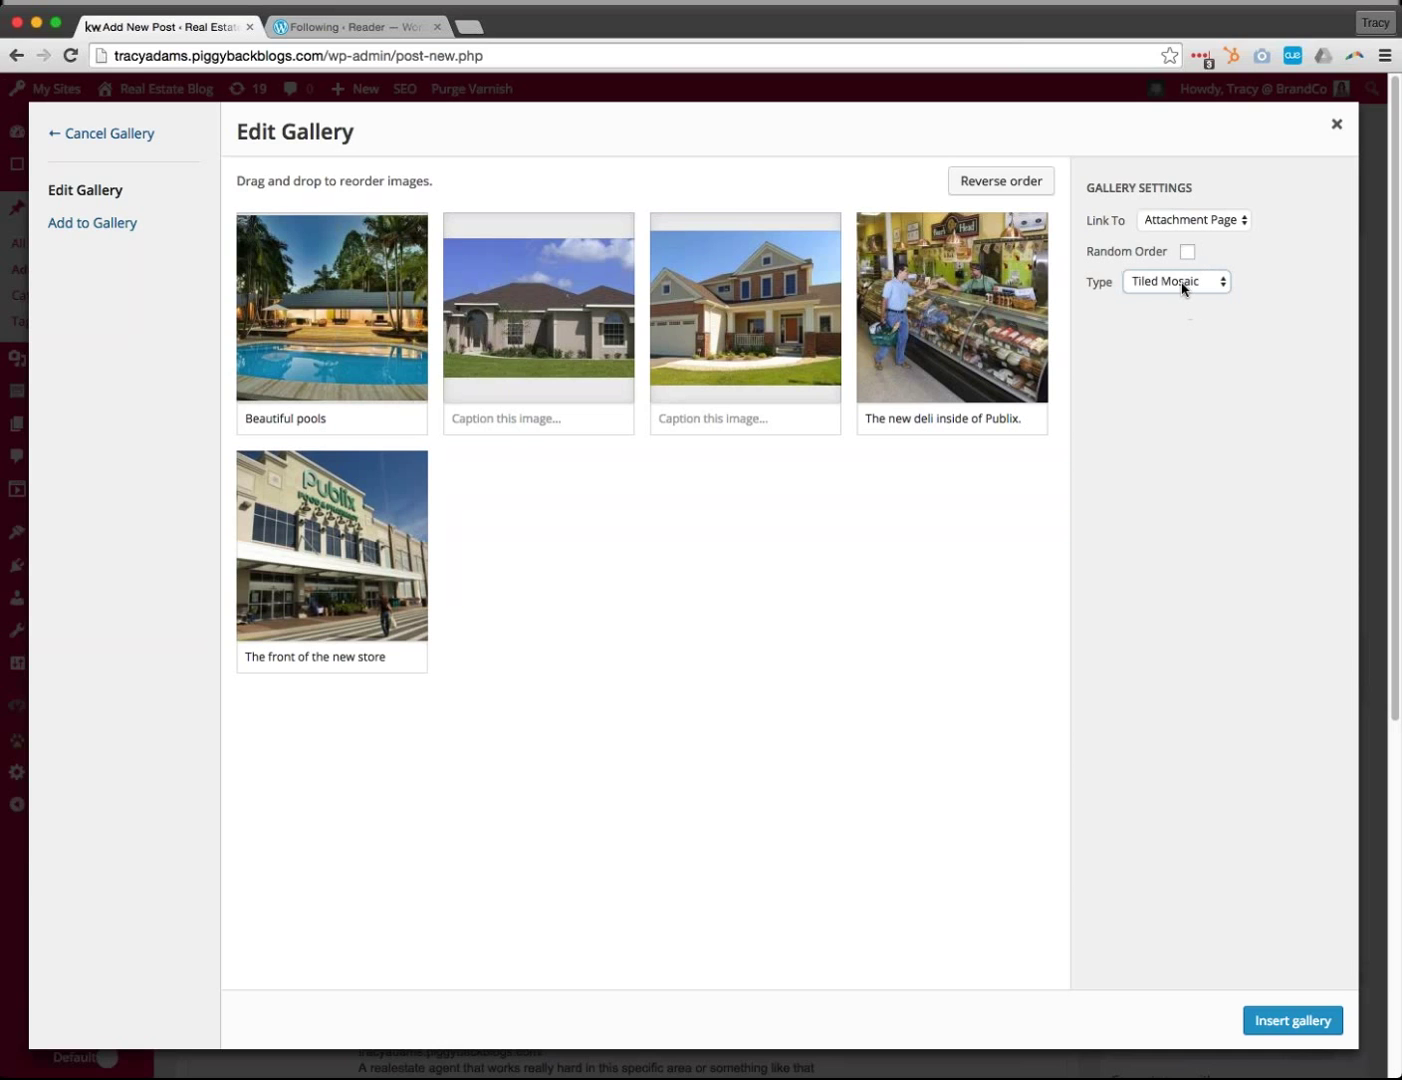
pyautogui.click(1291, 1020)
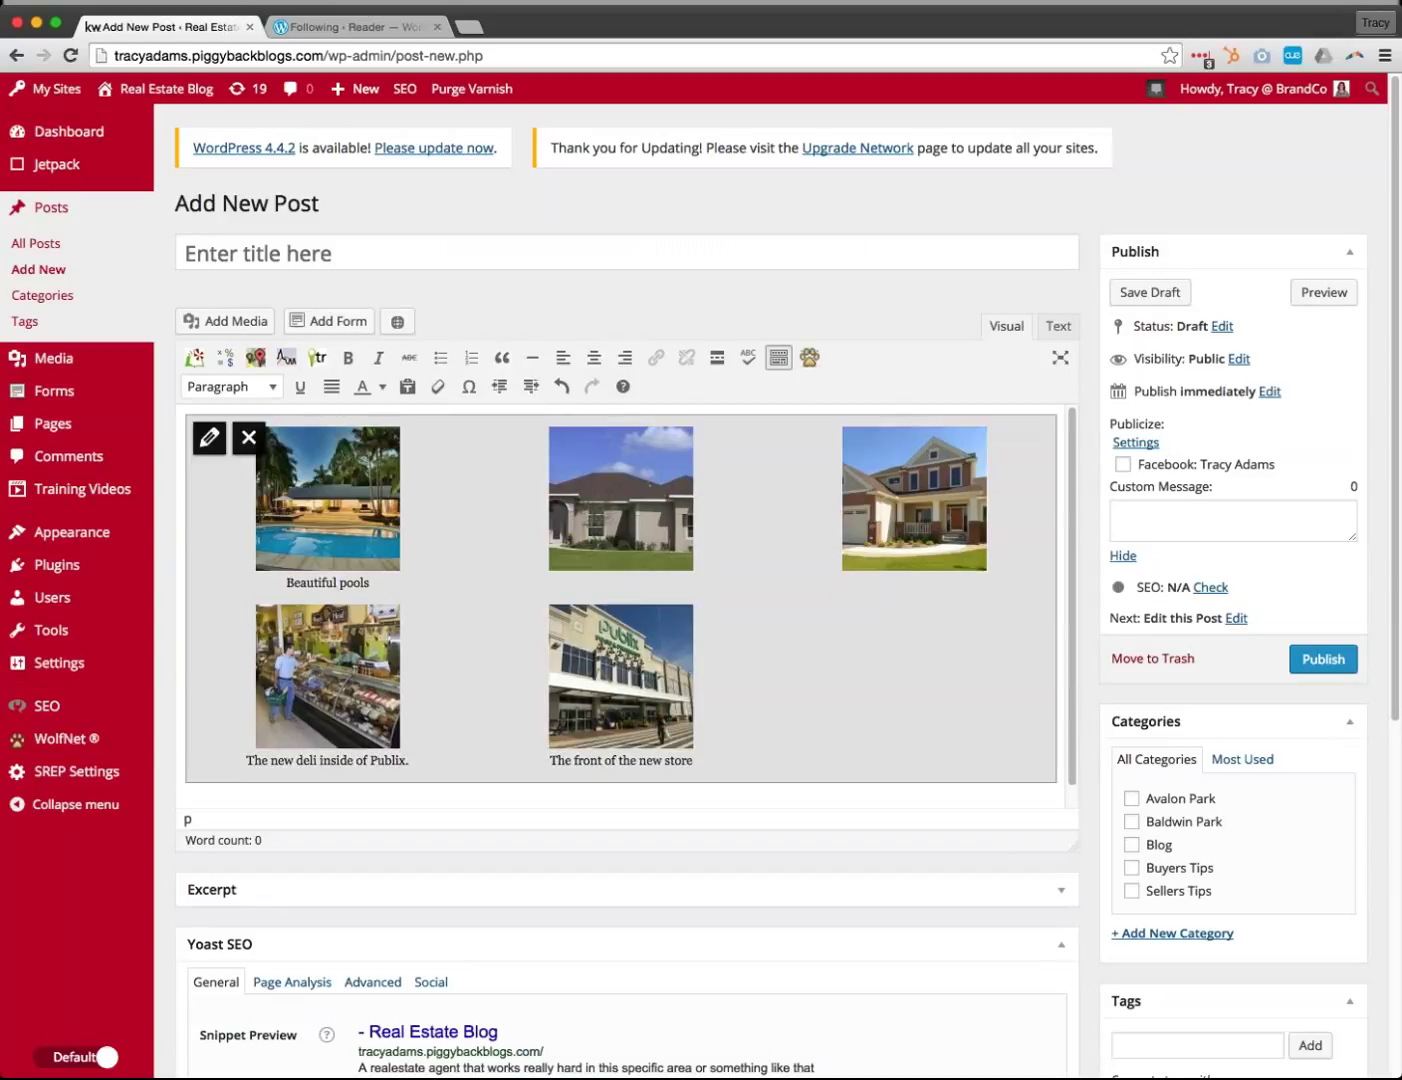
# Step: Type a 'Tiled Mosaic' heading above the gallery in the post body
pyautogui.click(1057, 326)
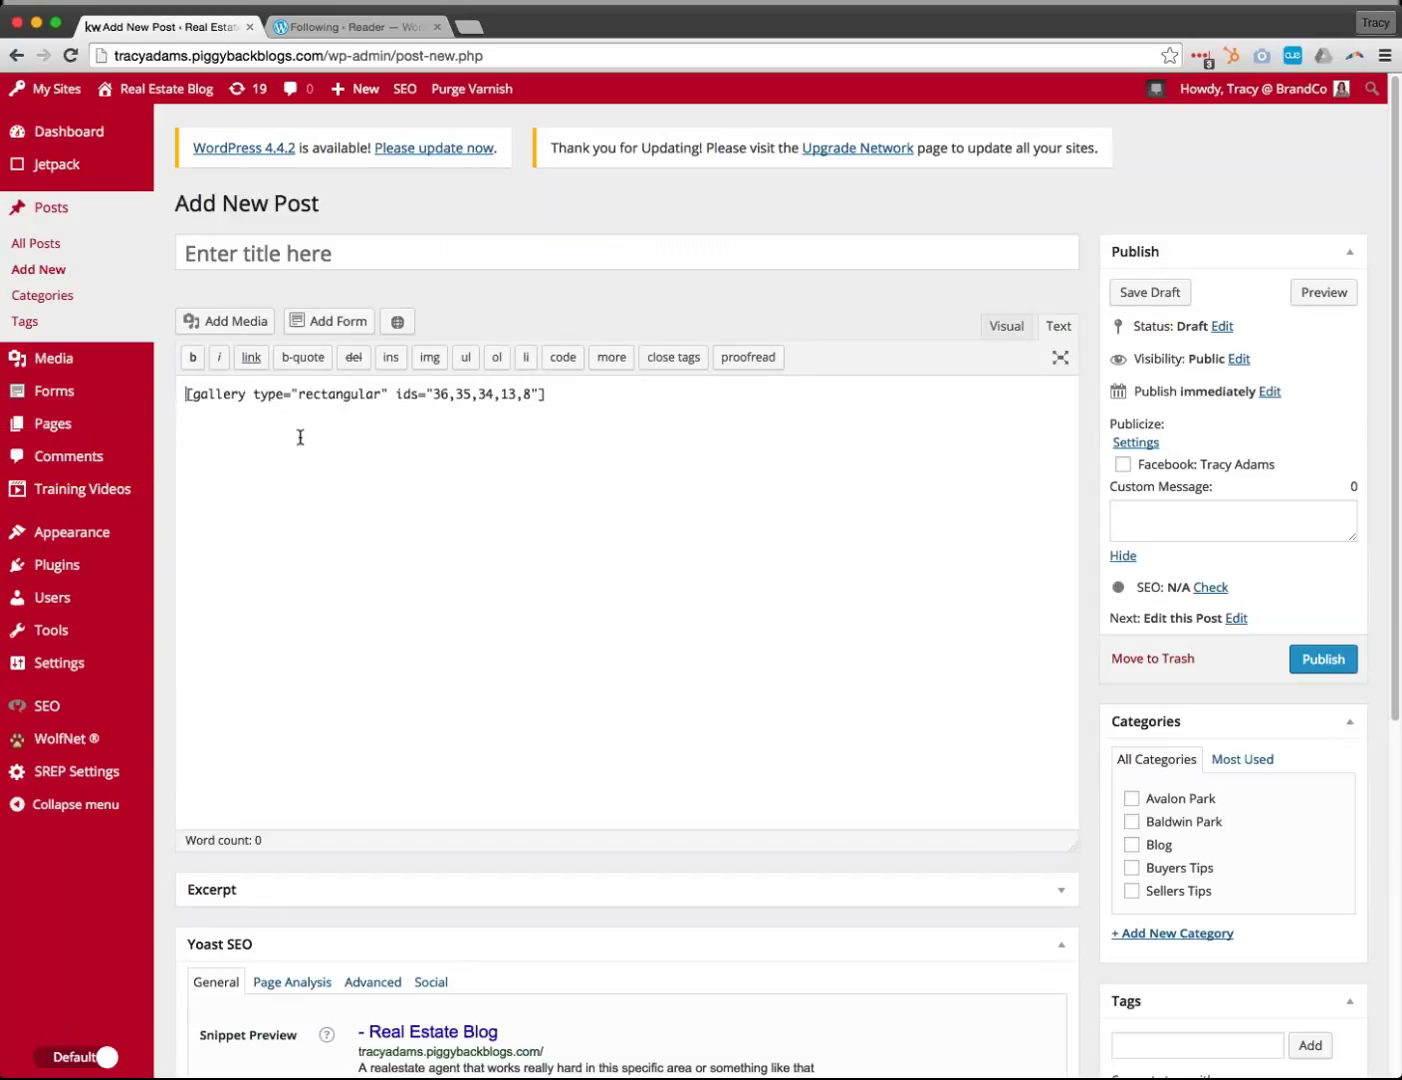
pyautogui.write('Til')
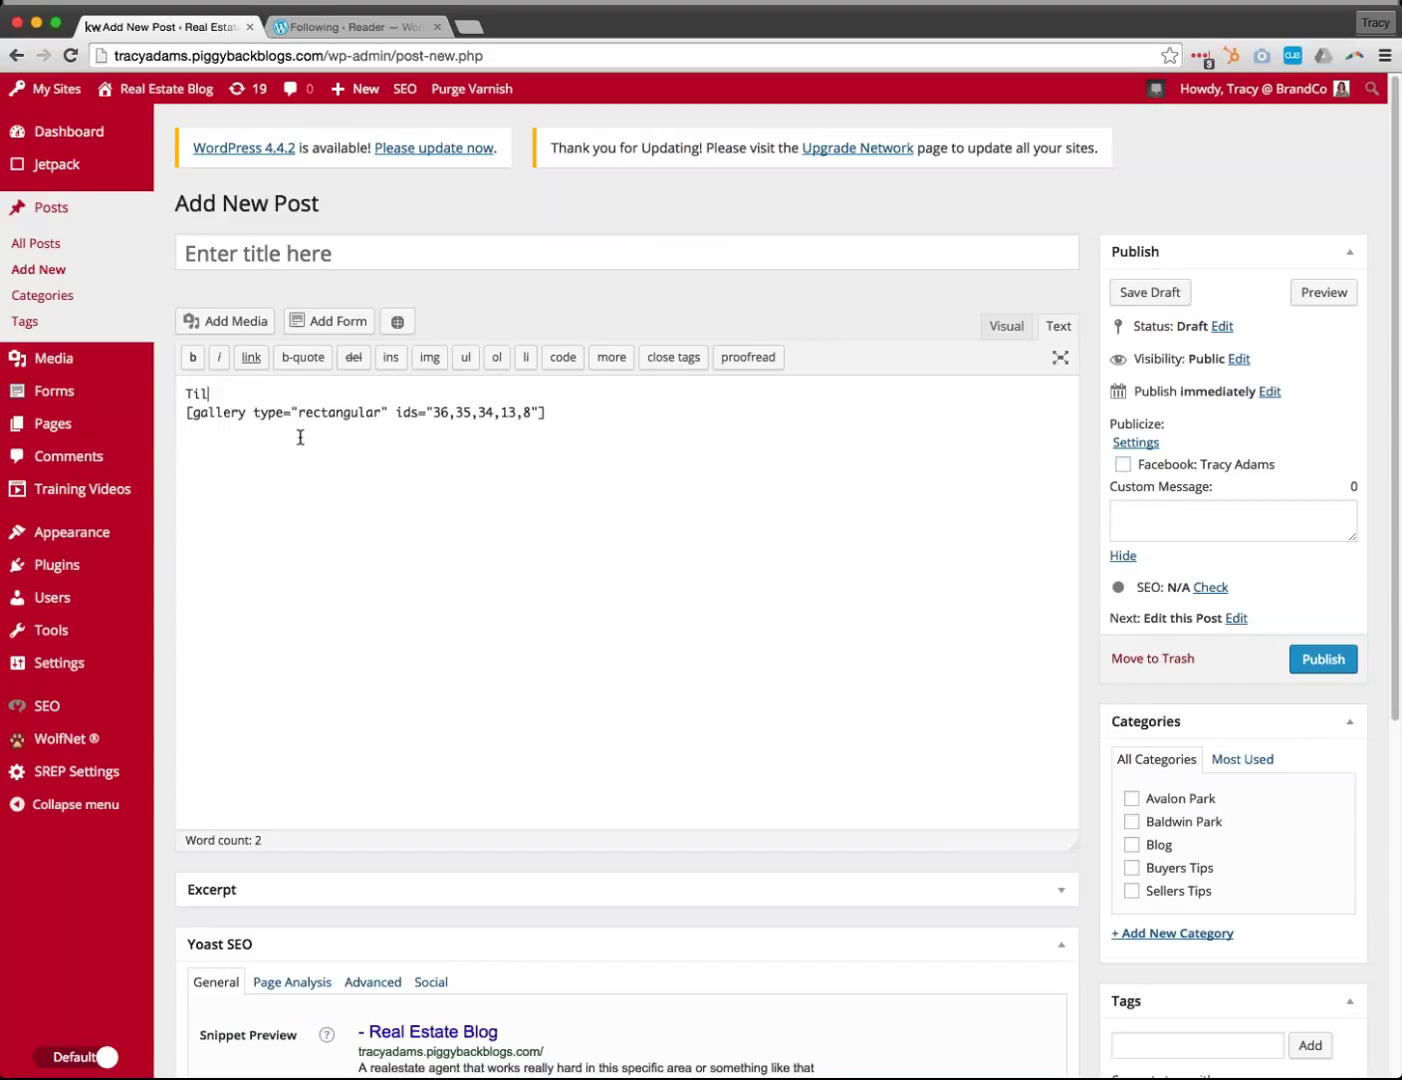
pyautogui.write('led Moosaic')
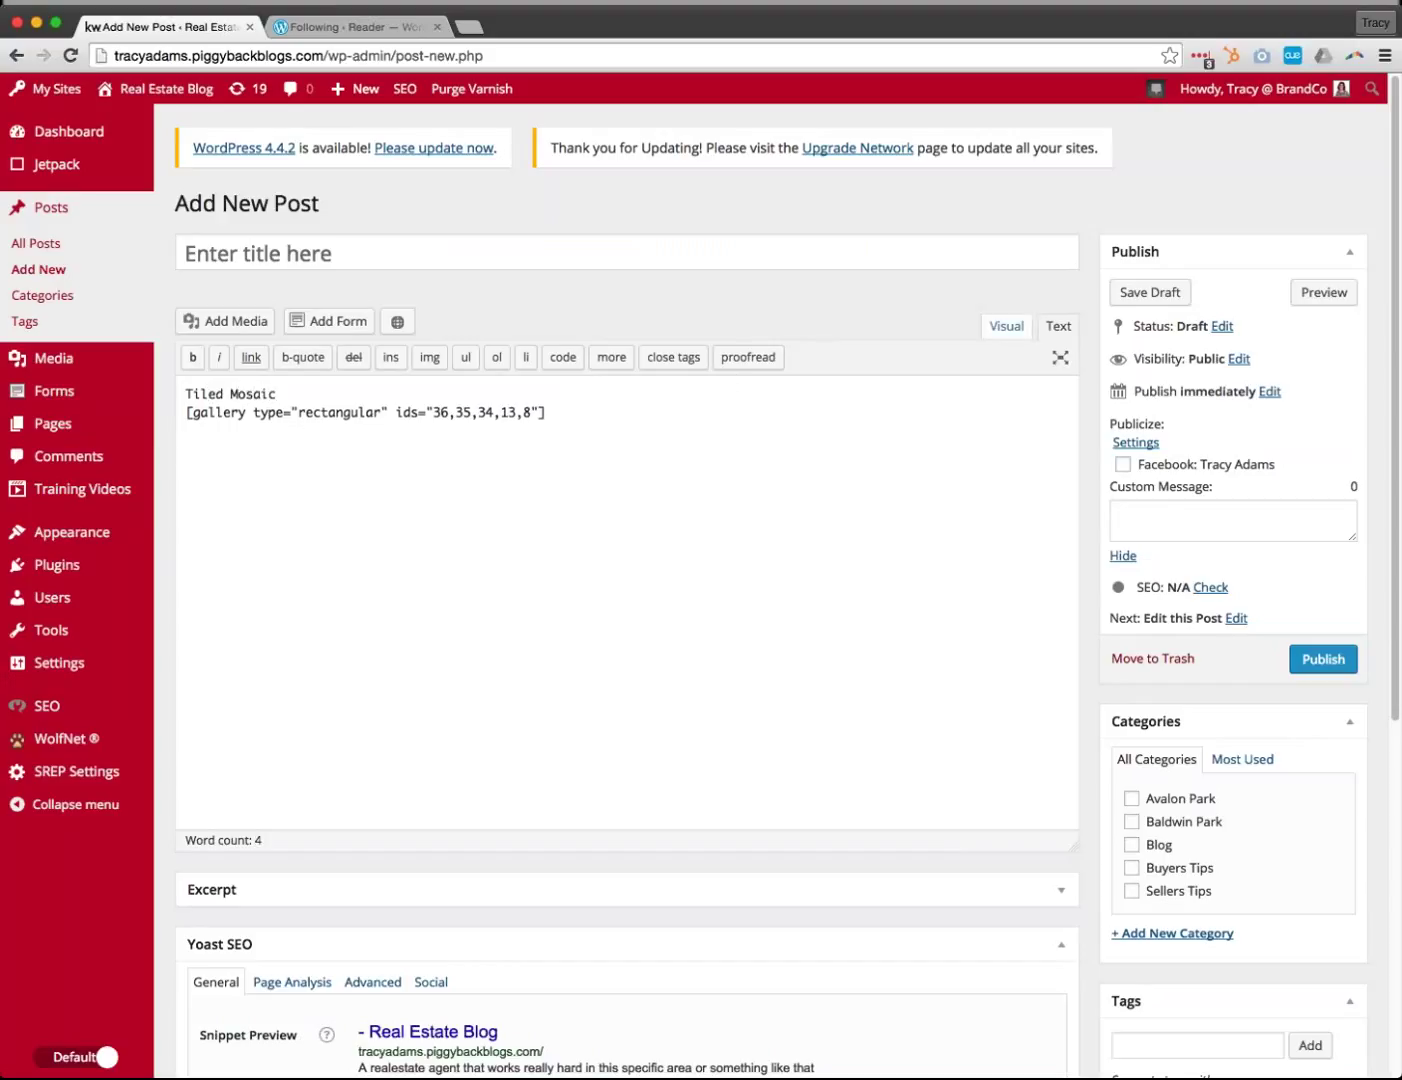
pyautogui.click(1004, 326)
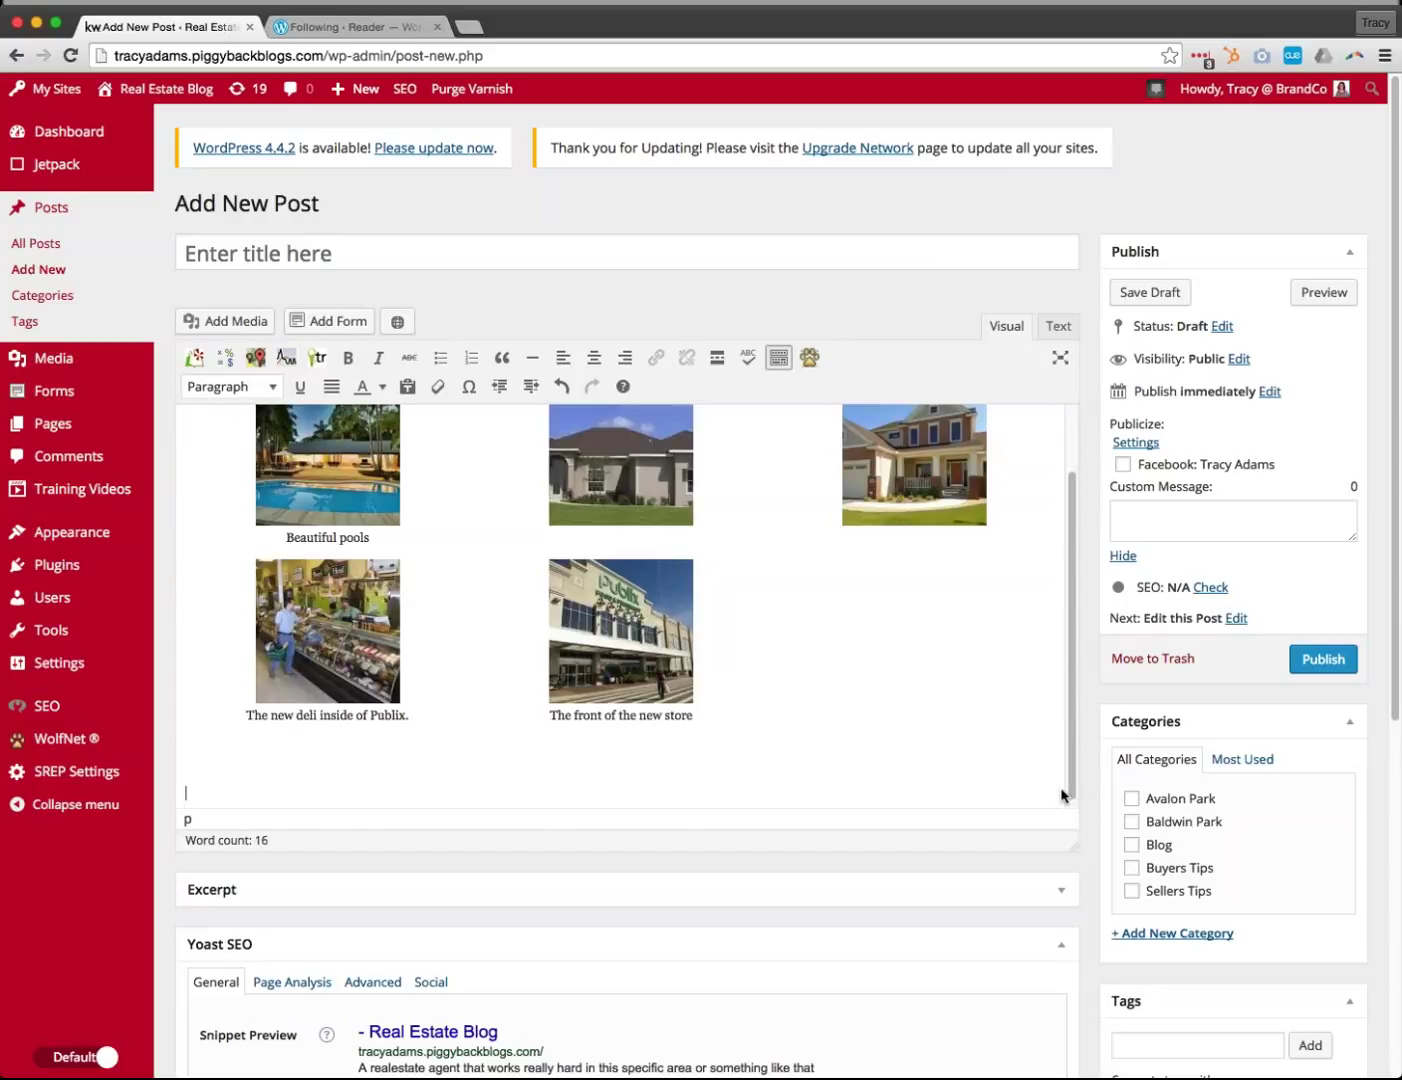
# Step: Add Square Tiles, Circle Gallery and Slideshow lines below the gallery
pyautogui.write('s')
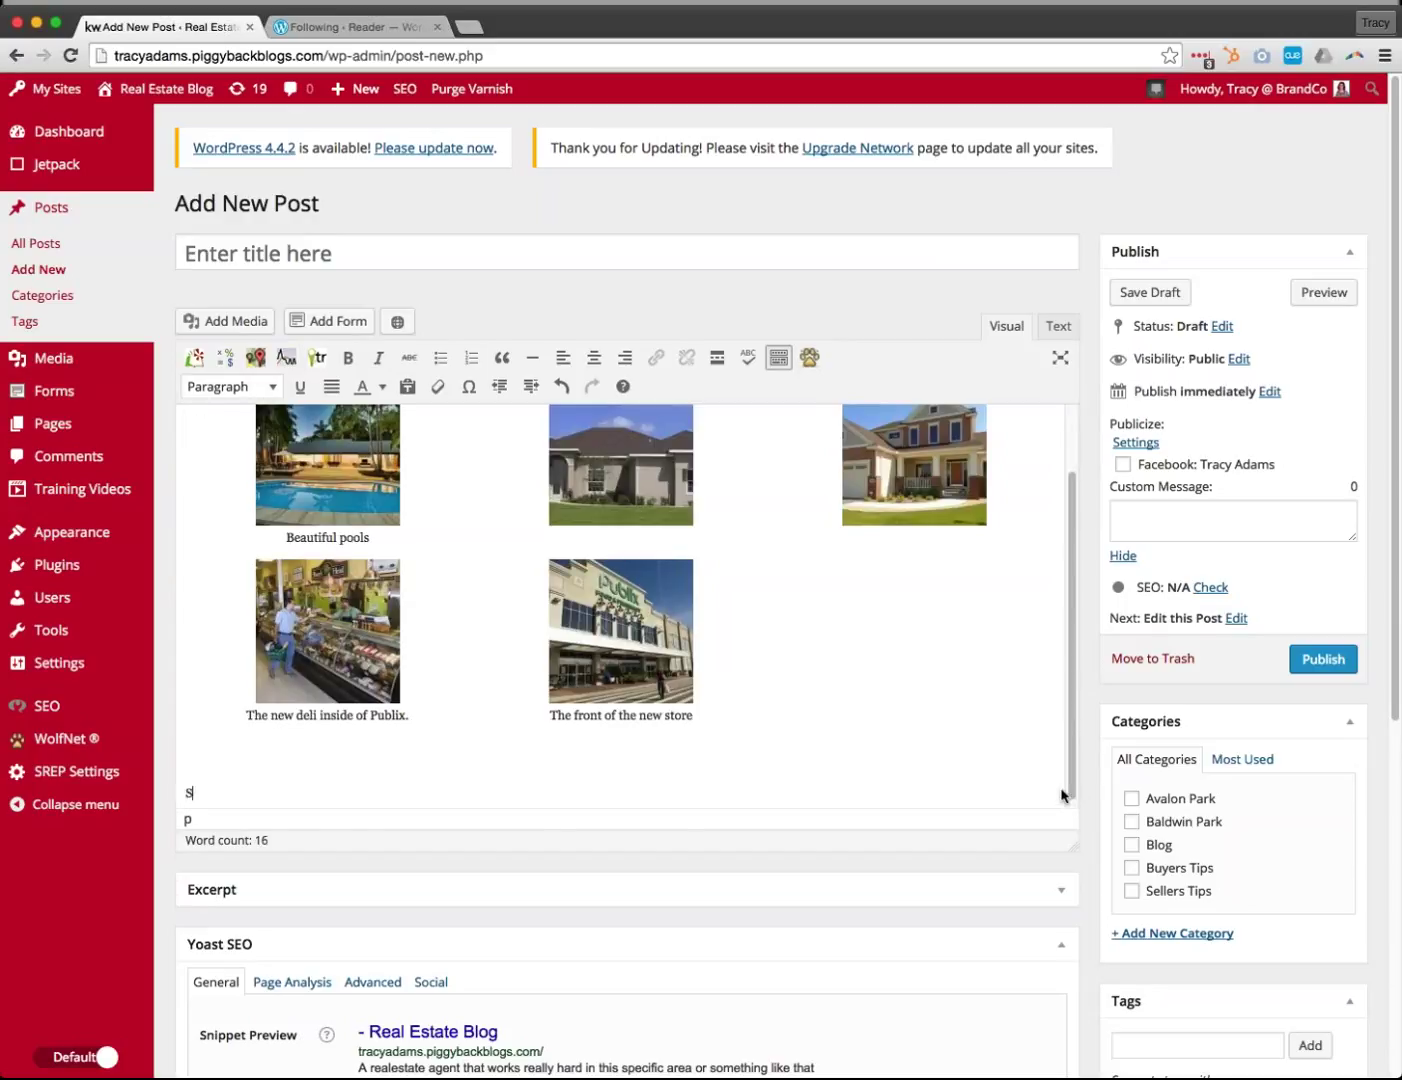
pyautogui.write('Square Tile')
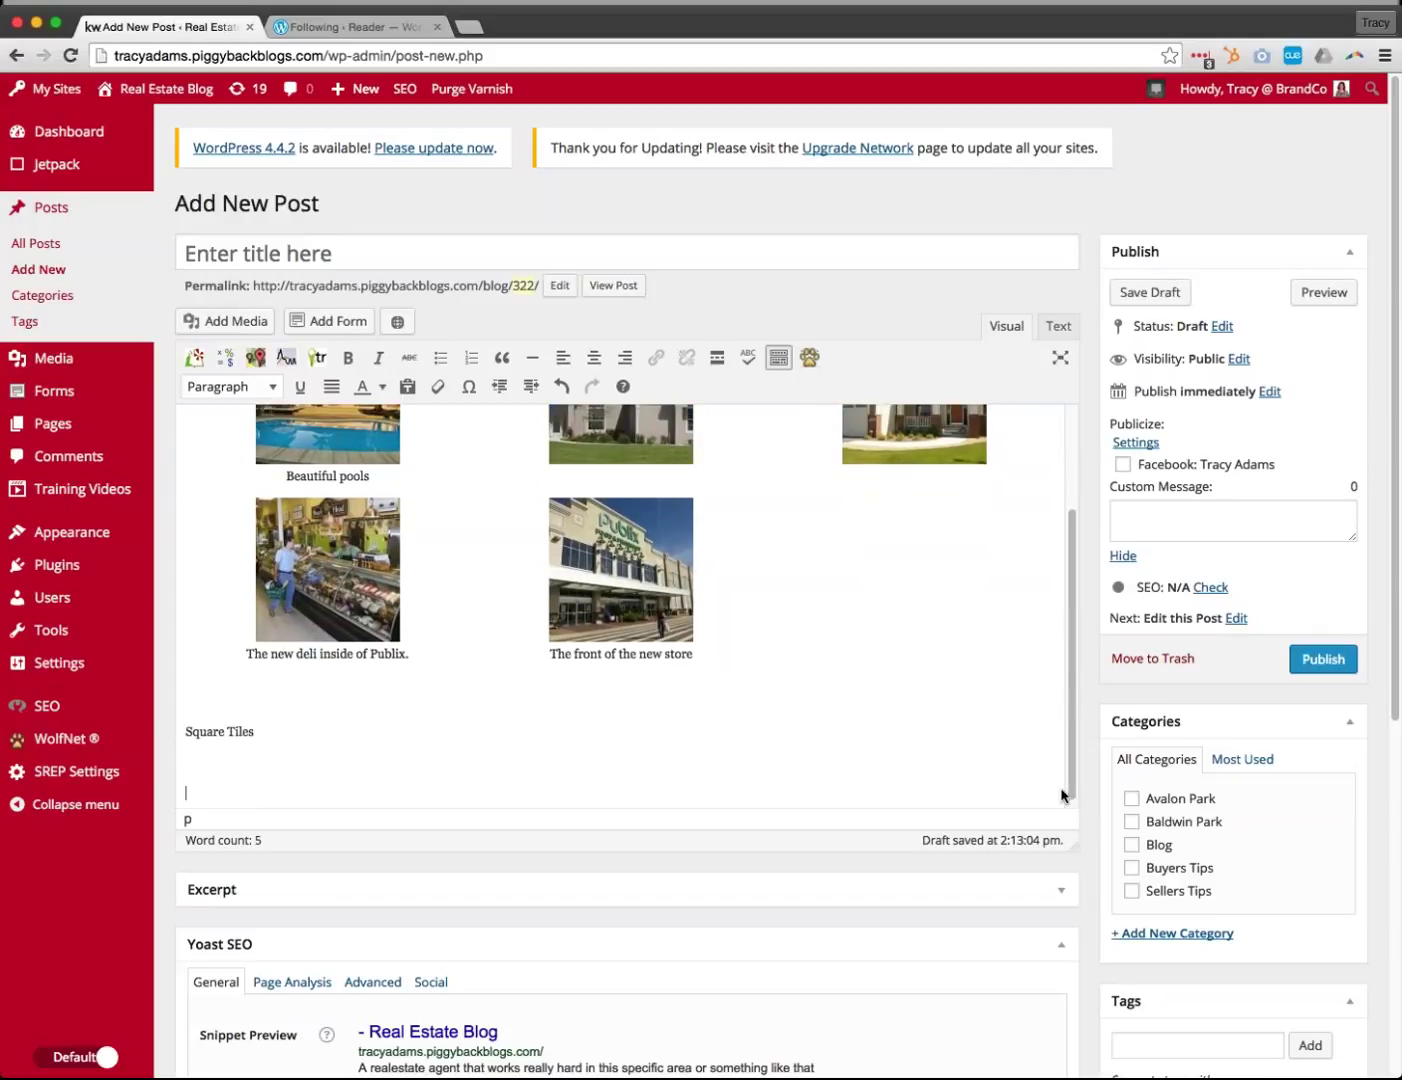
pyautogui.write('Circle')
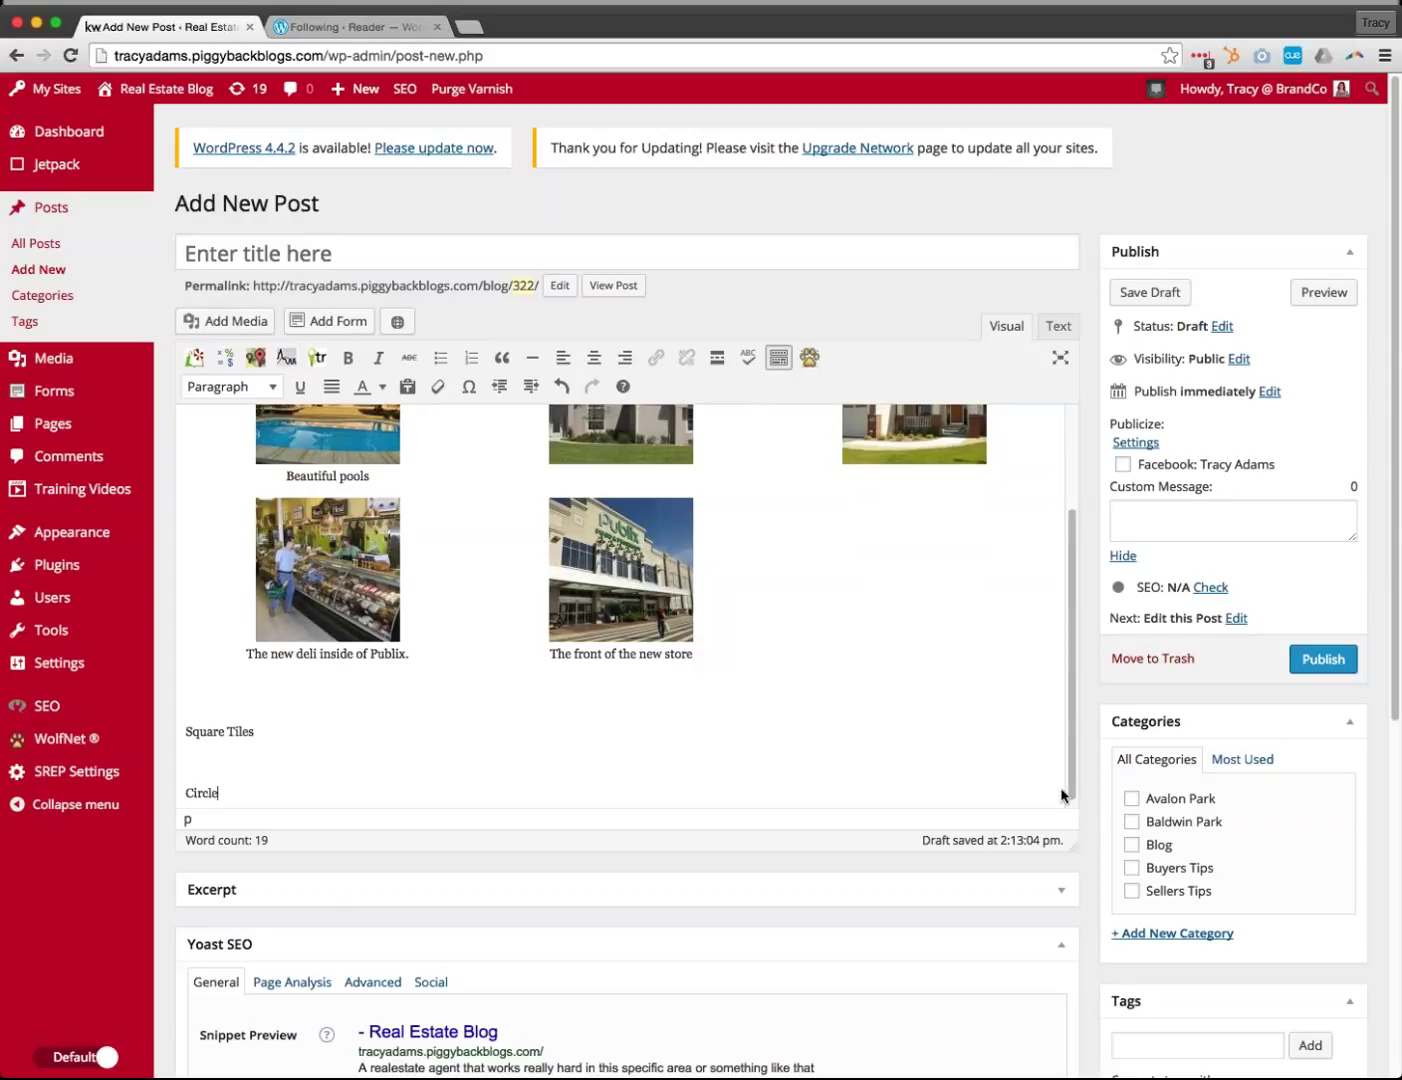
pyautogui.write('Gallery')
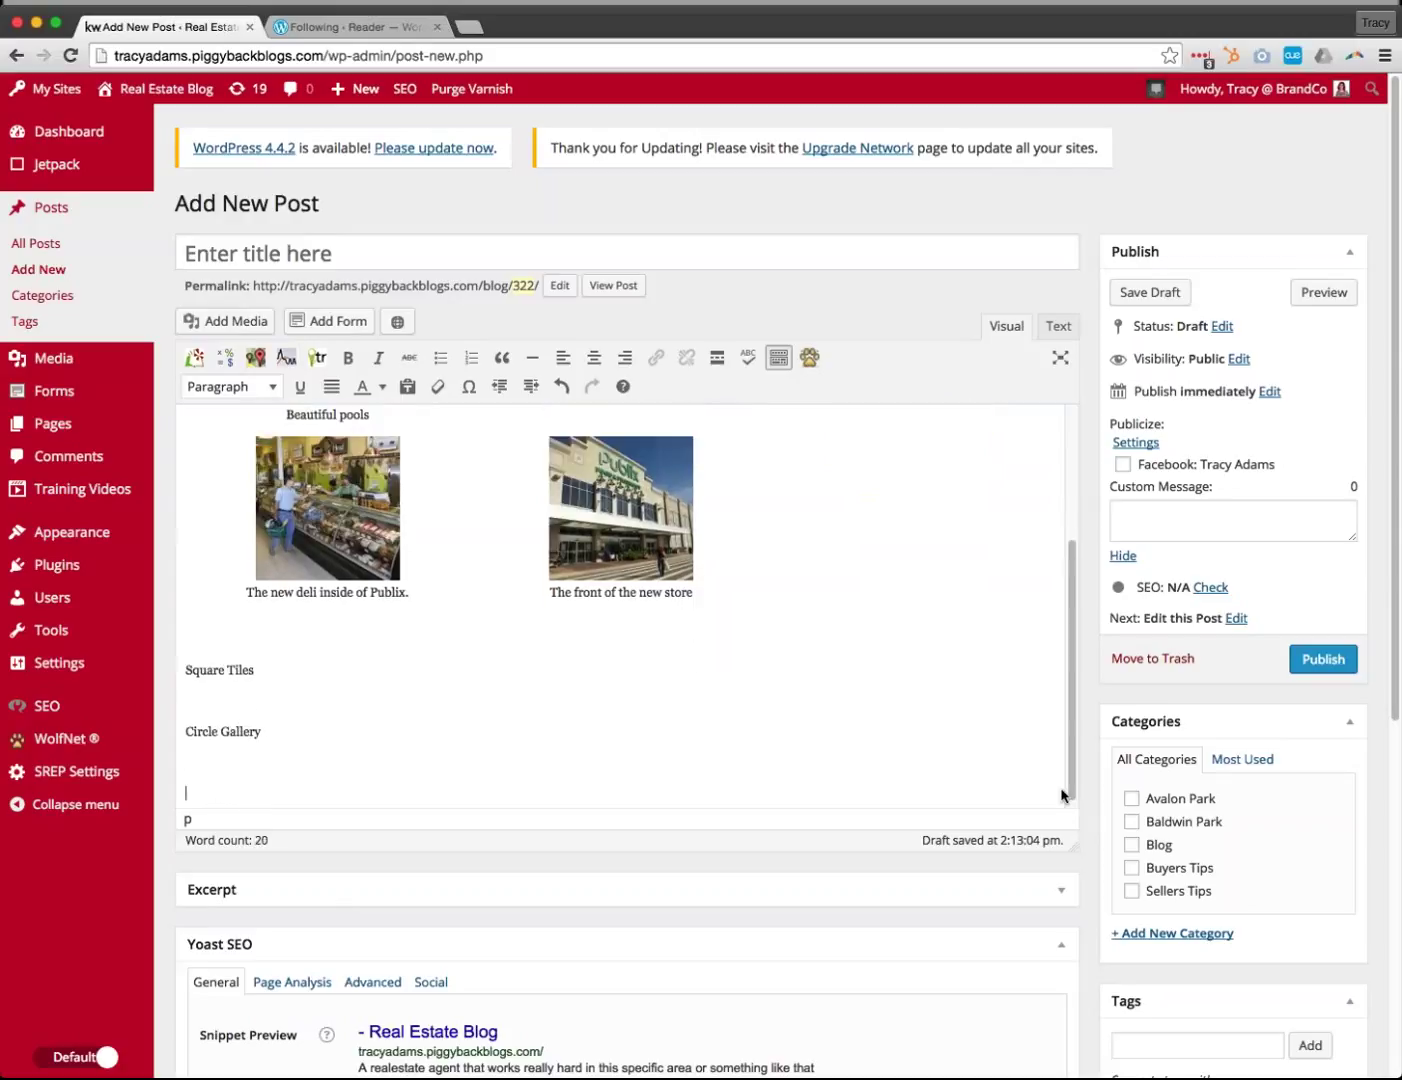
pyautogui.write('Slideshow')
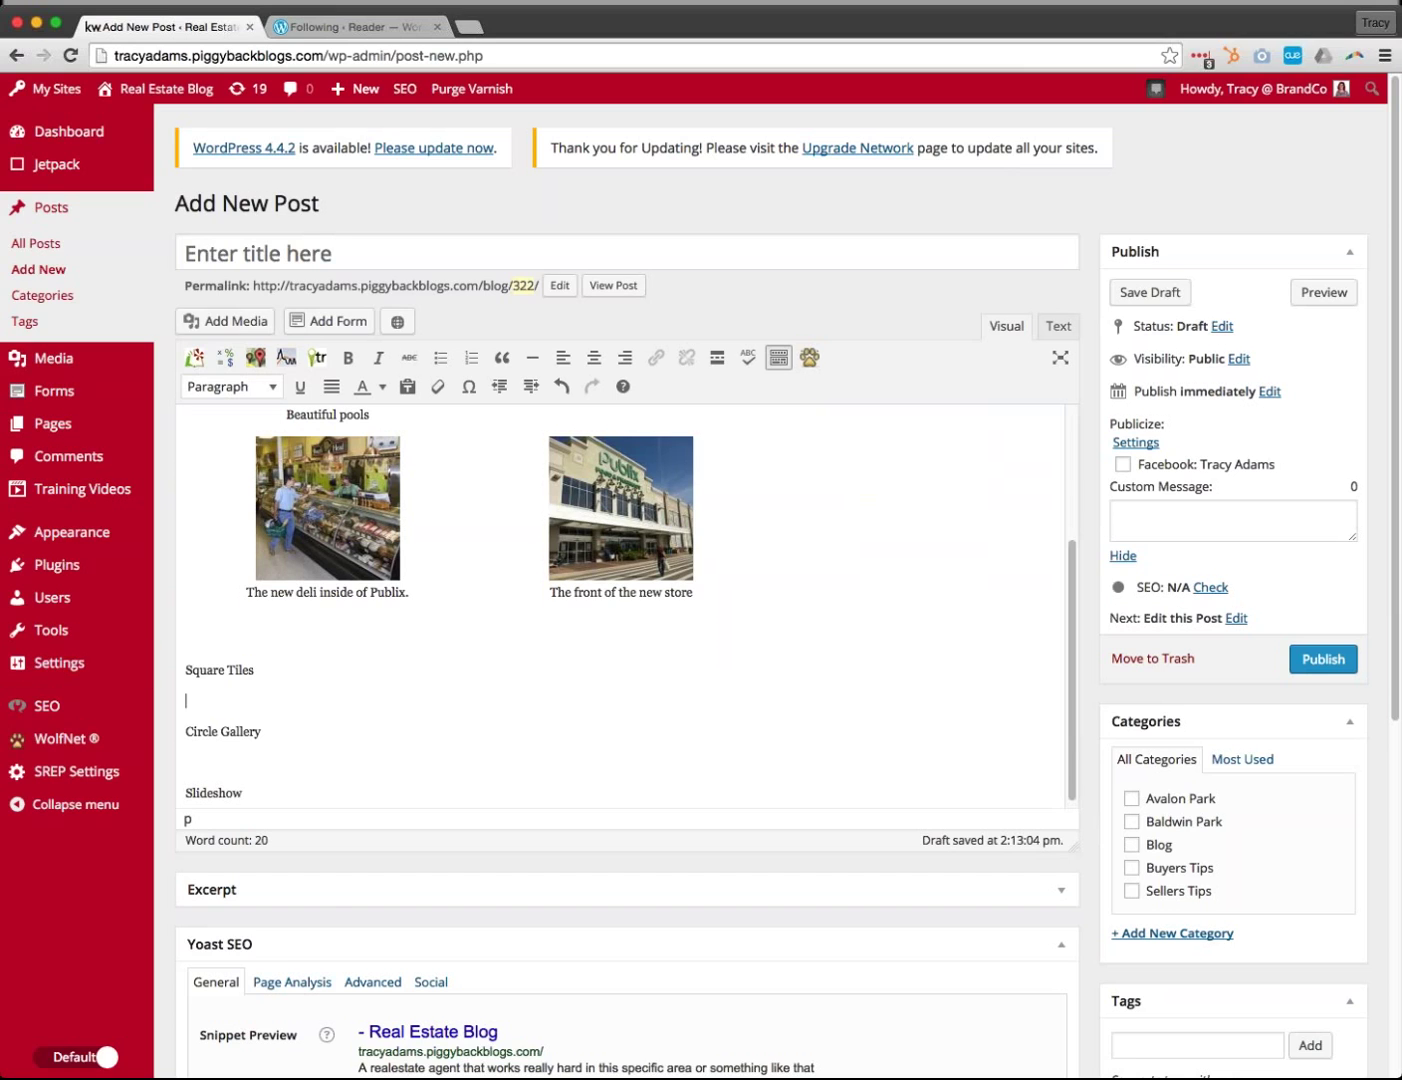
# Step: Insert a five-photo gallery of houses, pool, gardens and deli under Square Tiles
pyautogui.click(224, 321)
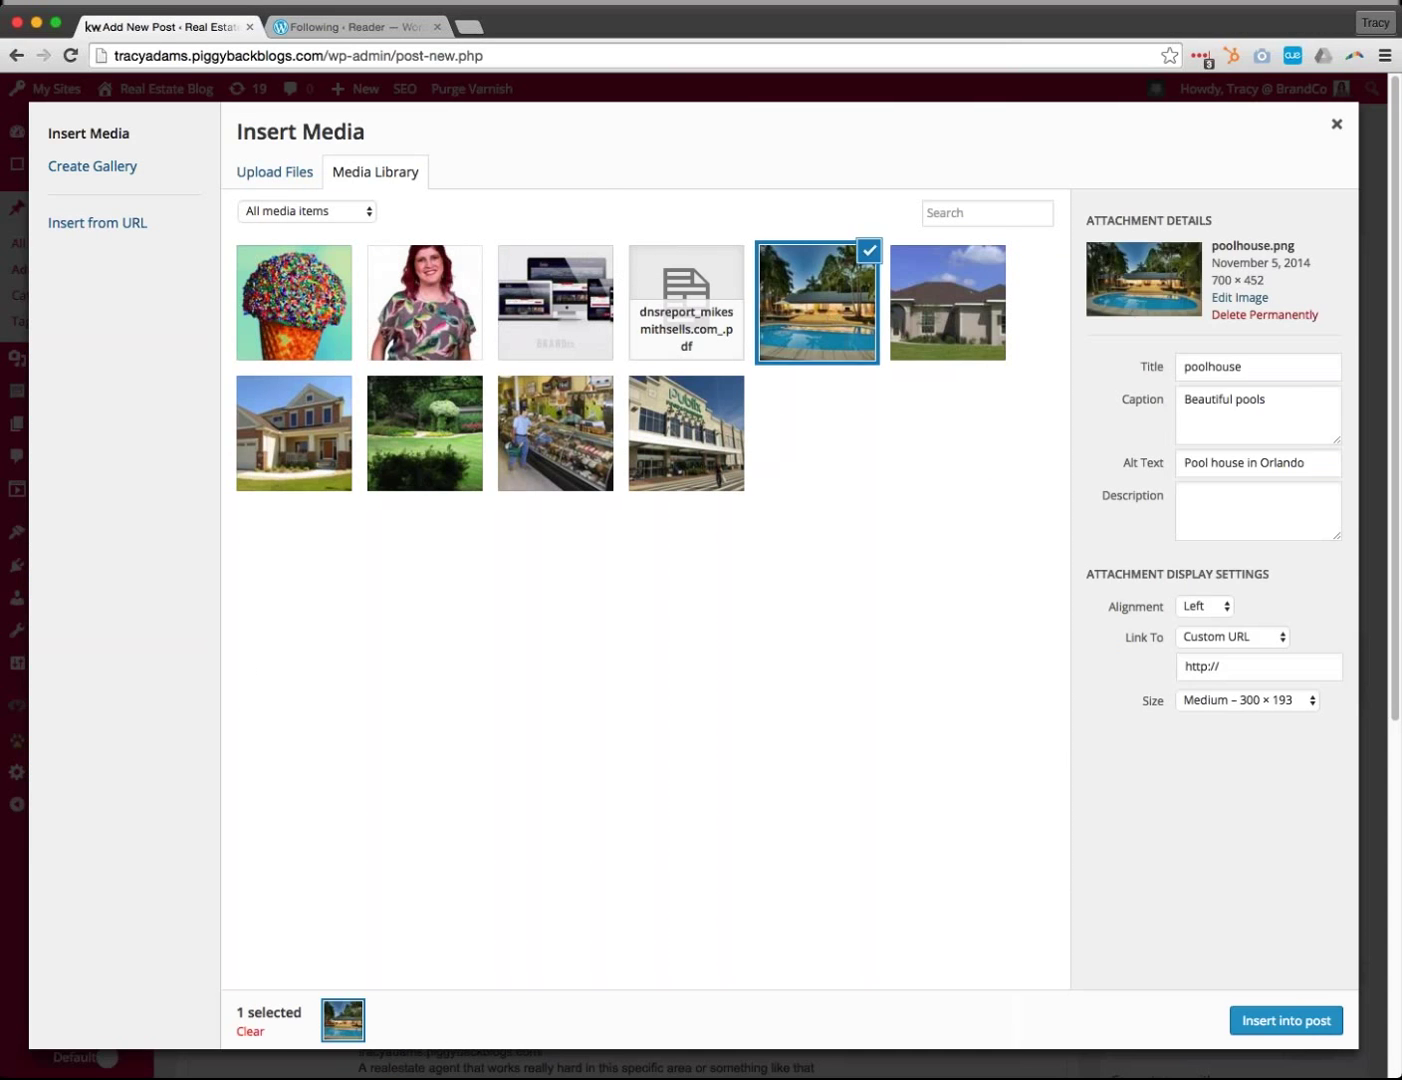
pyautogui.click(92, 166)
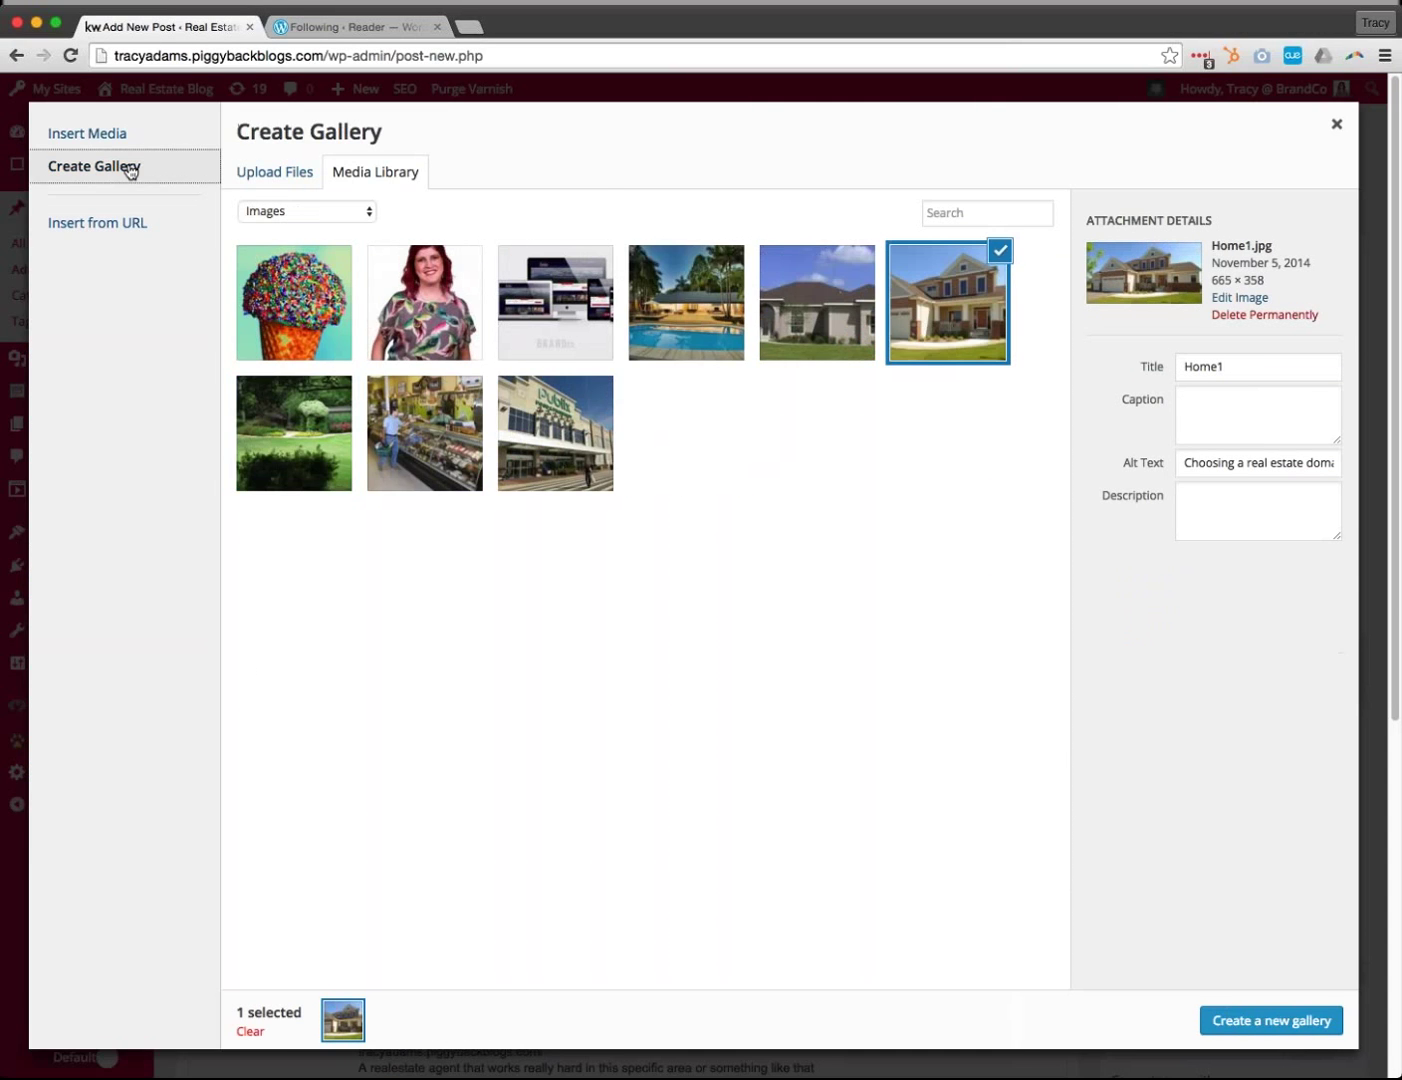
pyautogui.click(816, 301)
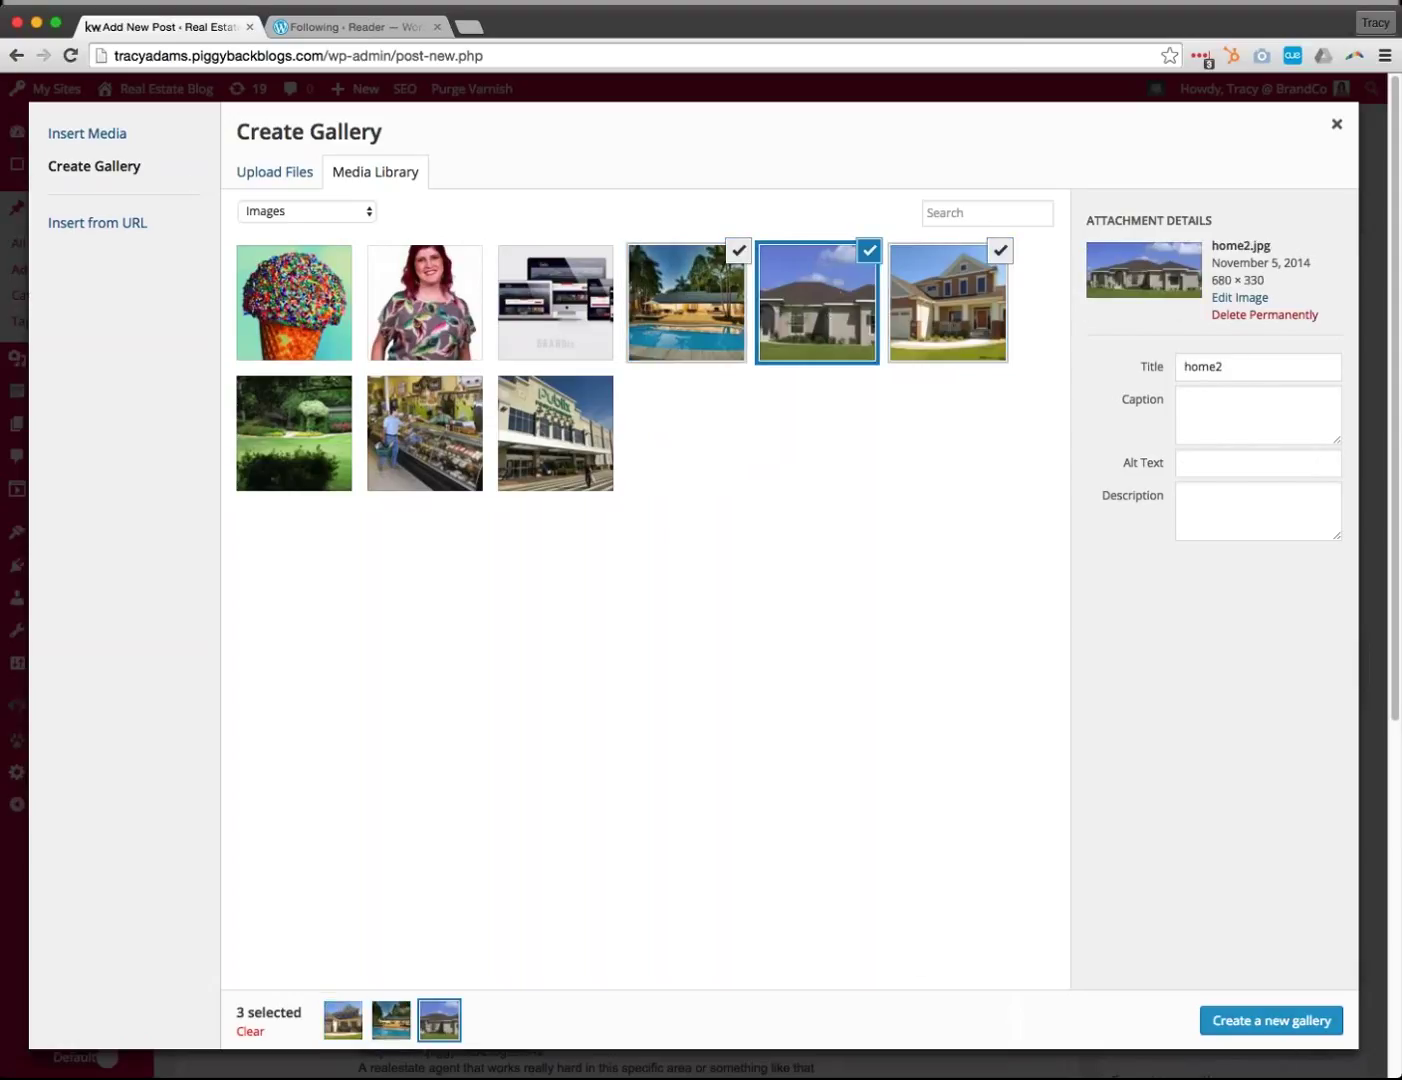
pyautogui.click(424, 433)
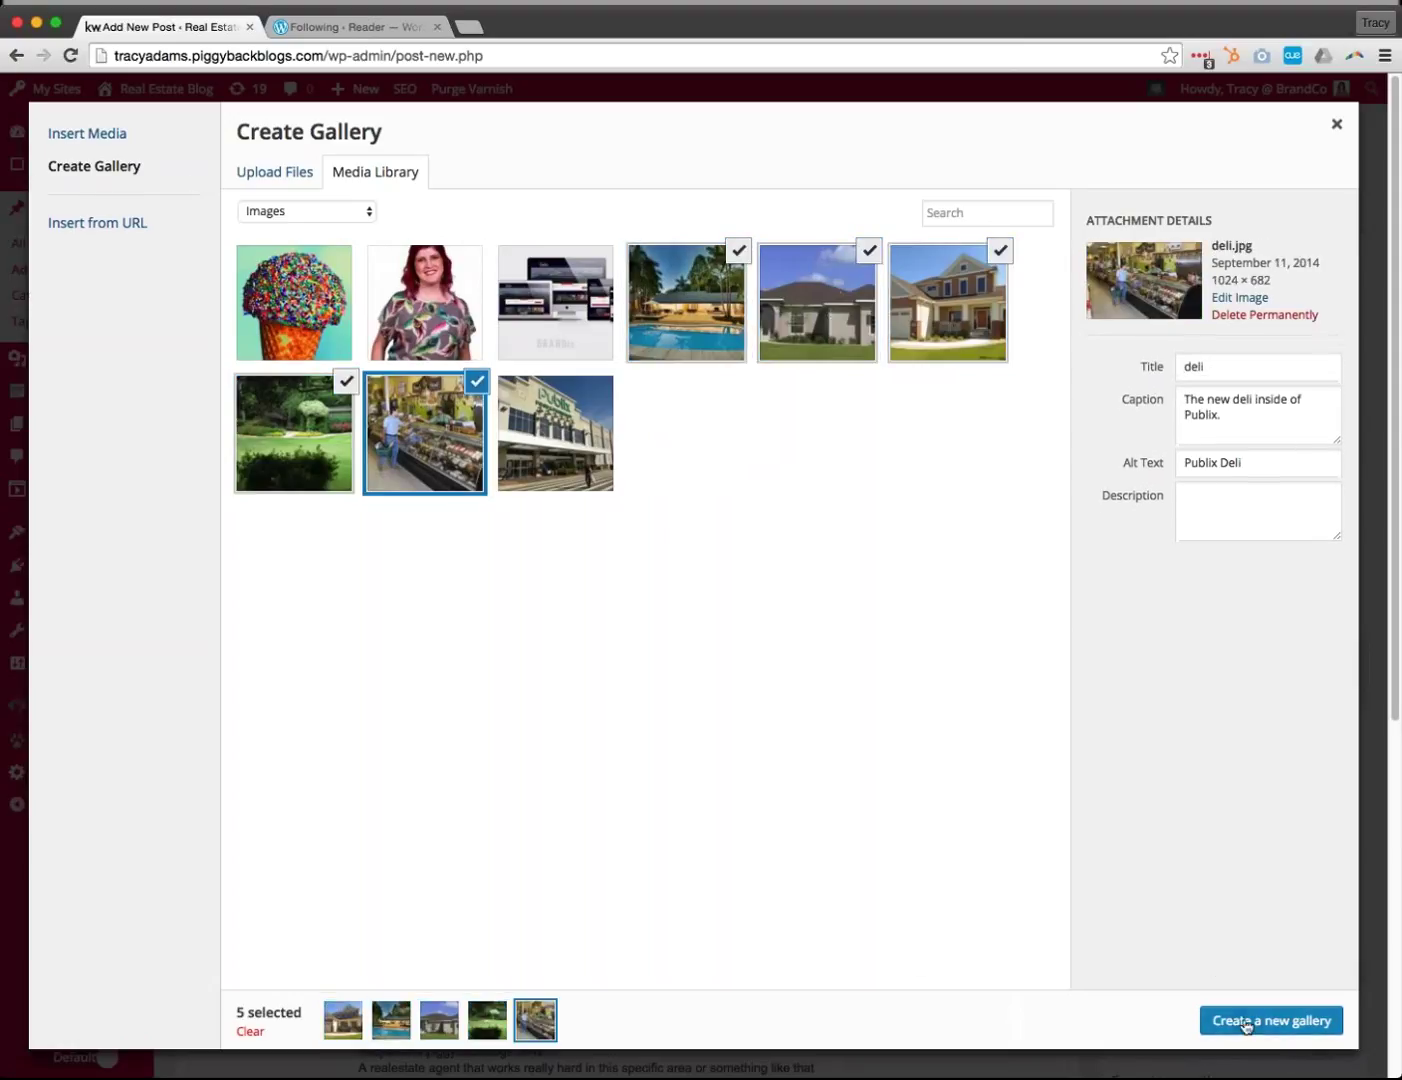
pyautogui.click(1269, 1020)
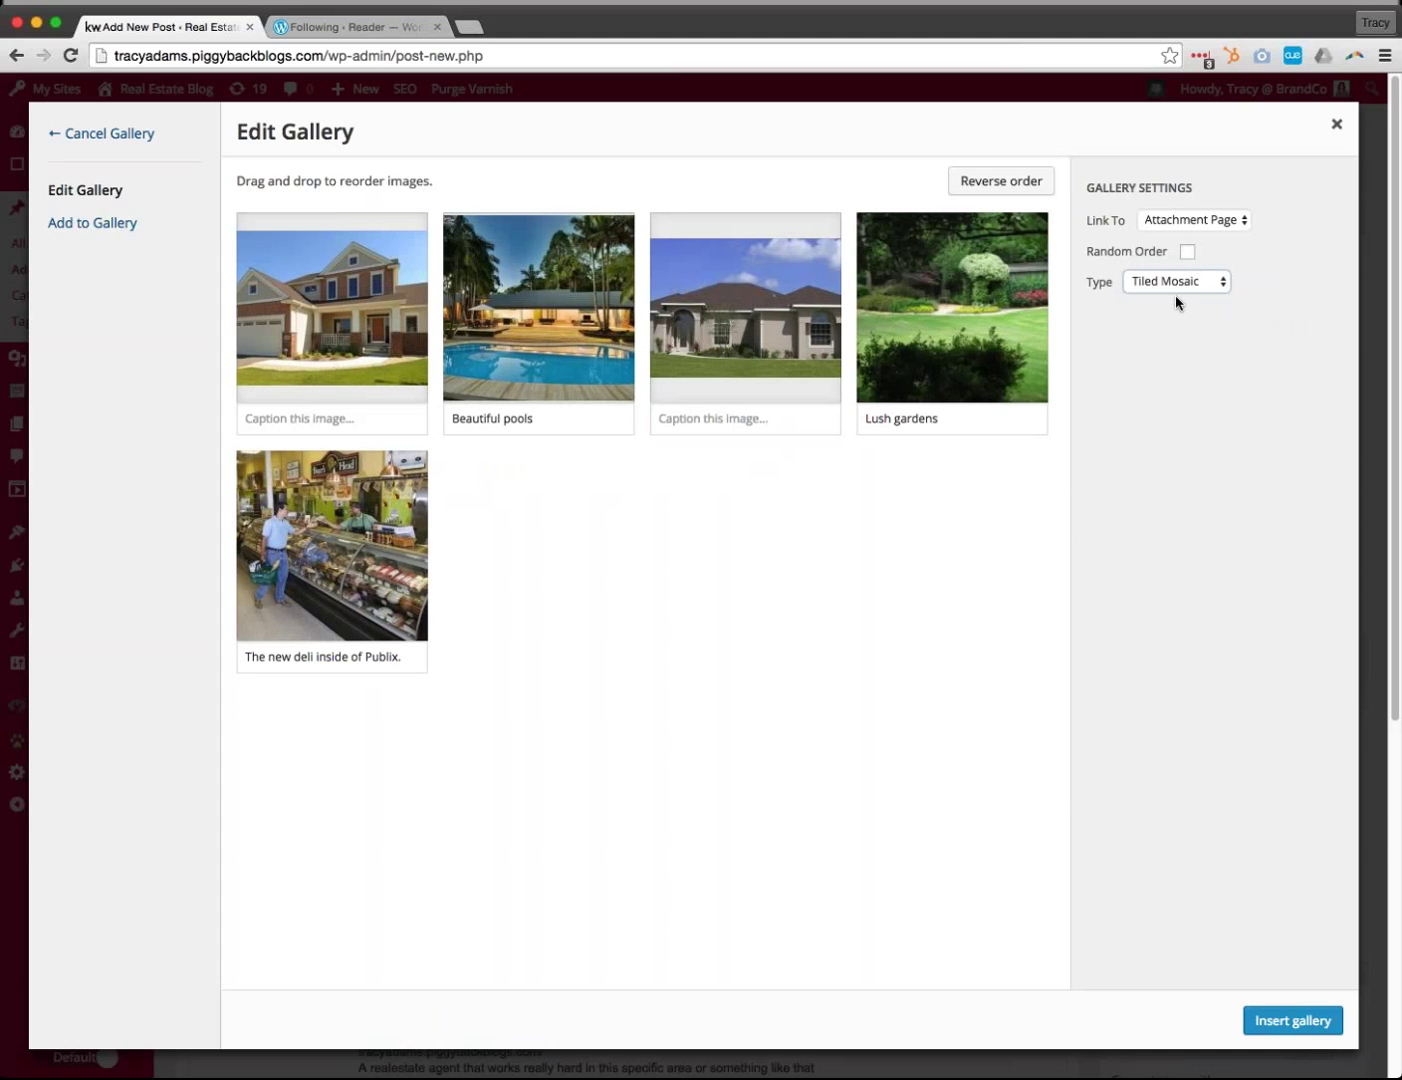
pyautogui.click(1291, 1020)
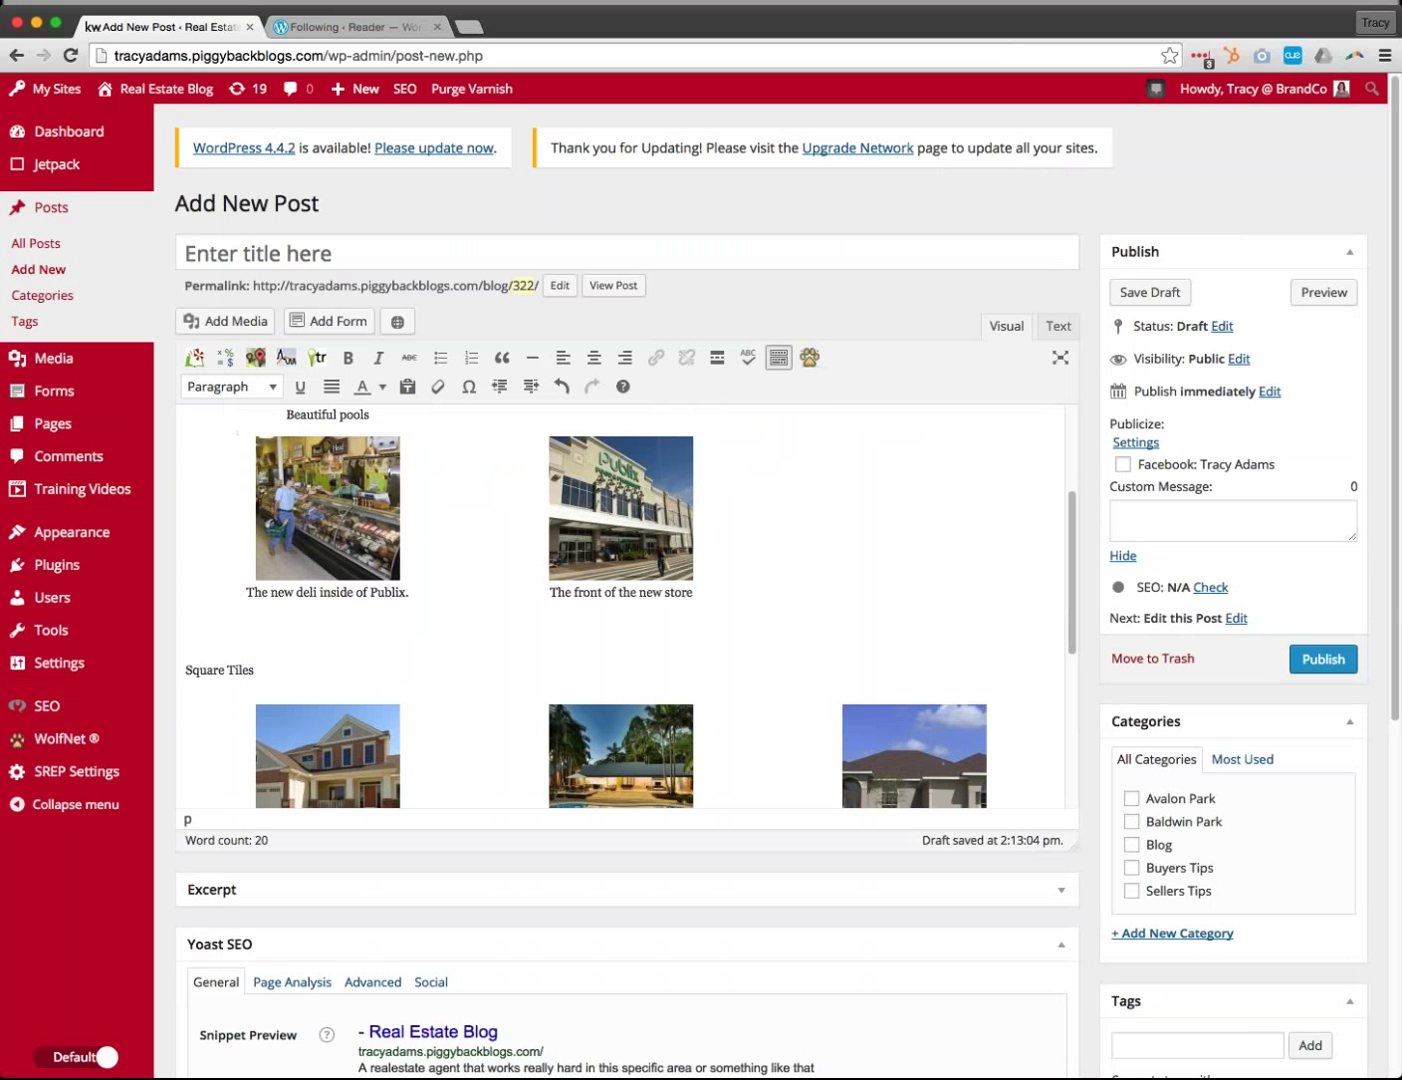
# Step: Insert a five-photo gallery of pool, two houses, deli and store front under Circle Gallery
pyautogui.scroll(-3)
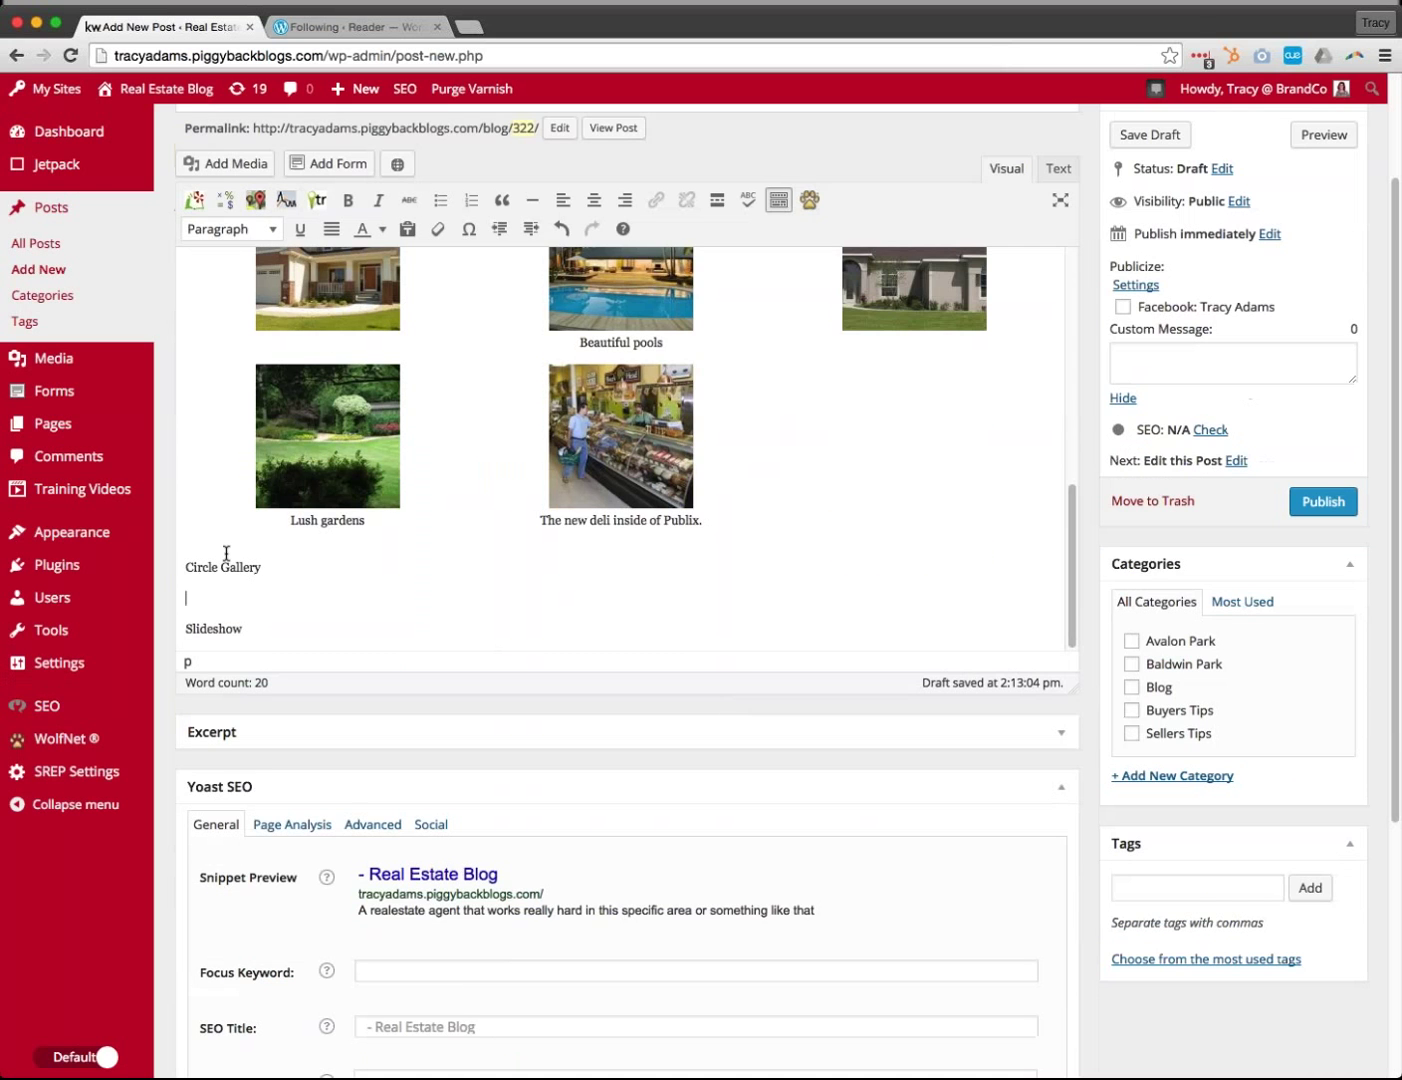
pyautogui.click(225, 163)
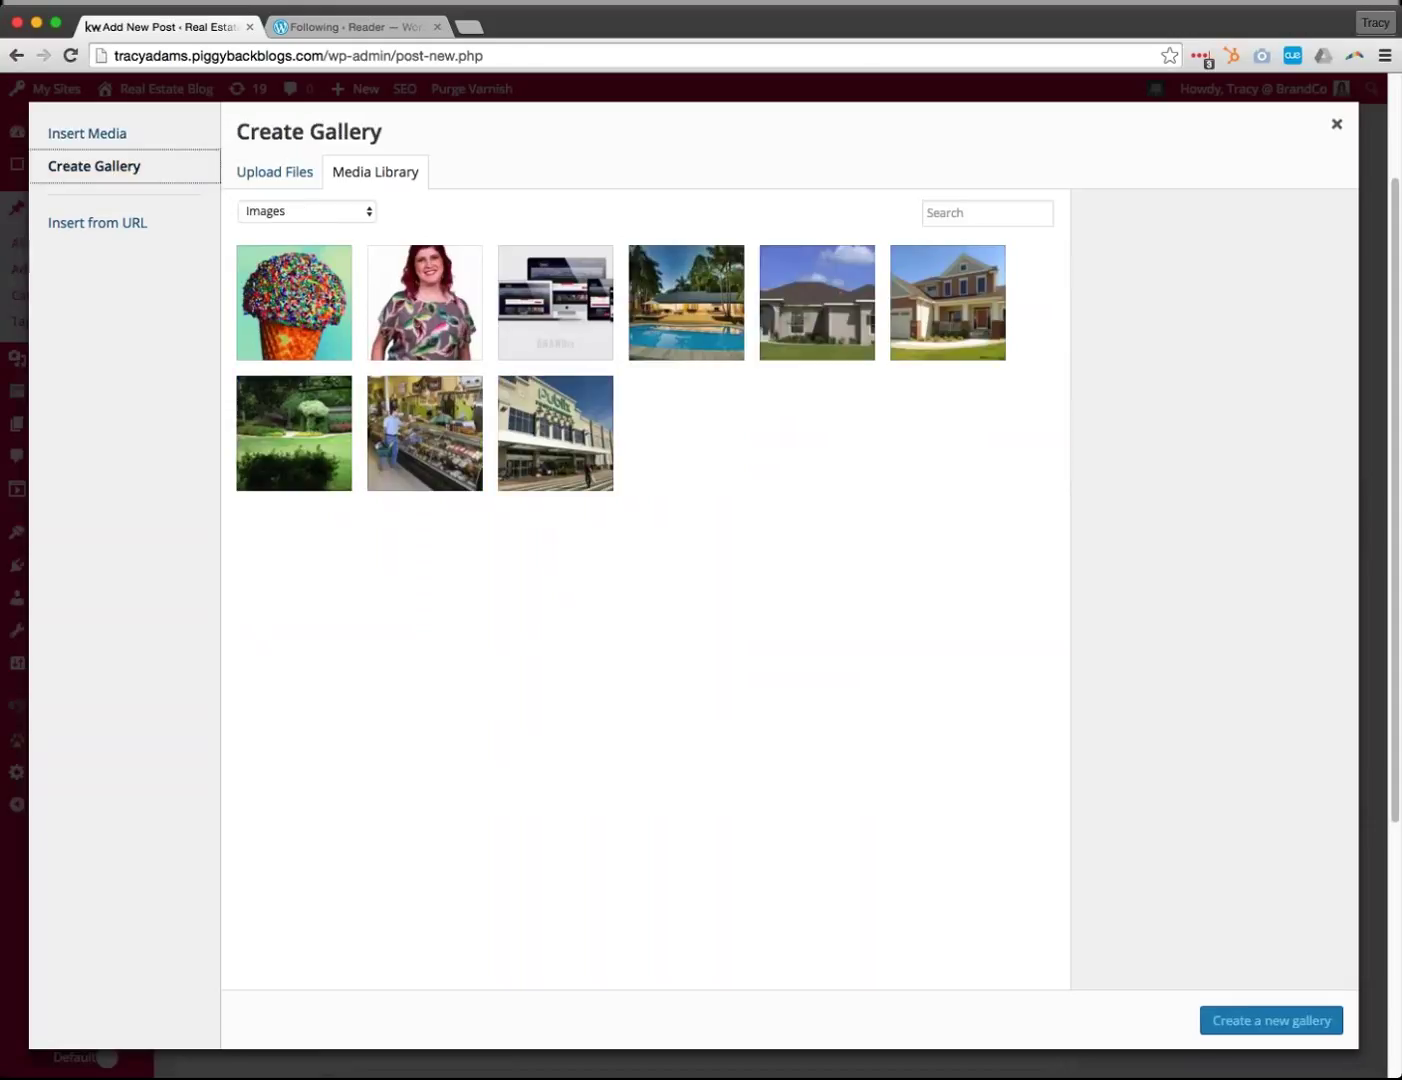
pyautogui.click(555, 432)
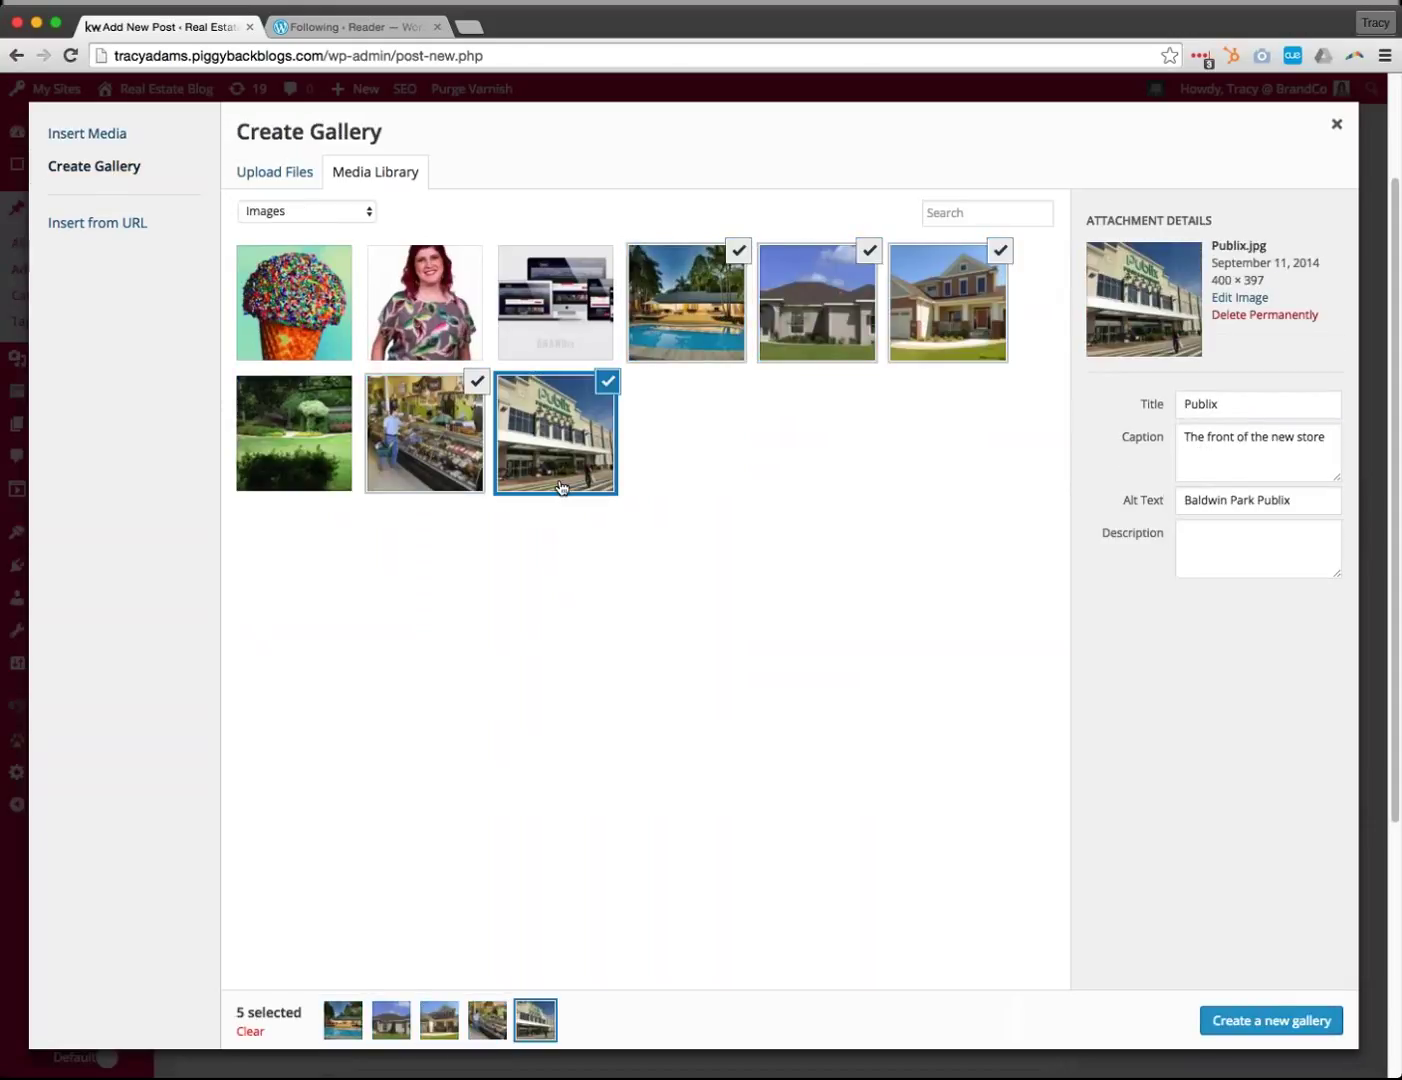
pyautogui.click(1271, 1020)
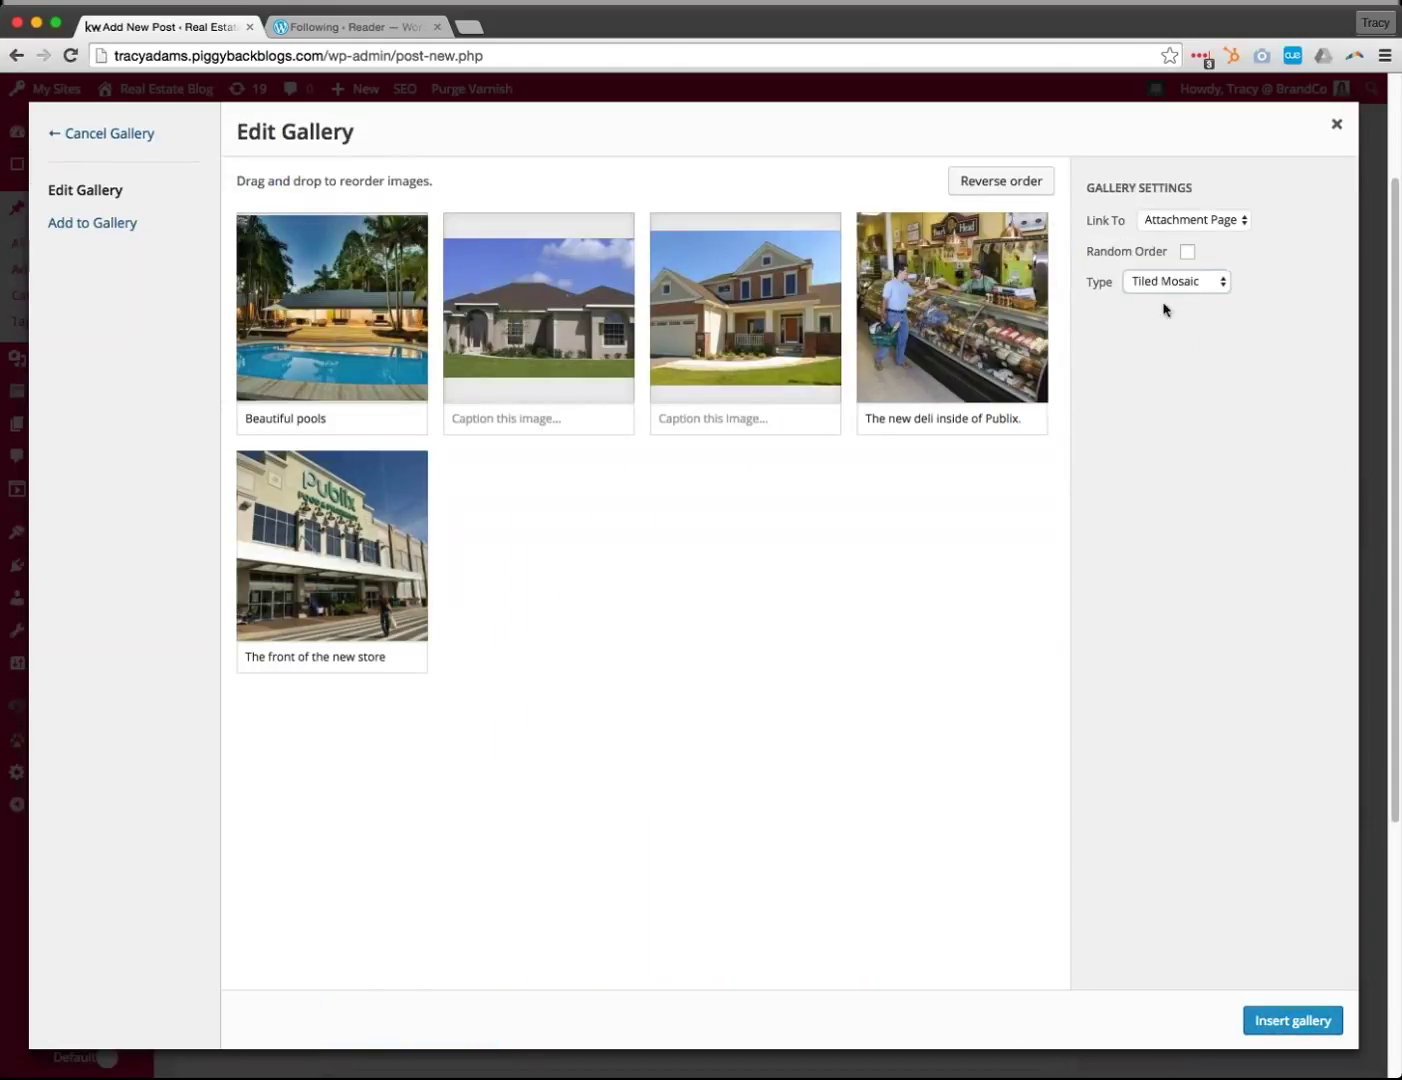
pyautogui.click(1292, 1020)
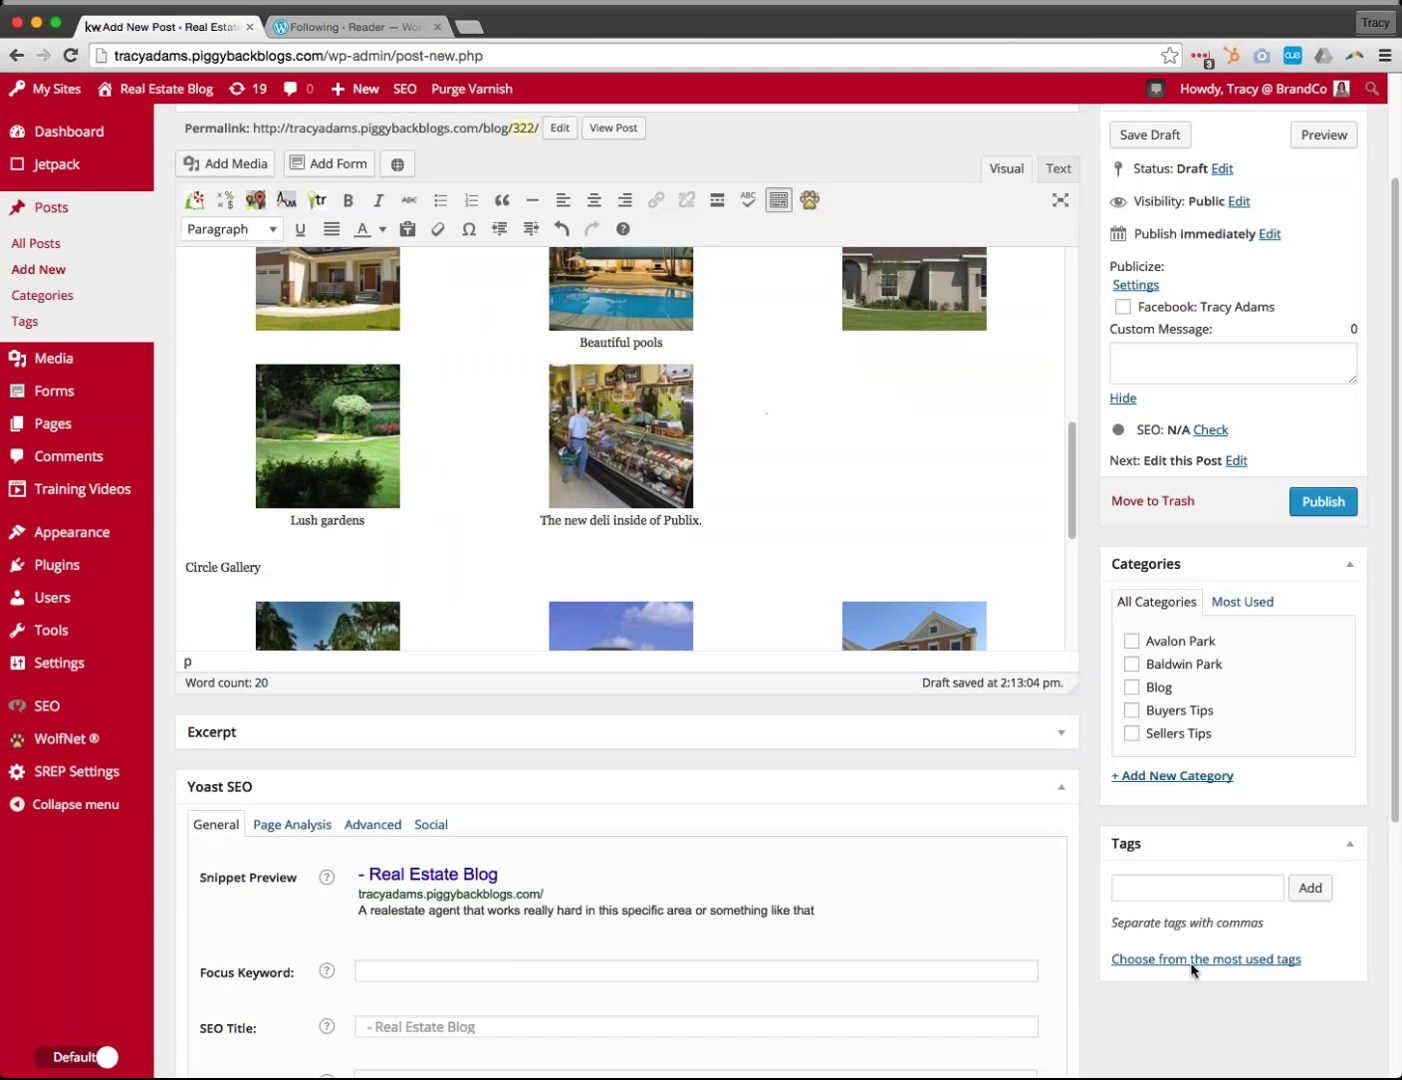
pyautogui.scroll(3)
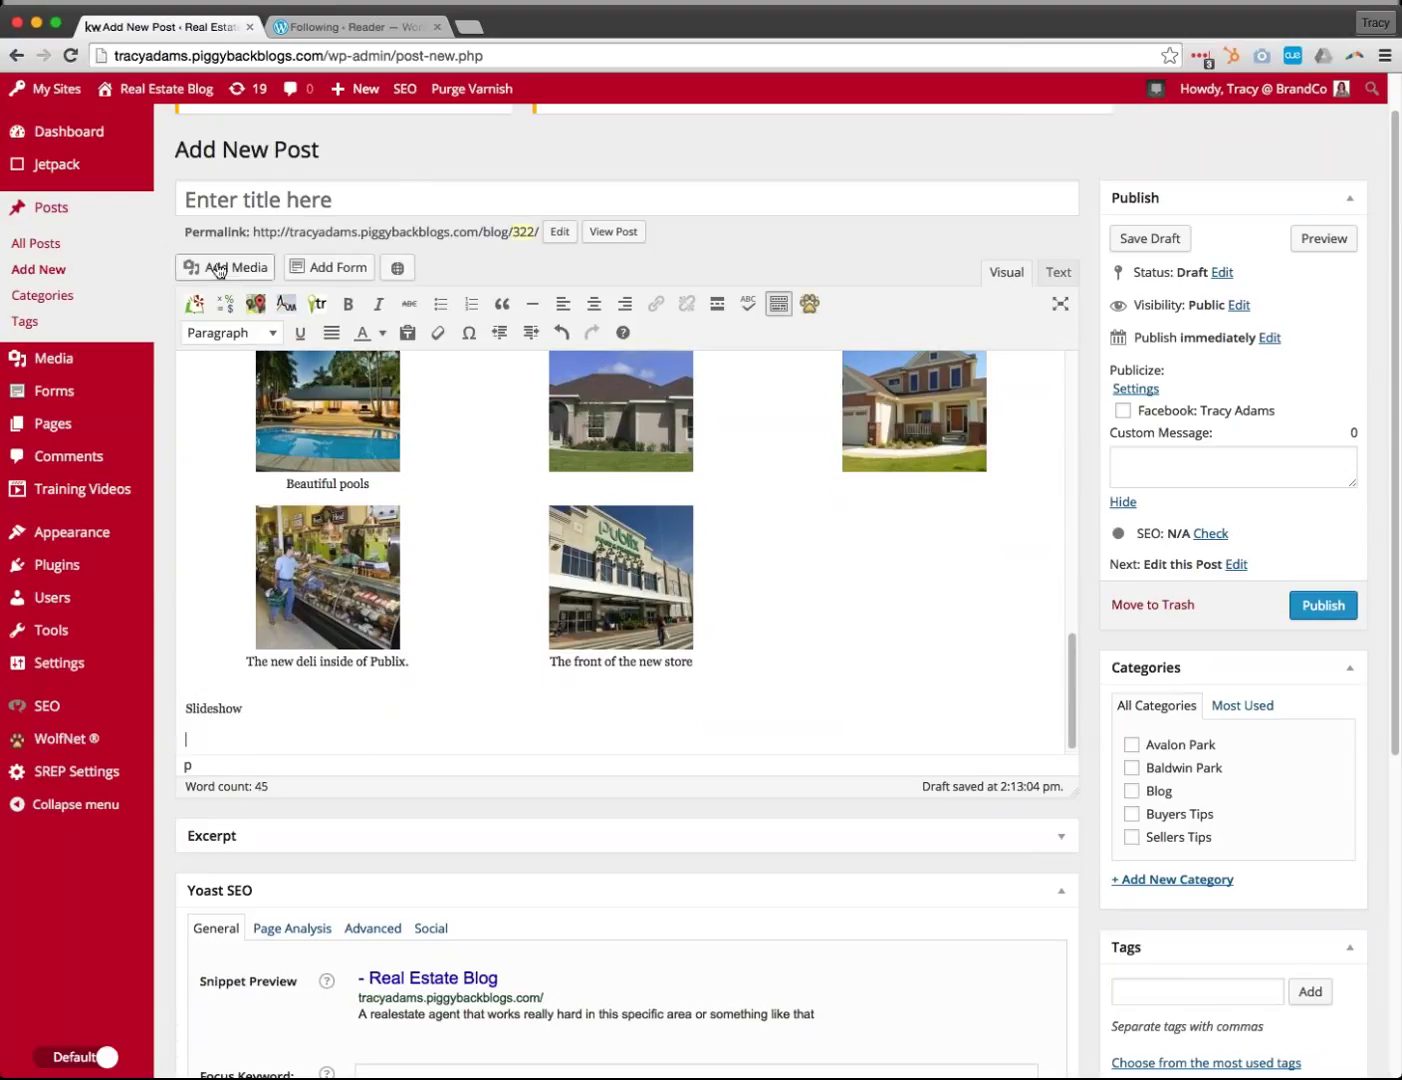
# Step: Insert a six-photo gallery with Type set to Slideshow under the Slideshow heading
pyautogui.click(225, 267)
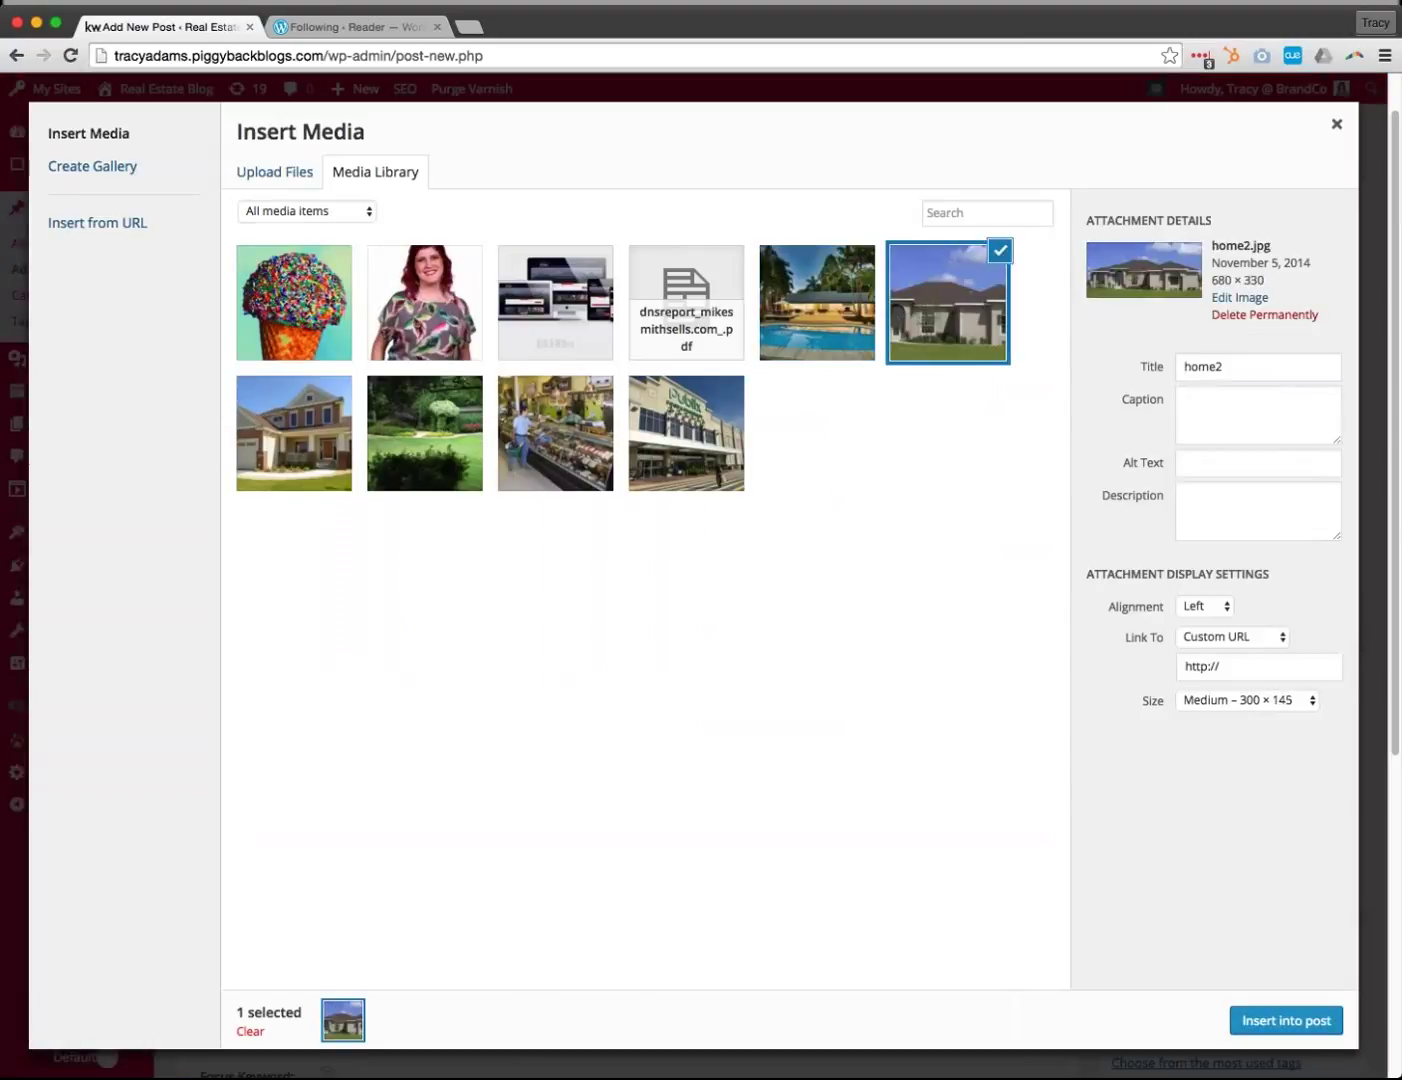
pyautogui.click(92, 166)
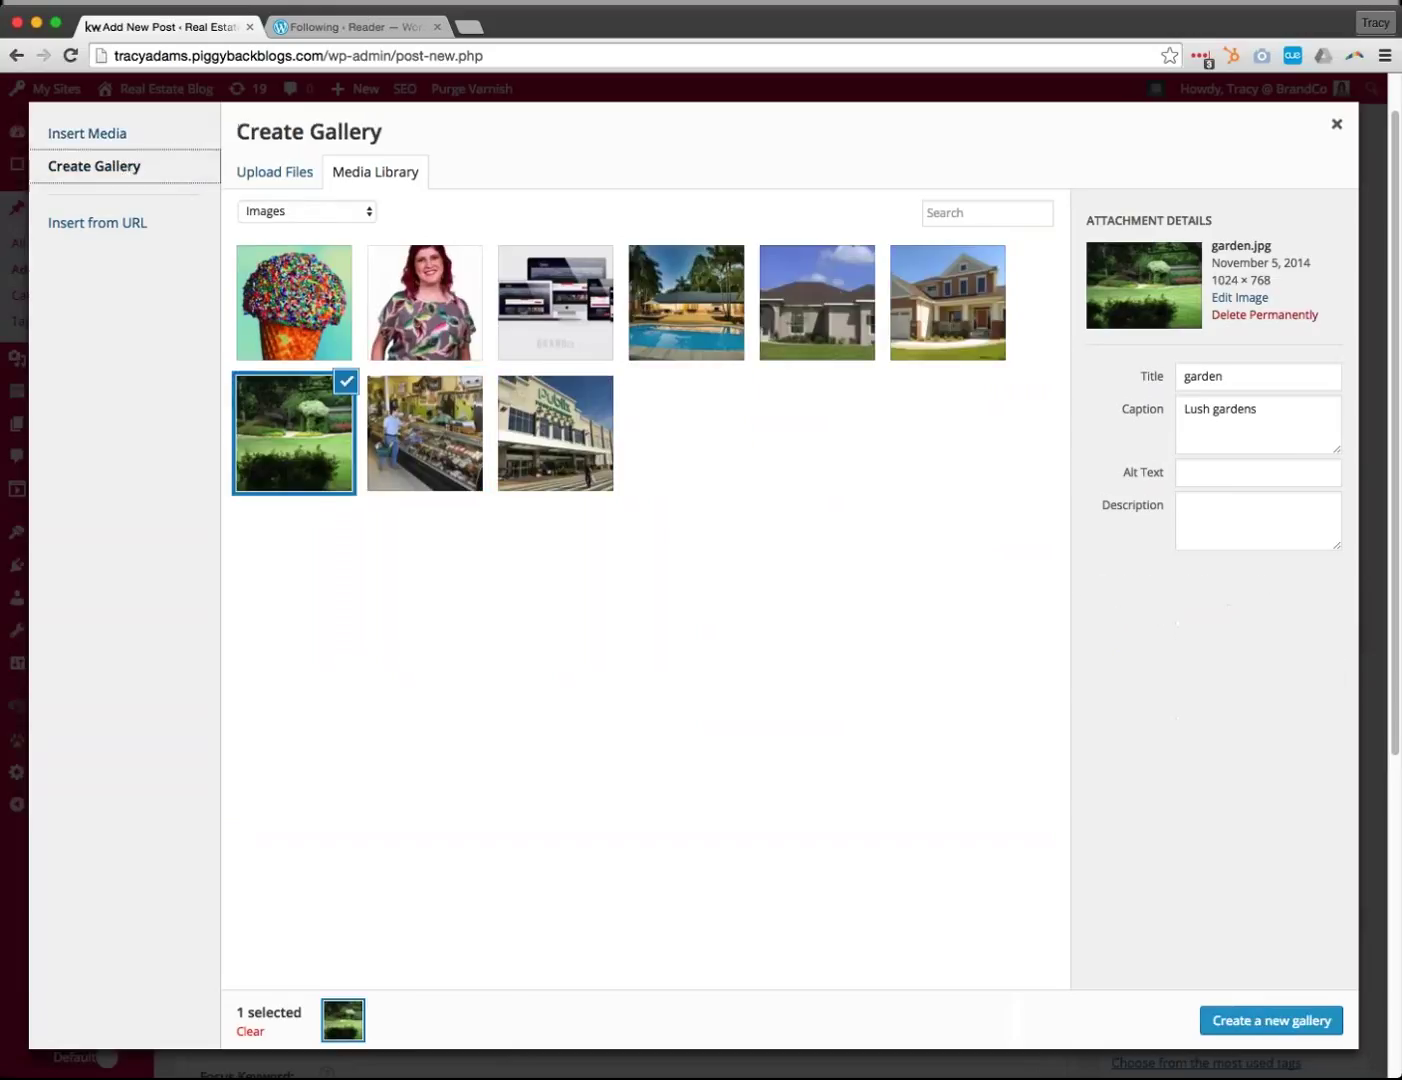
pyautogui.click(555, 433)
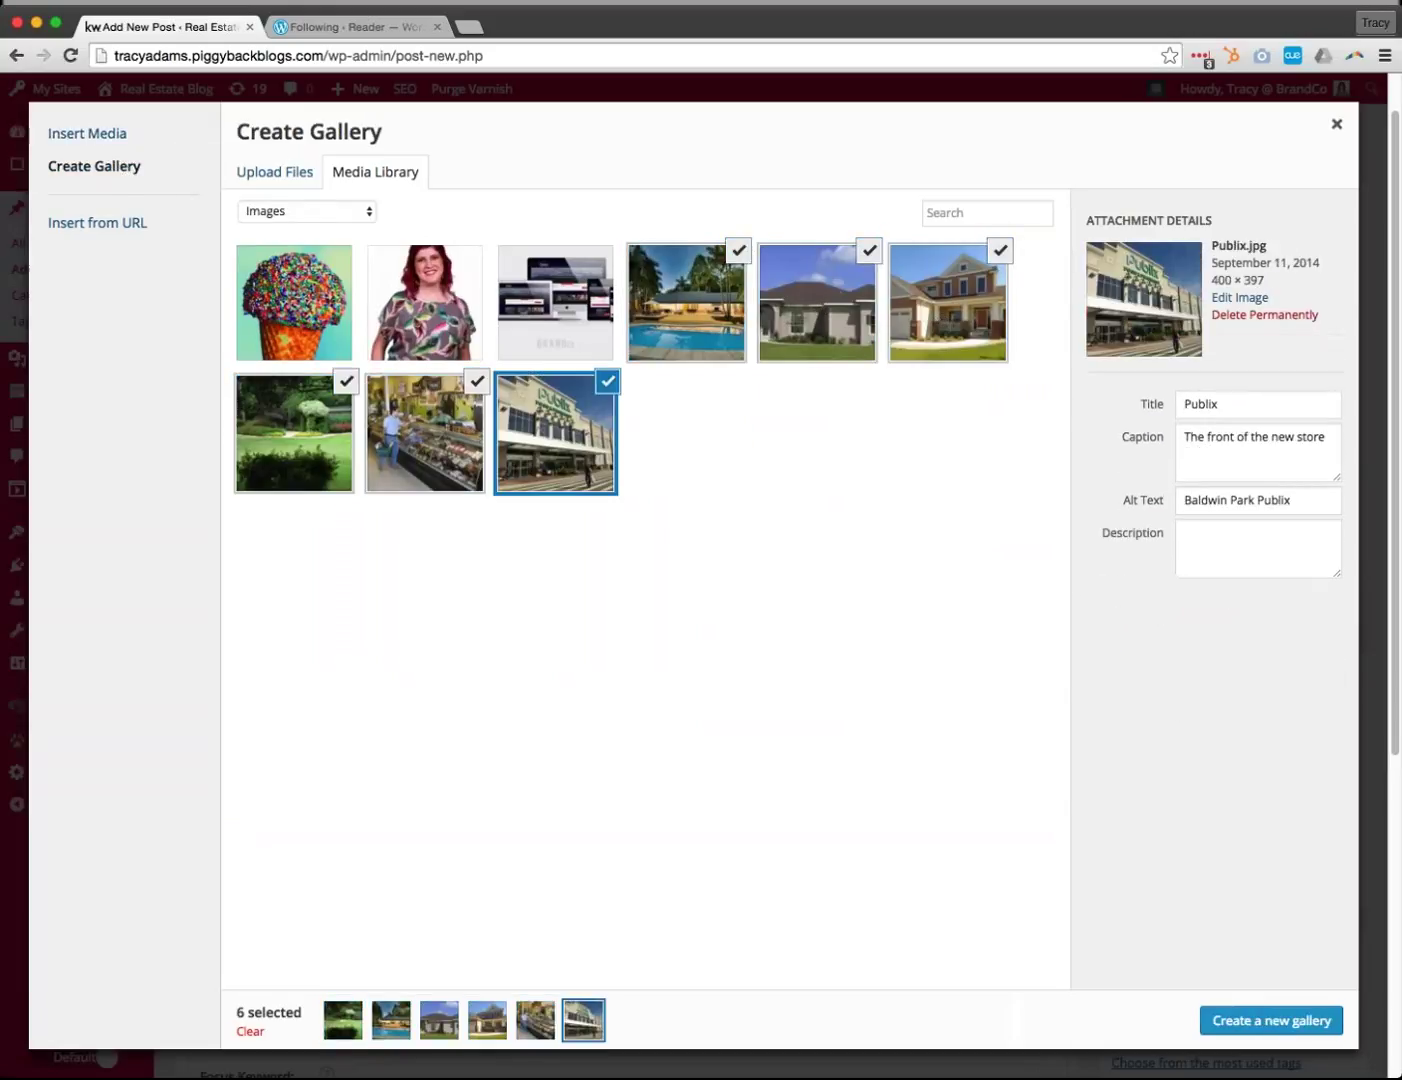
pyautogui.click(1270, 1020)
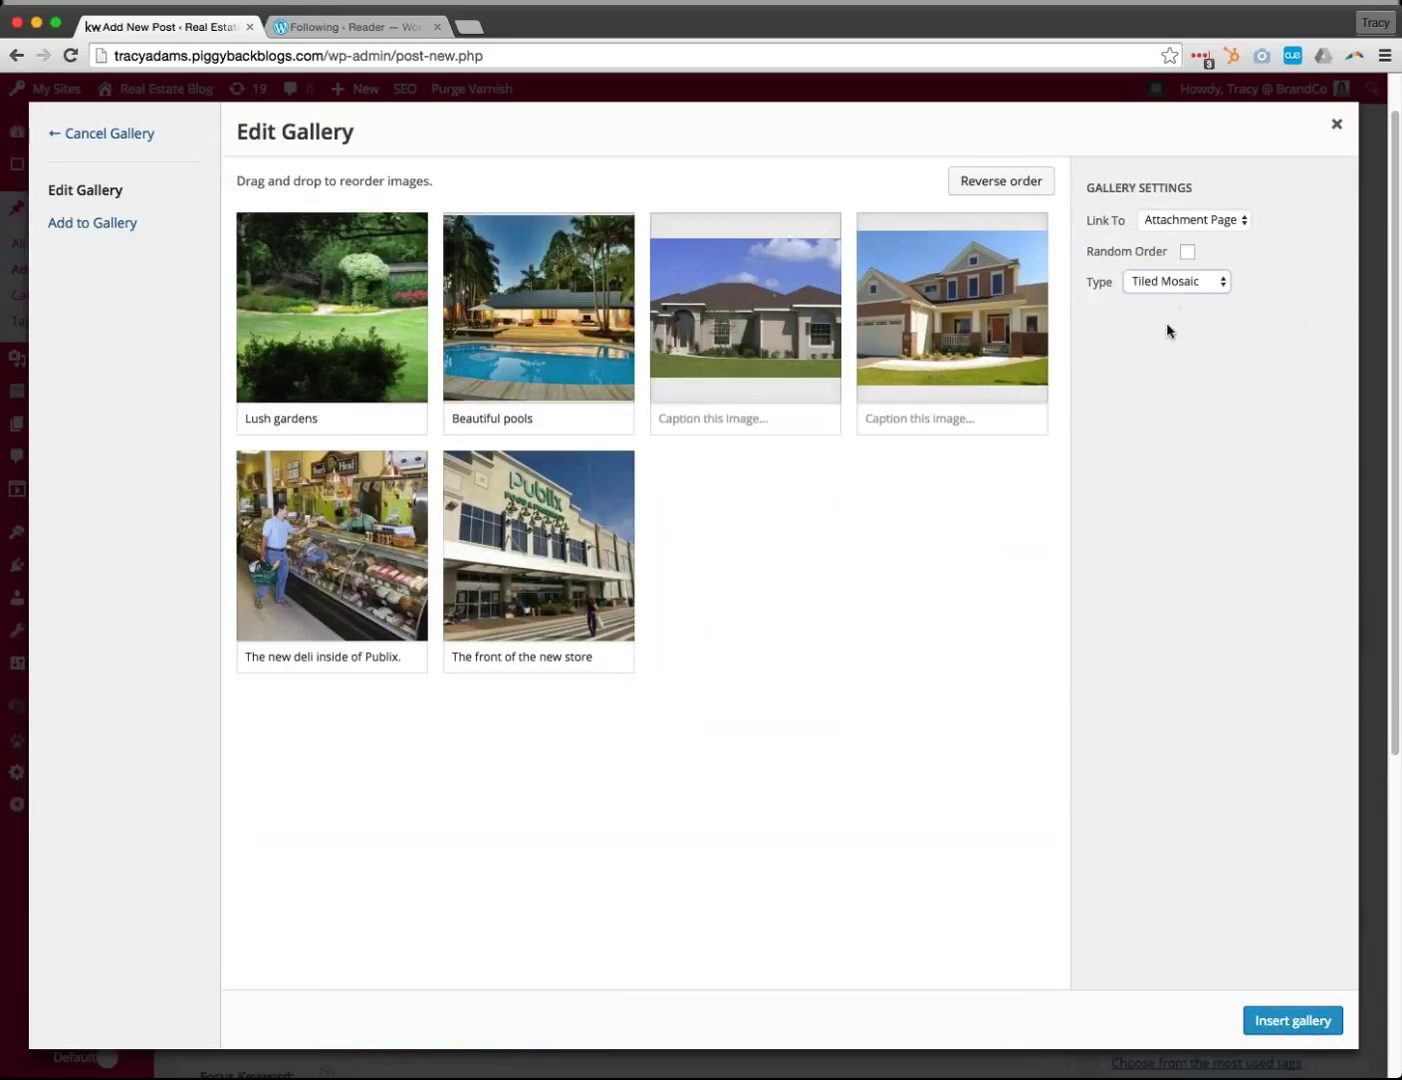
pyautogui.click(1176, 281)
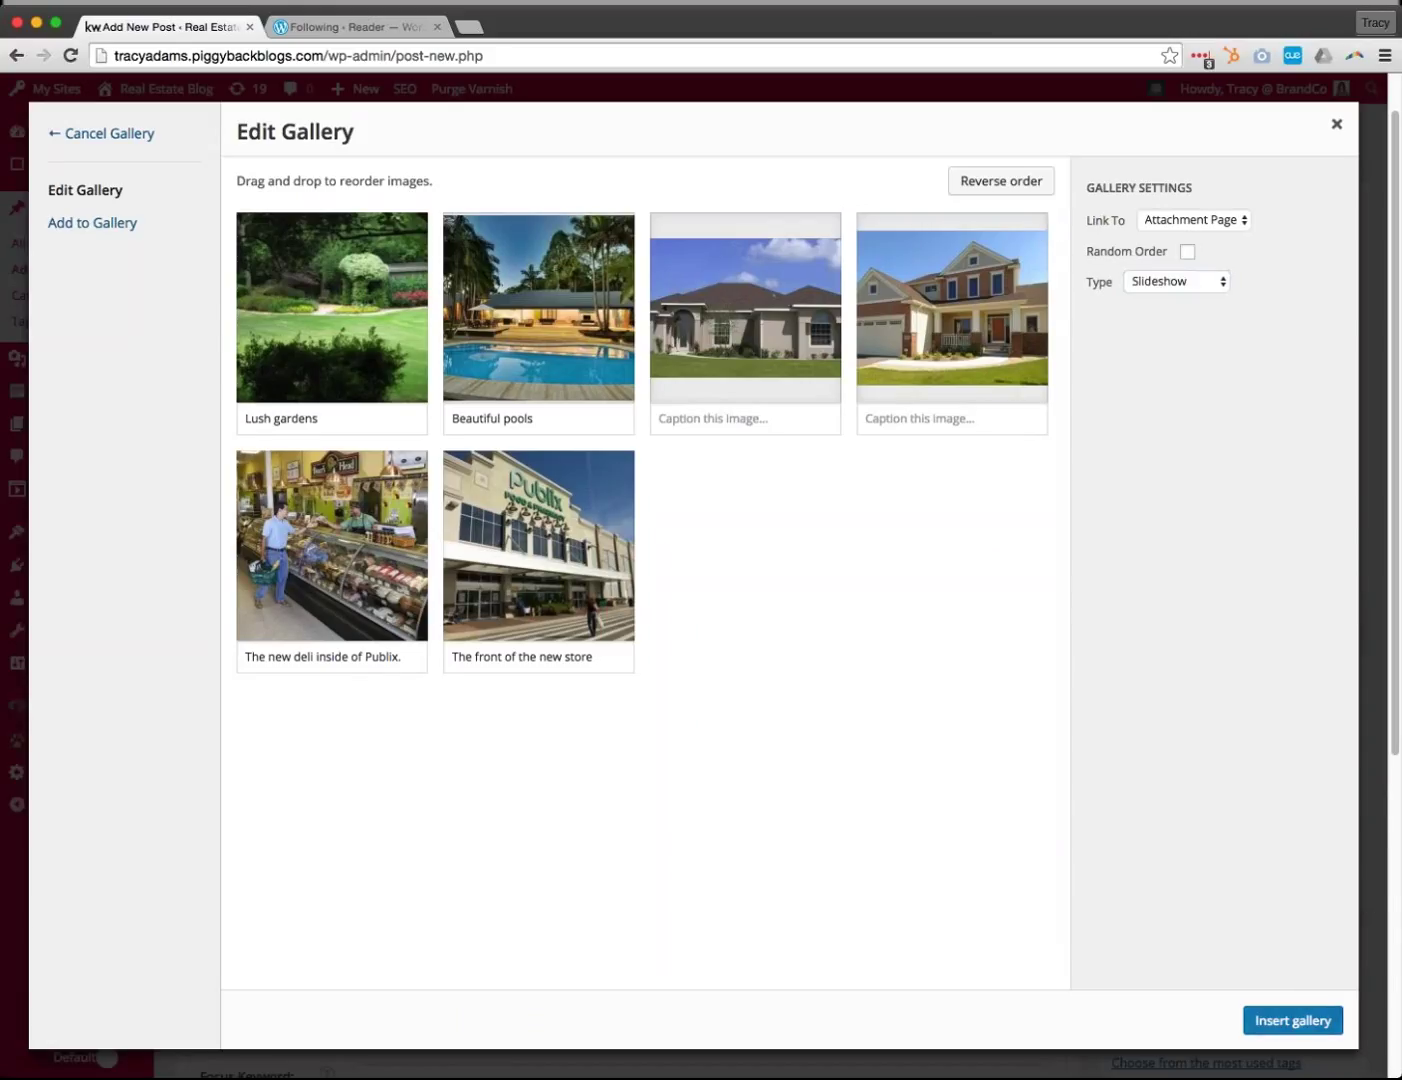
pyautogui.click(1292, 1020)
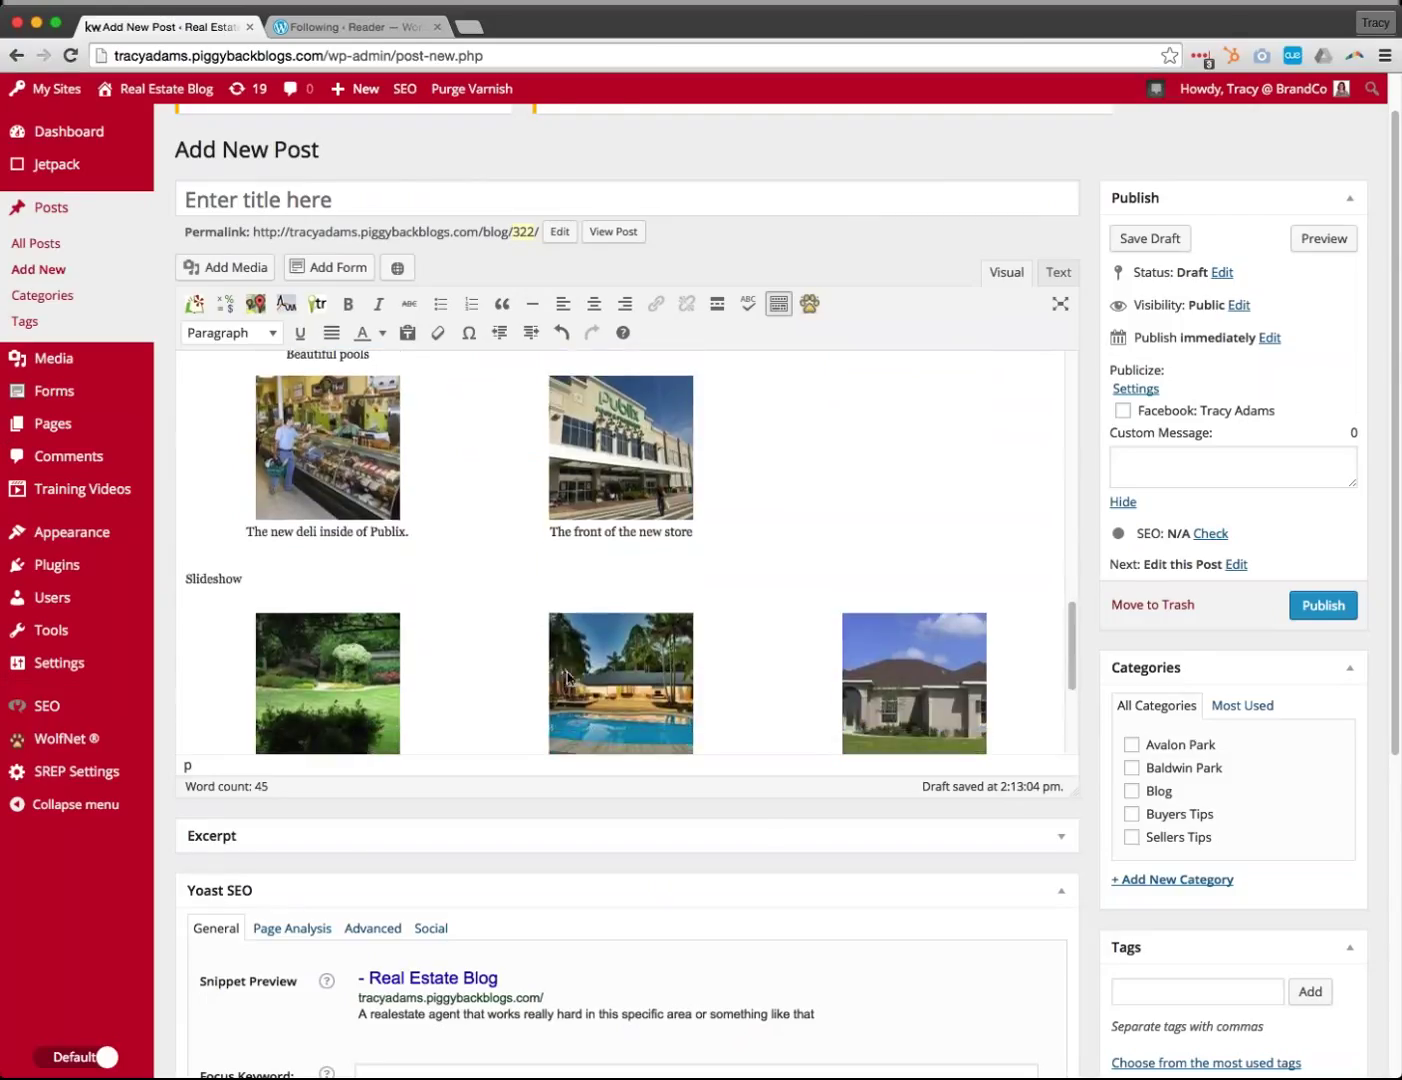
# Step: Type a 'Standard Gallery' line below the slideshow gallery
pyautogui.scroll(-3)
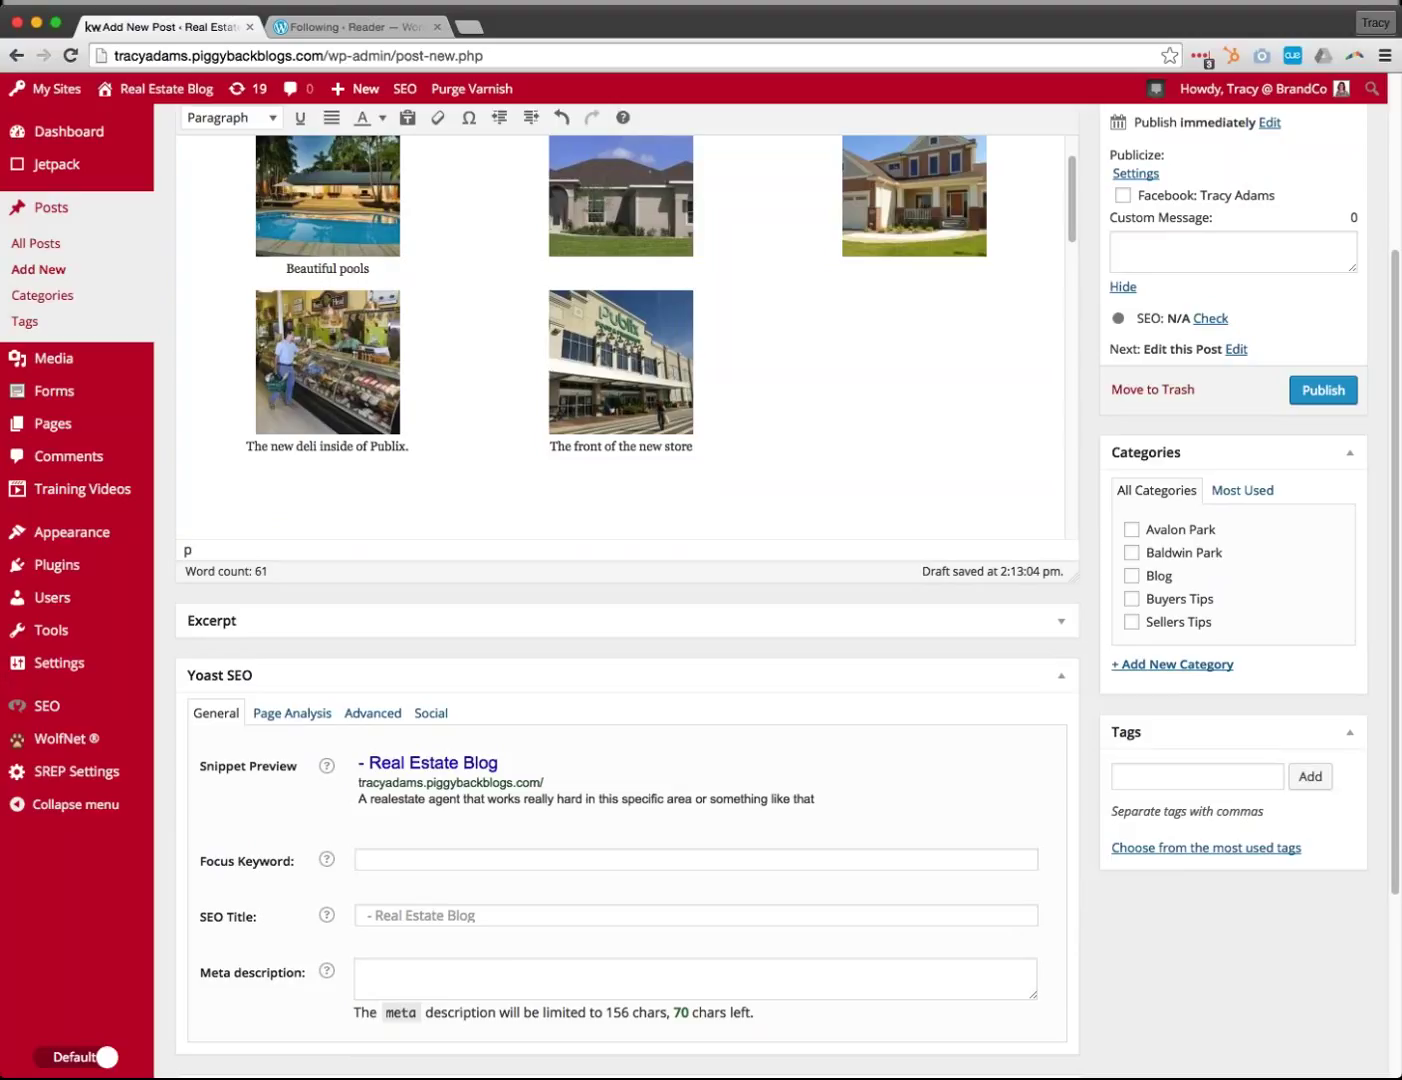
pyautogui.write('Standard G')
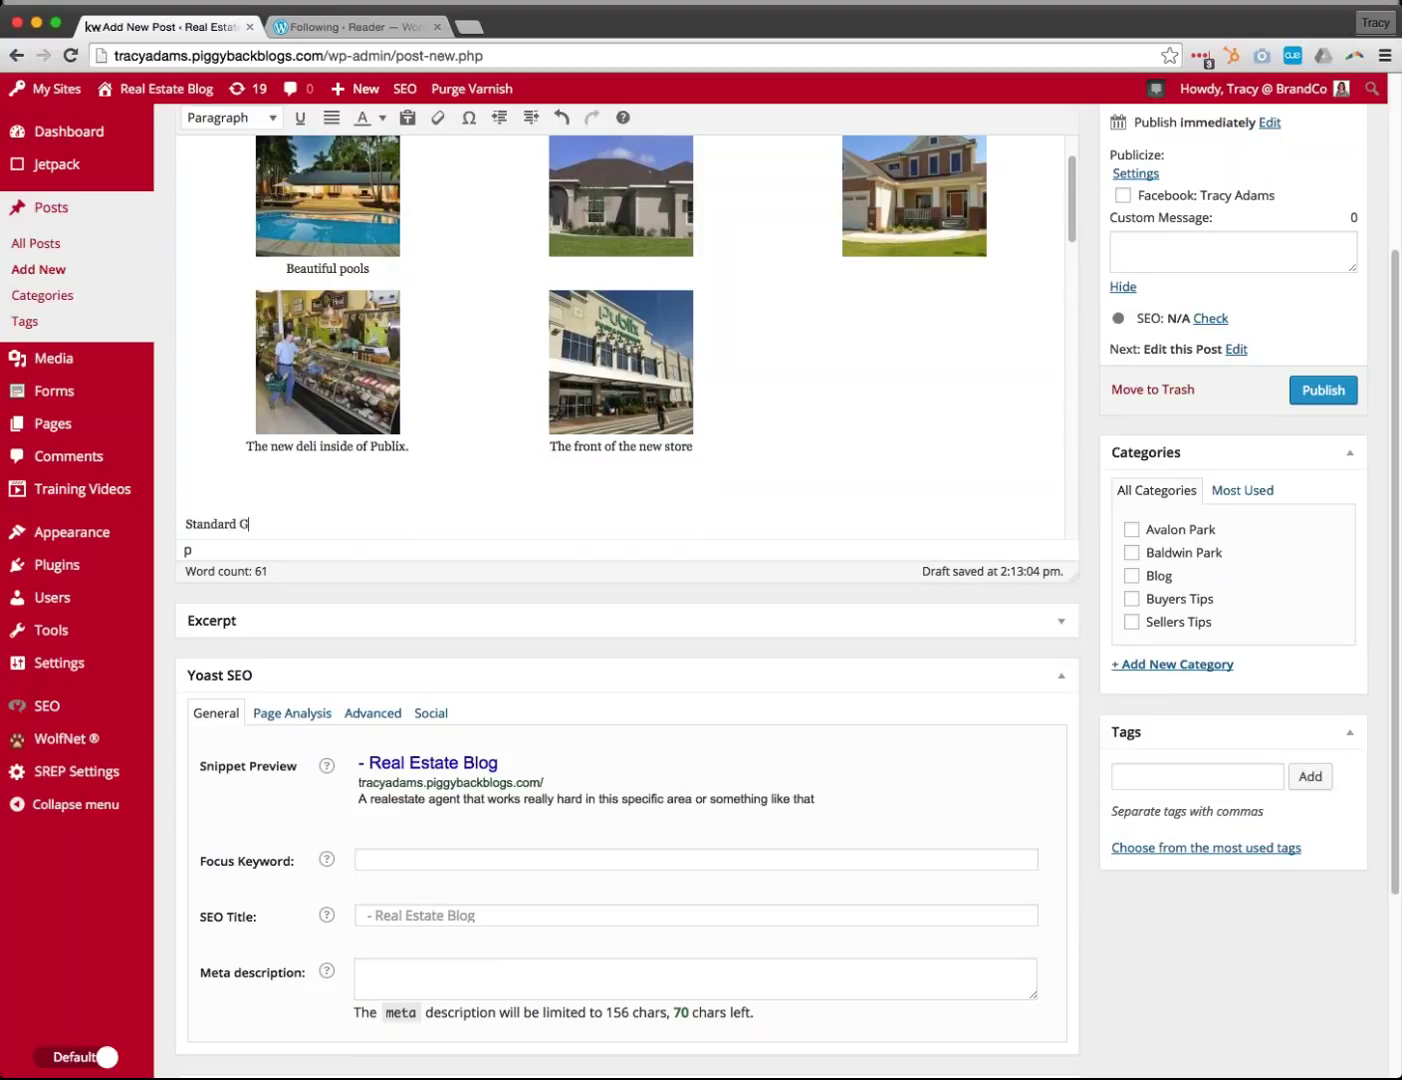
pyautogui.scroll(3)
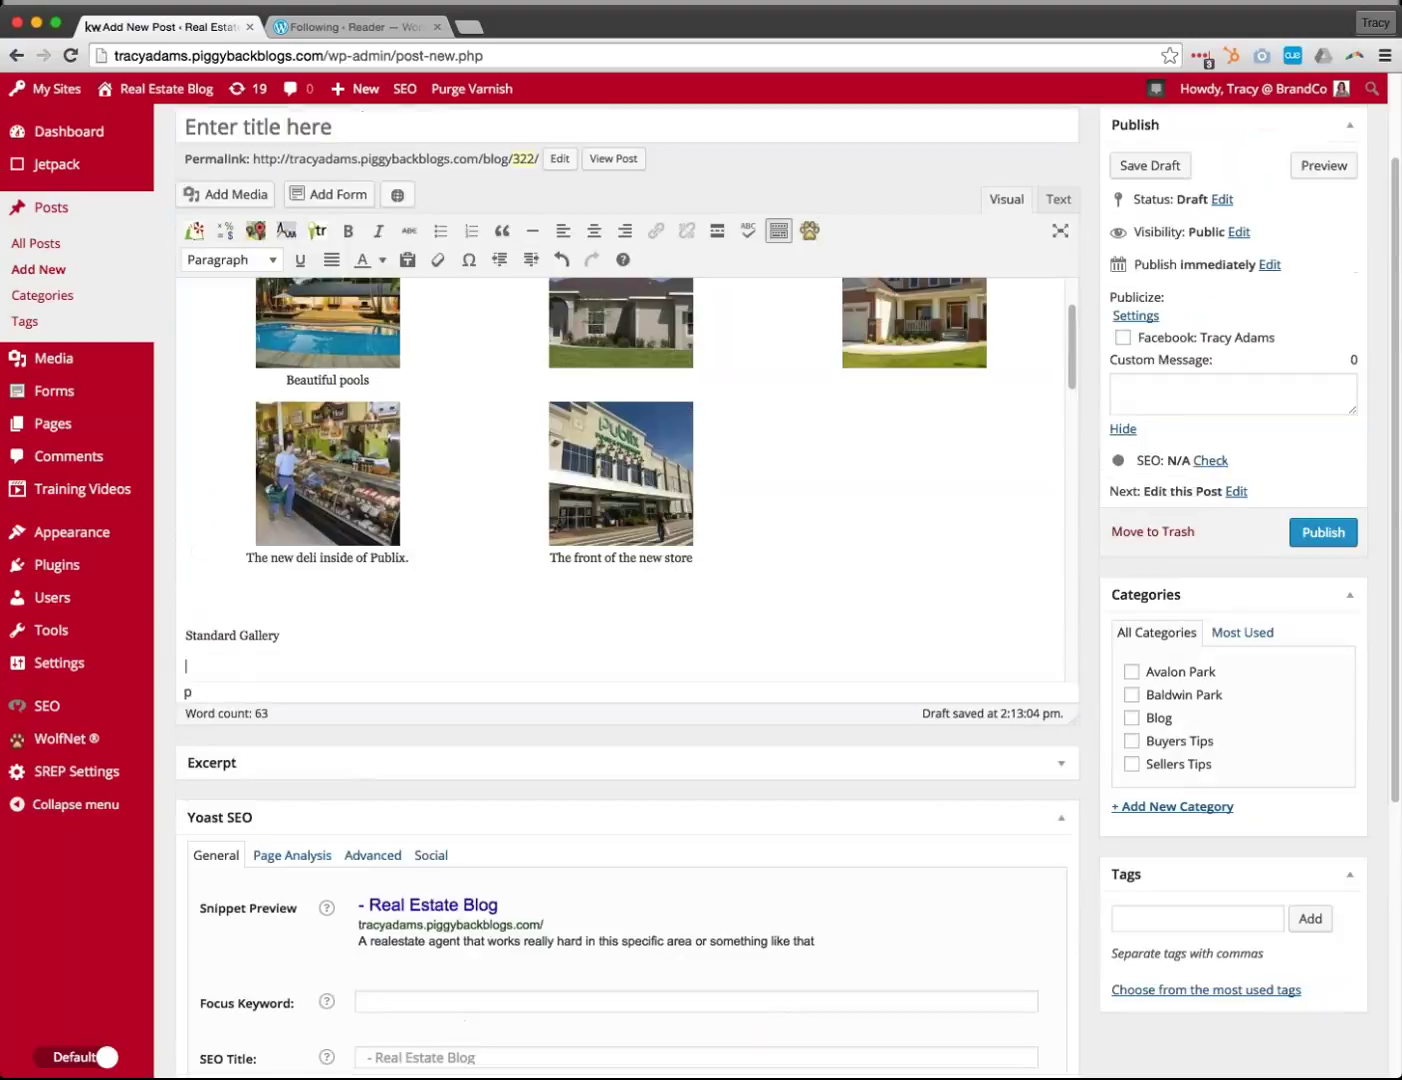
# Step: Insert the five captioned photos as a thumbnail-grid gallery linked to attachment pages
pyautogui.click(226, 194)
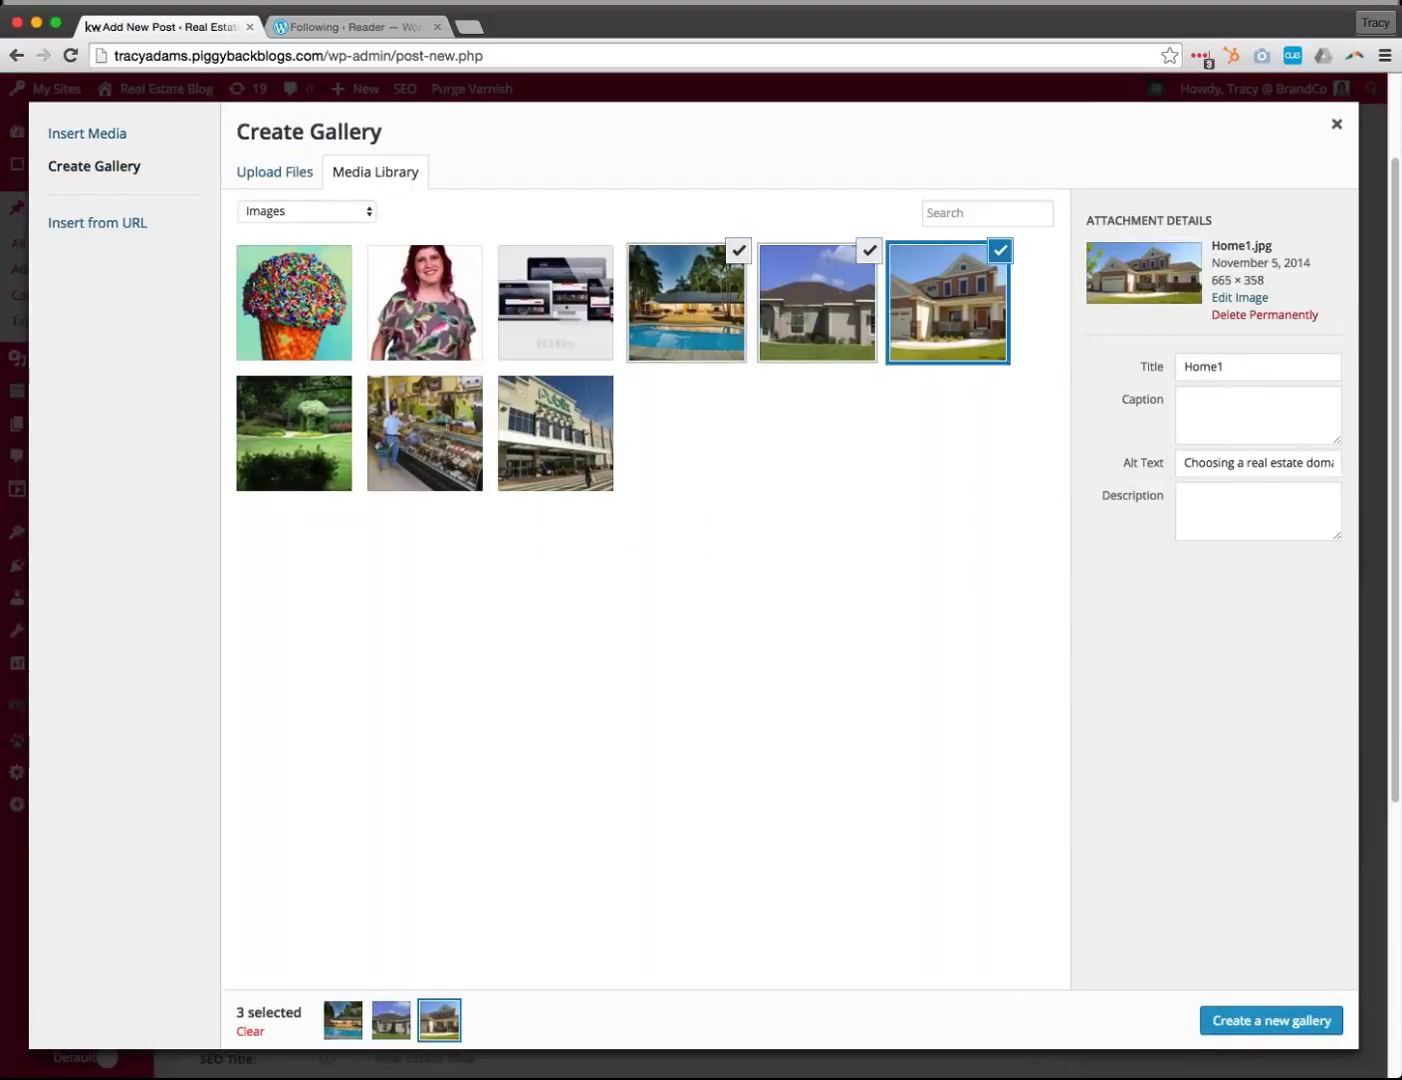
pyautogui.click(1271, 1020)
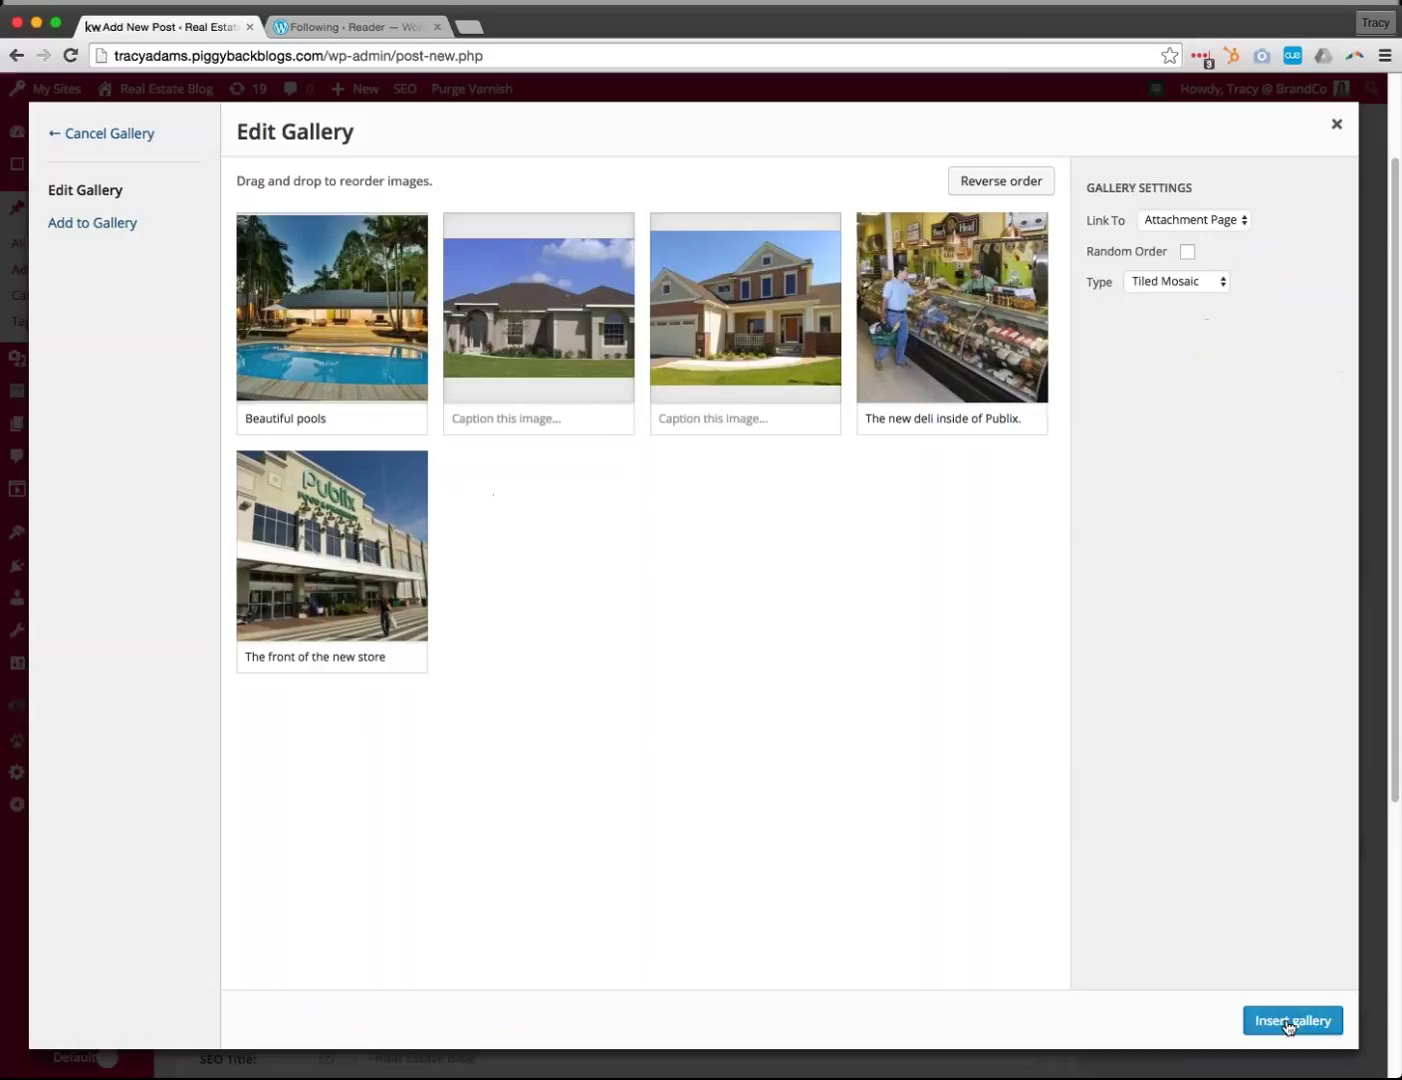
pyautogui.moveTo(1177, 280)
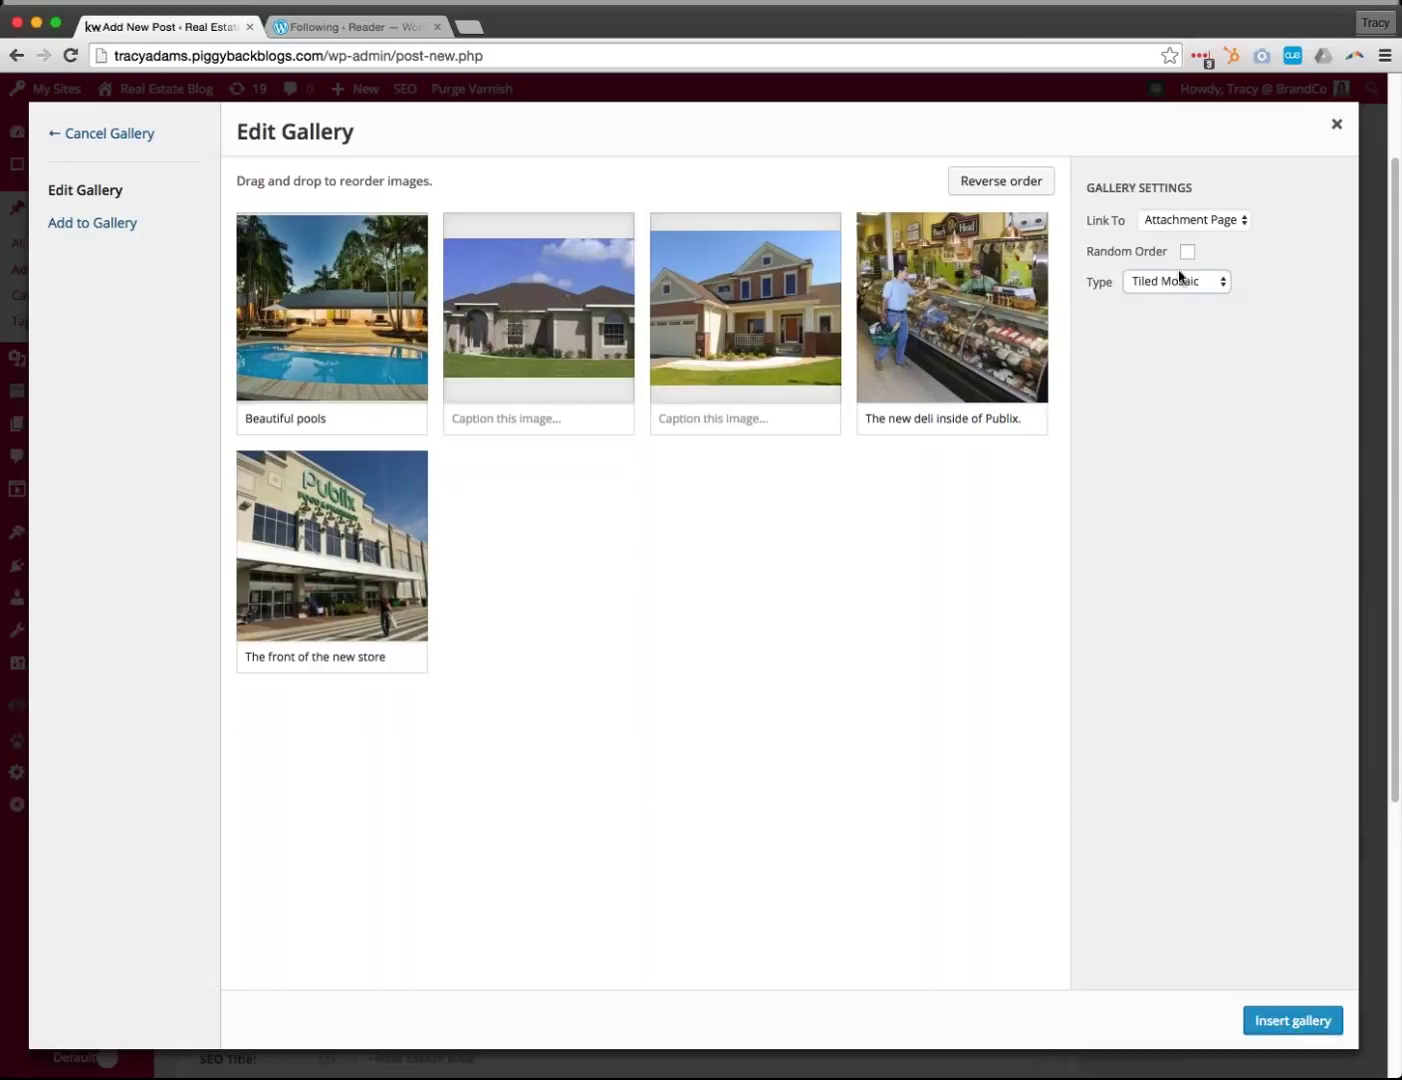
pyautogui.click(1176, 281)
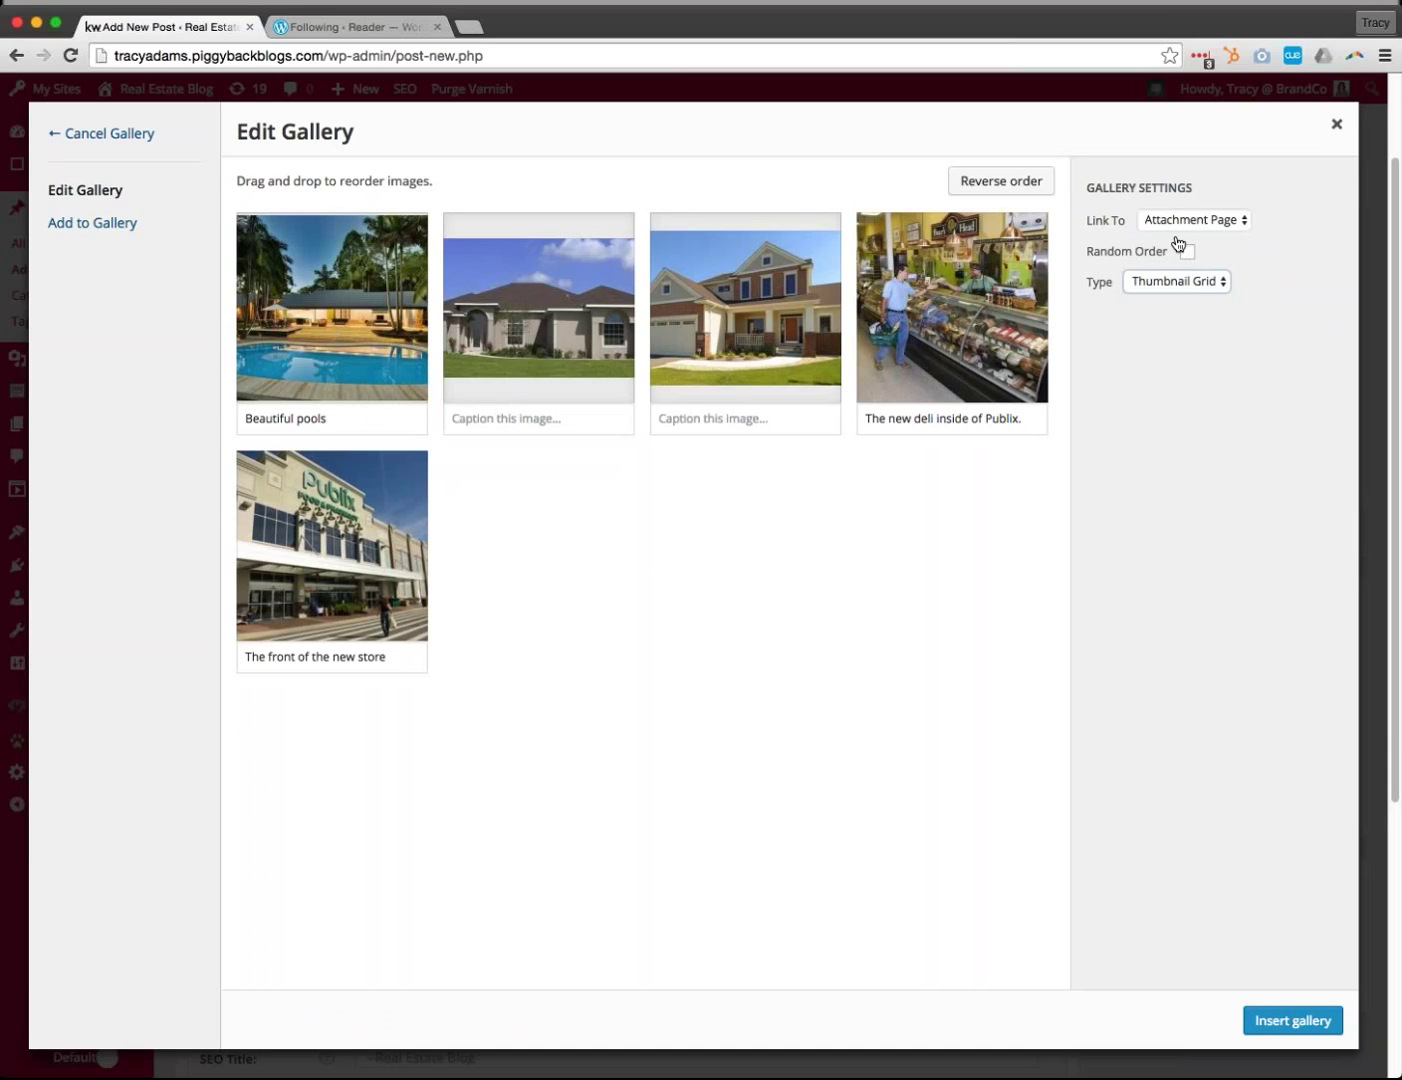
pyautogui.moveTo(1198, 646)
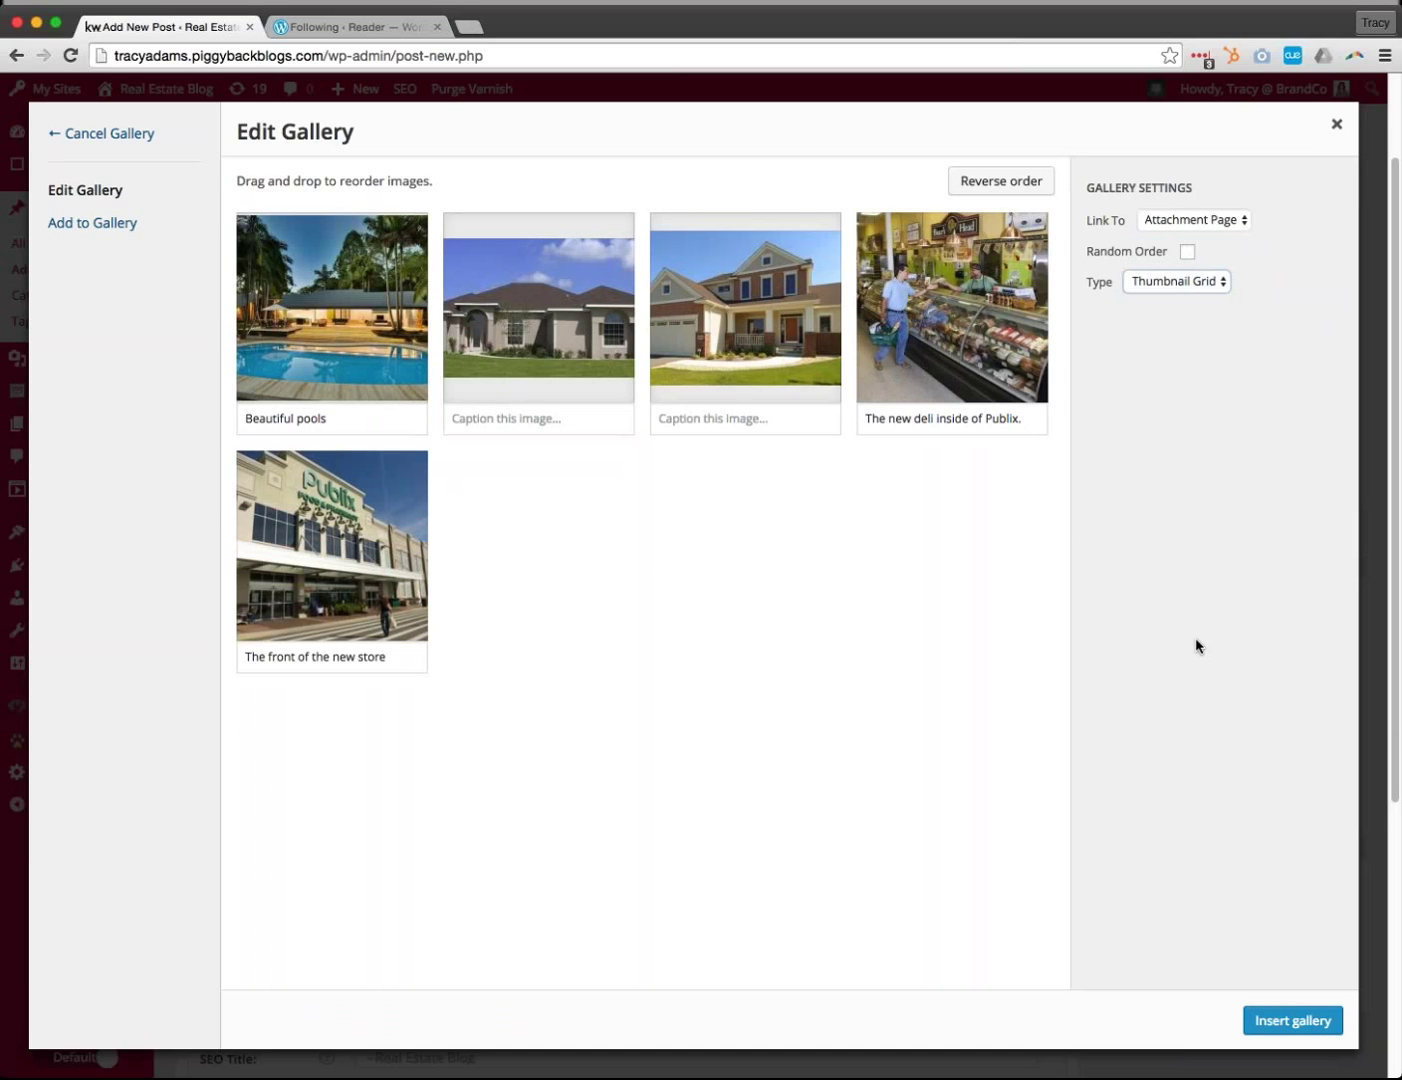
pyautogui.click(1291, 1020)
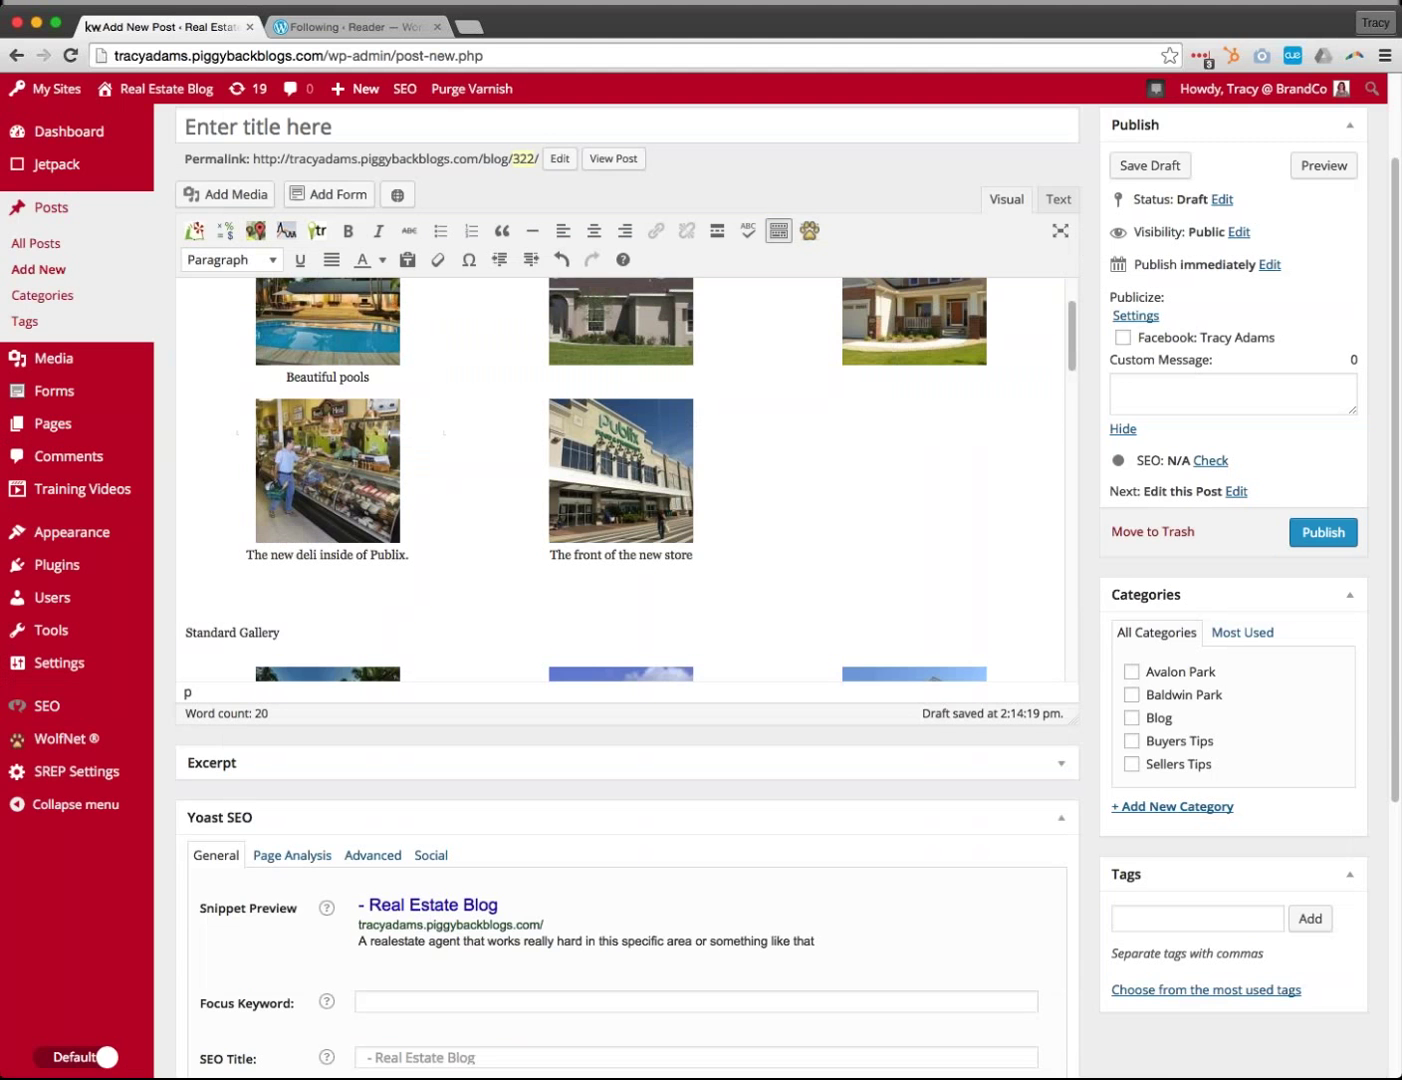
pyautogui.click(1322, 165)
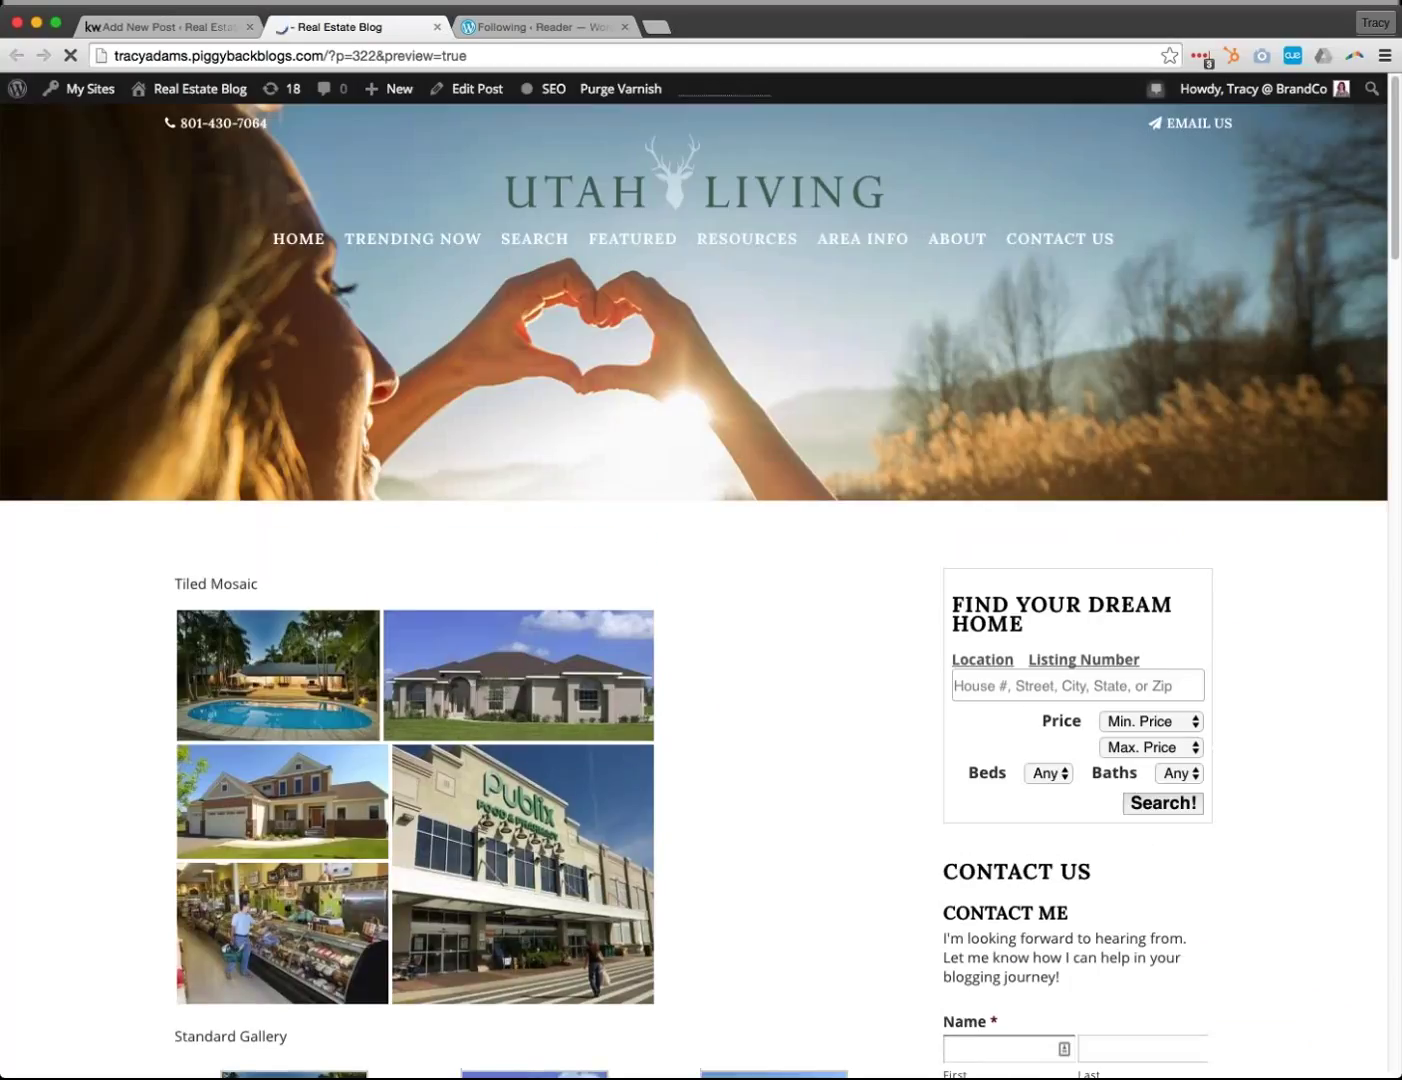
pyautogui.scroll(-3)
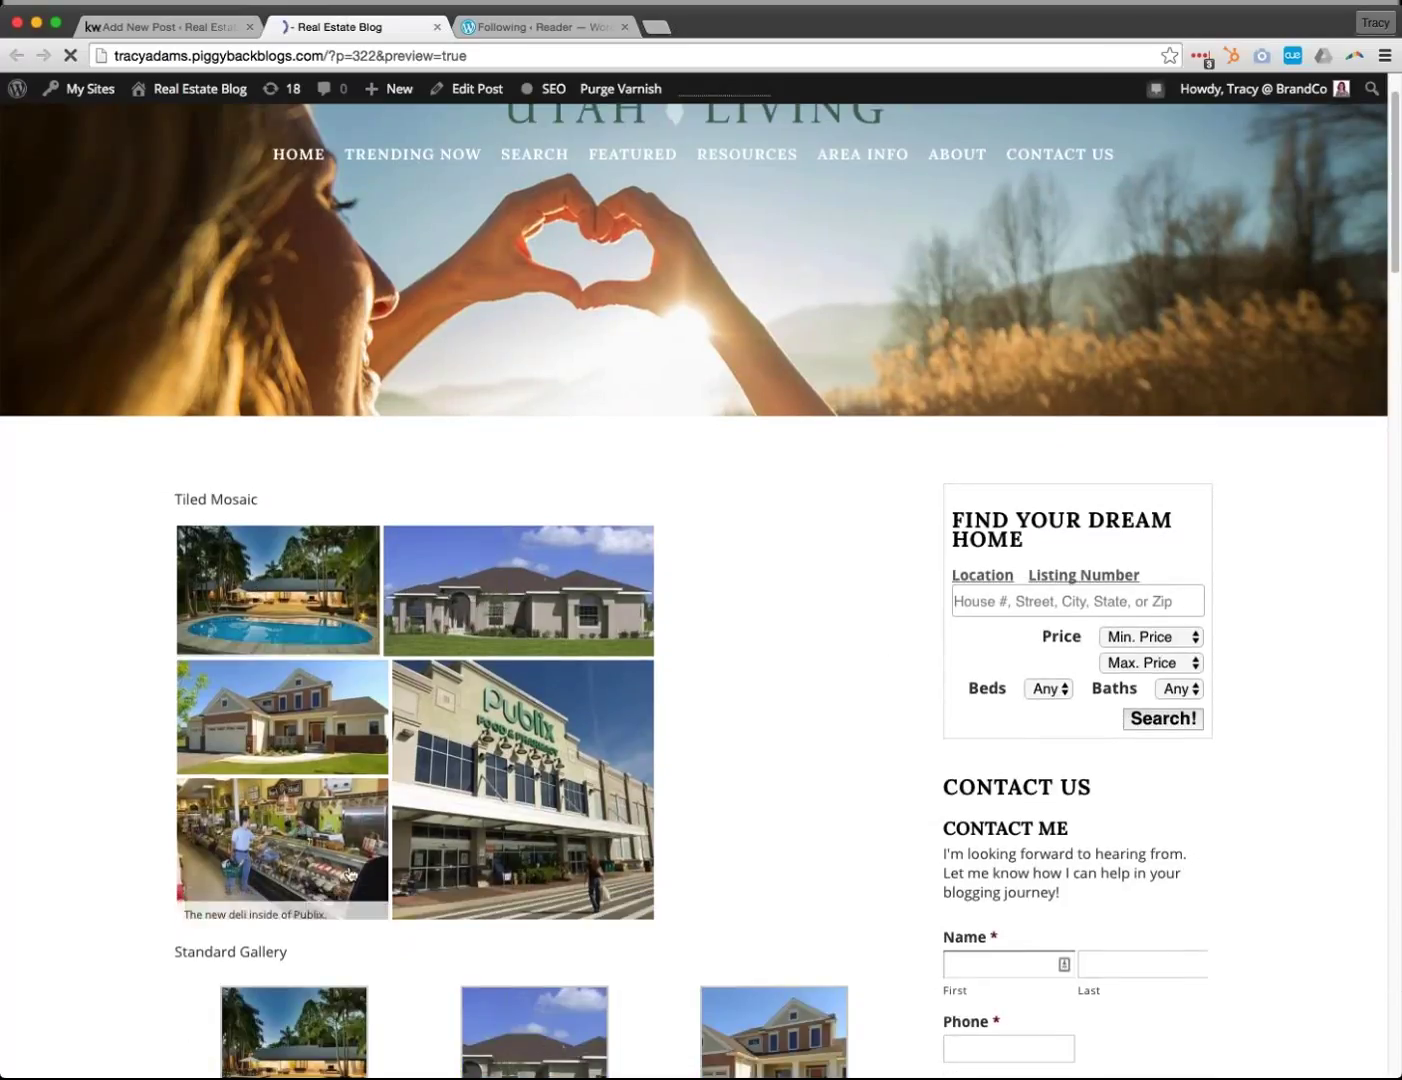
pyautogui.moveTo(584, 632)
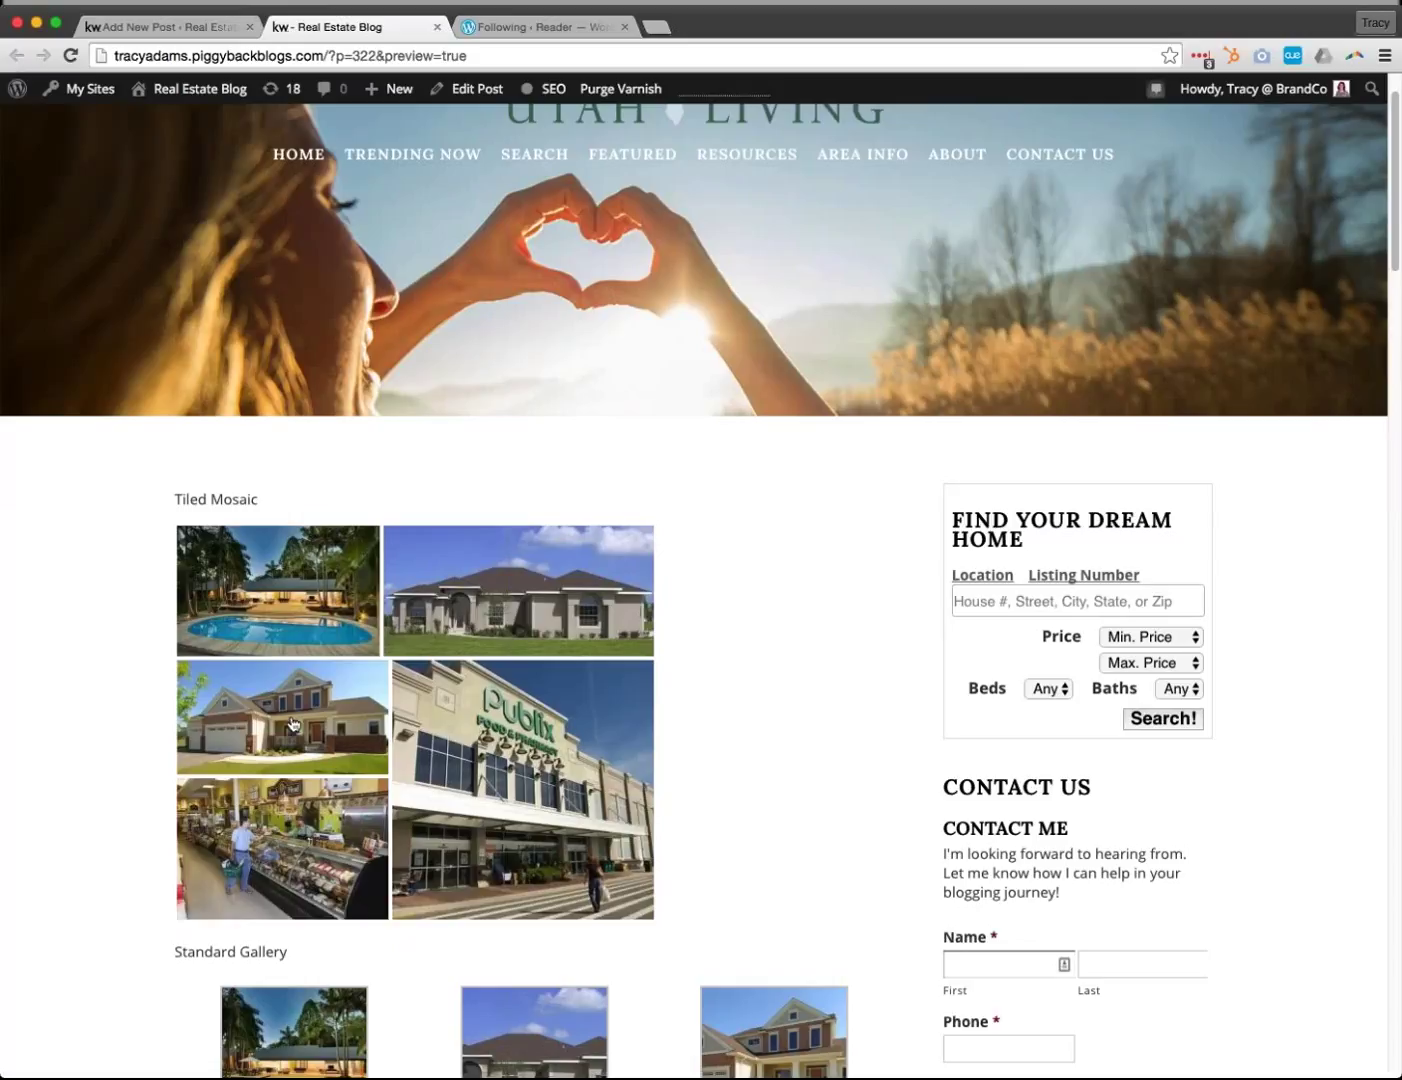
pyautogui.moveTo(578, 652)
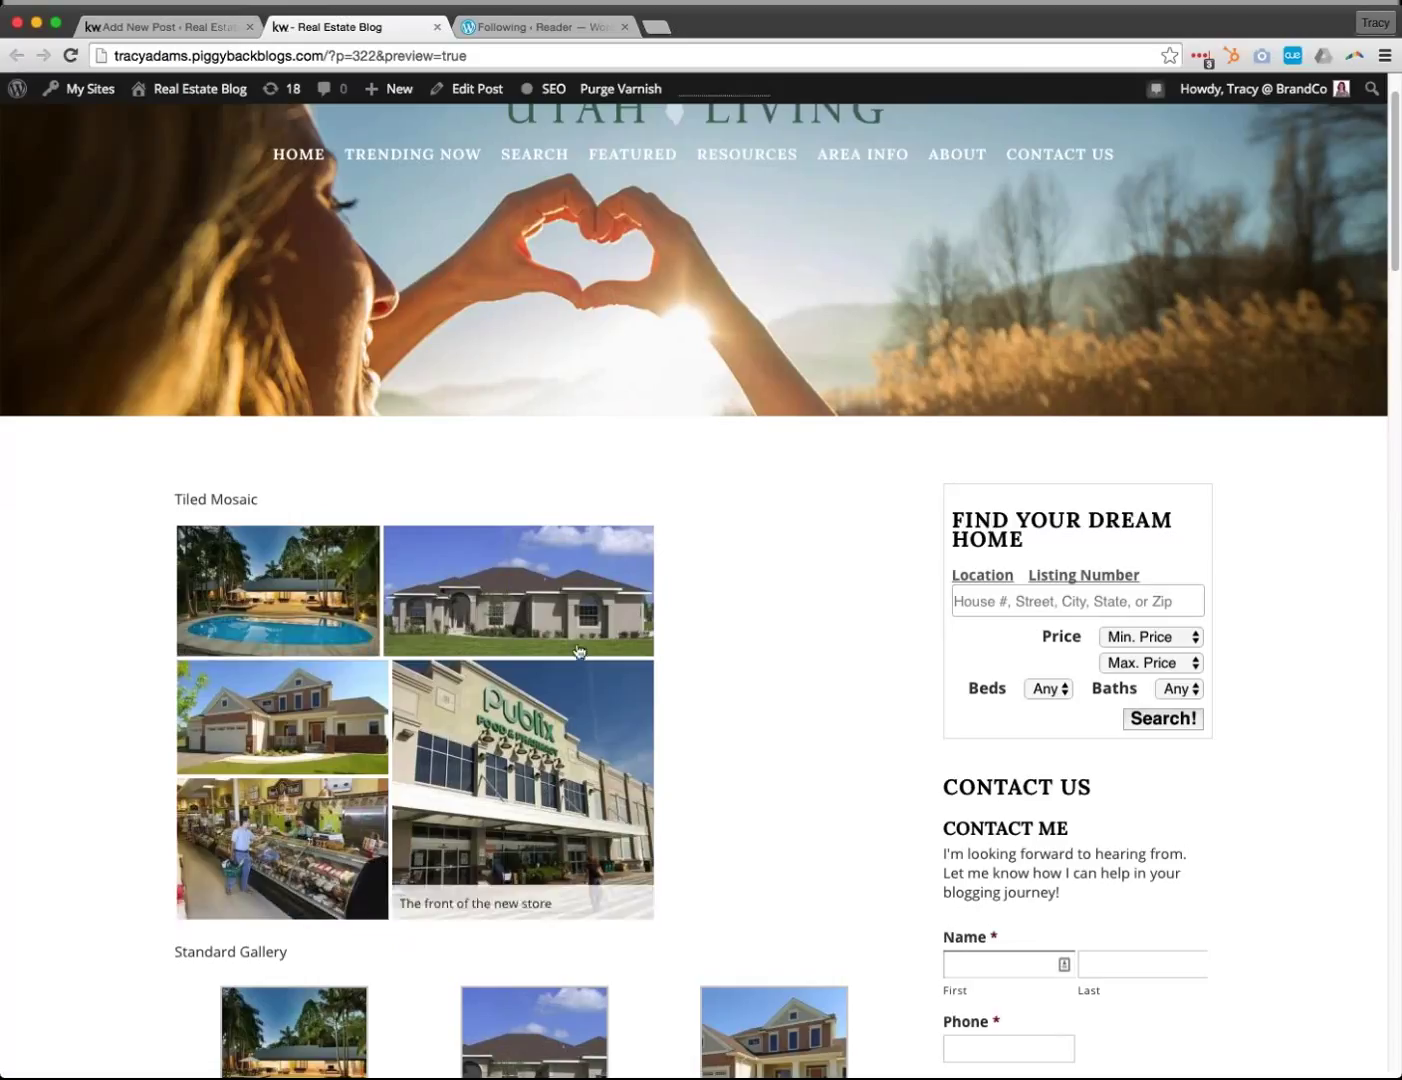
pyautogui.moveTo(494, 689)
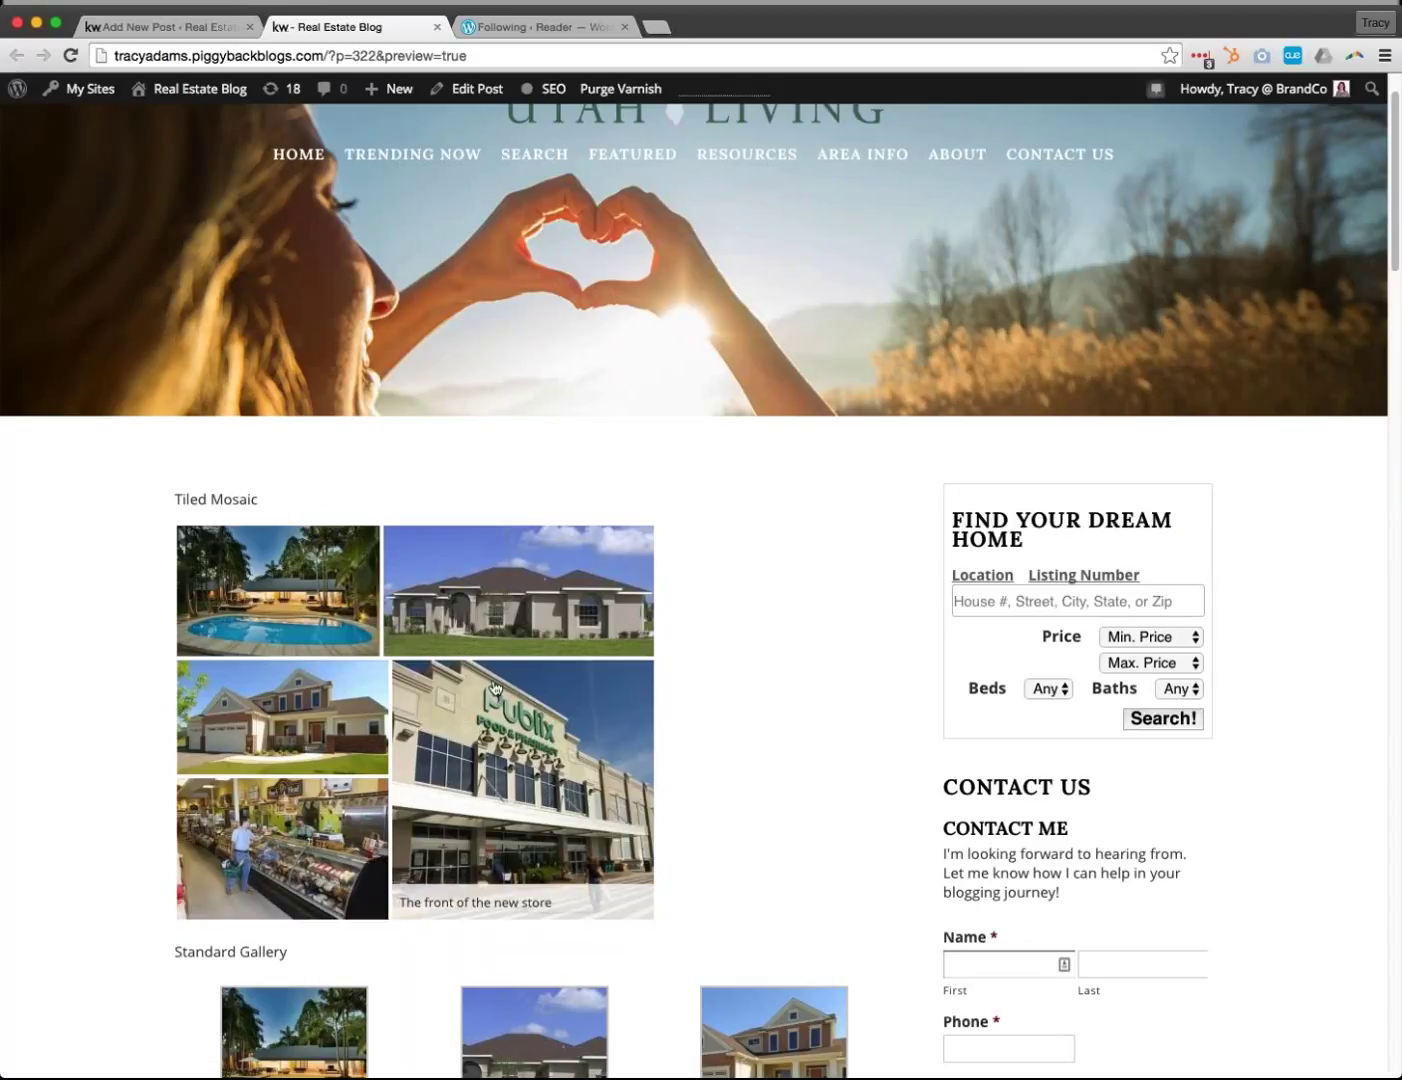
pyautogui.scroll(-3)
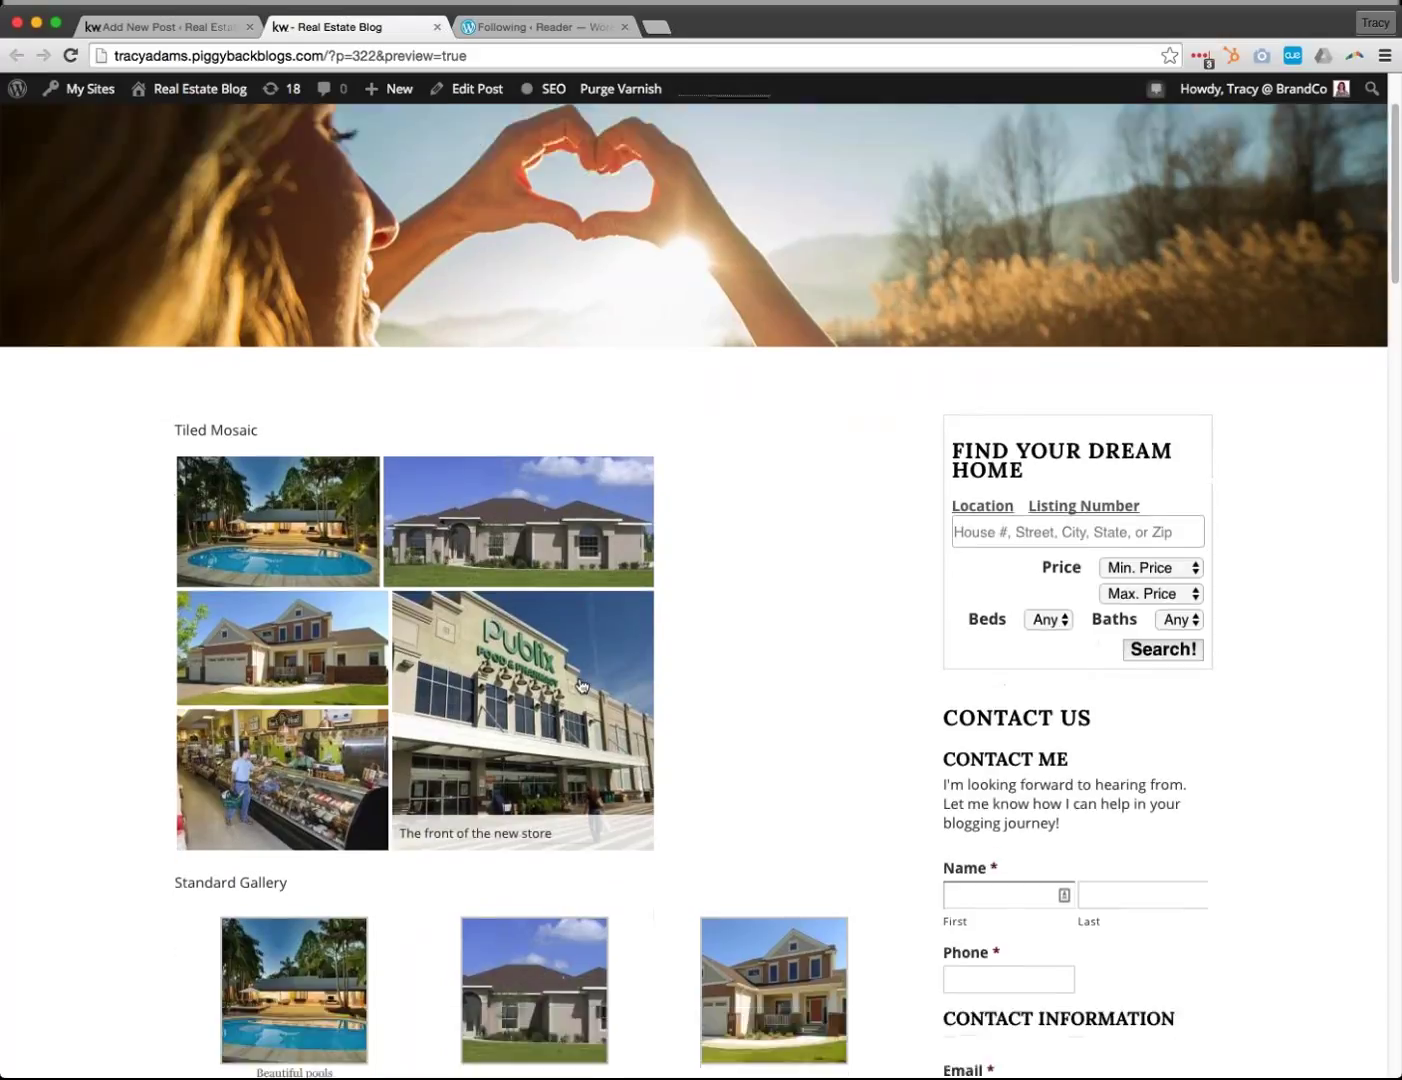
pyautogui.scroll(-3)
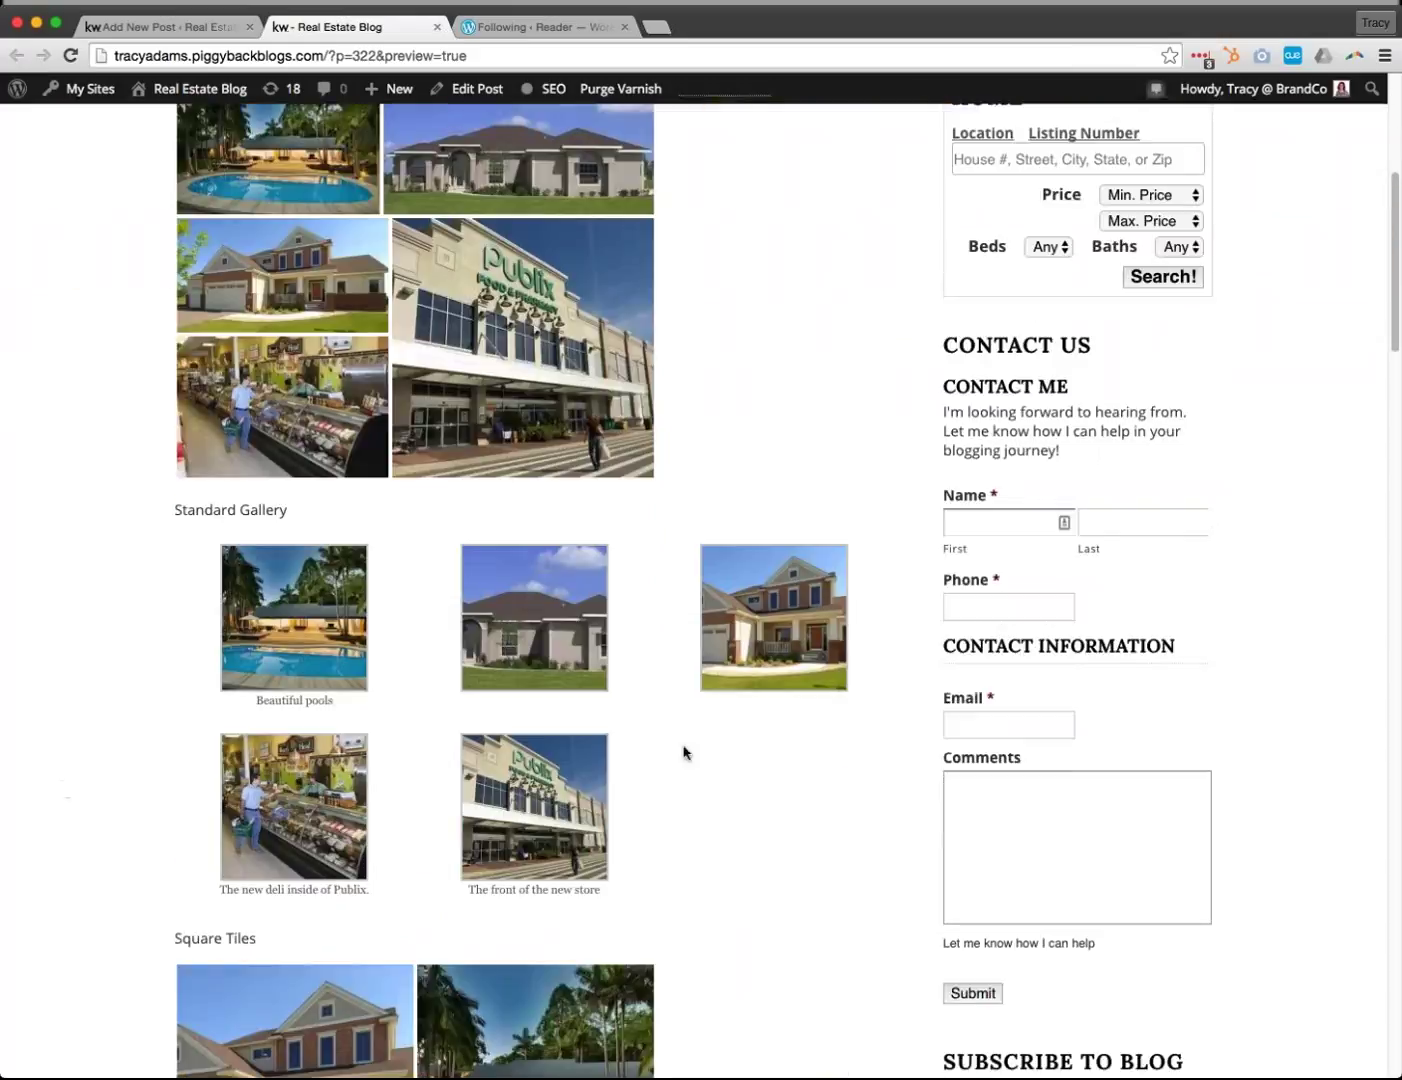
pyautogui.moveTo(785, 637)
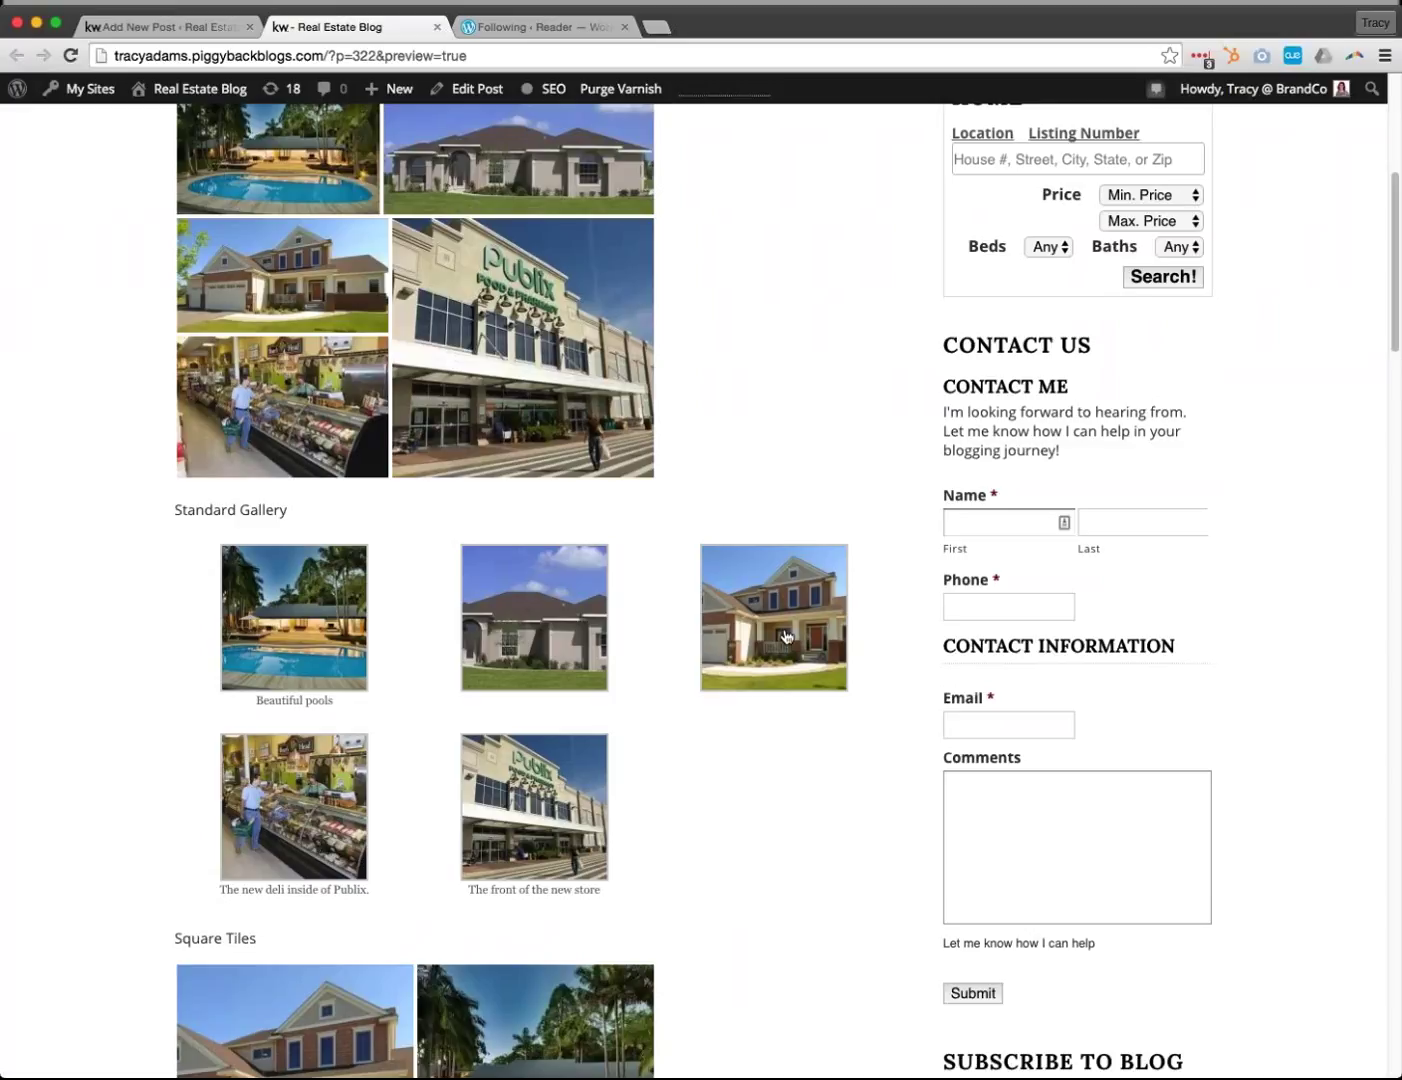
pyautogui.moveTo(300, 538)
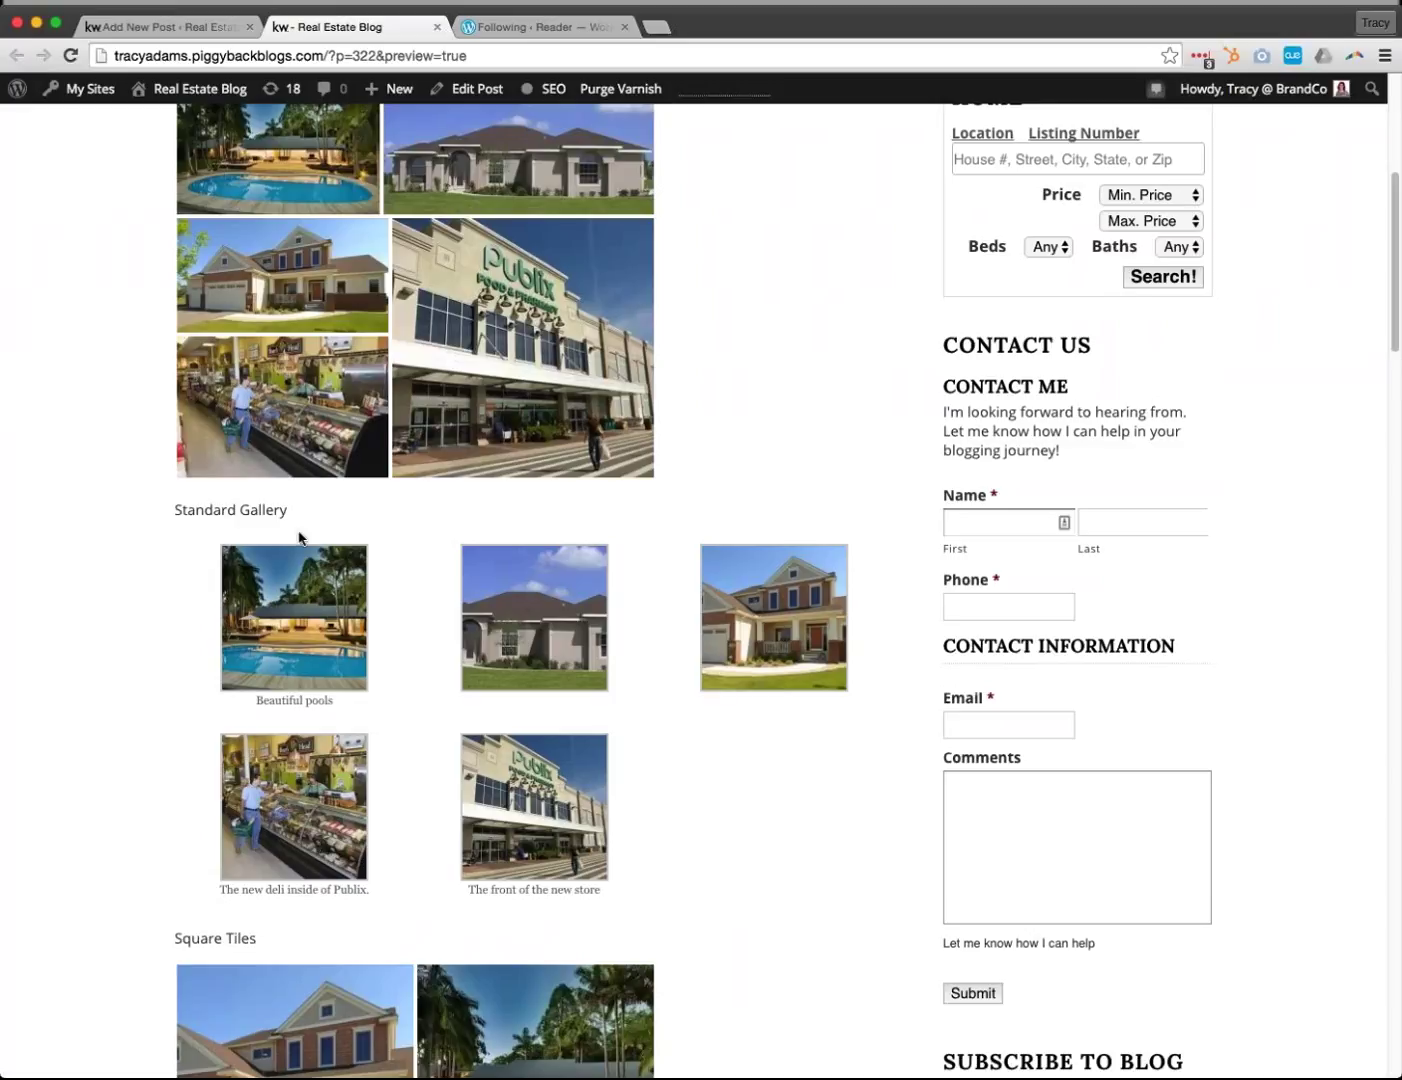
pyautogui.moveTo(371, 756)
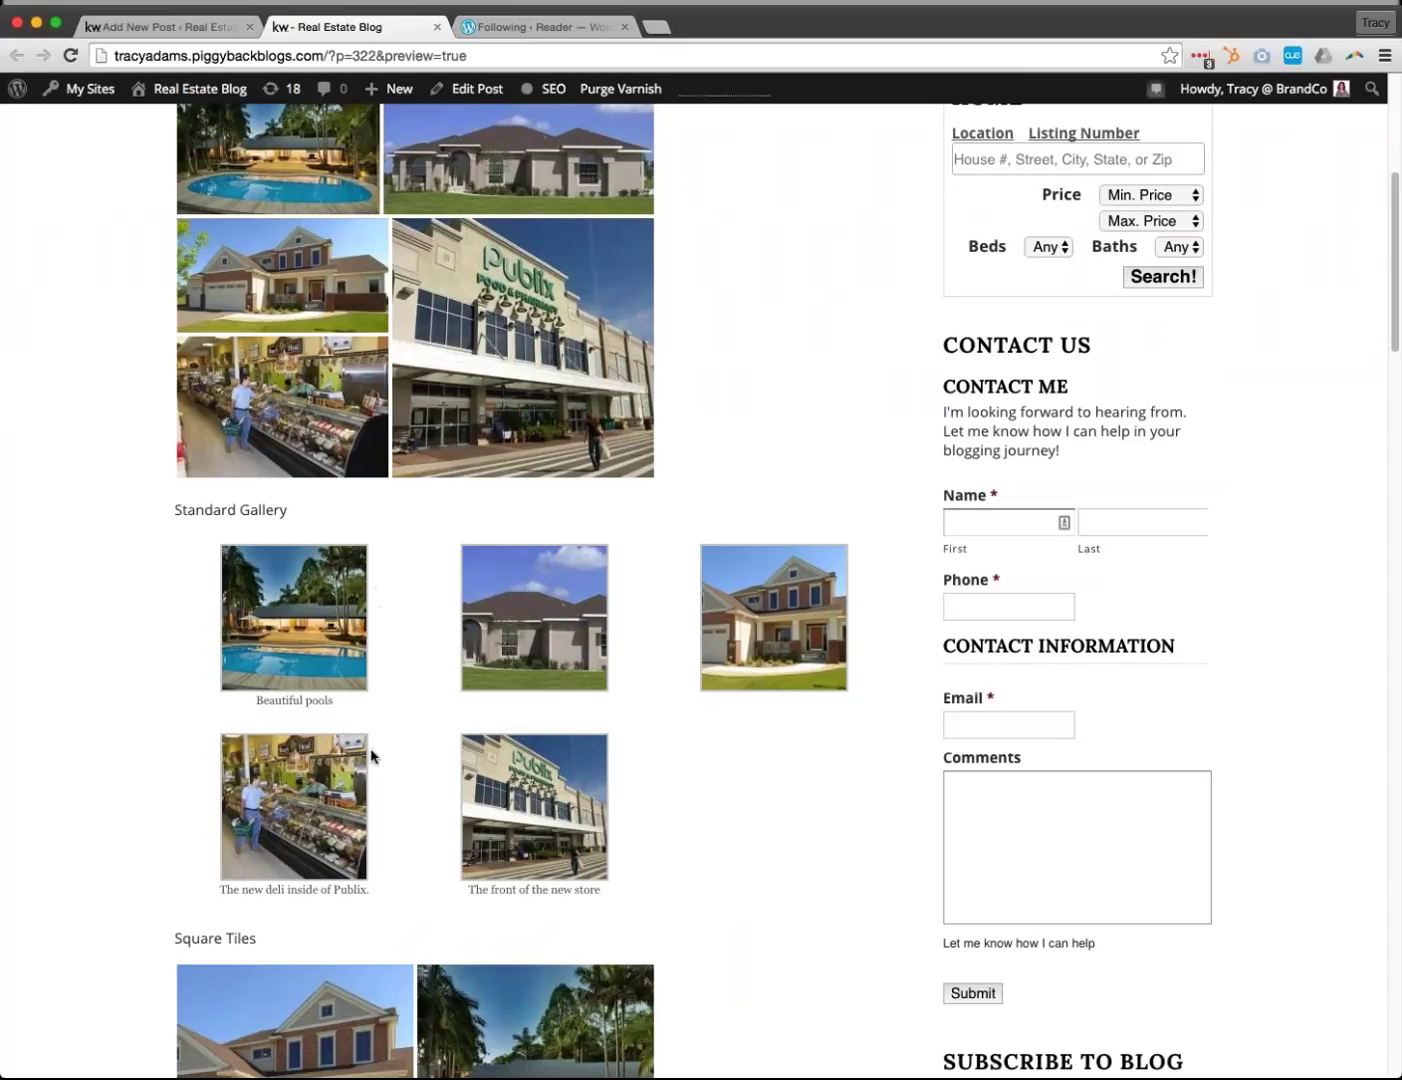
pyautogui.moveTo(347, 676)
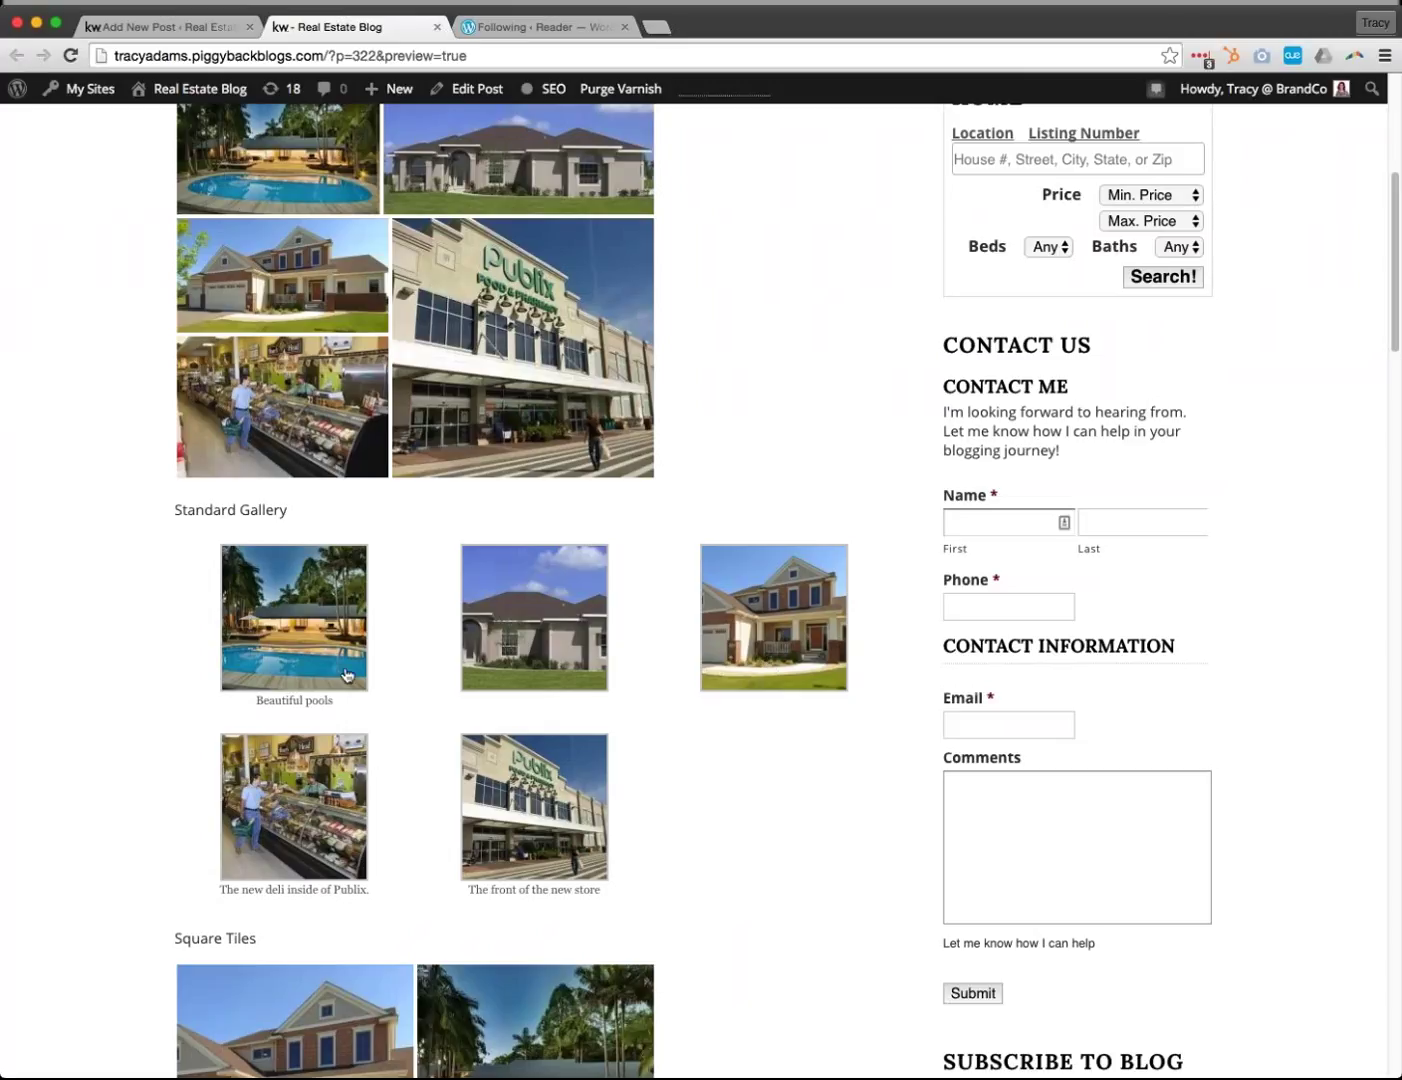
pyautogui.moveTo(595, 820)
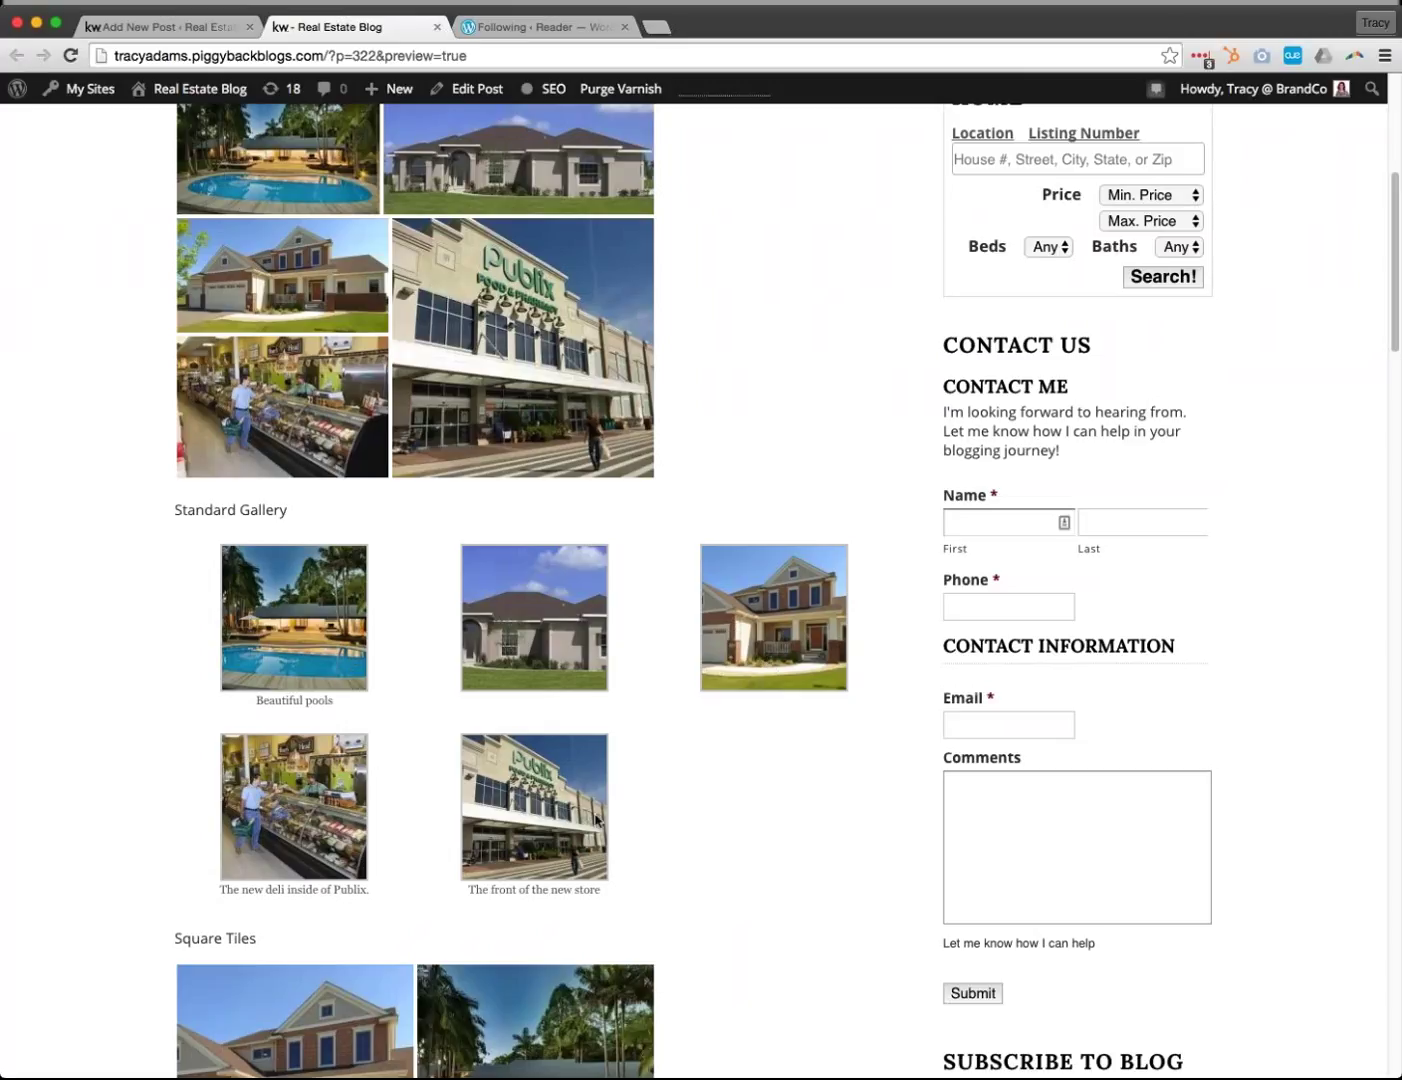
pyautogui.scroll(-3)
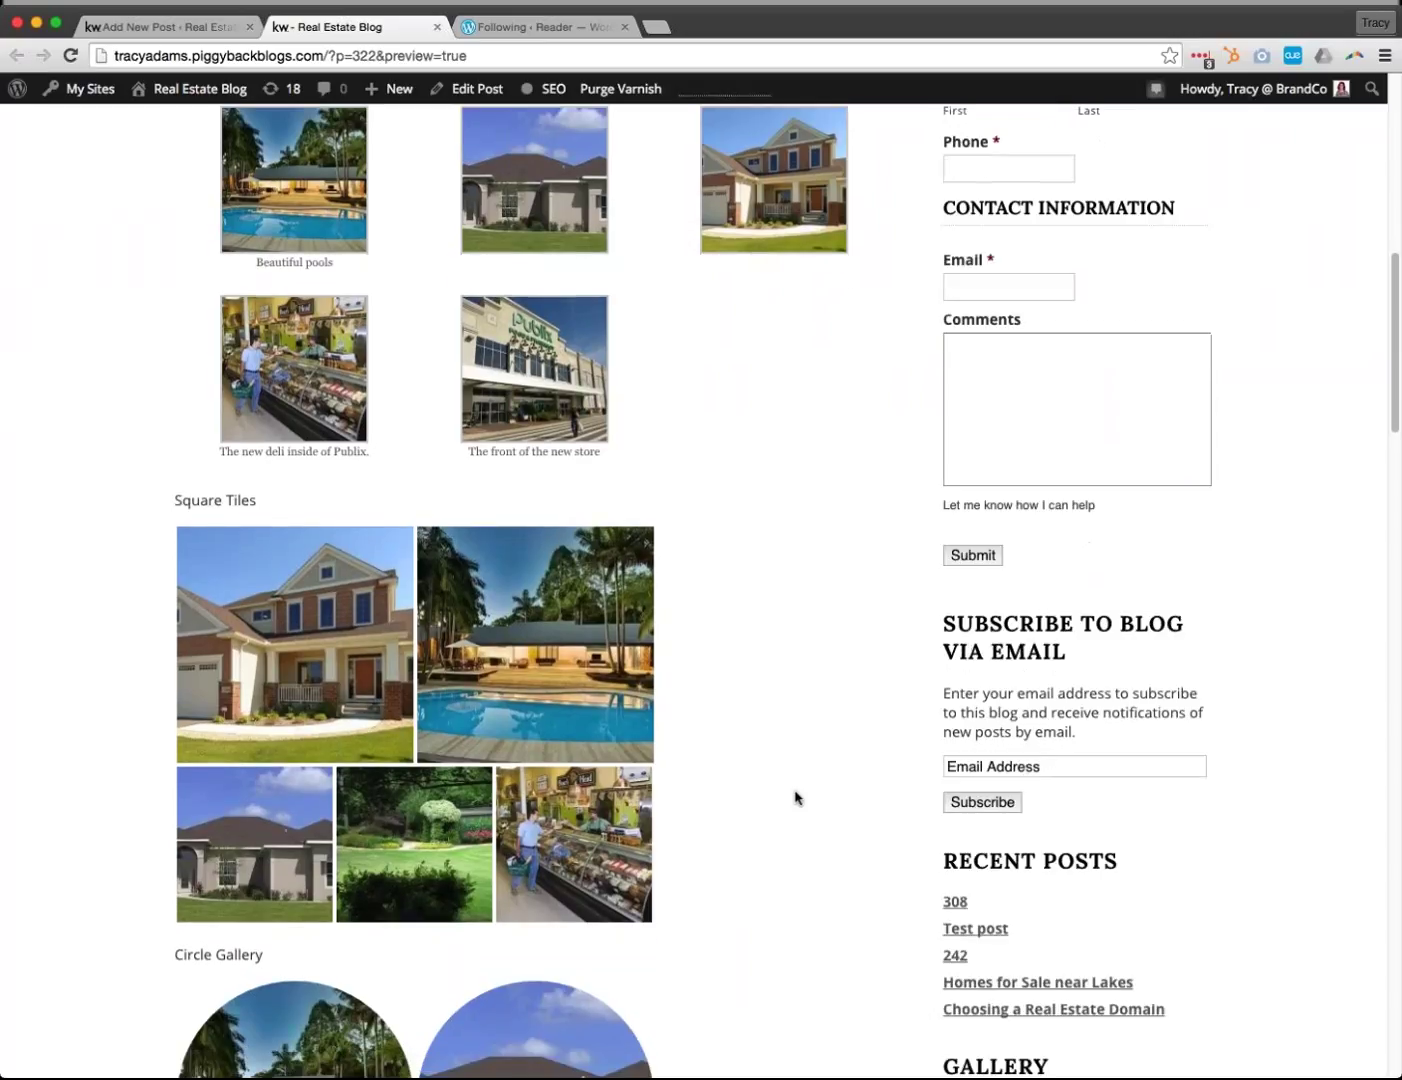
pyautogui.moveTo(321, 872)
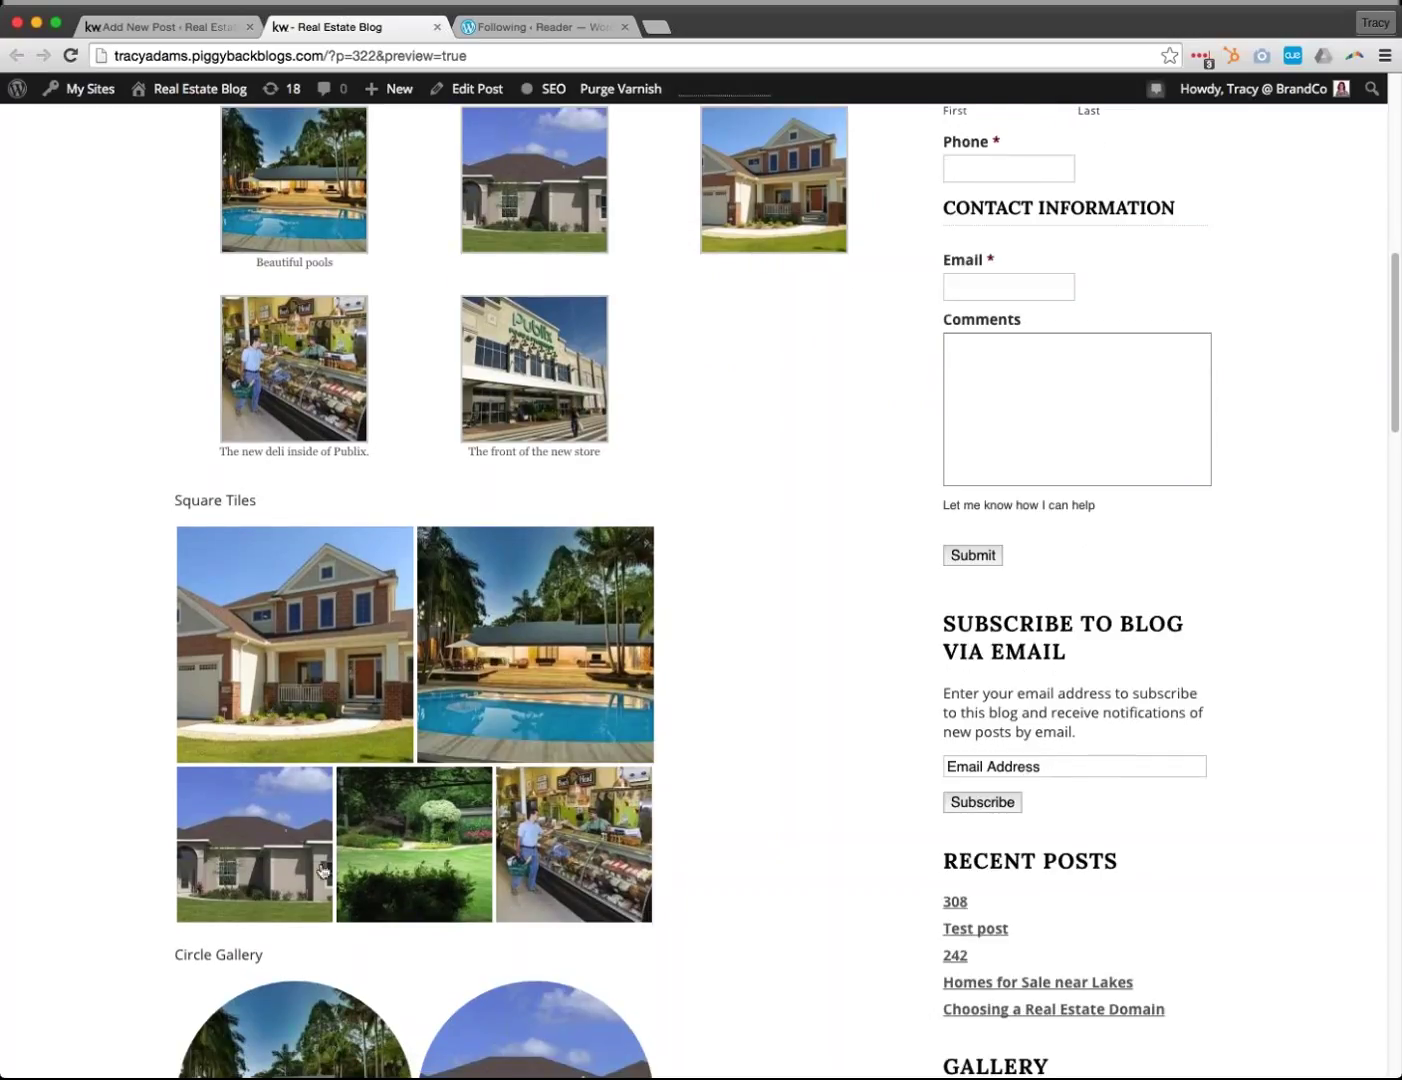
pyautogui.scroll(3)
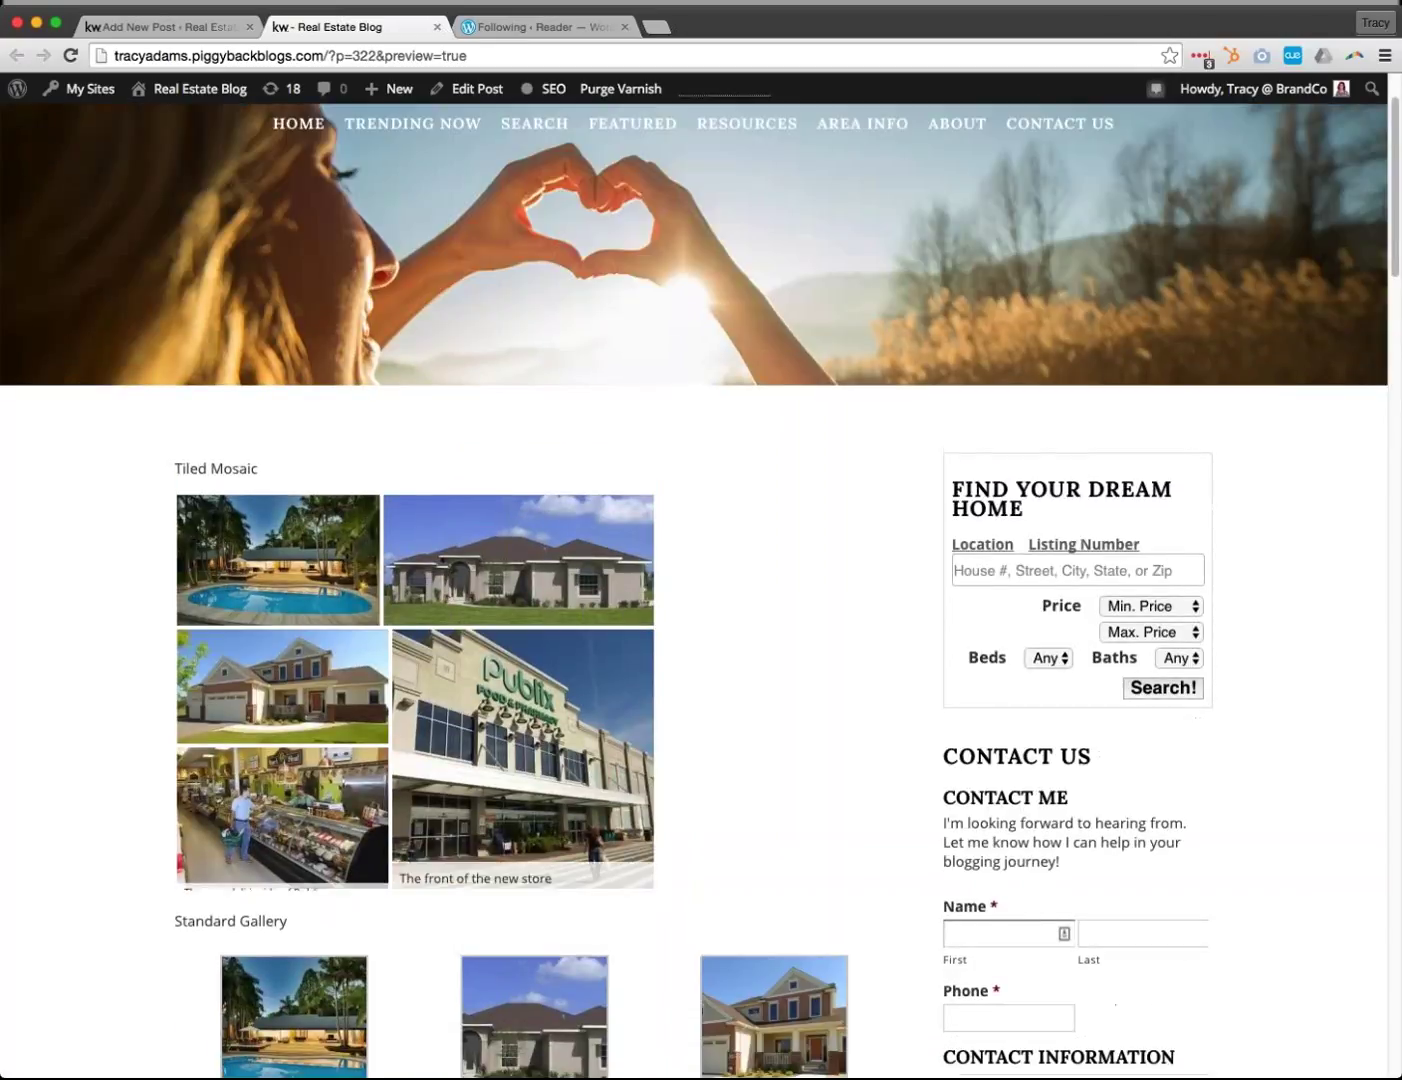
pyautogui.scroll(-3)
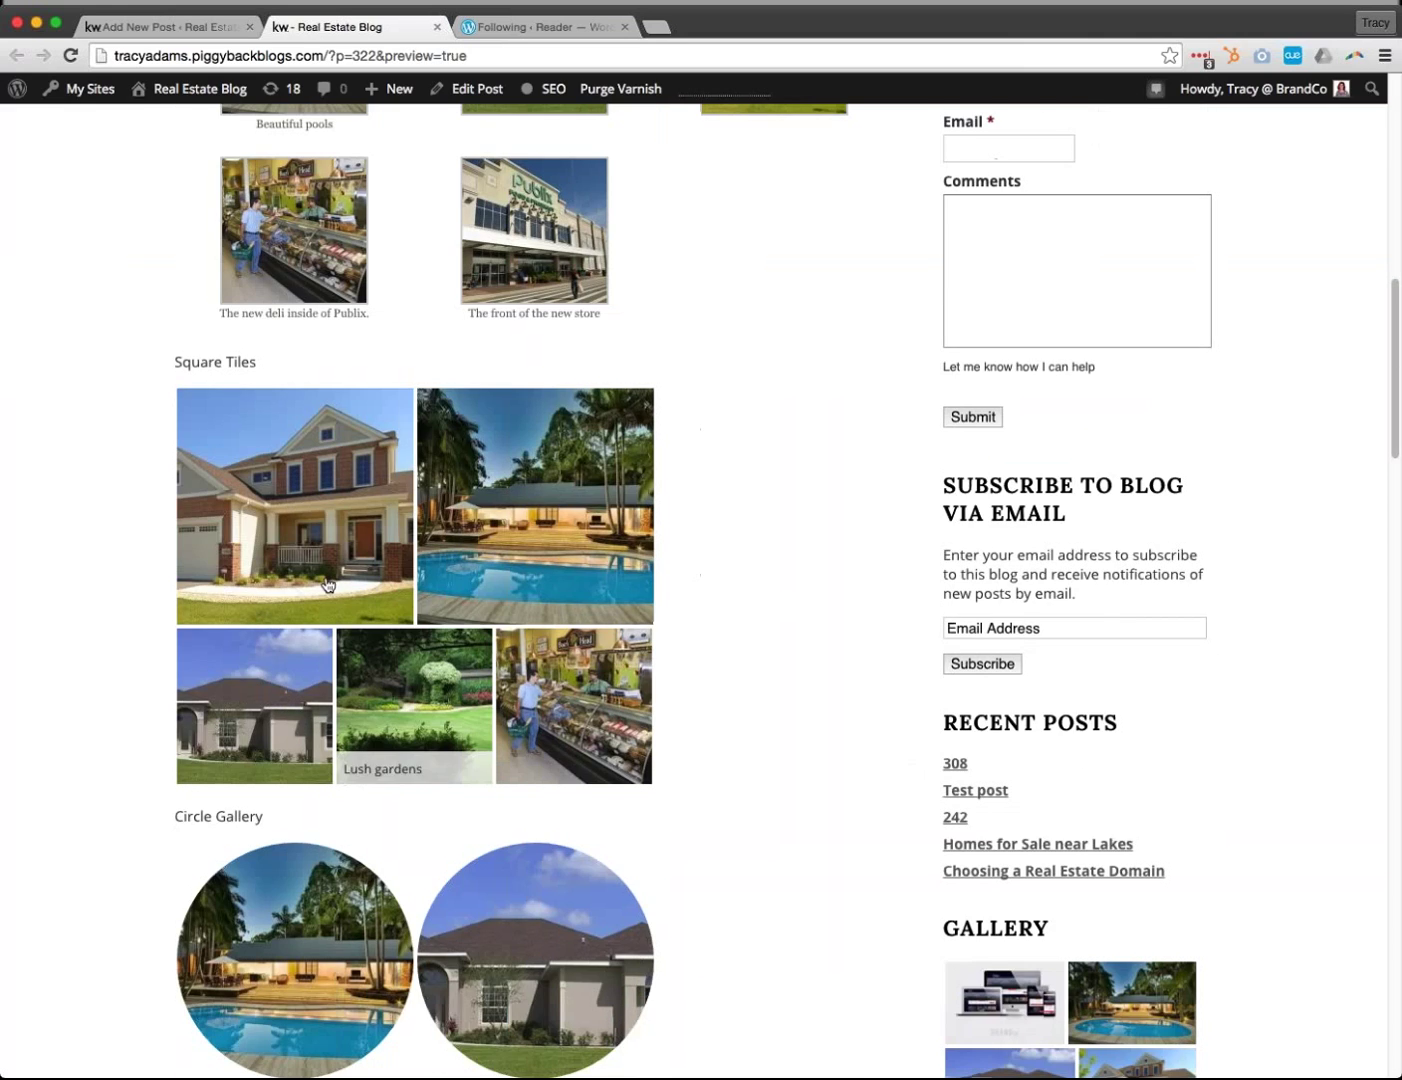
pyautogui.moveTo(411, 520)
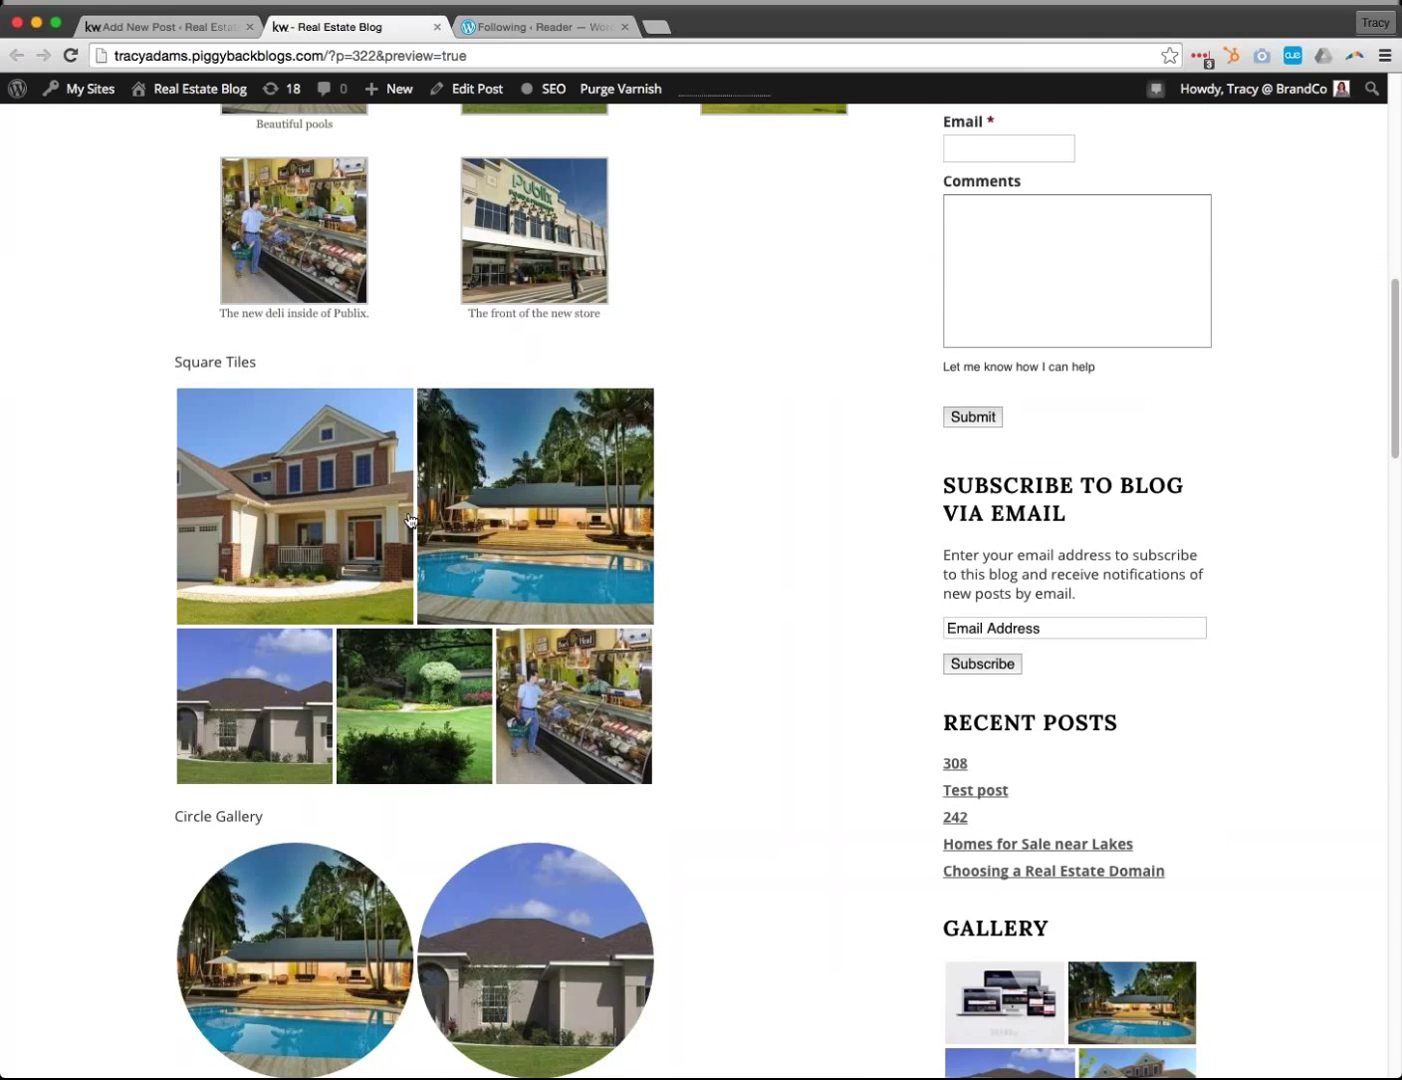
pyautogui.moveTo(288, 514)
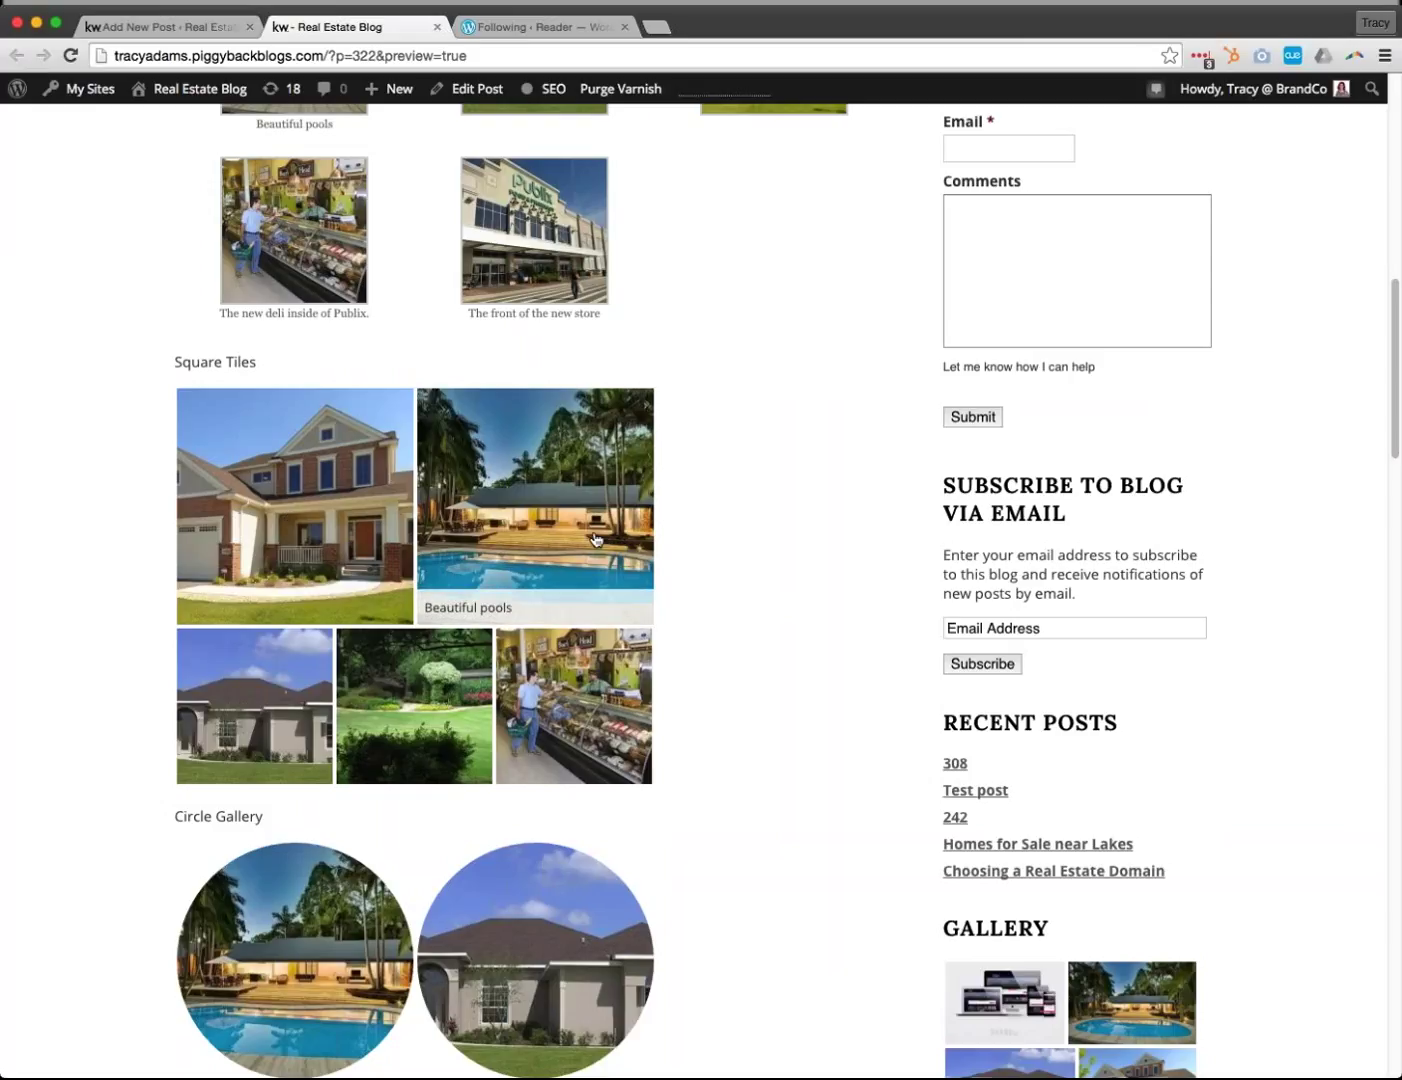
pyautogui.moveTo(820, 658)
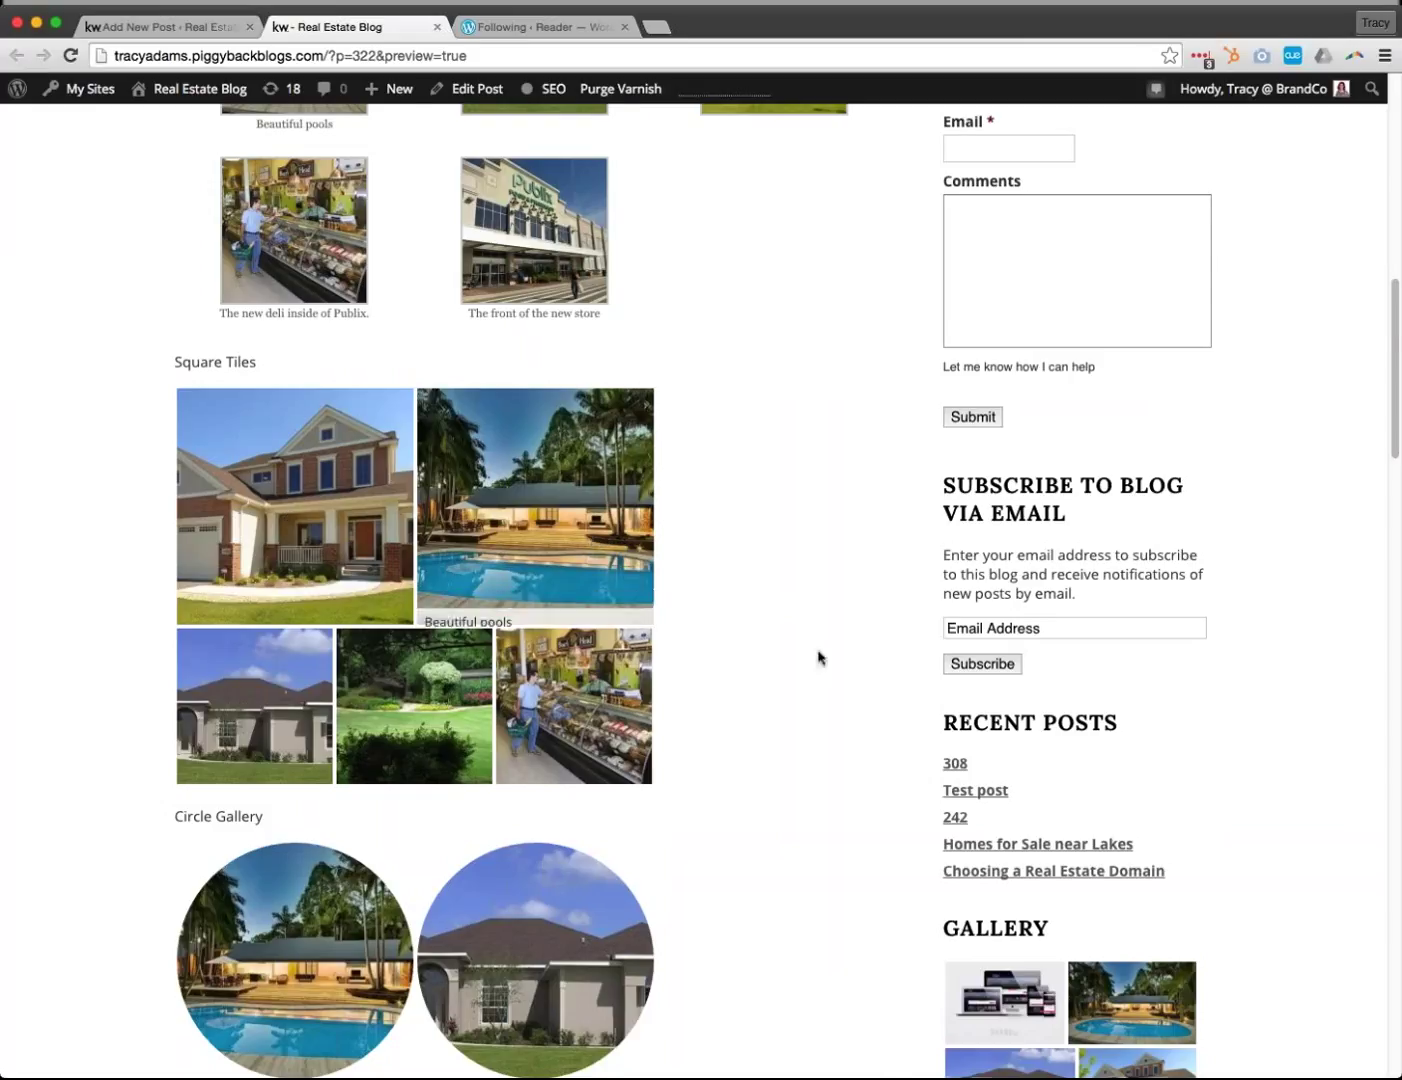
pyautogui.scroll(-3)
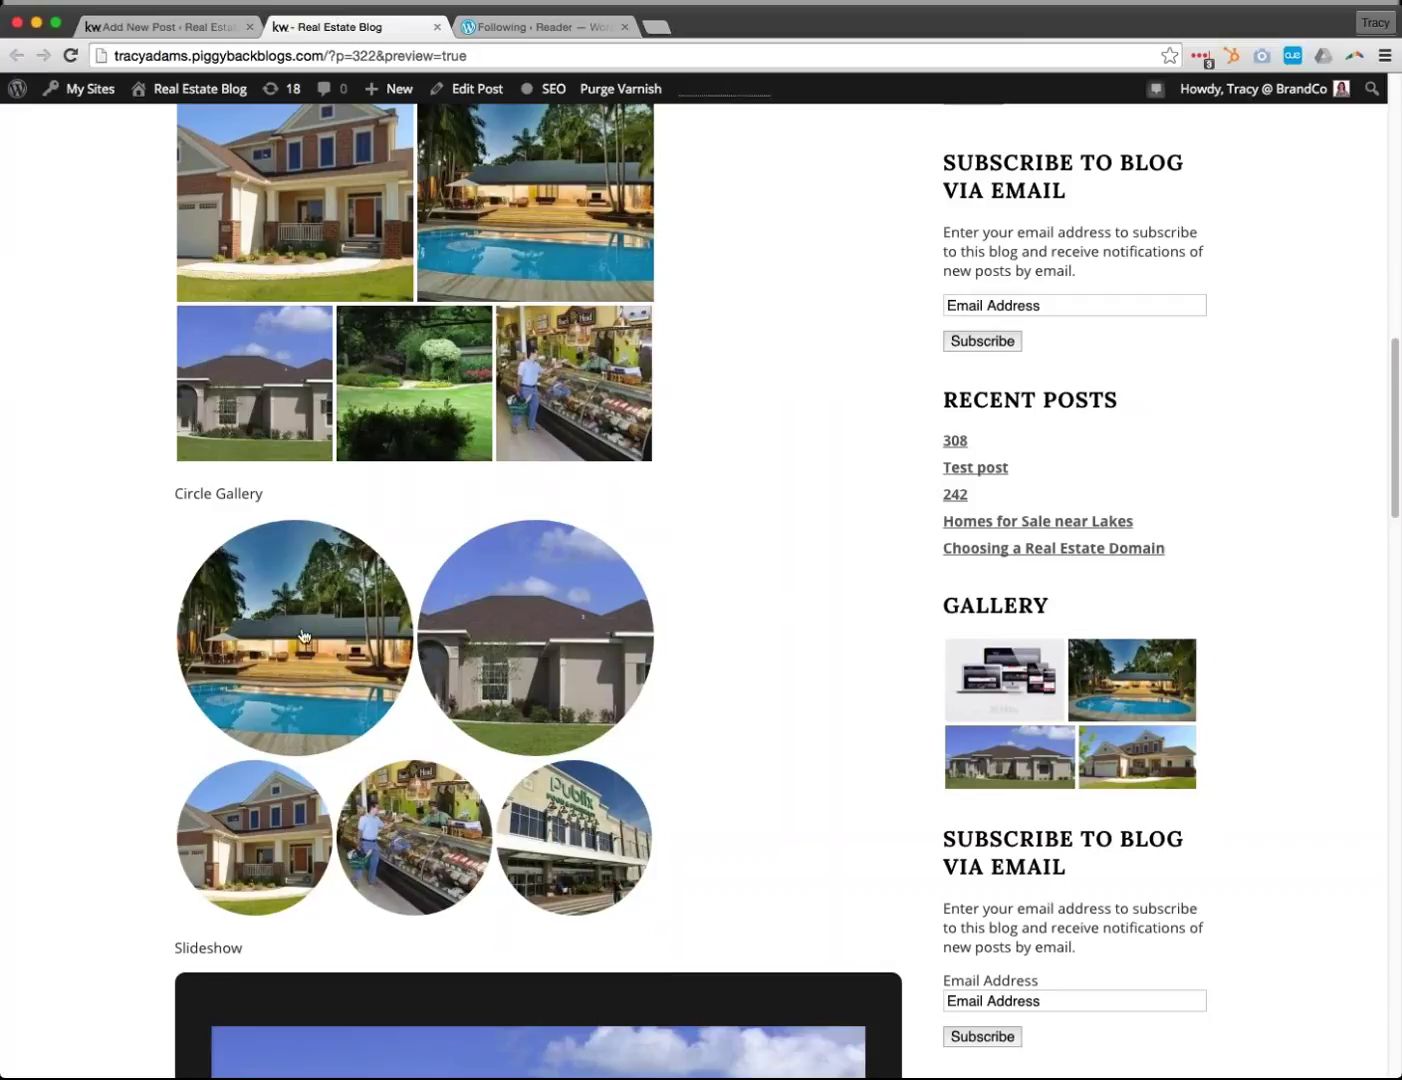
pyautogui.moveTo(218, 705)
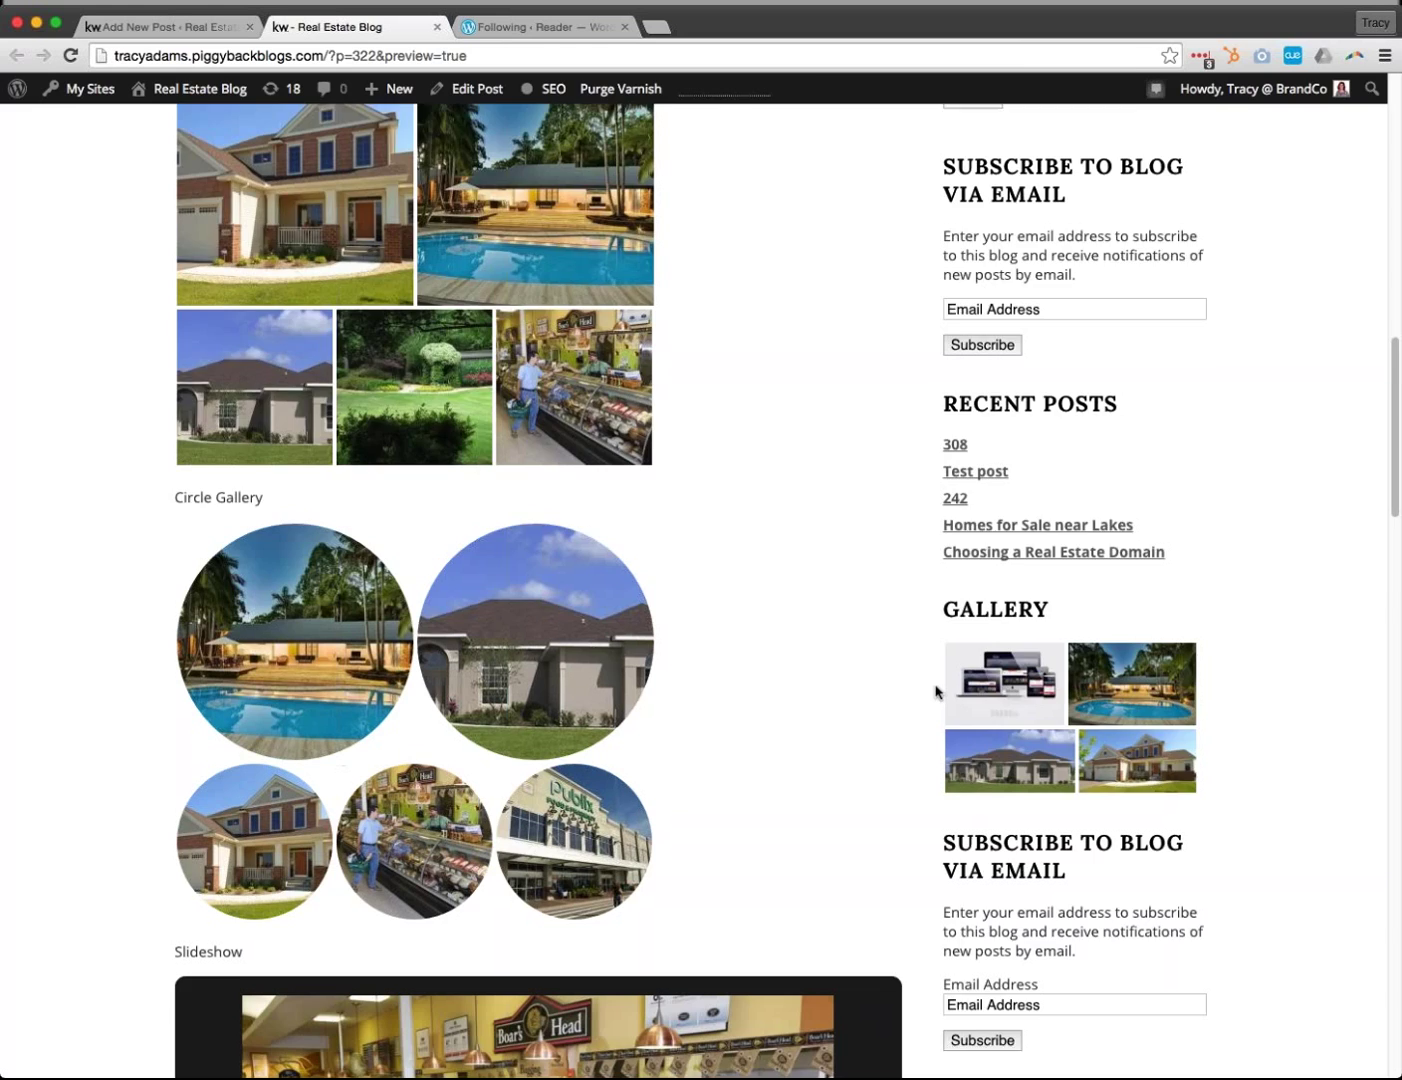
pyautogui.scroll(-3)
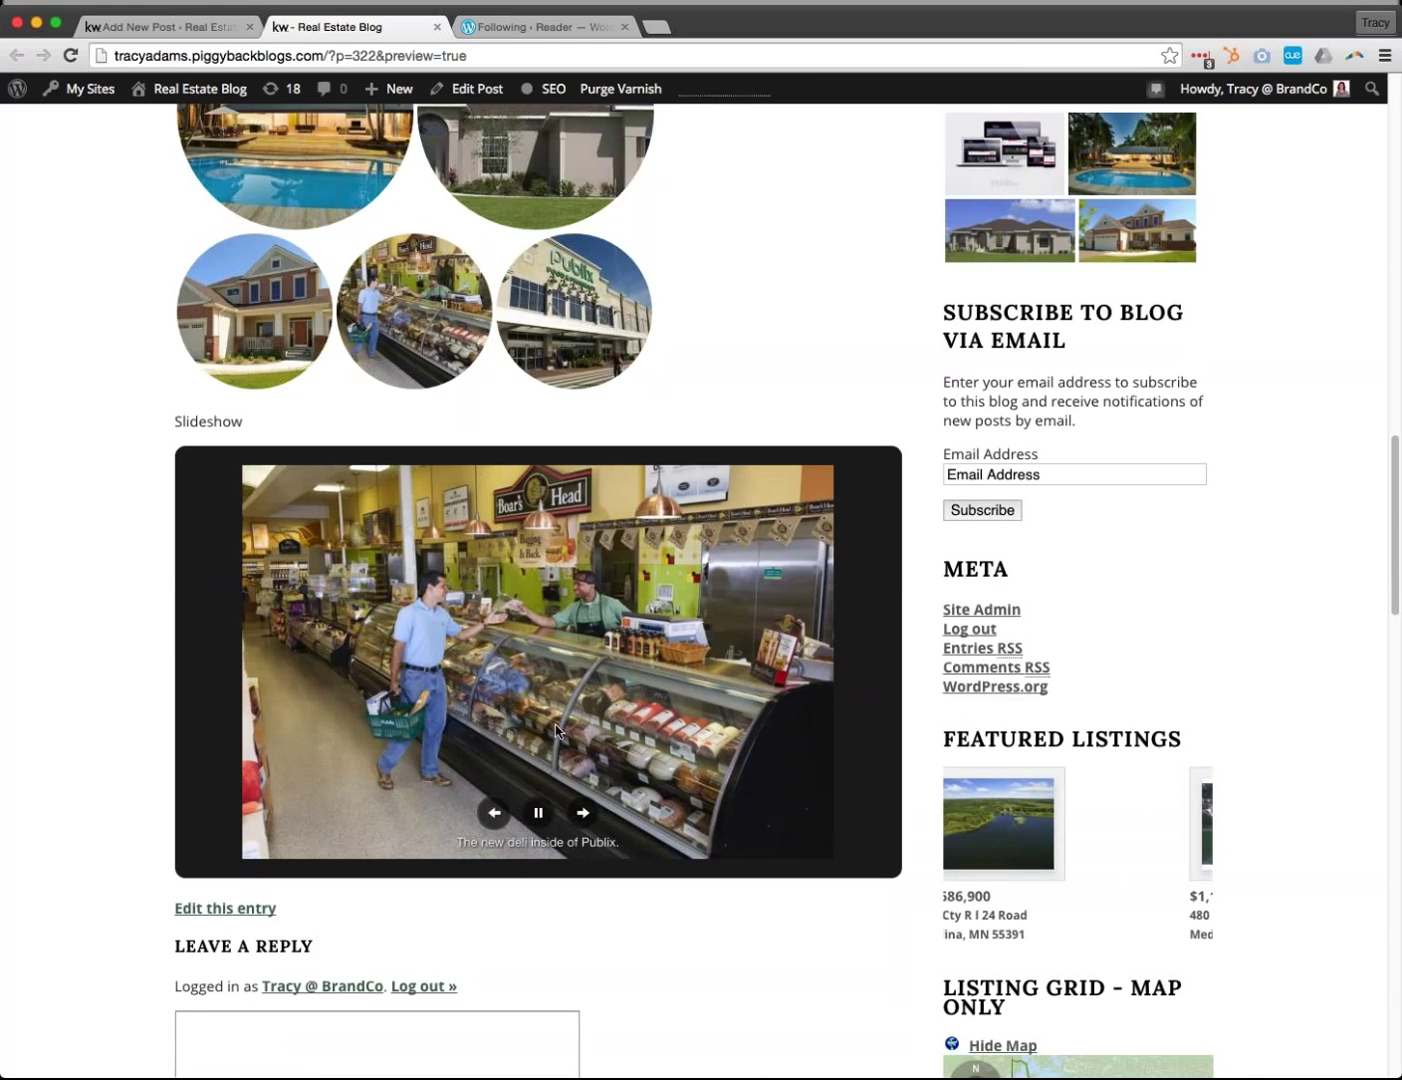
pyautogui.click(582, 812)
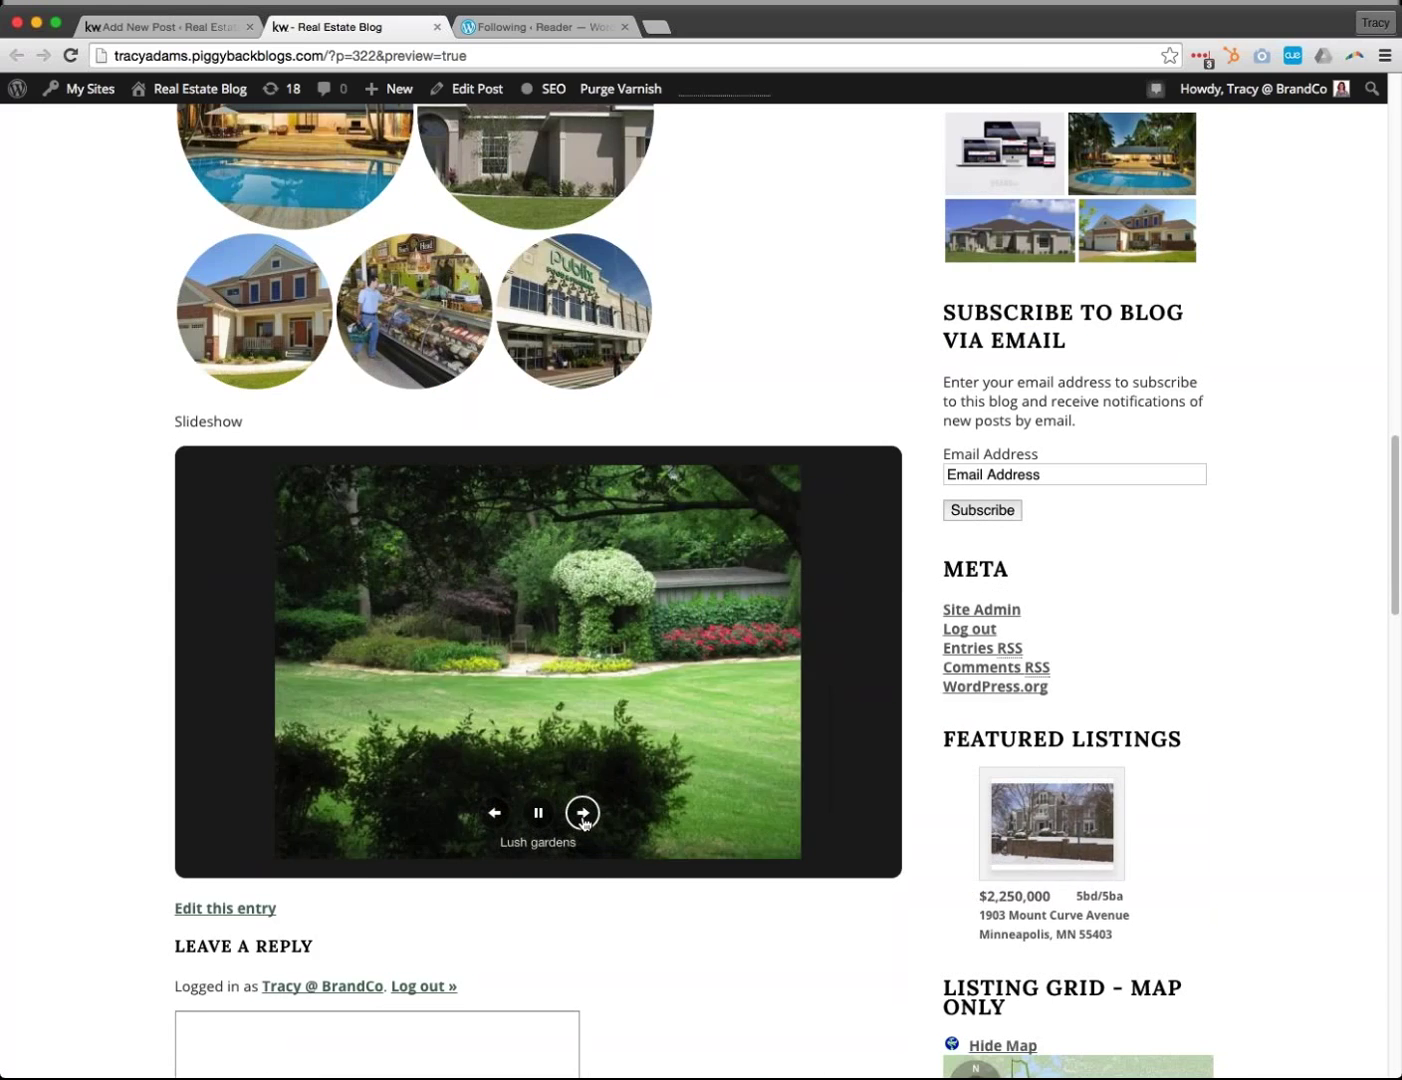
pyautogui.click(582, 812)
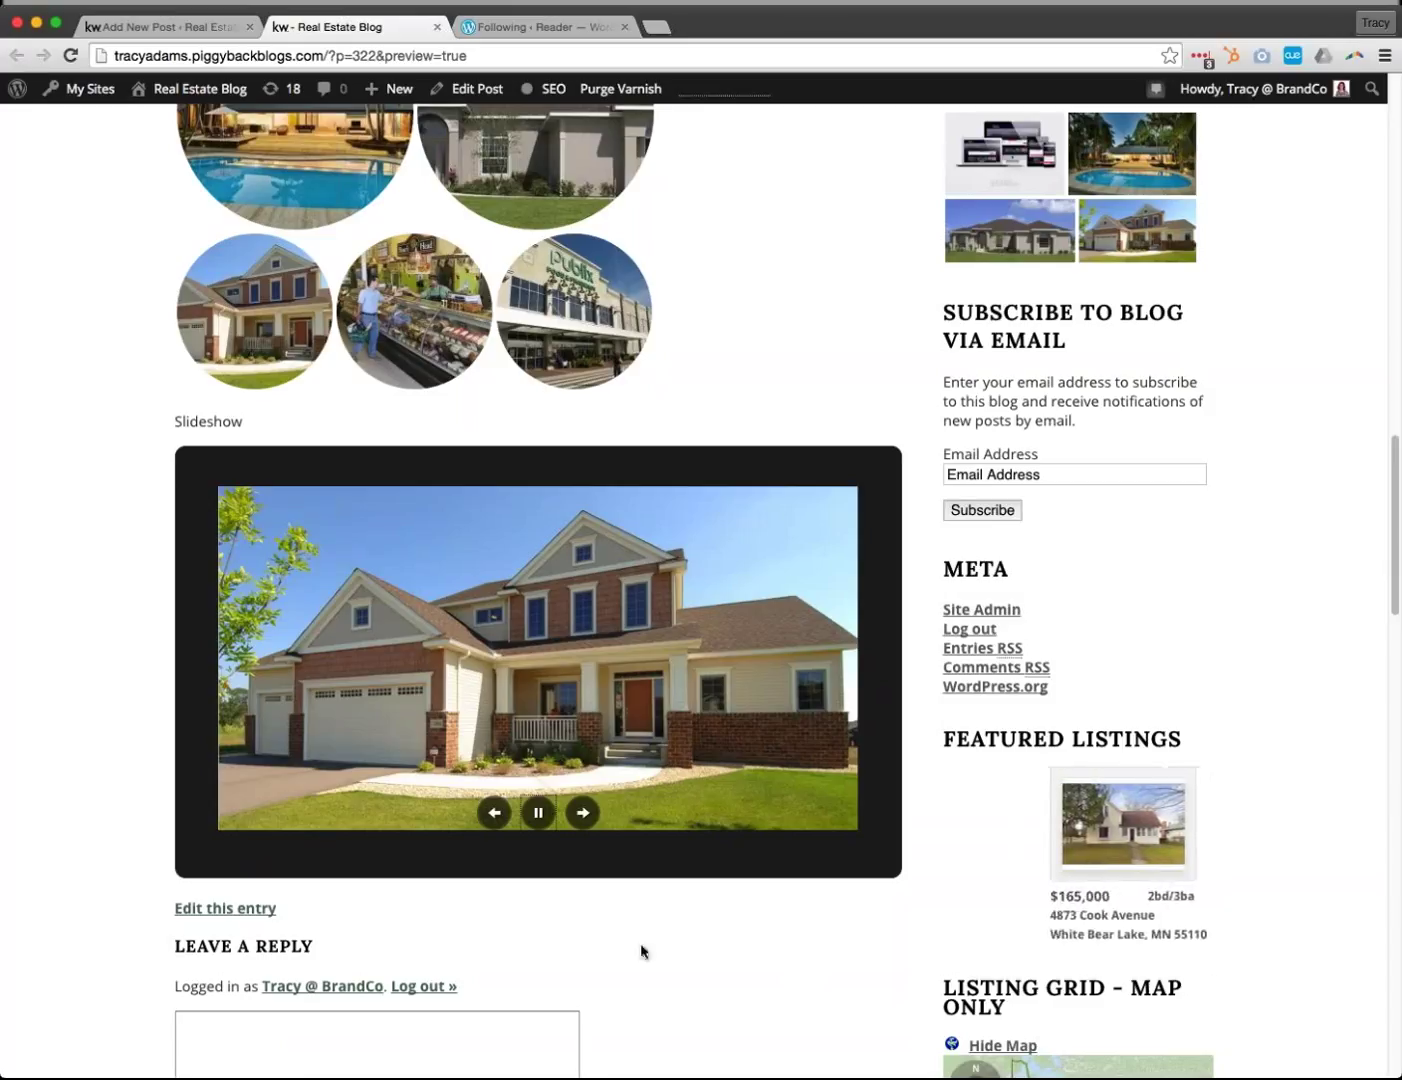
pyautogui.click(581, 812)
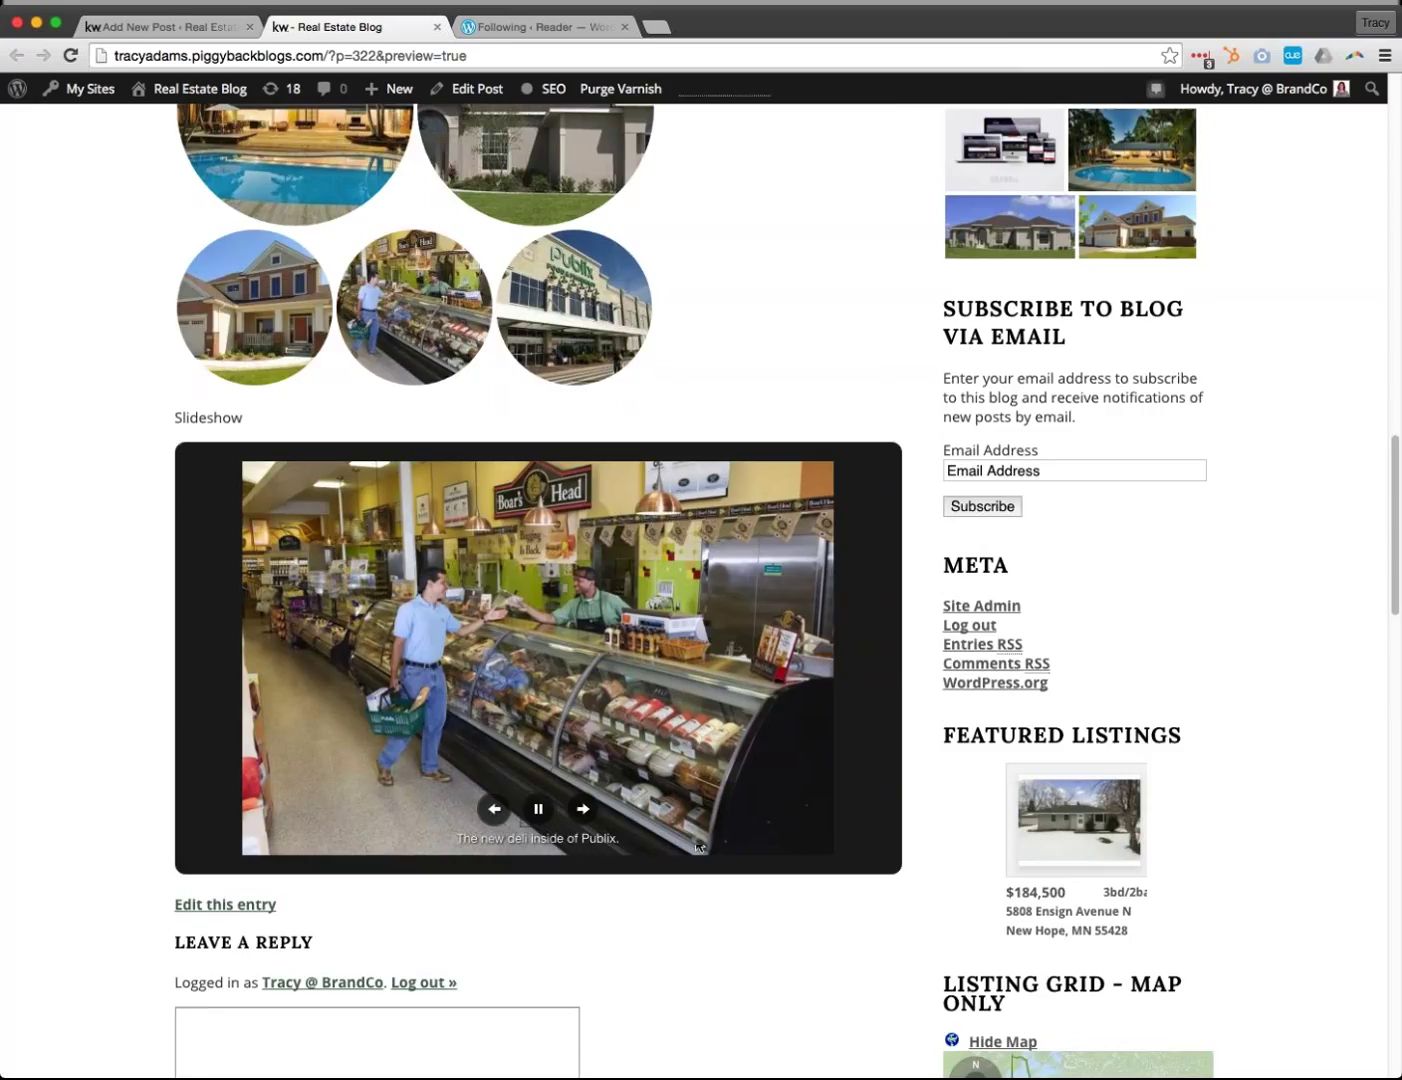
# Step: Browse the preview's galleries, view the pool photo in the carousel, then return to the draft
pyautogui.scroll(3)
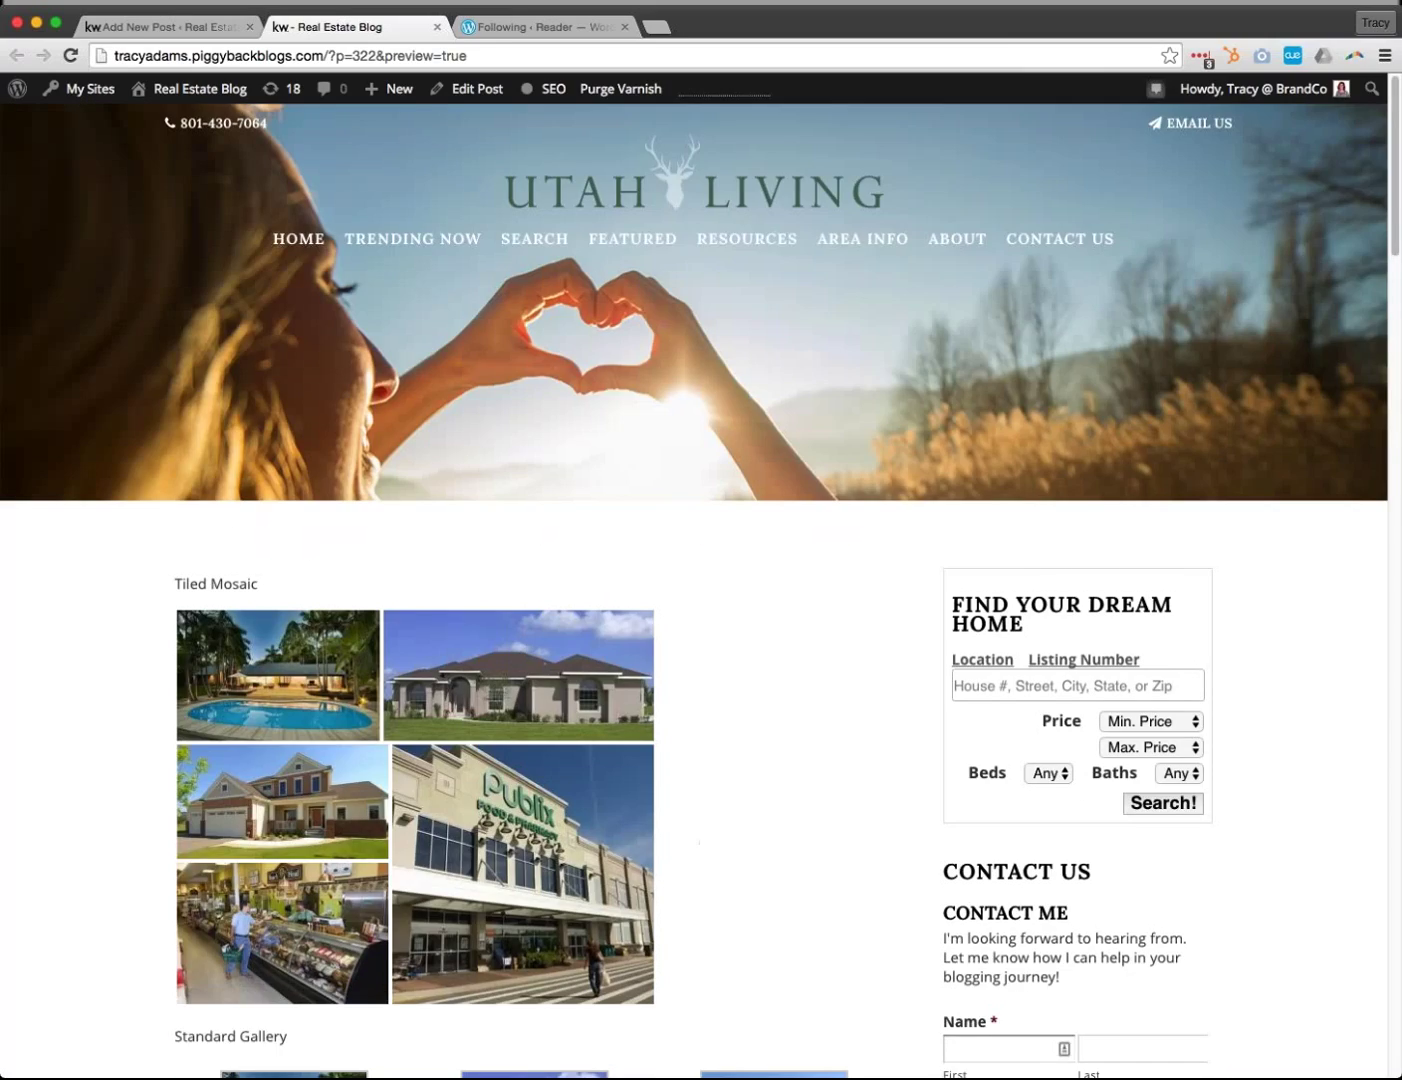
pyautogui.scroll(-3)
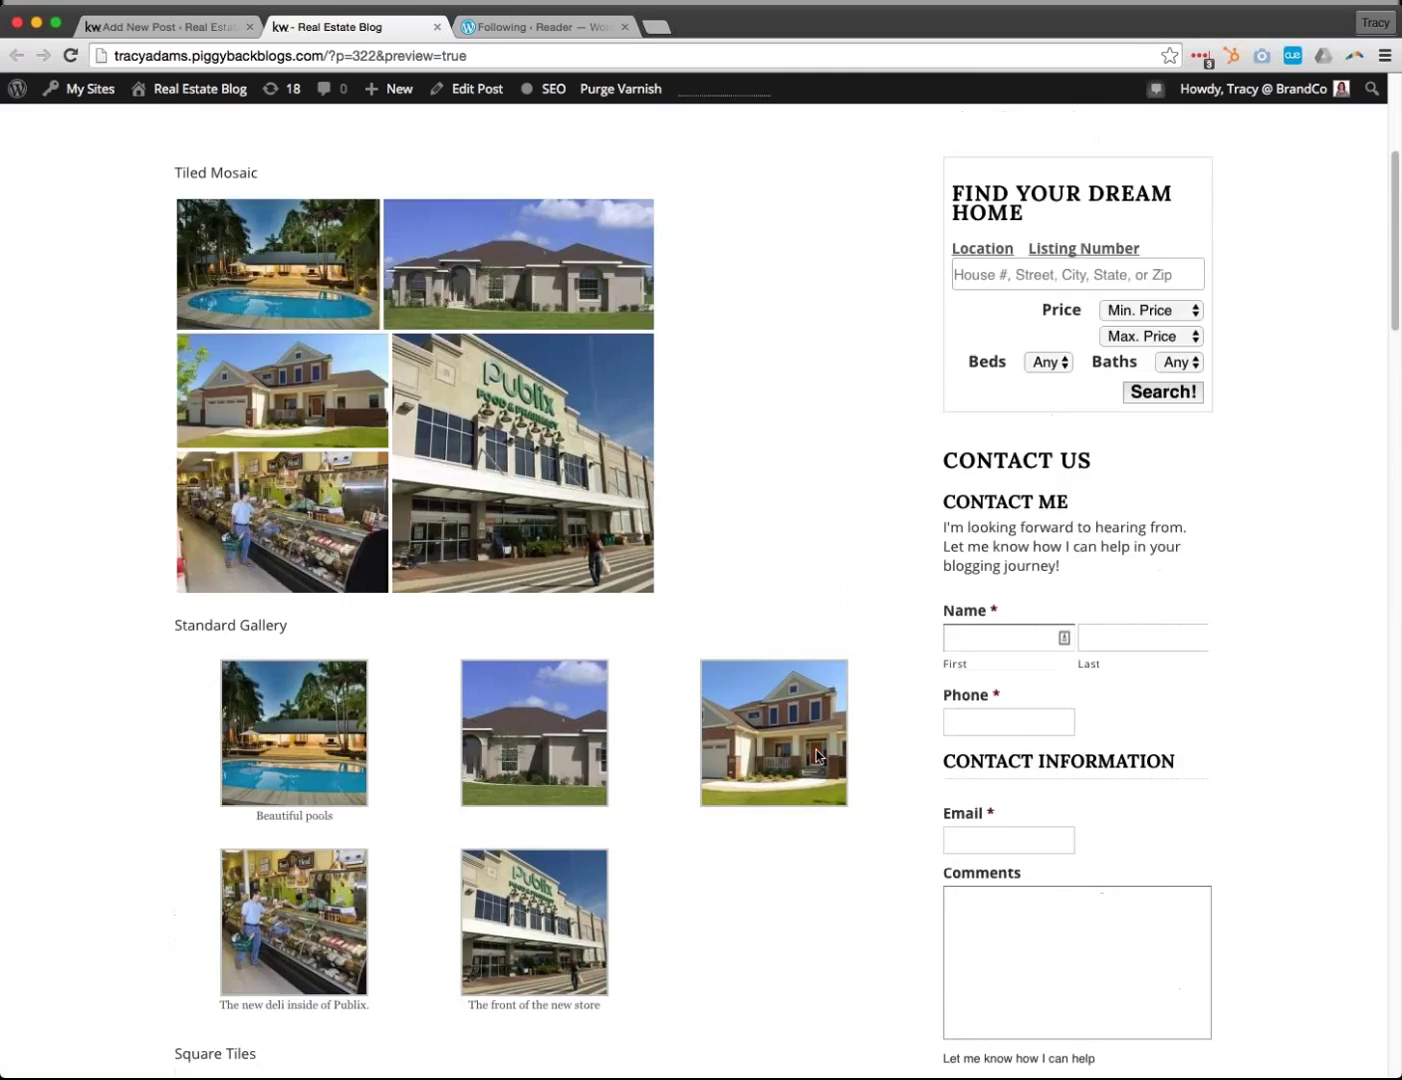
pyautogui.scroll(3)
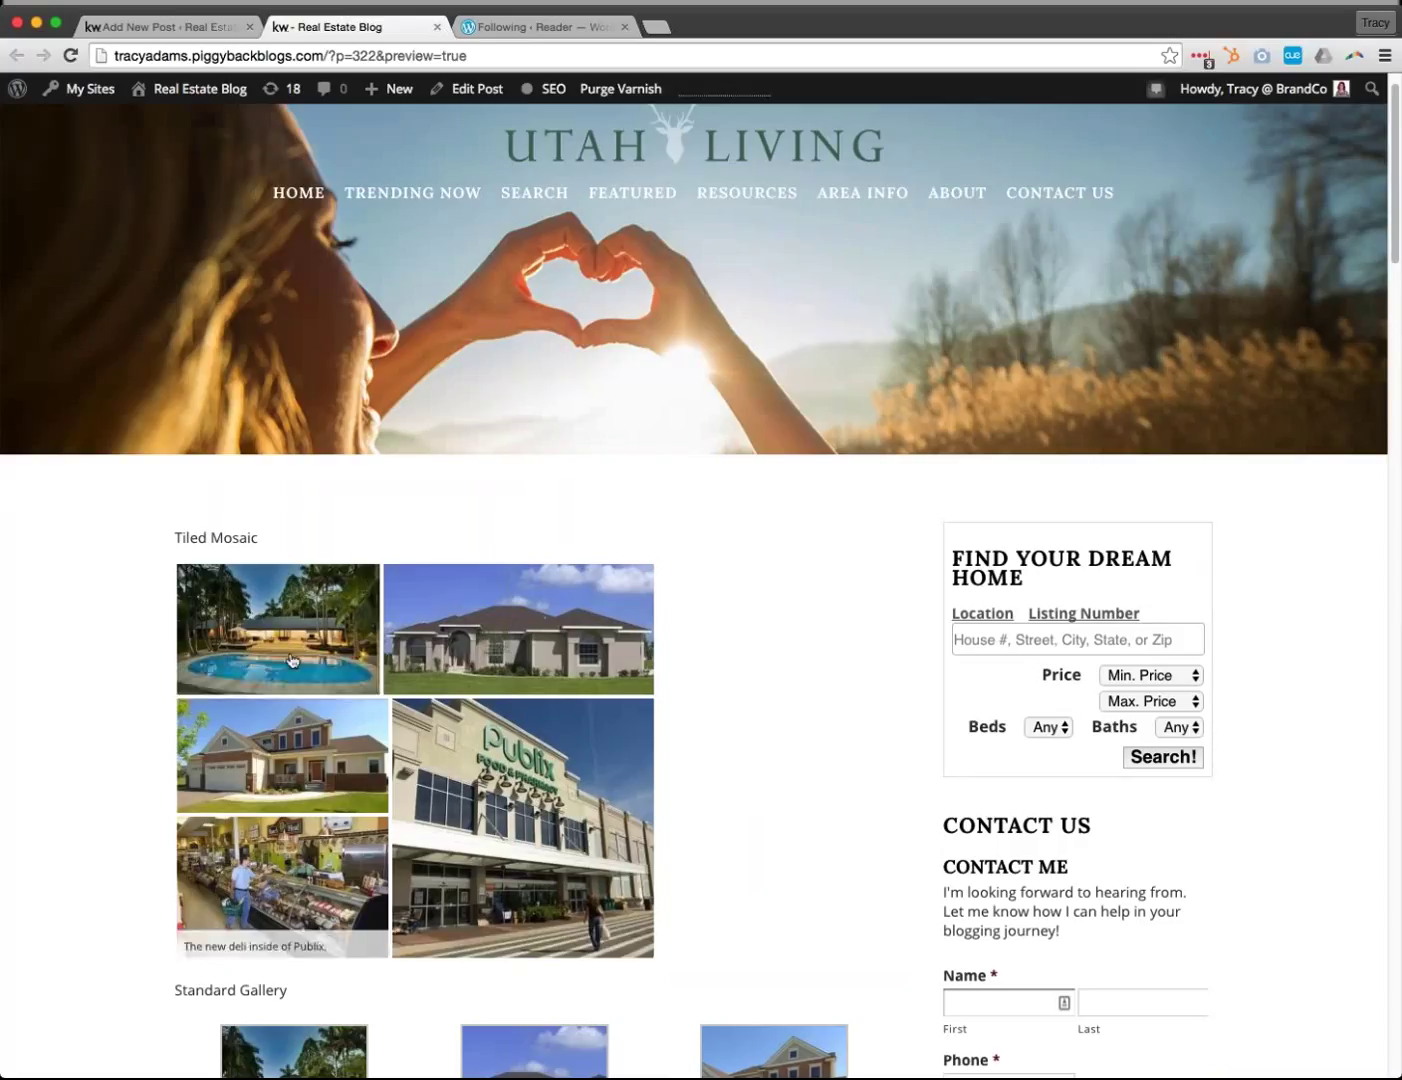
pyautogui.scroll(-3)
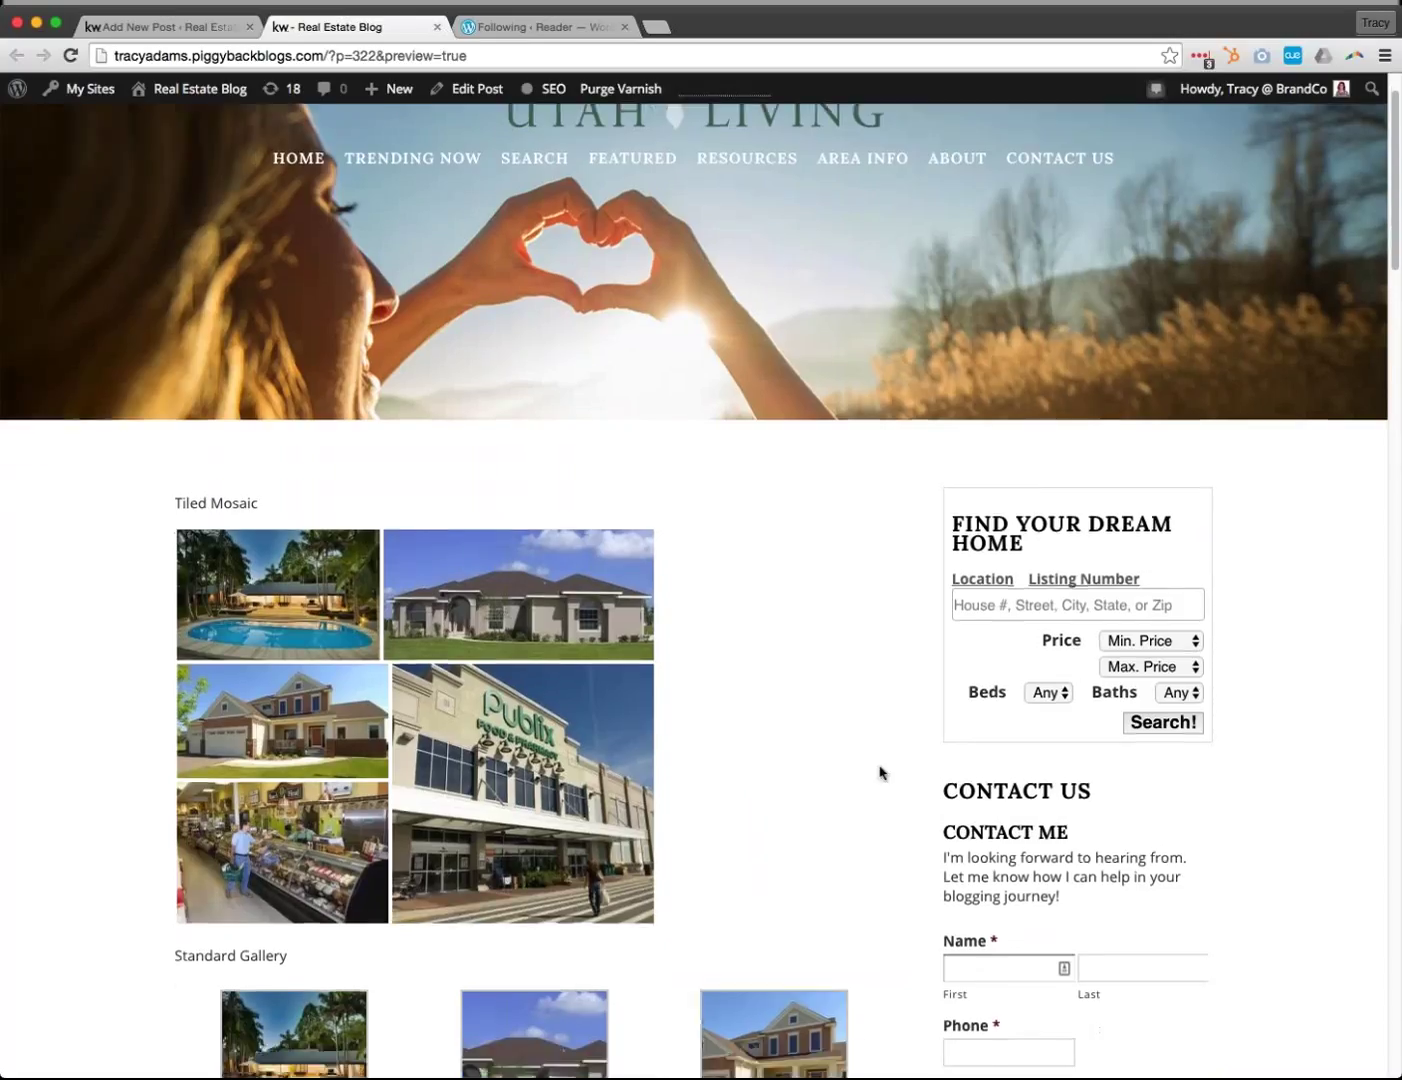
pyautogui.scroll(-3)
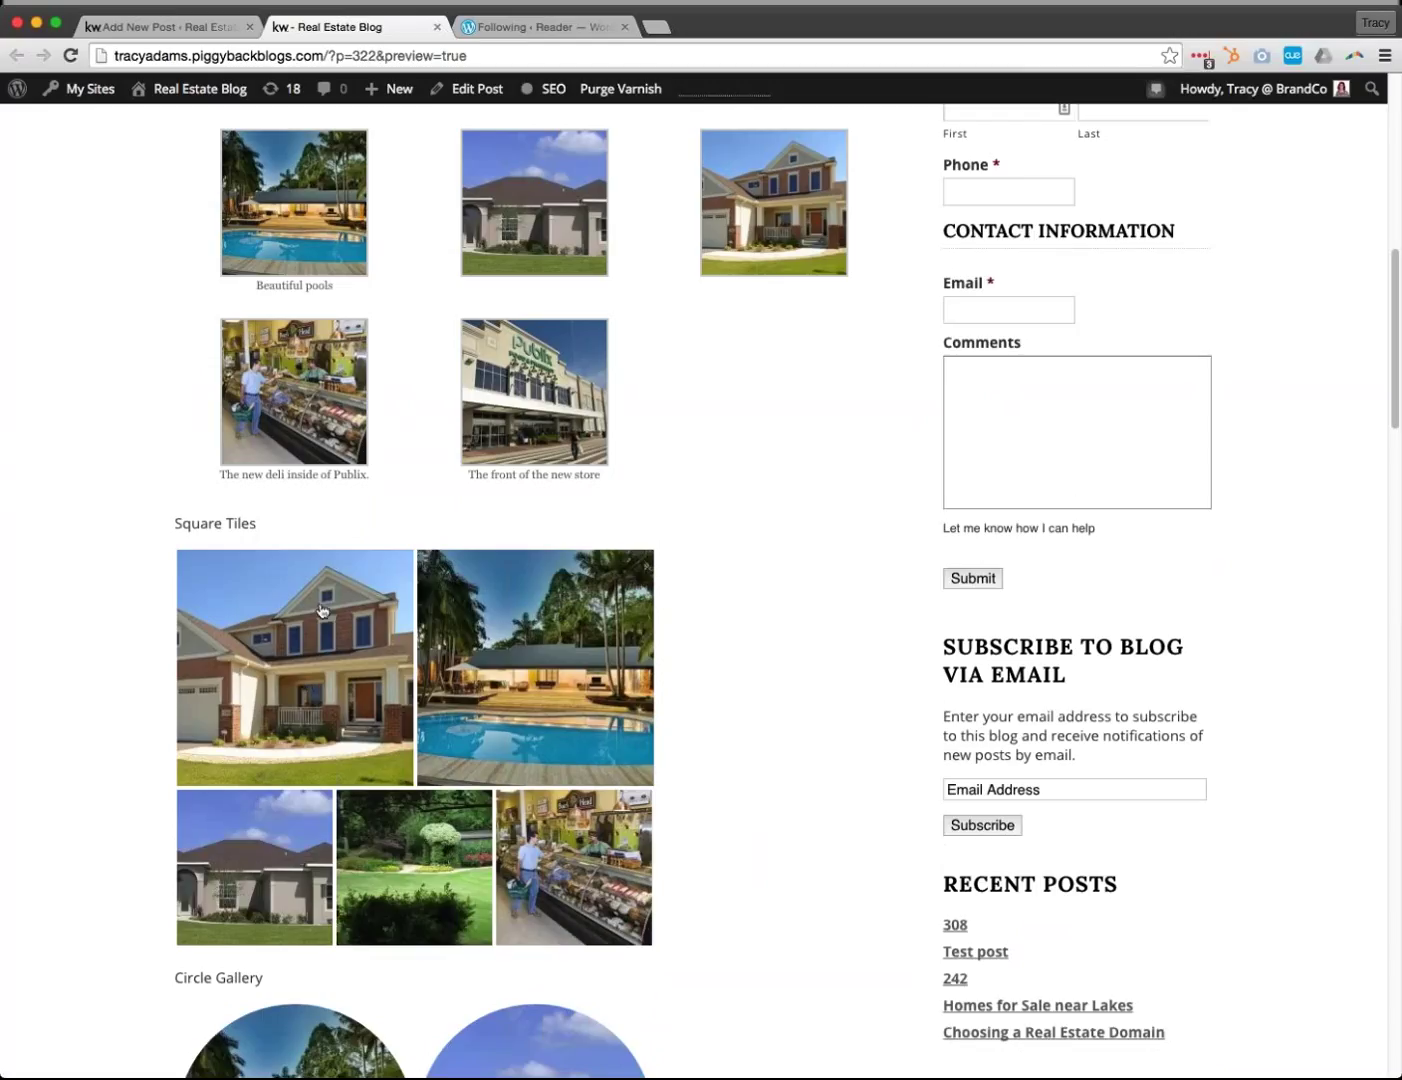
pyautogui.scroll(3)
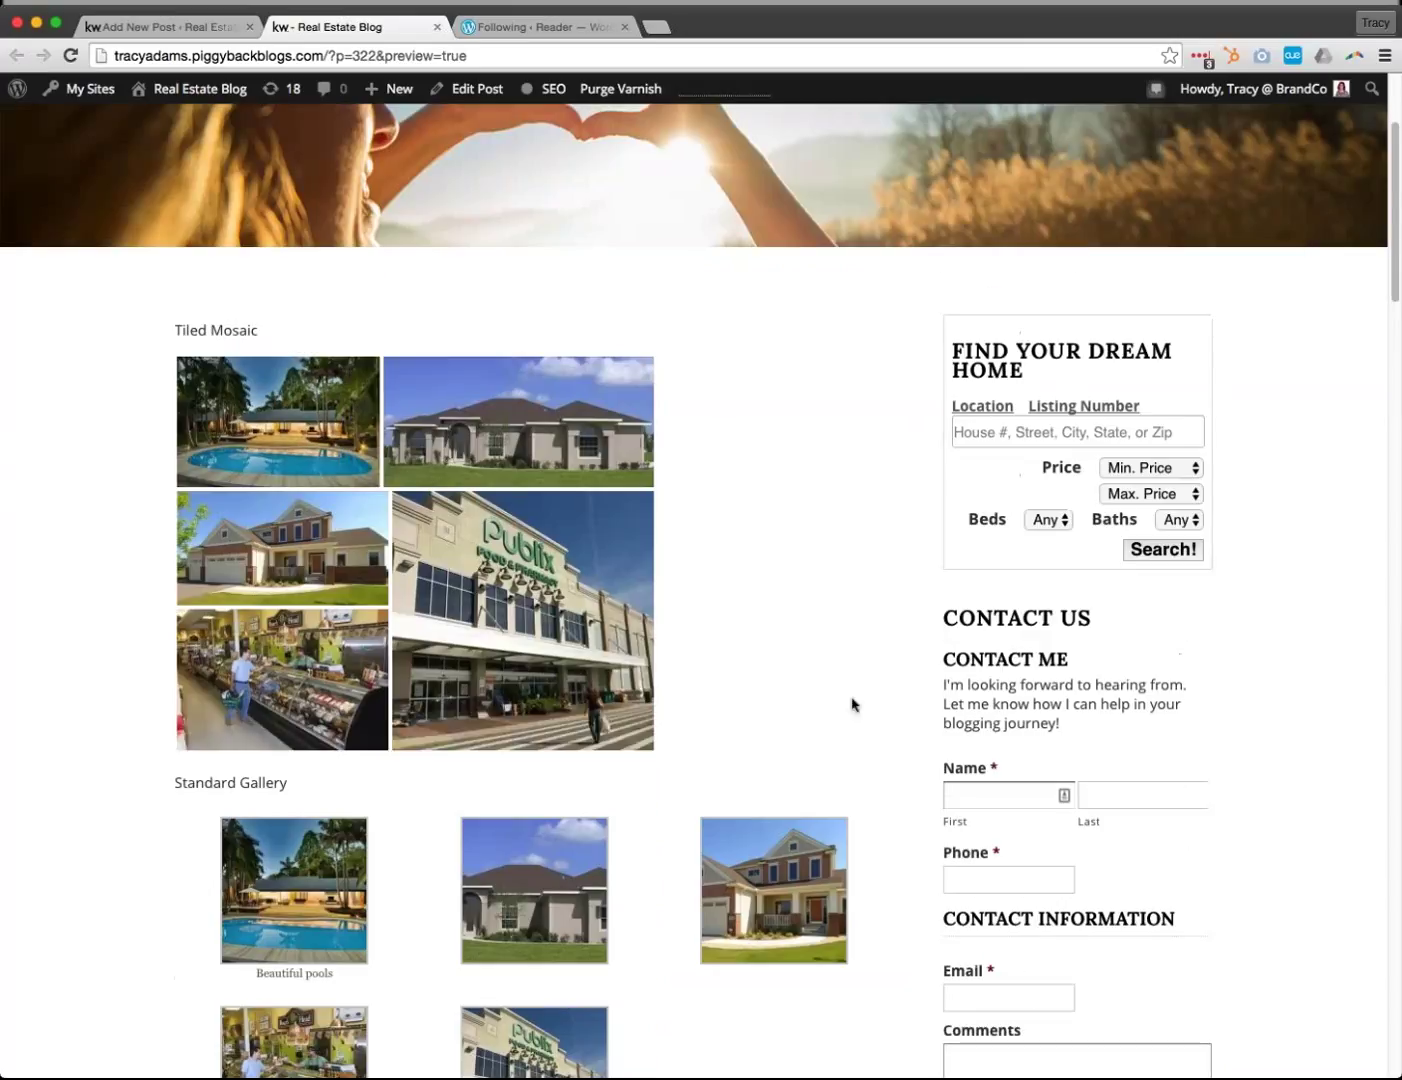
pyautogui.moveTo(281, 677)
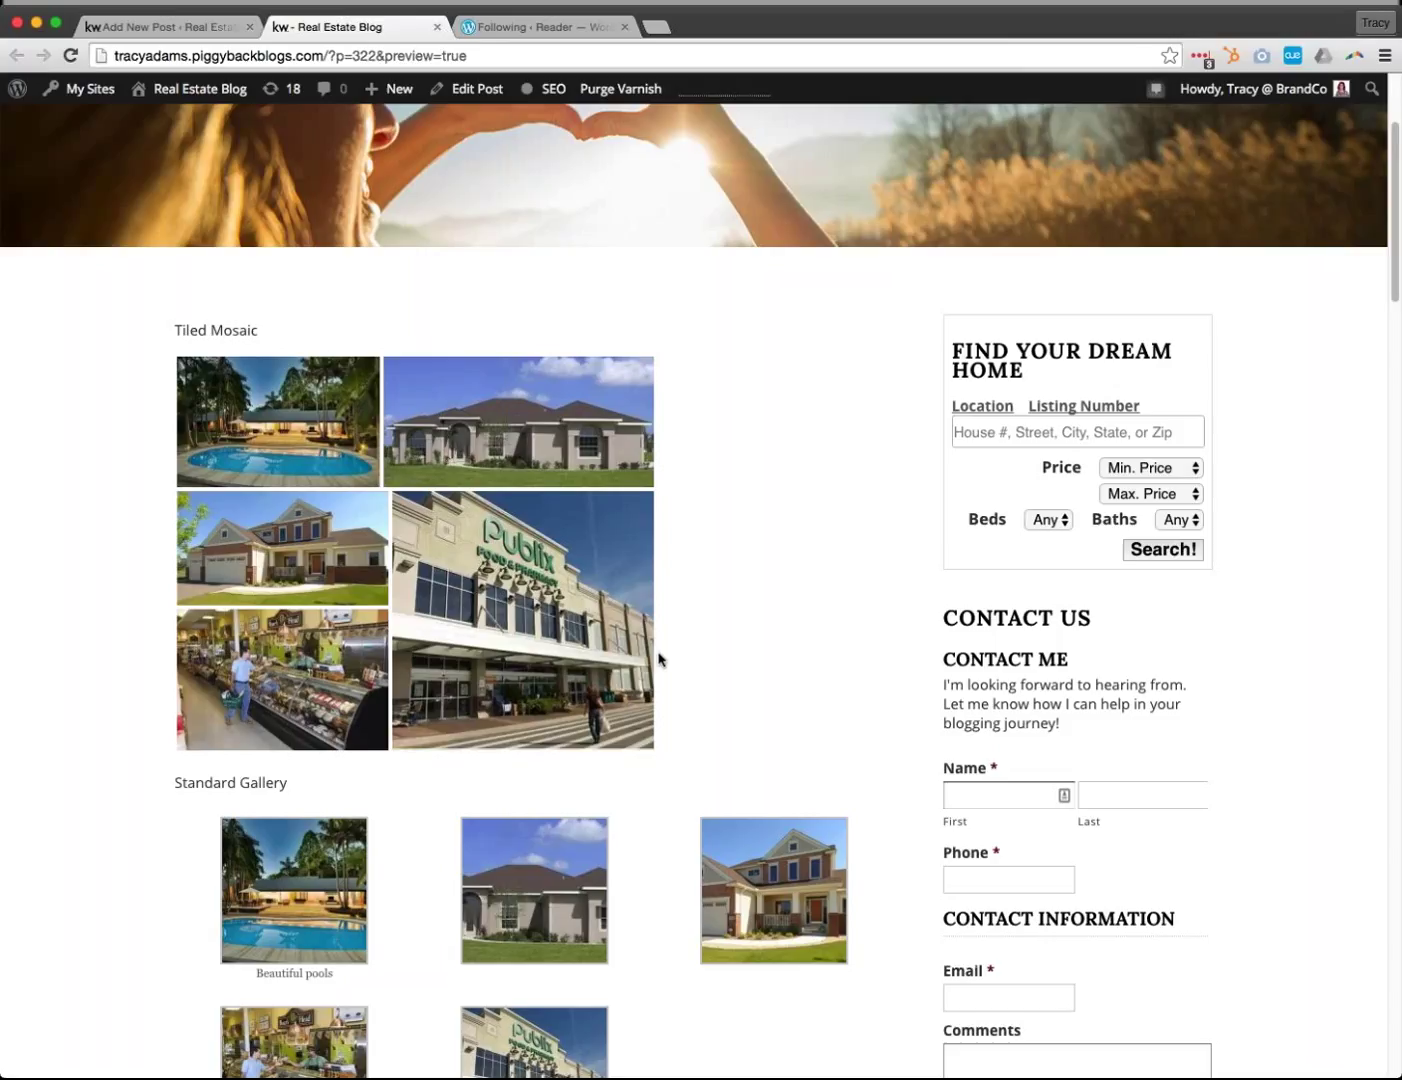
pyautogui.moveTo(566, 657)
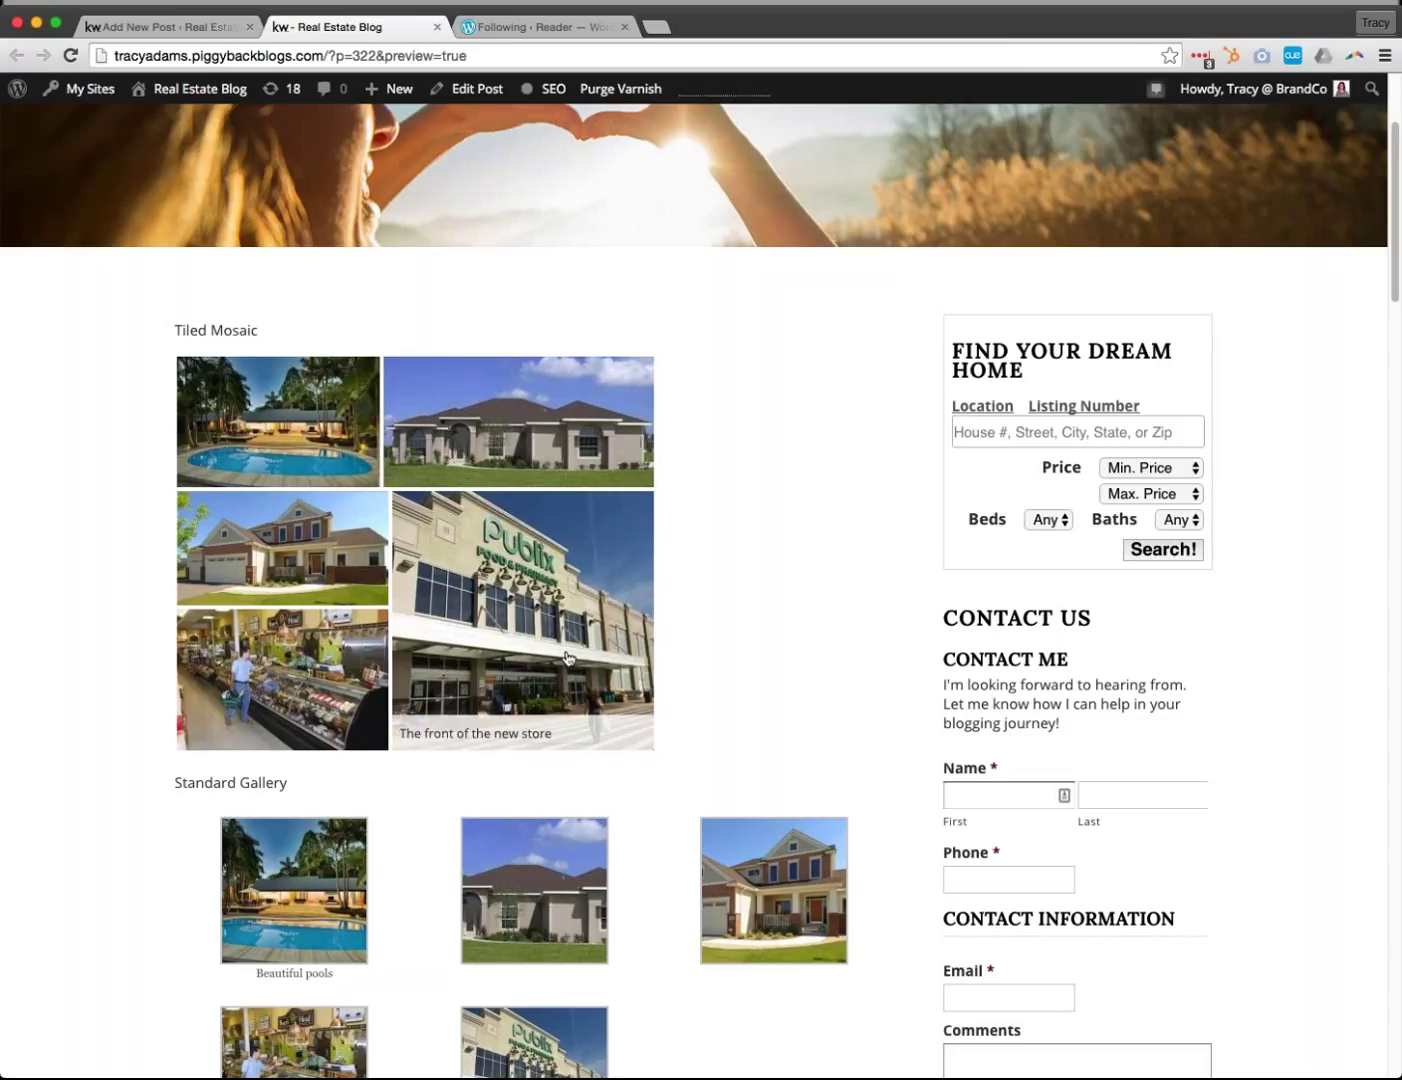
pyautogui.click(293, 889)
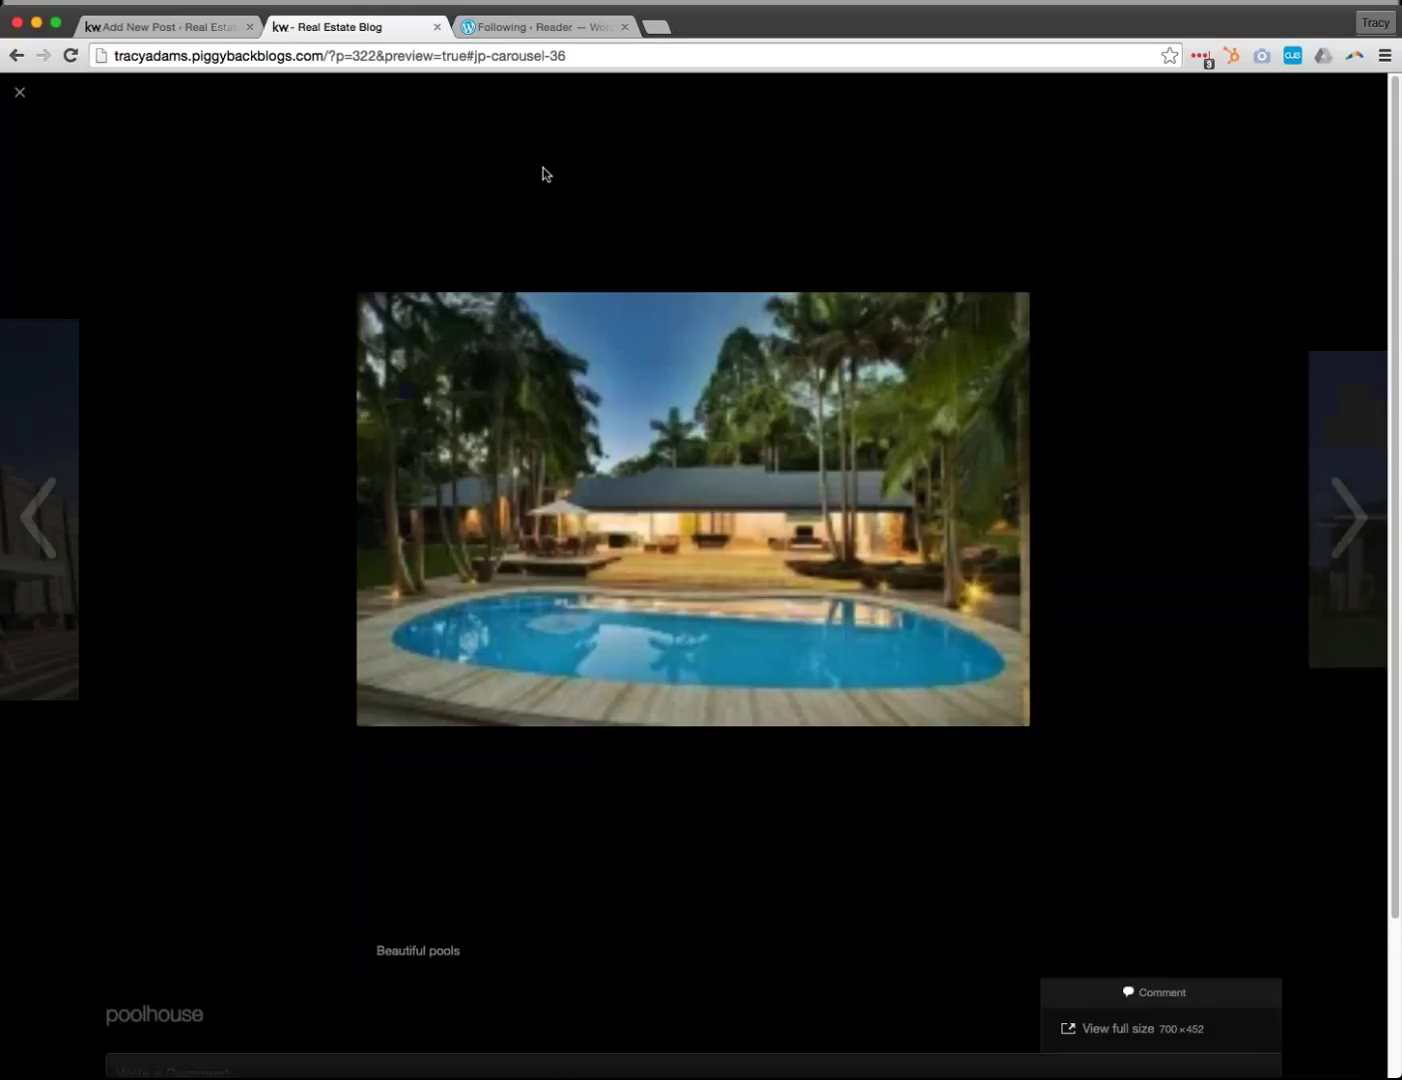
pyautogui.click(165, 27)
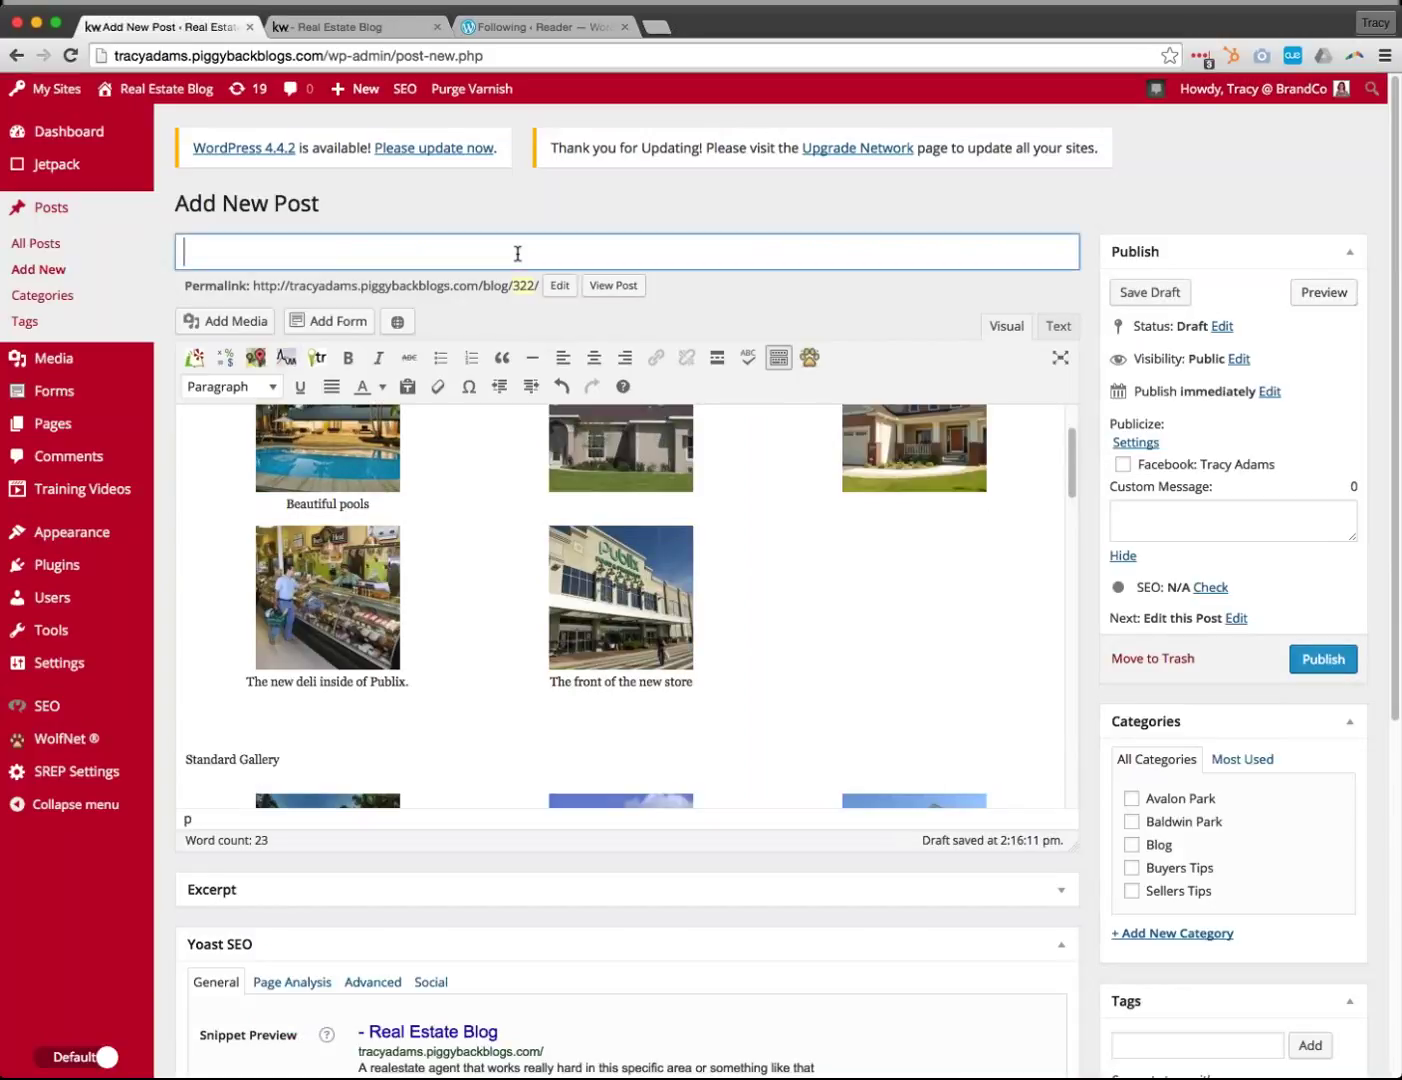
# Step: Title the post 'Photo Gallery Examples' and publish it
pyautogui.write('Photo')
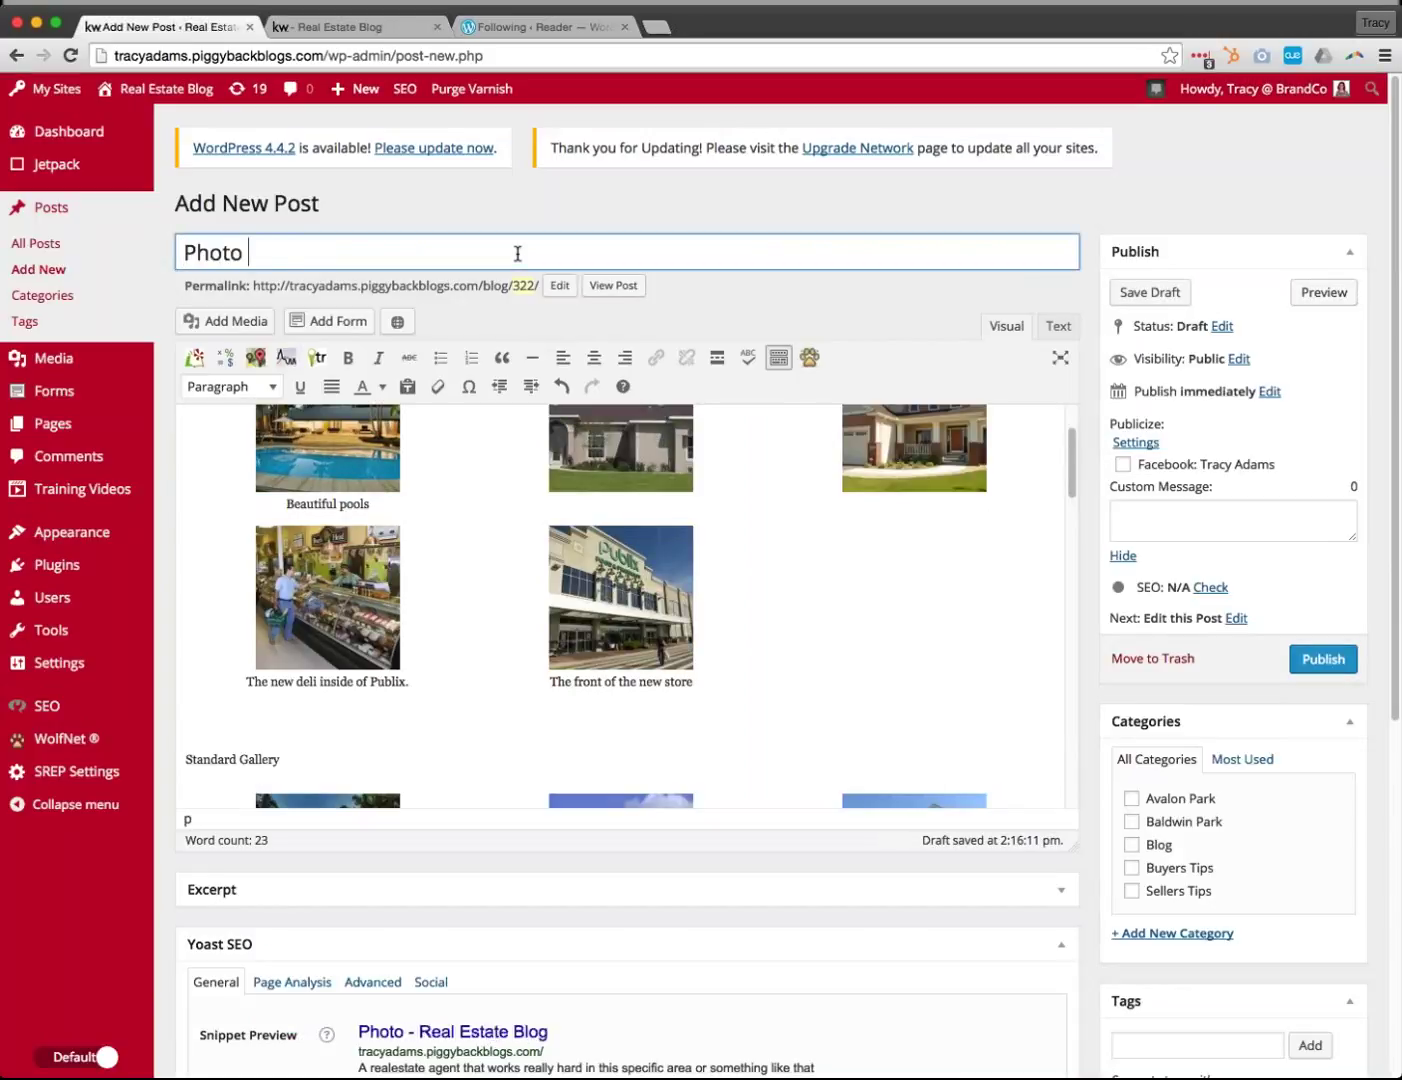
pyautogui.write('Gallery Examples')
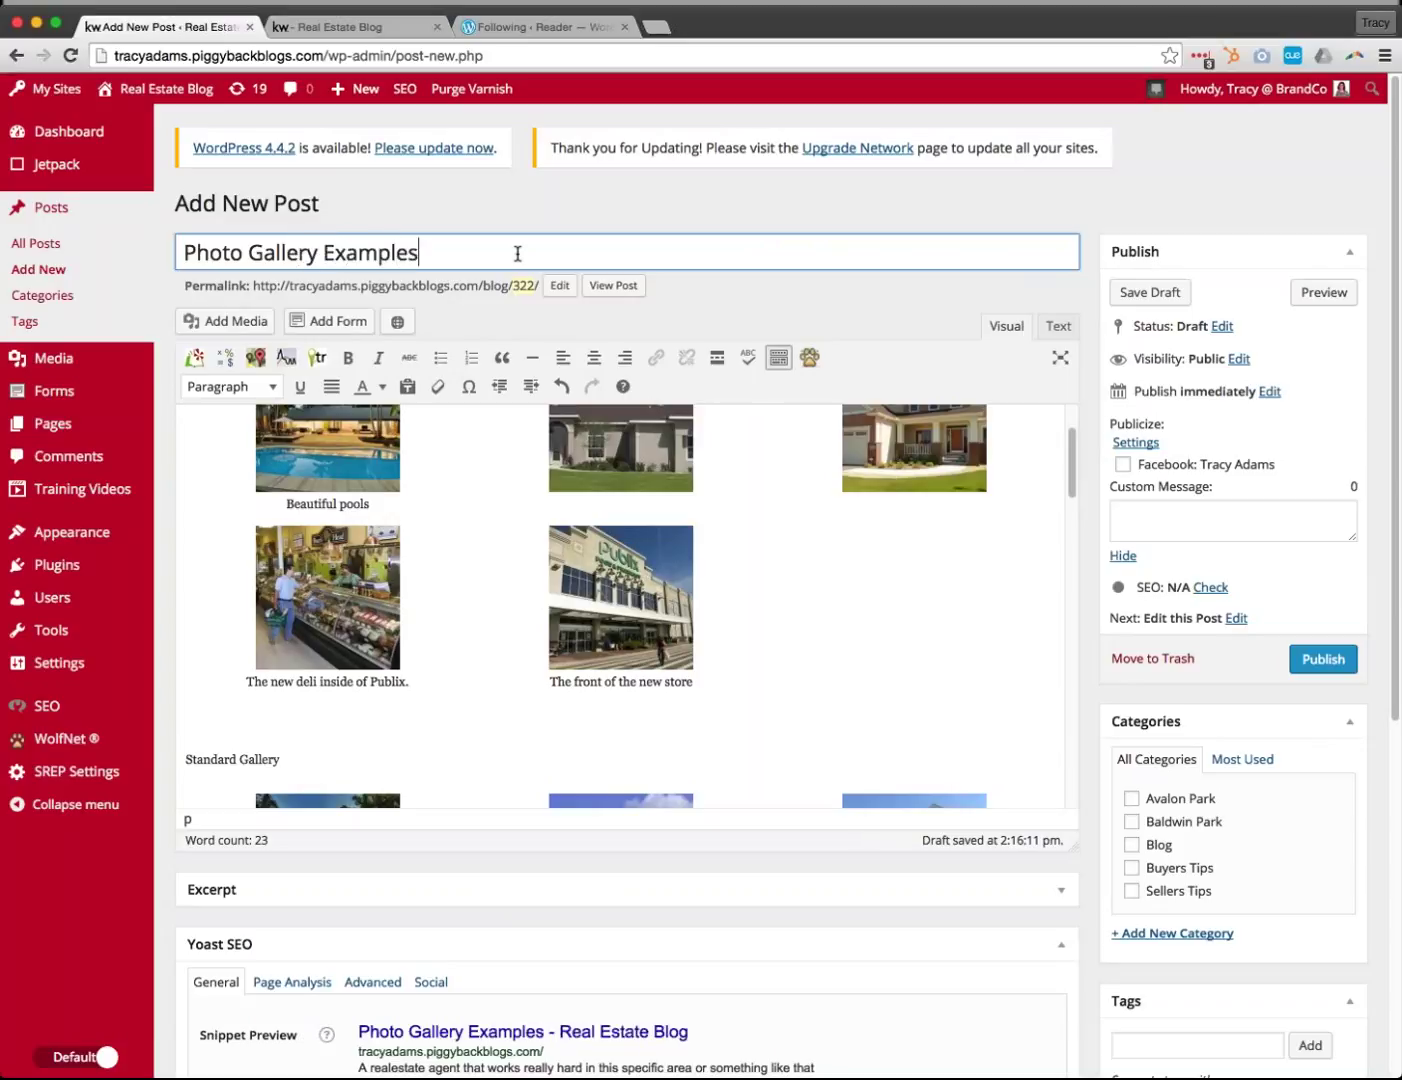
pyautogui.click(1322, 658)
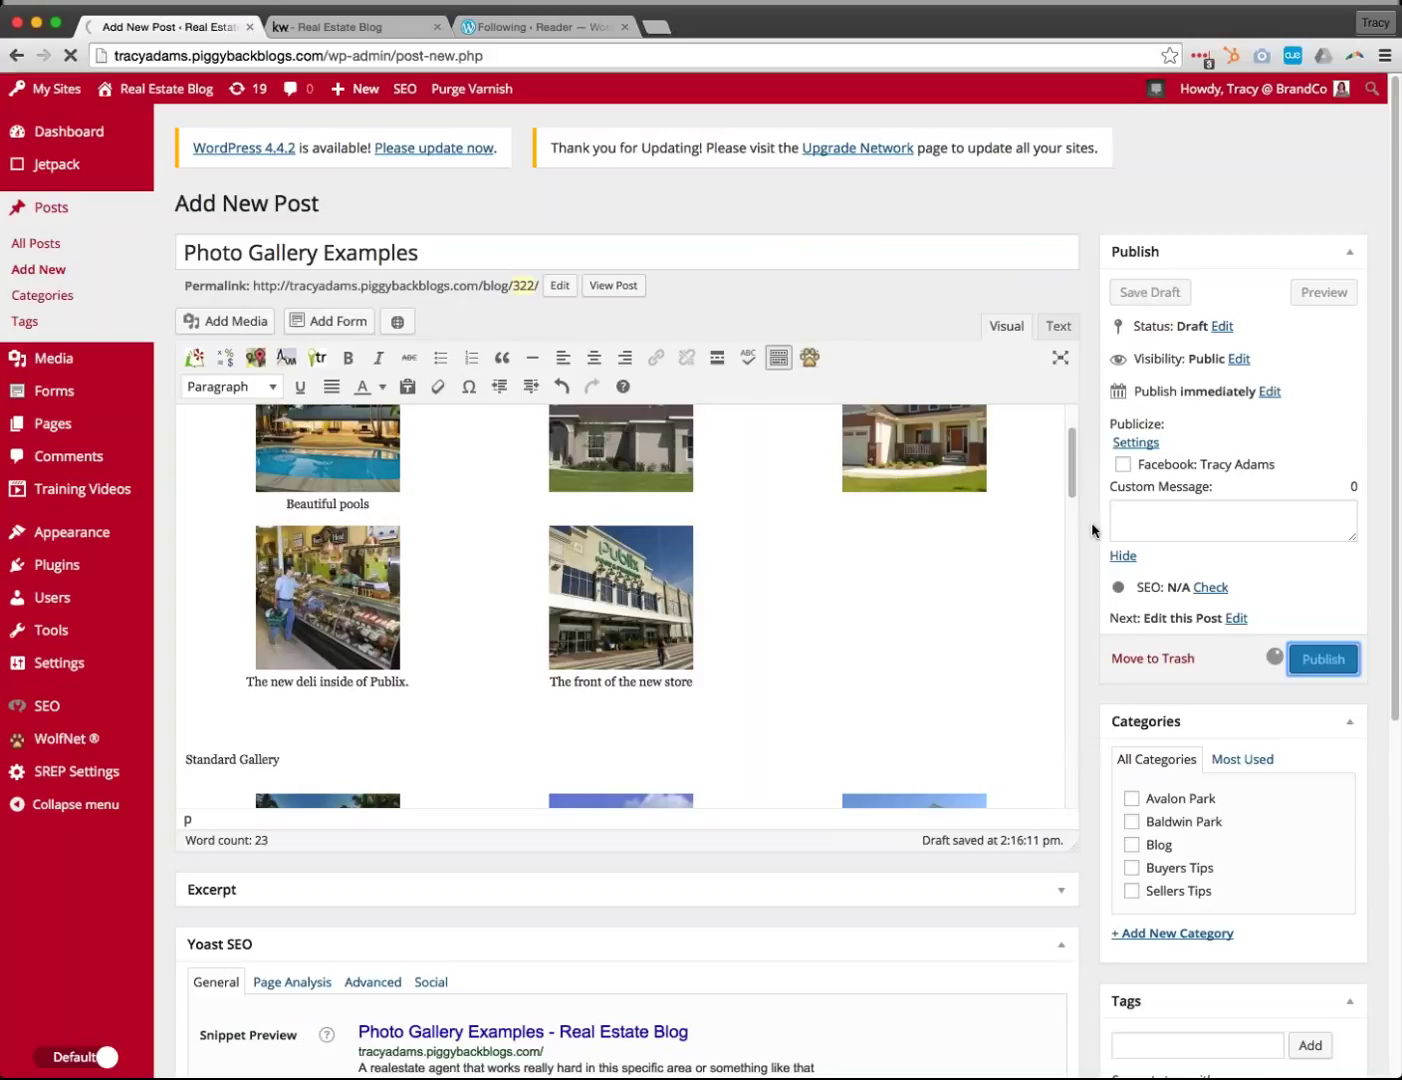
pyautogui.click(1322, 658)
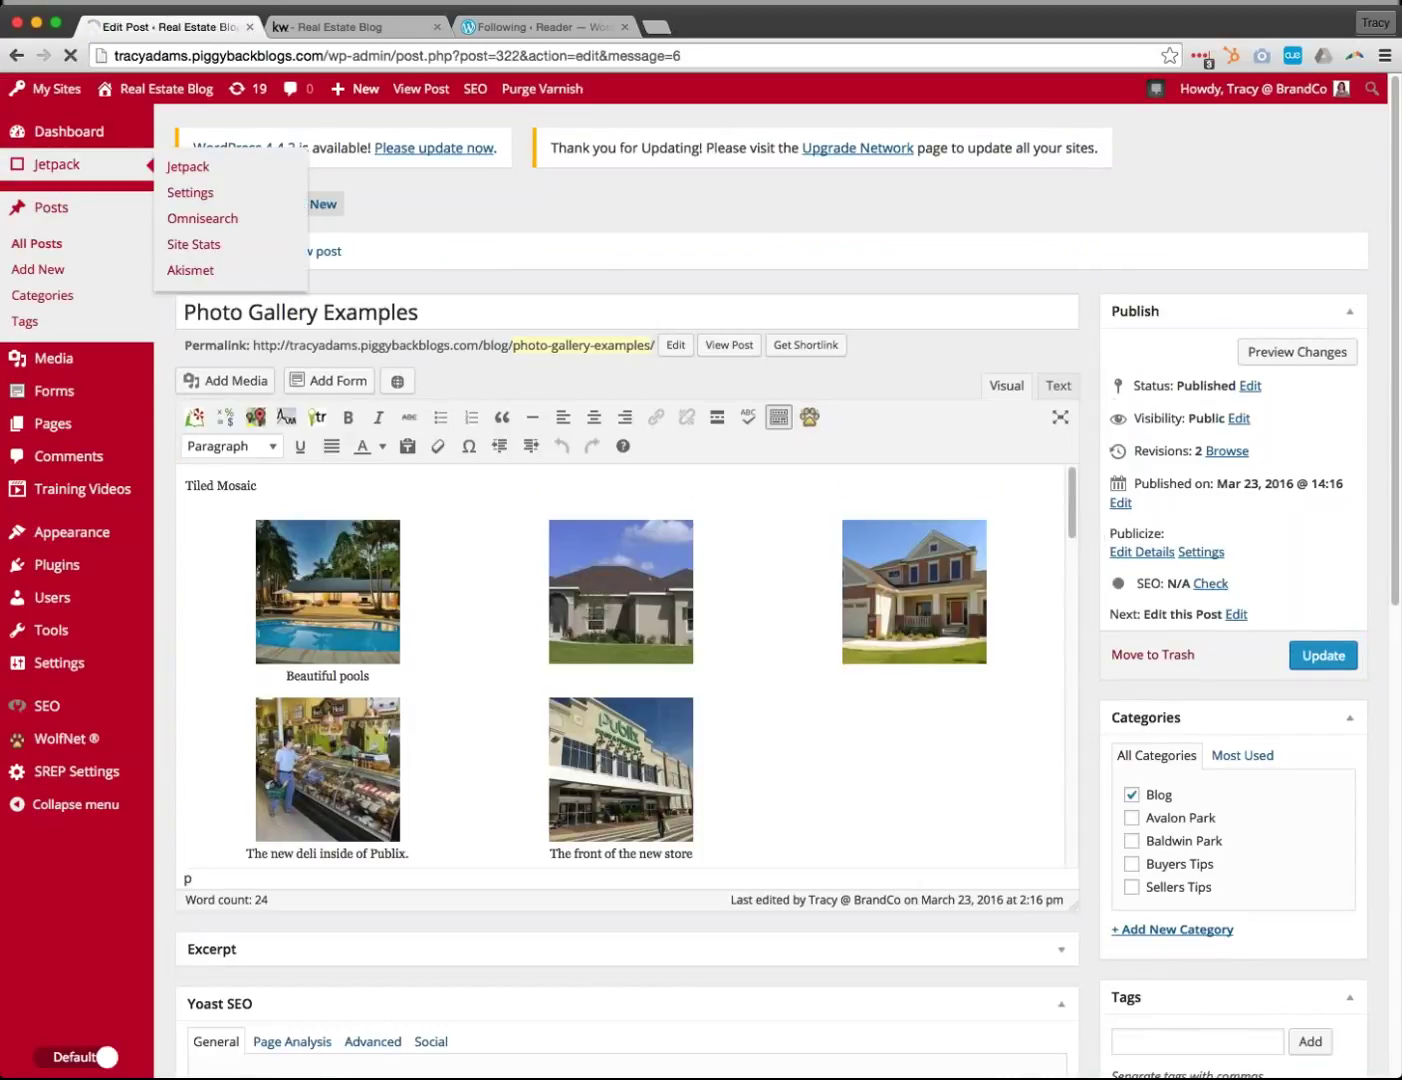
# Step: Open the Jetpack overview, scroll to its features, and sort them alphabetically
pyautogui.click(188, 166)
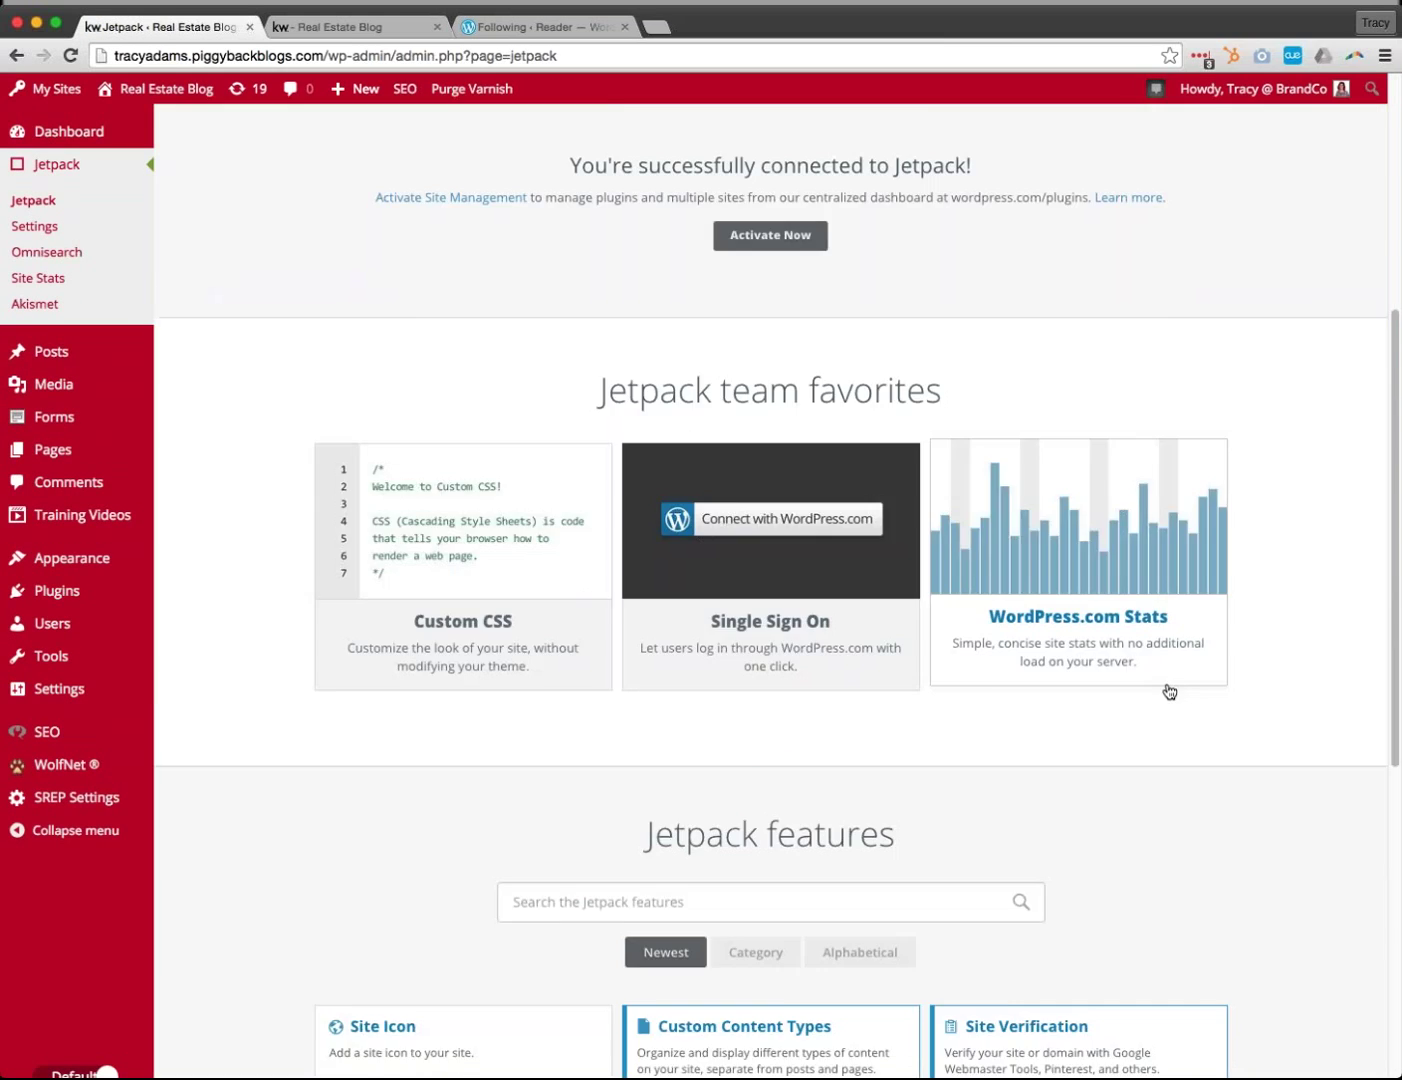
pyautogui.scroll(-3)
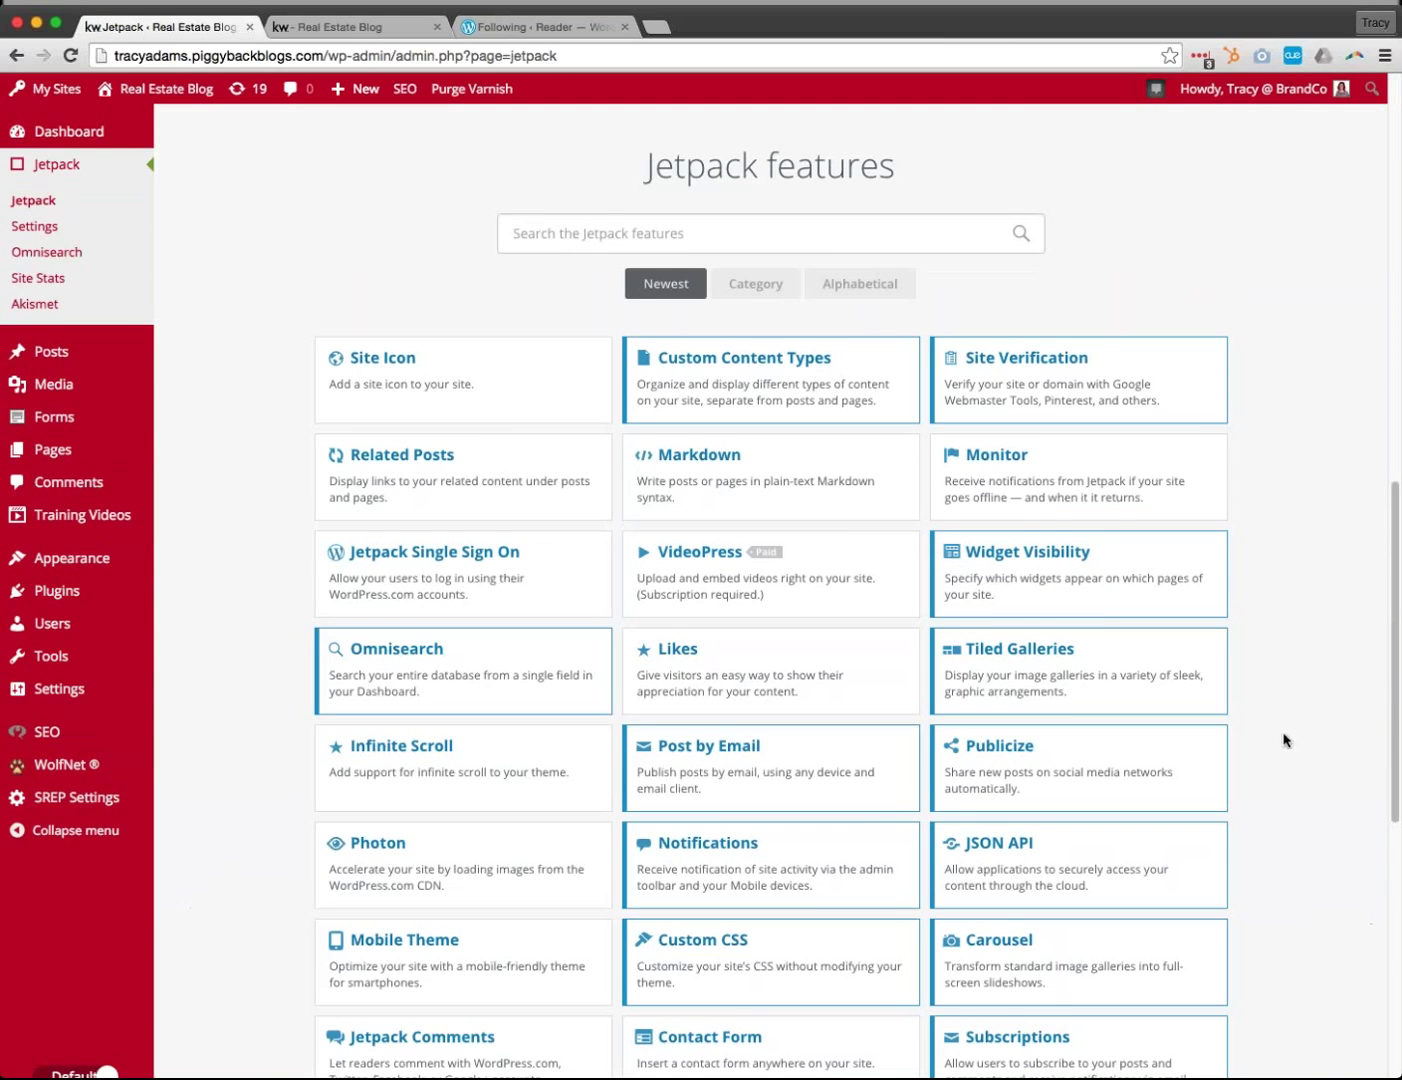
pyautogui.scroll(-3)
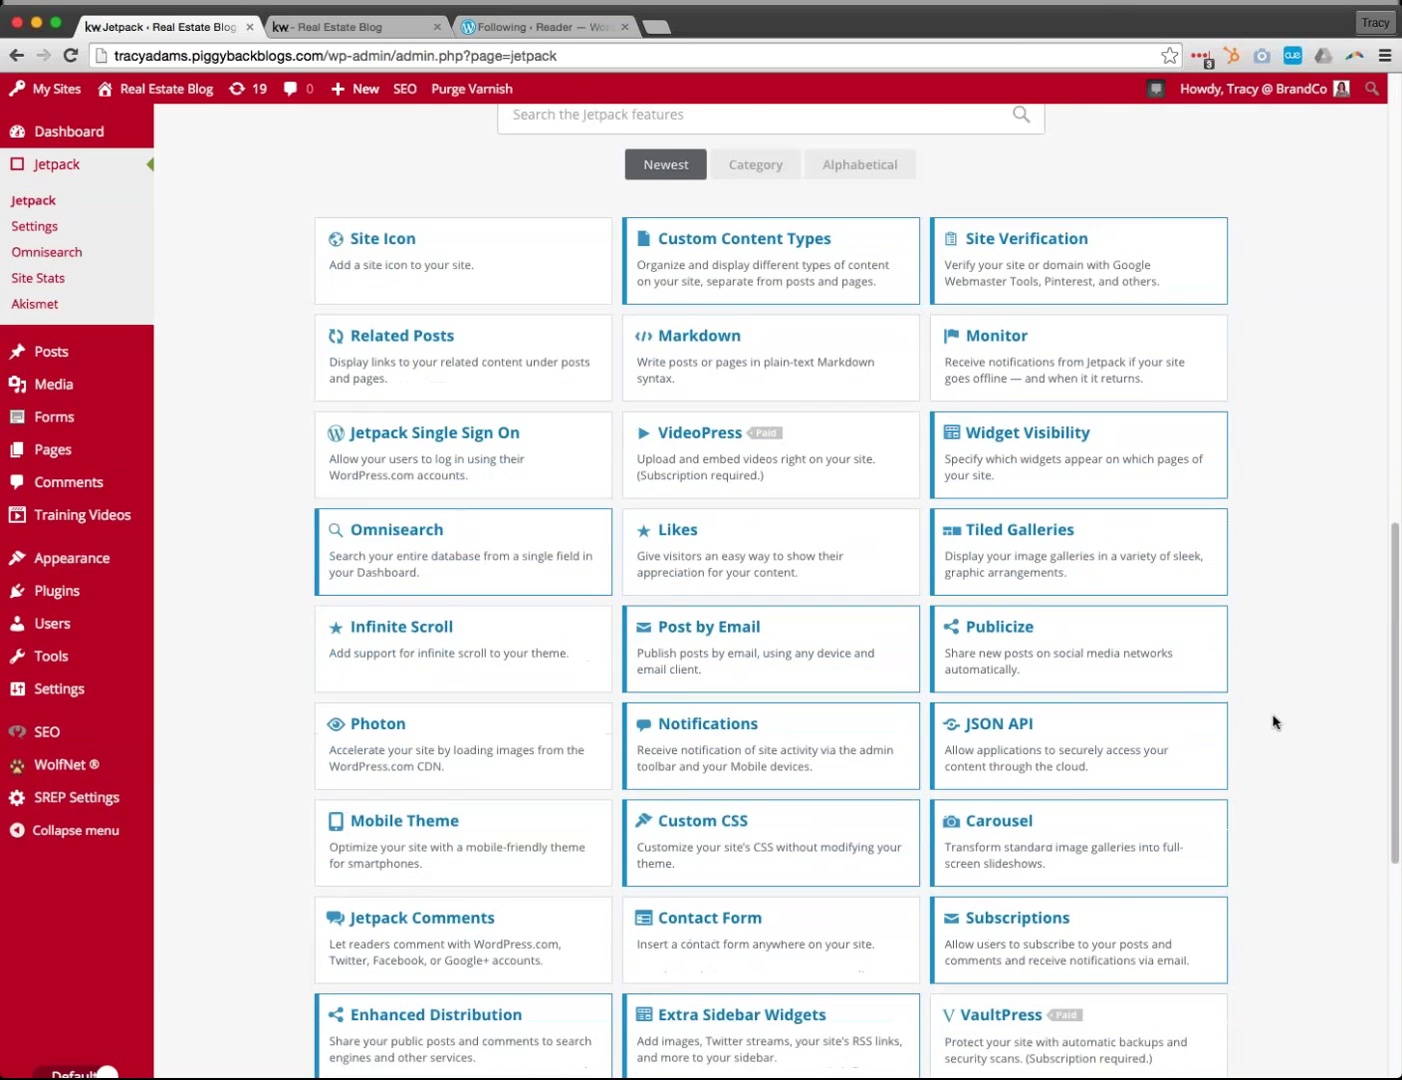
pyautogui.scroll(-3)
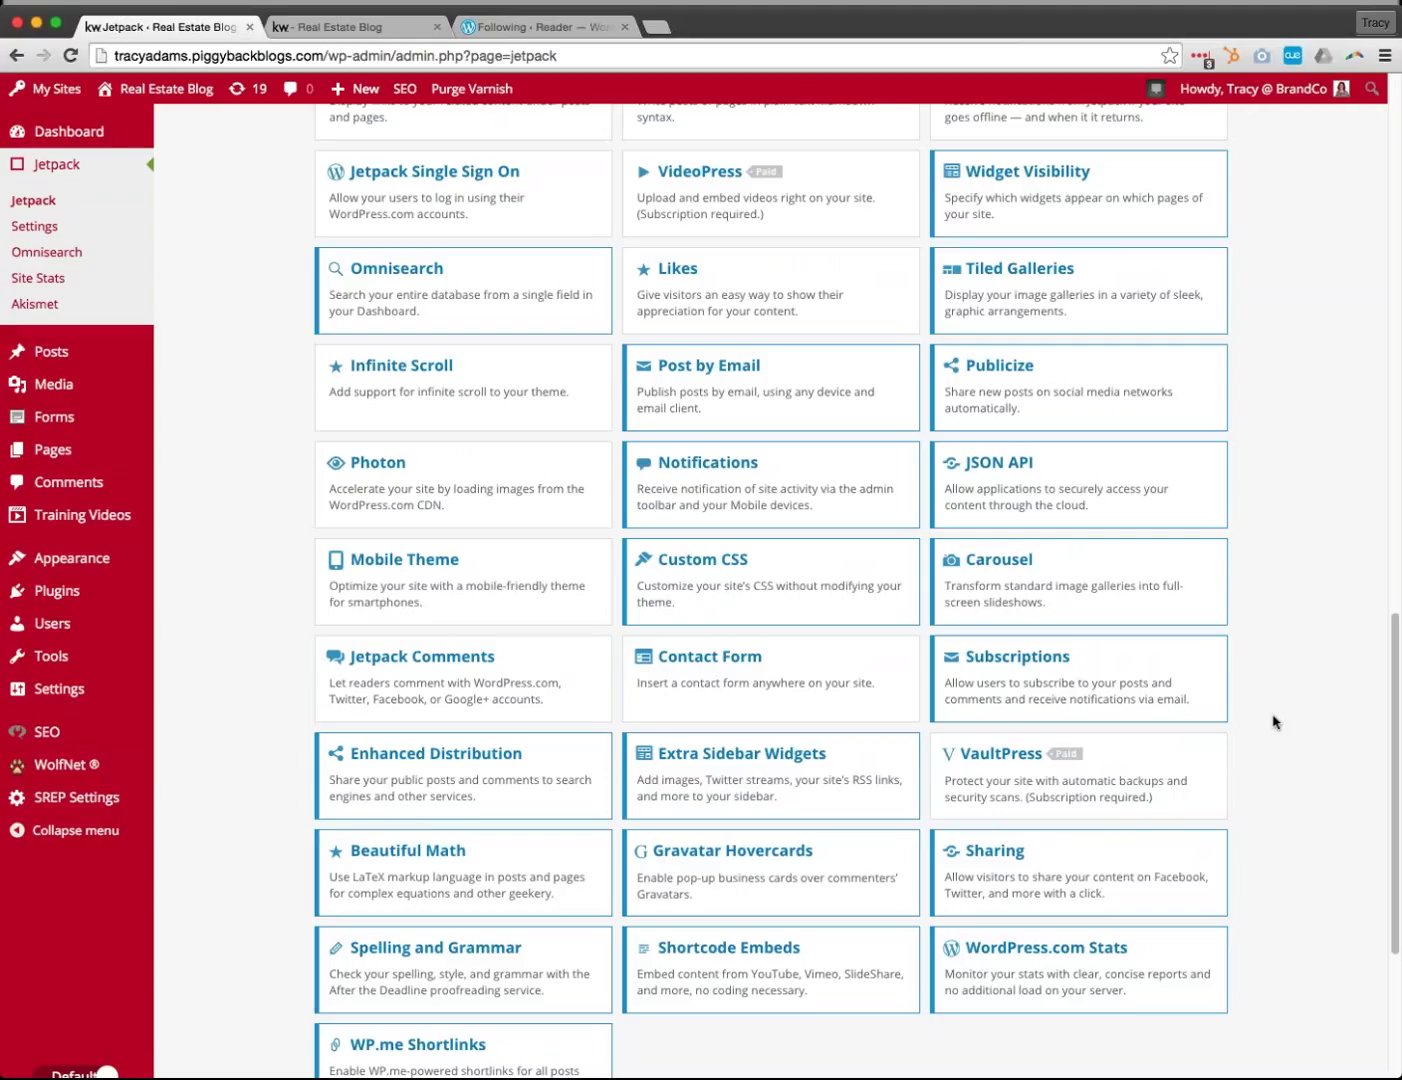
pyautogui.scroll(-3)
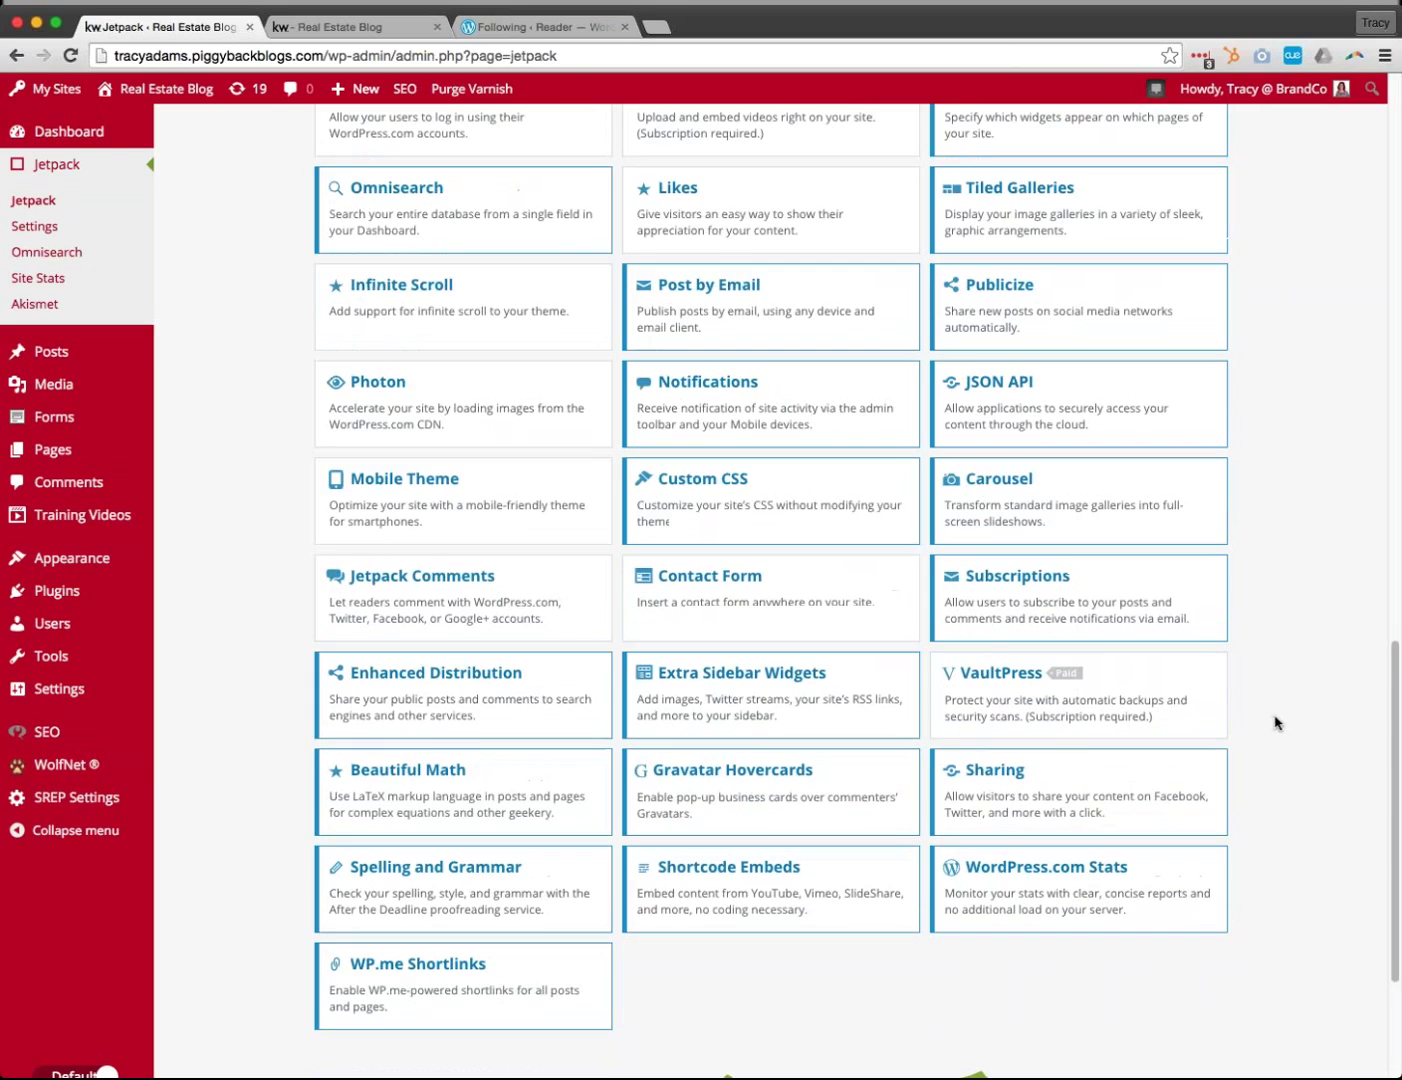
pyautogui.moveTo(239, 762)
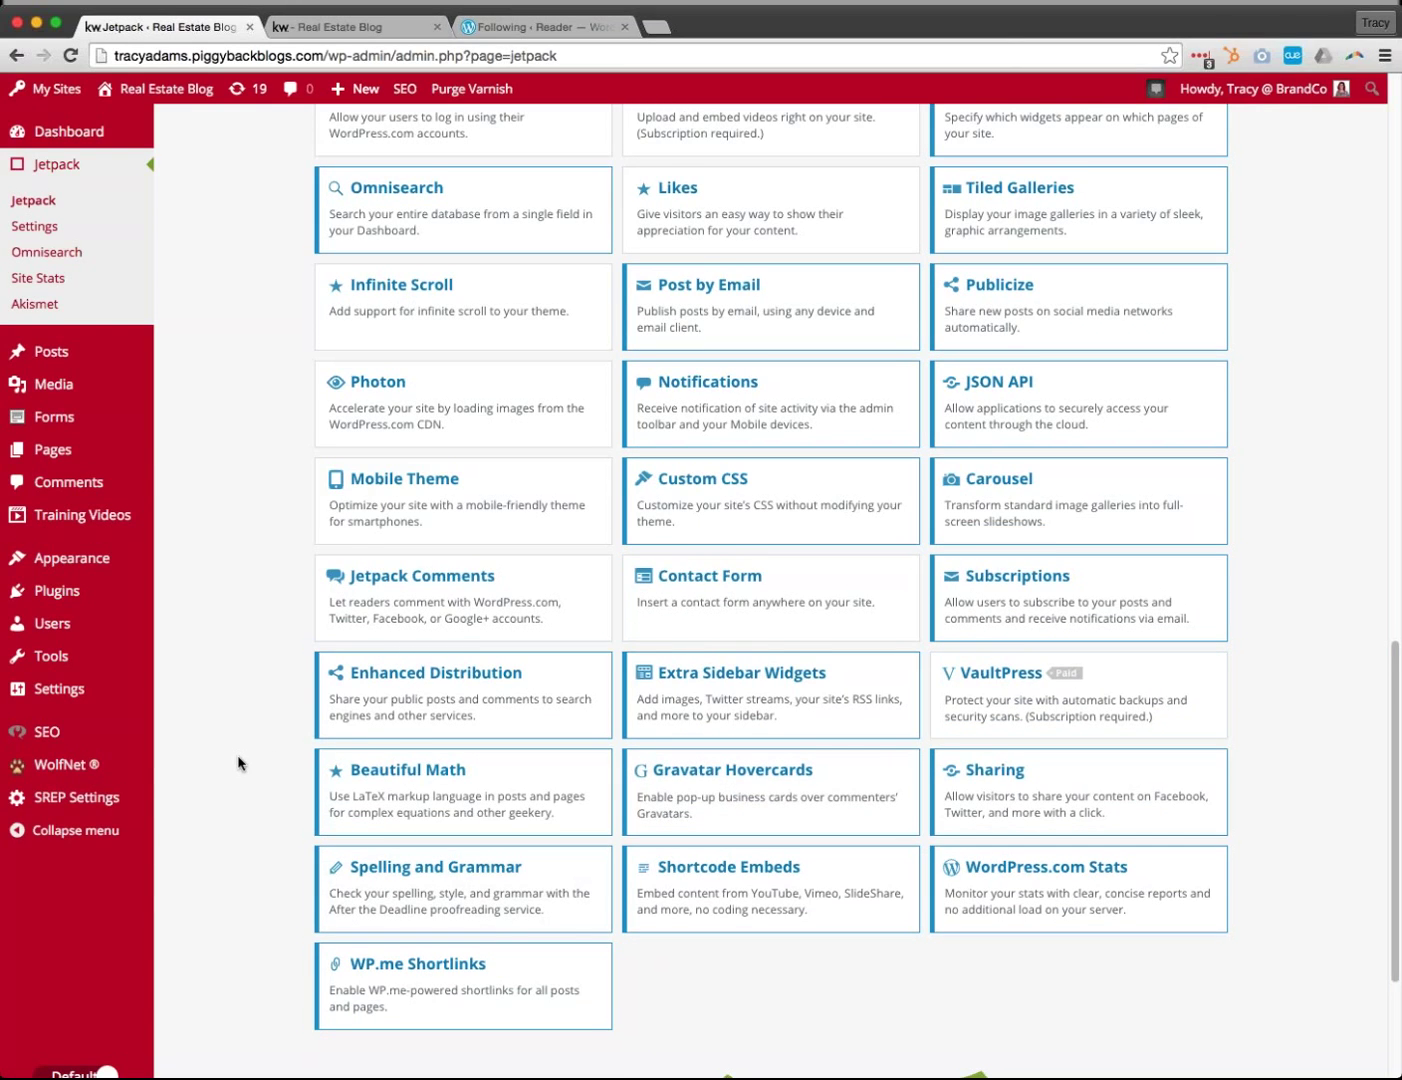
pyautogui.click(857, 660)
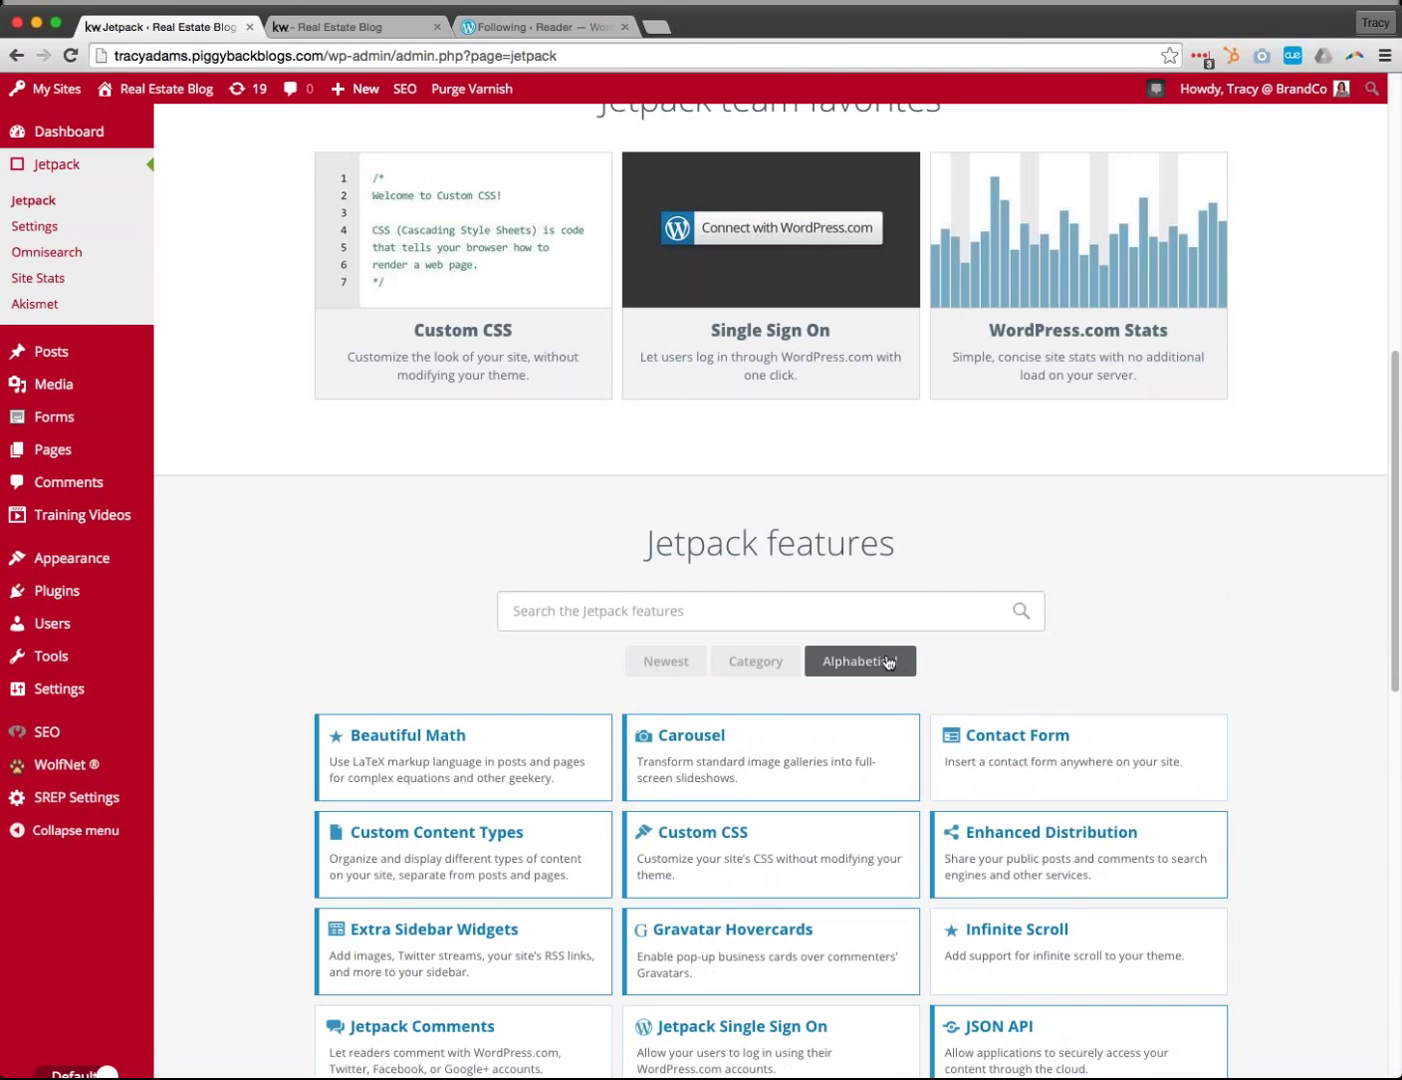
# Step: Open the Publicize feature details and start loading its configuration settings
pyautogui.scroll(-3)
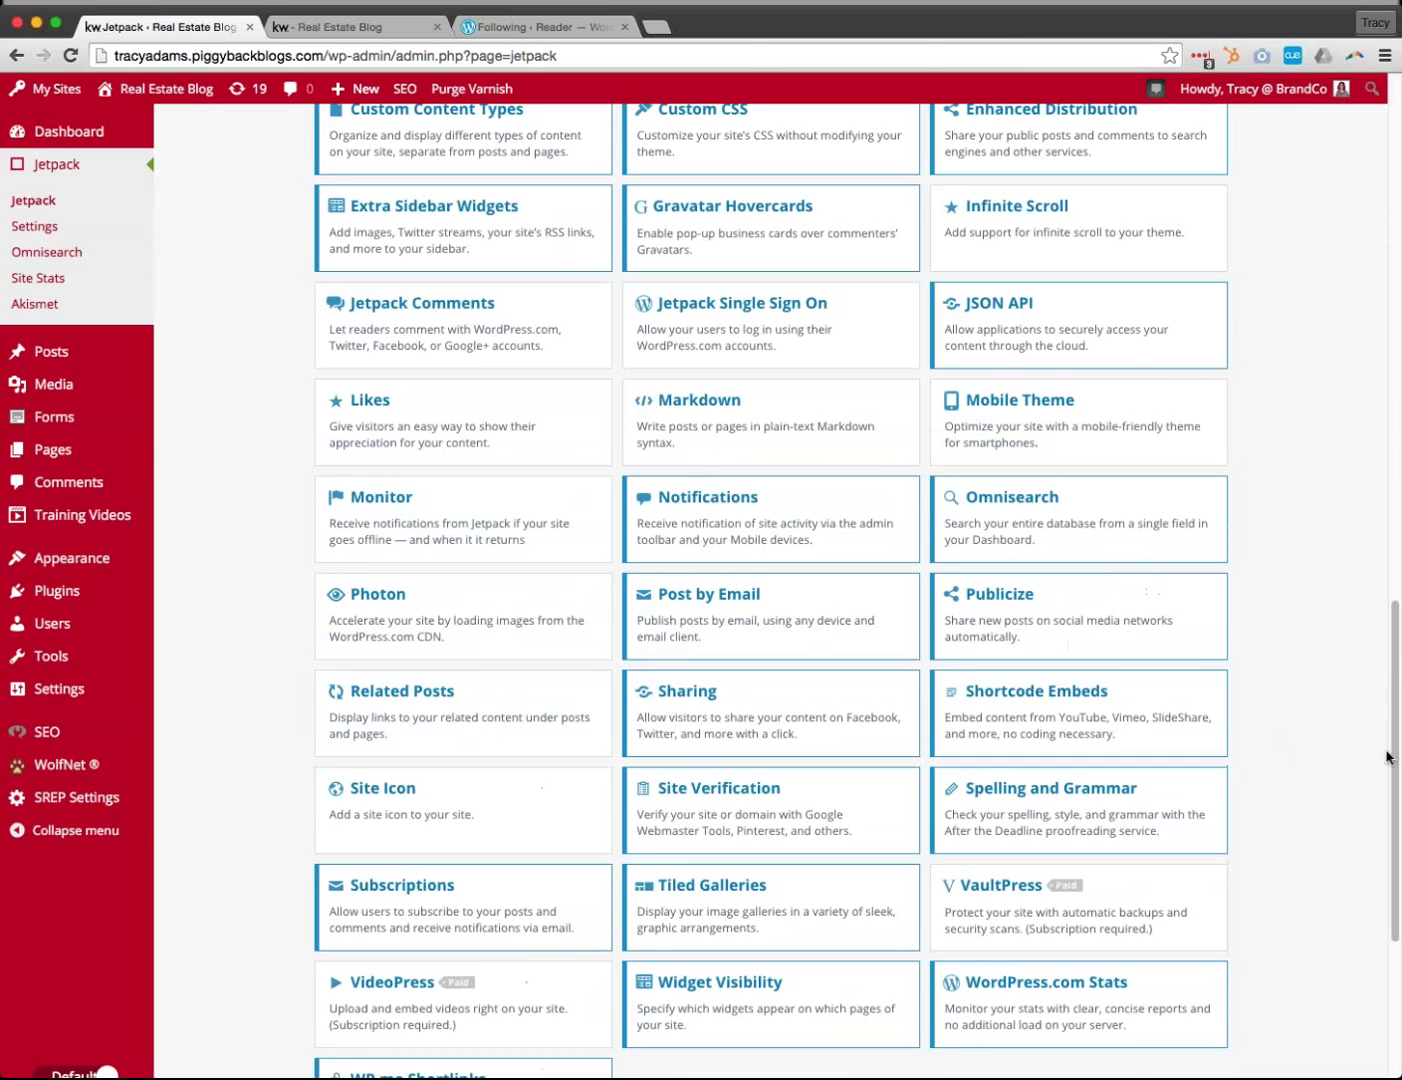
pyautogui.moveTo(890, 638)
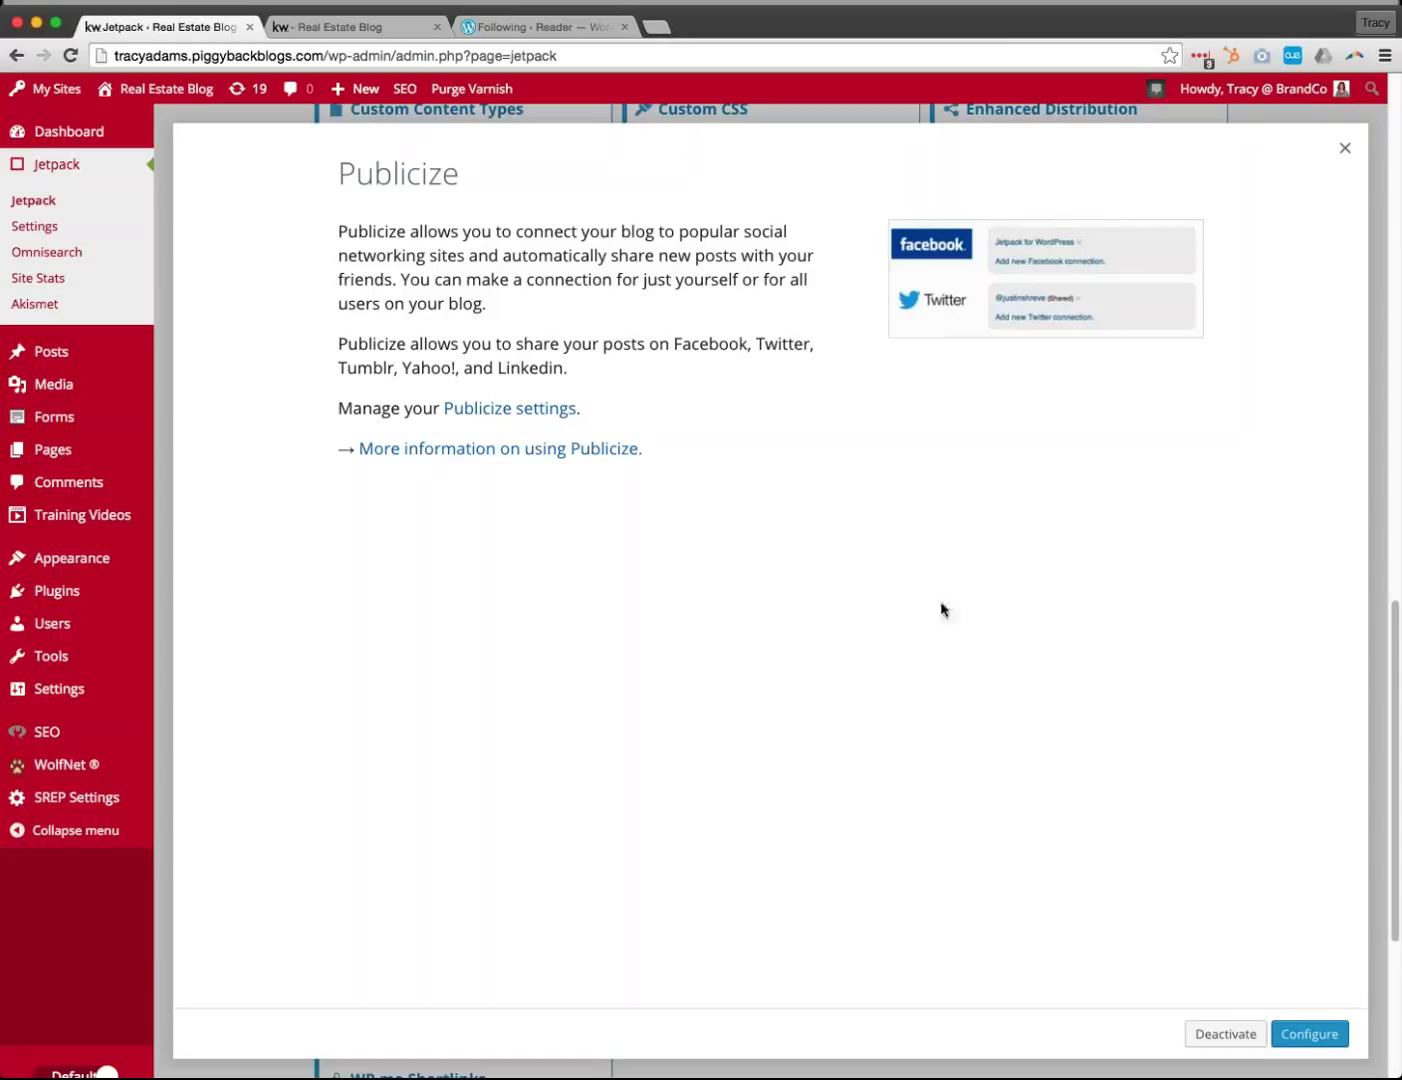
pyautogui.moveTo(690, 617)
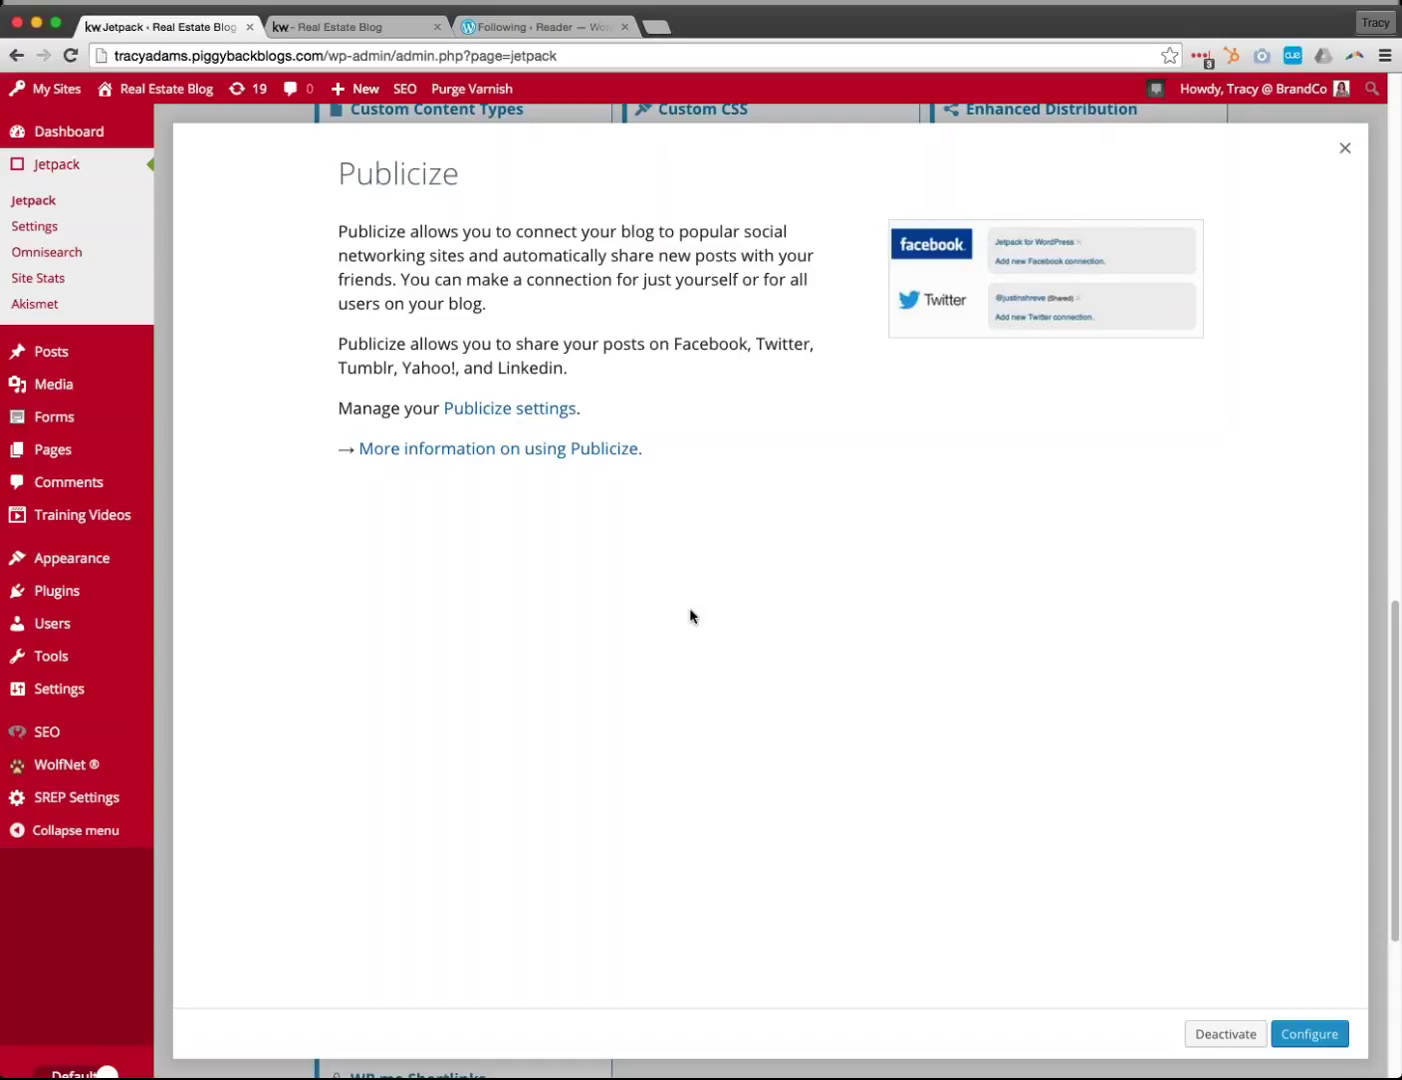
pyautogui.moveTo(692, 618)
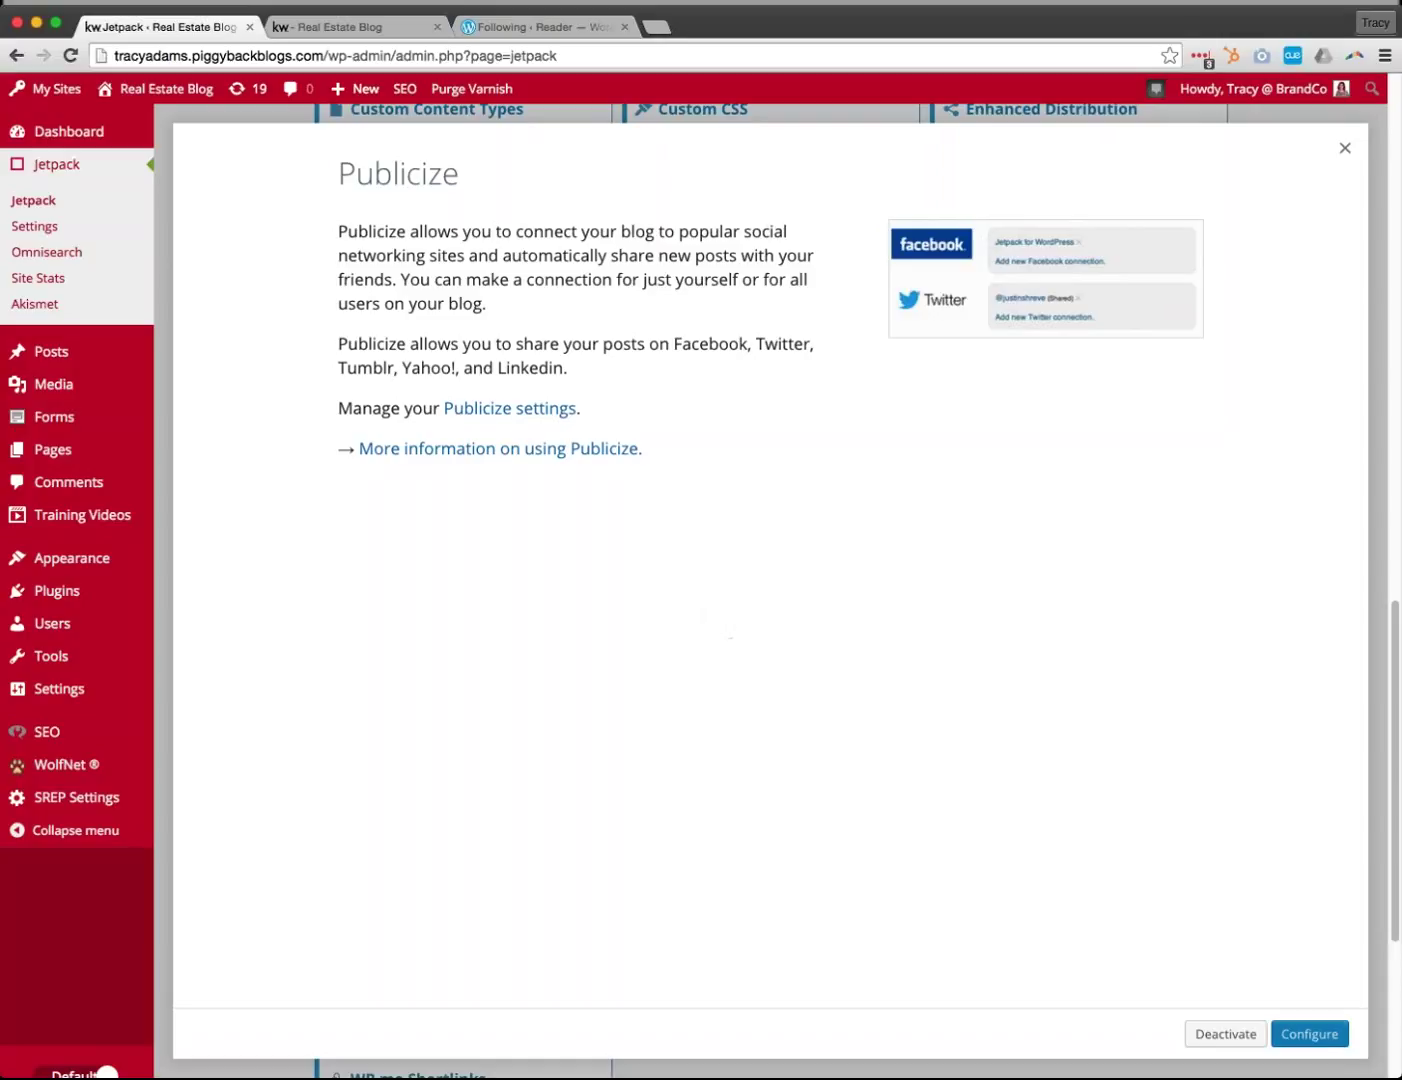
pyautogui.click(1309, 1034)
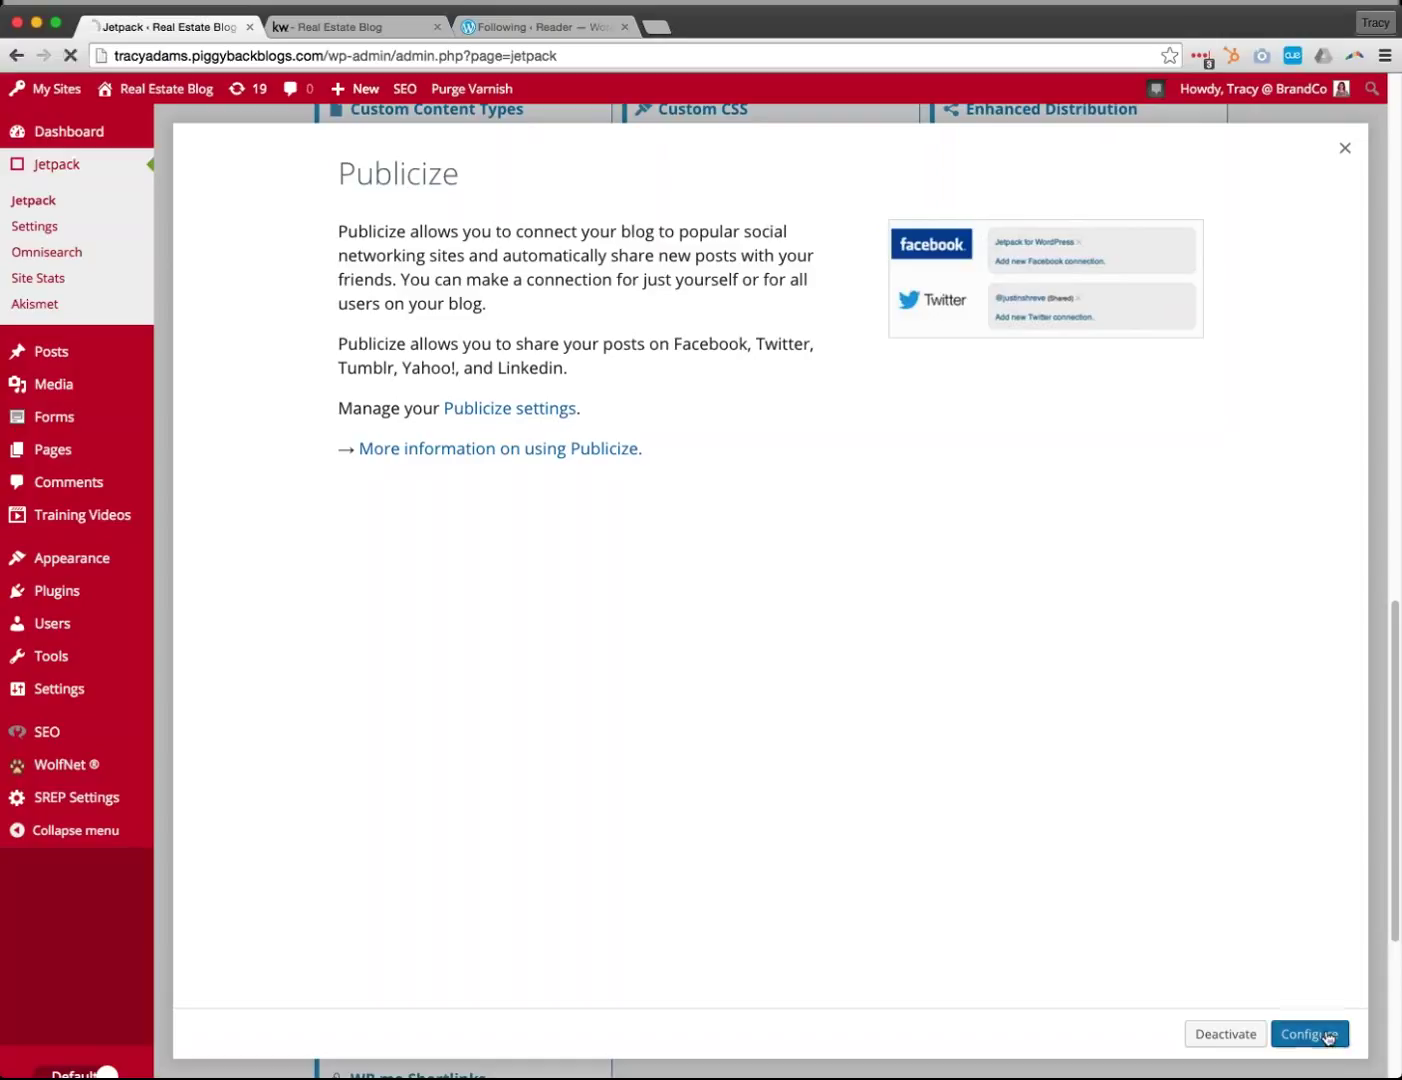
pyautogui.click(1308, 1034)
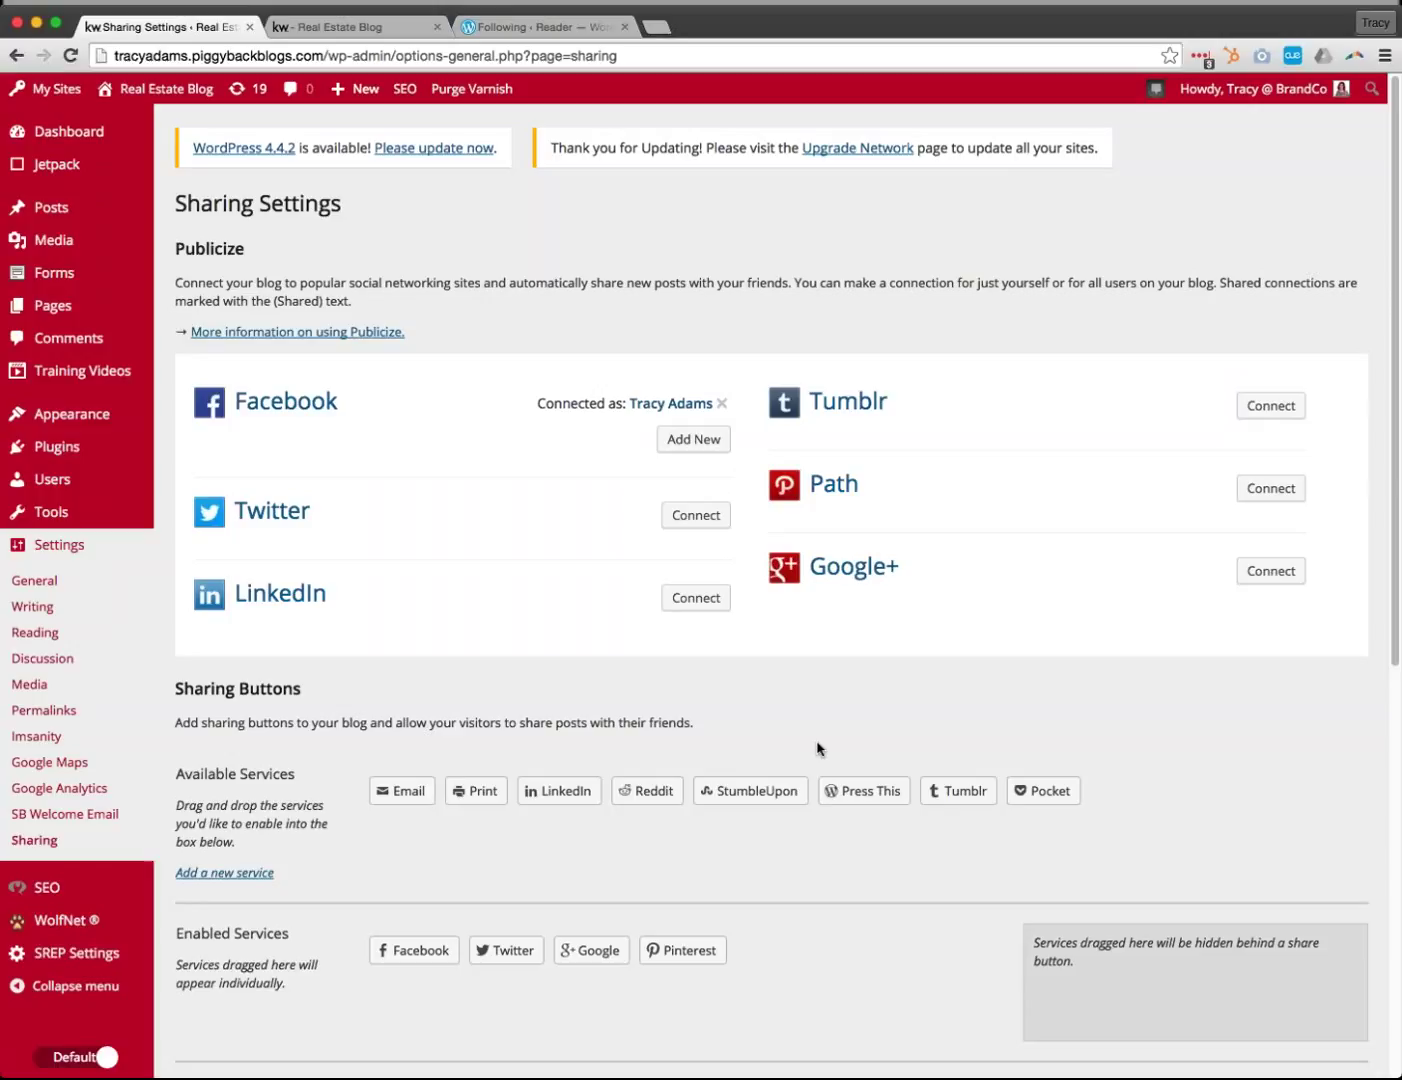
pyautogui.moveTo(587, 650)
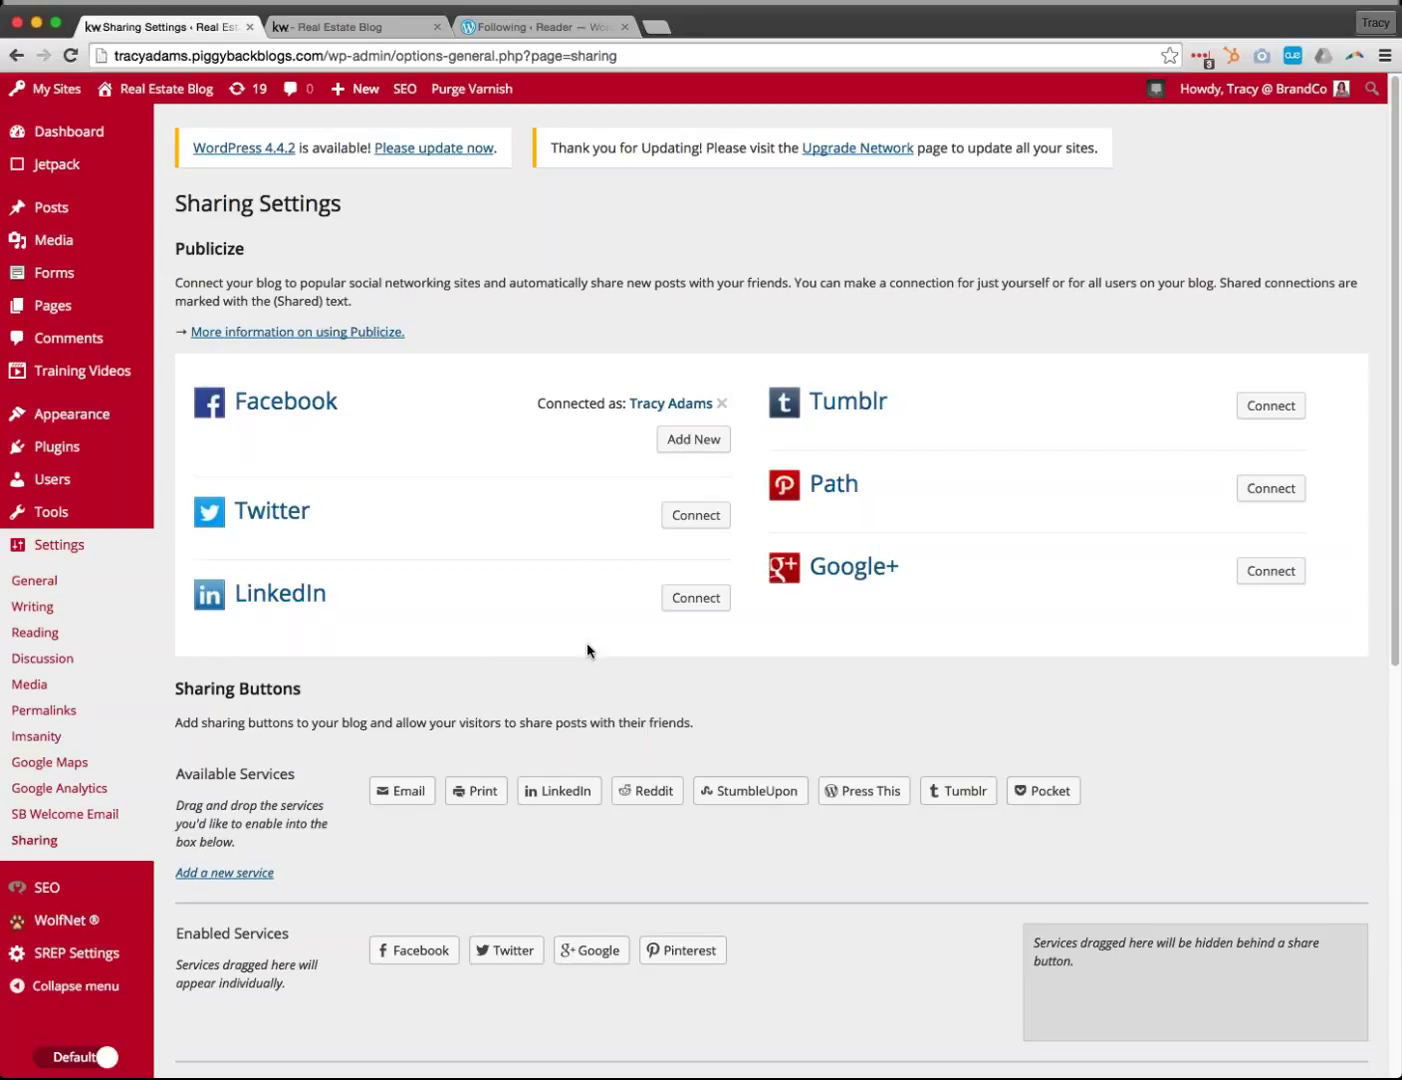
pyautogui.moveTo(496, 657)
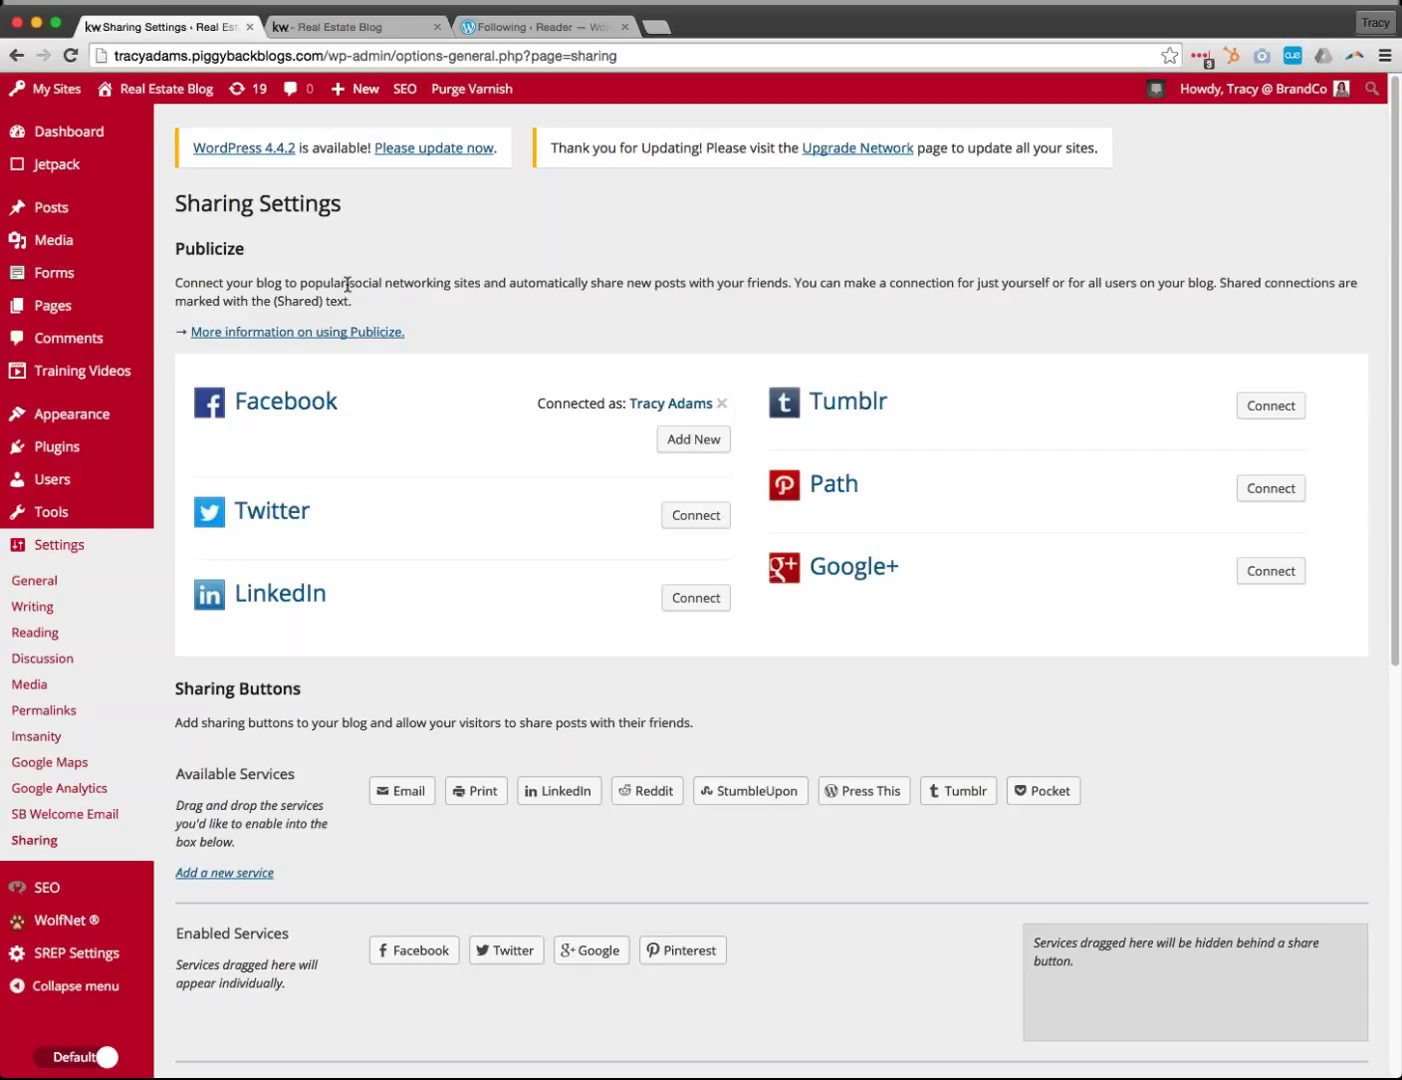
pyautogui.moveTo(945, 365)
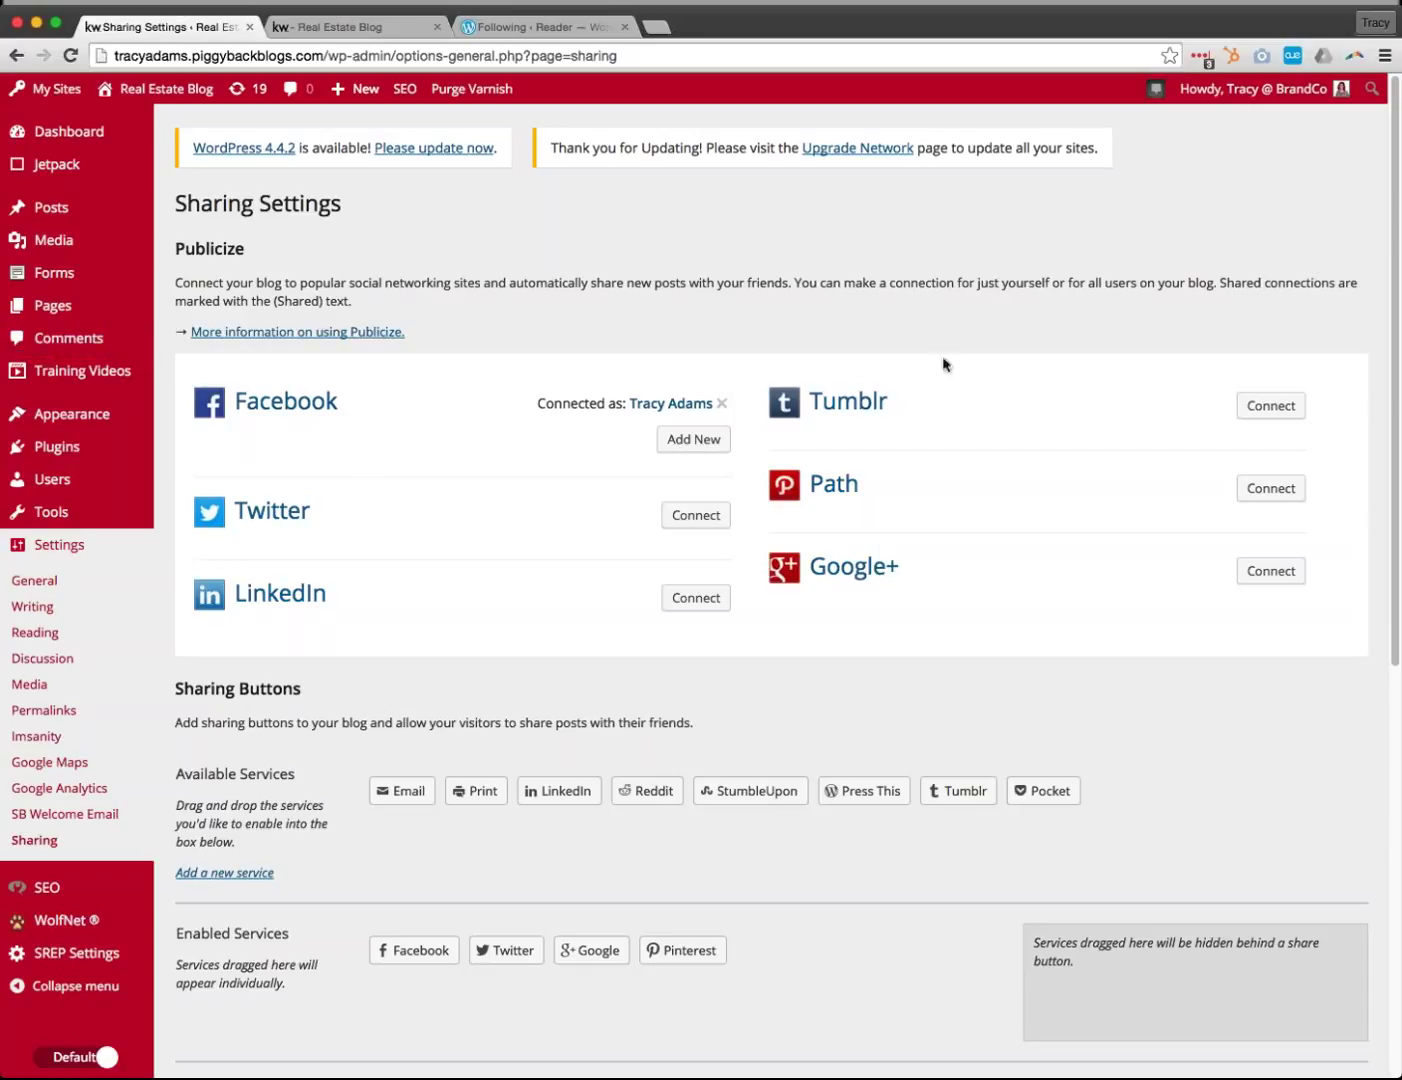
pyautogui.moveTo(407, 500)
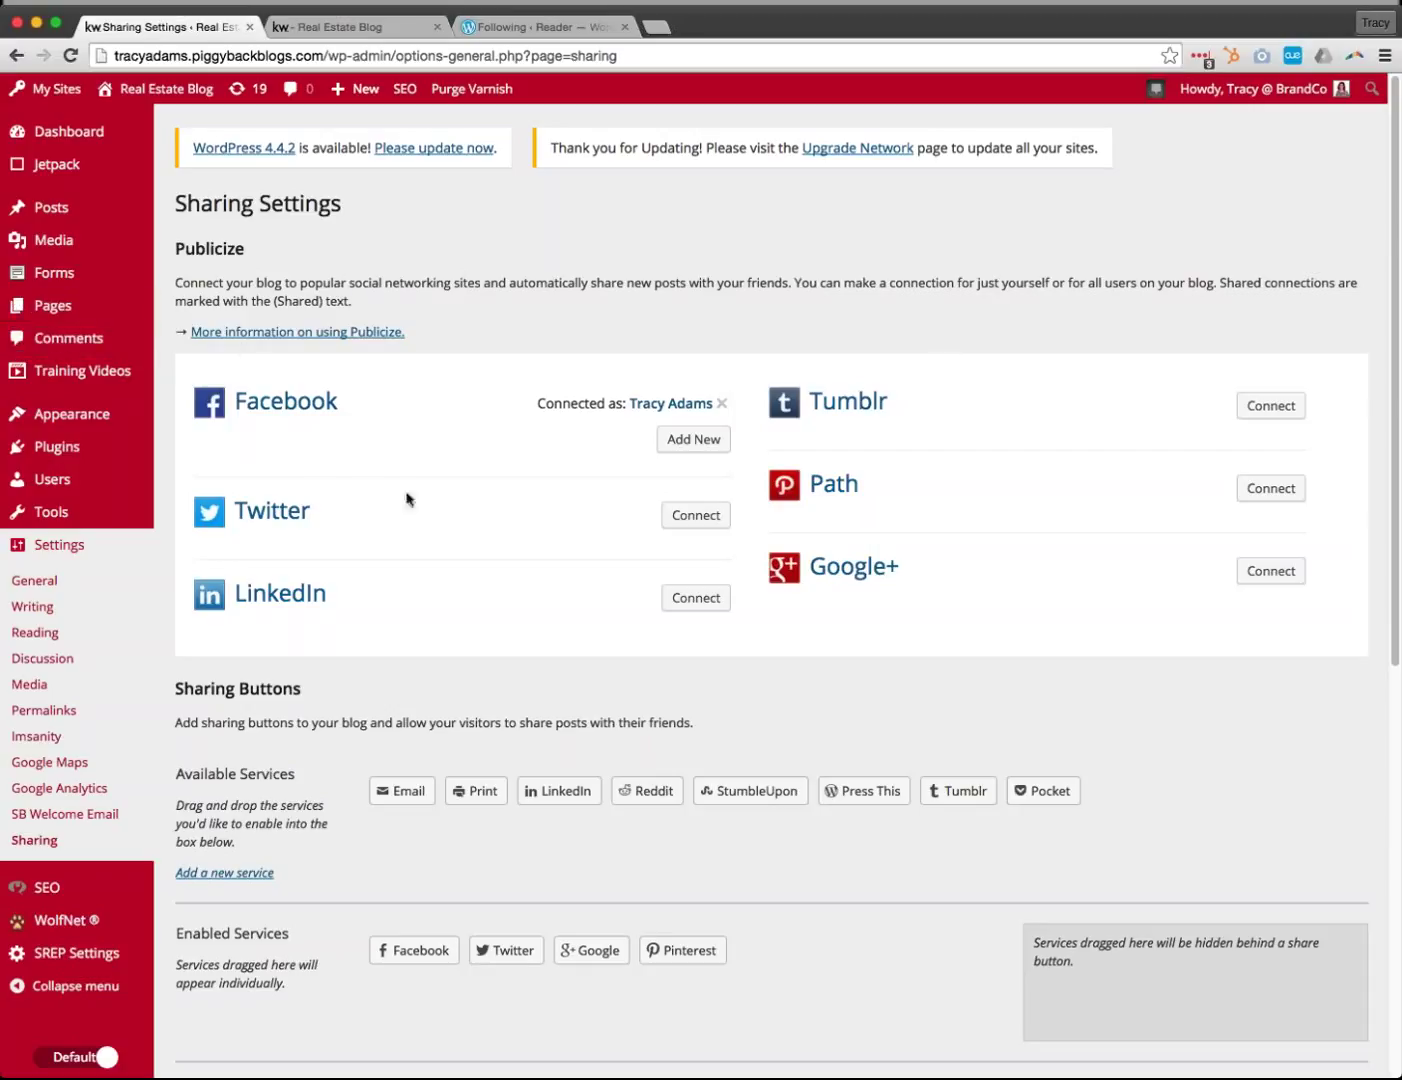
pyautogui.moveTo(405, 602)
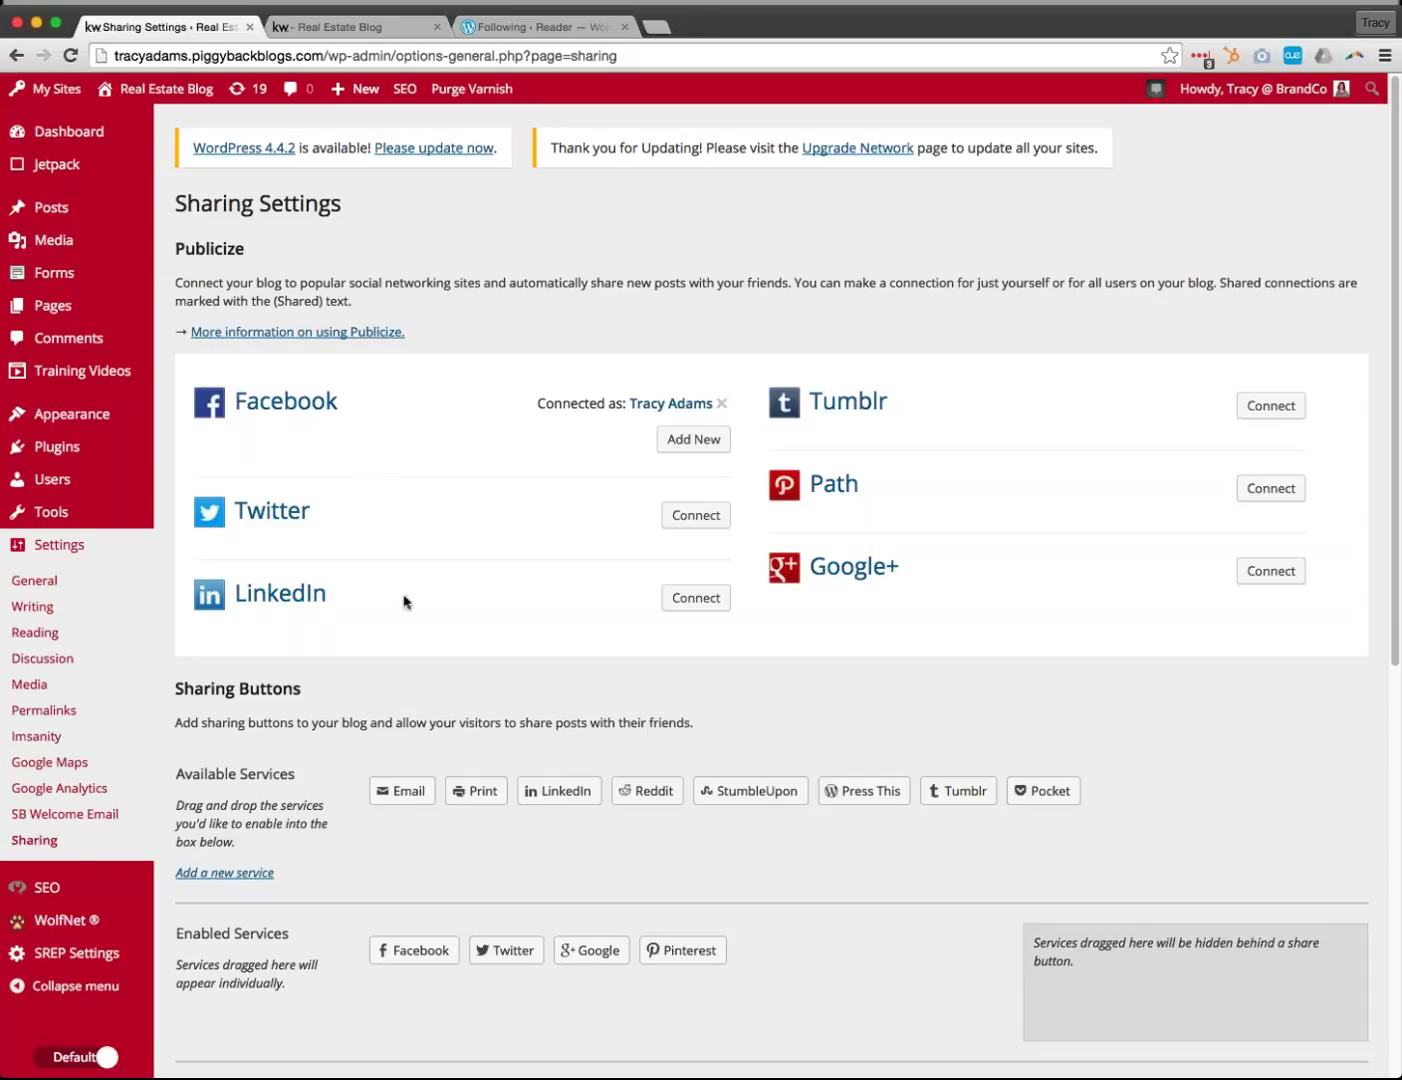
pyautogui.moveTo(969, 590)
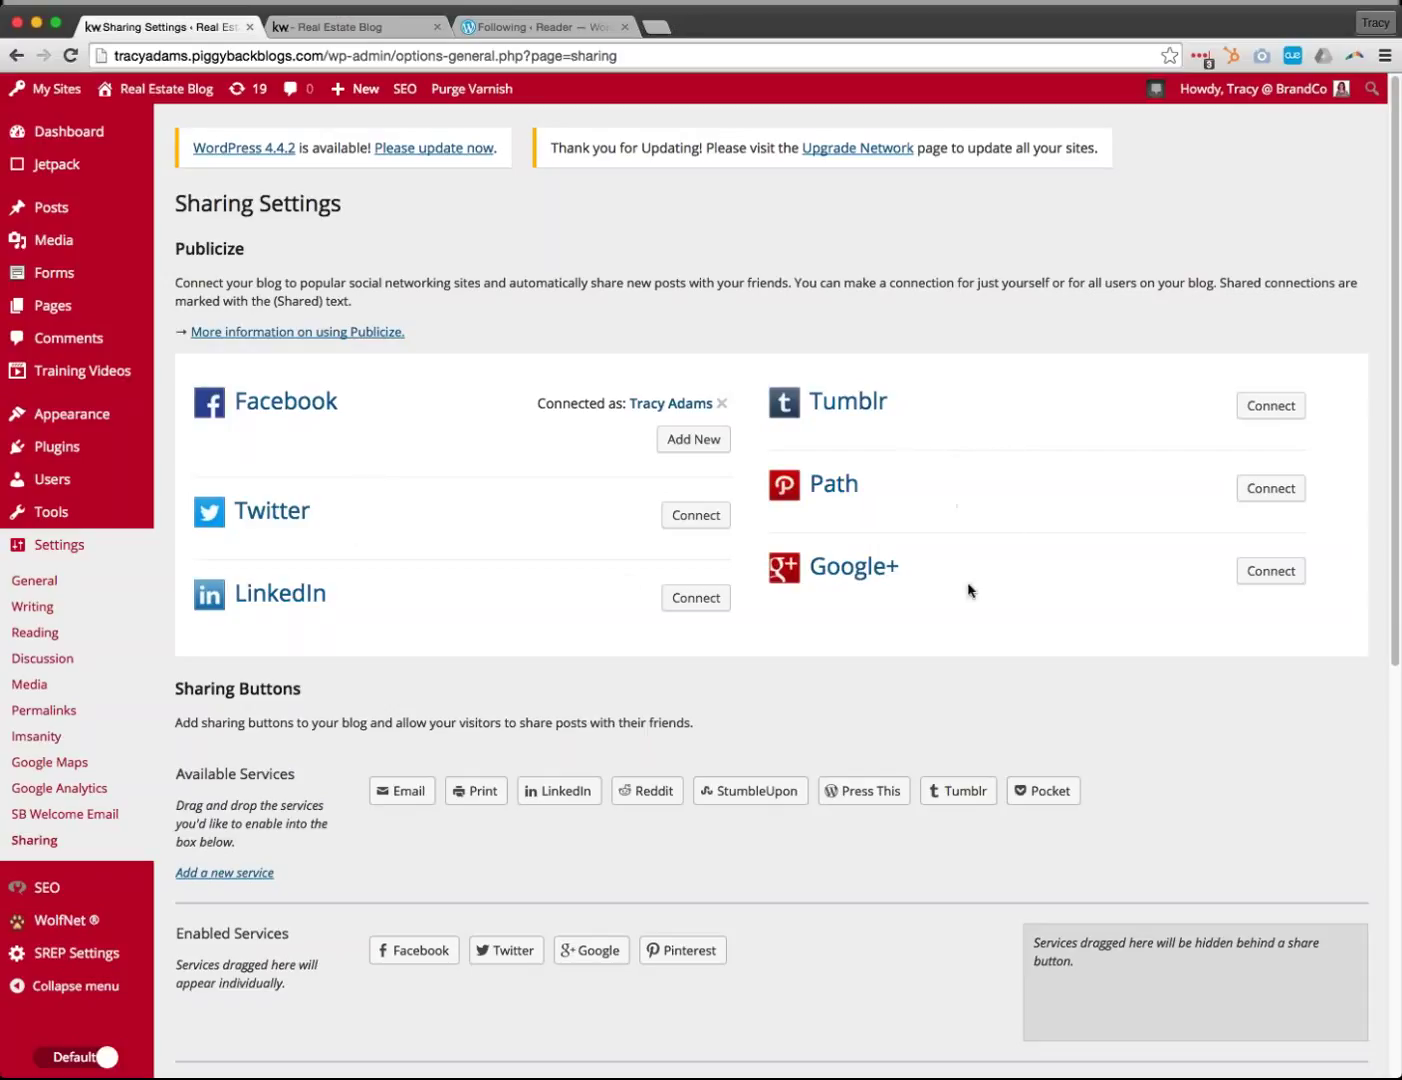
pyautogui.moveTo(892, 511)
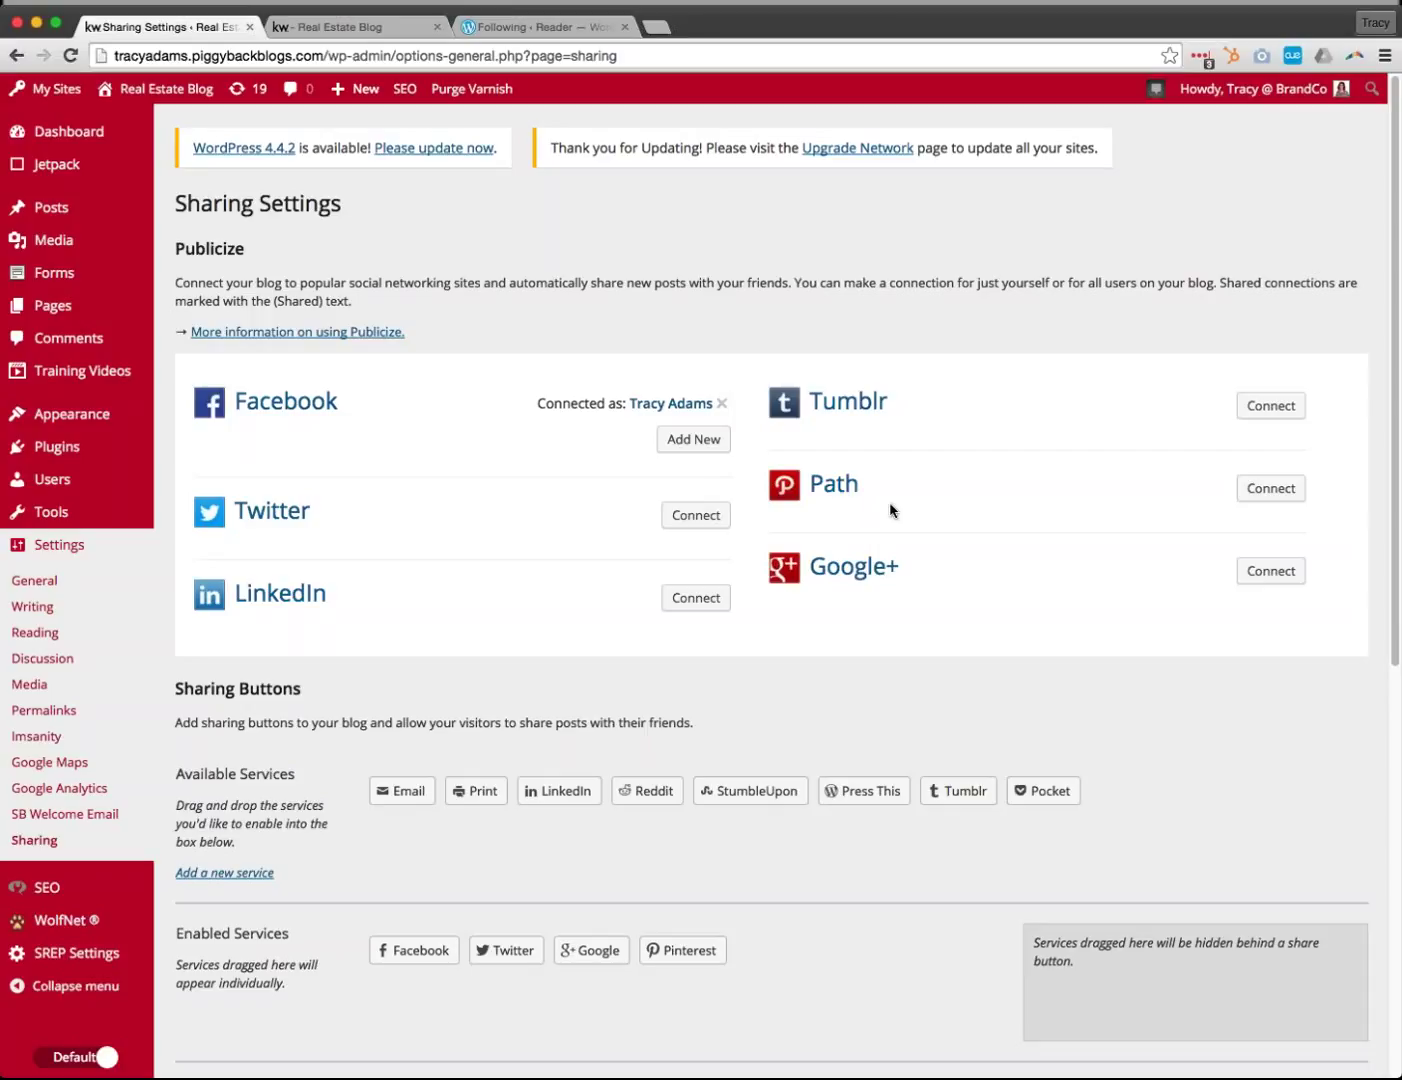
pyautogui.moveTo(773, 731)
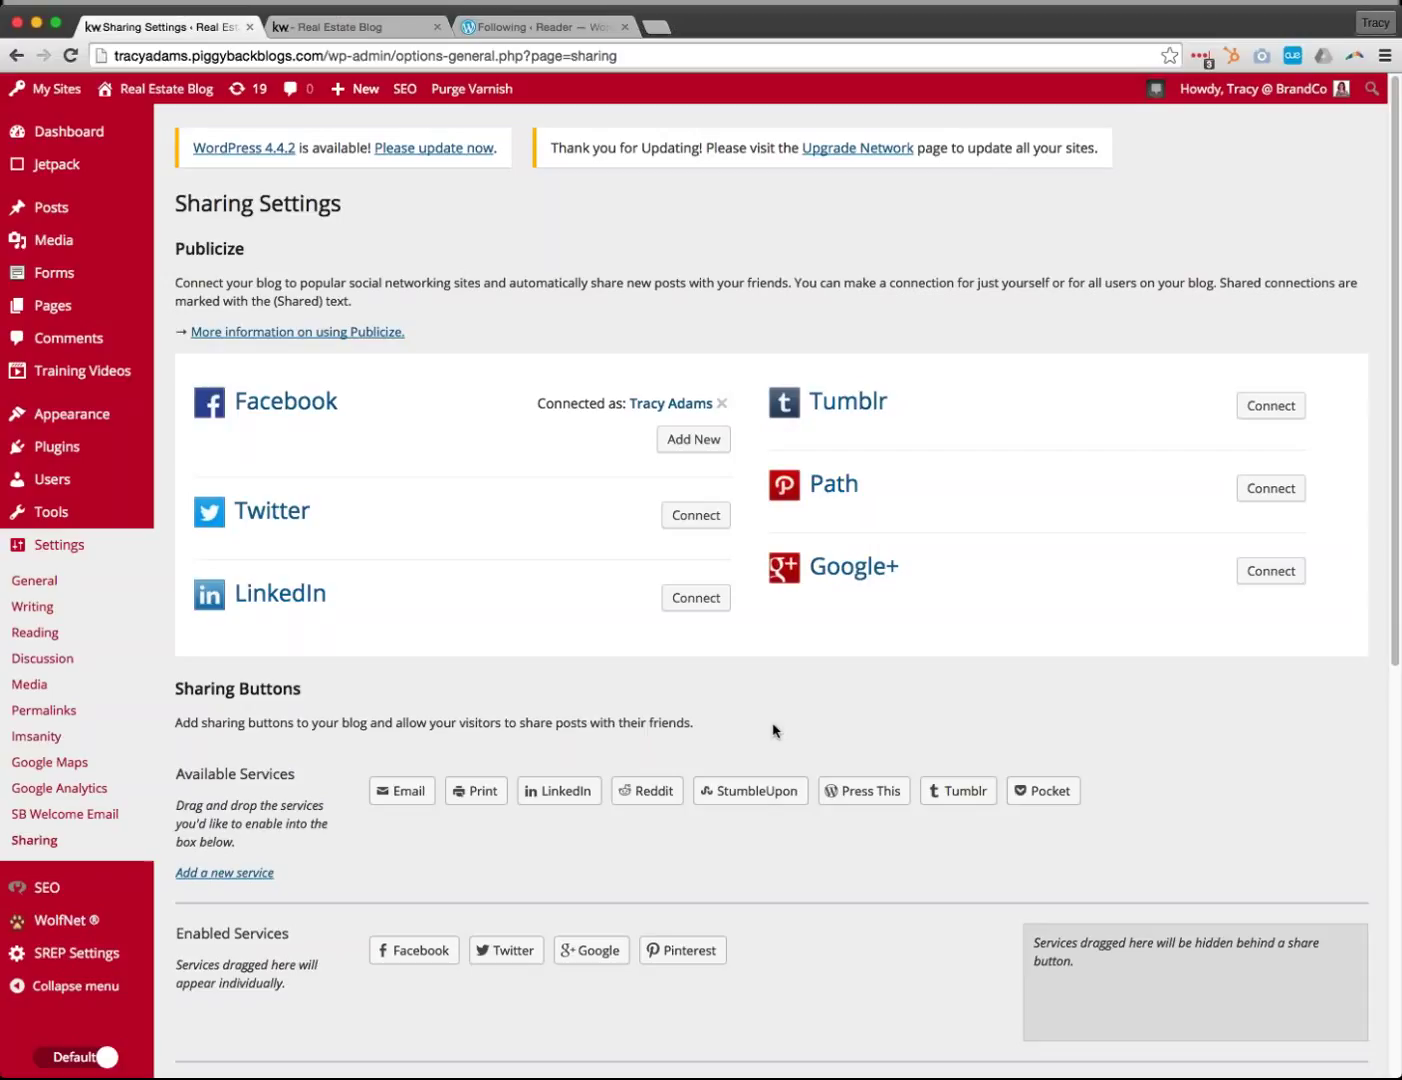
pyautogui.moveTo(765, 729)
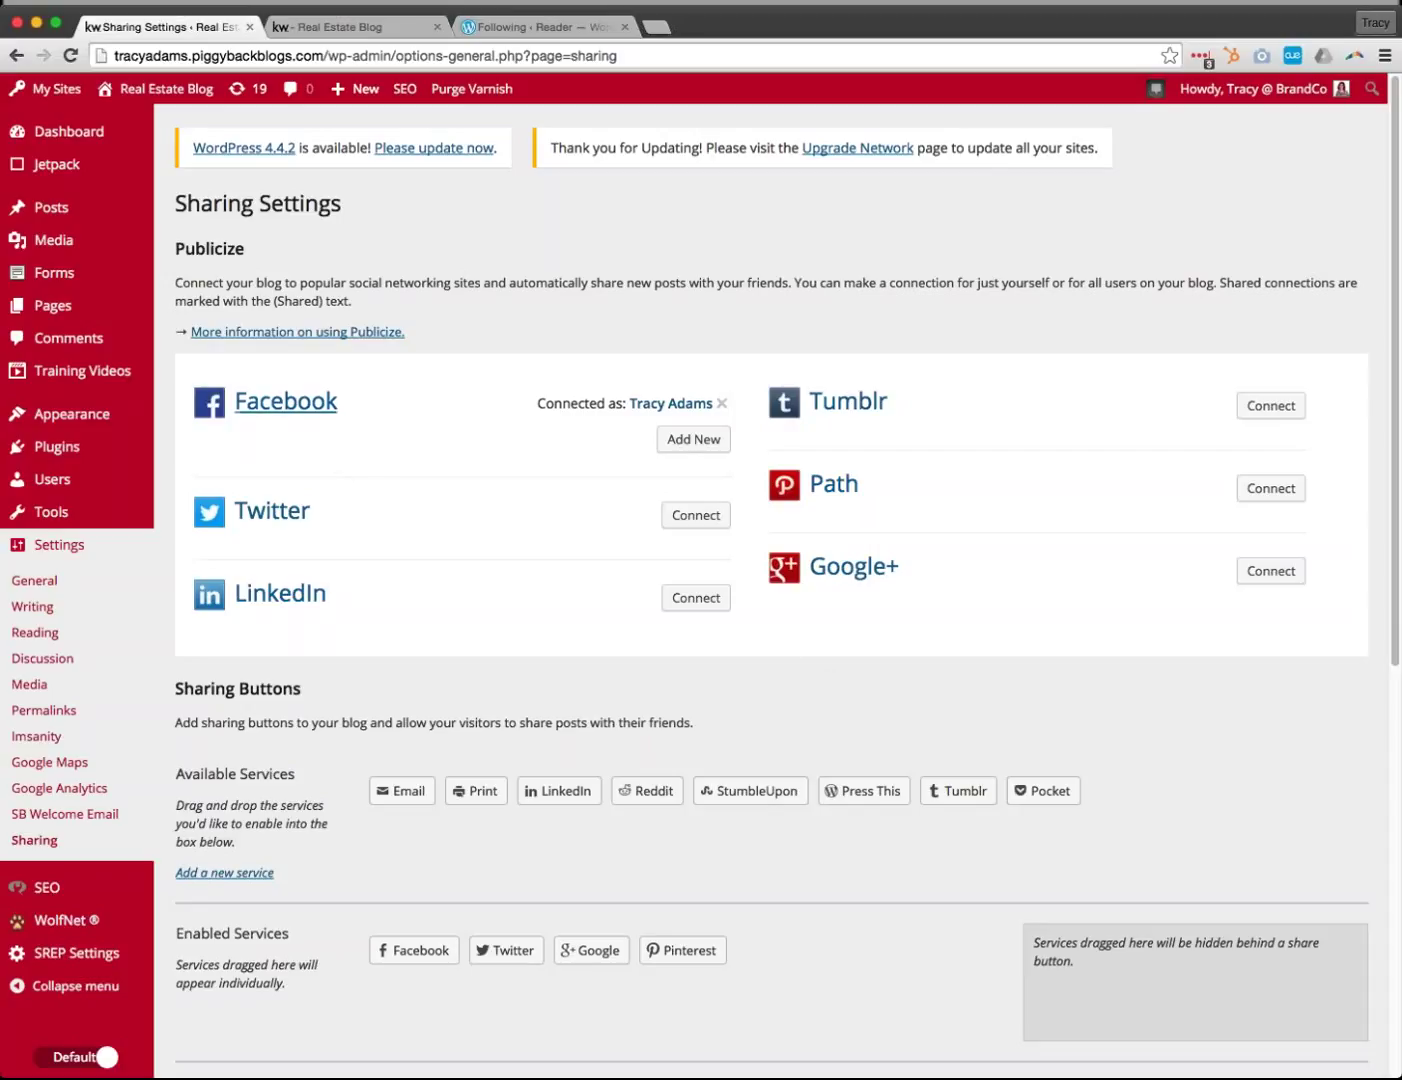
pyautogui.moveTo(281, 592)
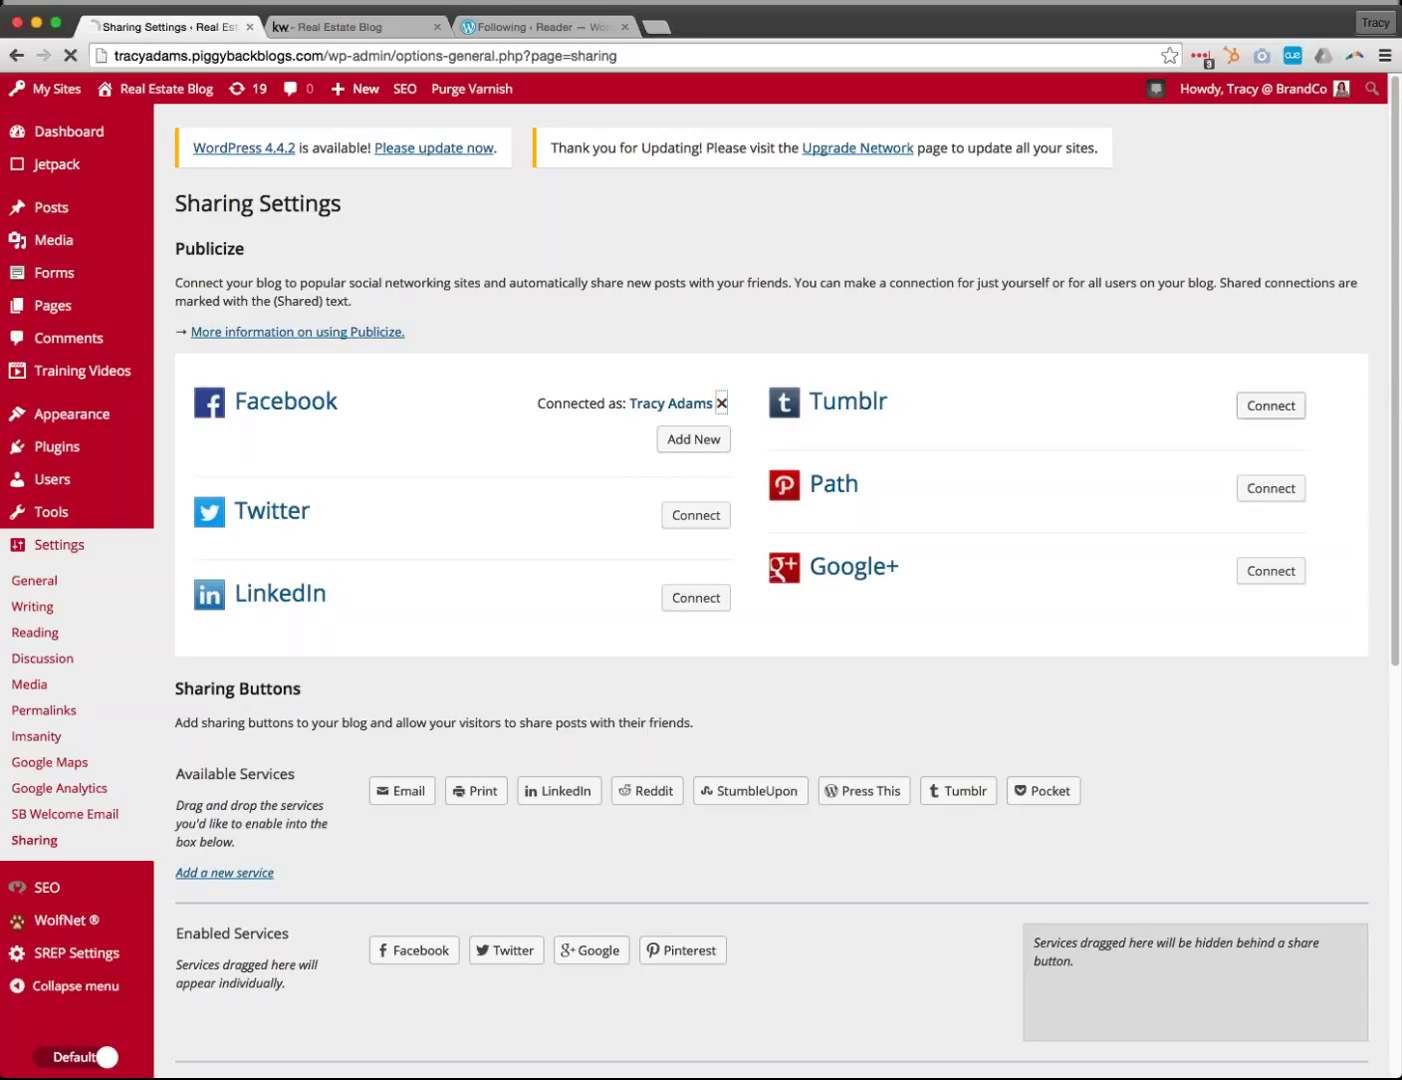
# Step: Delete the old Facebook Publicize connection and begin reconnecting Facebook
pyautogui.click(722, 403)
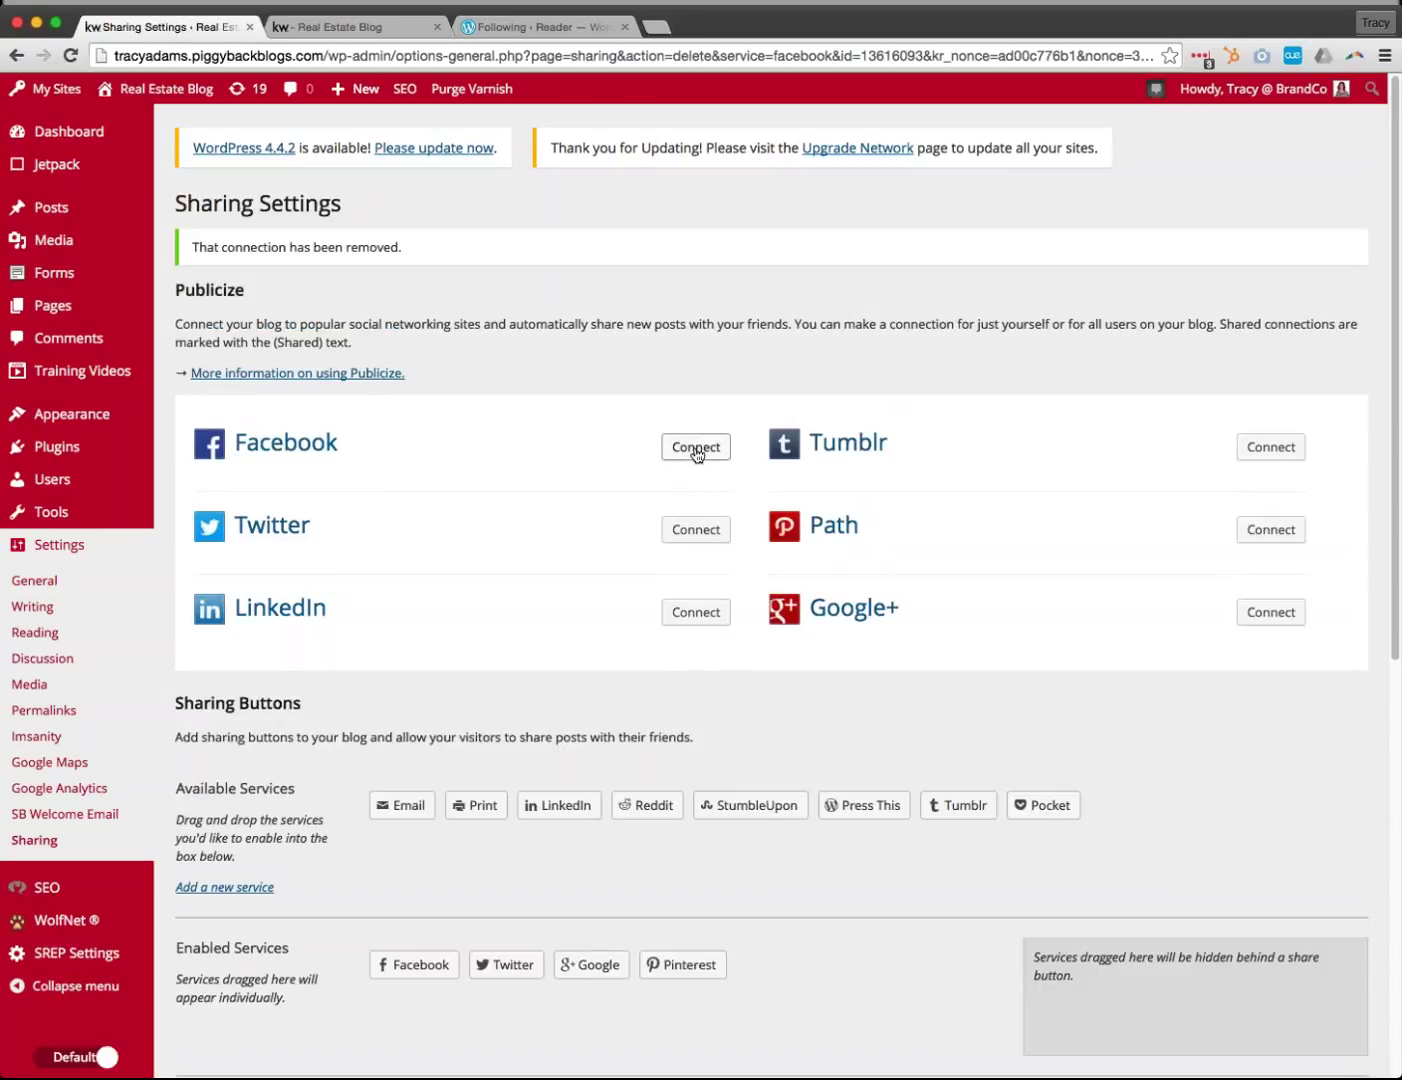
pyautogui.click(695, 447)
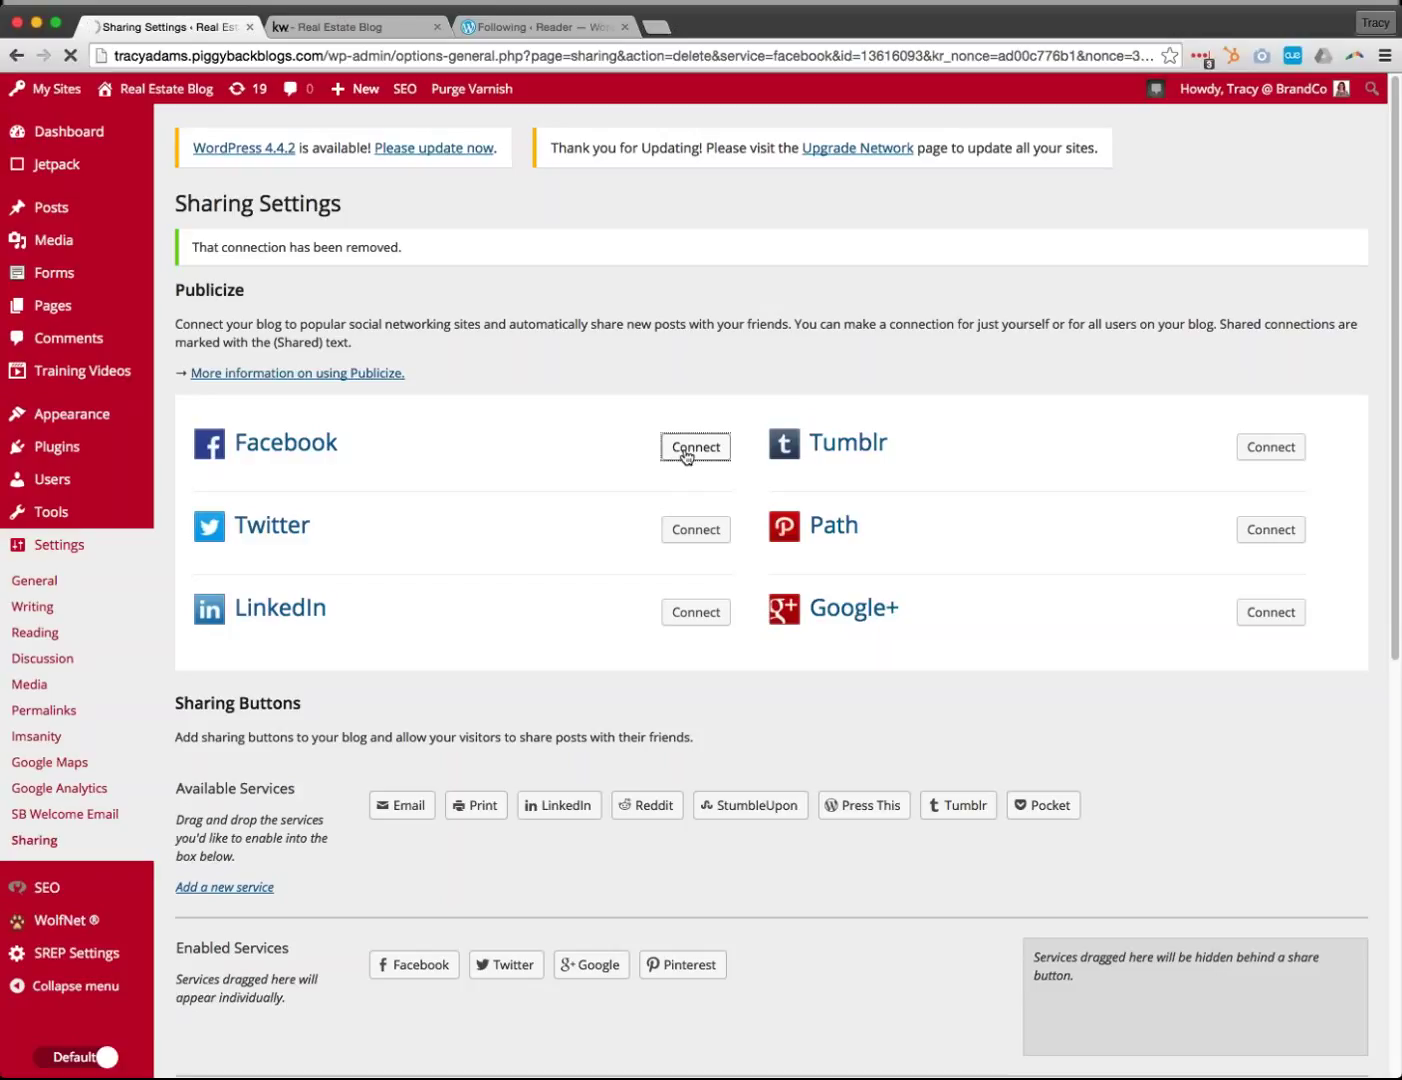
pyautogui.click(694, 447)
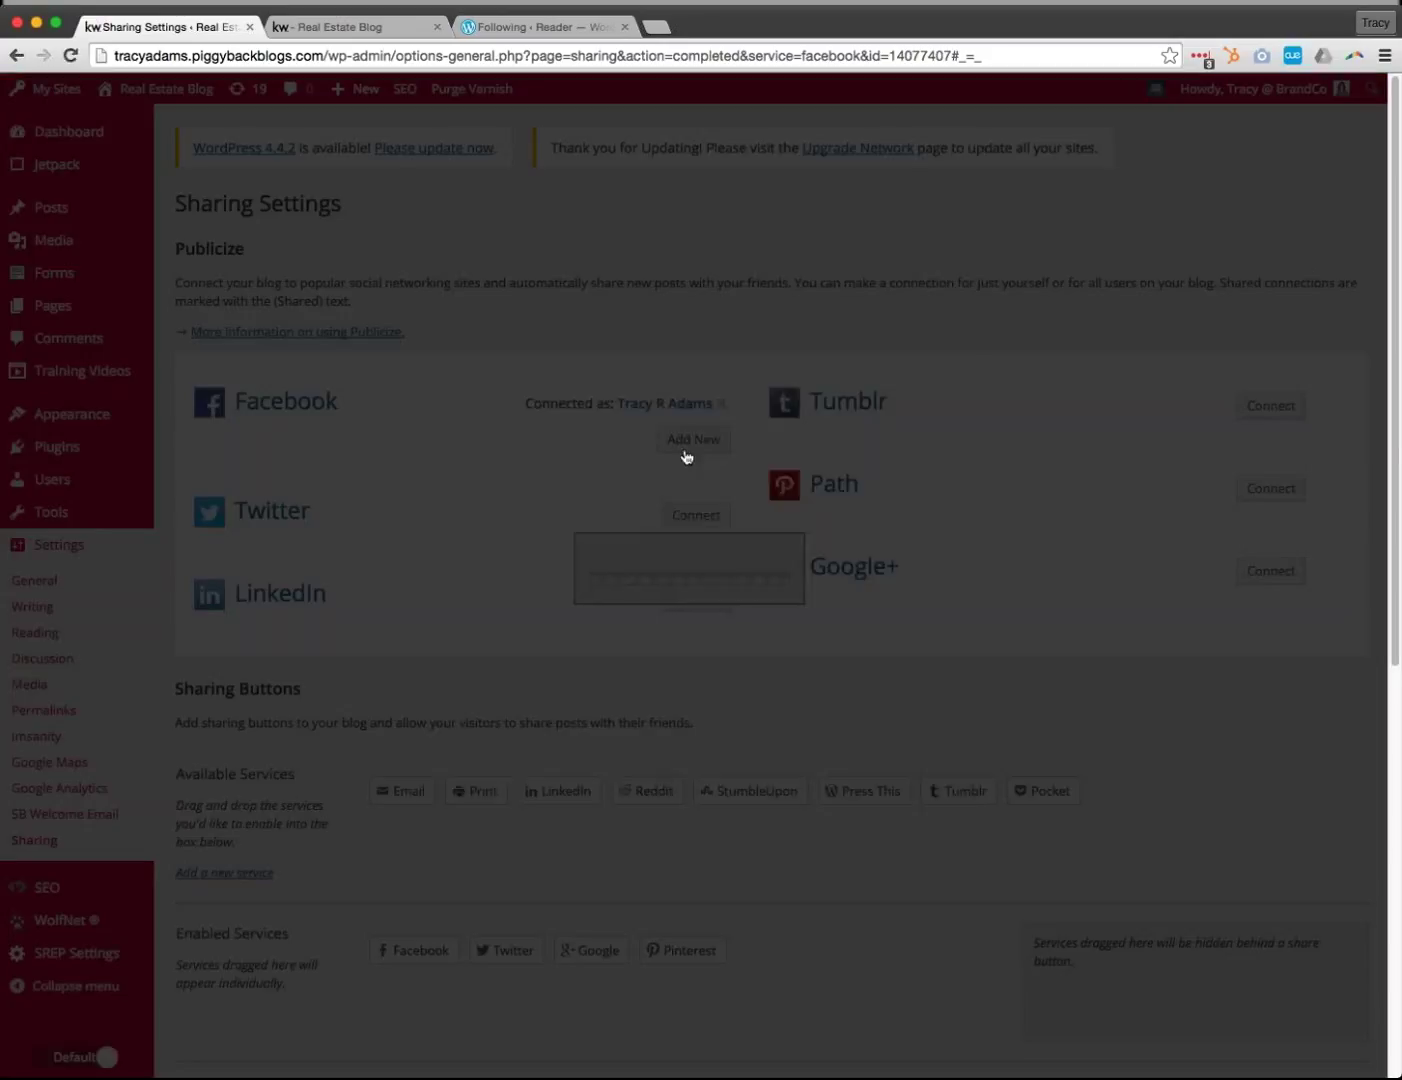
# Step: Point Facebook Publicize at the Small Business page and share the connection with all users
pyautogui.click(692, 440)
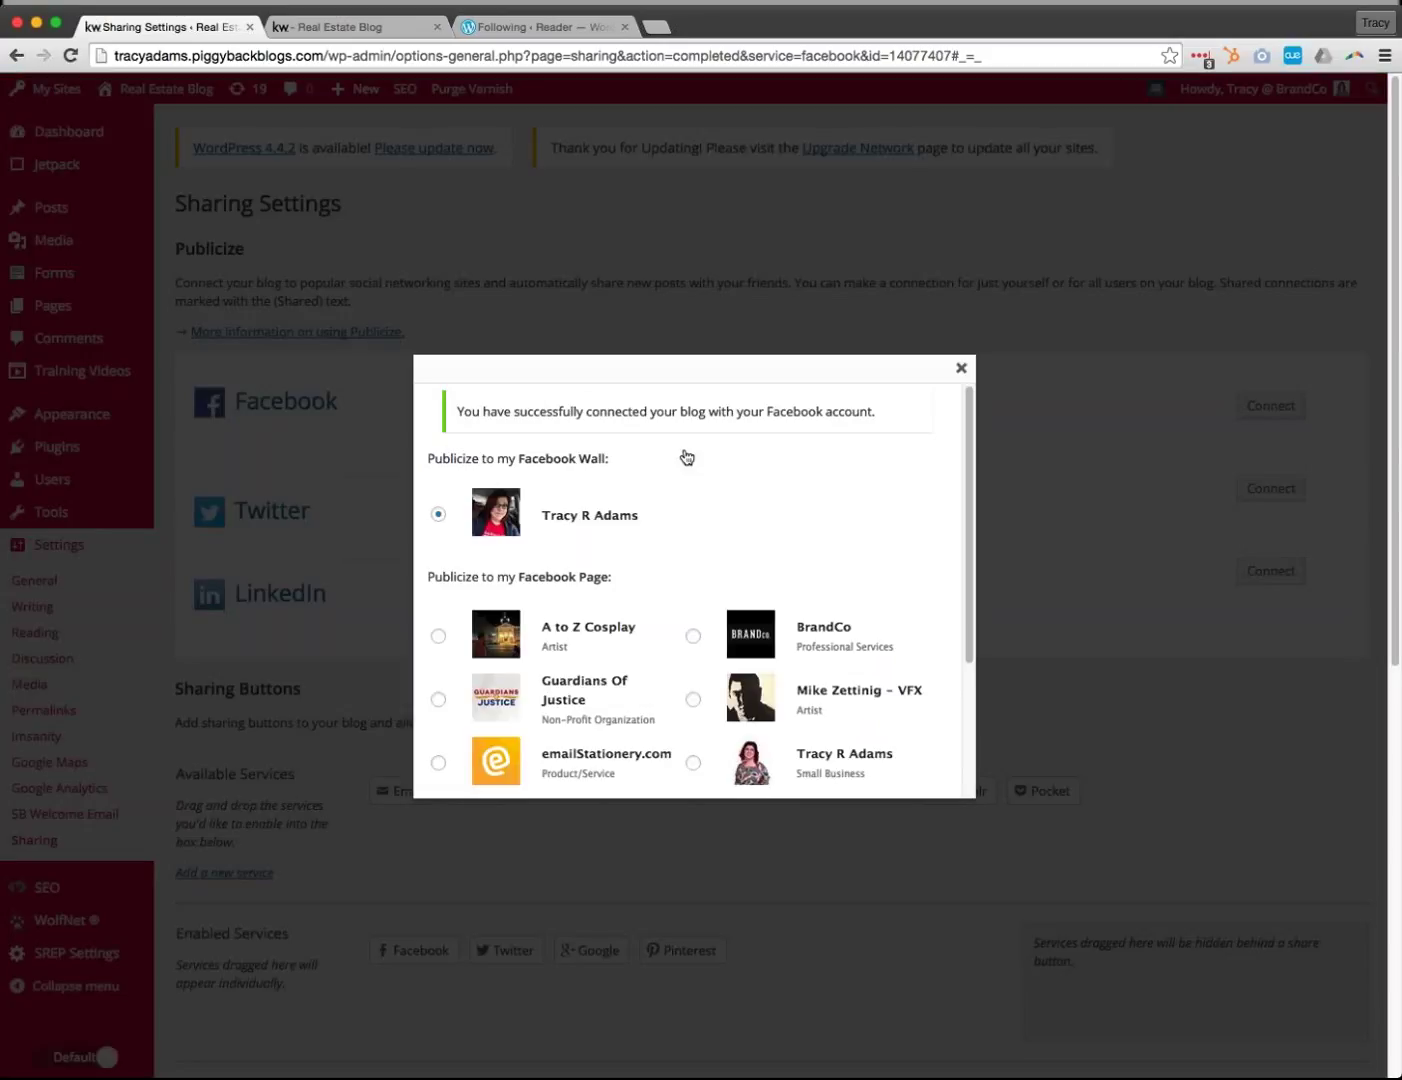
pyautogui.moveTo(707, 609)
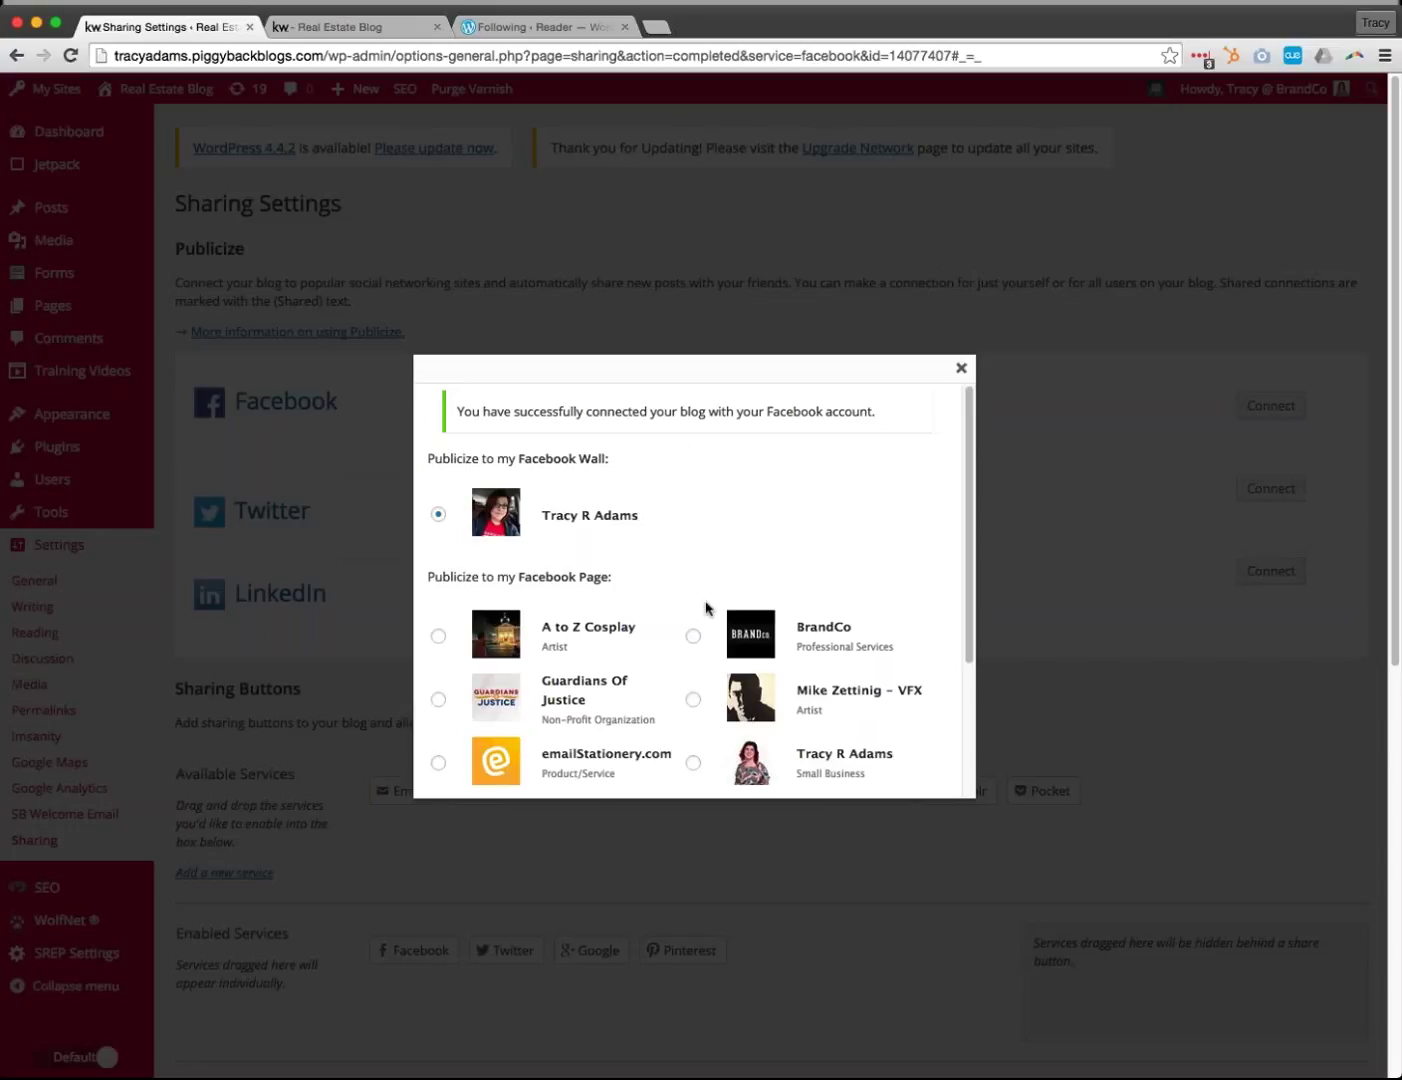
pyautogui.moveTo(678, 600)
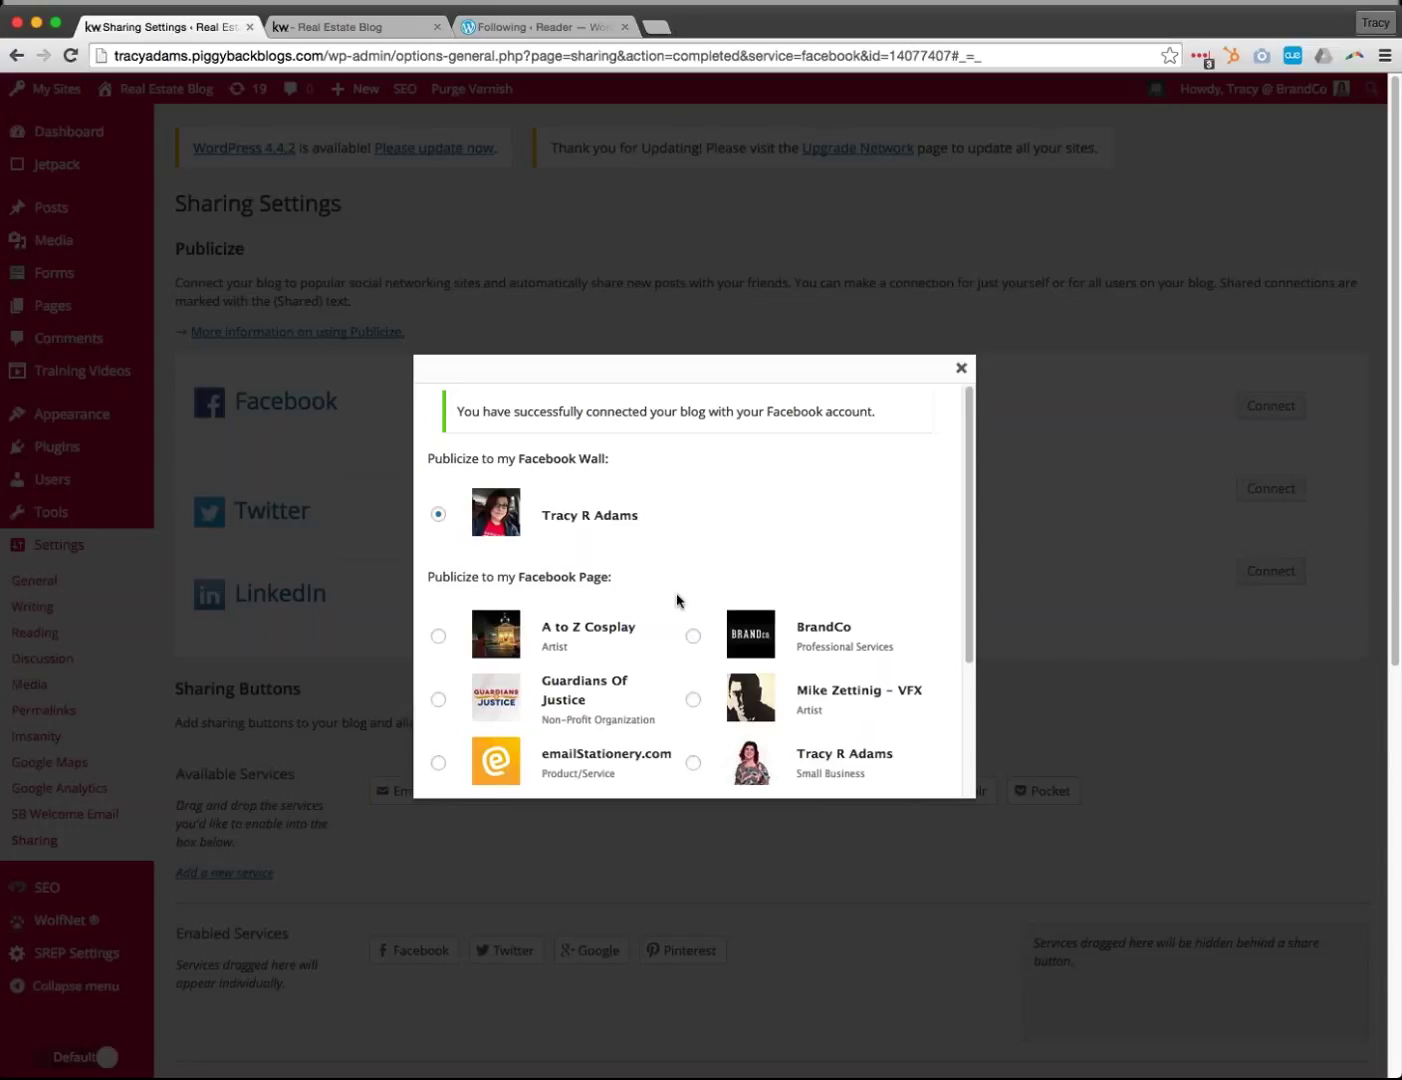
pyautogui.moveTo(670, 699)
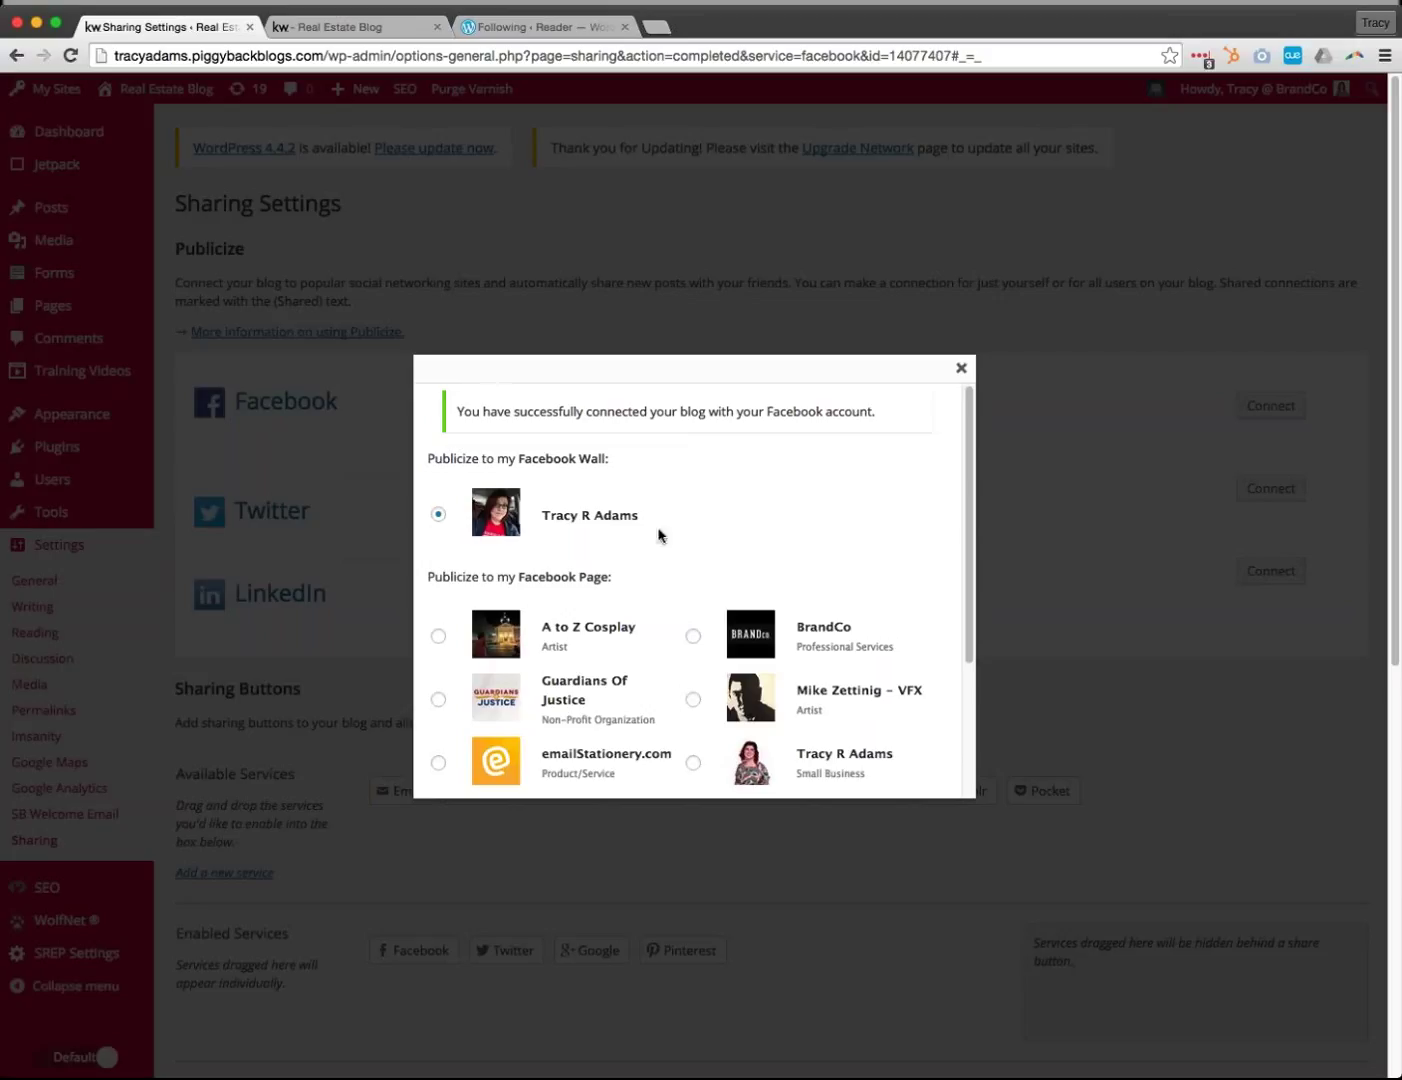
pyautogui.scroll(-3)
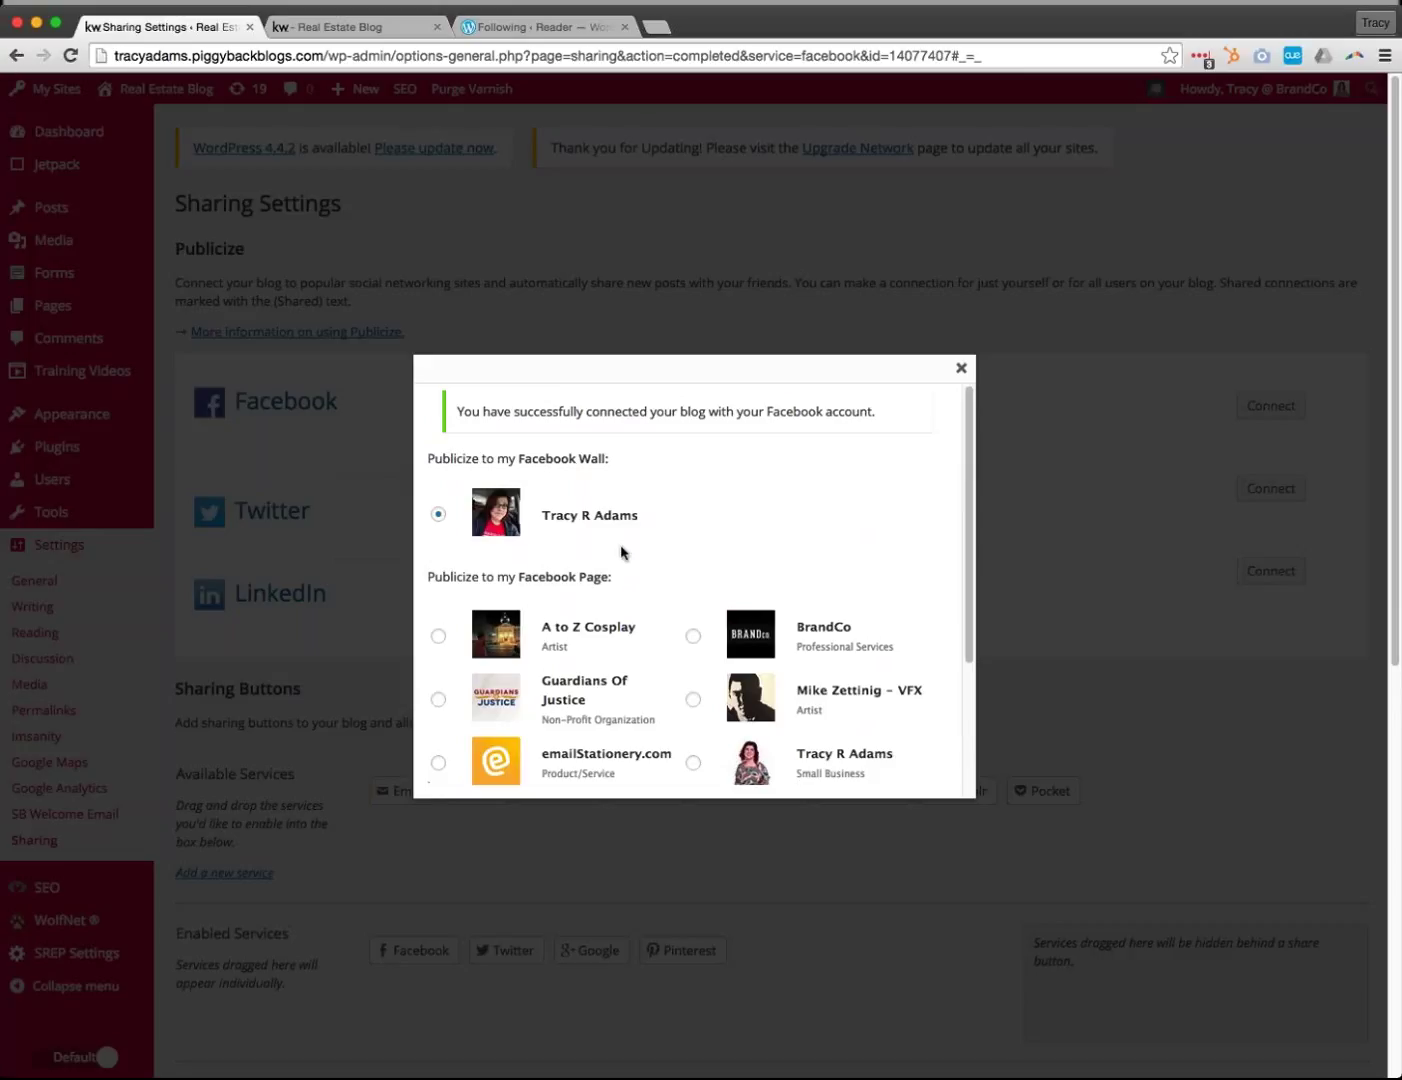
pyautogui.scroll(-3)
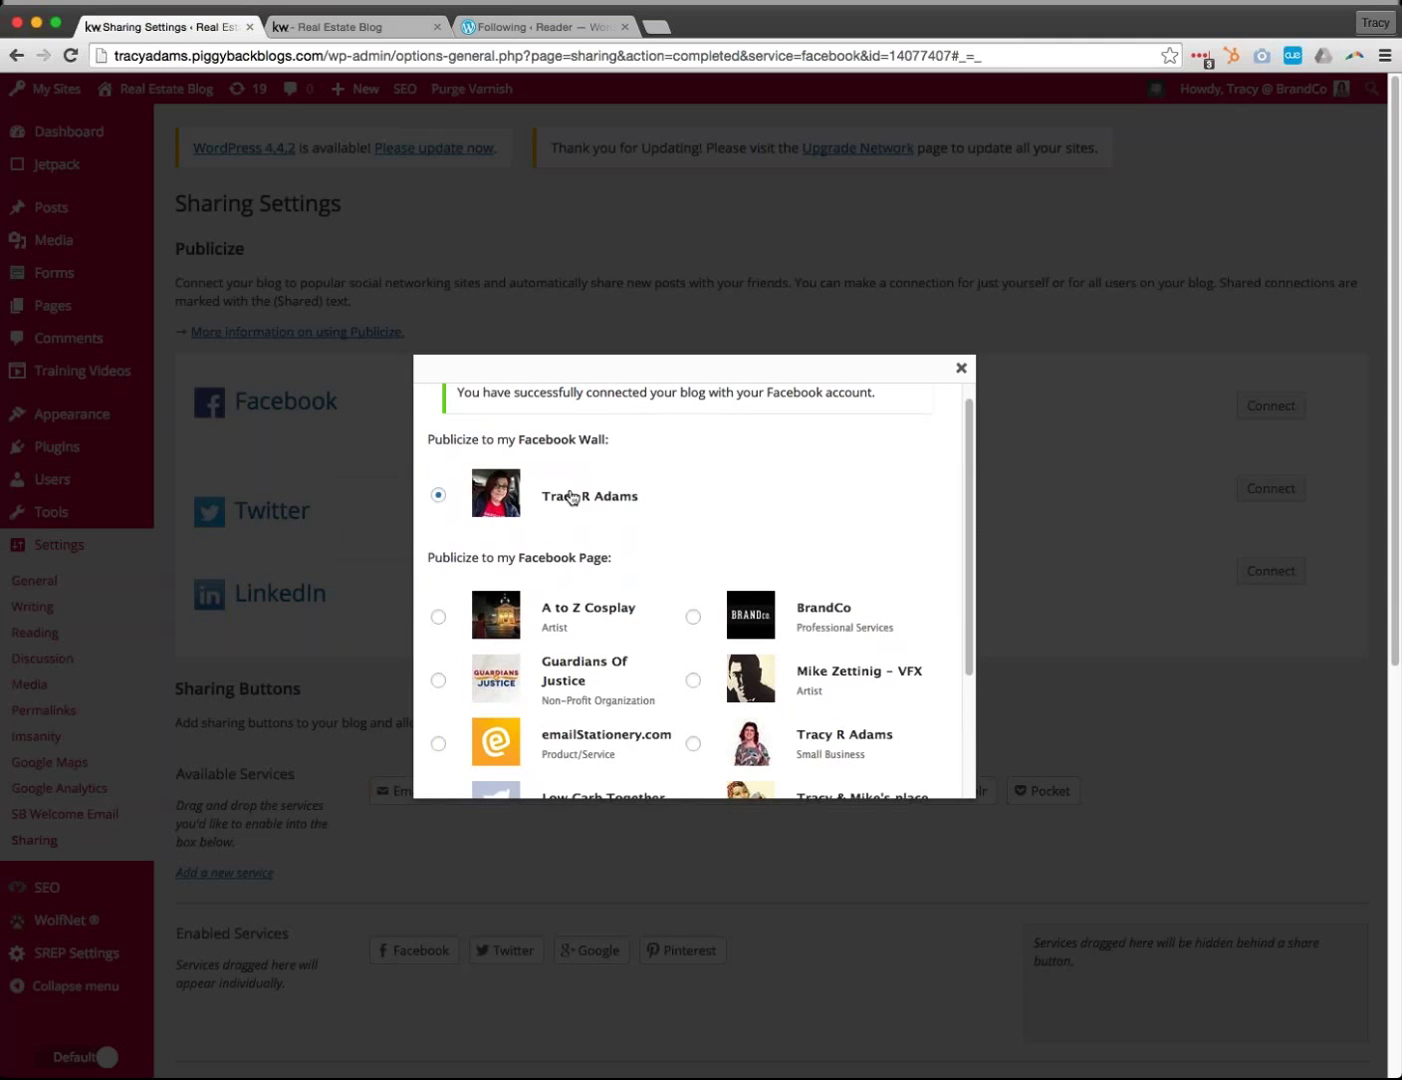
pyautogui.moveTo(622, 686)
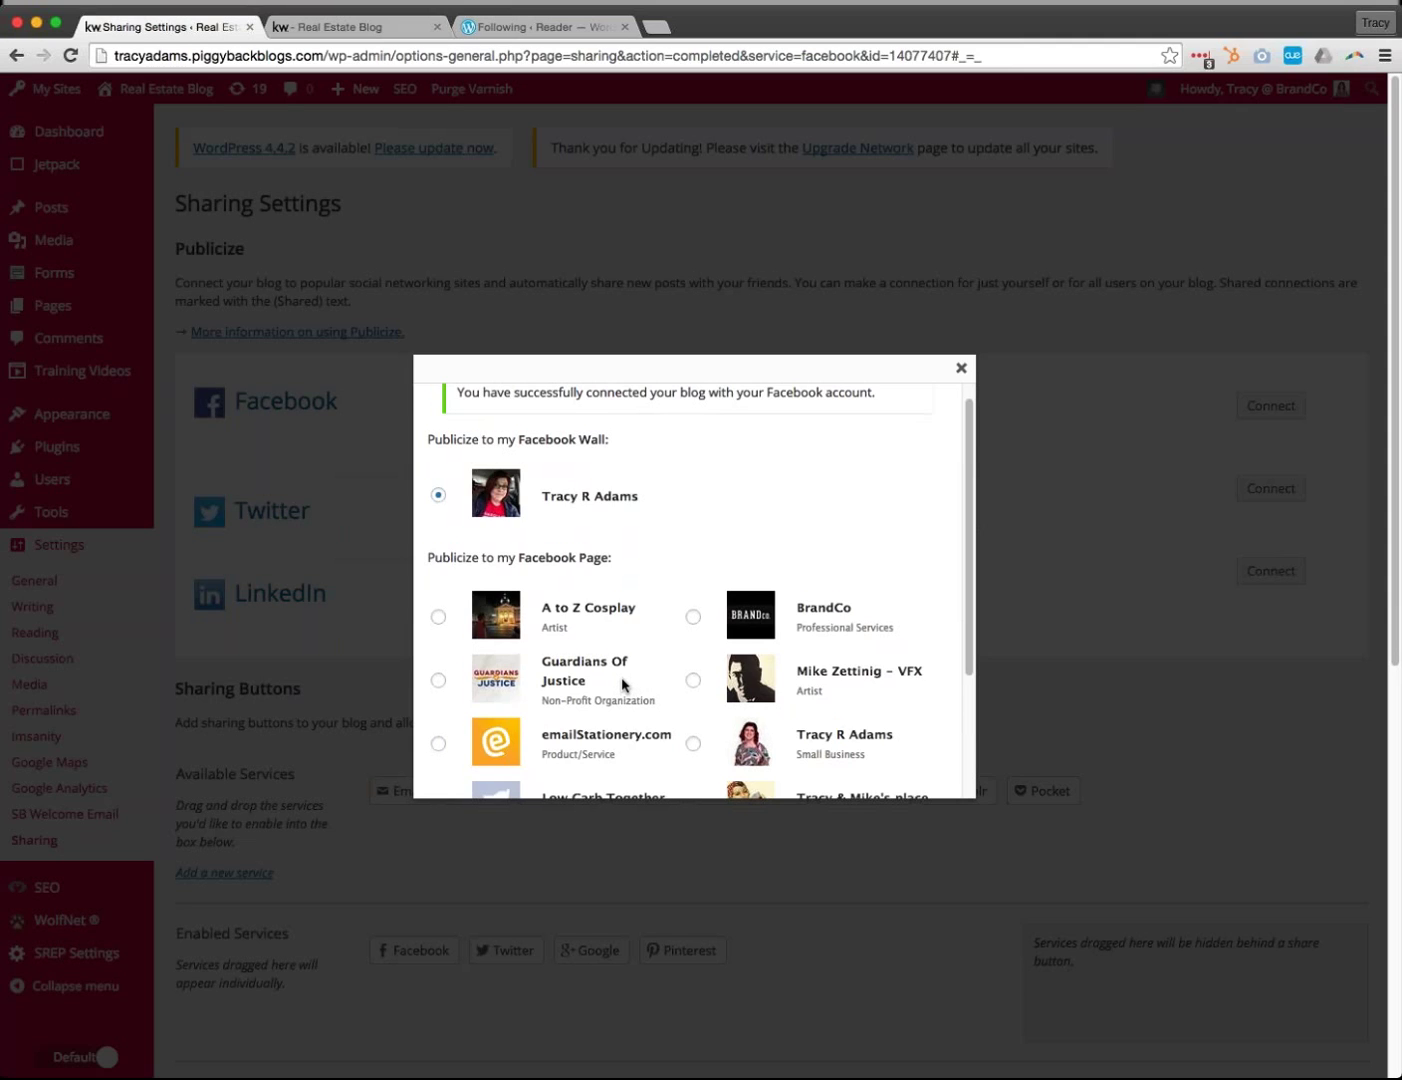
pyautogui.scroll(-3)
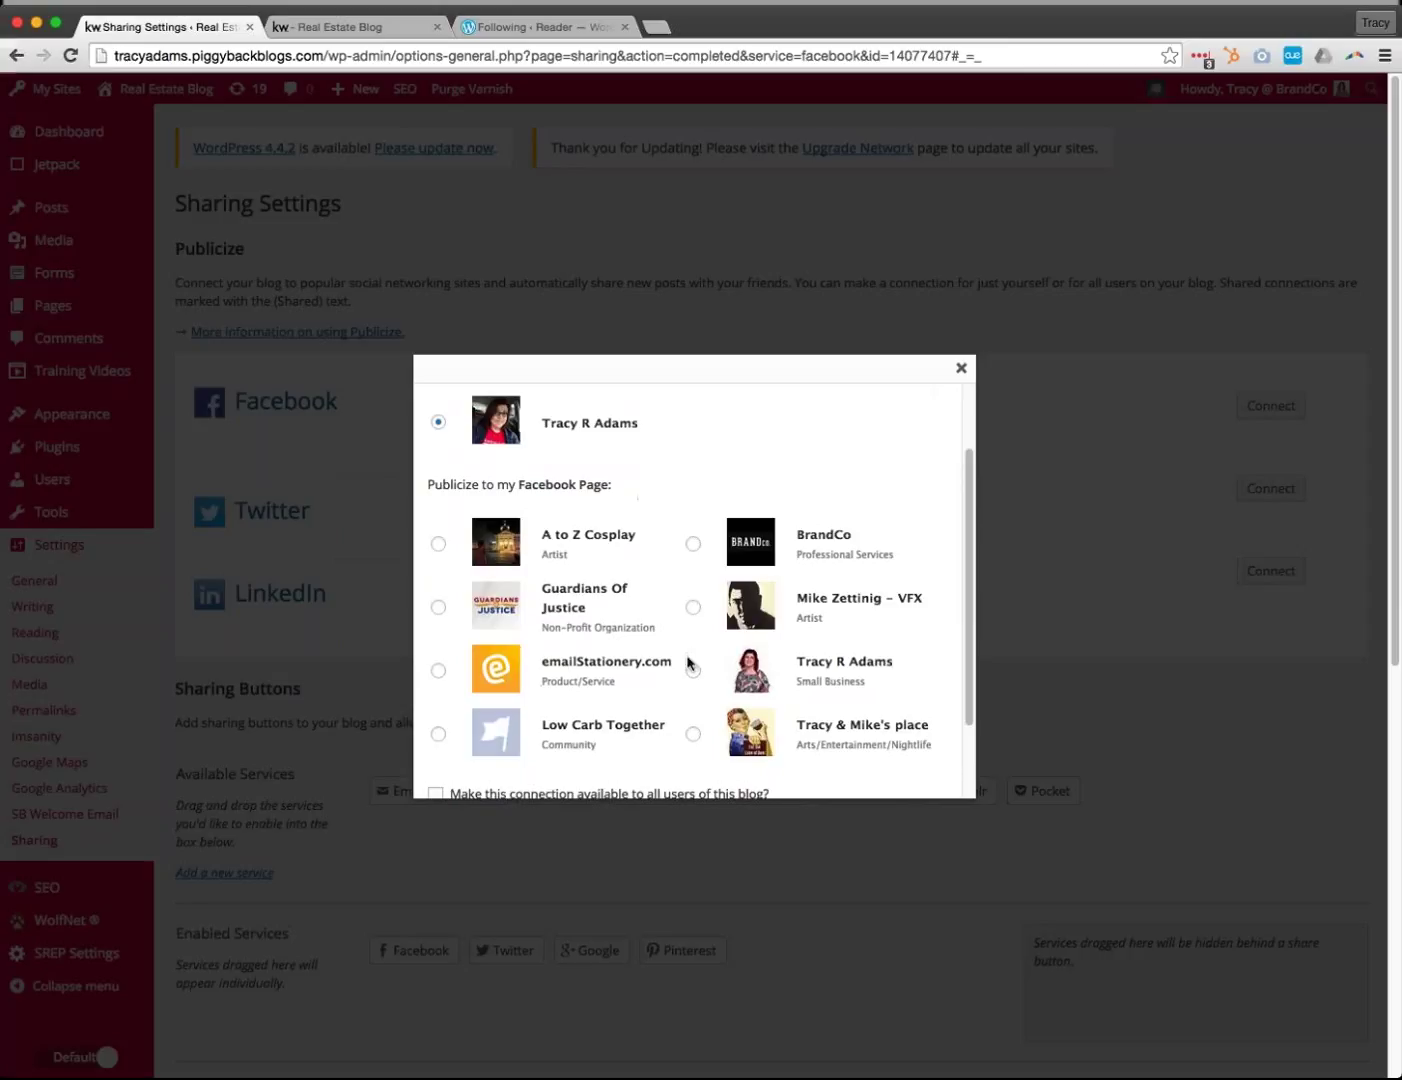
pyautogui.moveTo(705, 682)
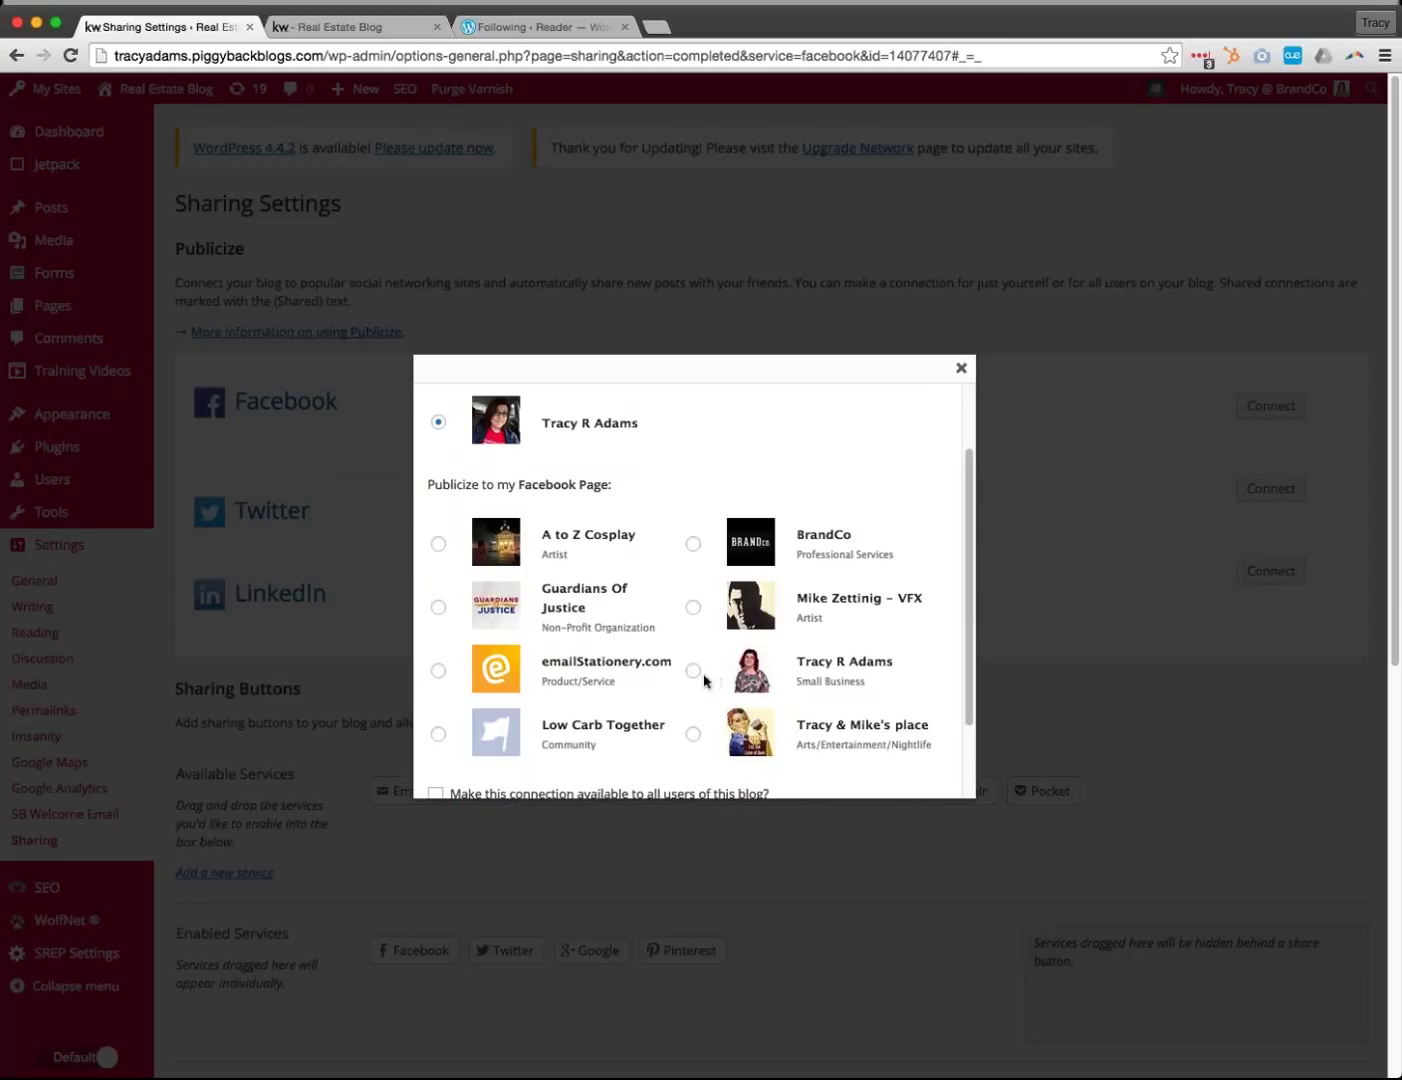
pyautogui.click(693, 670)
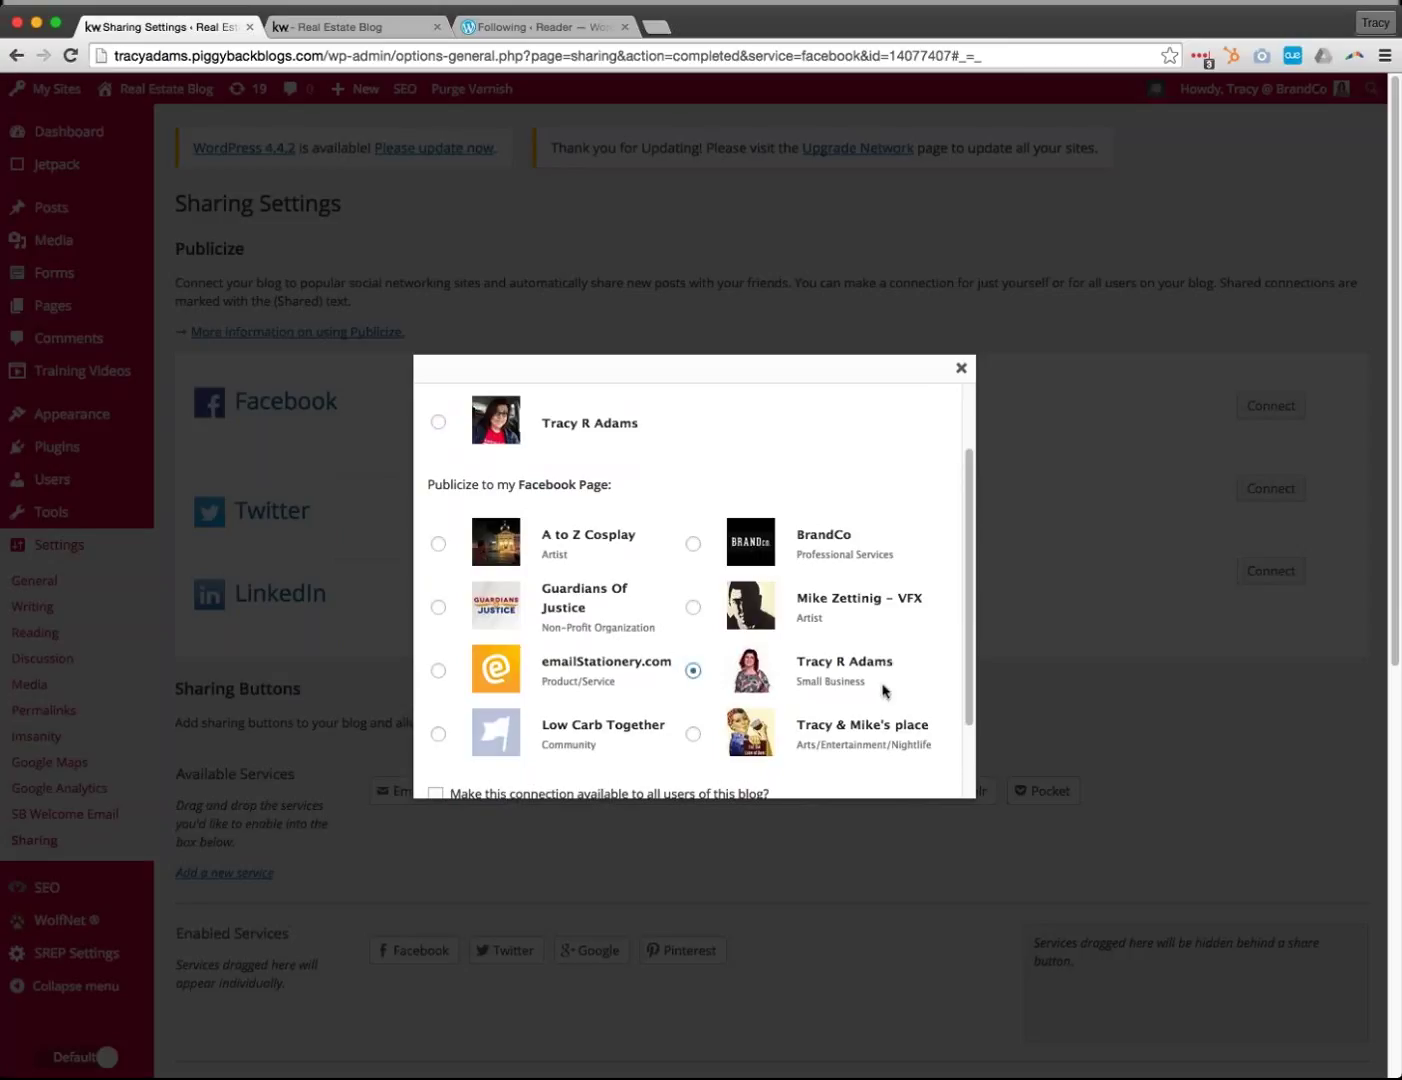
pyautogui.scroll(-3)
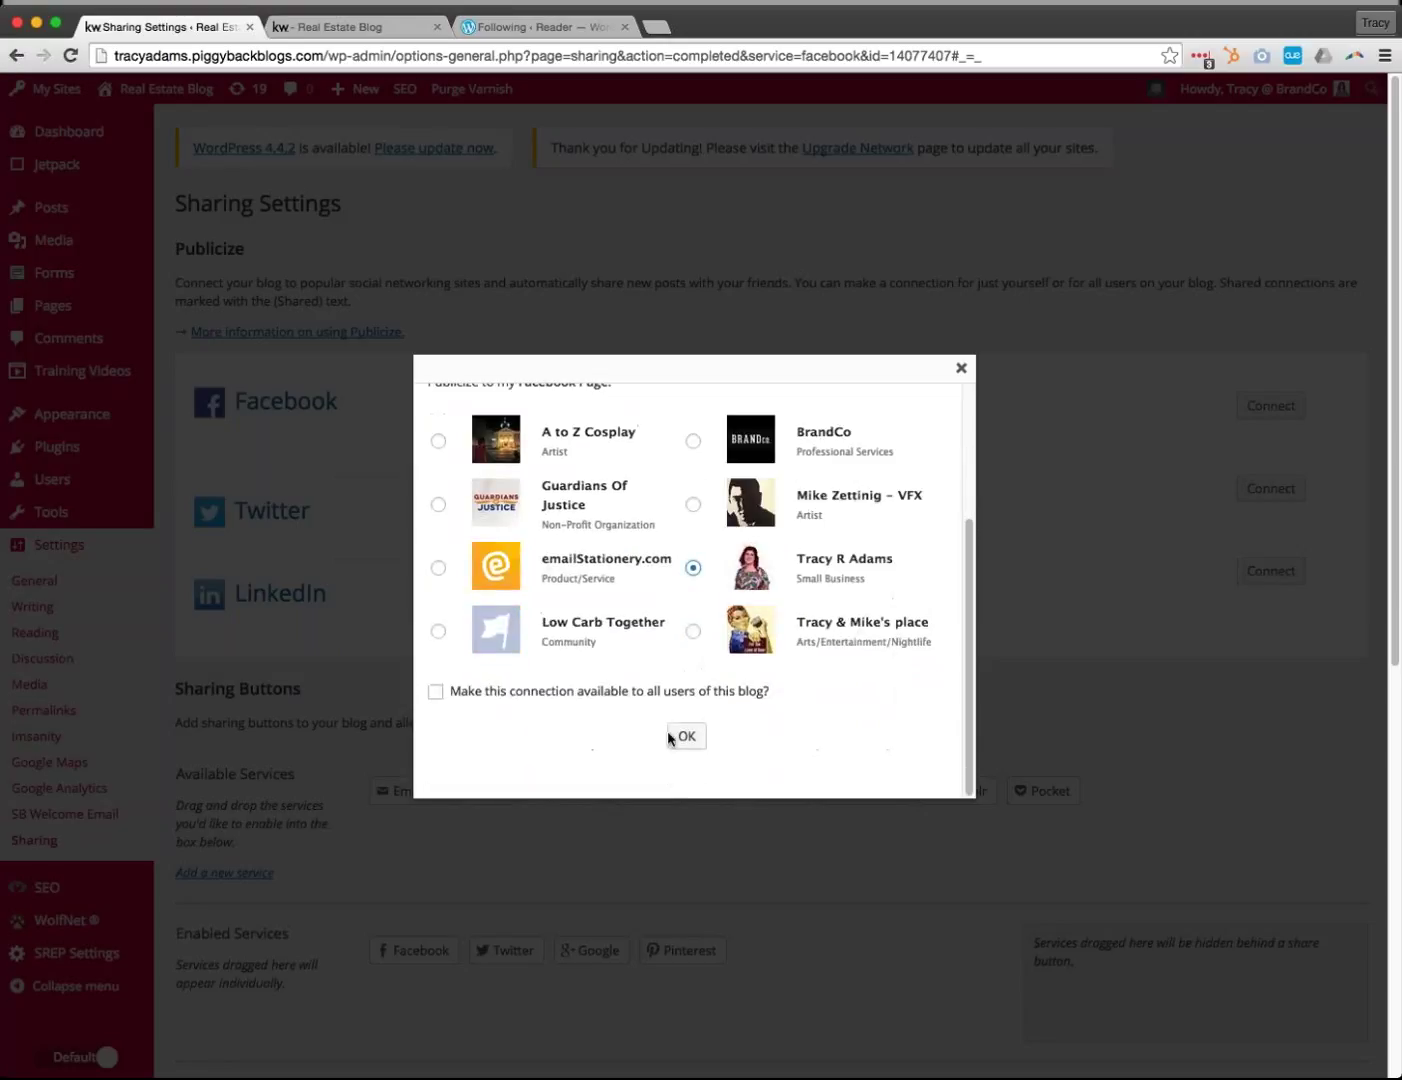
pyautogui.click(435, 691)
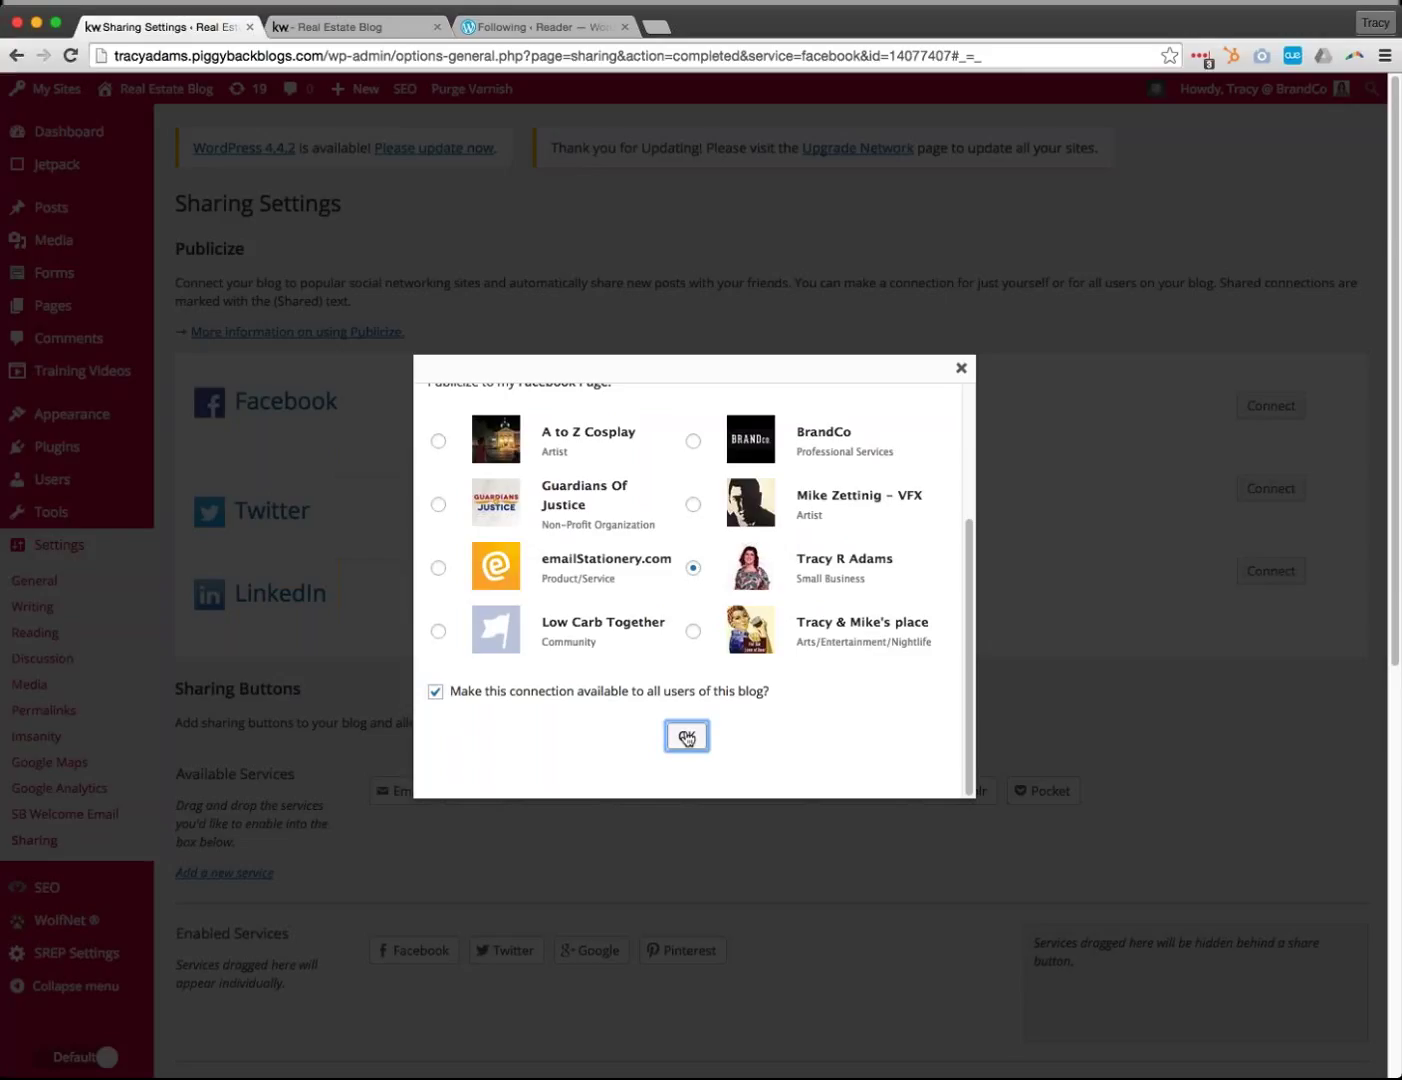
pyautogui.click(686, 735)
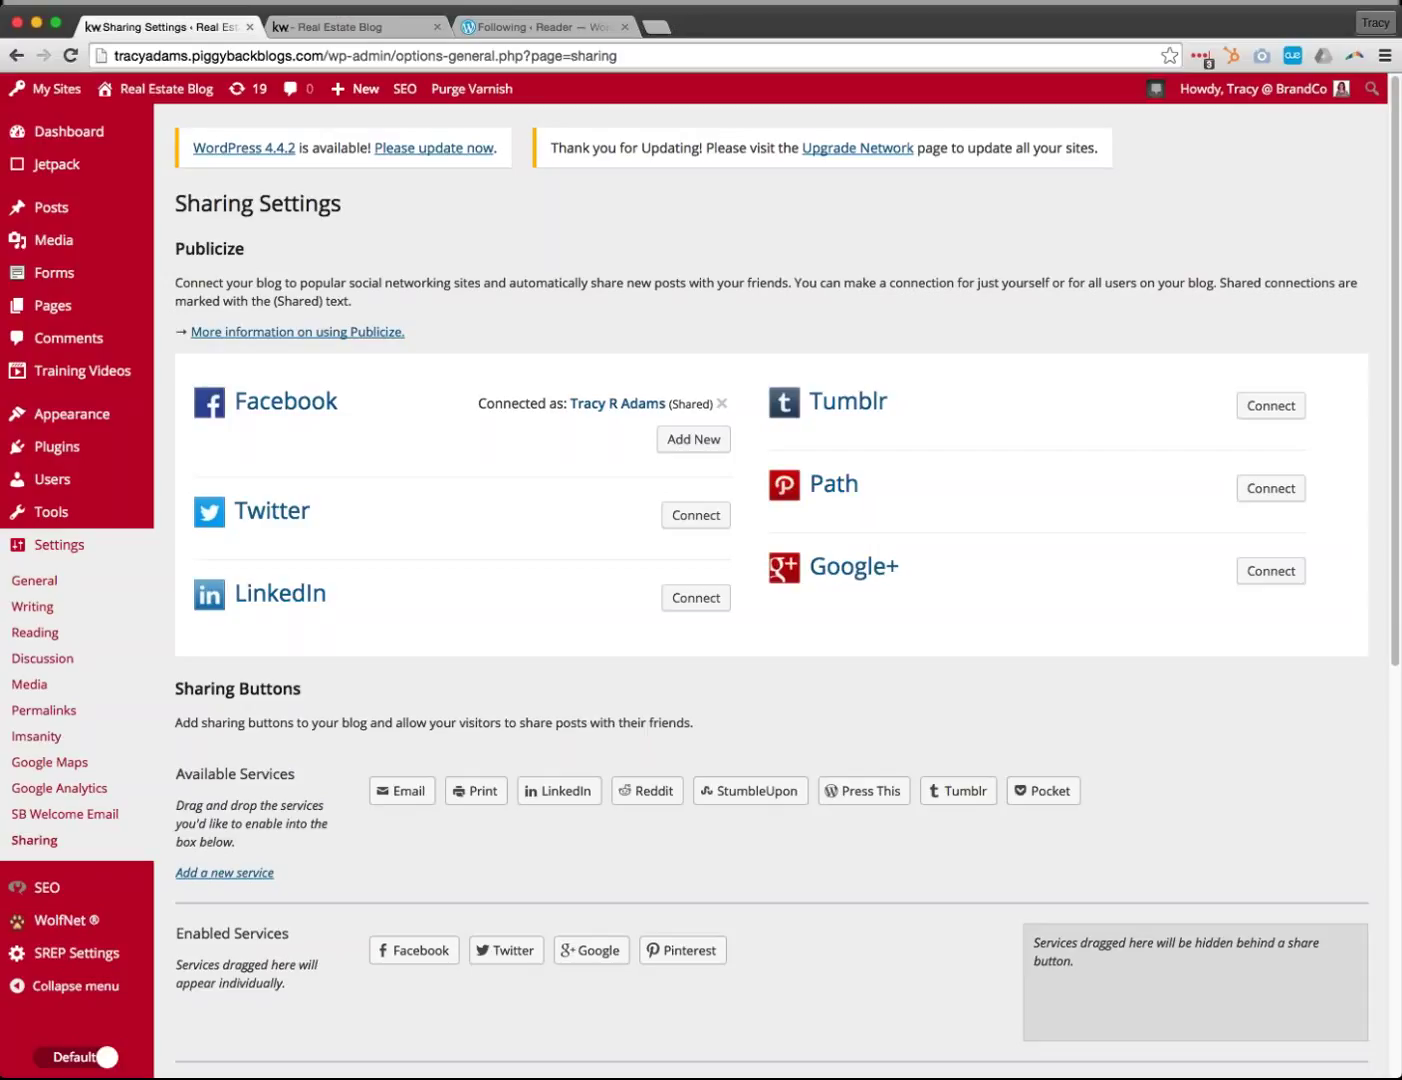
pyautogui.moveTo(716, 727)
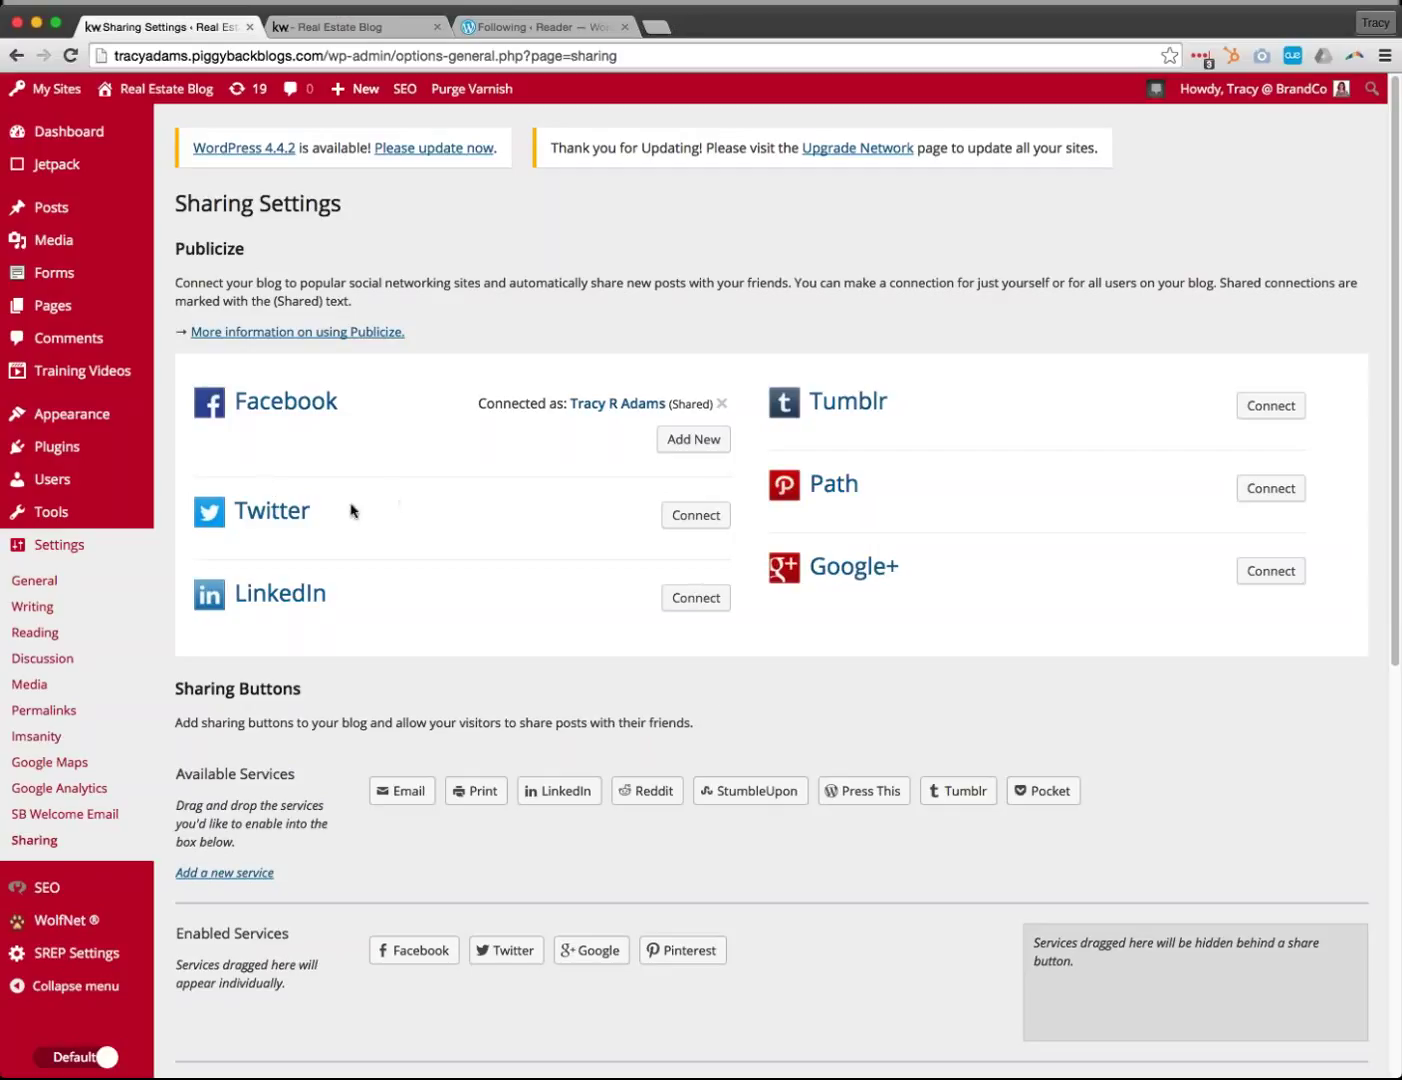
pyautogui.moveTo(614, 527)
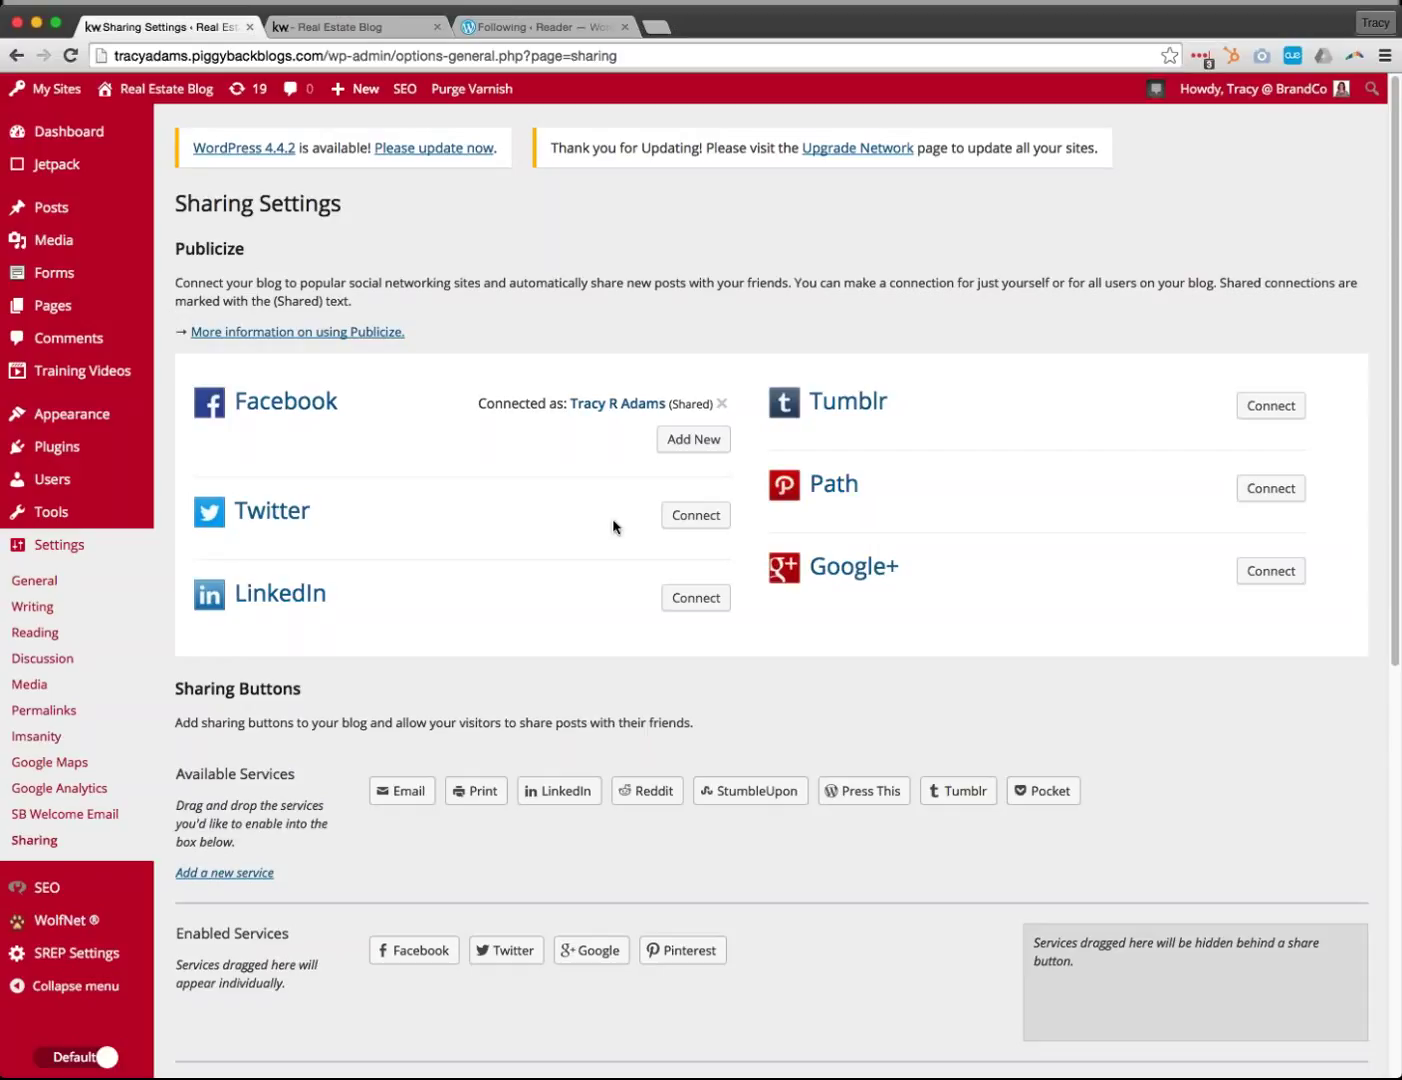
pyautogui.moveTo(478, 340)
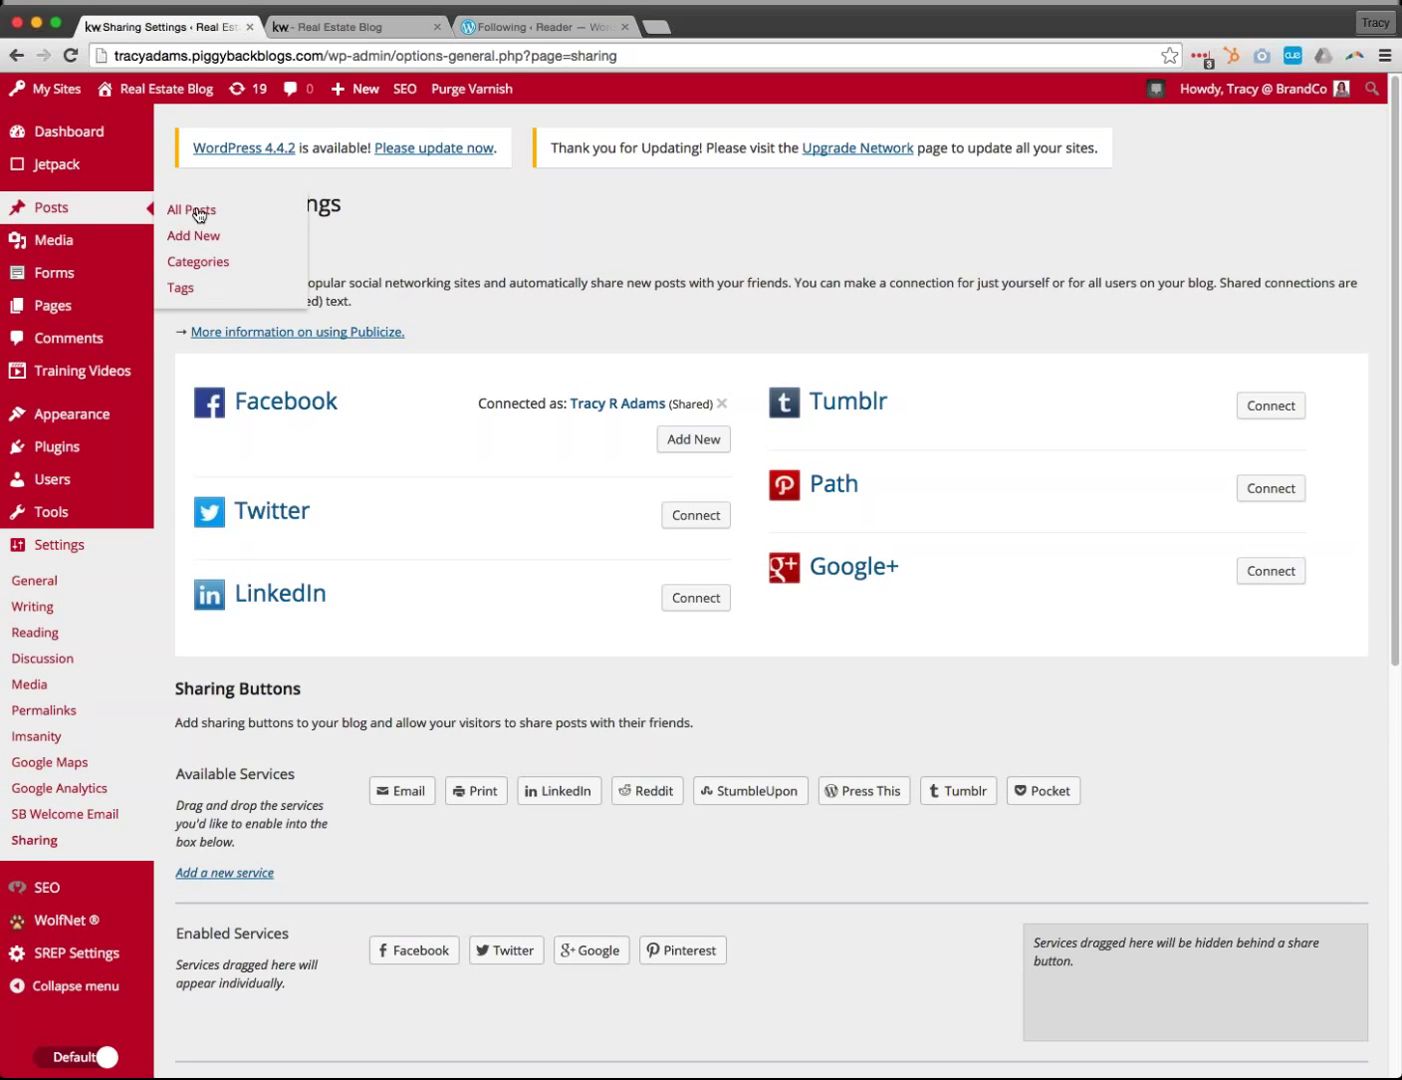
pyautogui.click(190, 209)
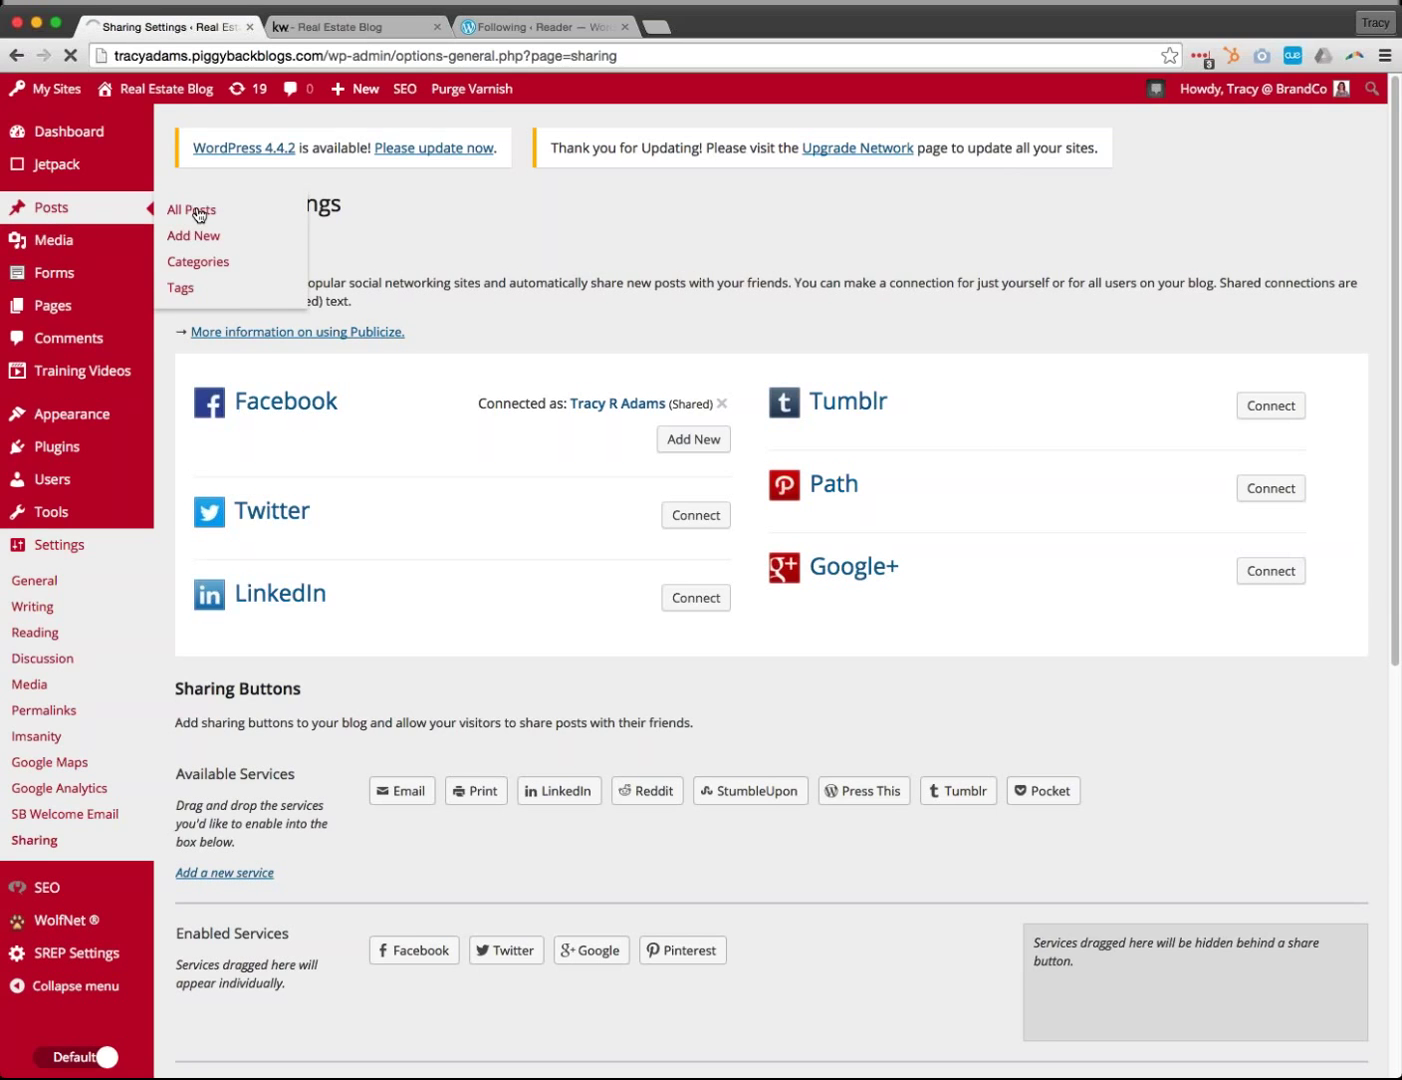
pyautogui.click(191, 209)
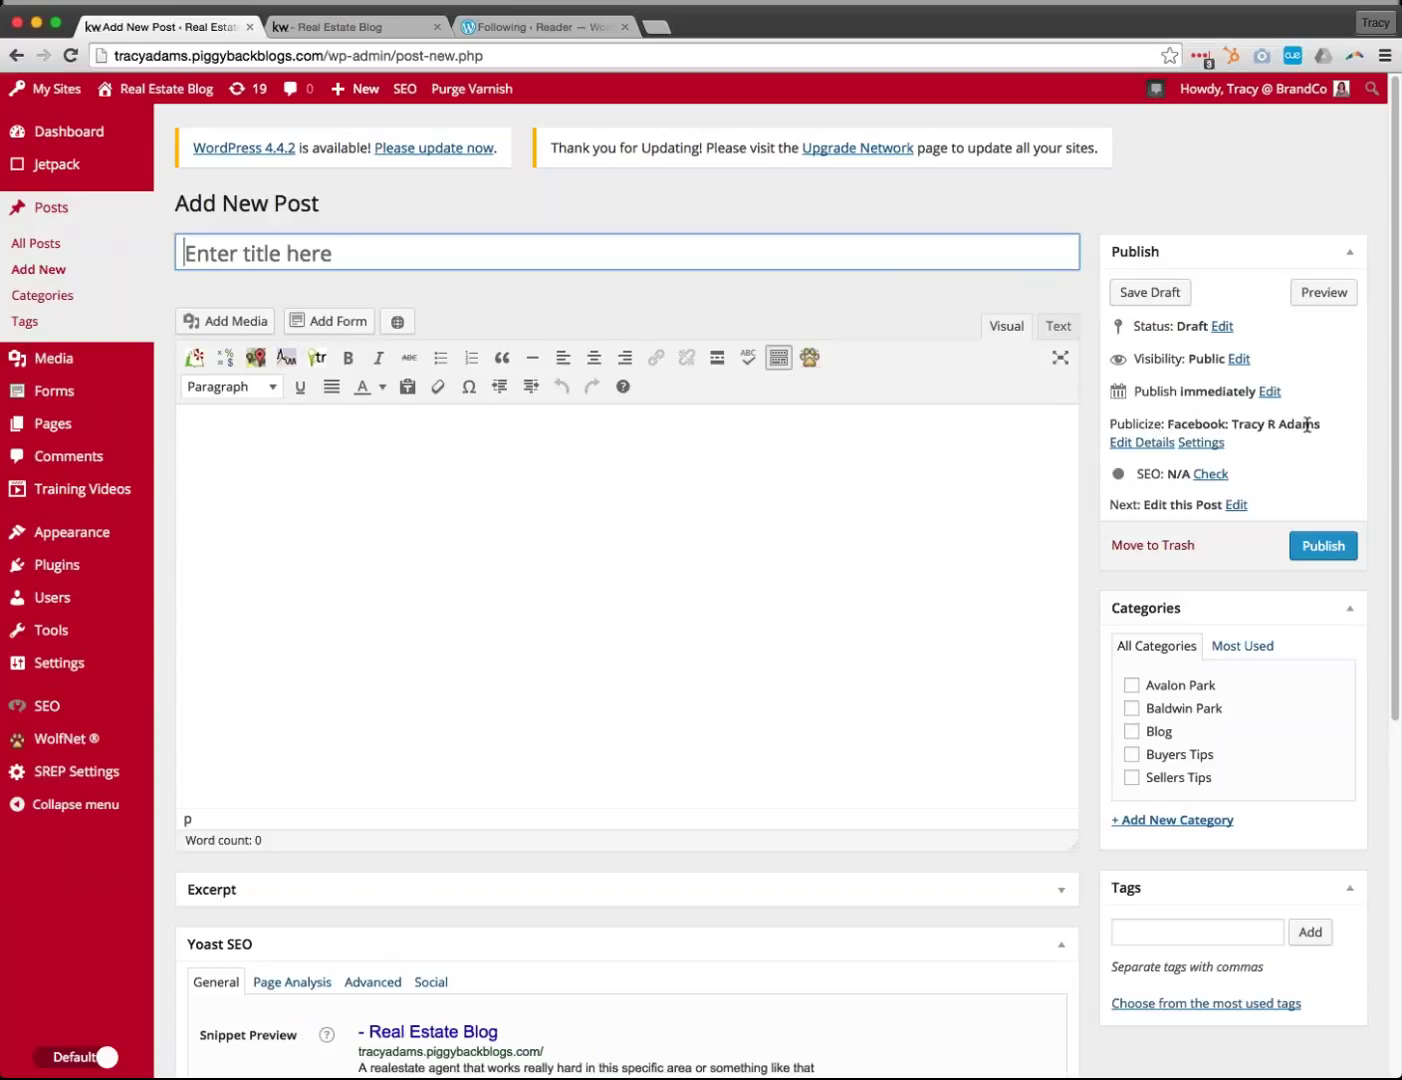
pyautogui.moveTo(1127, 446)
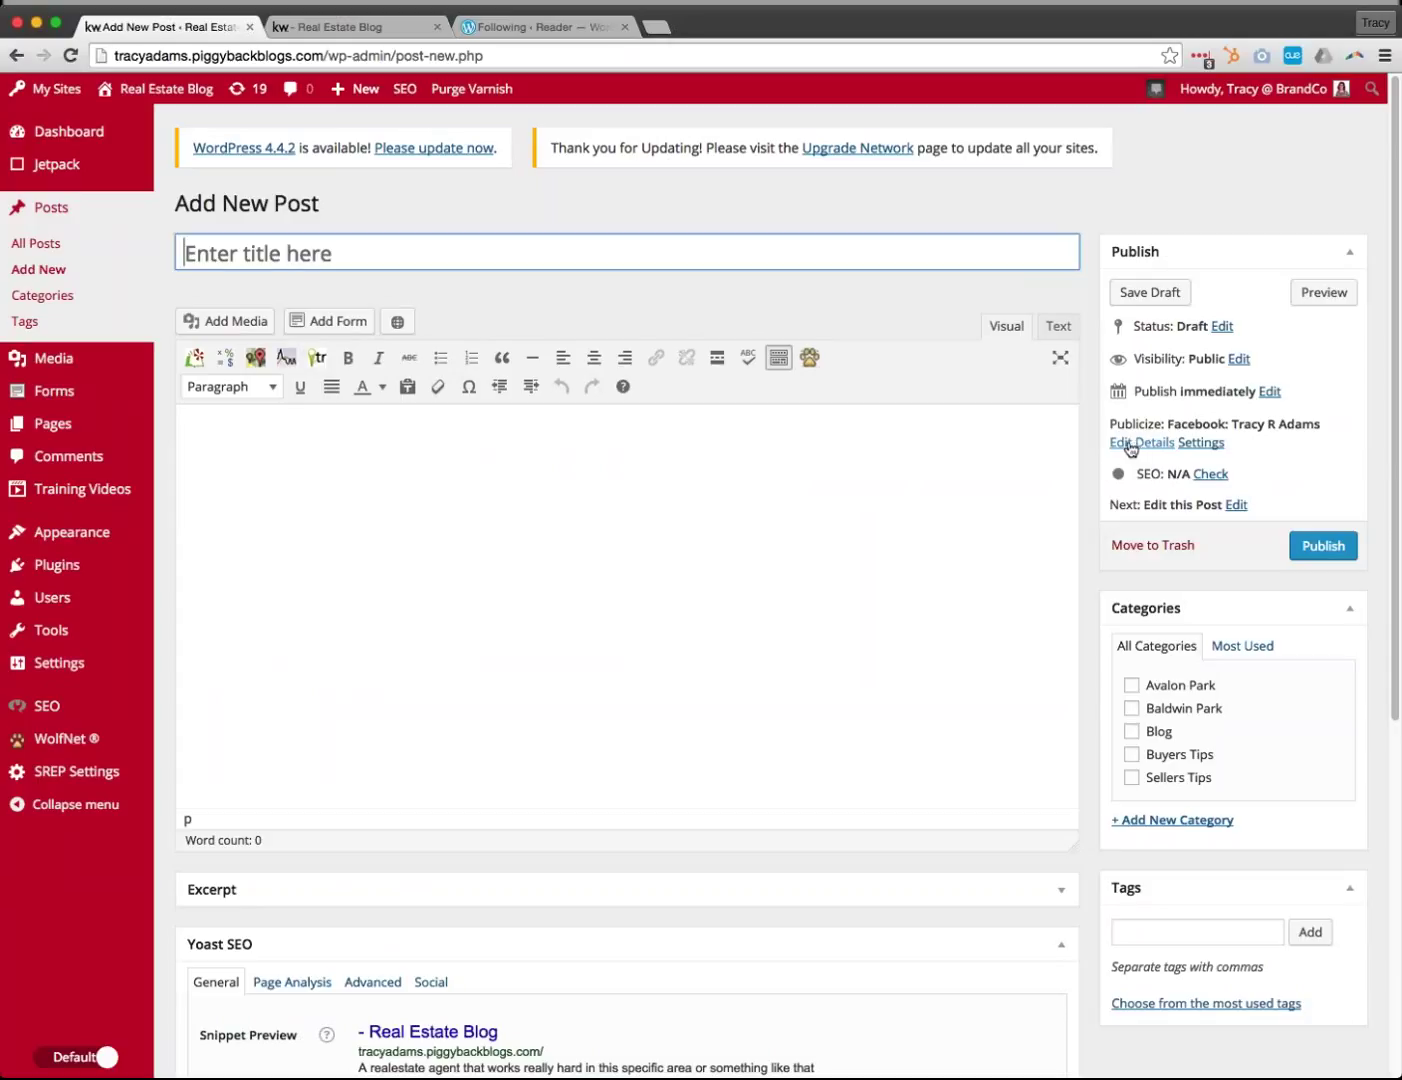
pyautogui.click(1130, 442)
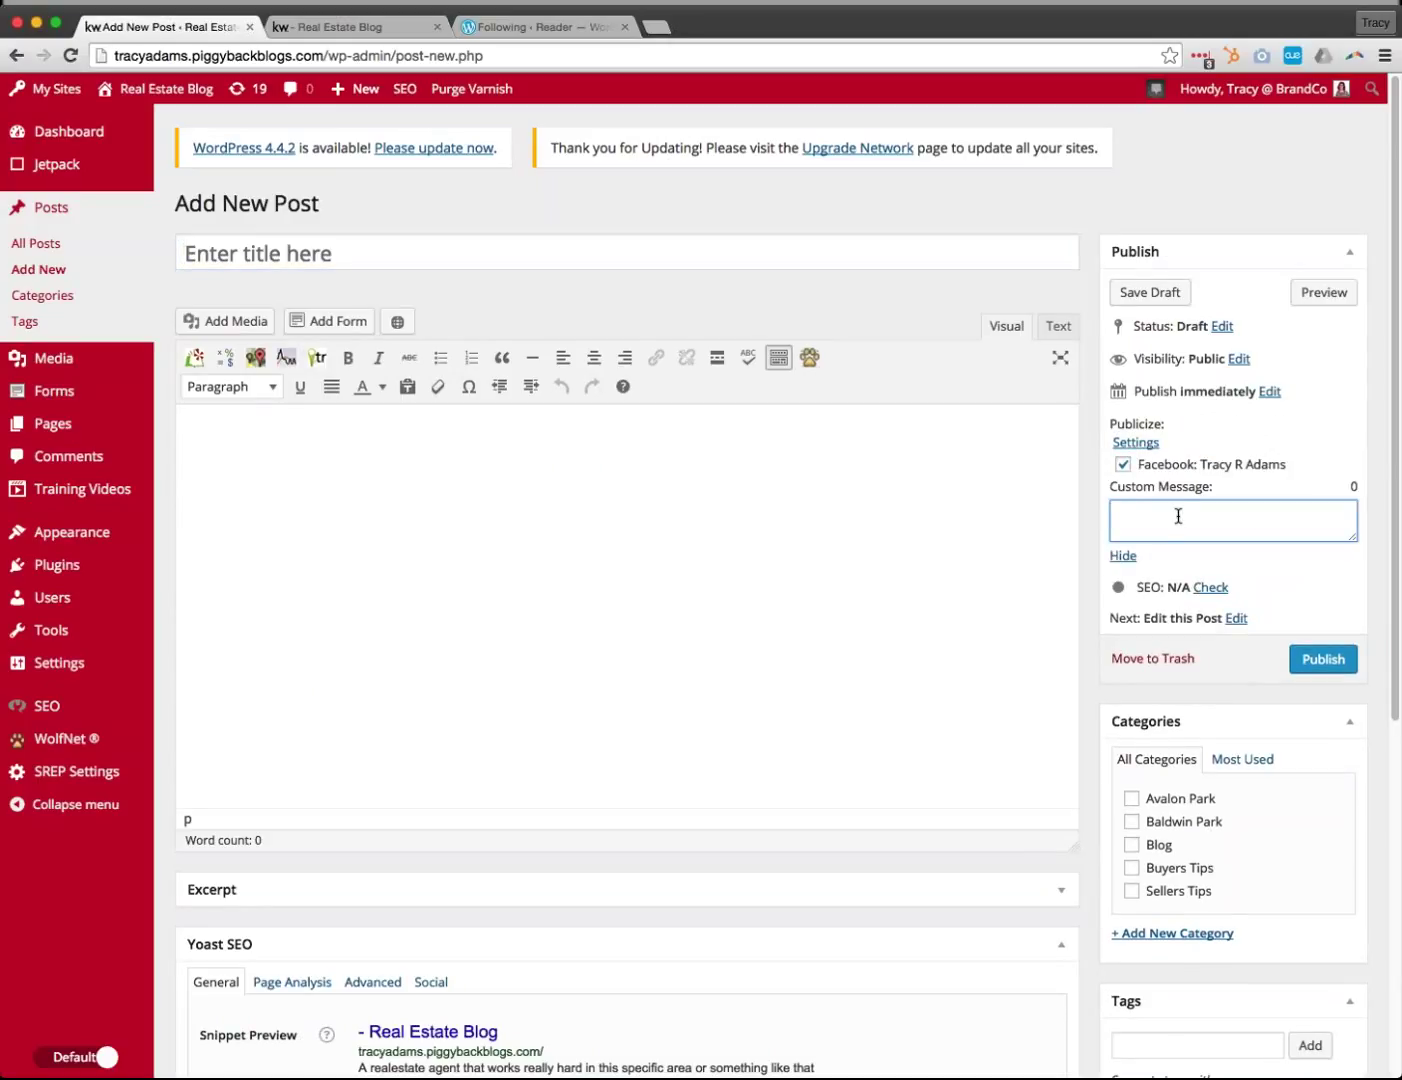
pyautogui.write('hjhhk')
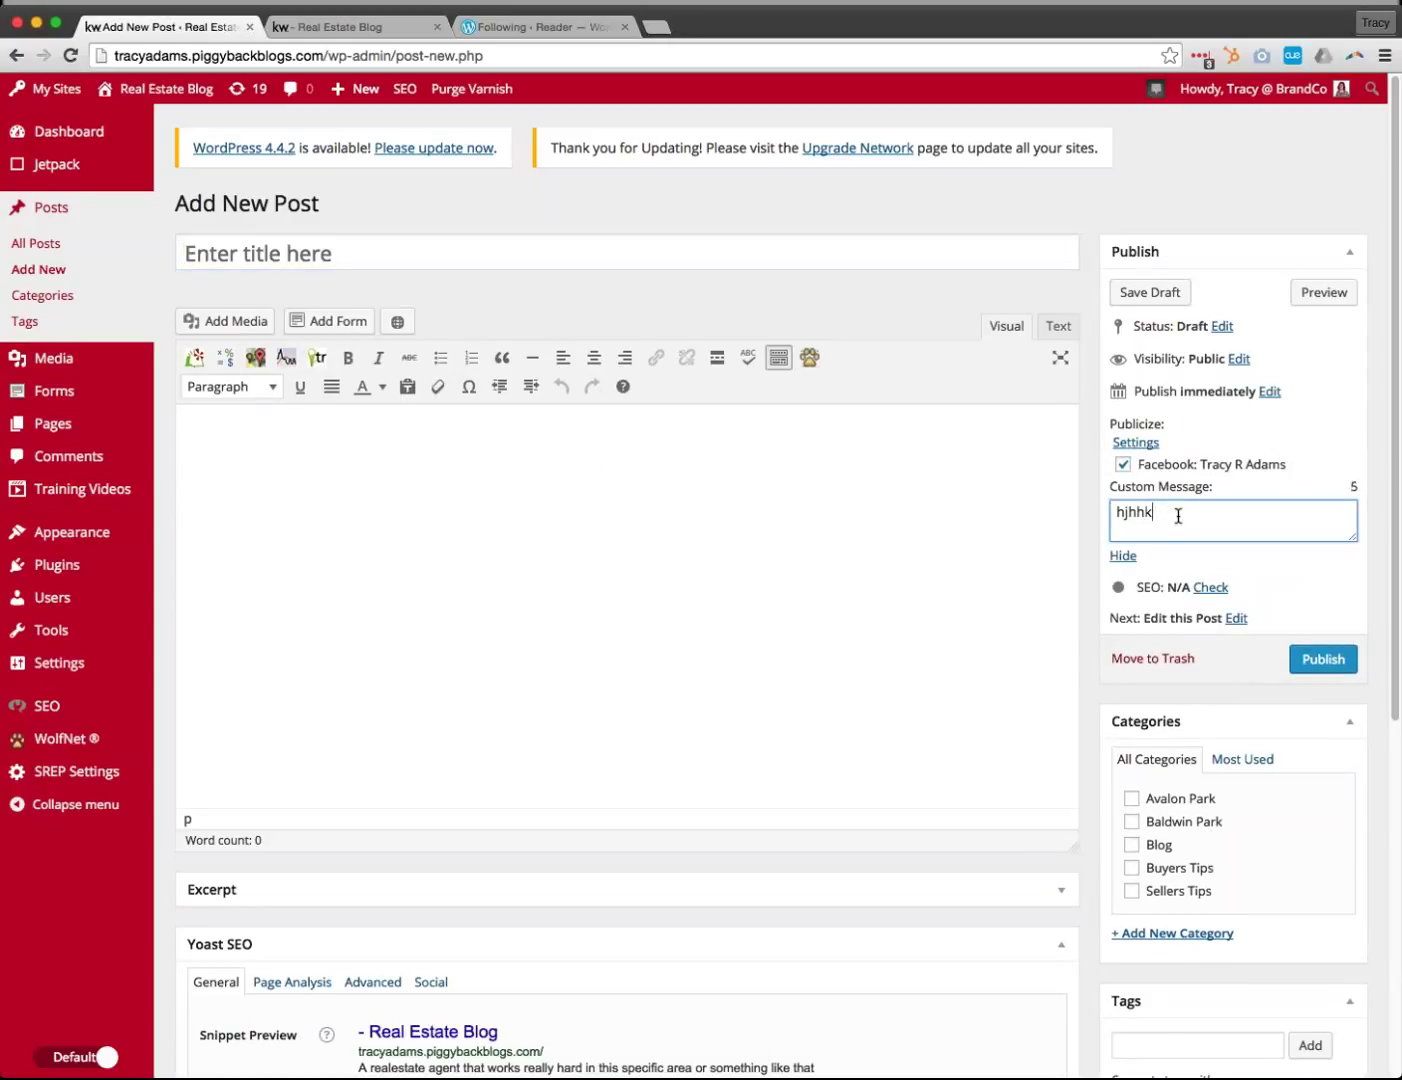
pyautogui.press('ctrl+a')
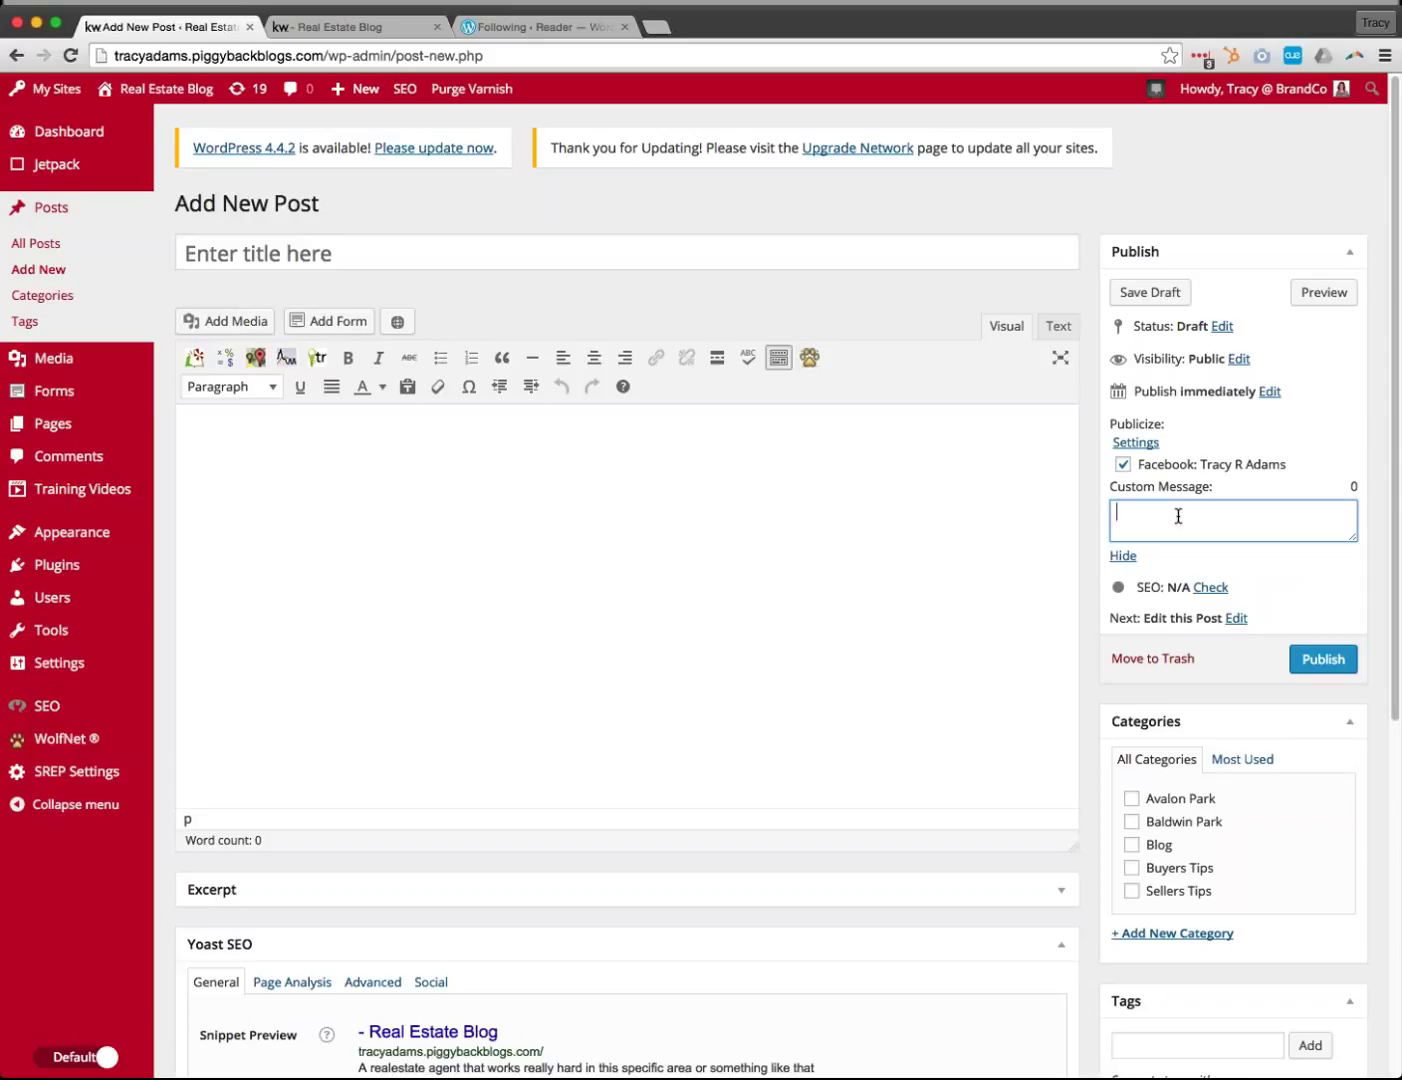
pyautogui.moveTo(921, 484)
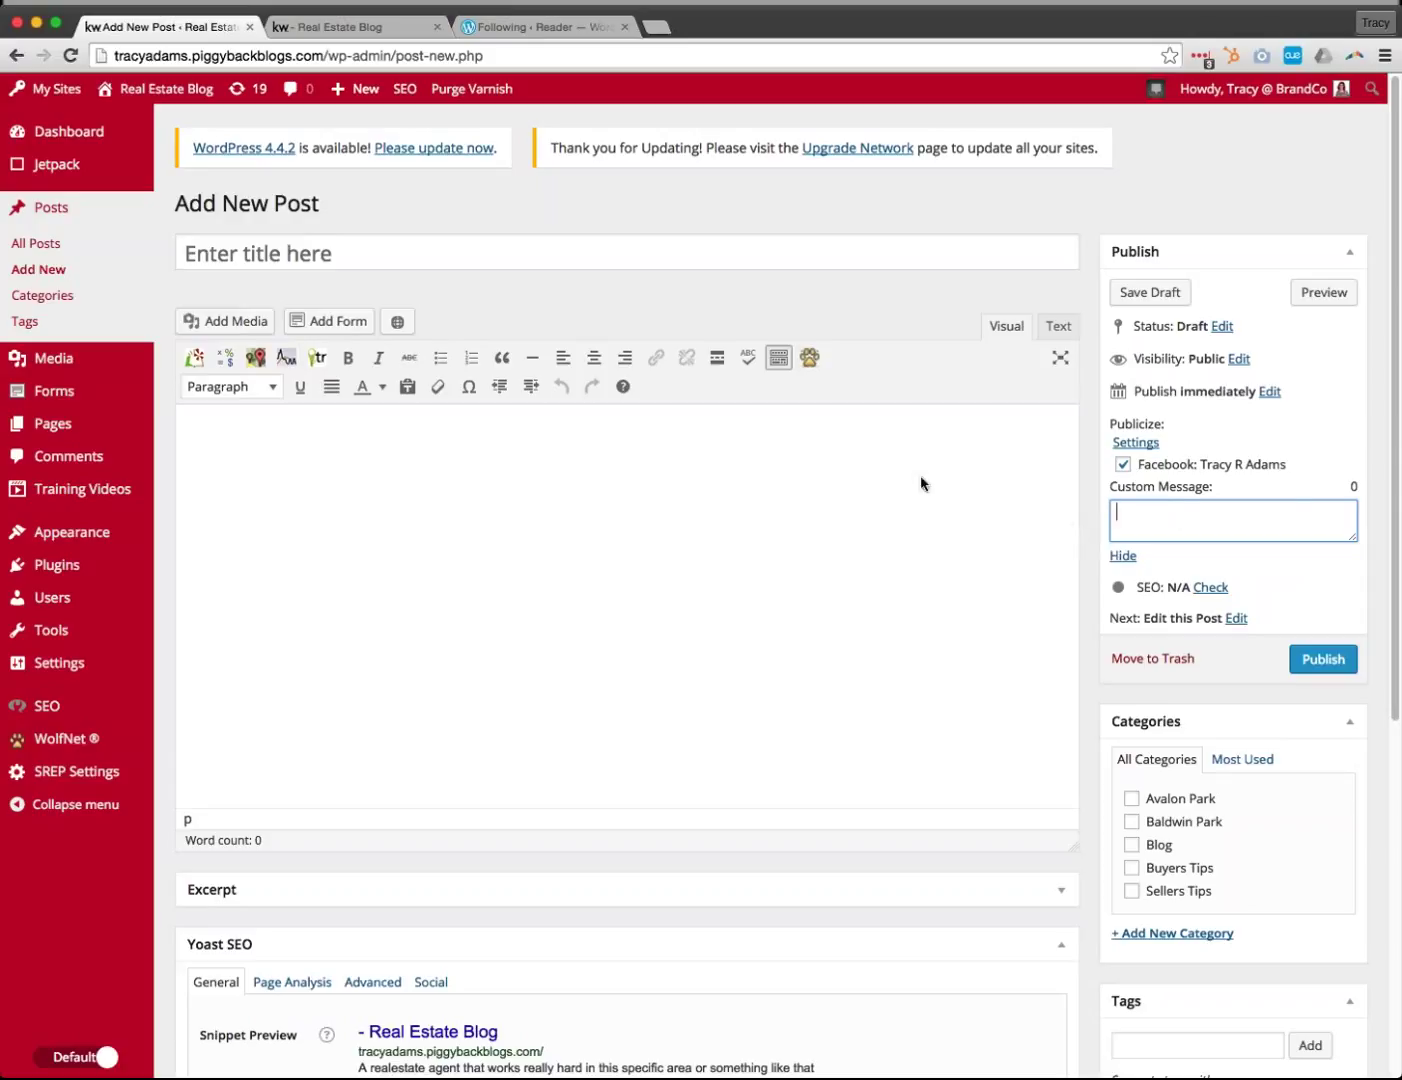
pyautogui.moveTo(997, 495)
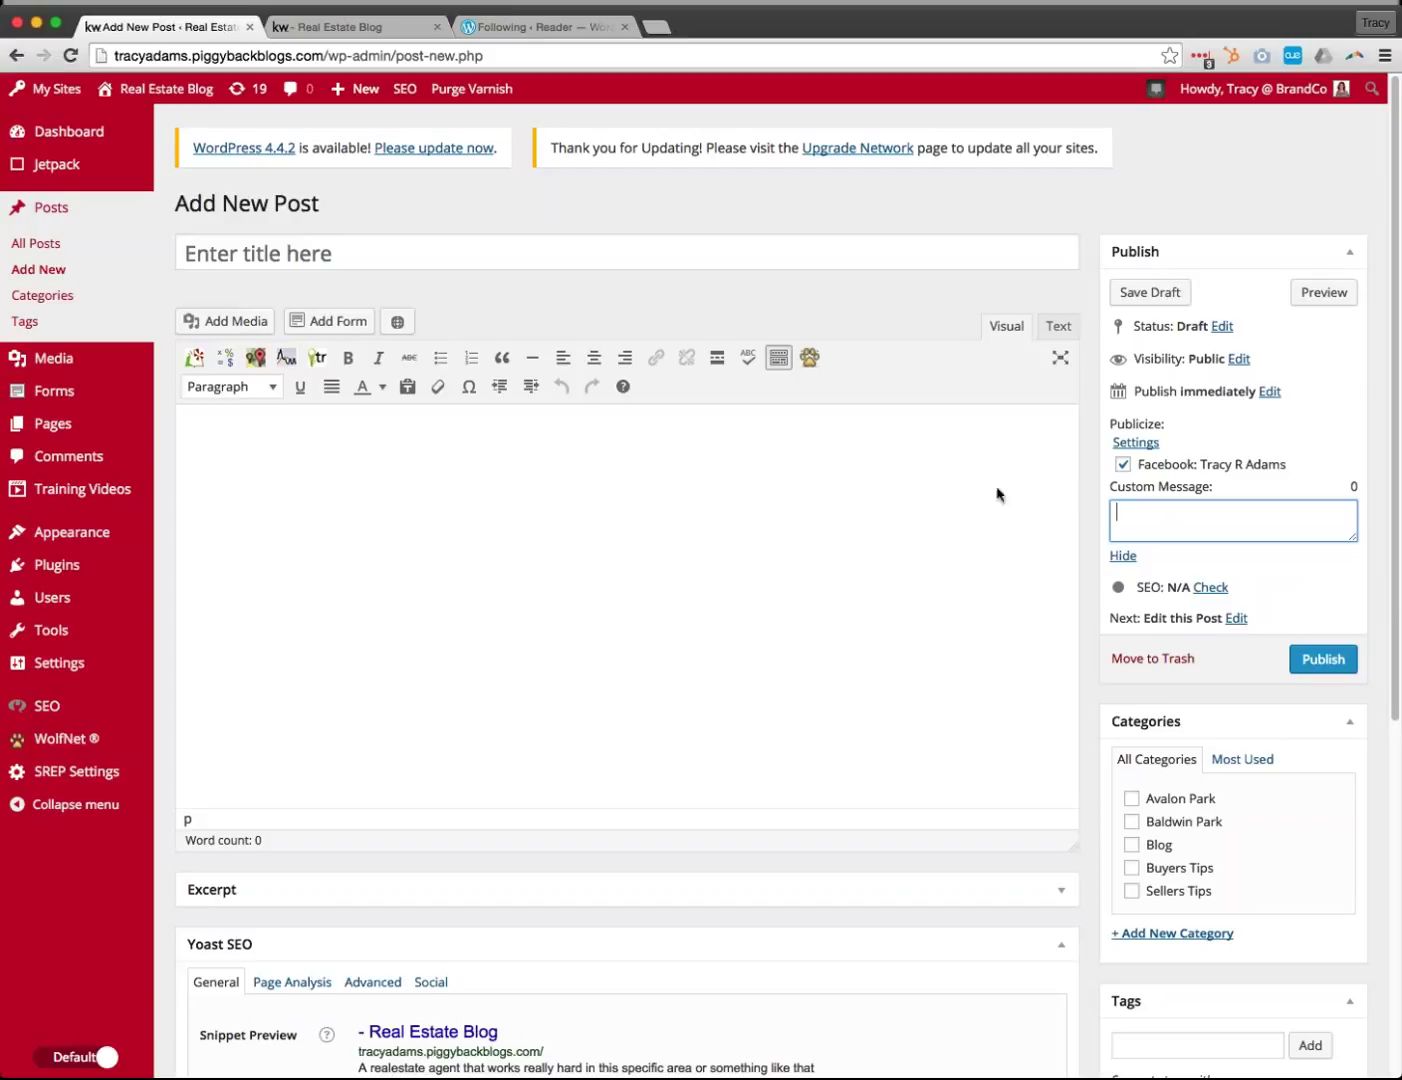
pyautogui.moveTo(807, 625)
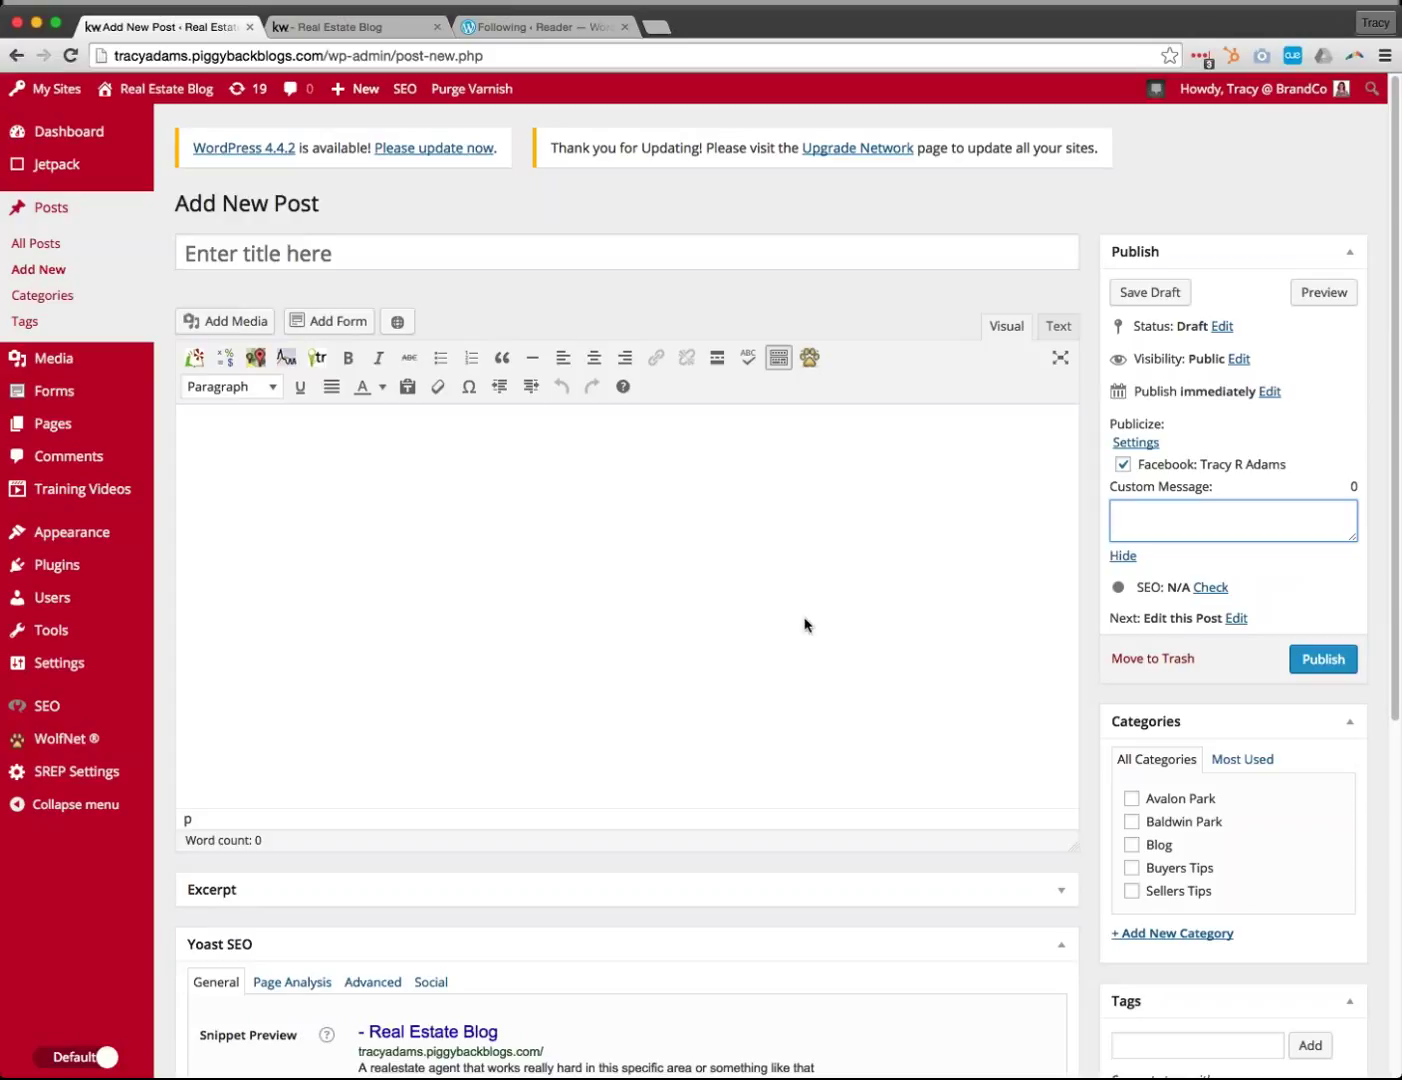
pyautogui.click(1233, 520)
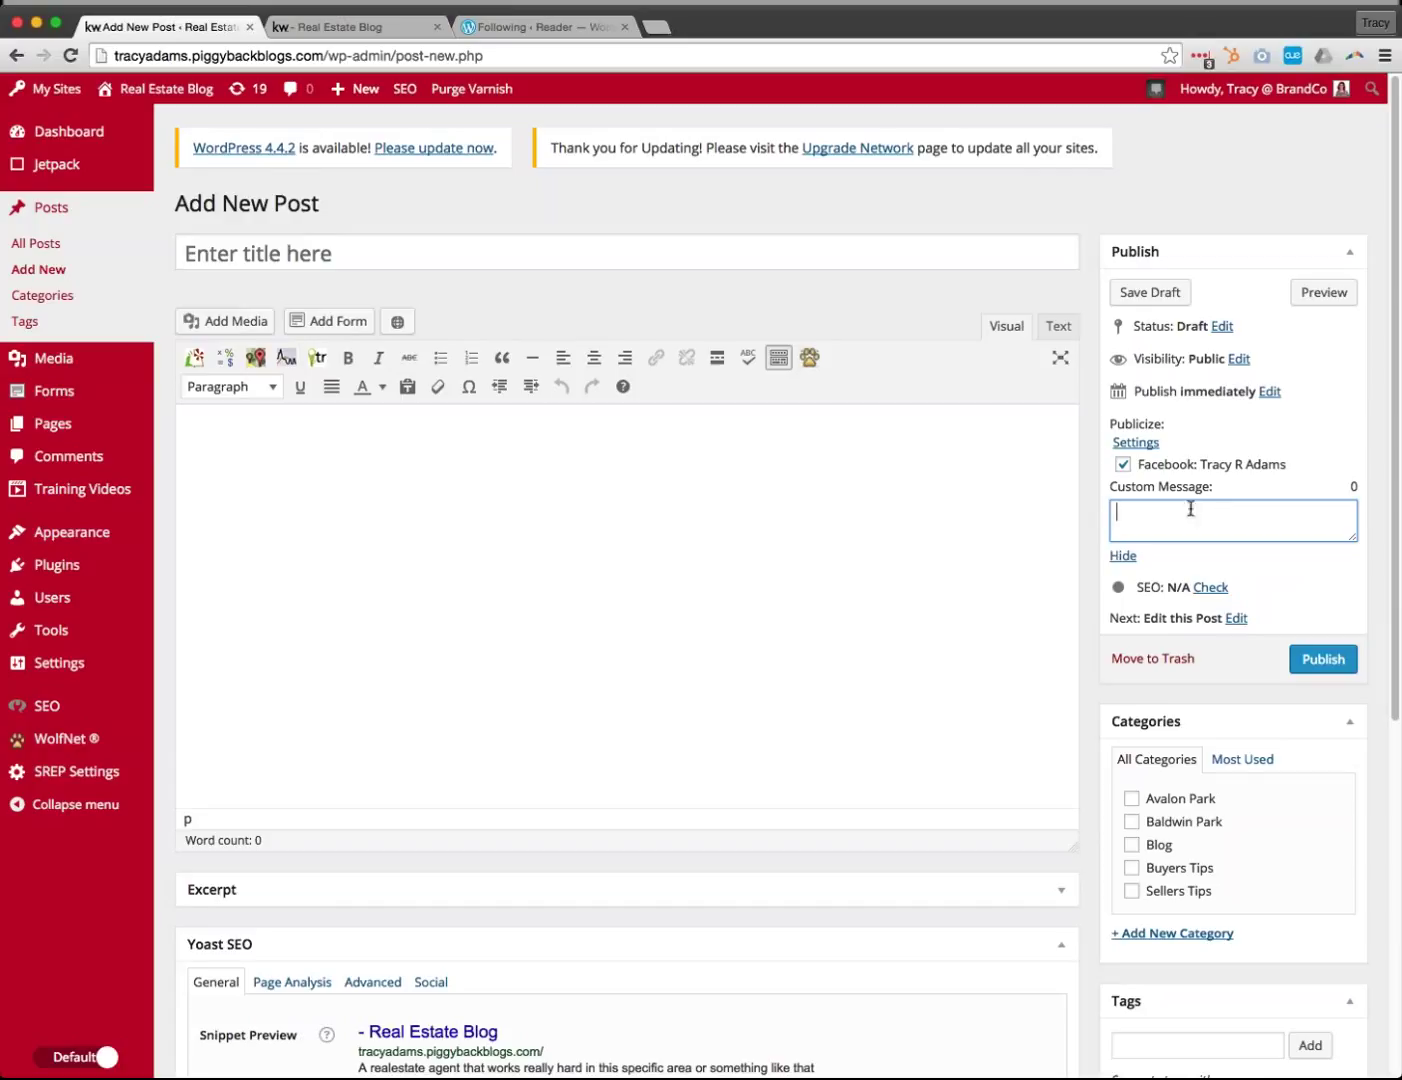
# Step: Open the Jetpack dashboard and expand 'View all Jetpack features' down to WP.me Shortlinks
pyautogui.click(56, 164)
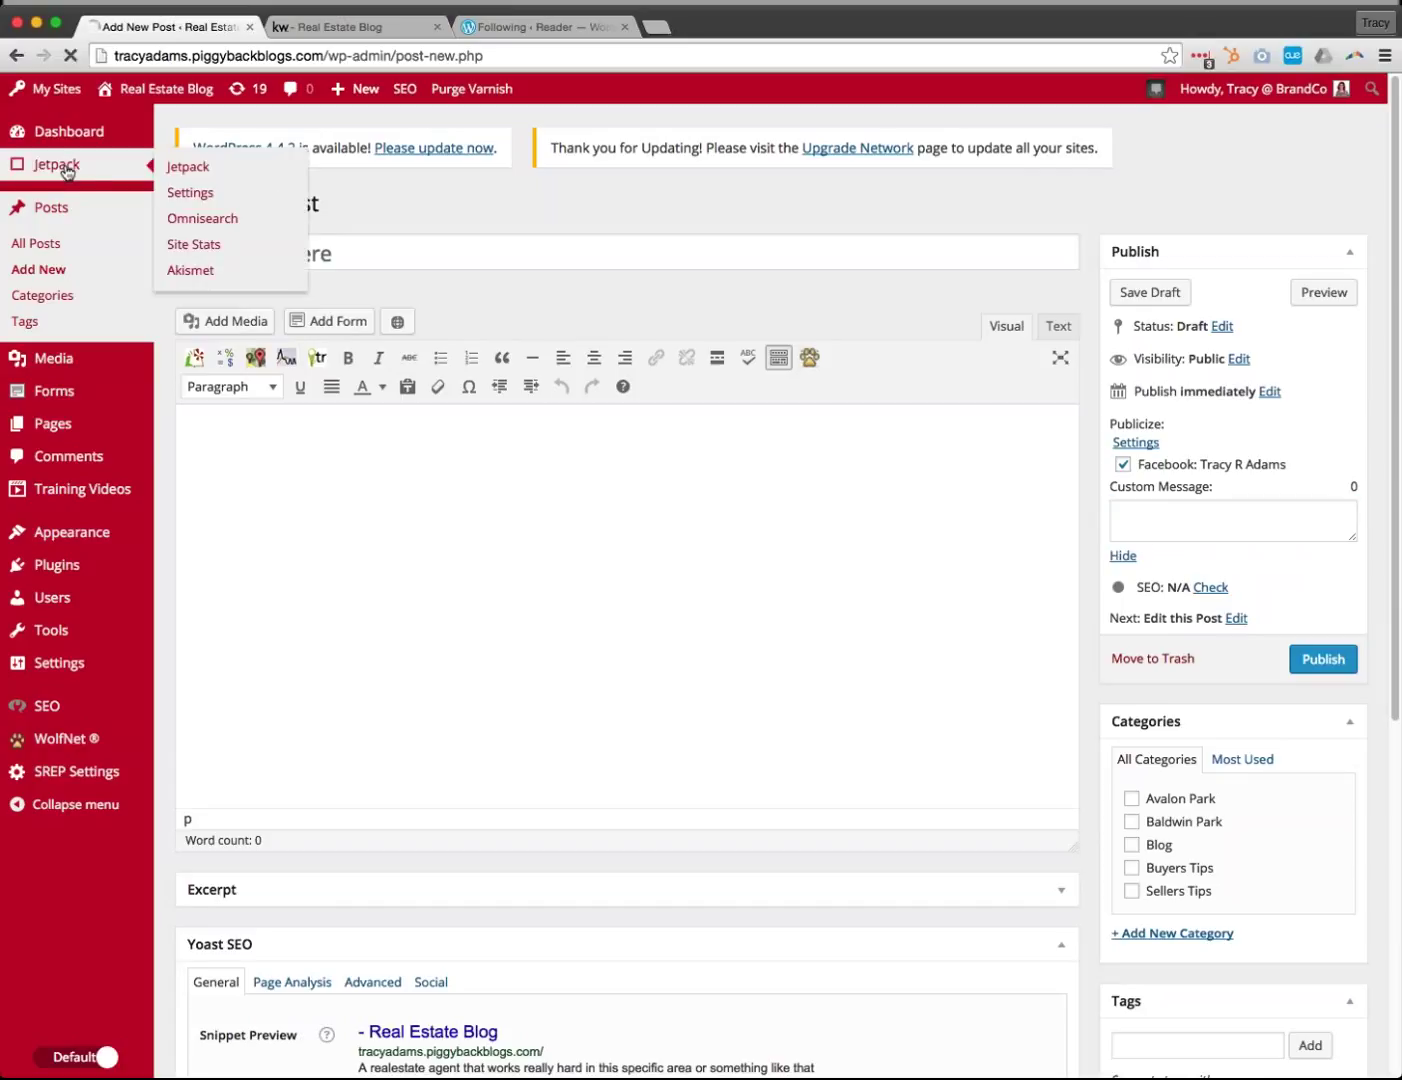
pyautogui.click(188, 167)
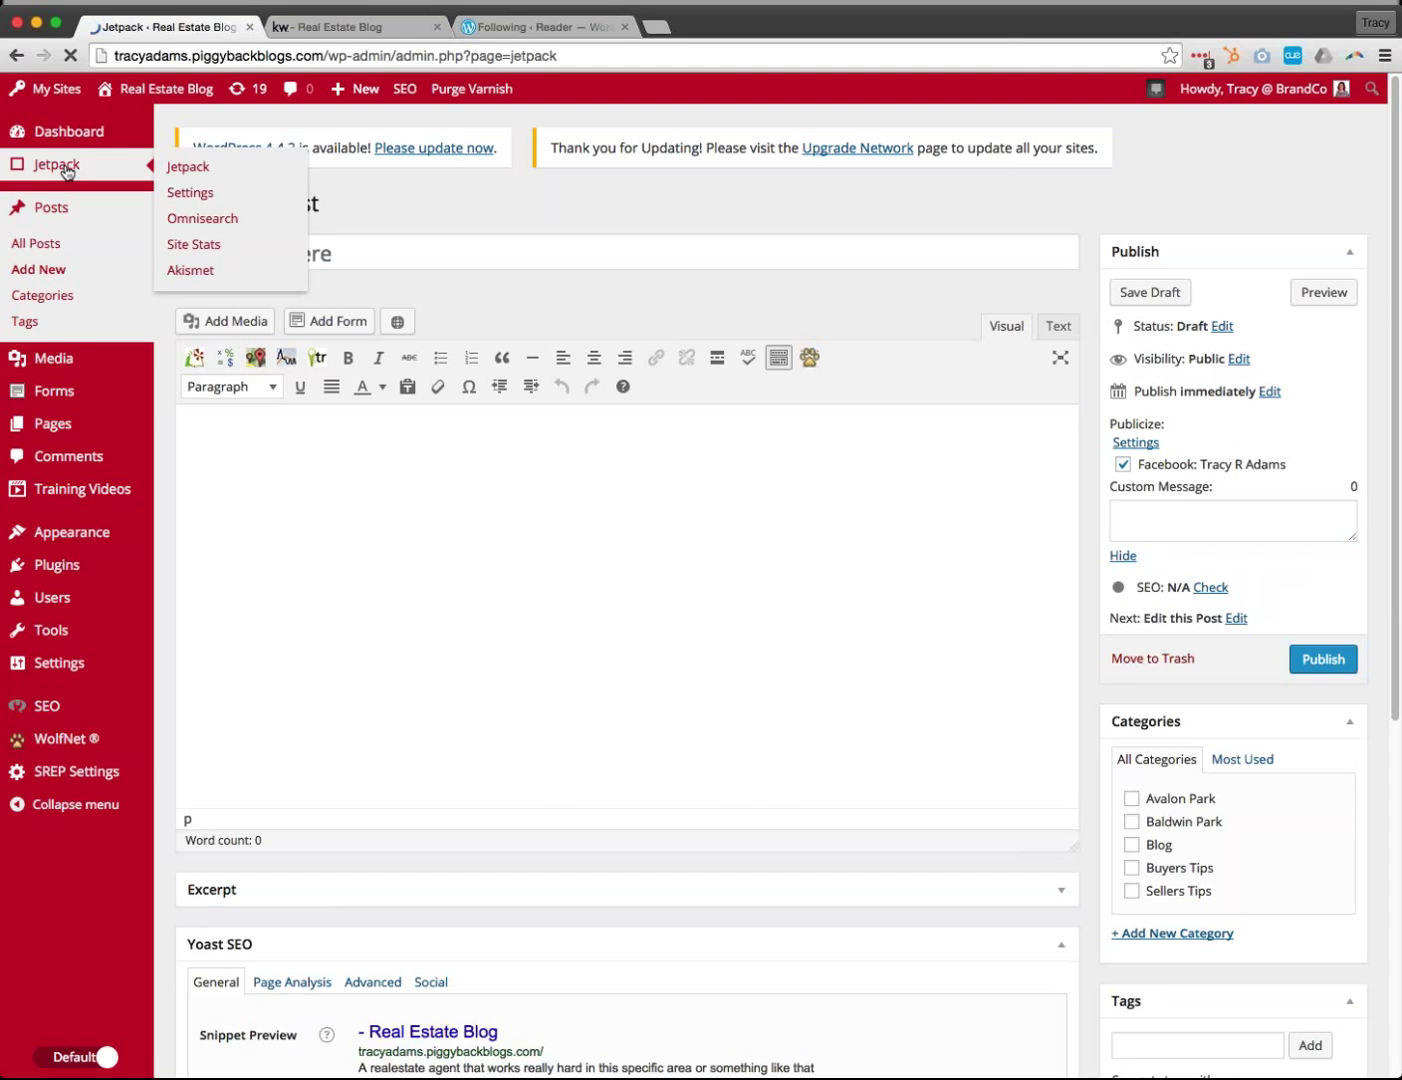
pyautogui.click(187, 166)
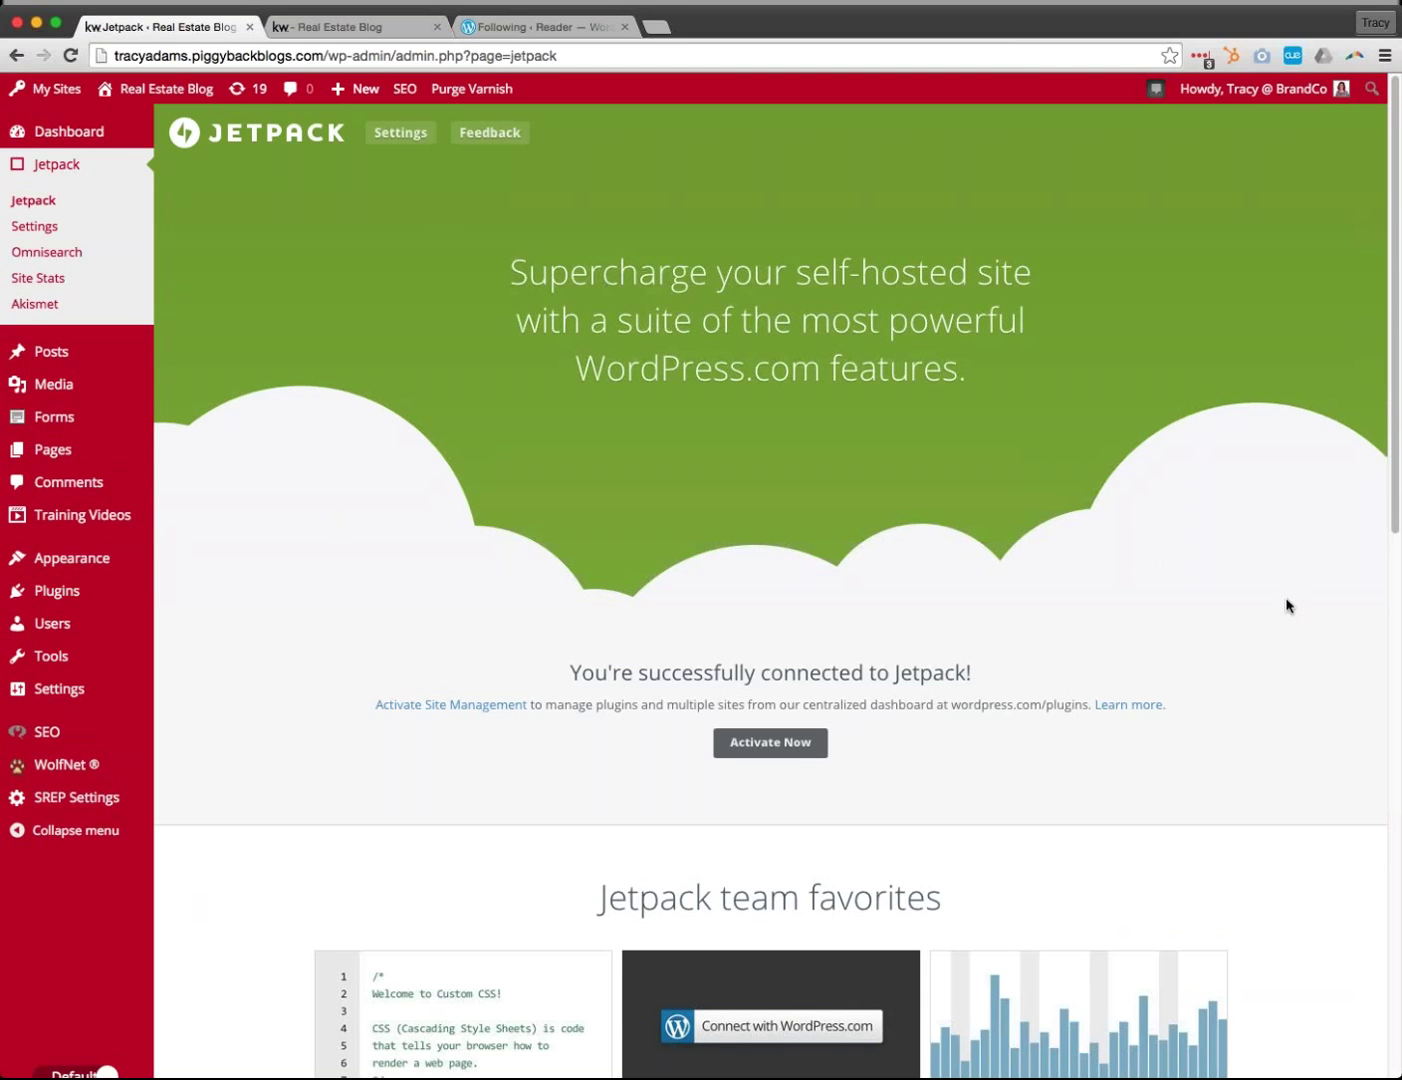
pyautogui.scroll(-3)
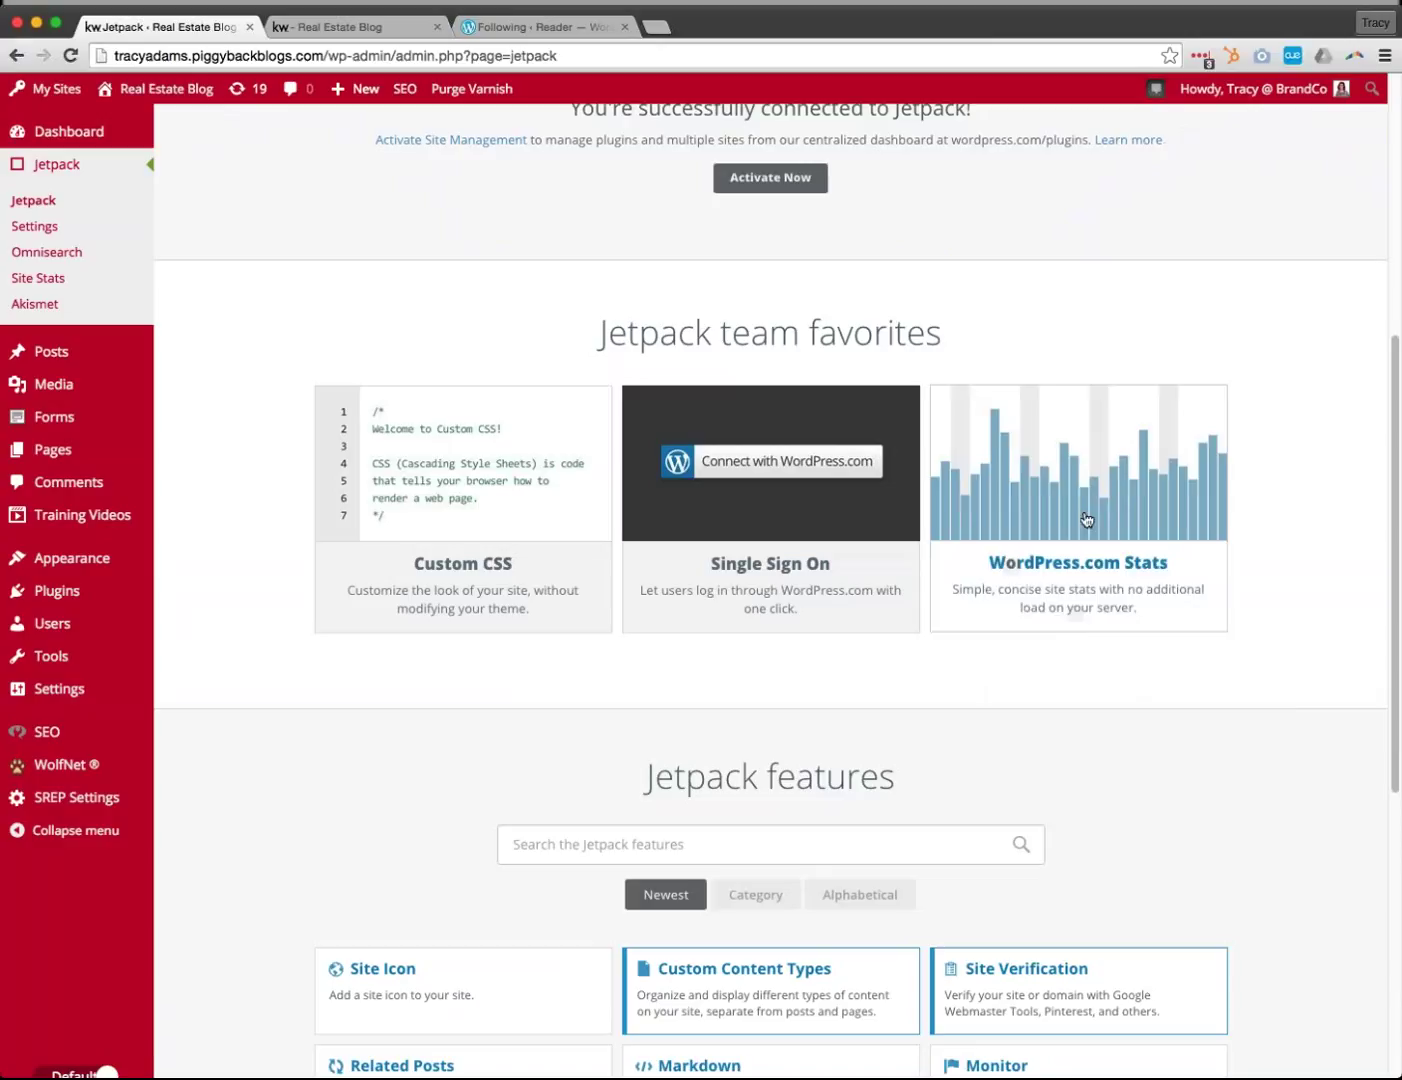
pyautogui.moveTo(1297, 705)
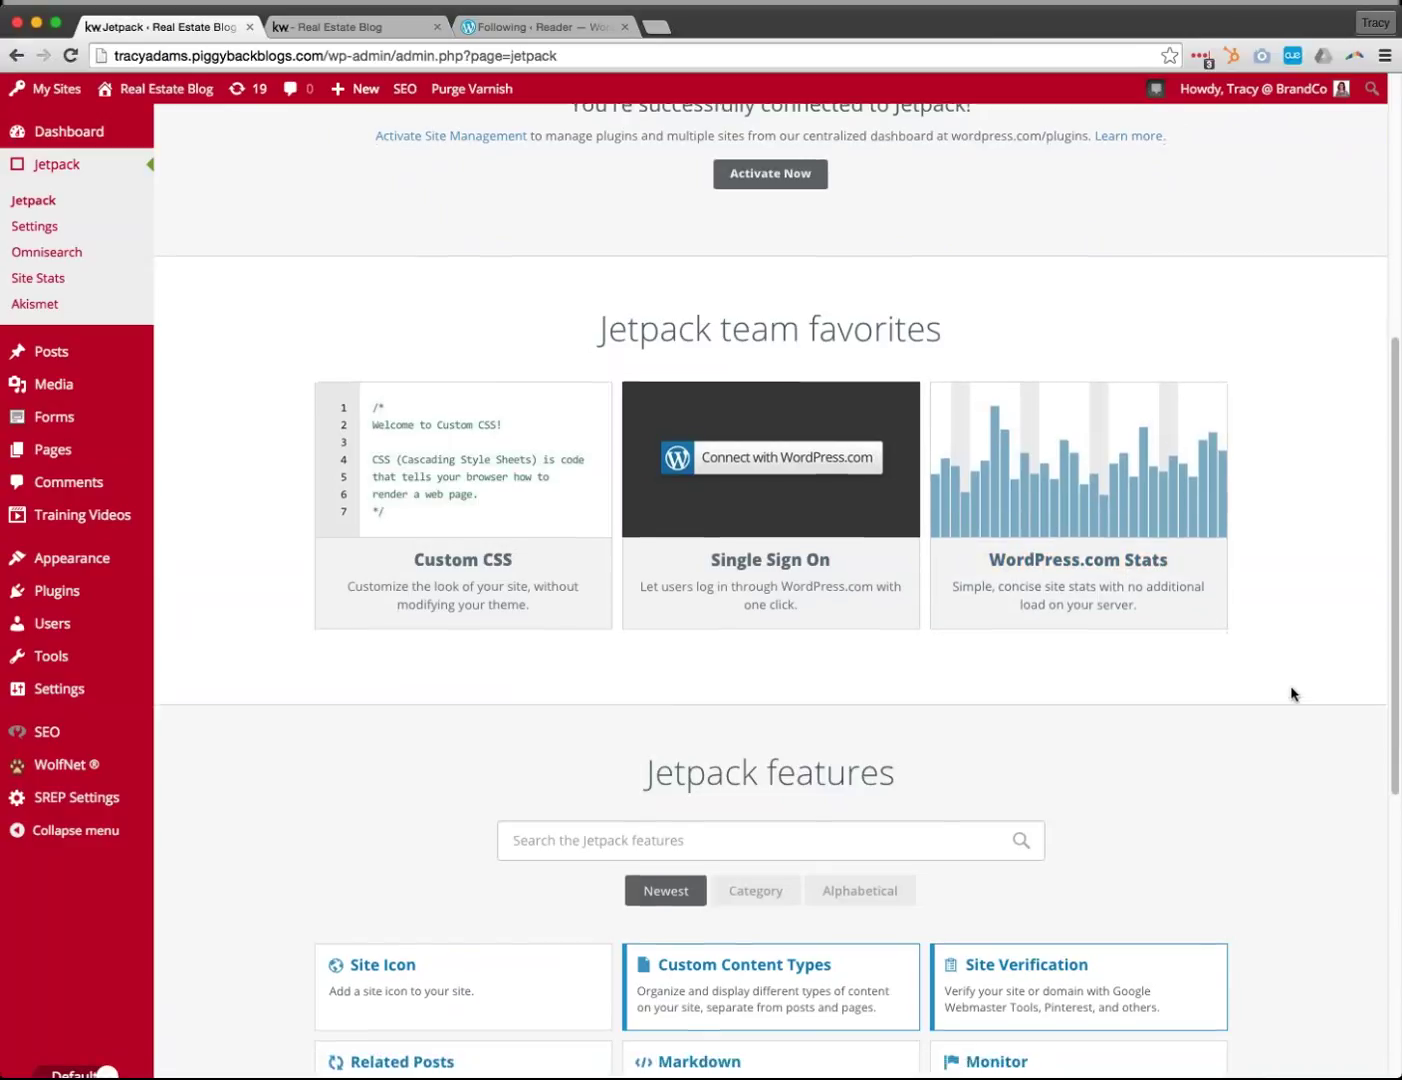
pyautogui.scroll(-3)
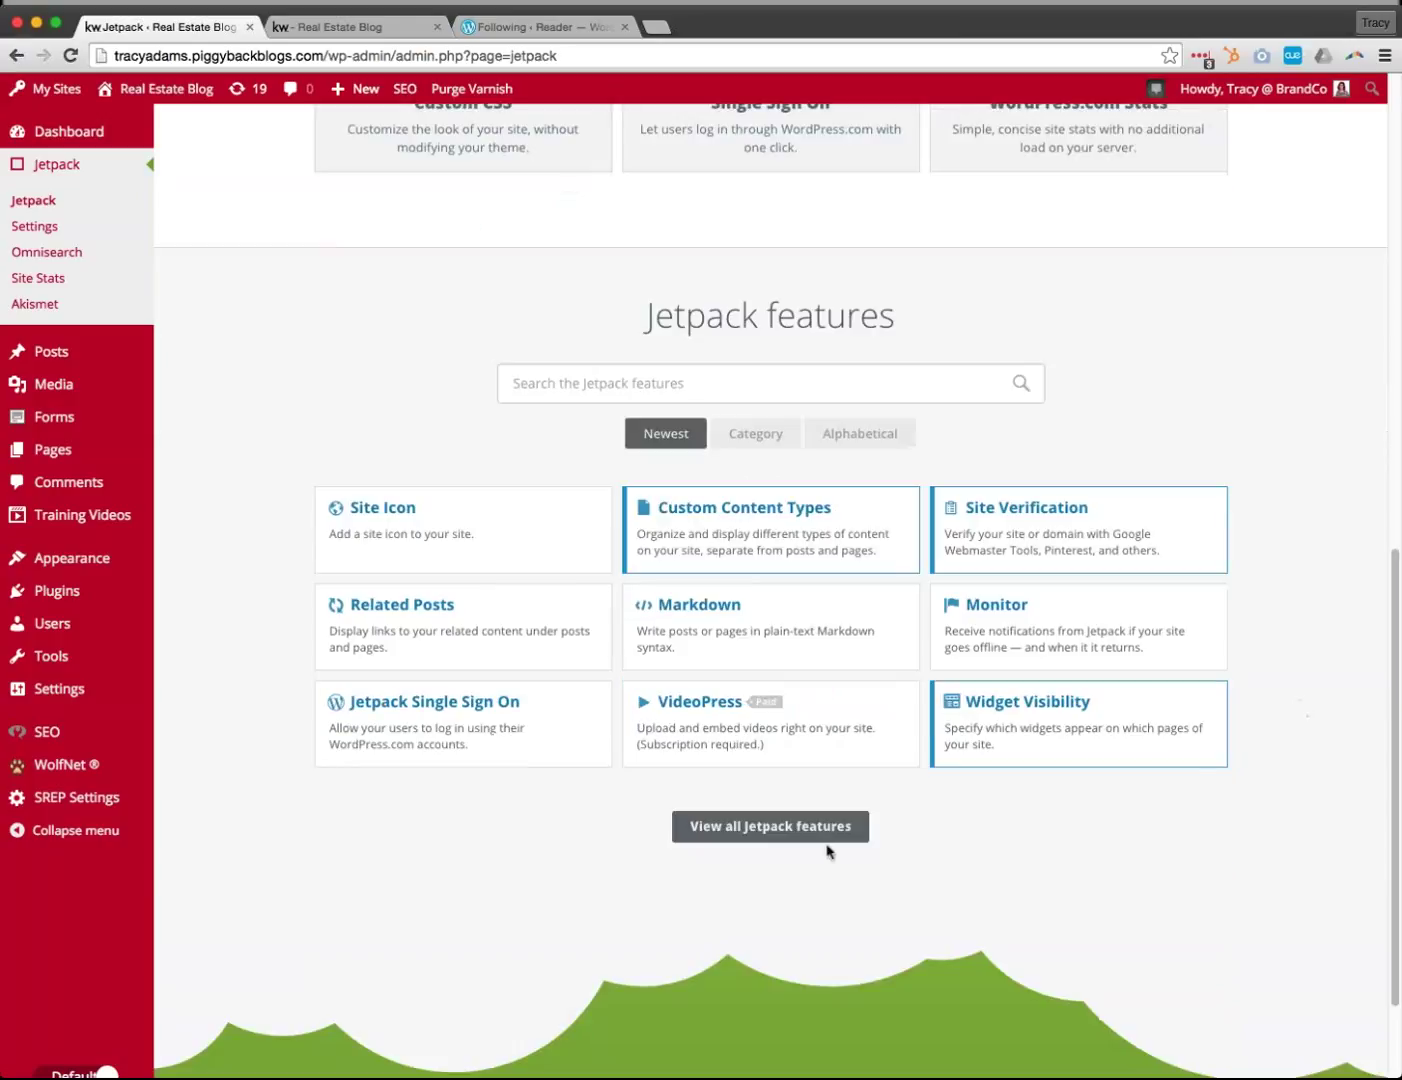
pyautogui.click(769, 826)
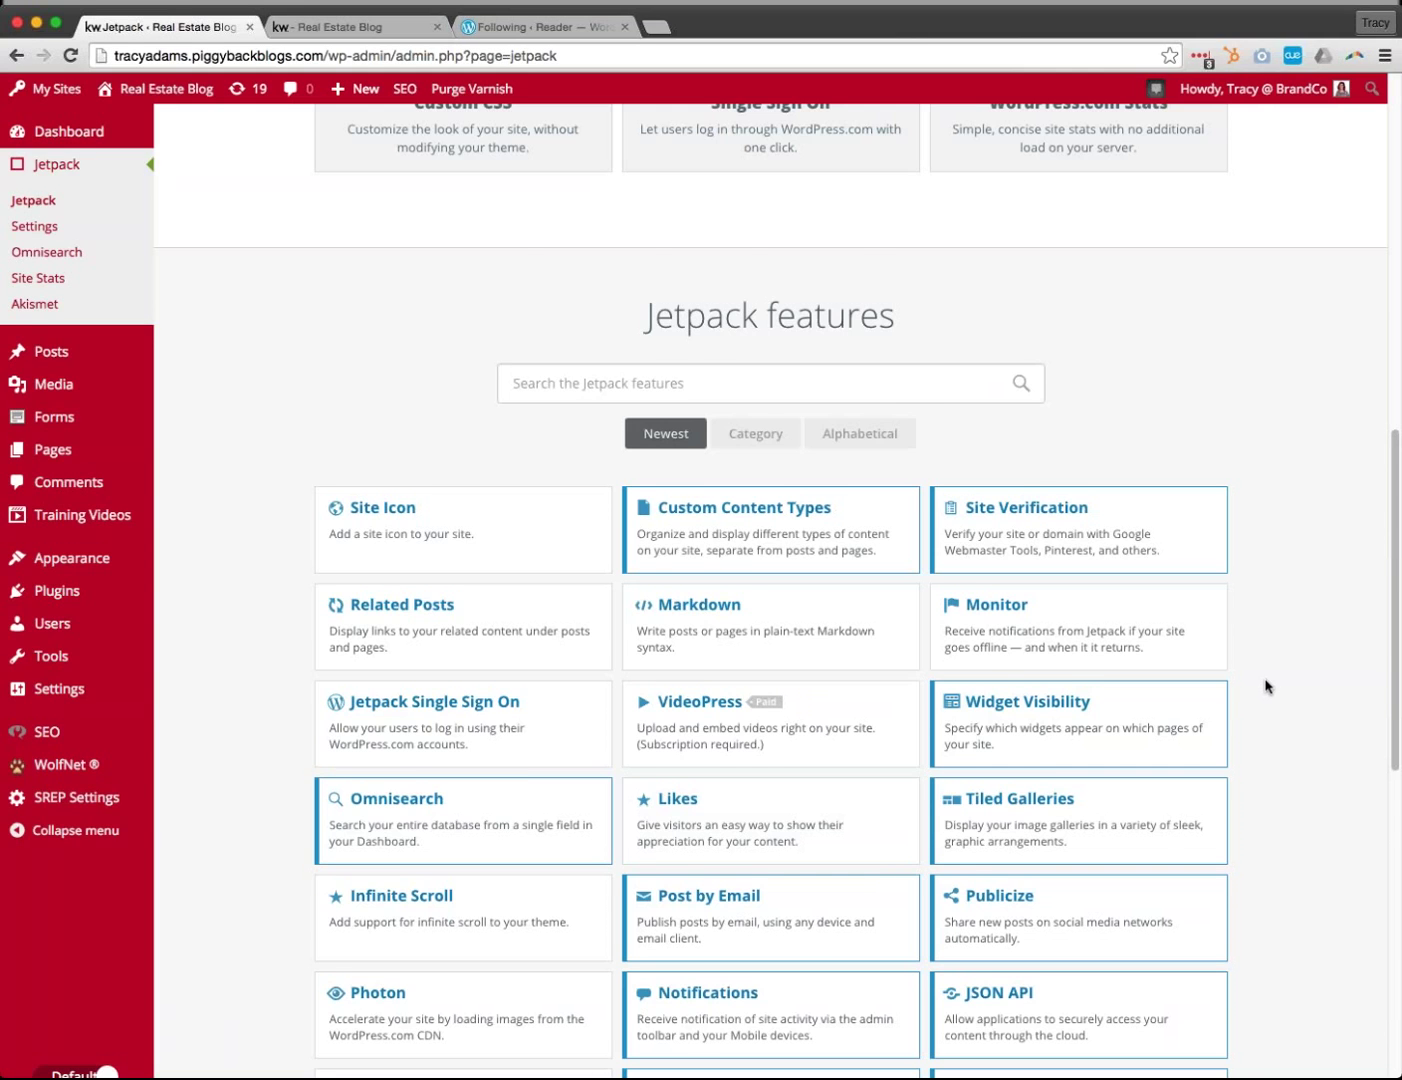
pyautogui.scroll(3)
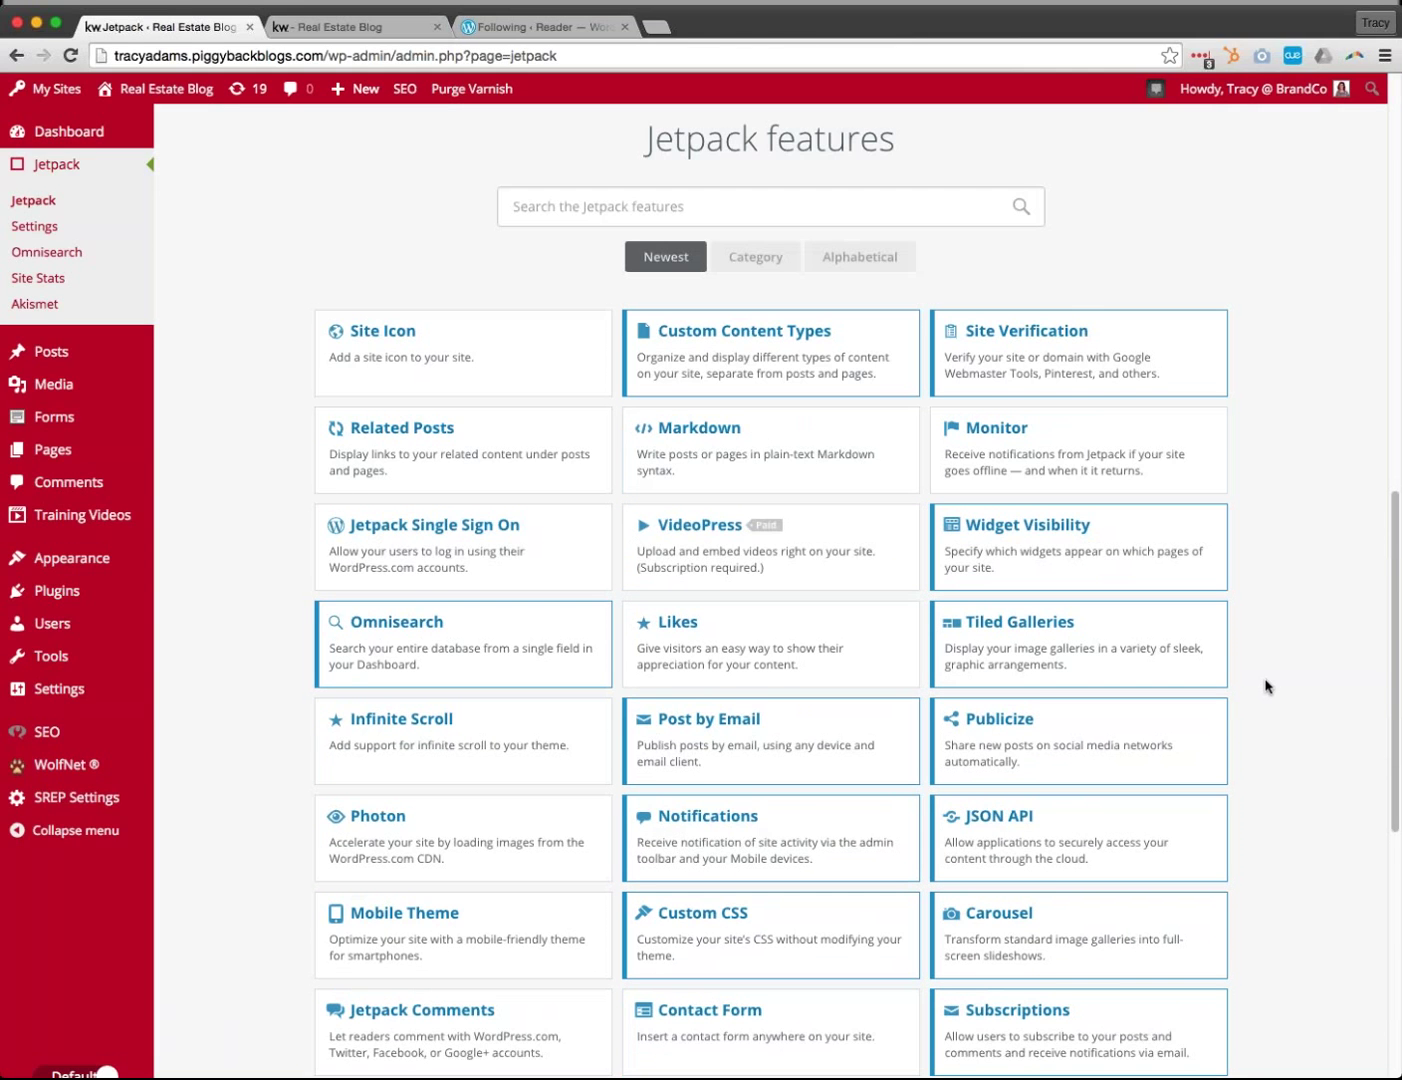
pyautogui.scroll(-3)
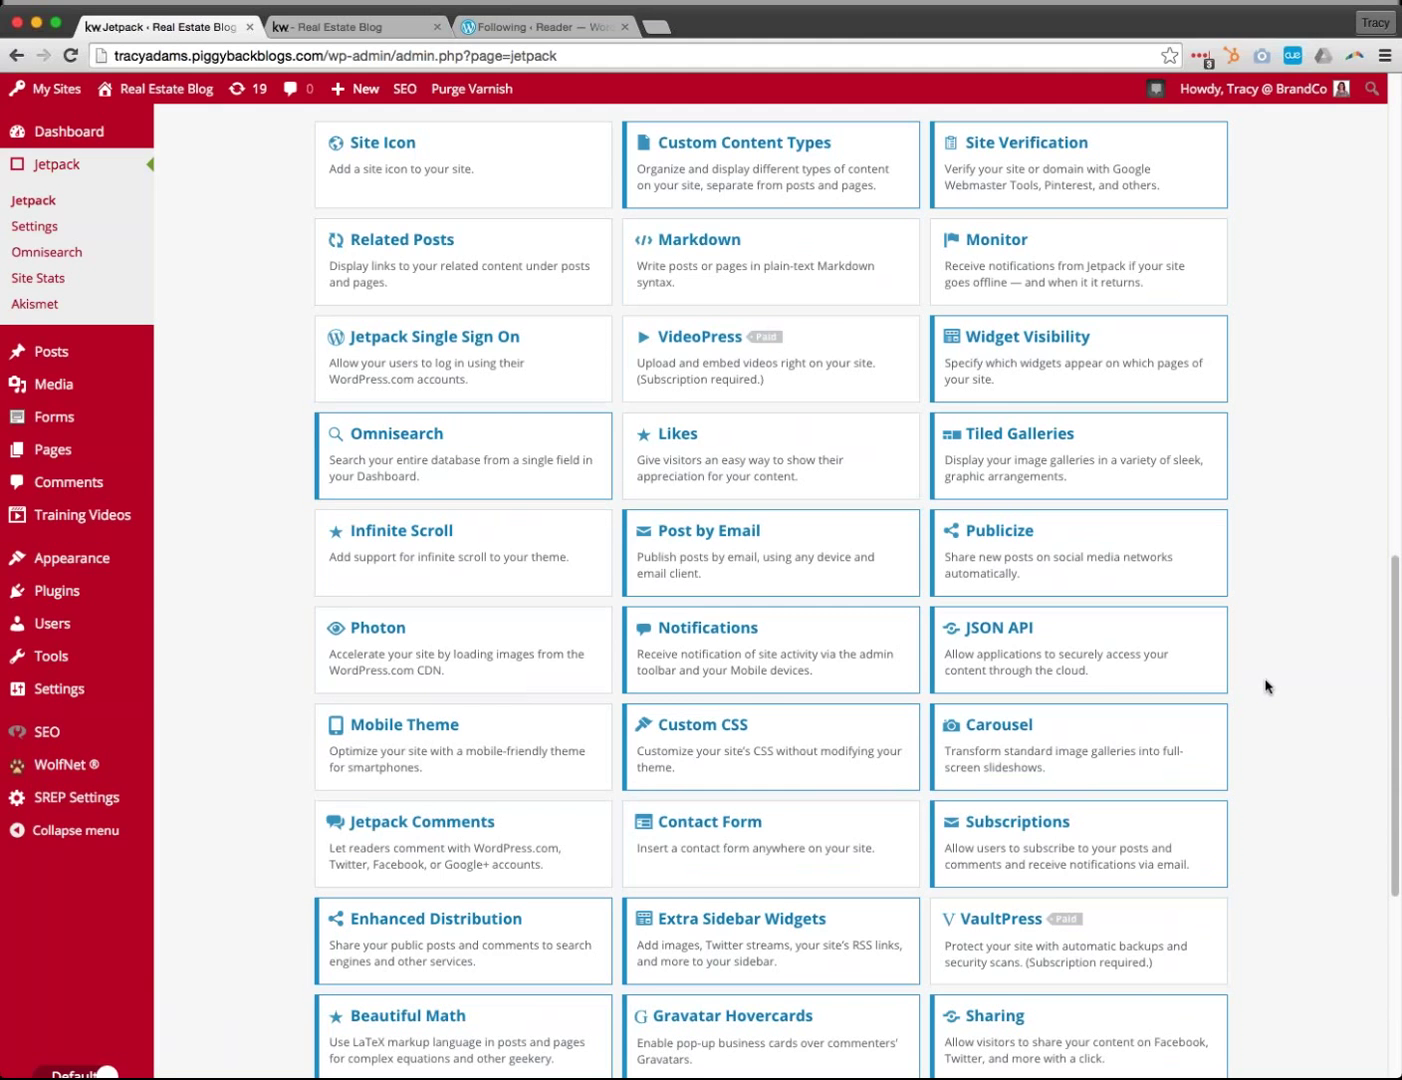
pyautogui.scroll(-3)
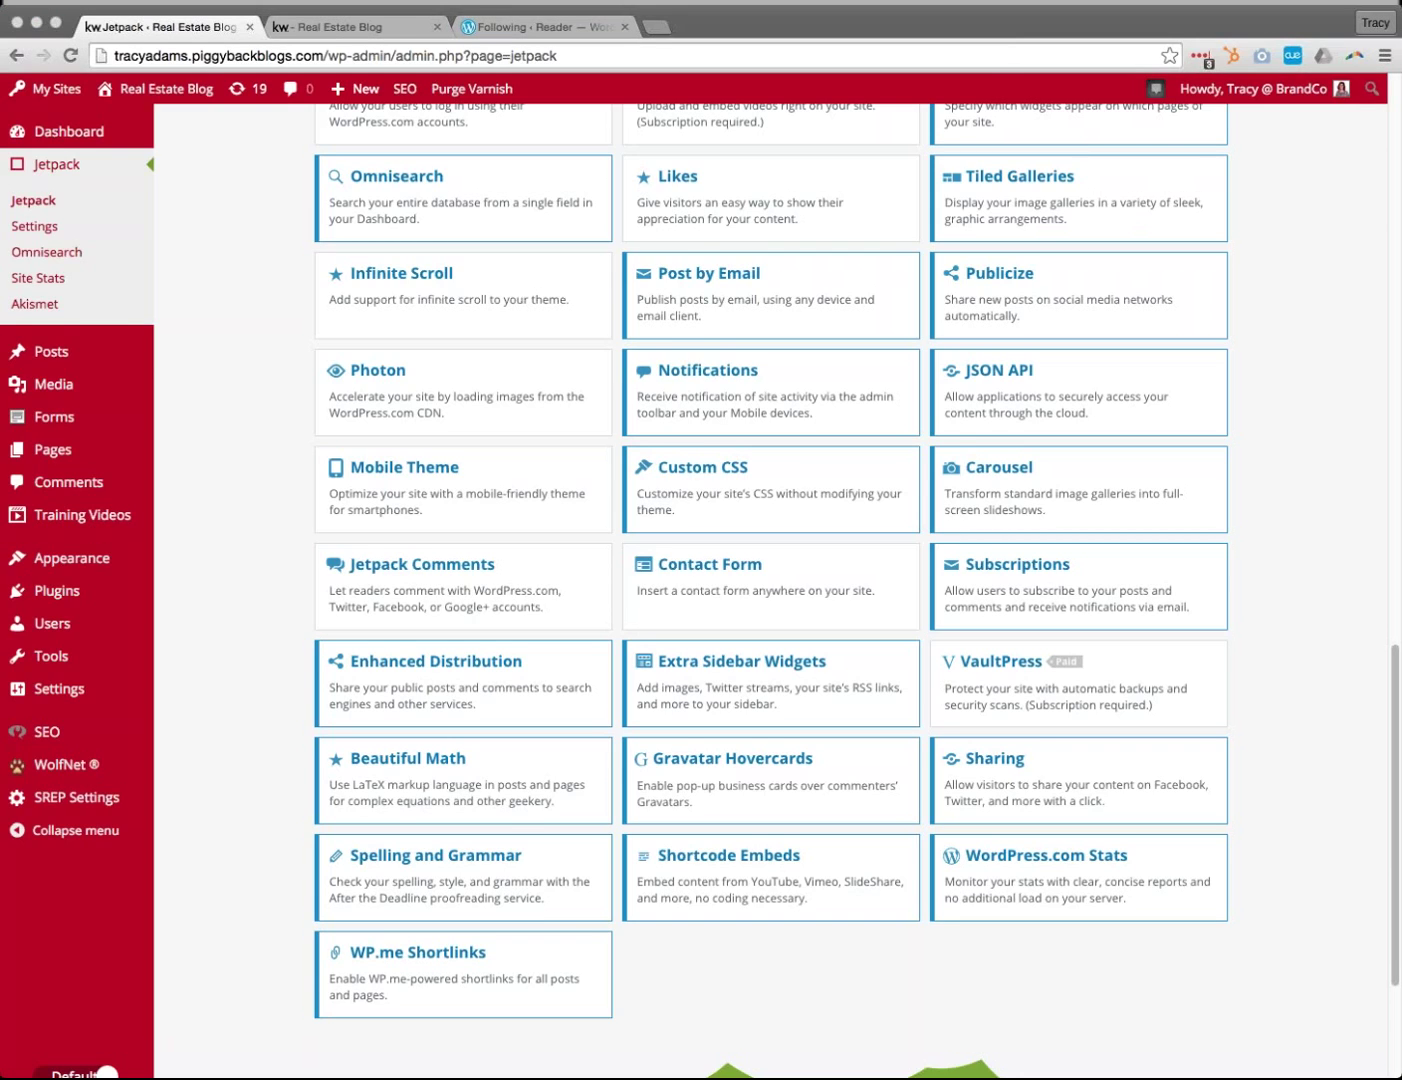
pyautogui.moveTo(1330, 777)
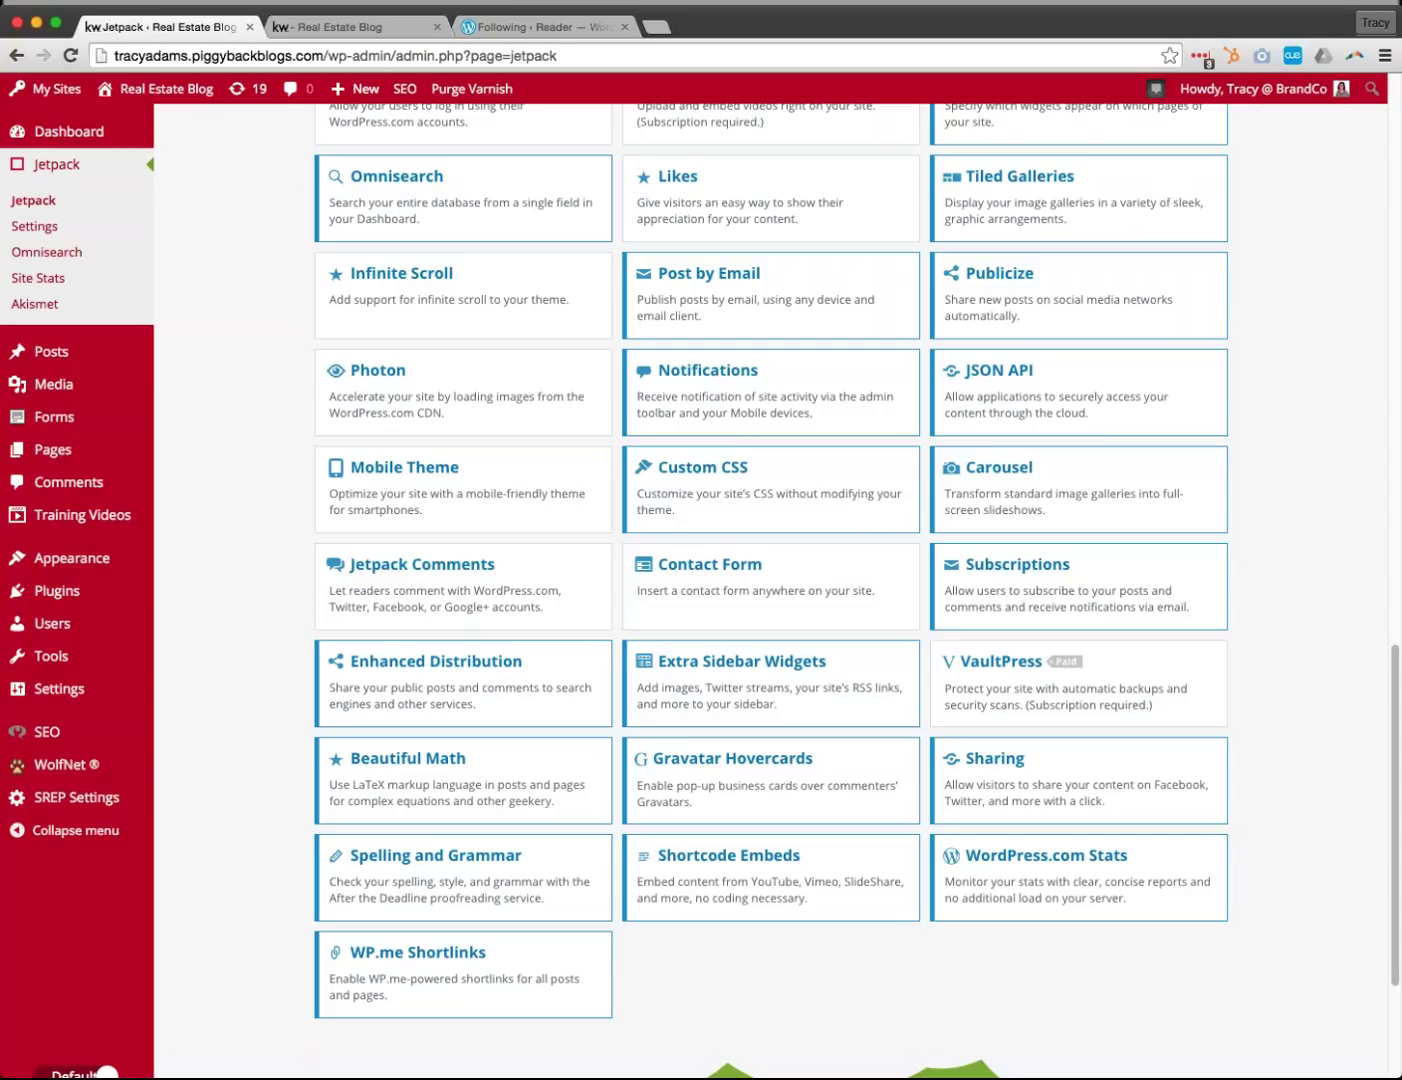
pyautogui.moveTo(247, 584)
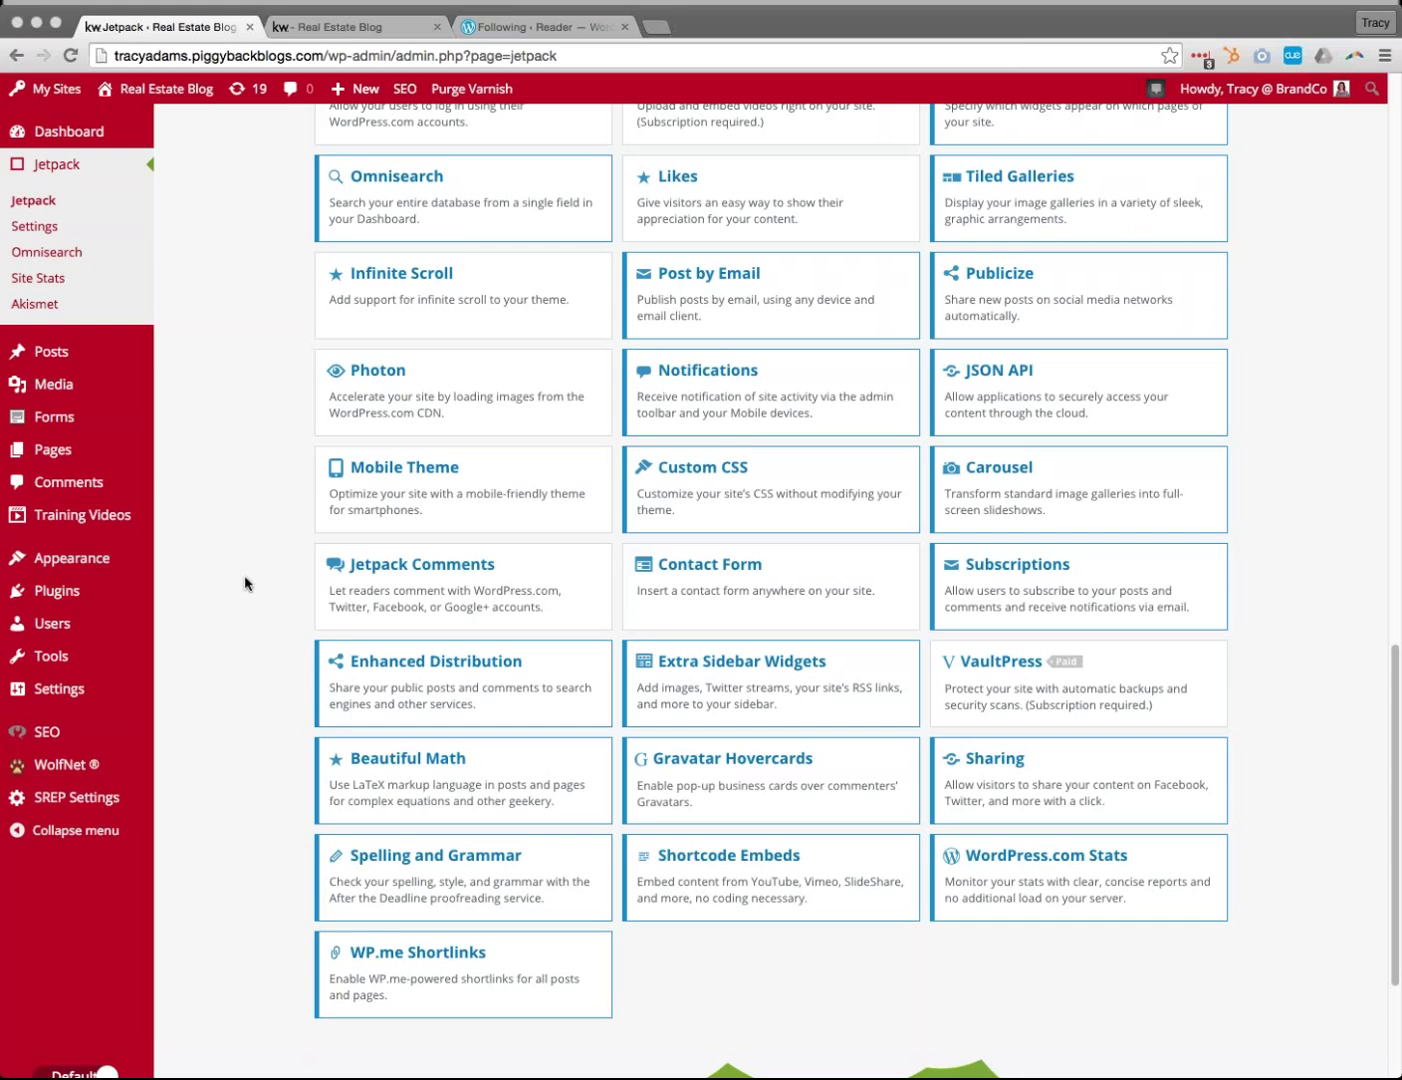
pyautogui.moveTo(1172, 594)
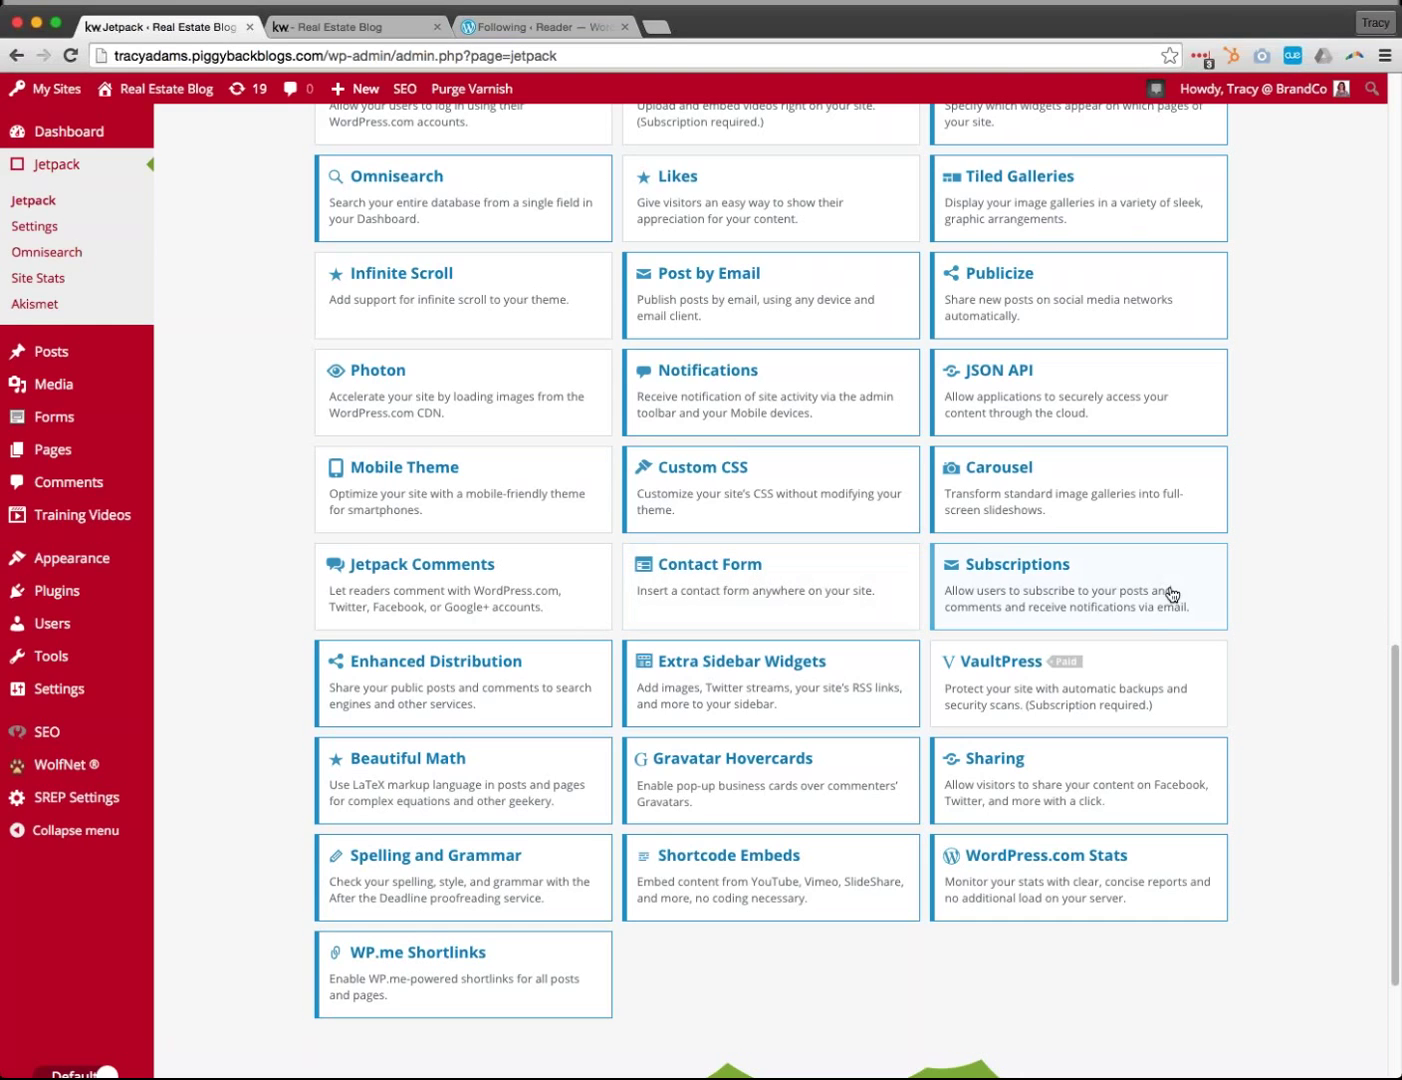
pyautogui.moveTo(404, 588)
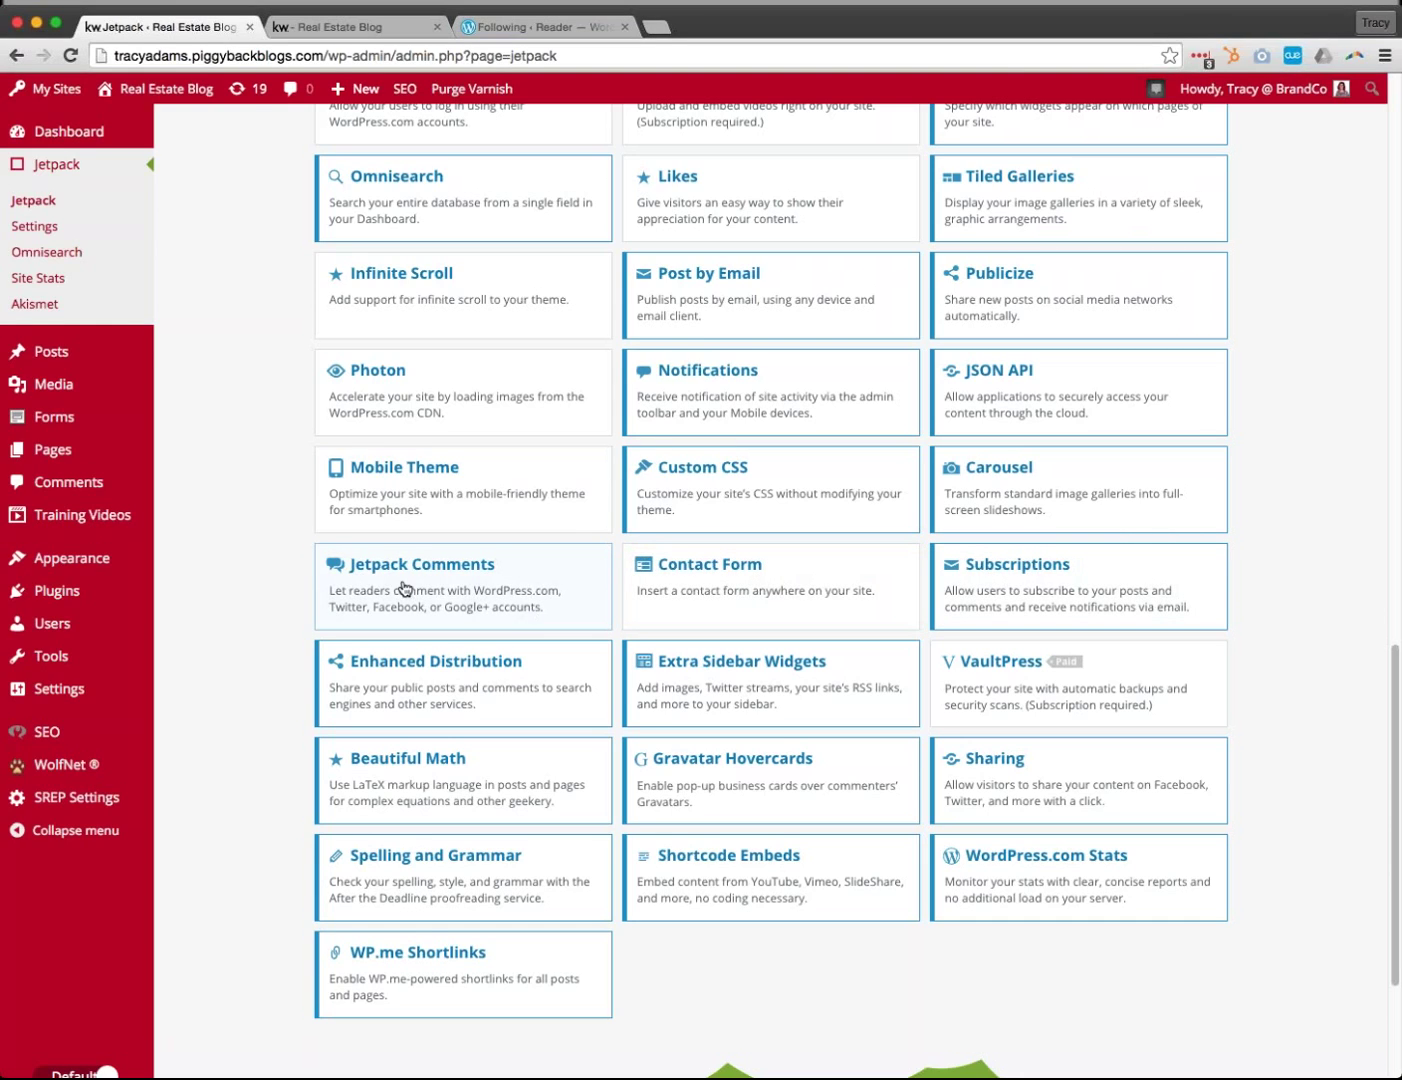
pyautogui.moveTo(308, 598)
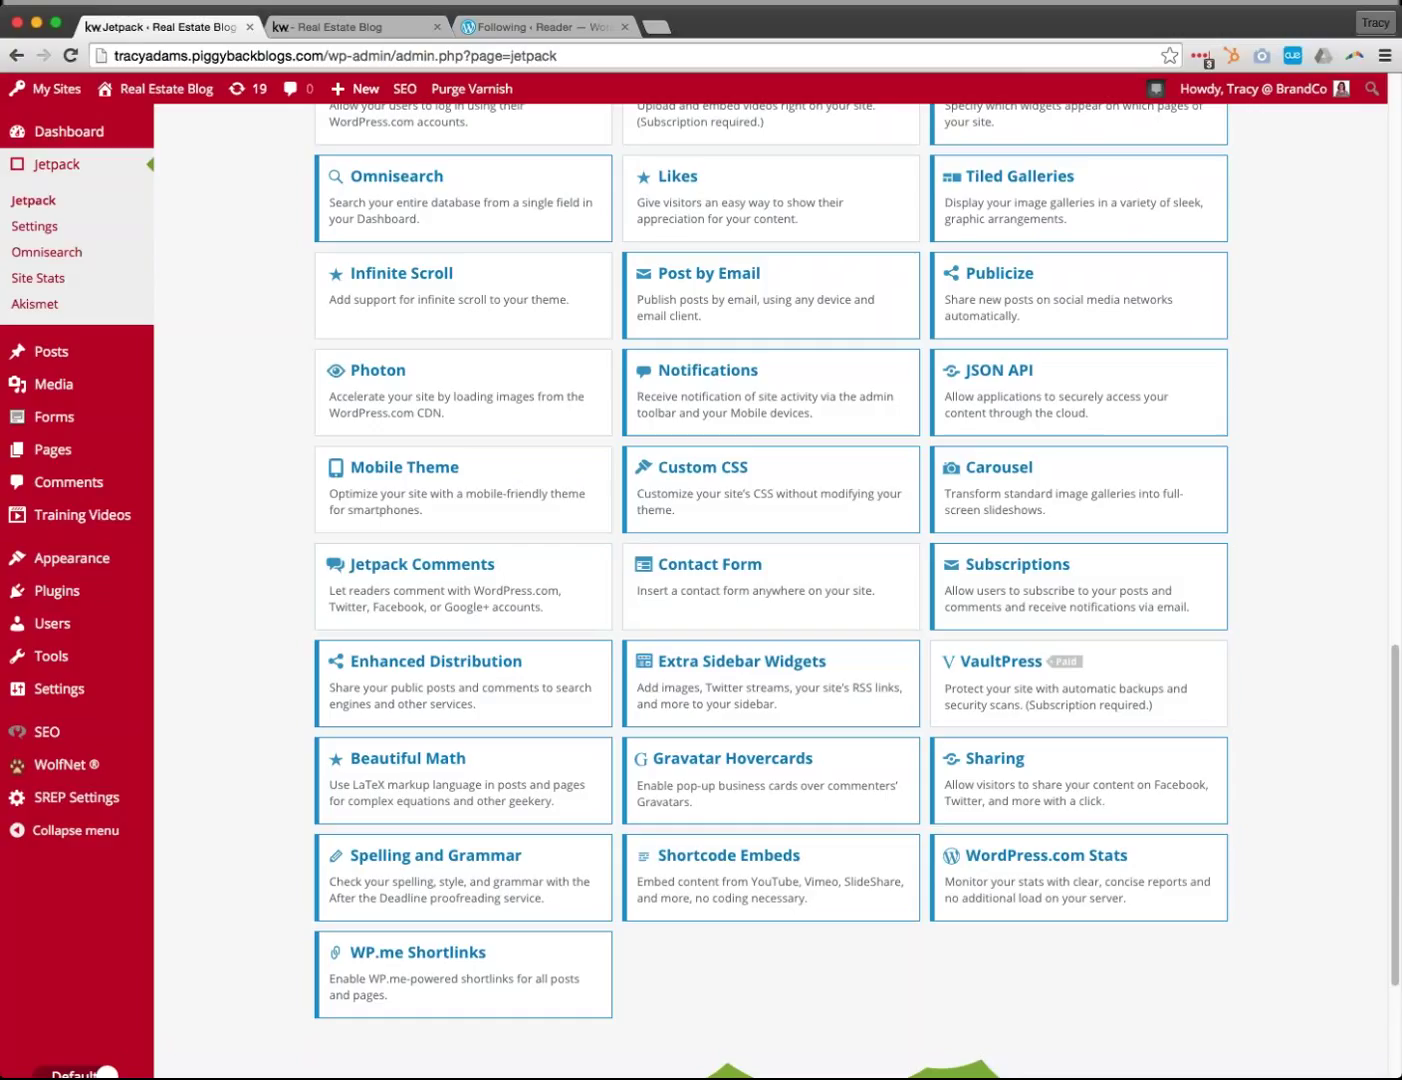
pyautogui.moveTo(1266, 697)
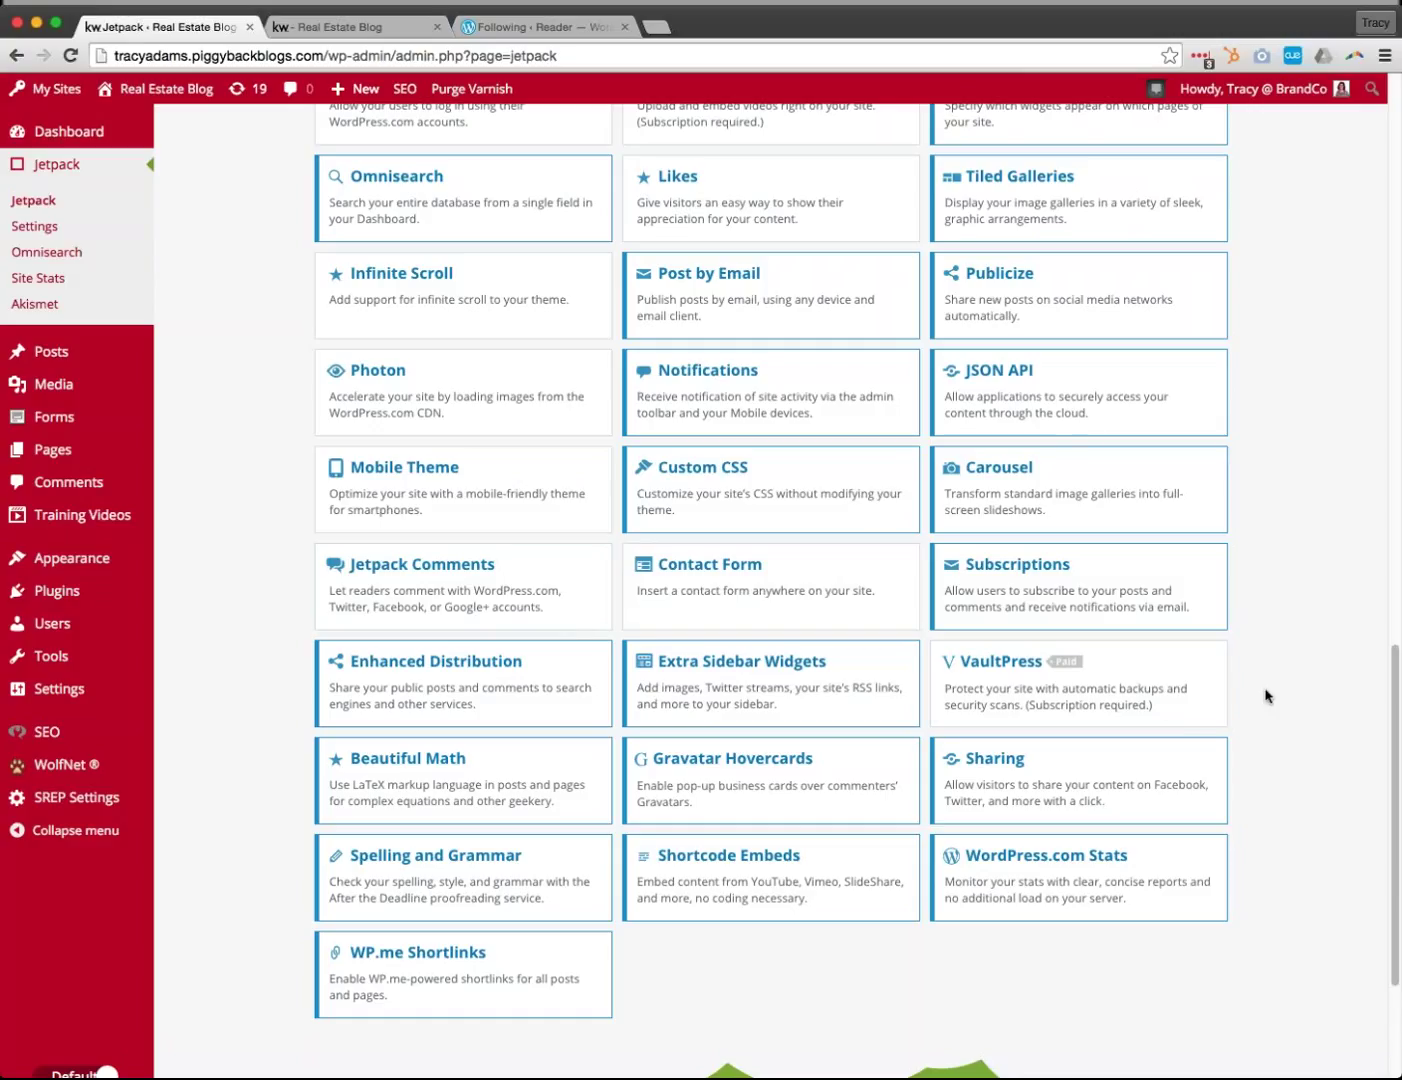
pyautogui.moveTo(779, 586)
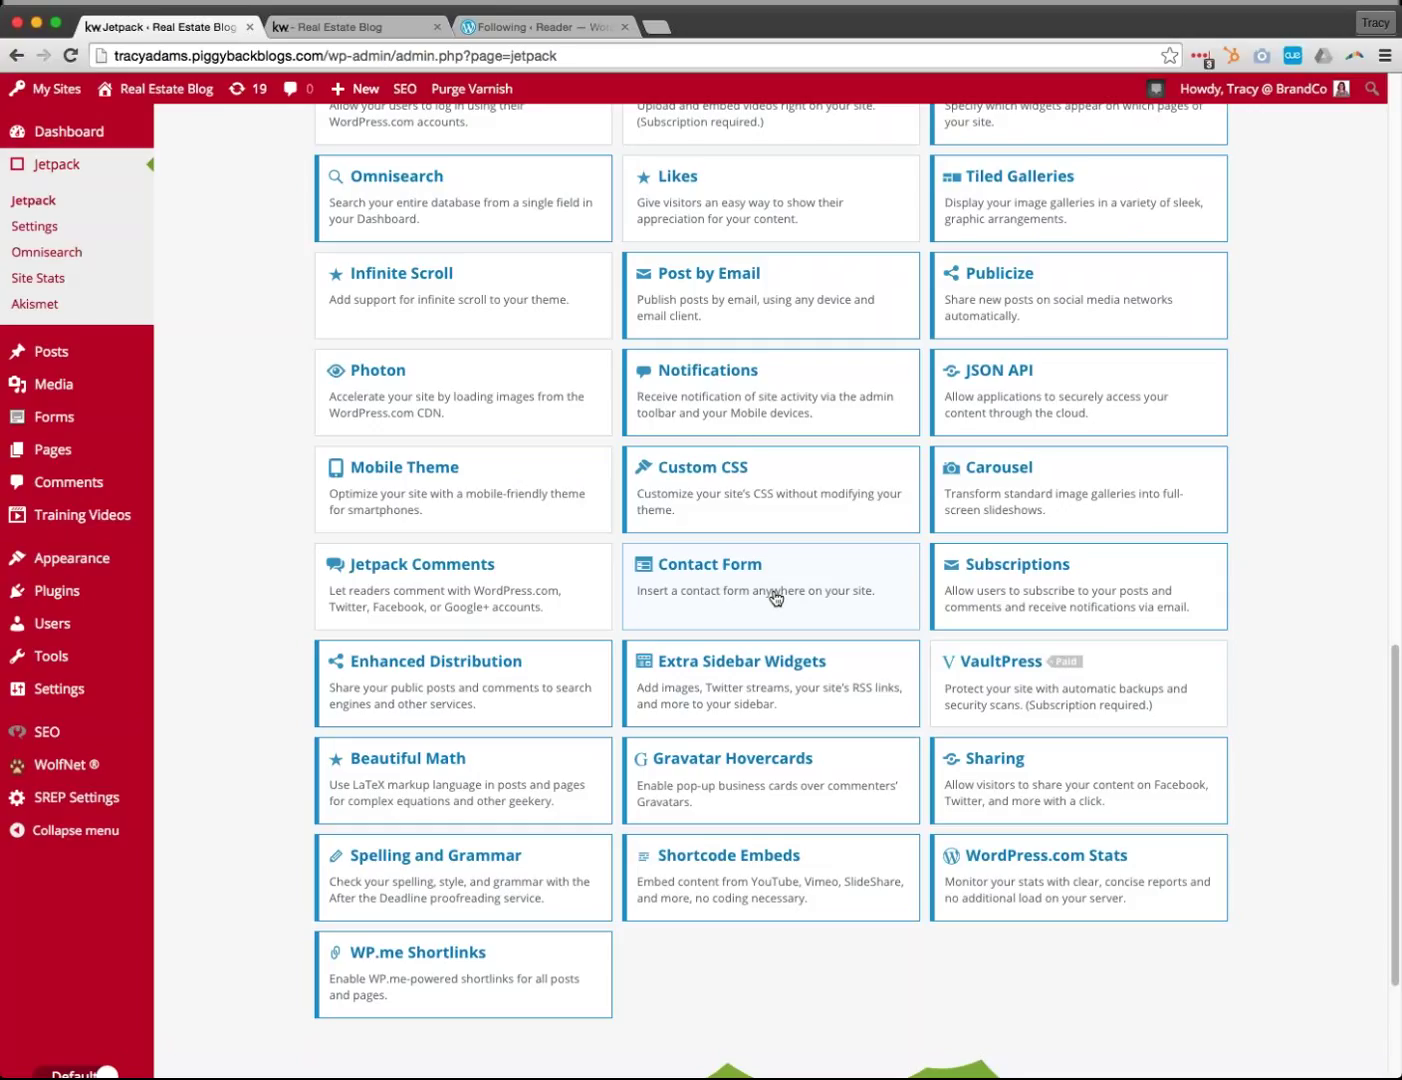
pyautogui.moveTo(533, 498)
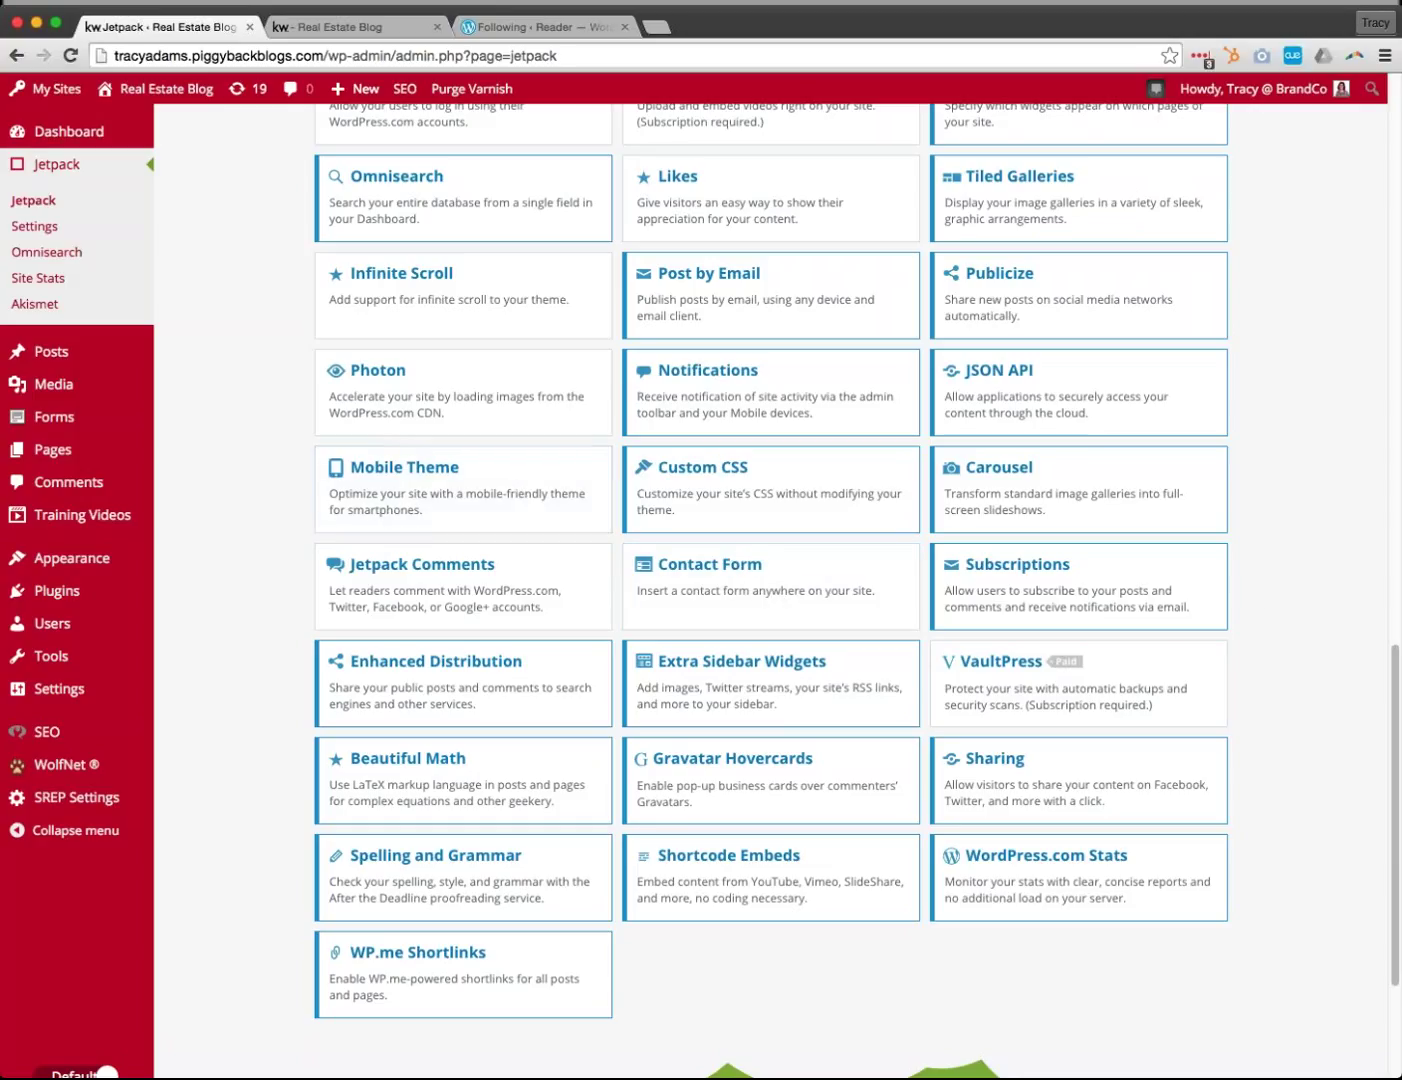
pyautogui.moveTo(1265, 600)
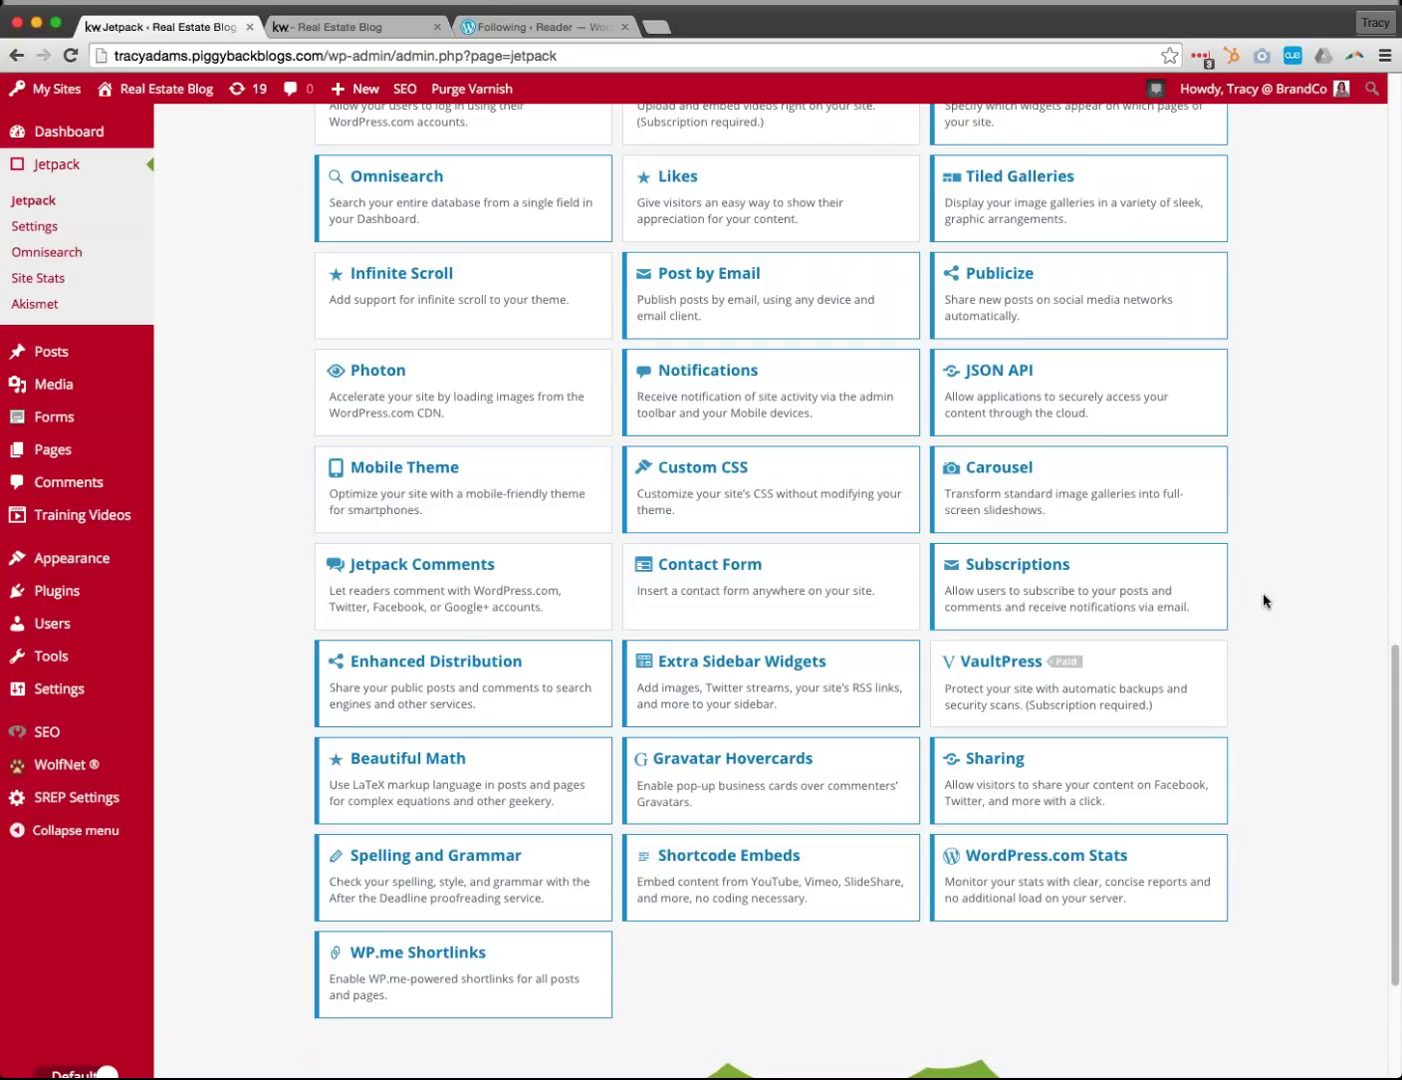
pyautogui.scroll(3)
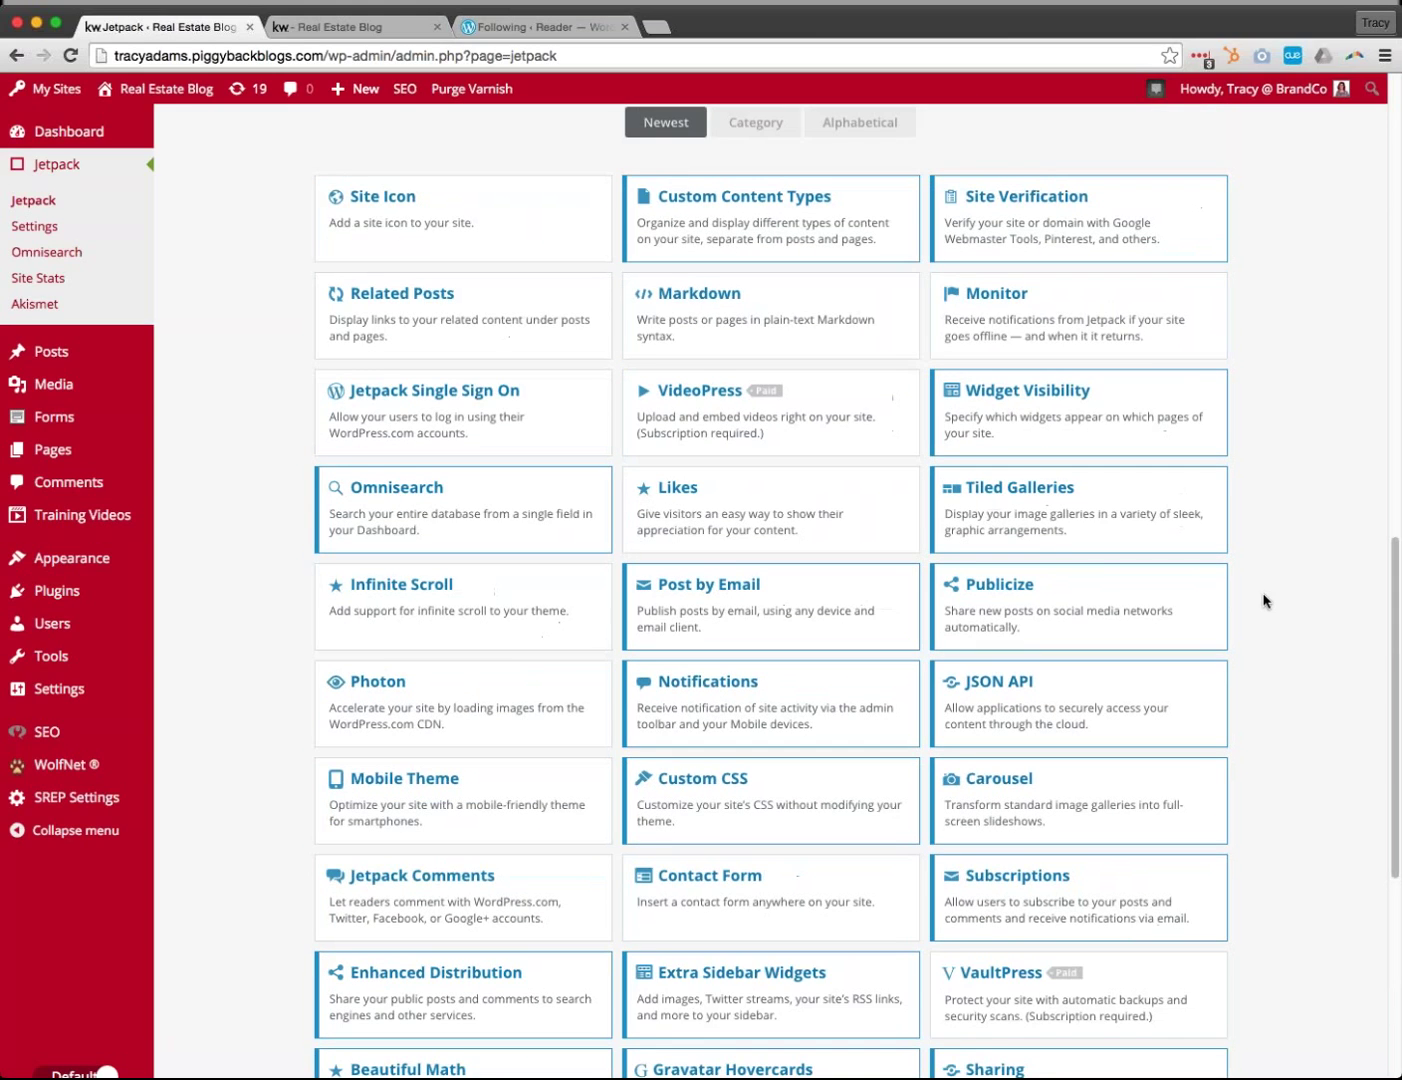
pyautogui.moveTo(1030, 320)
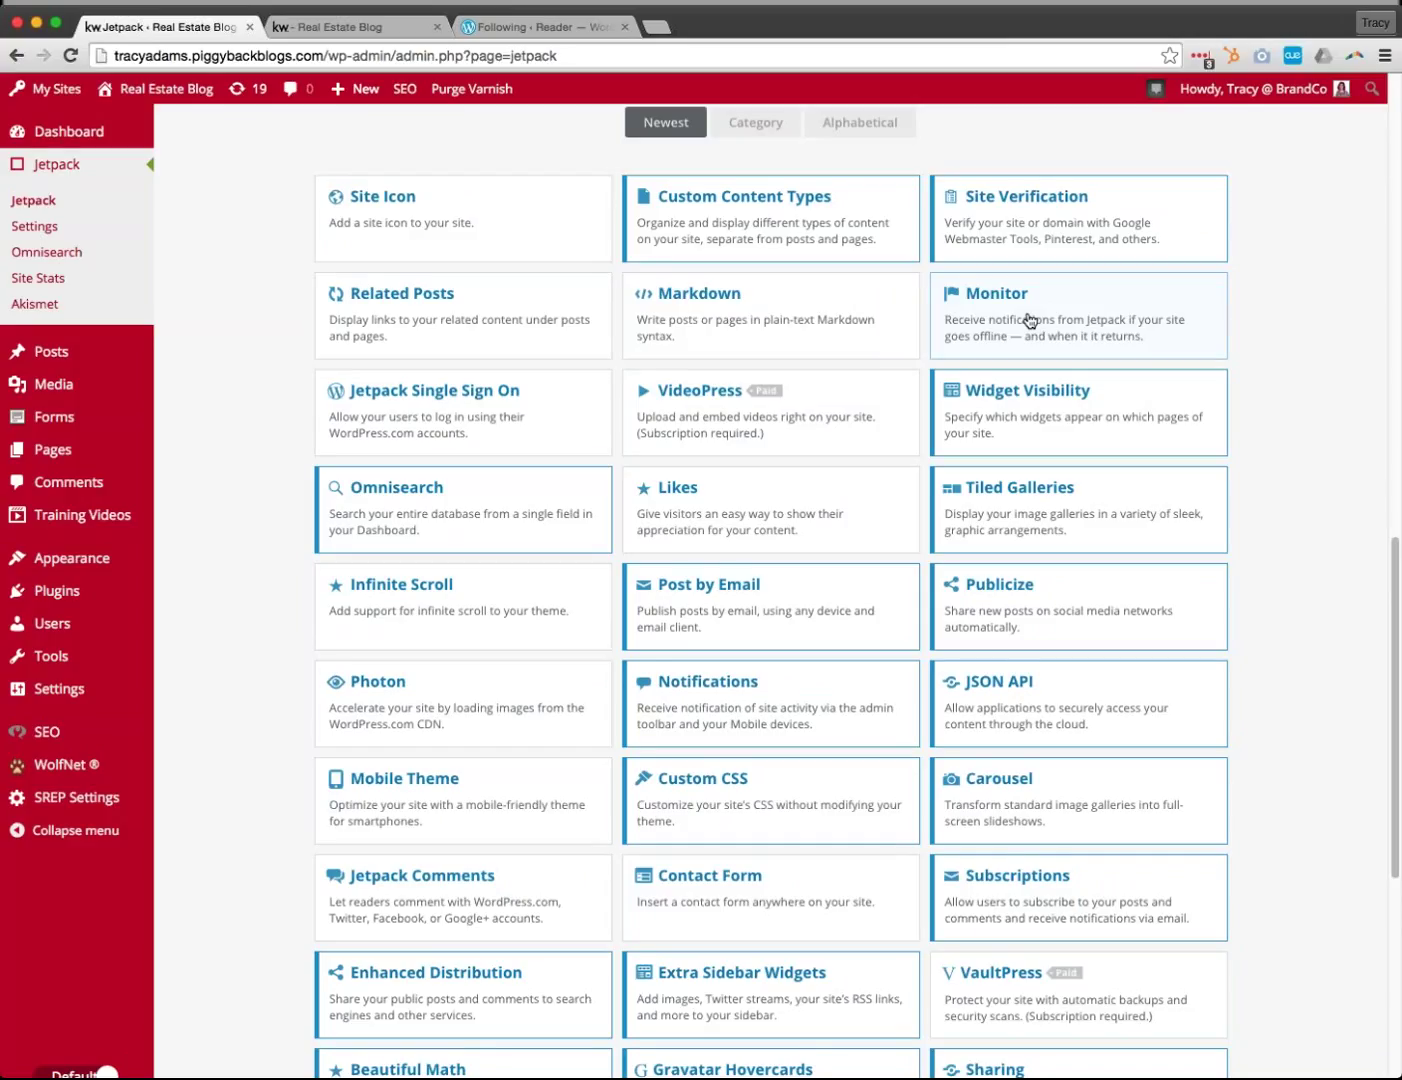
pyautogui.moveTo(1053, 432)
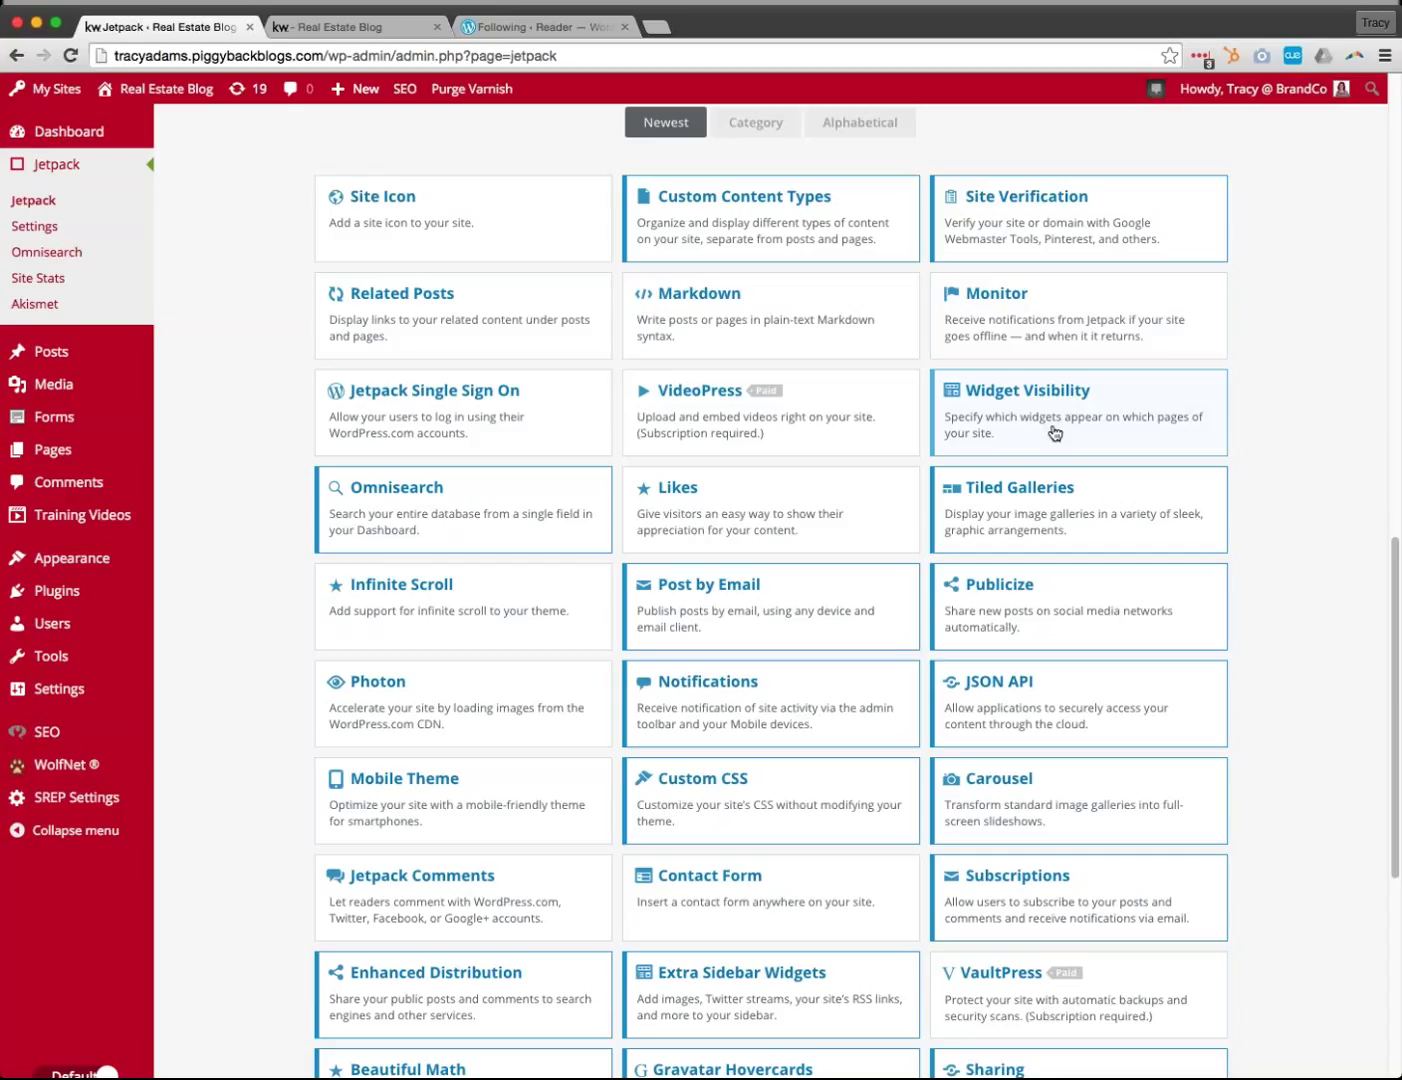
pyautogui.moveTo(985, 438)
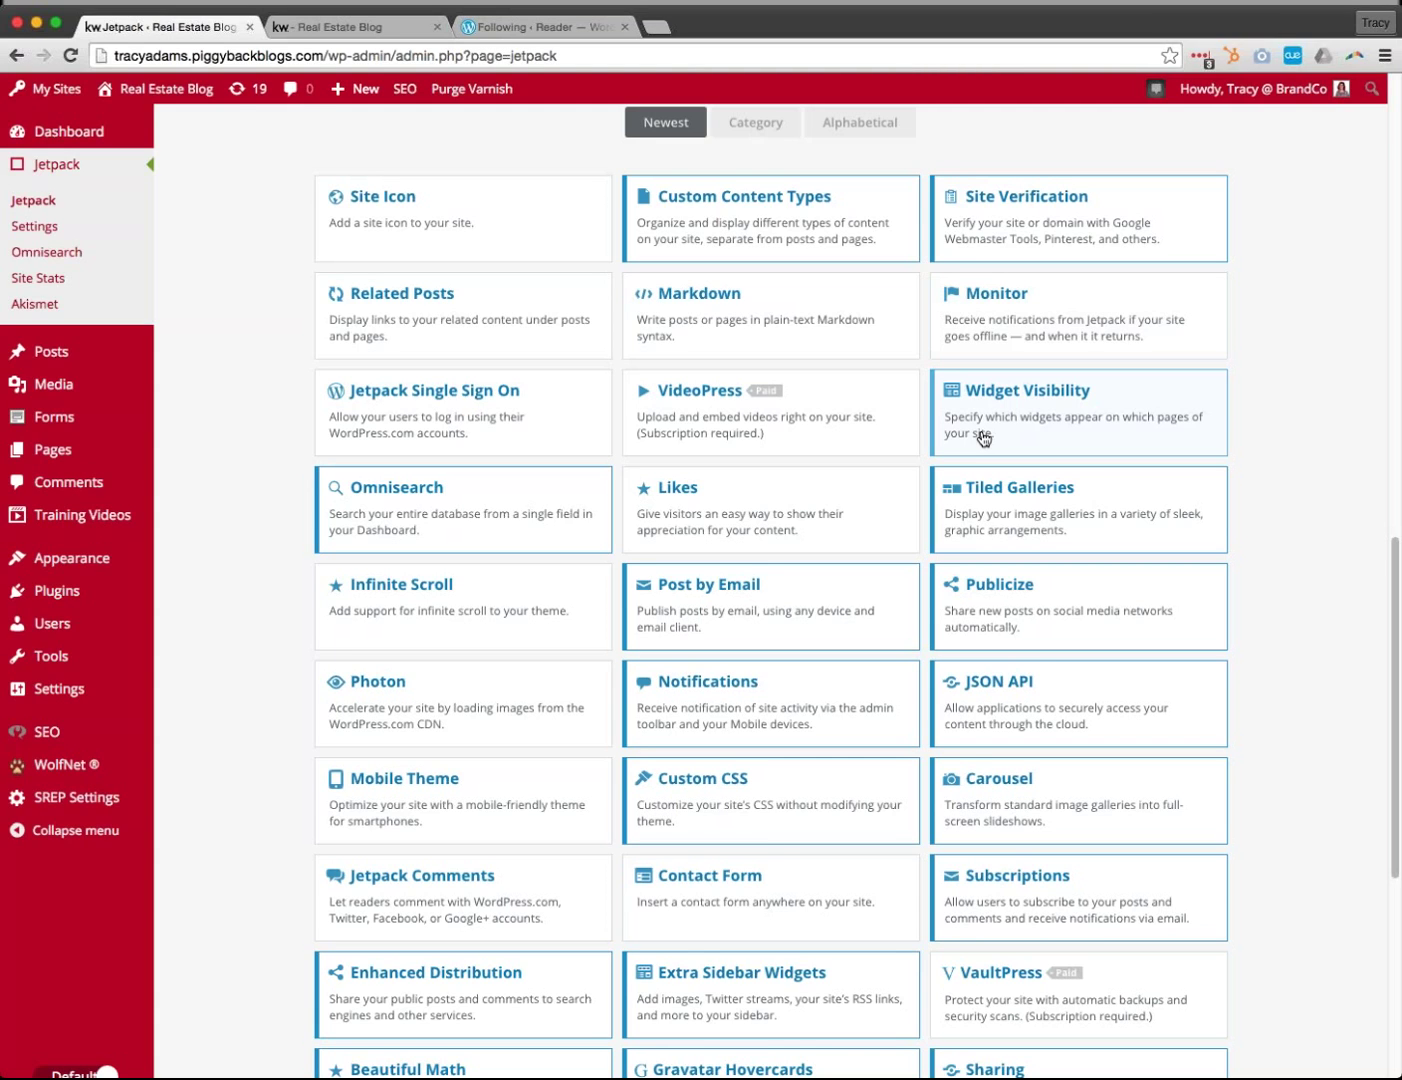
pyautogui.moveTo(1085, 432)
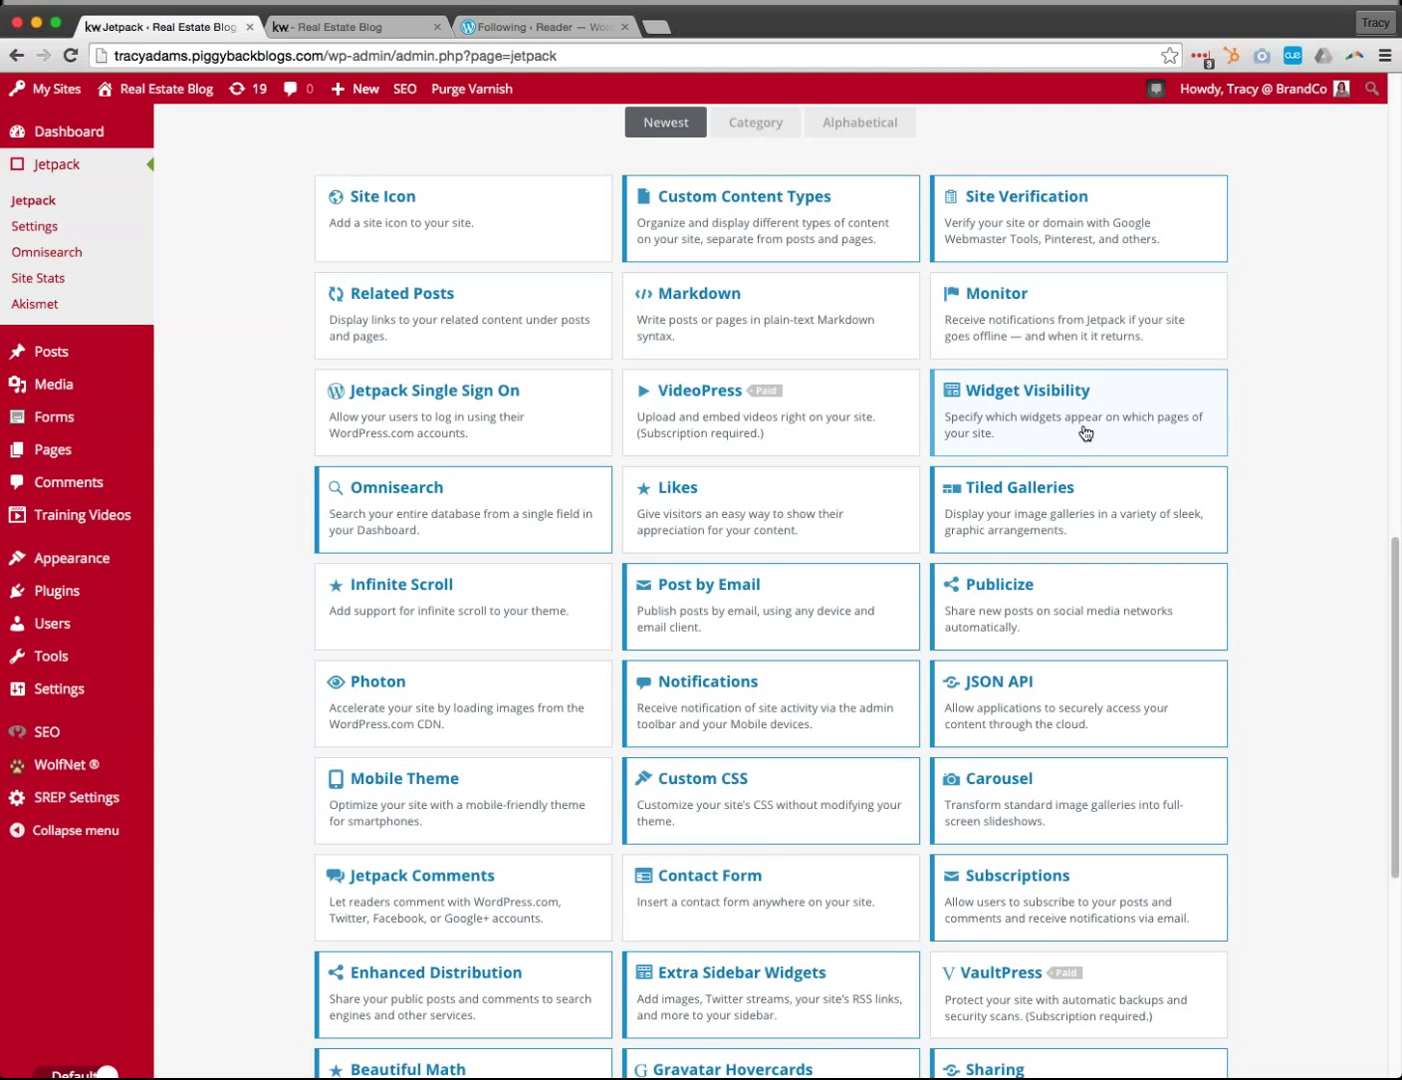
pyautogui.click(1078, 412)
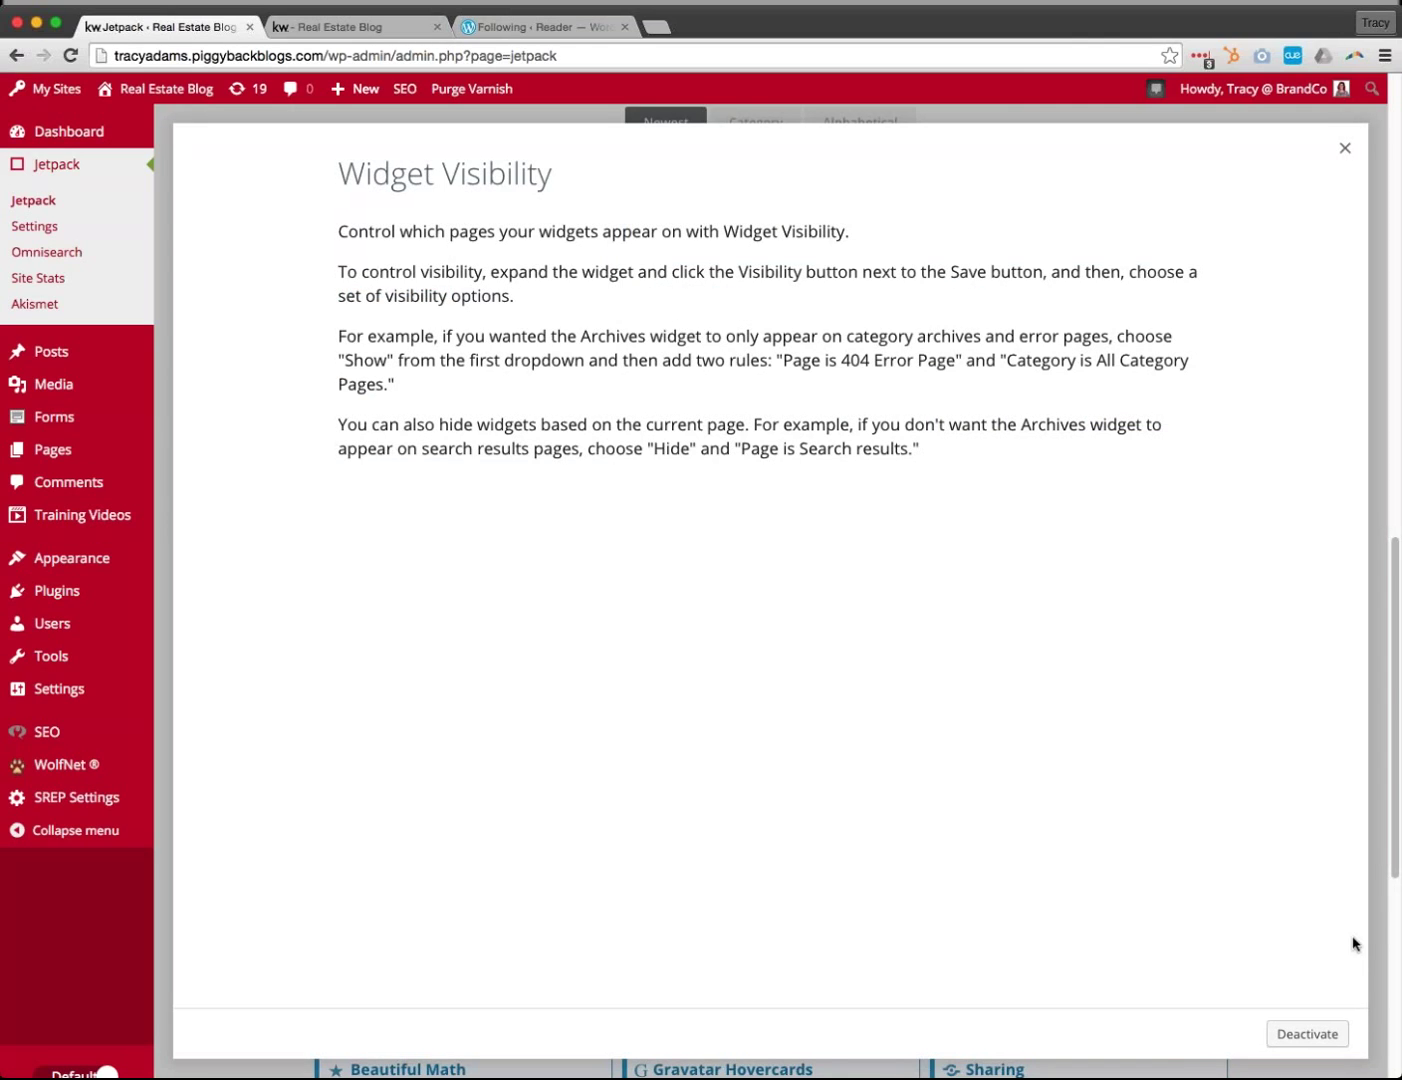
pyautogui.click(1345, 148)
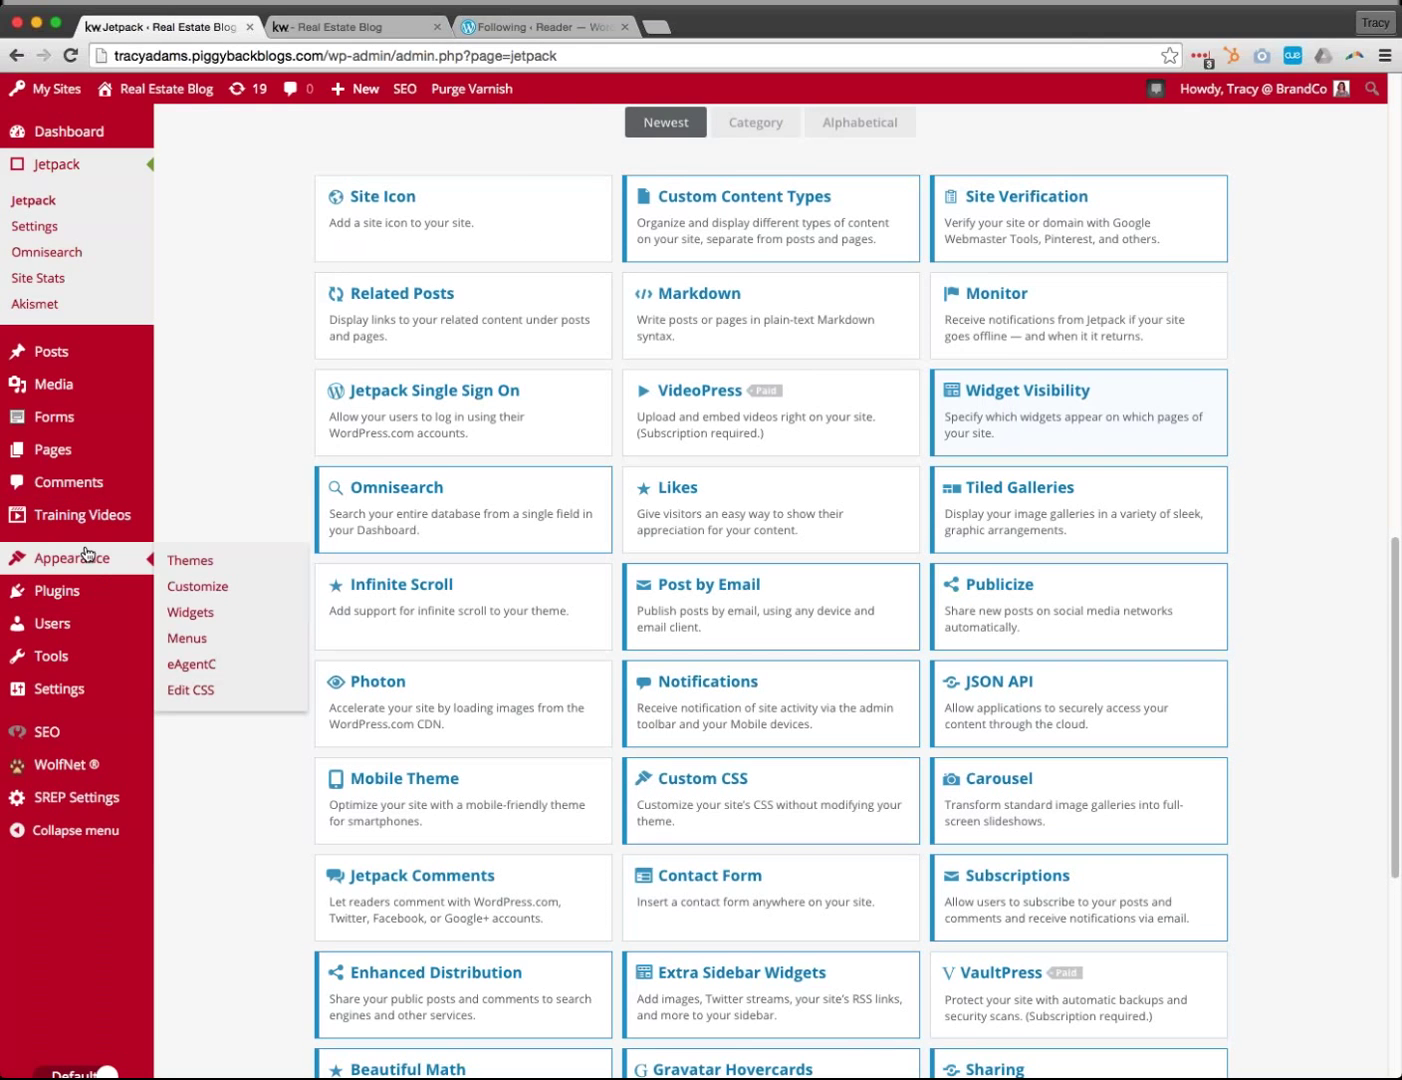
# Step: On the Widgets page, delete the WolfNet listings, Facebook Like Box and Top Posts widgets
pyautogui.click(190, 612)
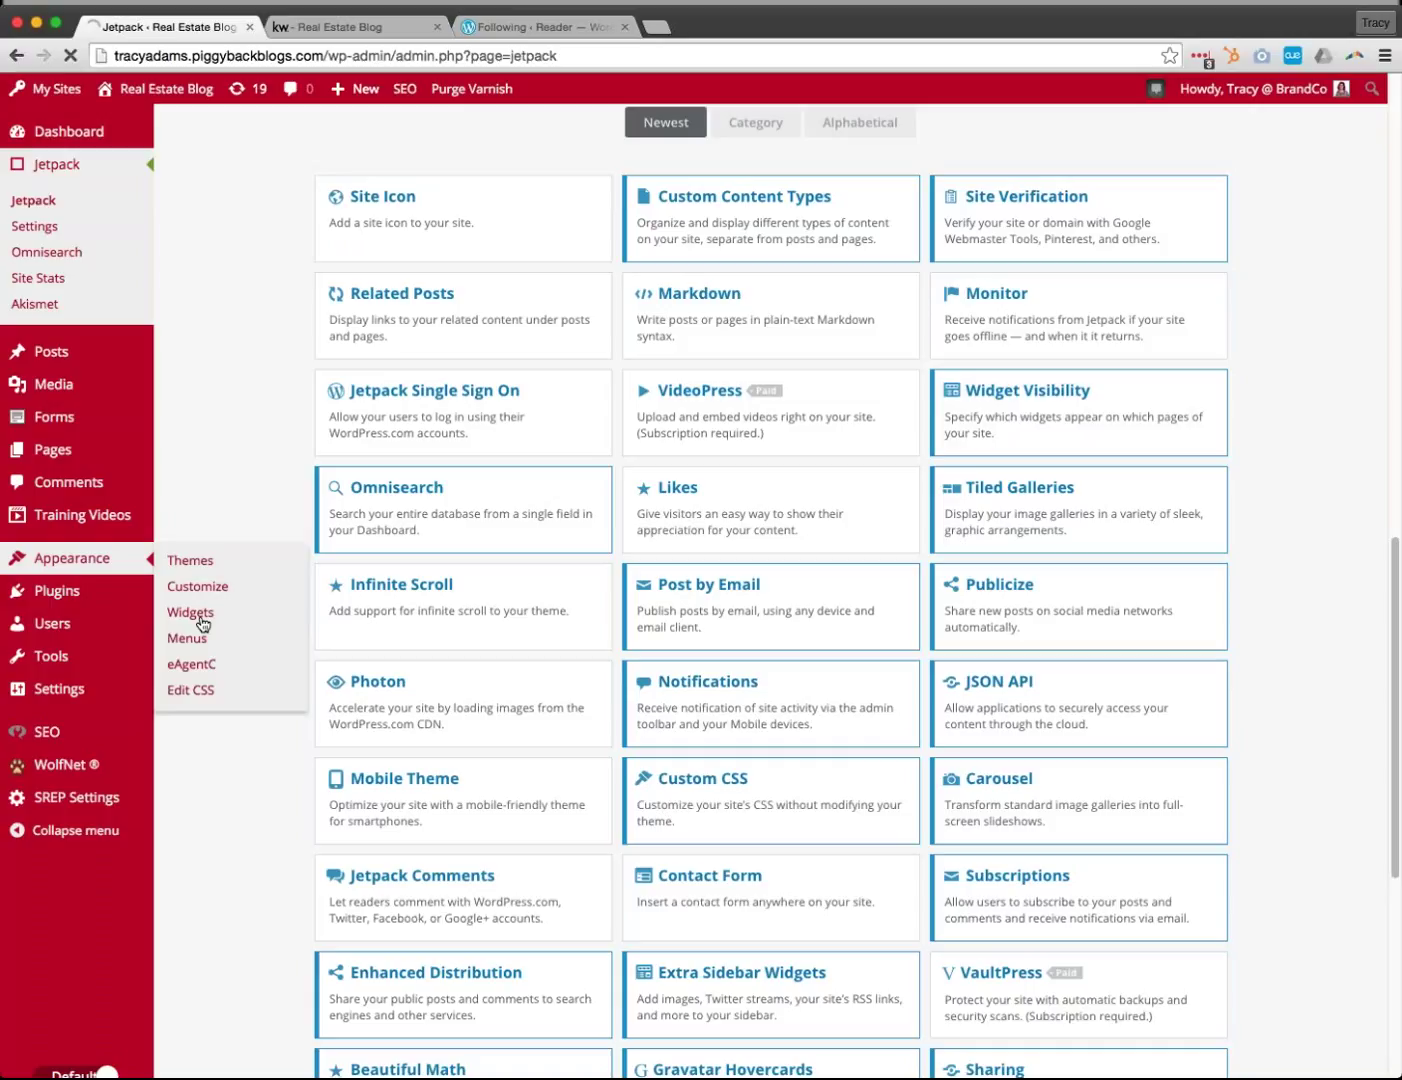
pyautogui.click(190, 612)
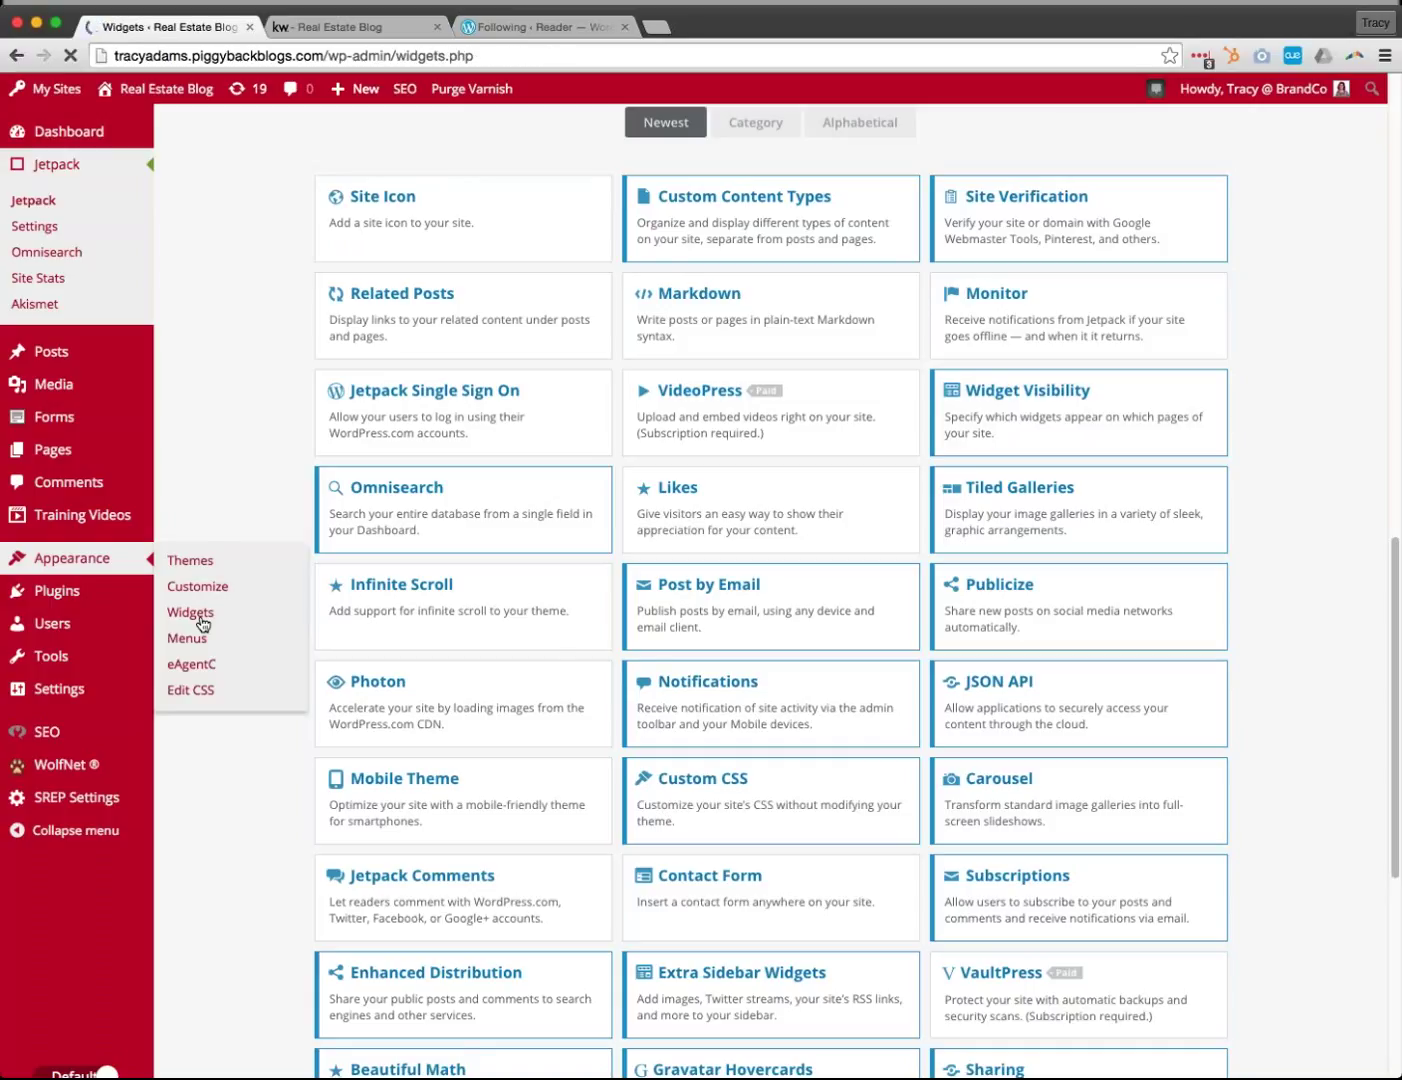
pyautogui.click(190, 612)
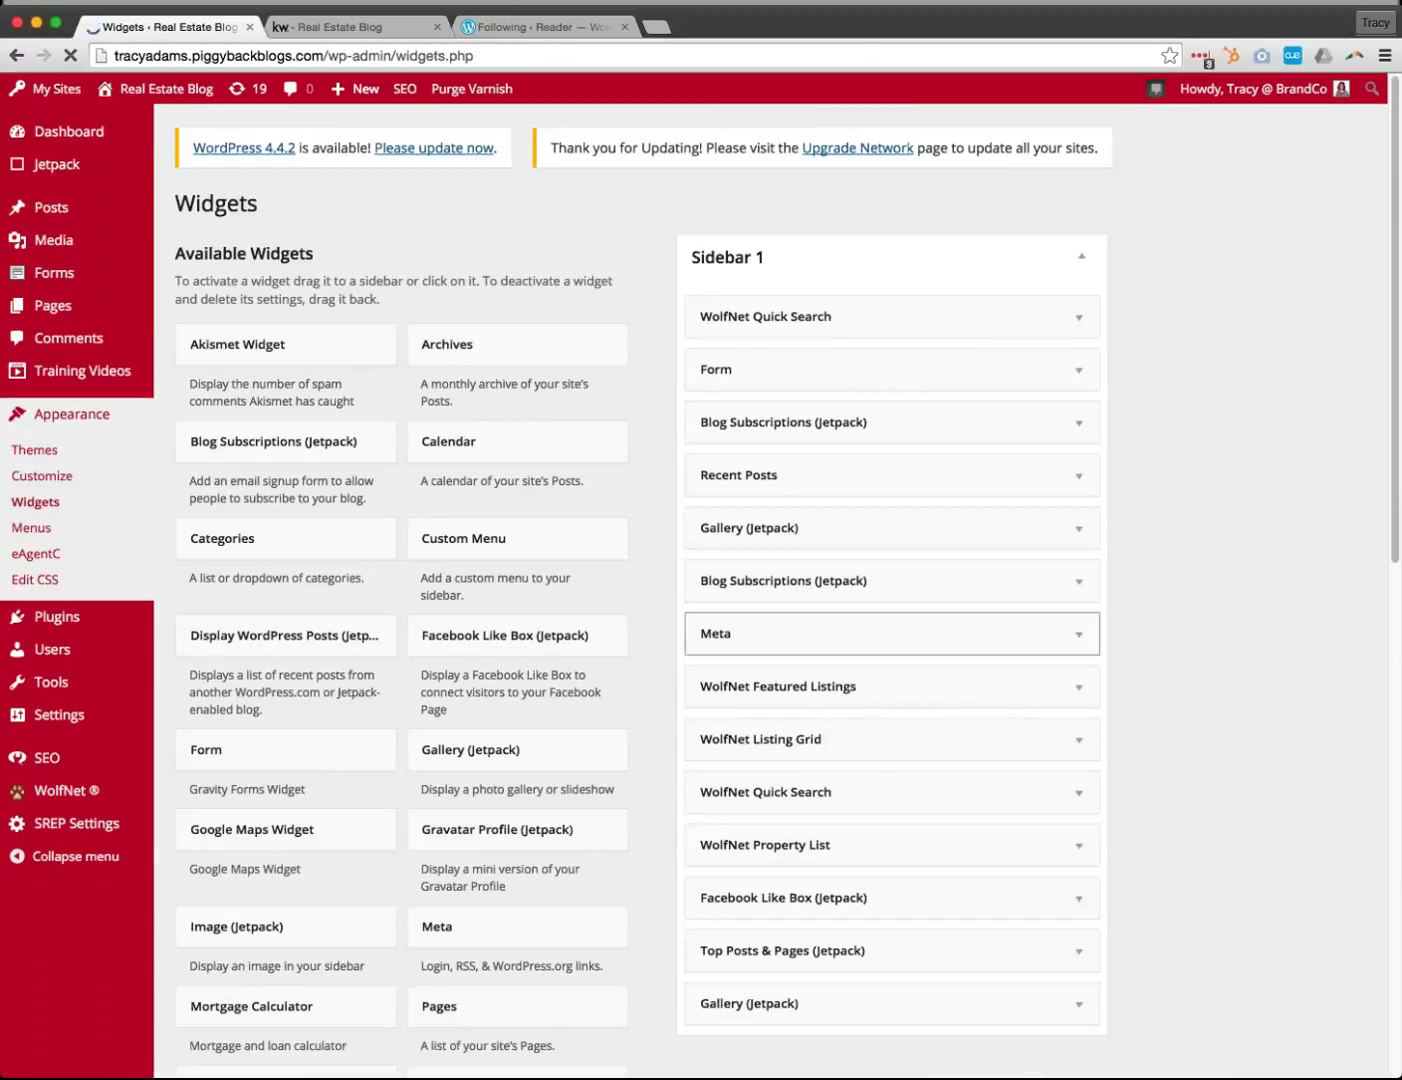
pyautogui.click(890, 686)
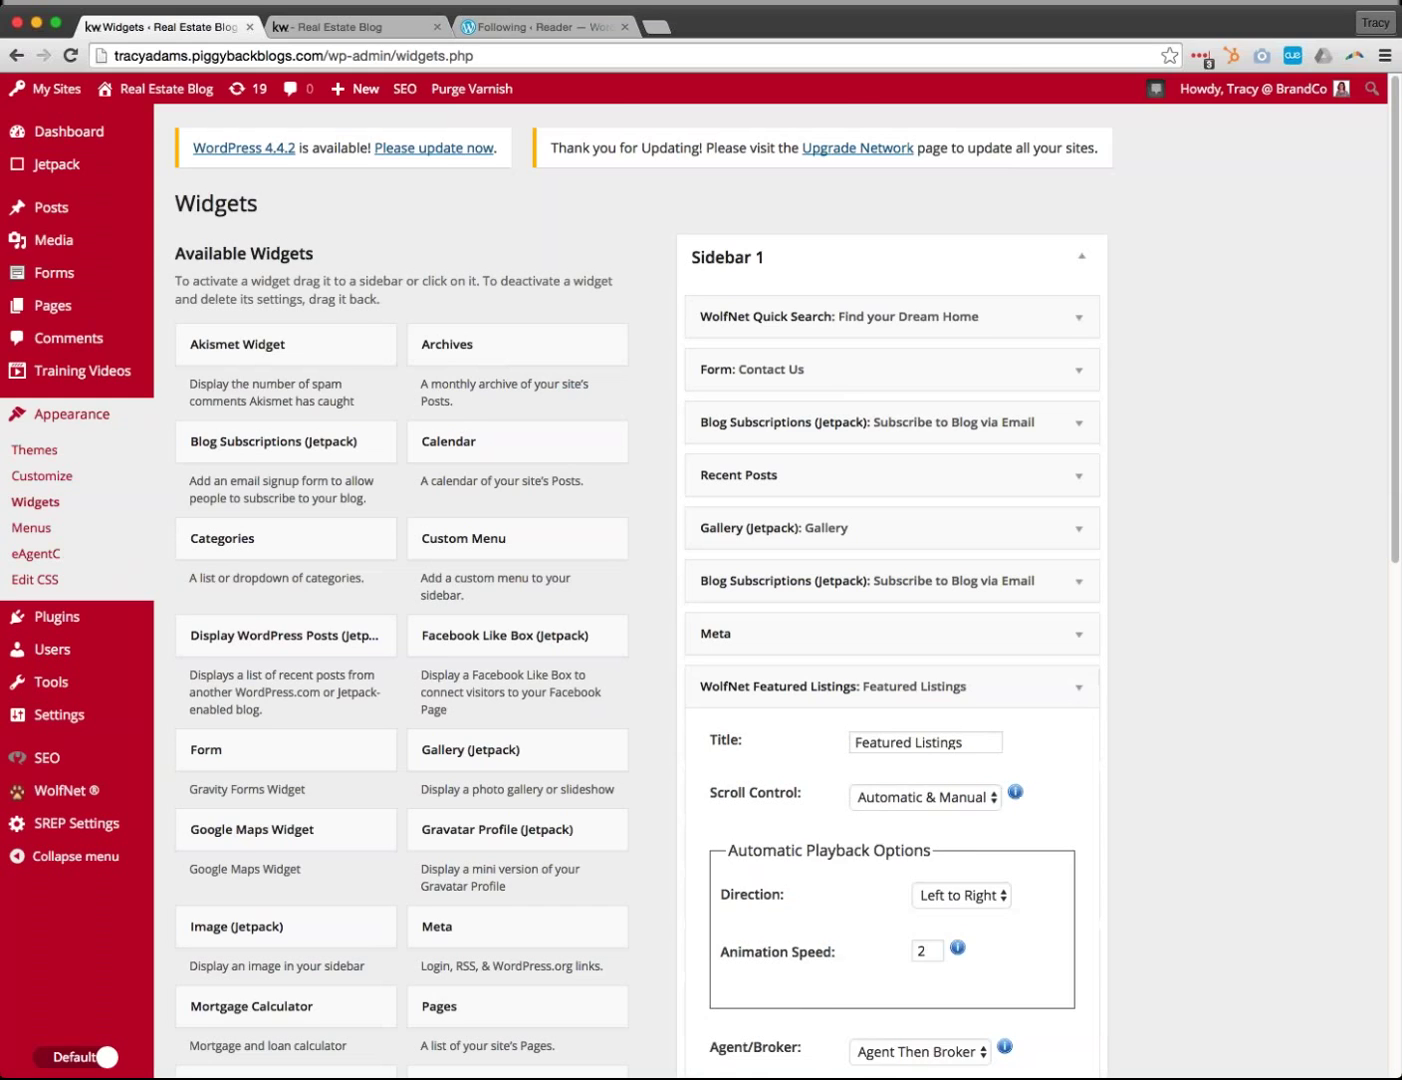
pyautogui.scroll(-3)
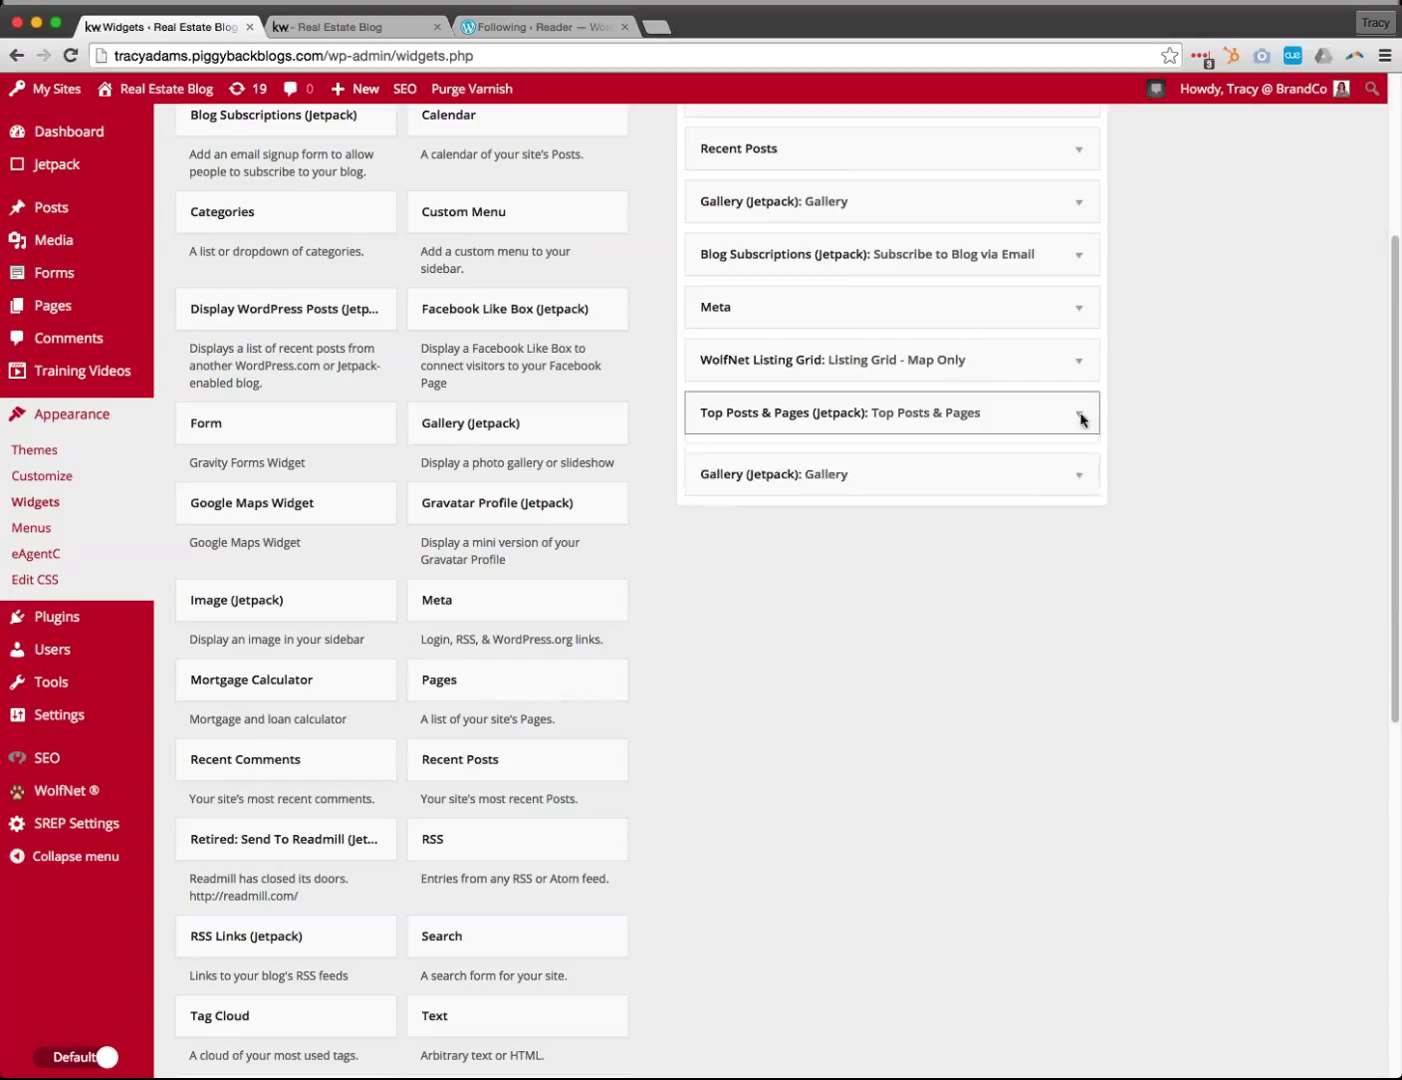
pyautogui.click(1079, 413)
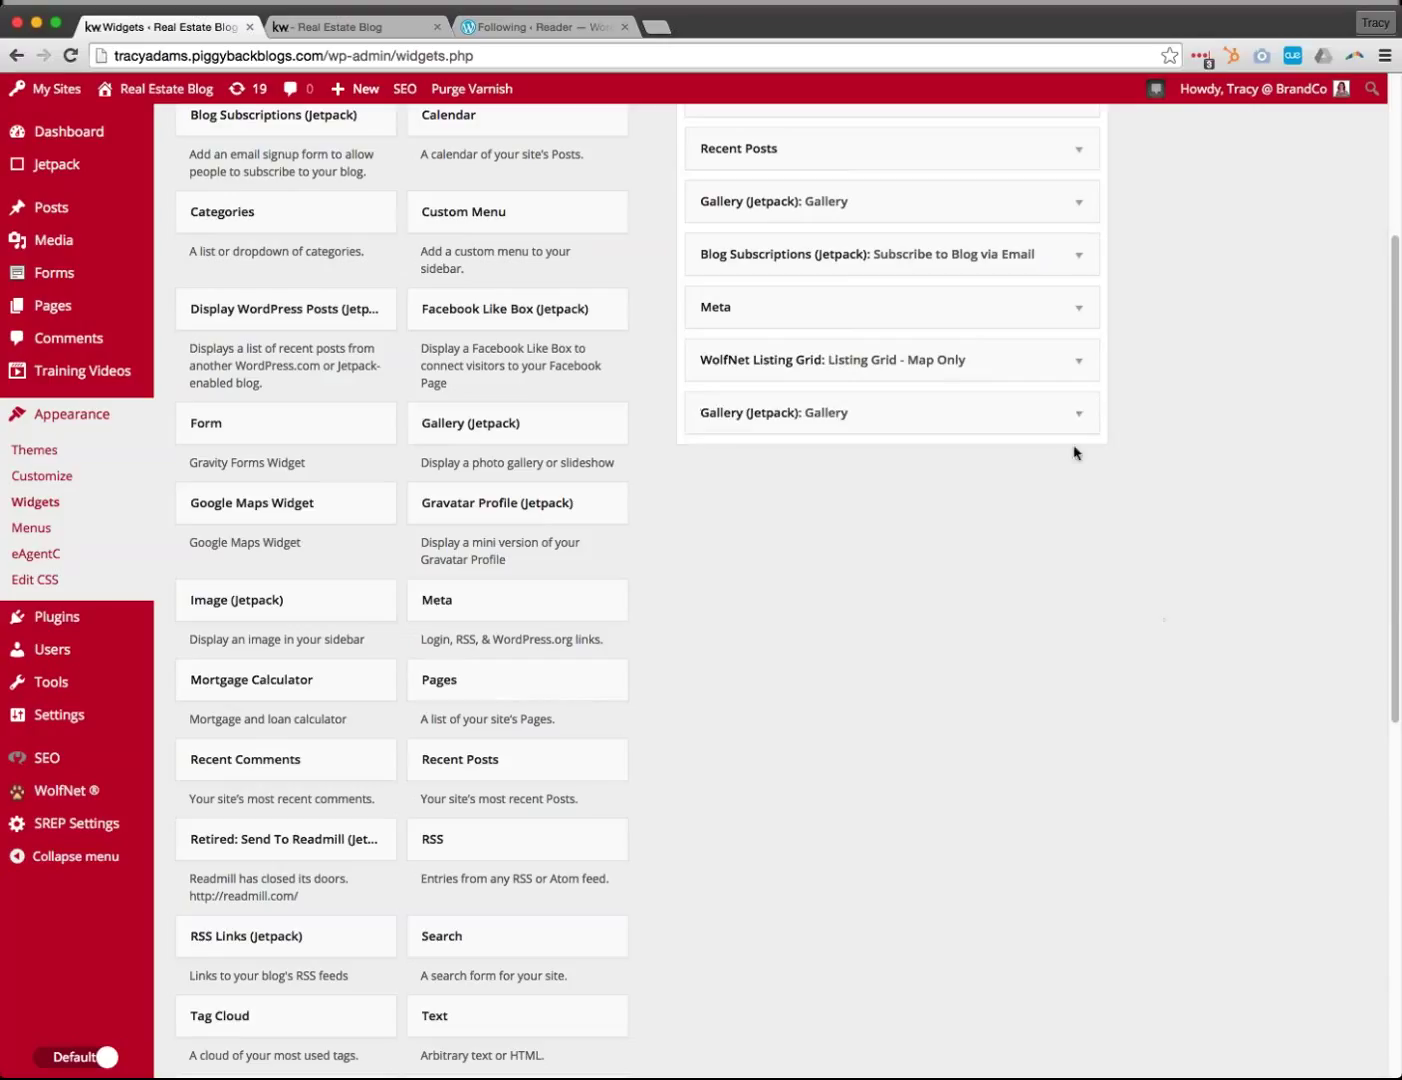
pyautogui.click(889, 360)
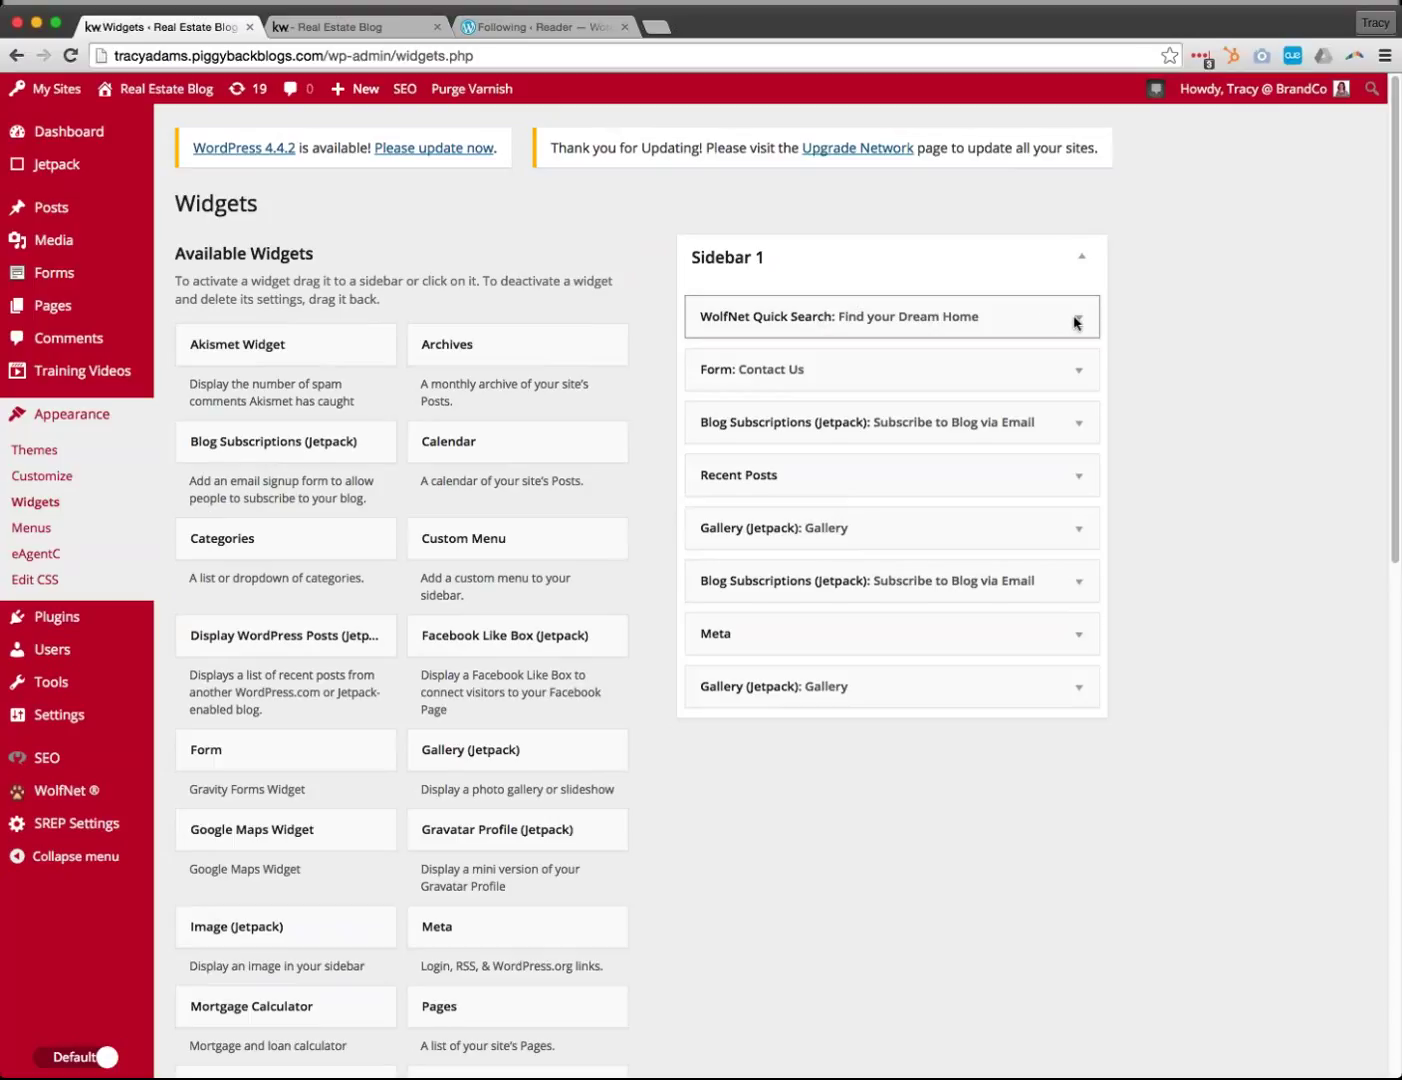
# Step: Give the Find your Dream Home Quick Search widget a 'Show if Page is' visibility rule
pyautogui.click(1077, 316)
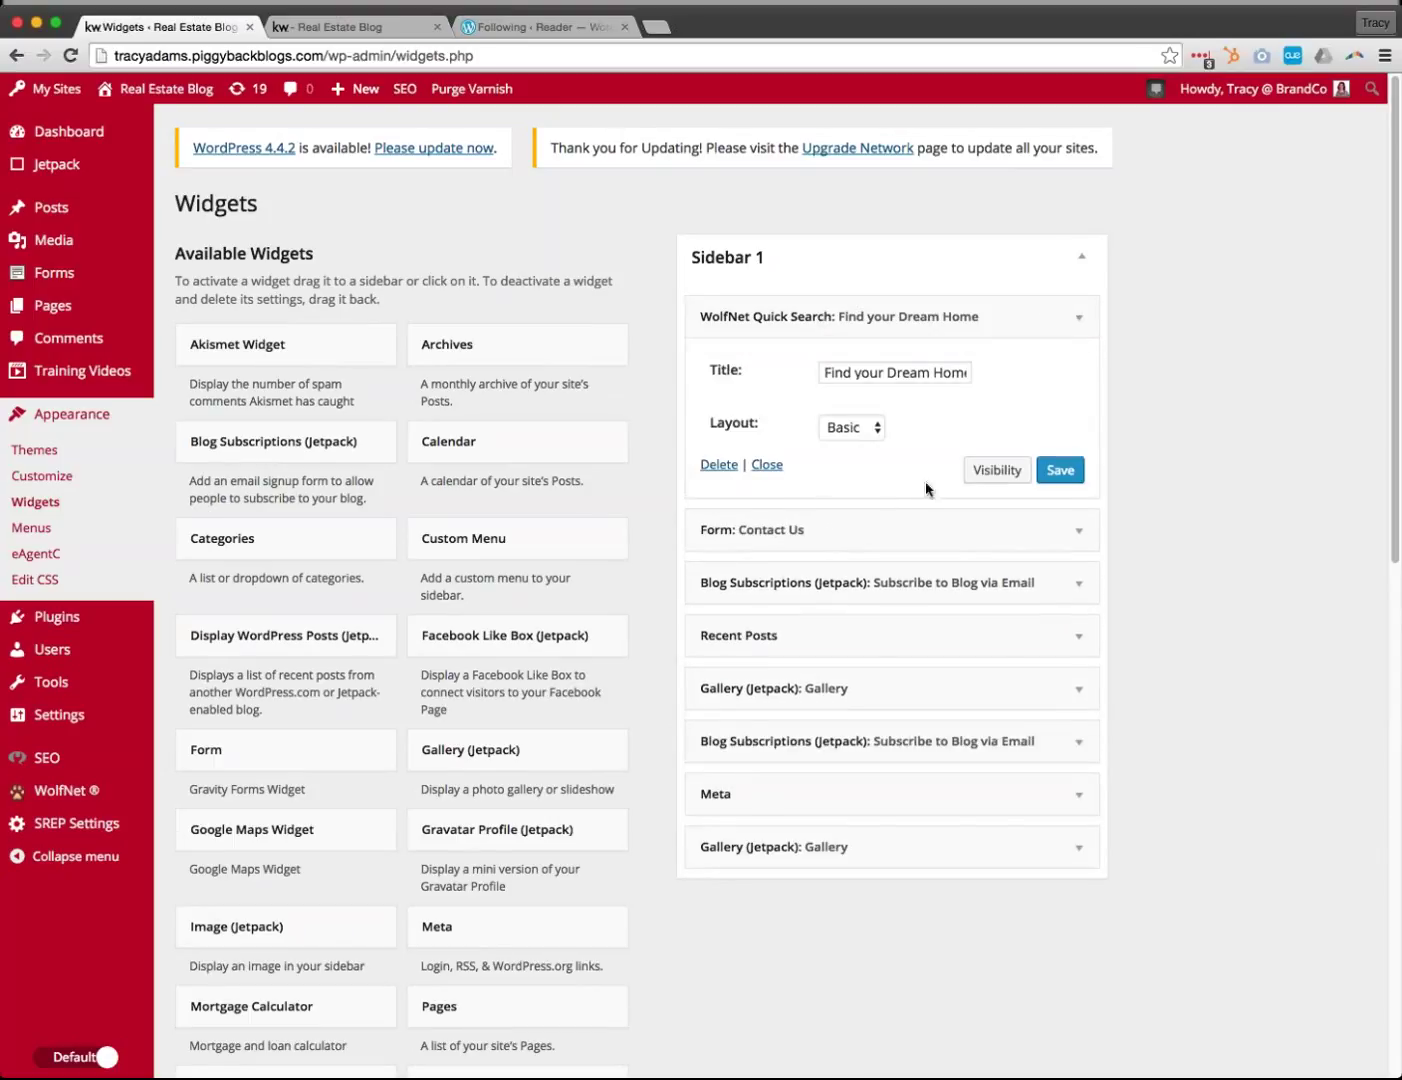
pyautogui.click(995, 470)
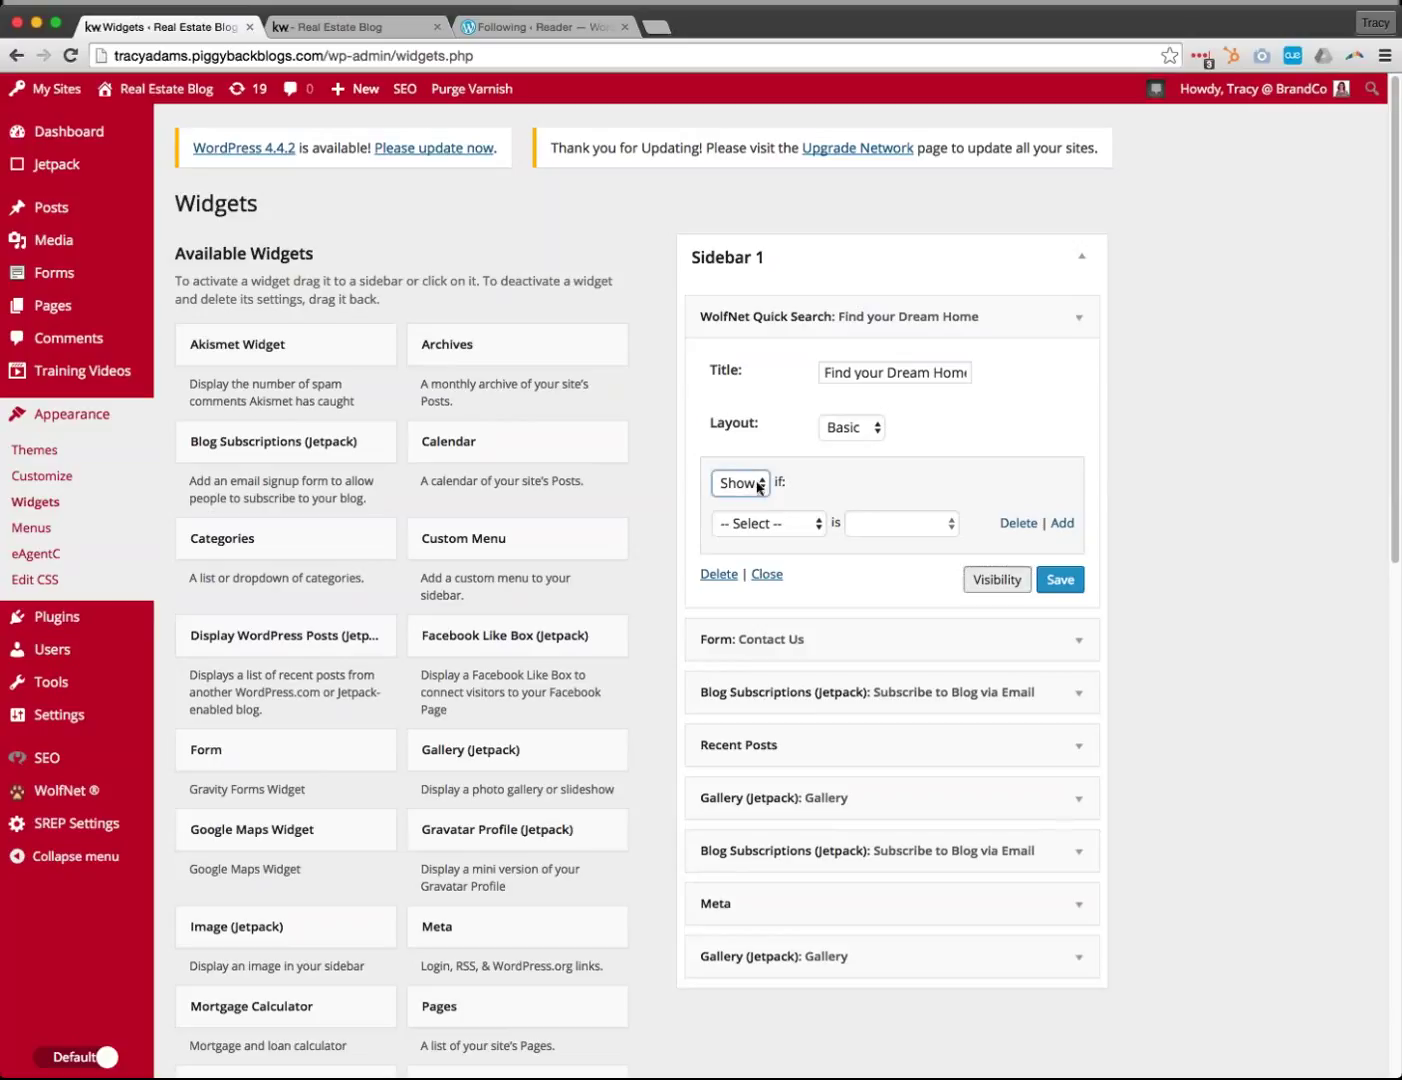
pyautogui.moveTo(738, 513)
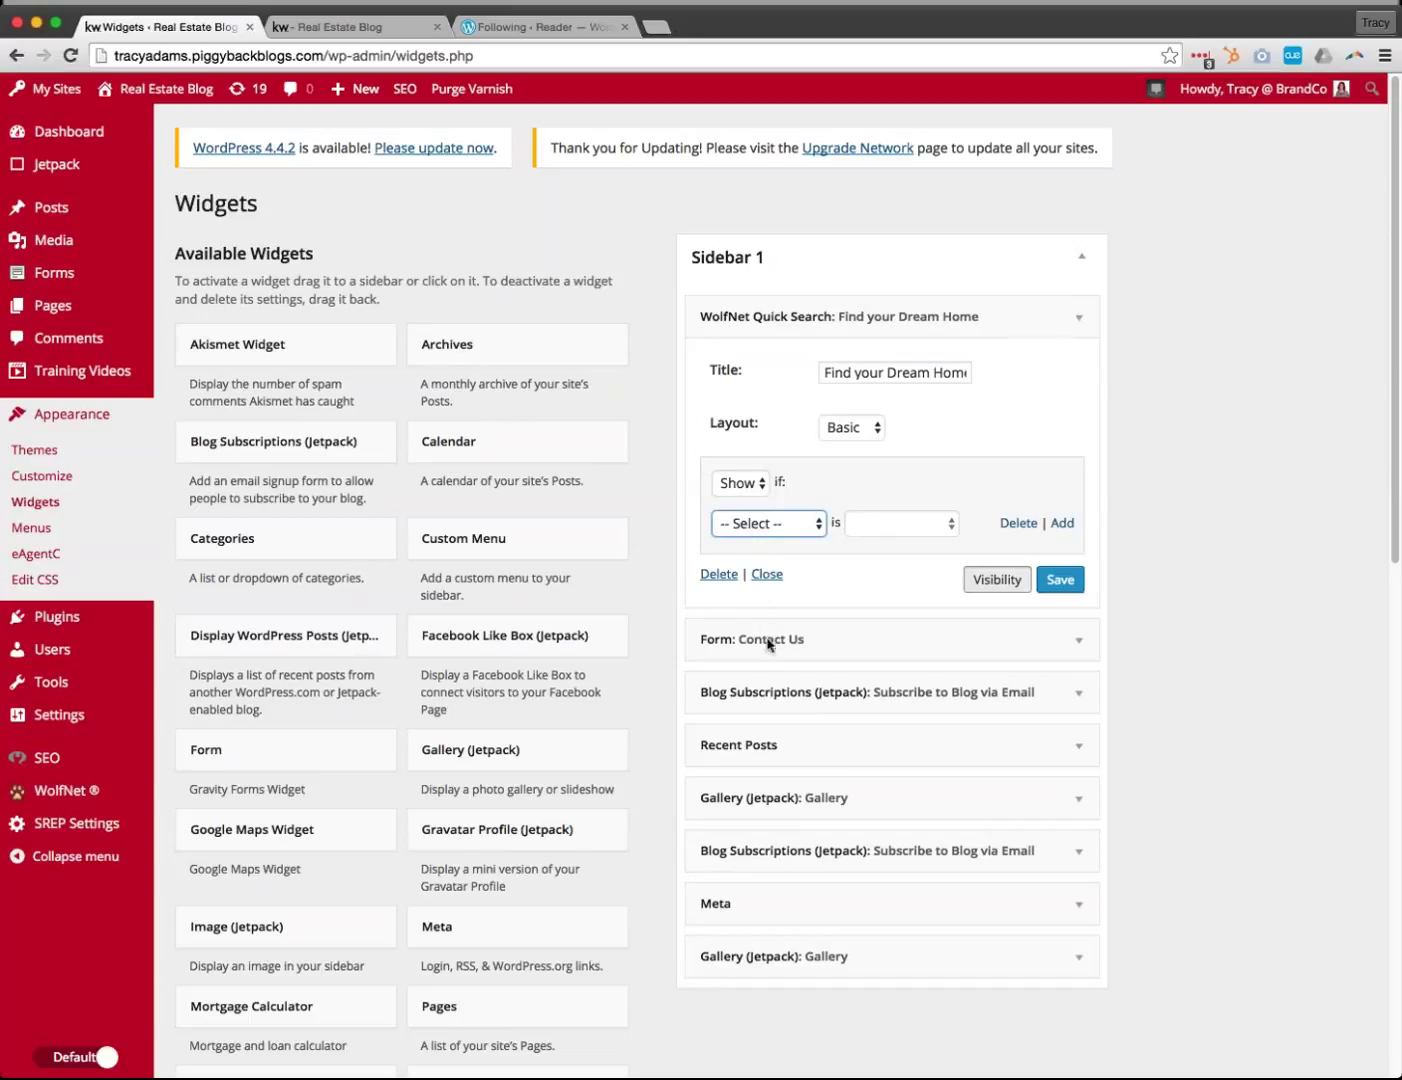
pyautogui.click(768, 523)
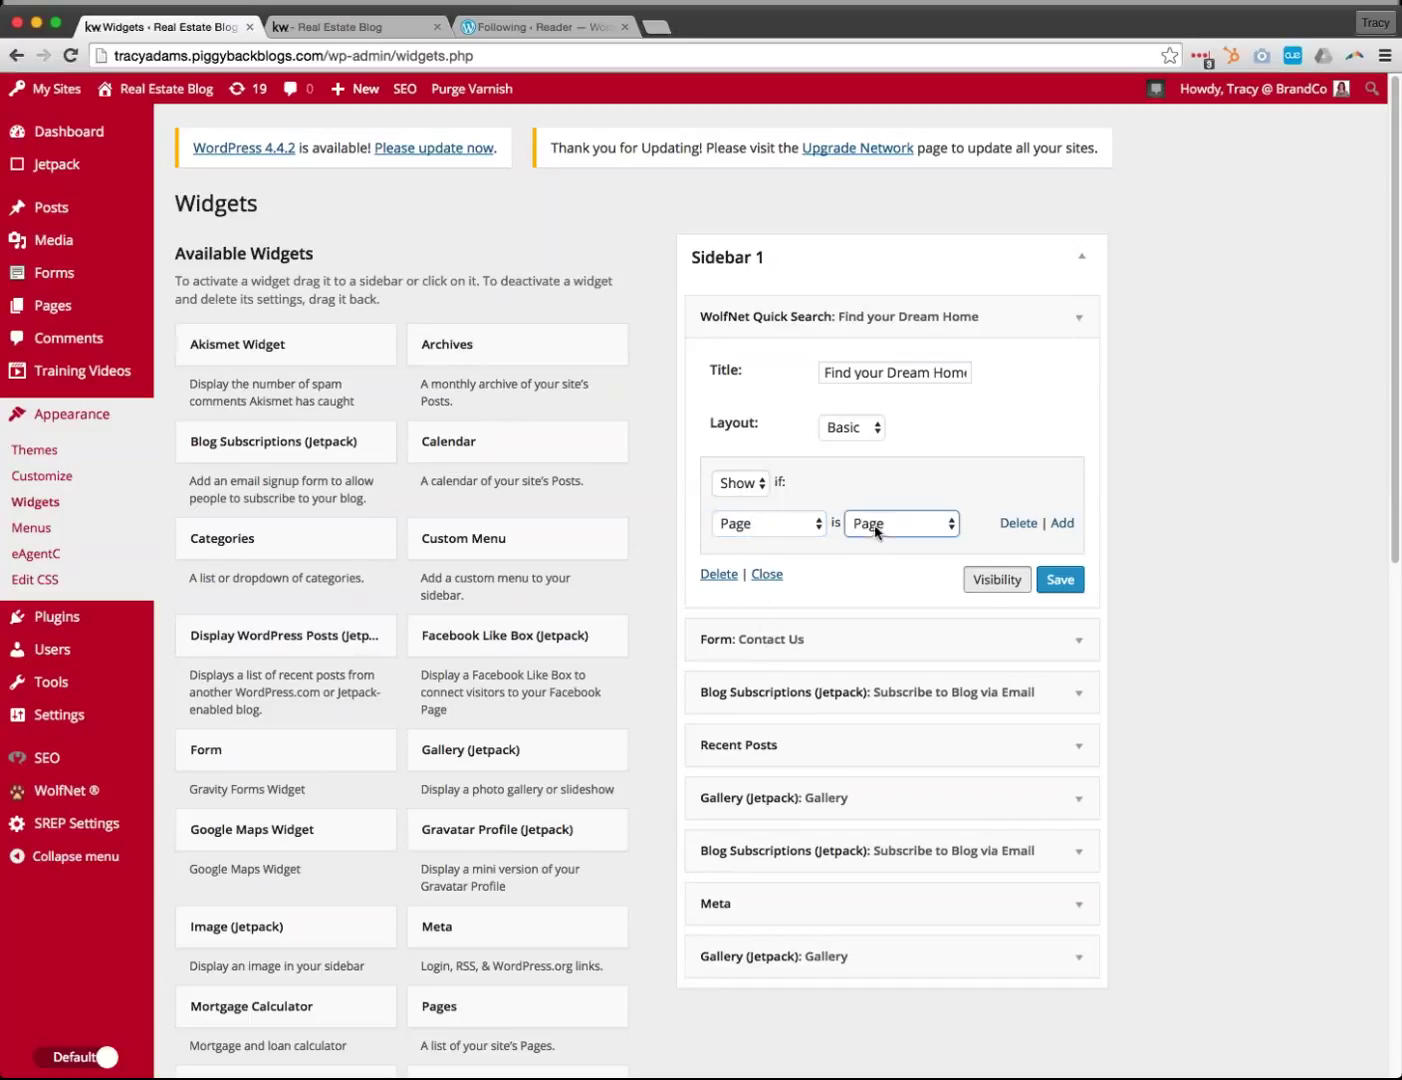
pyautogui.moveTo(987, 593)
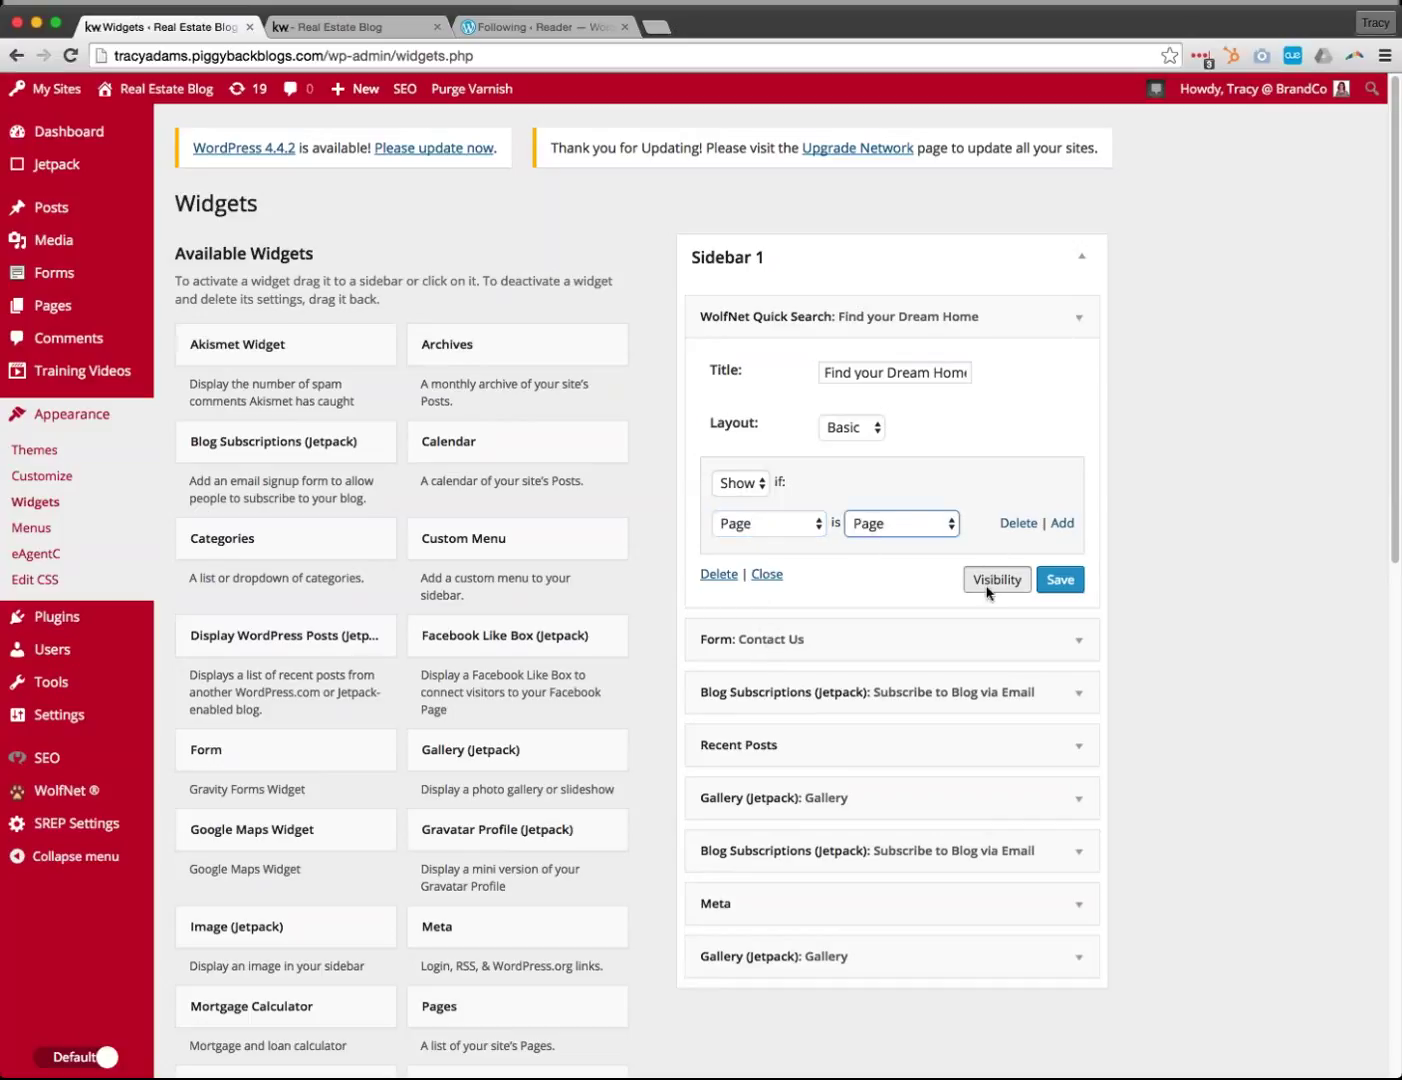
pyautogui.click(899, 523)
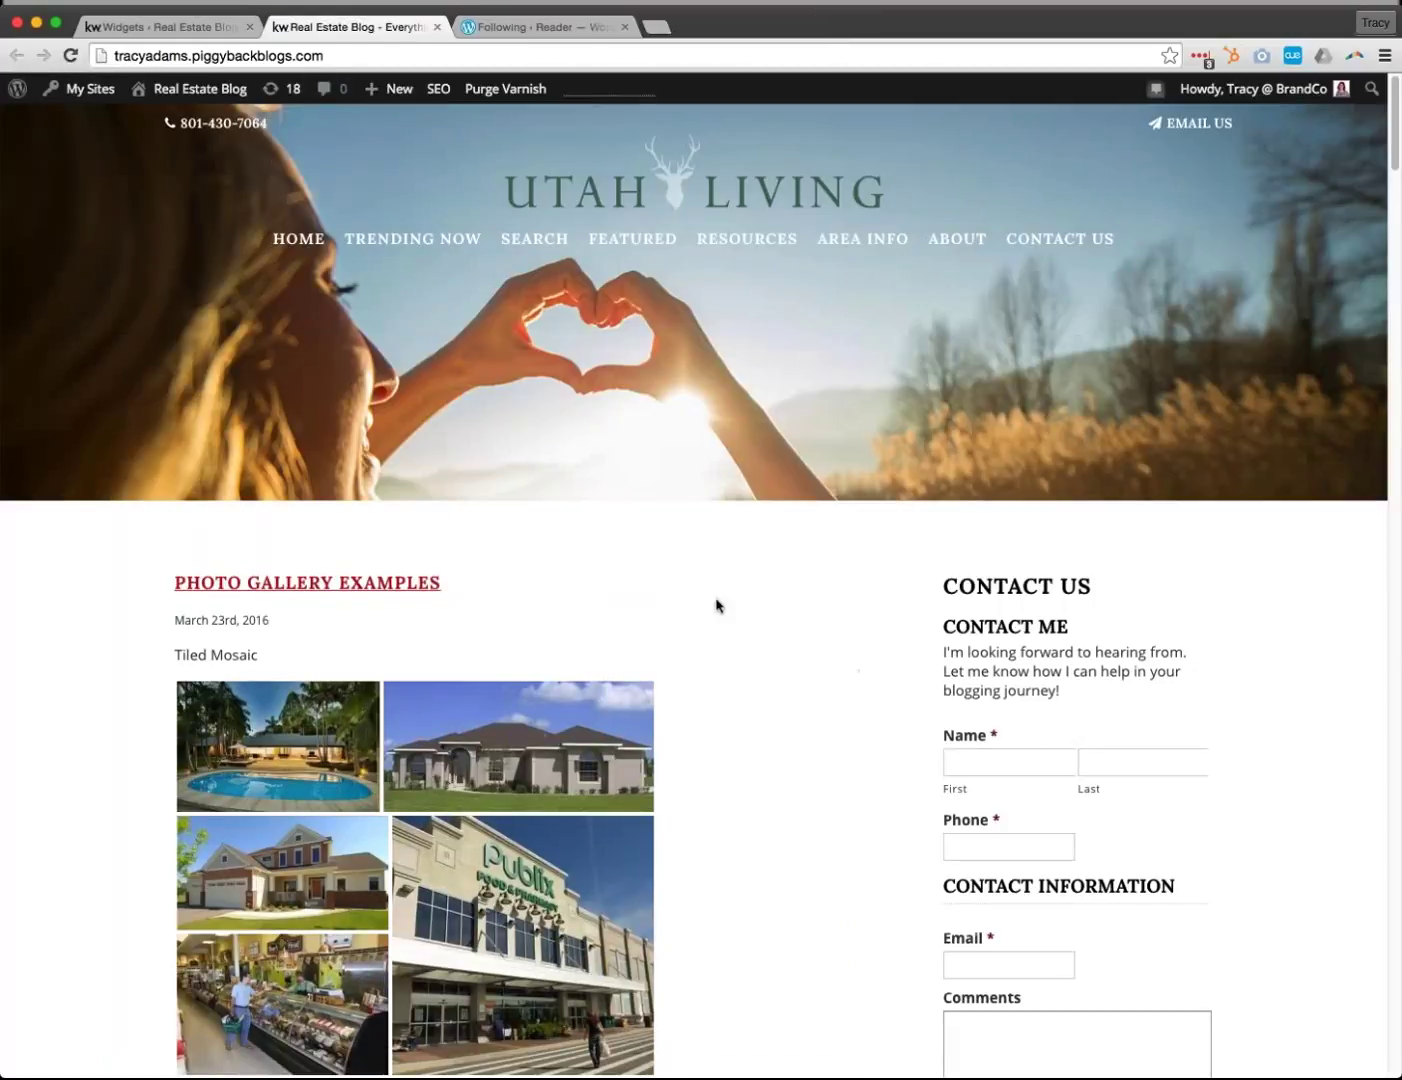
# Step: Return to the widgets tab, open Pages > All Pages, and view the live About the Team page
pyautogui.click(168, 26)
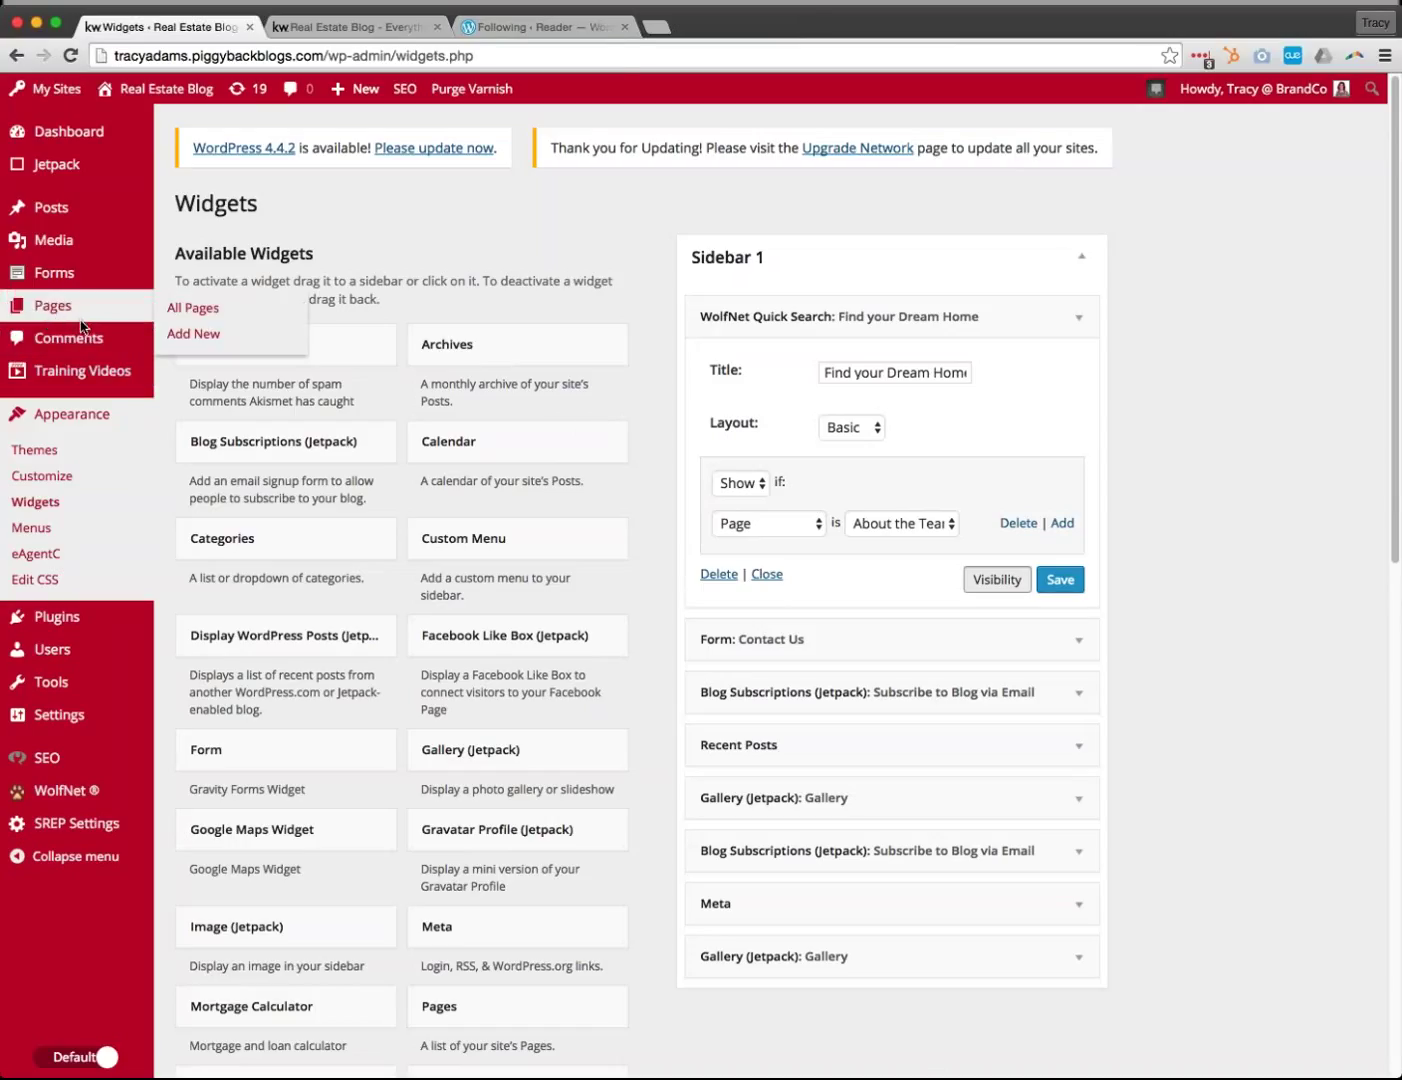
pyautogui.click(191, 307)
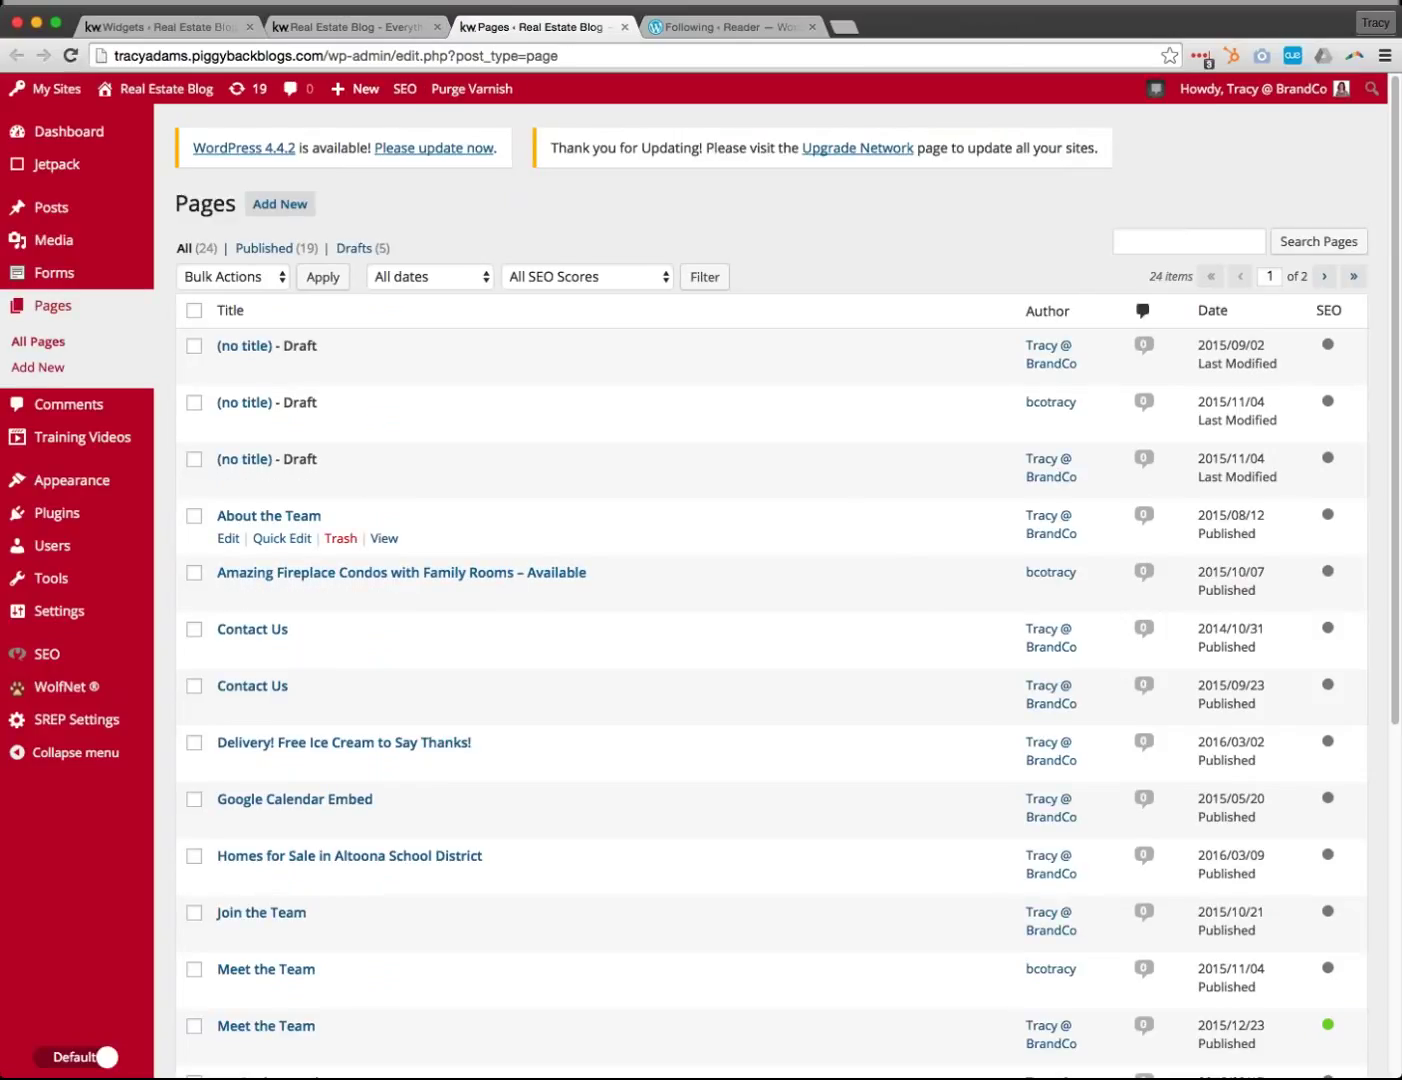
pyautogui.click(384, 538)
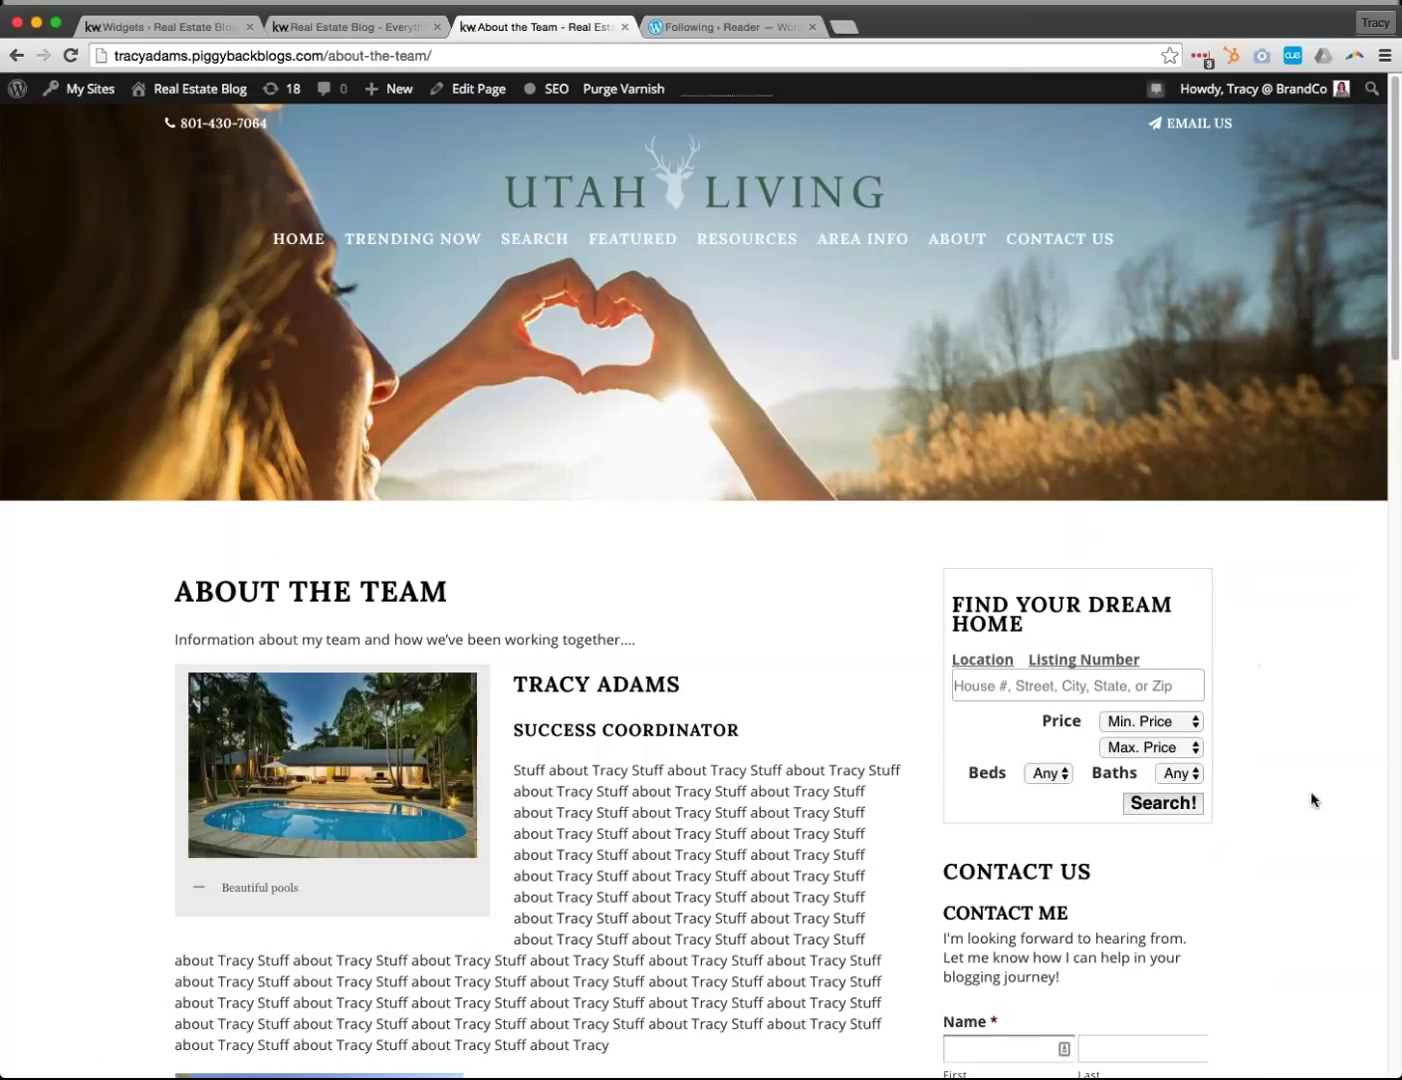
pyautogui.moveTo(836, 586)
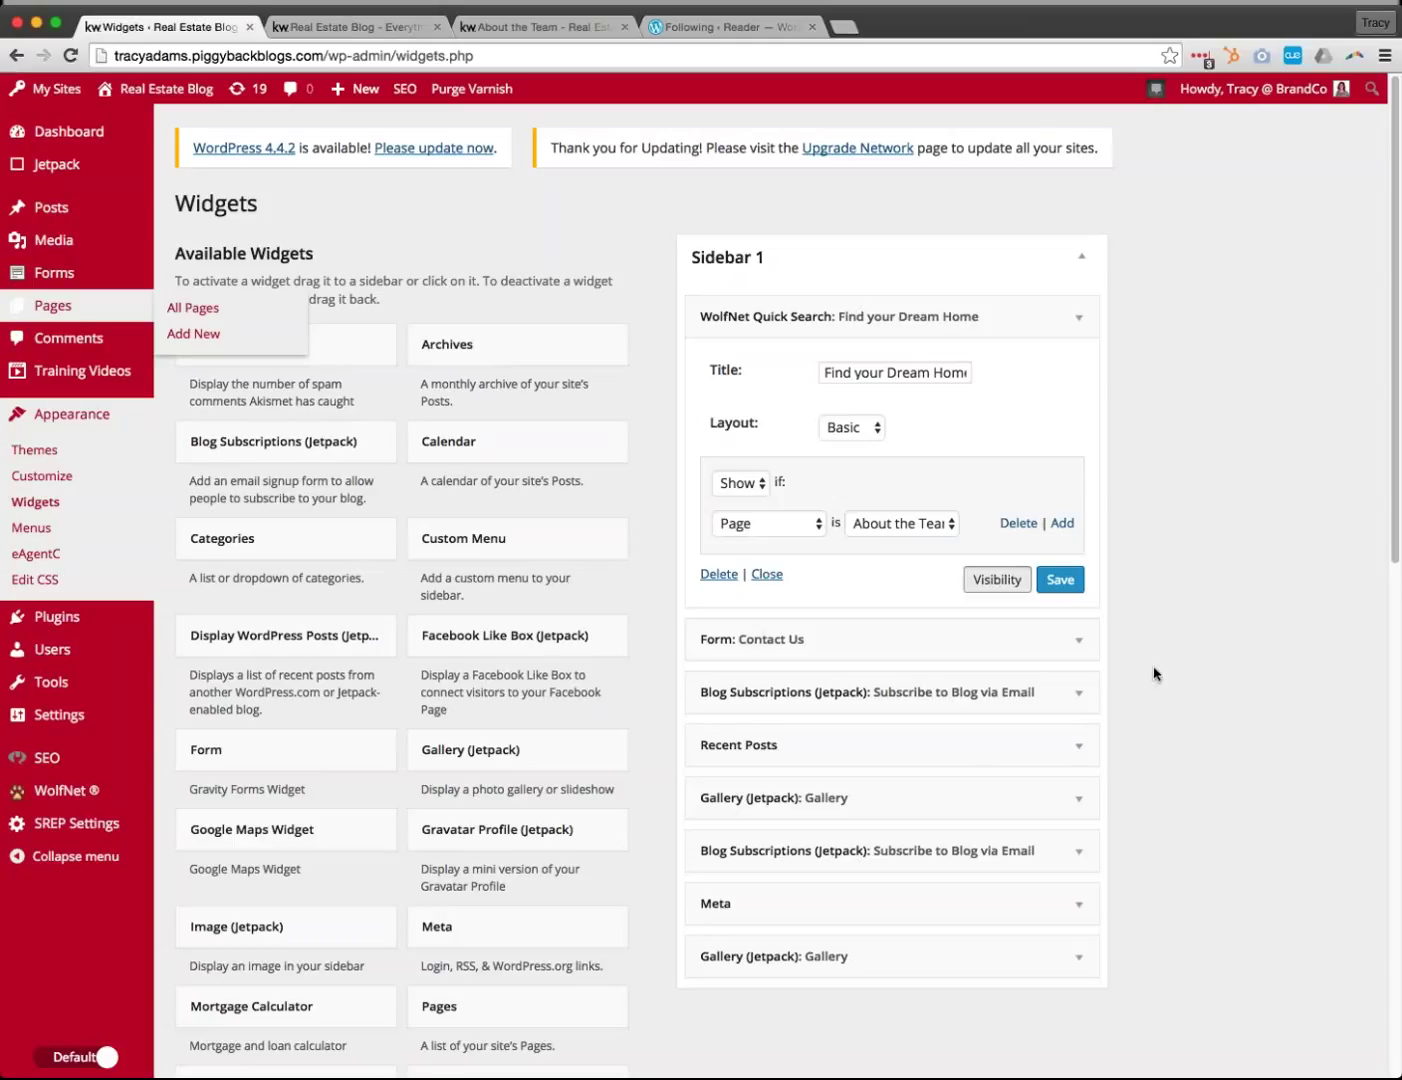
# Step: Append empty 'or' condition rows beneath the About the Team page condition
pyautogui.click(1061, 522)
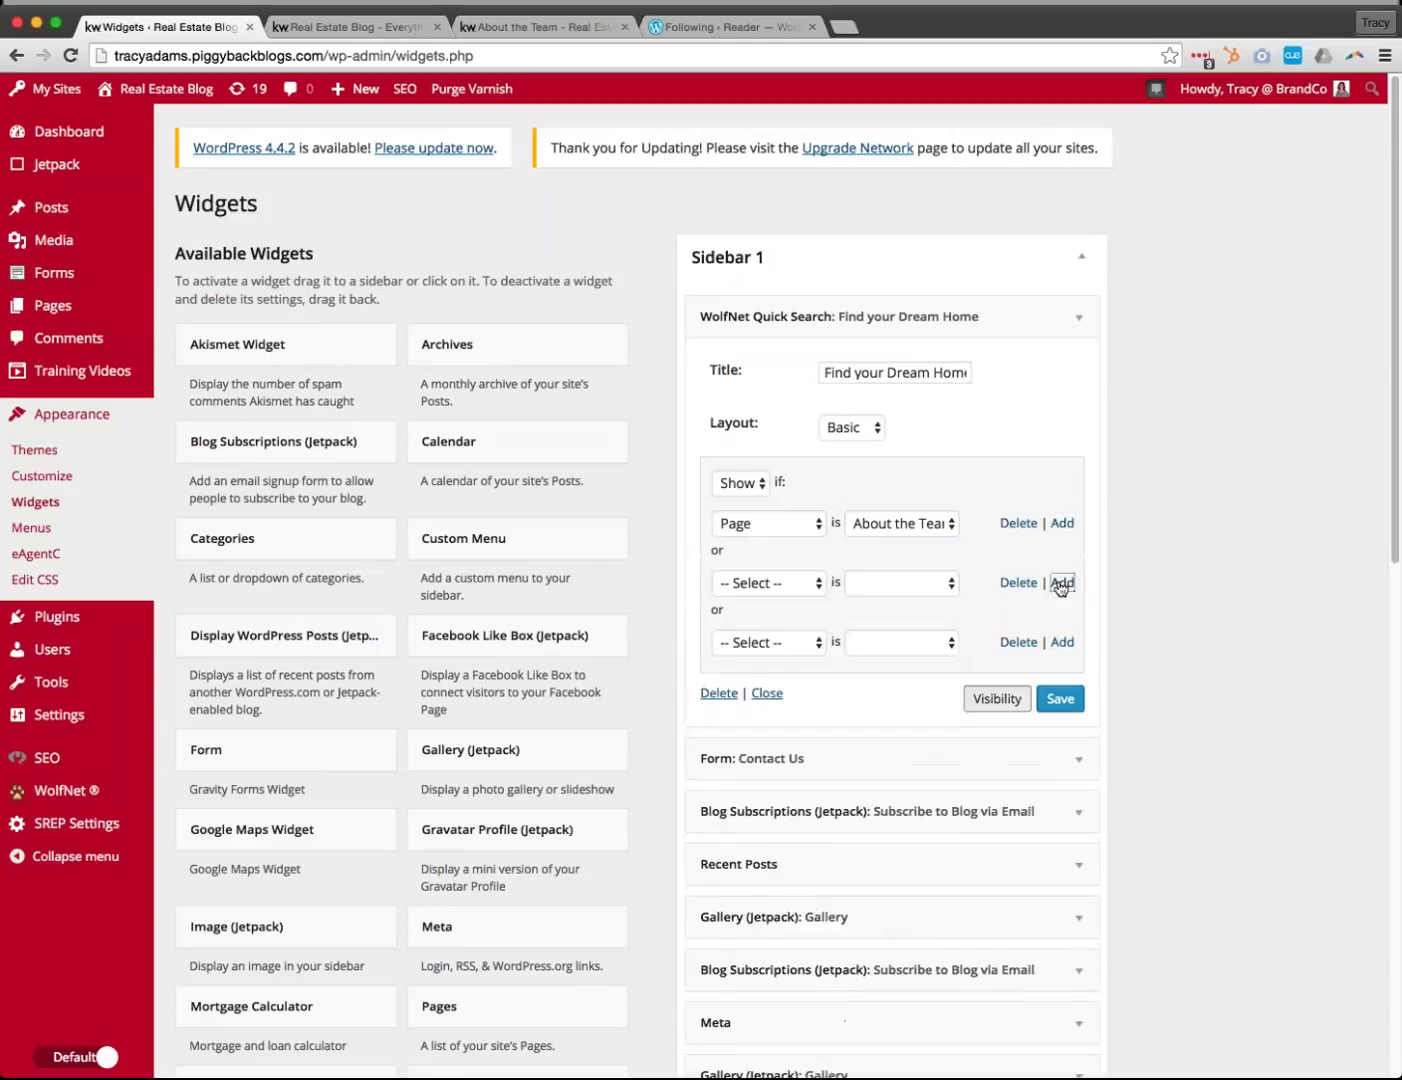
pyautogui.click(1062, 583)
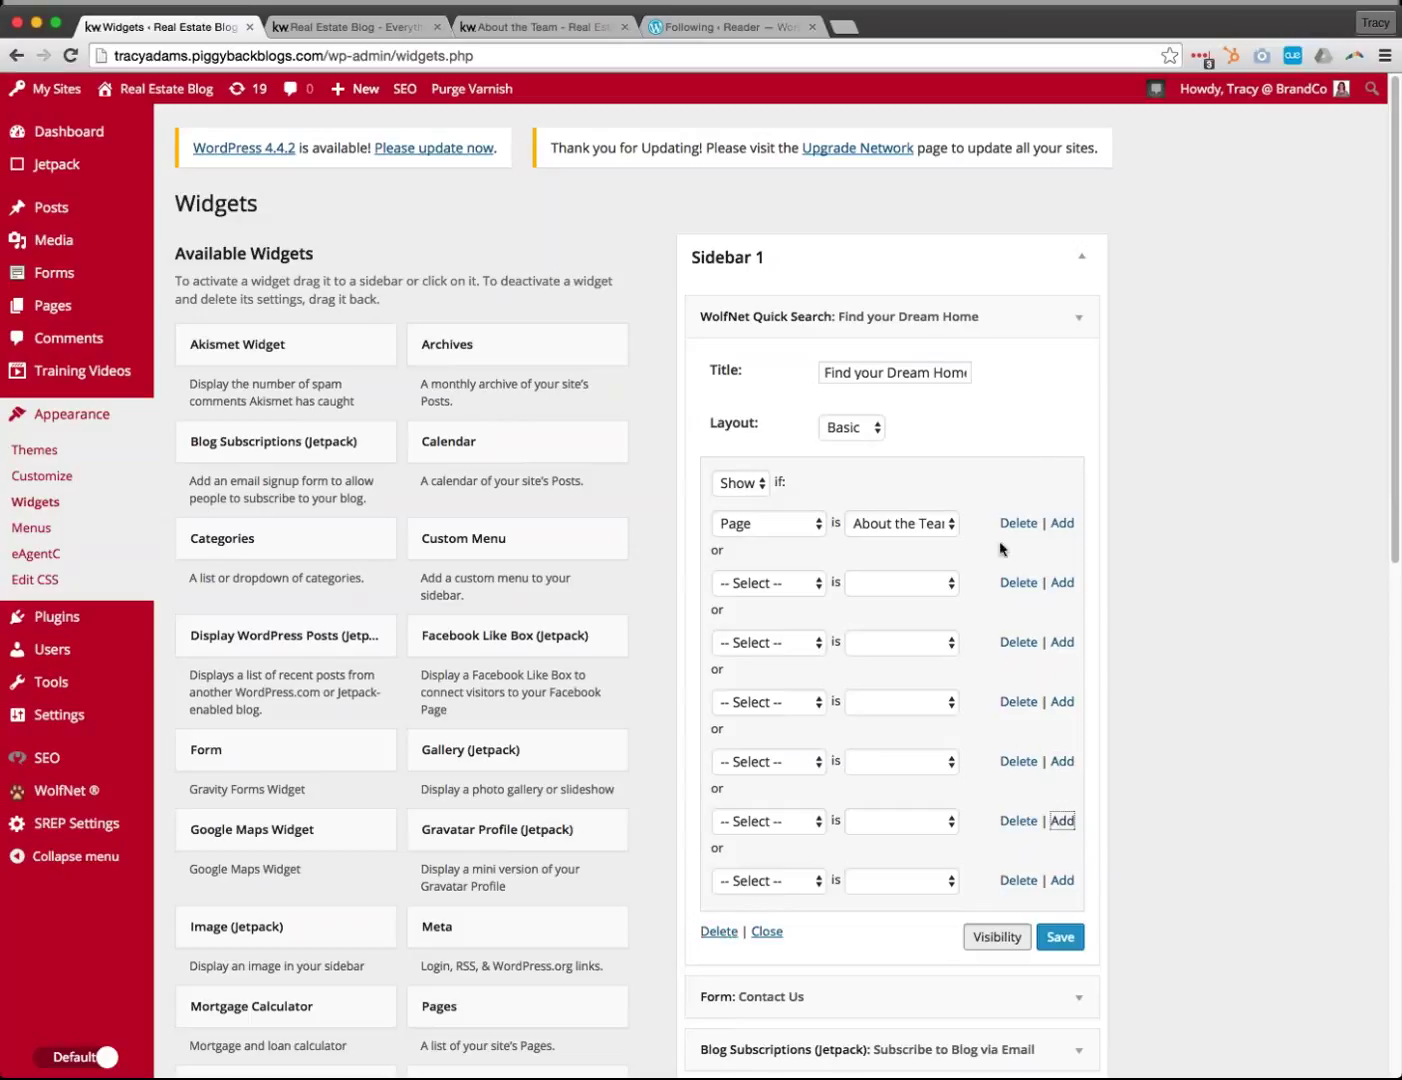
pyautogui.moveTo(1037, 466)
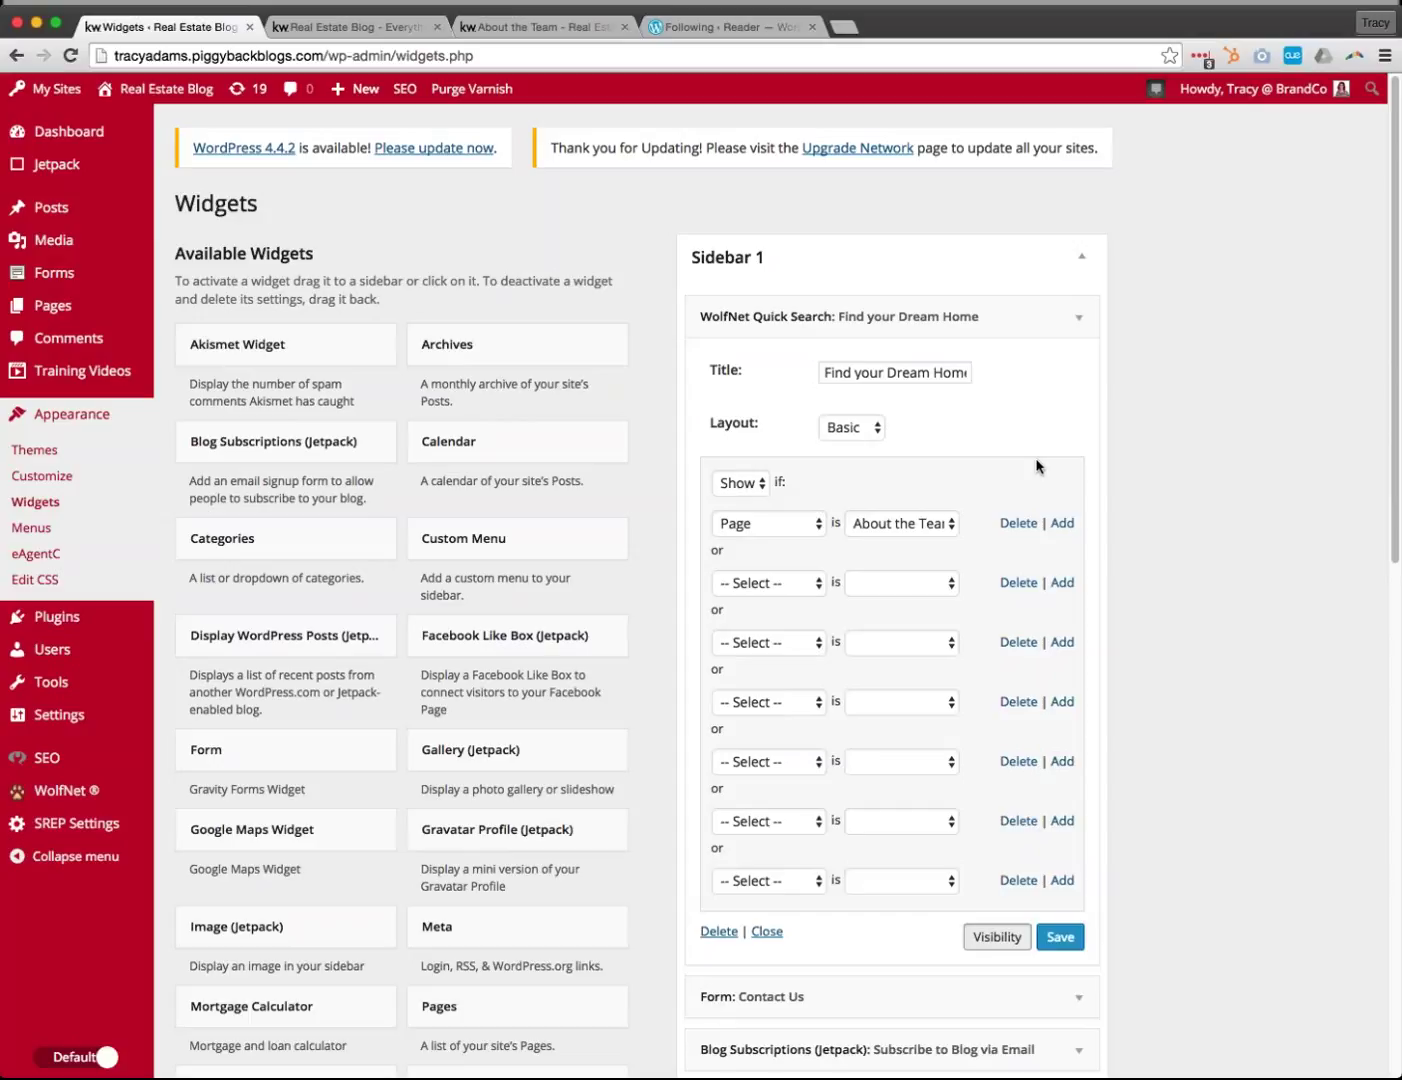
pyautogui.moveTo(1121, 434)
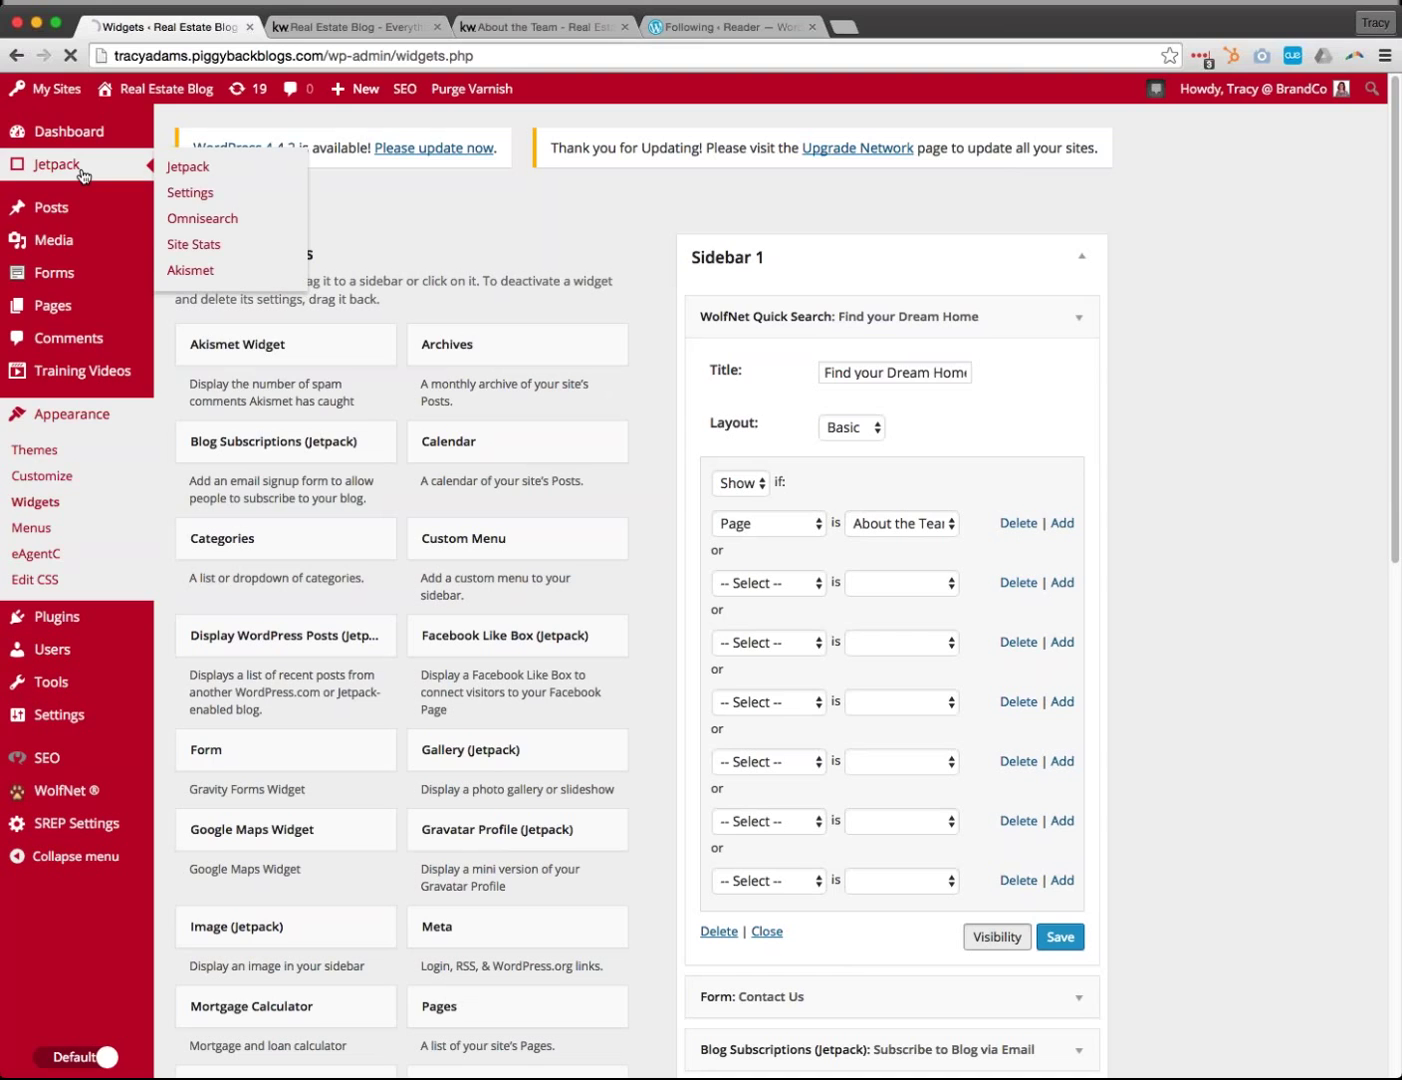
# Step: Open the Jetpack dashboard and show all Jetpack features, scrolling toward Subscriptions
pyautogui.click(188, 166)
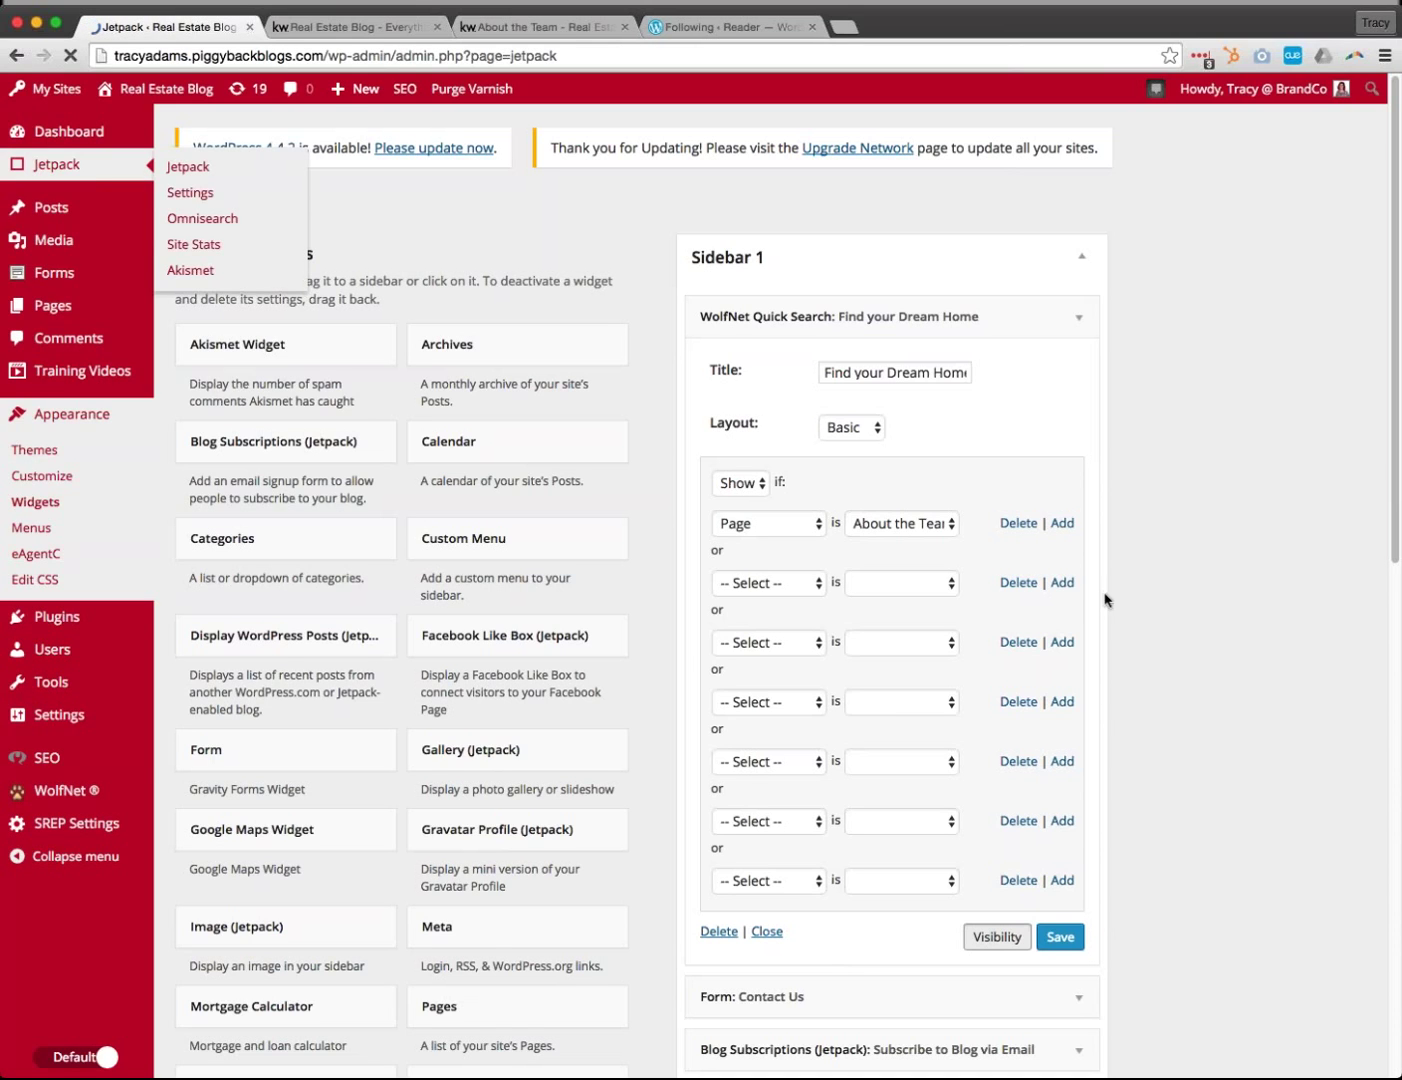
pyautogui.click(187, 166)
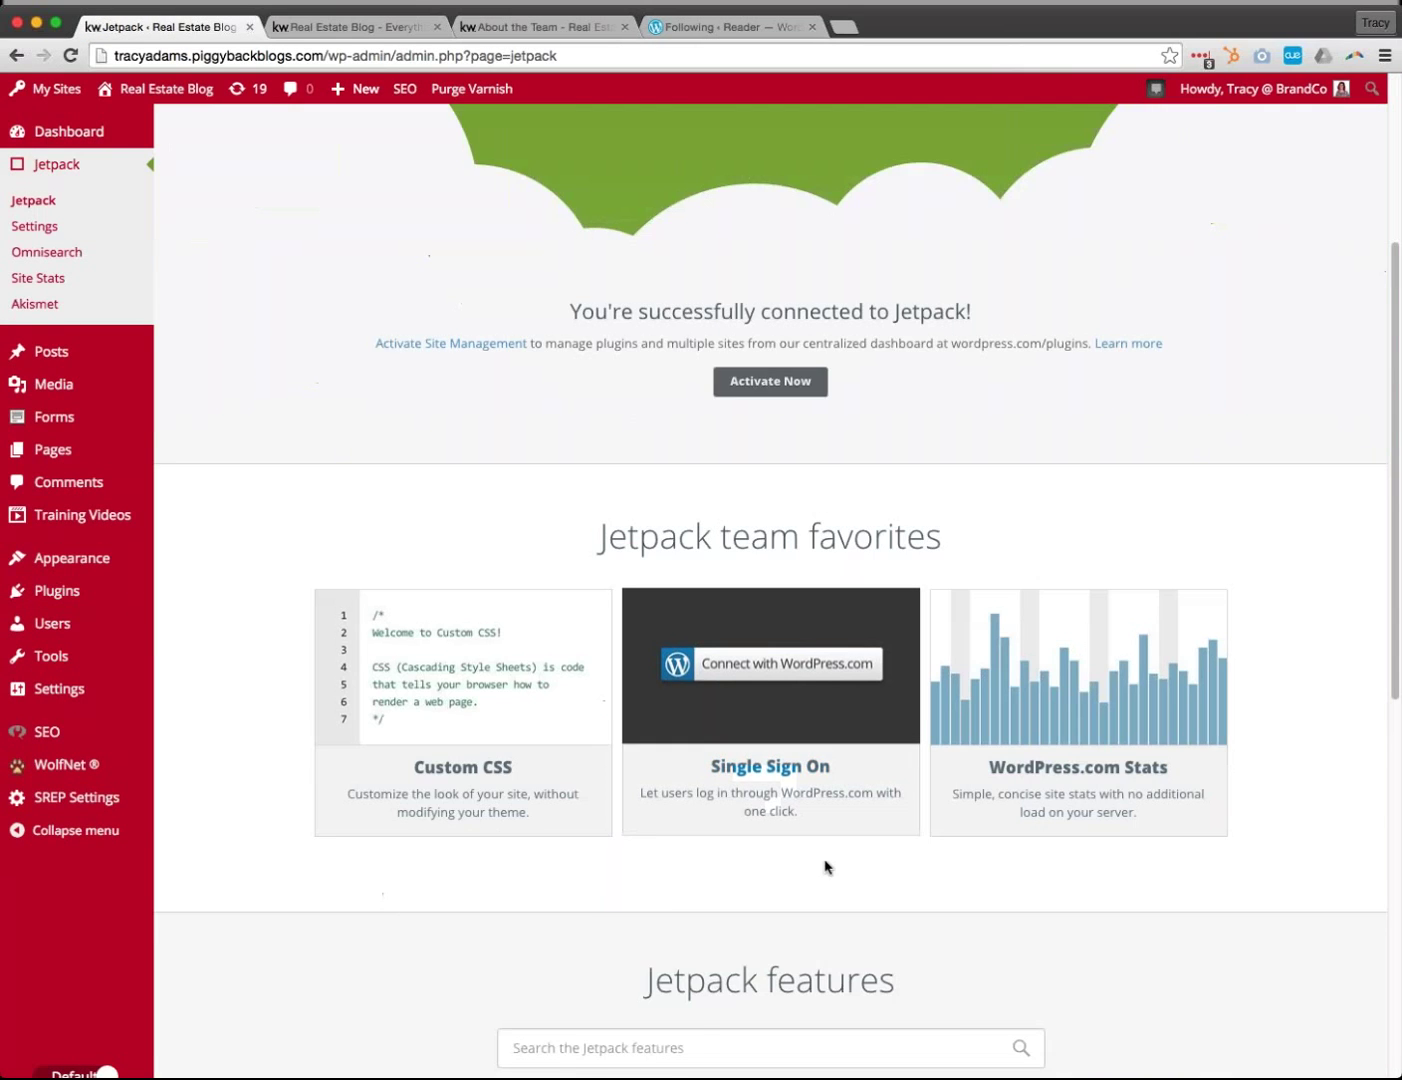
pyautogui.scroll(-3)
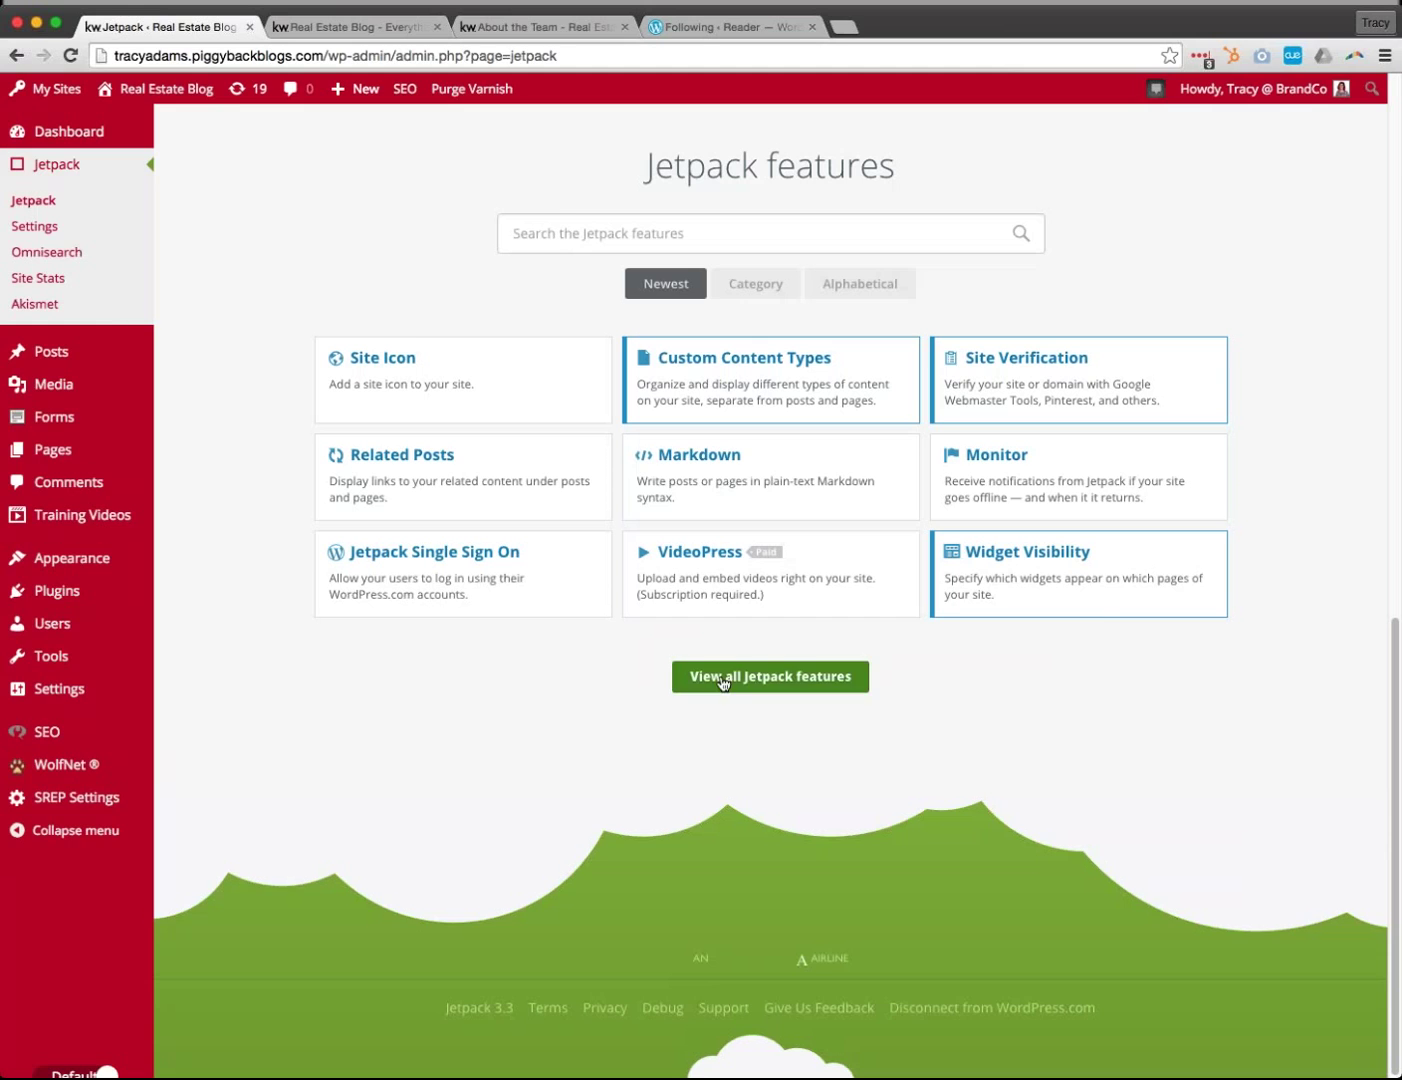
pyautogui.click(769, 676)
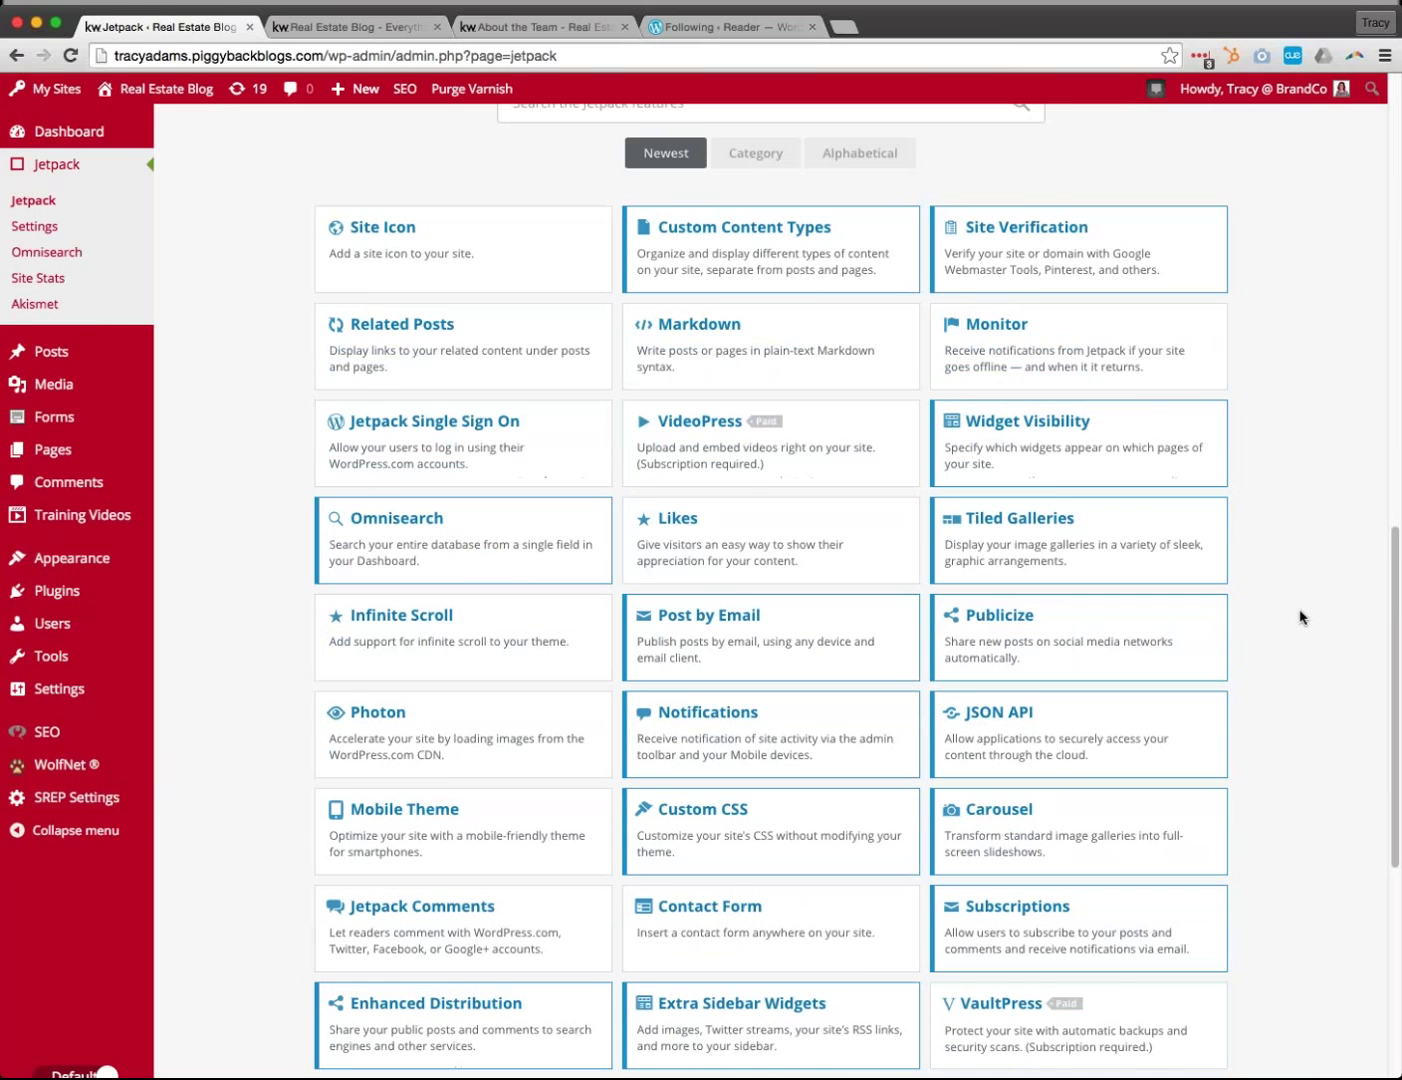
pyautogui.scroll(-3)
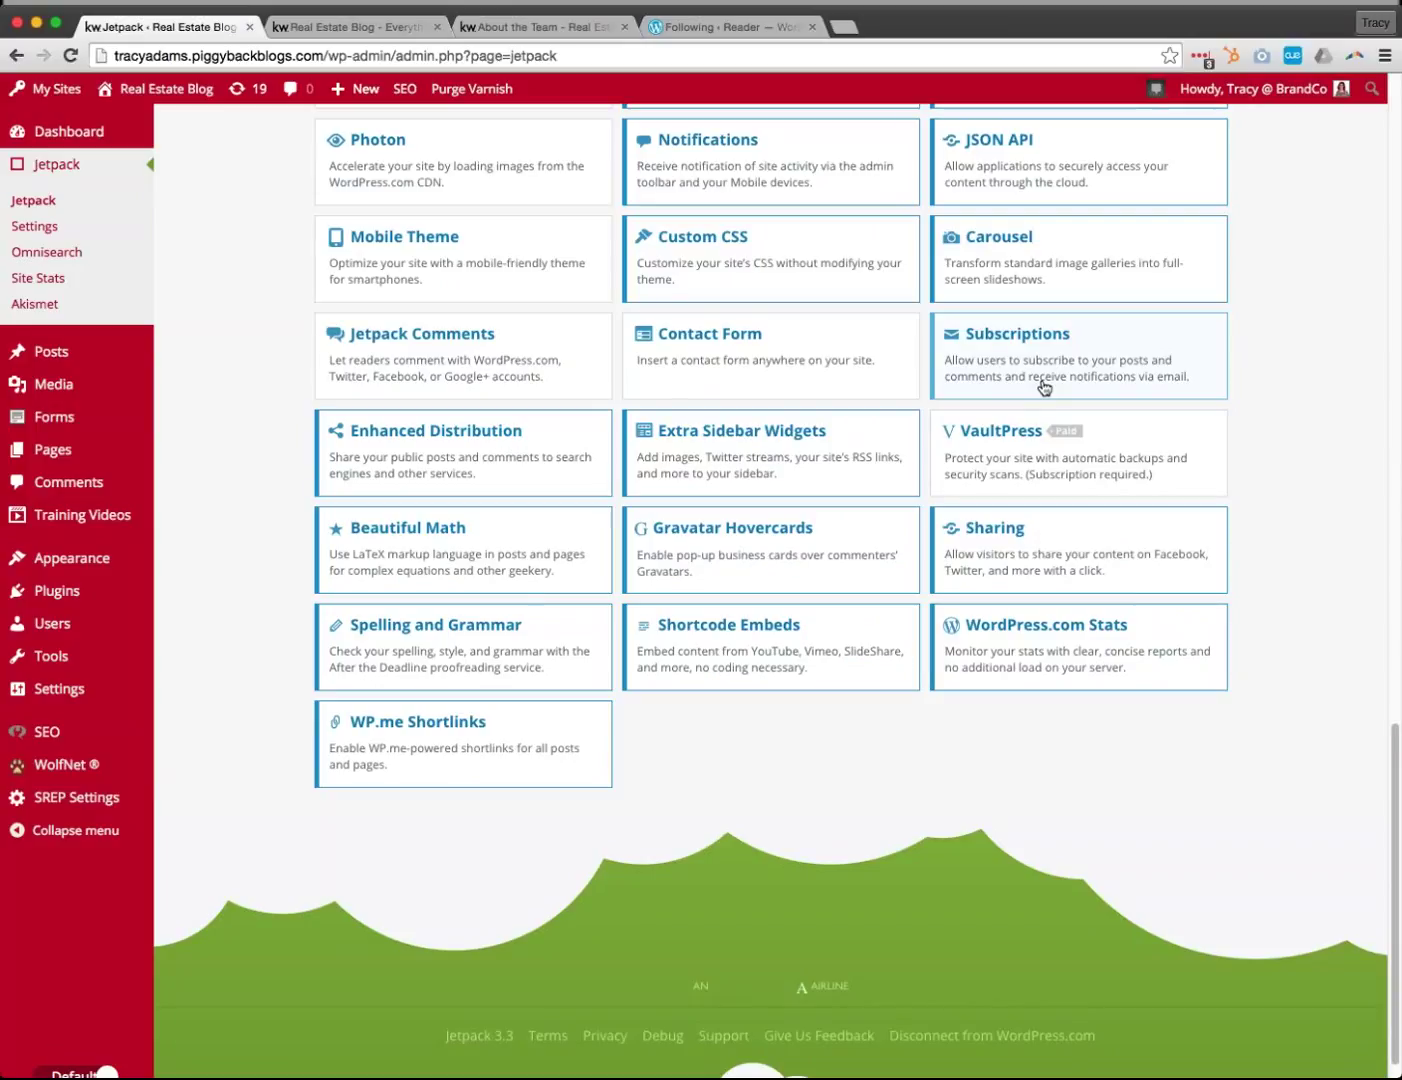
pyautogui.moveTo(975, 350)
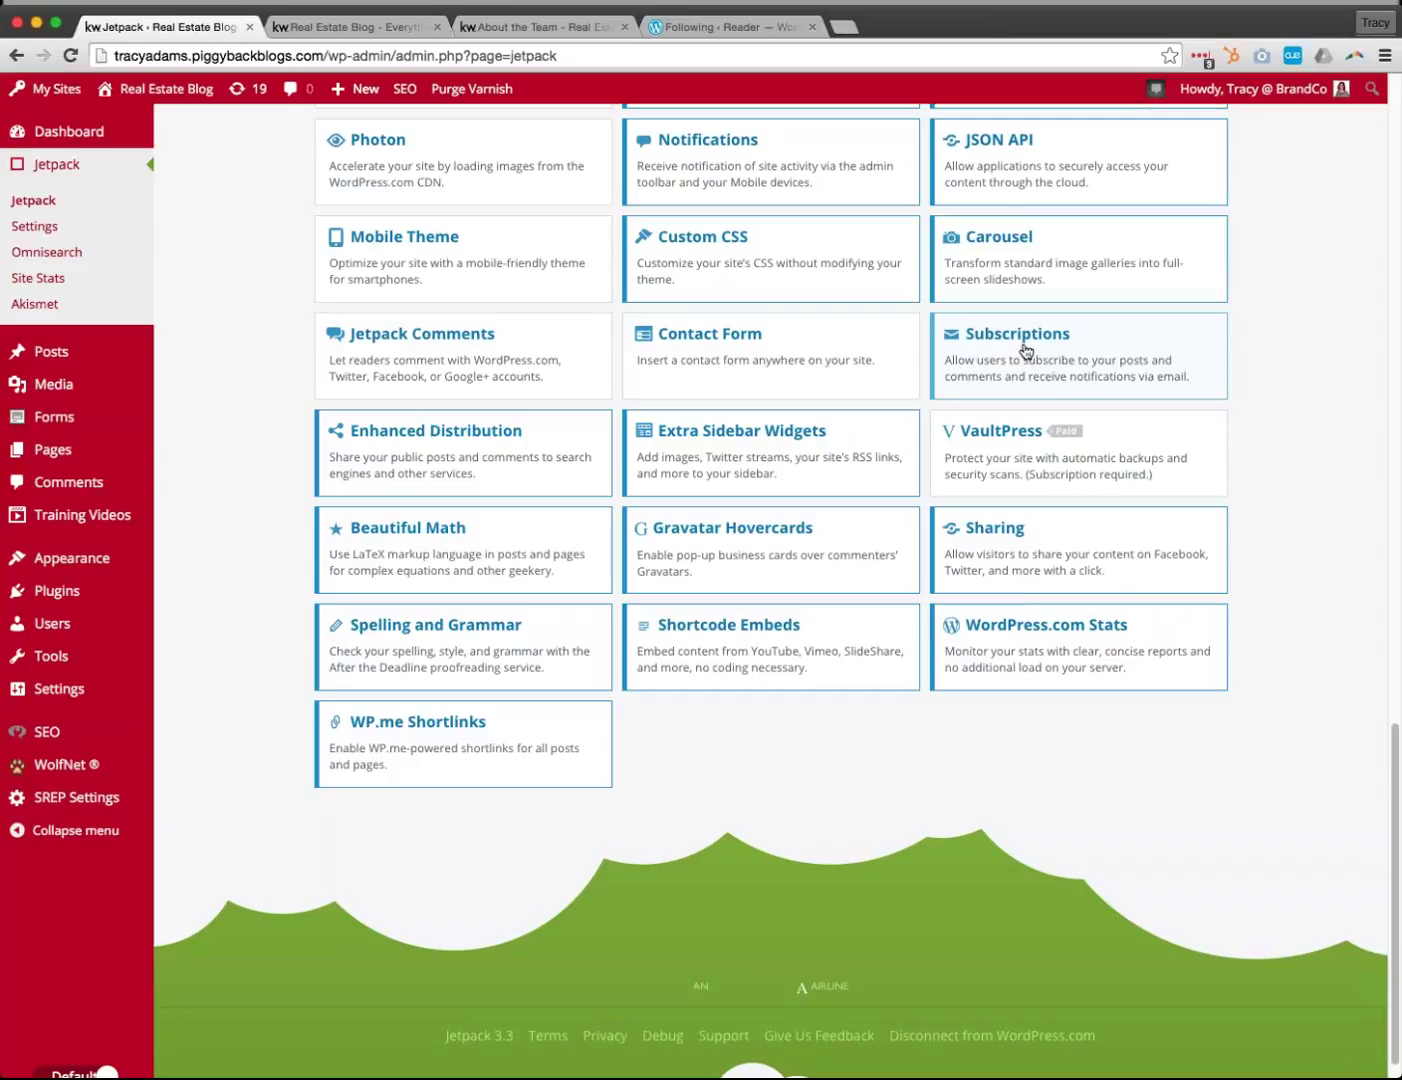
pyautogui.moveTo(1022, 363)
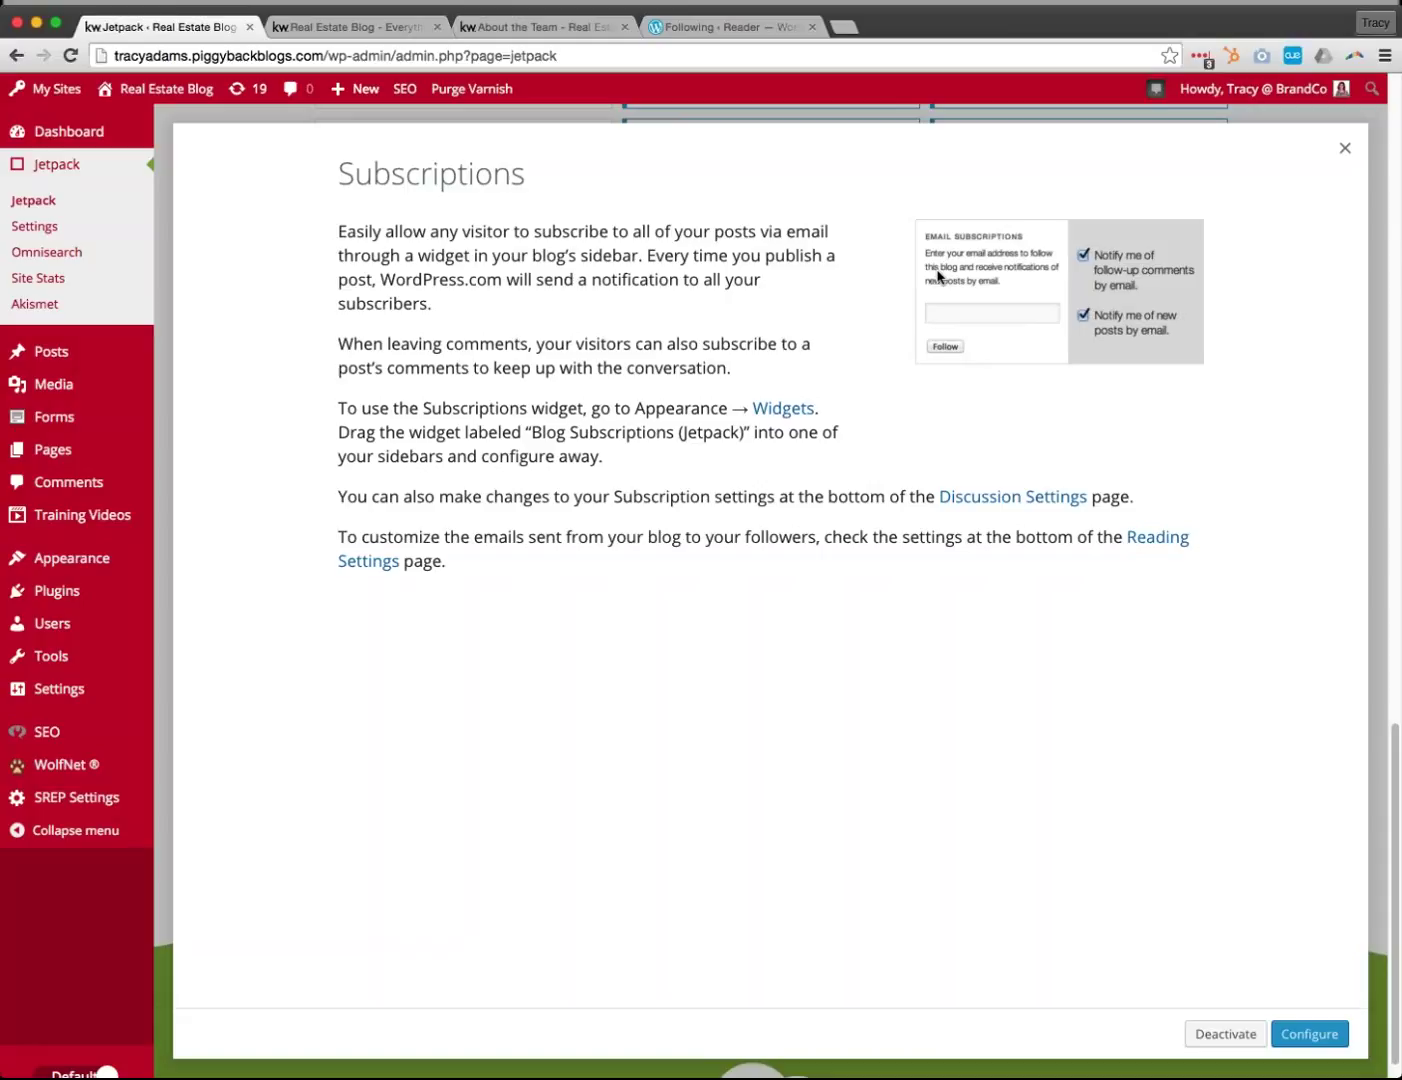
pyautogui.moveTo(580, 318)
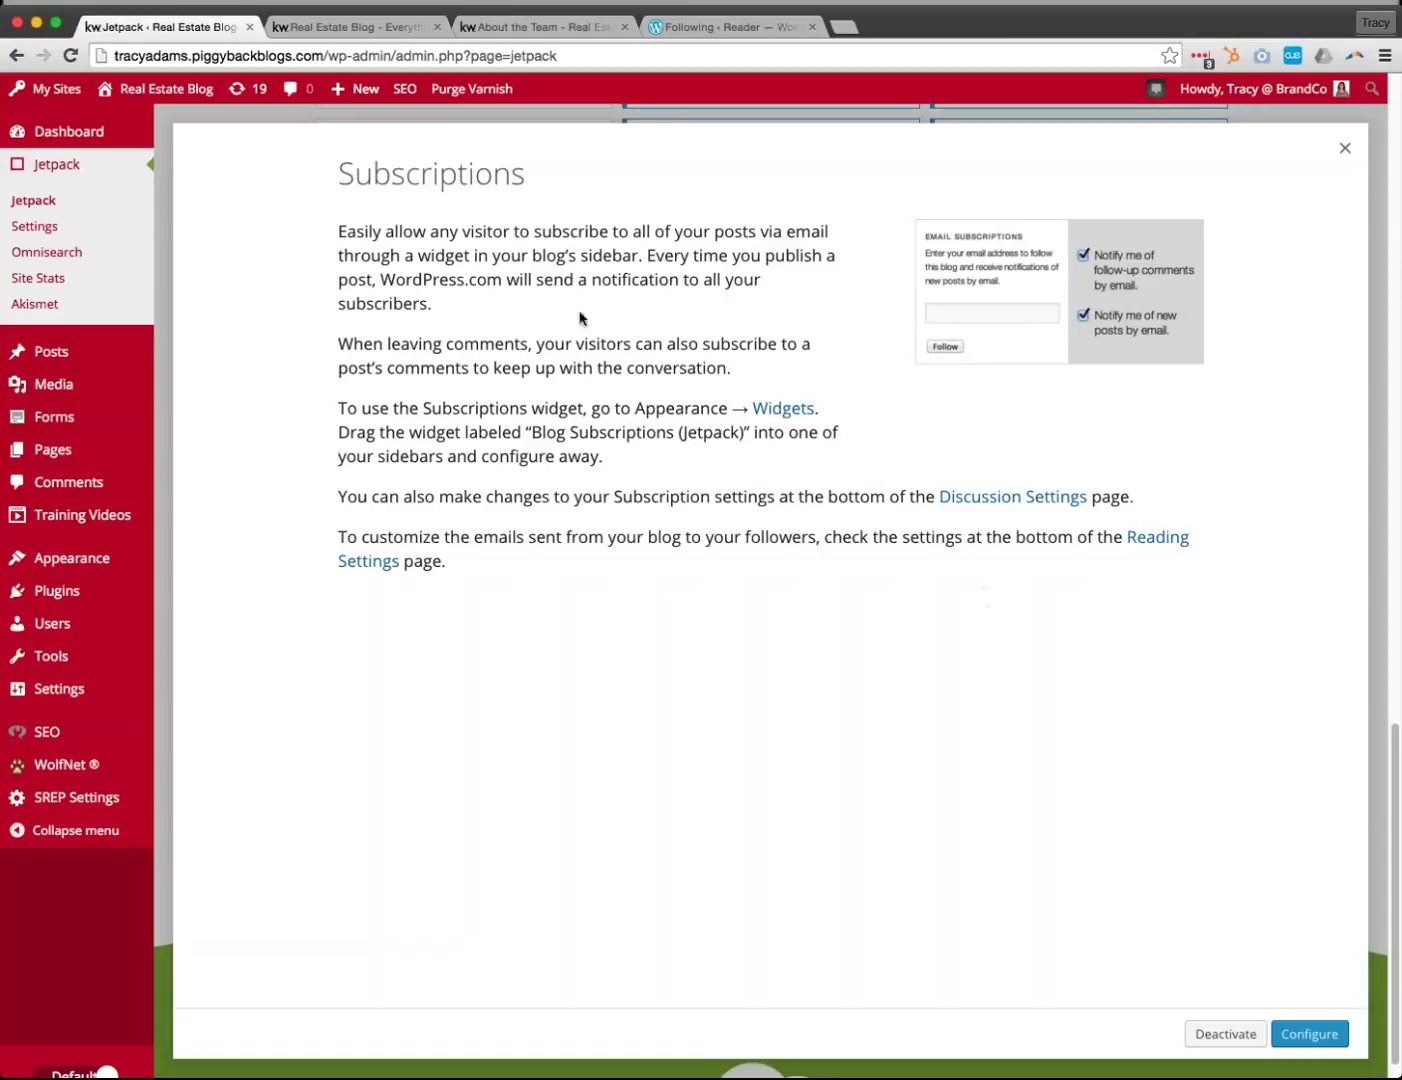
# Step: Leave the Subscriptions configuration and go to Appearance > Widgets
pyautogui.click(1309, 1034)
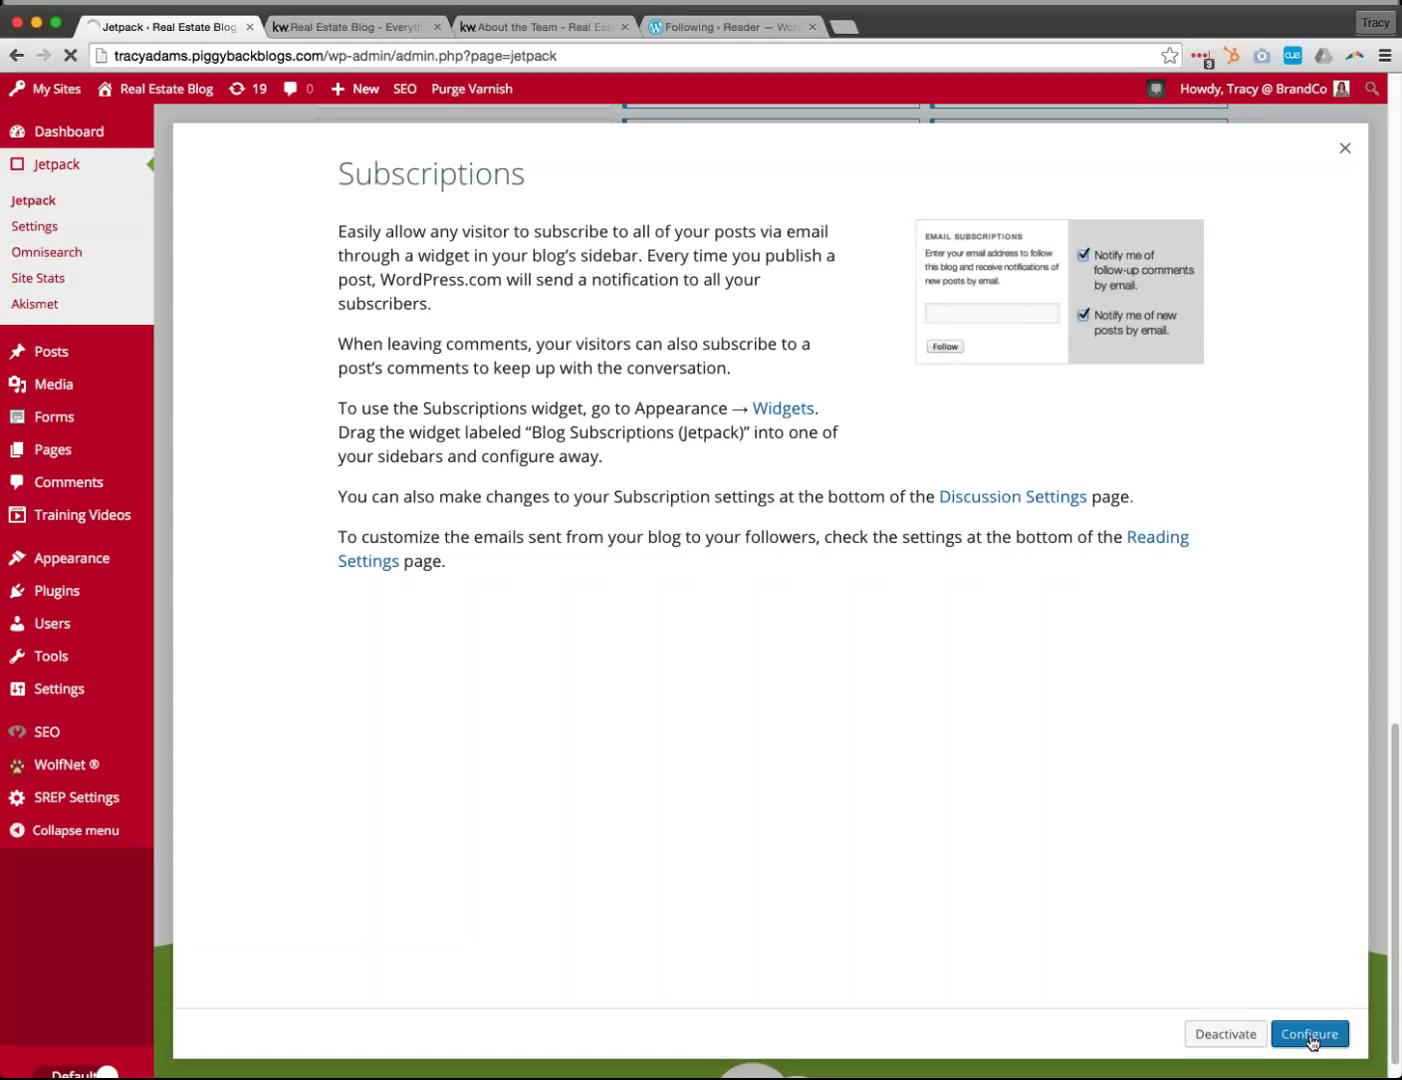
pyautogui.click(1309, 1033)
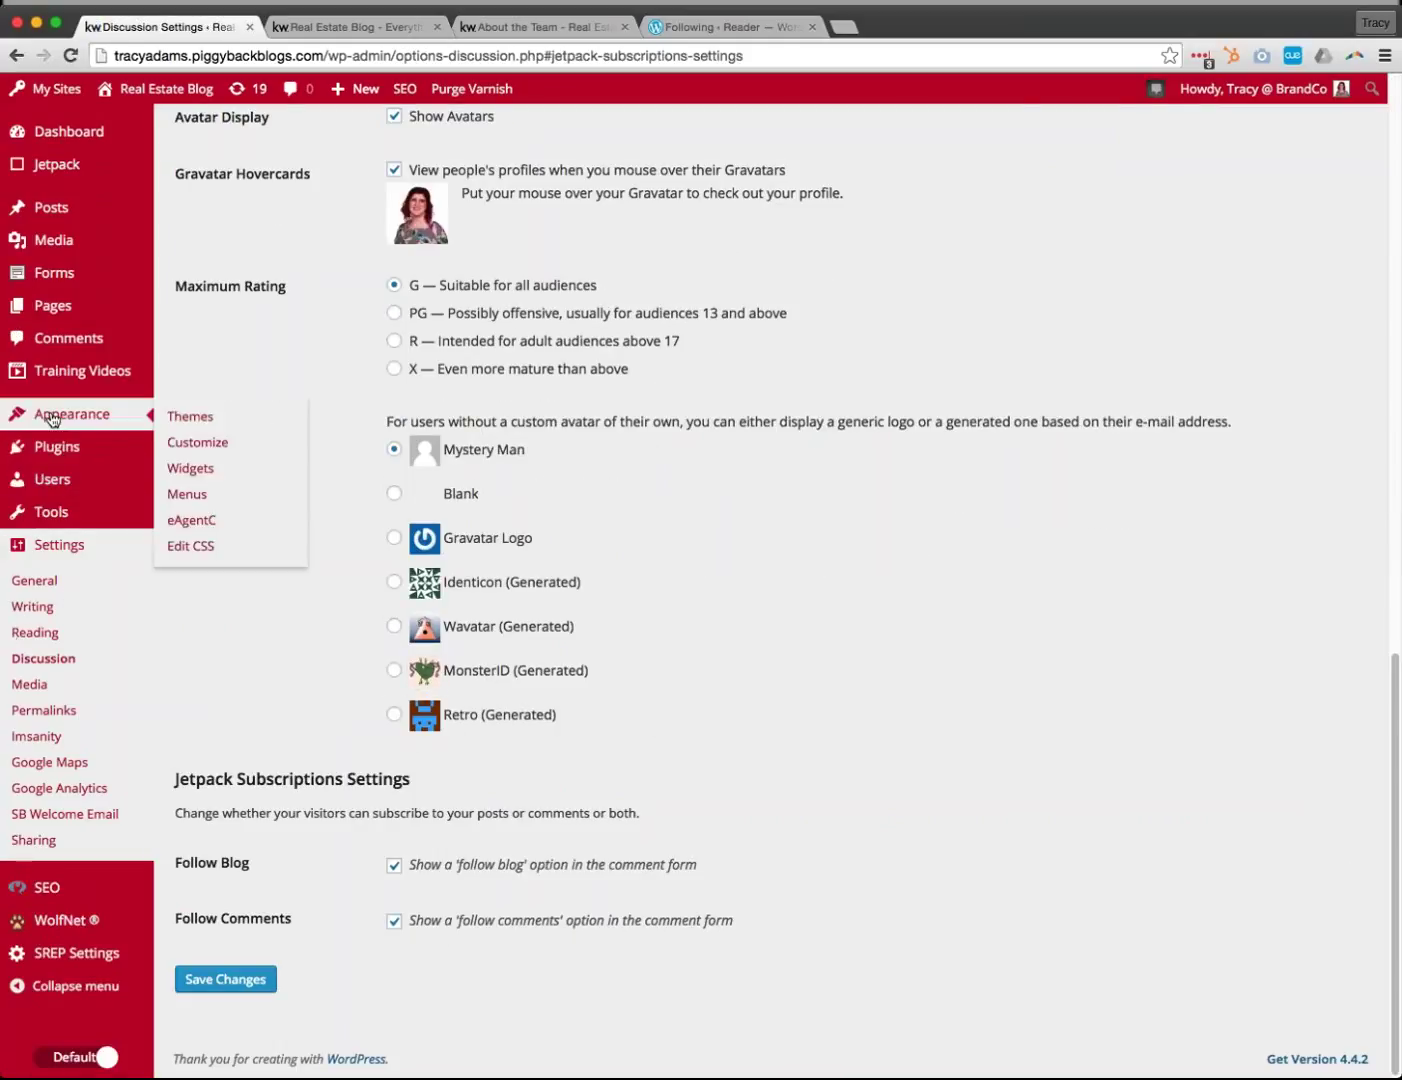
pyautogui.click(190, 468)
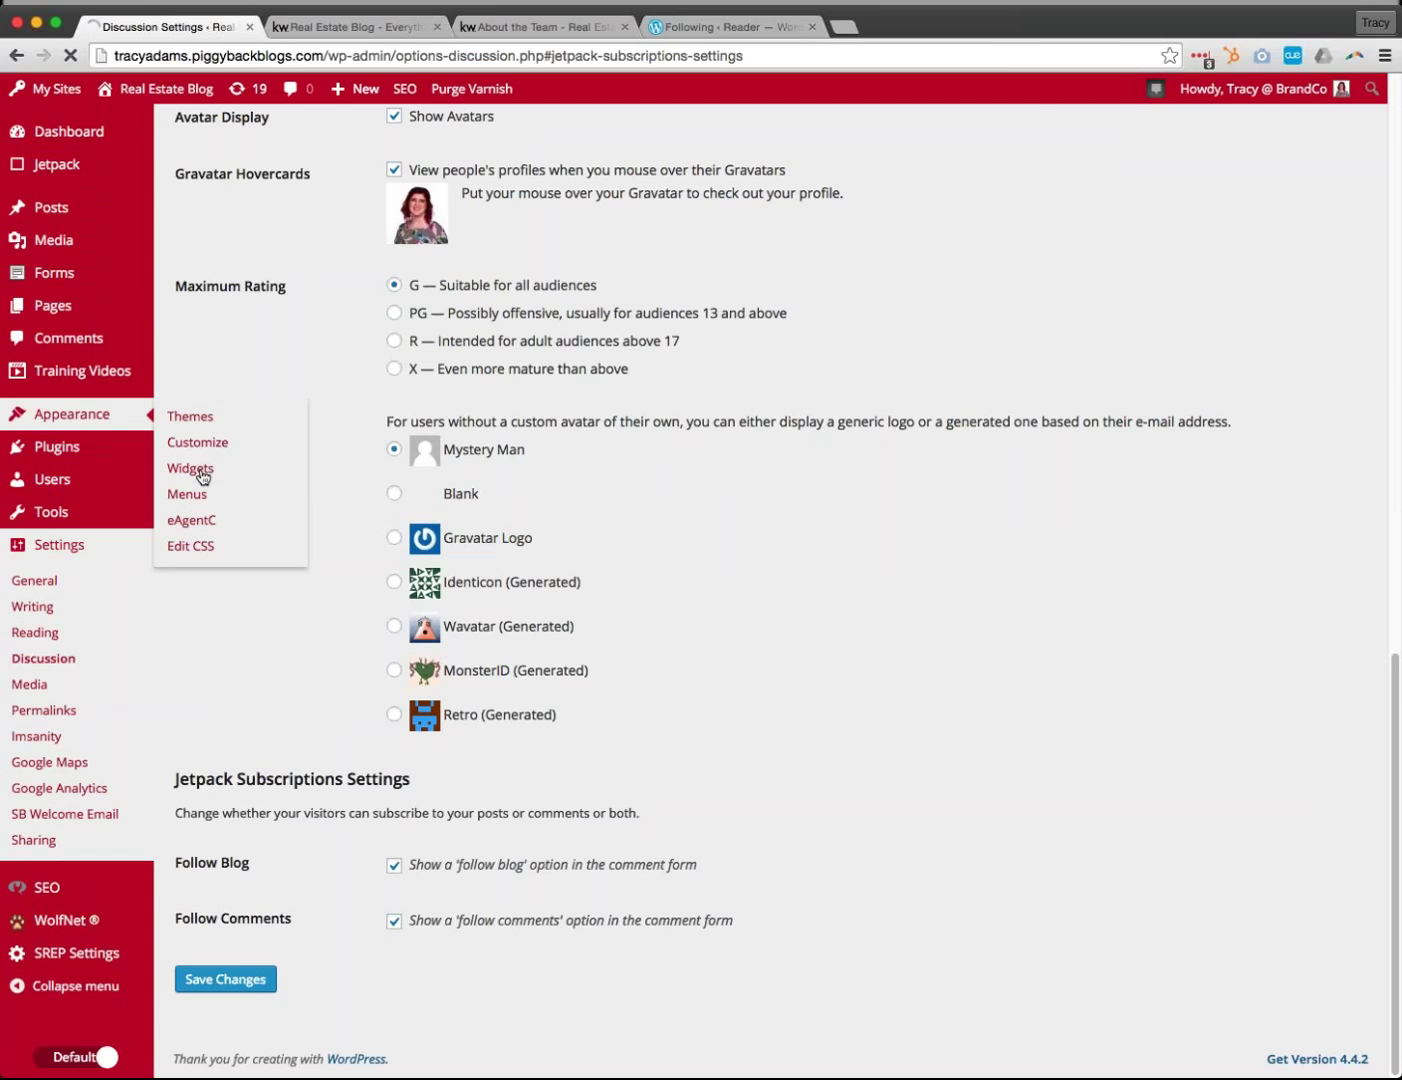
pyautogui.click(190, 468)
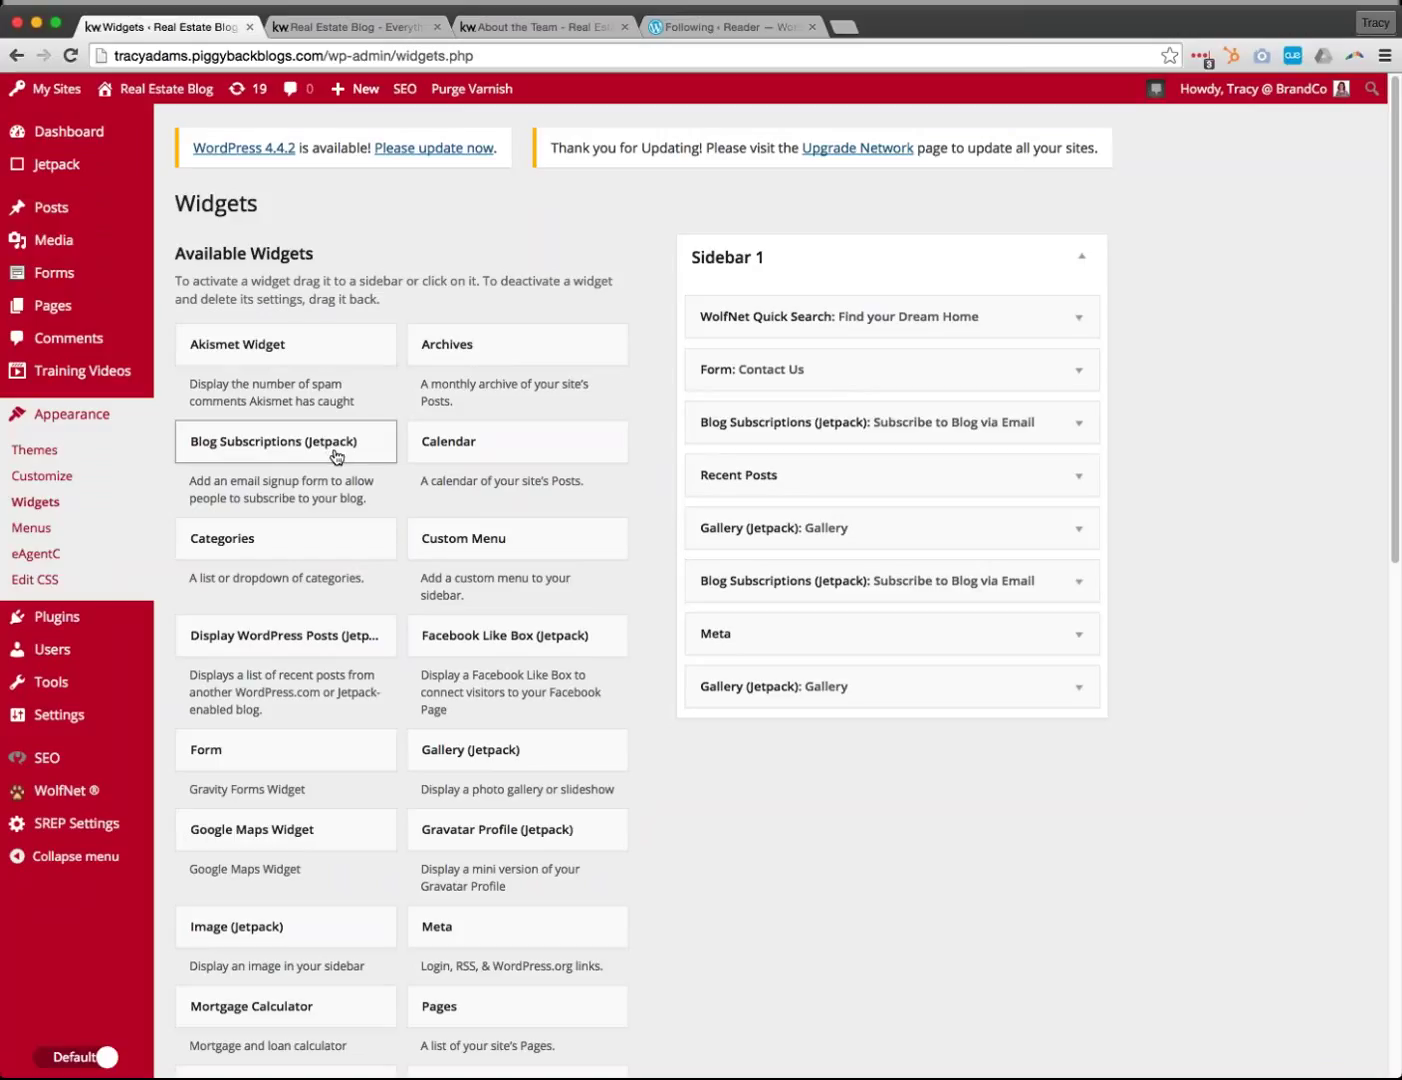
# Step: Add a Blog Subscriptions (Jetpack) widget to Sidebar 1
pyautogui.click(284, 441)
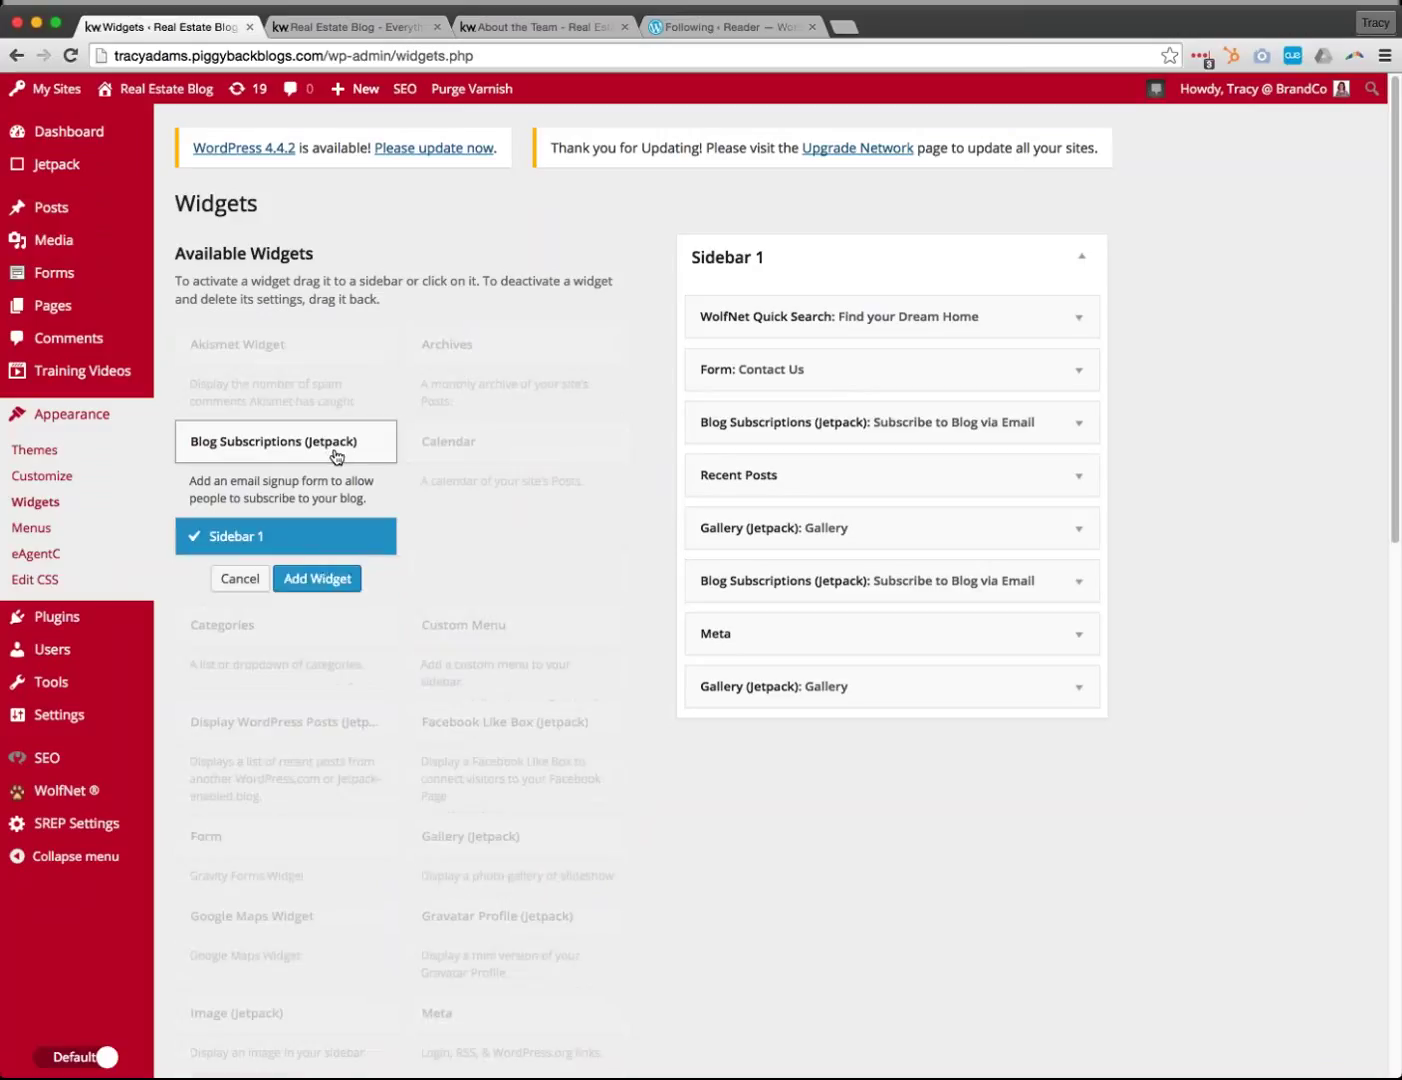
pyautogui.click(316, 578)
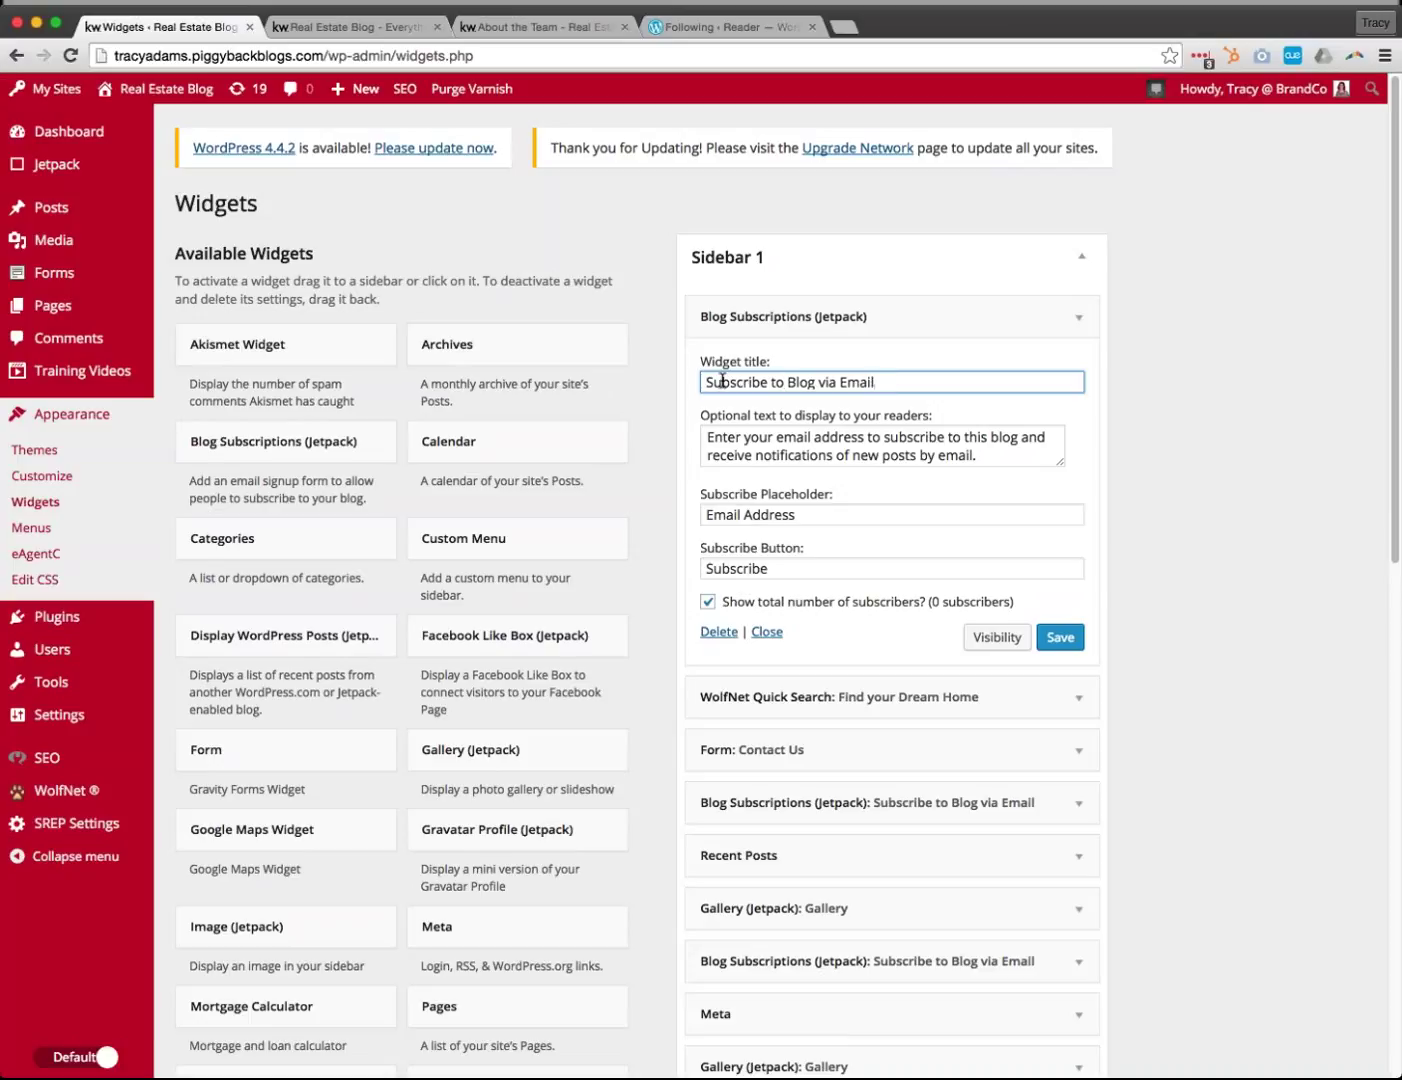
pyautogui.moveTo(843, 552)
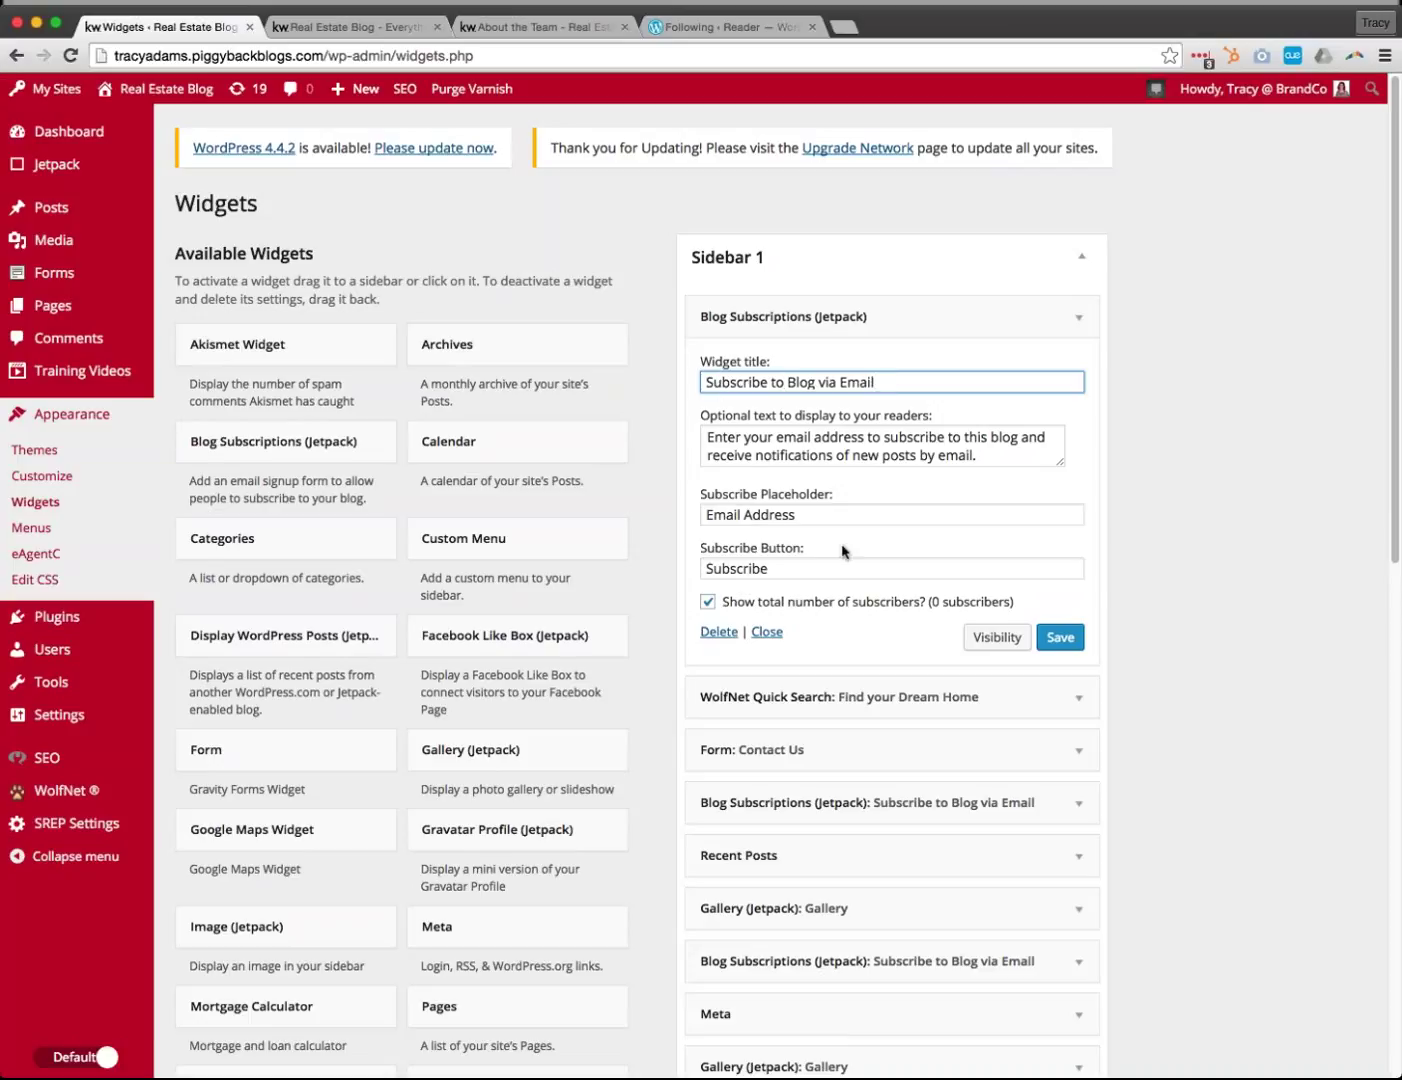
pyautogui.tripleClick(882, 445)
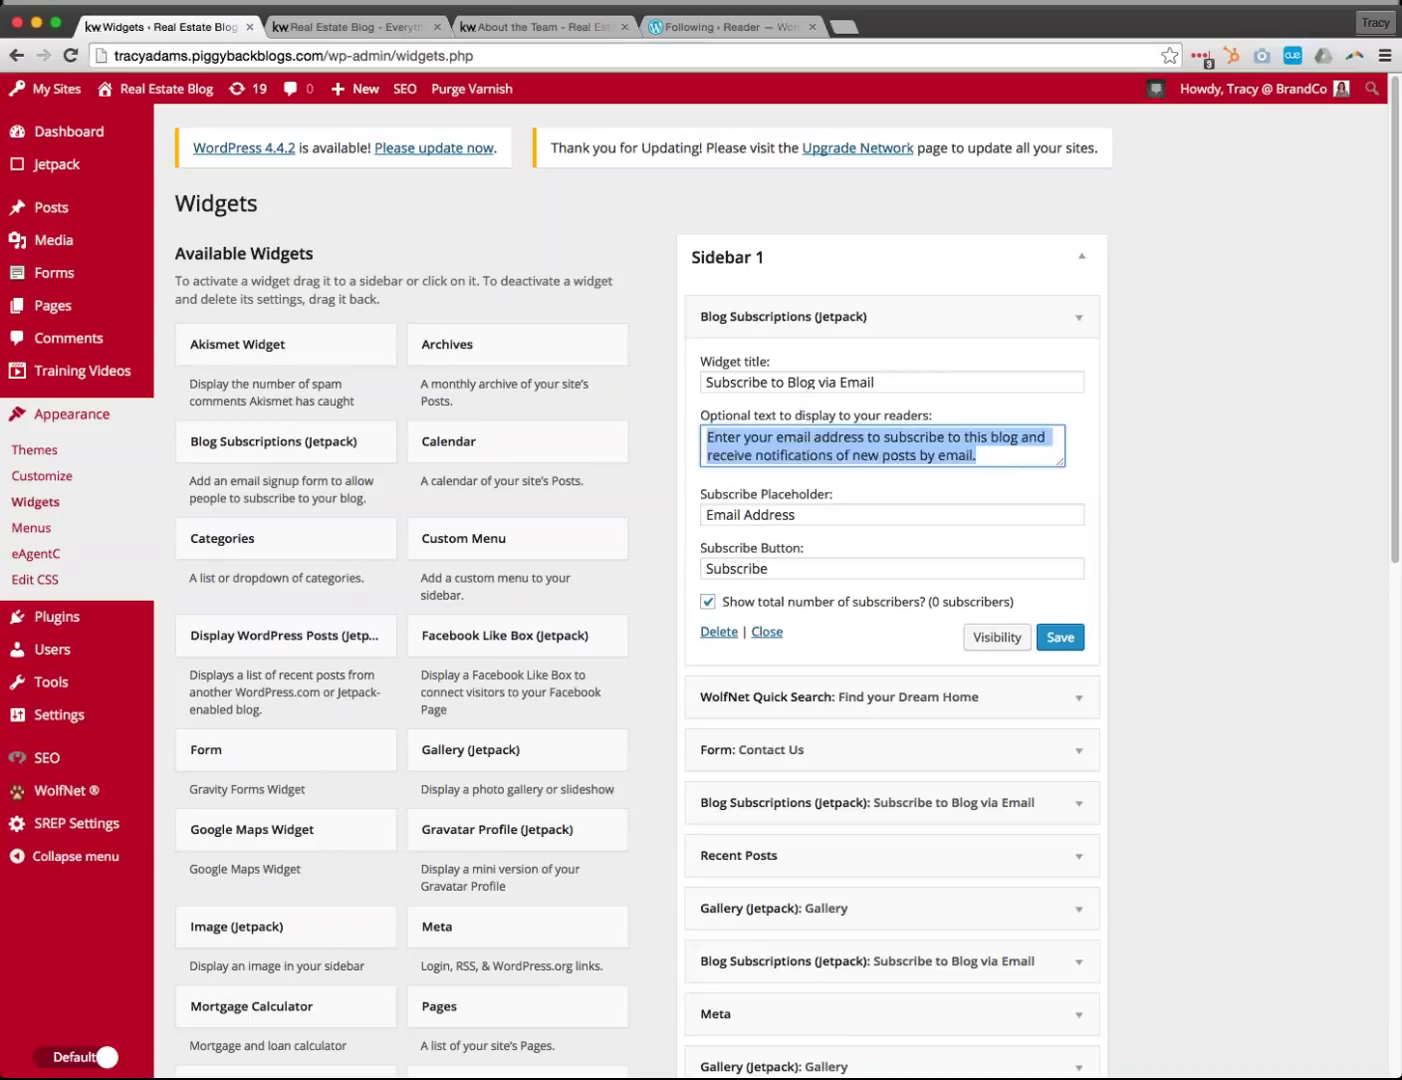
# Step: Title it 'Get Updates', set the button to 'Submit', hide subscriber count, and save
pyautogui.click(889, 382)
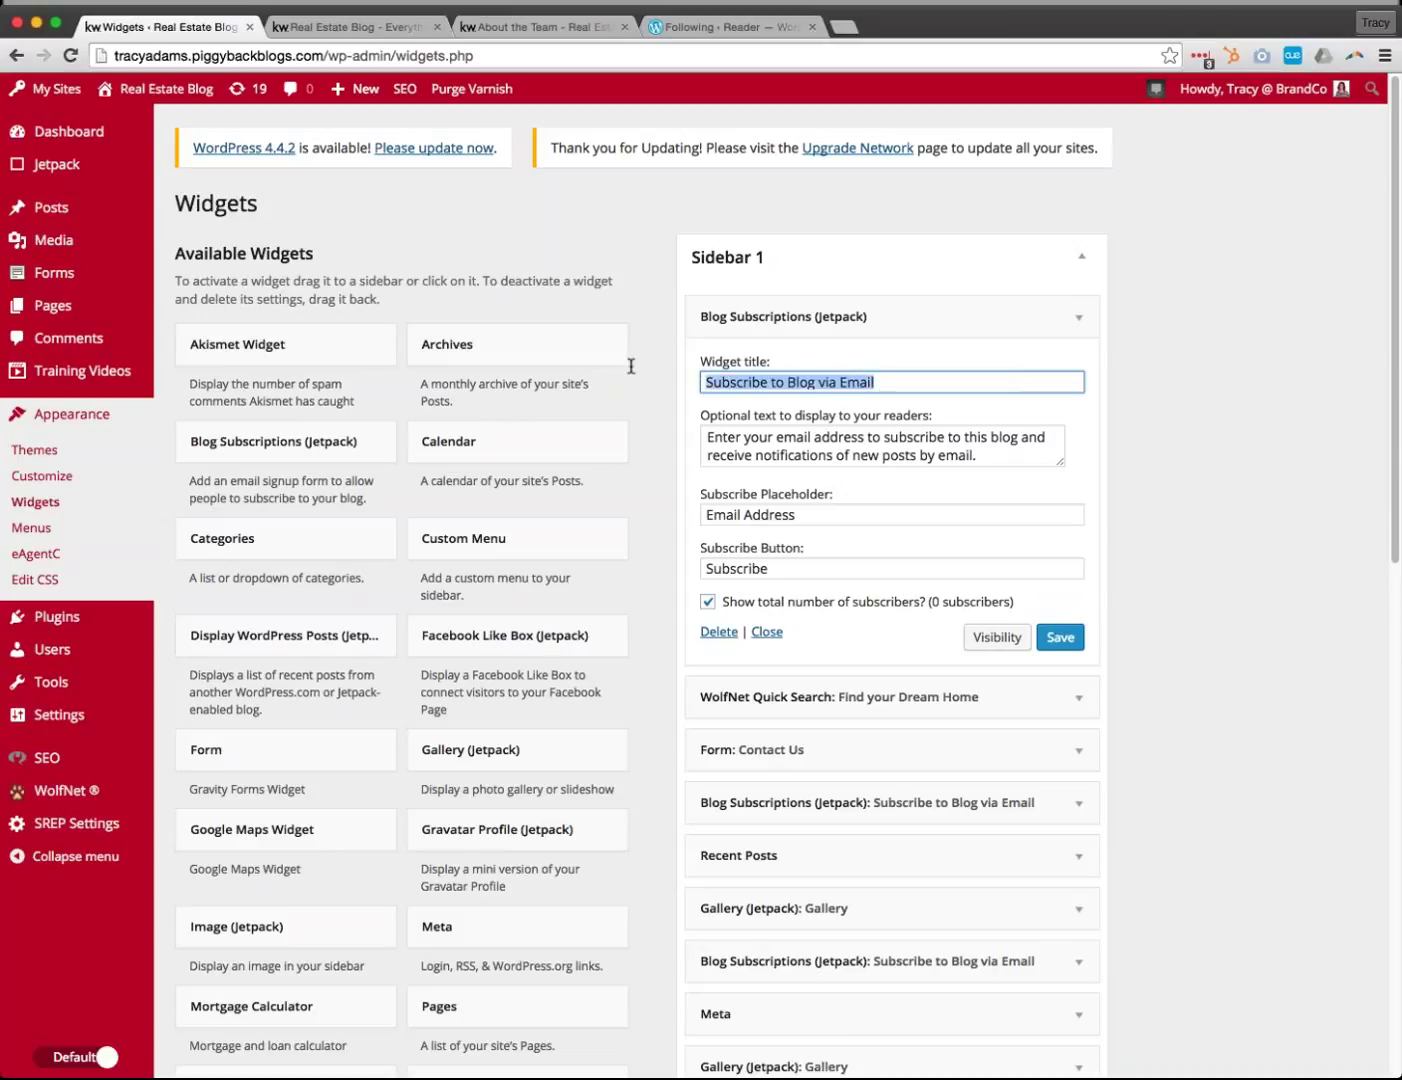
pyautogui.write('Get')
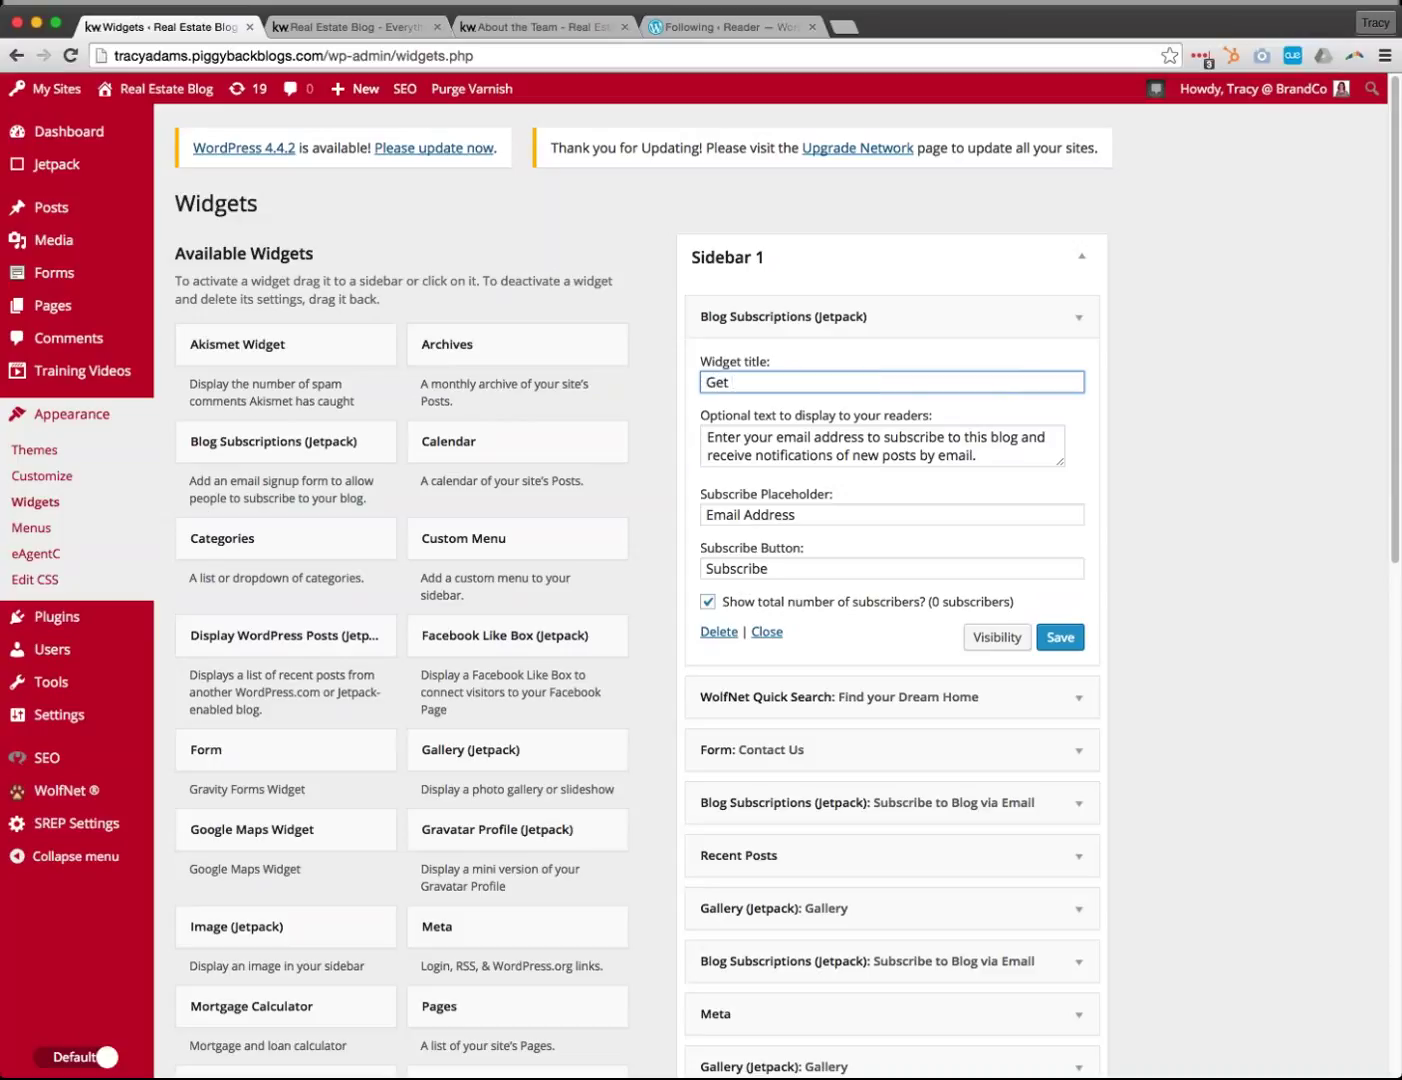
pyautogui.write('U')
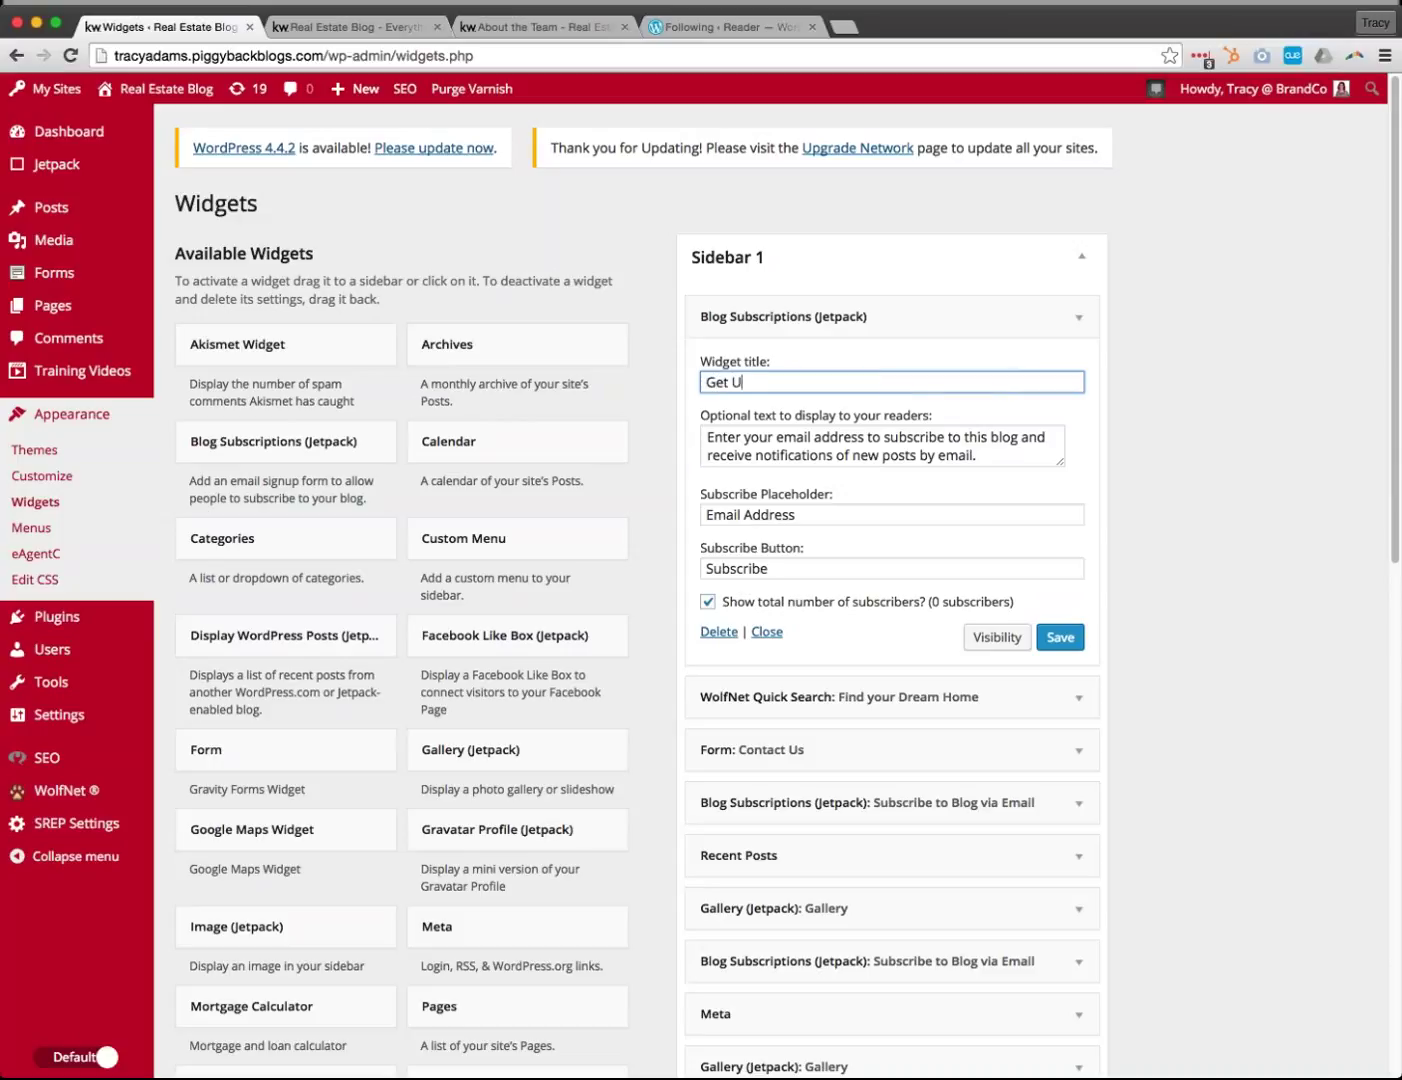
pyautogui.write('pdates')
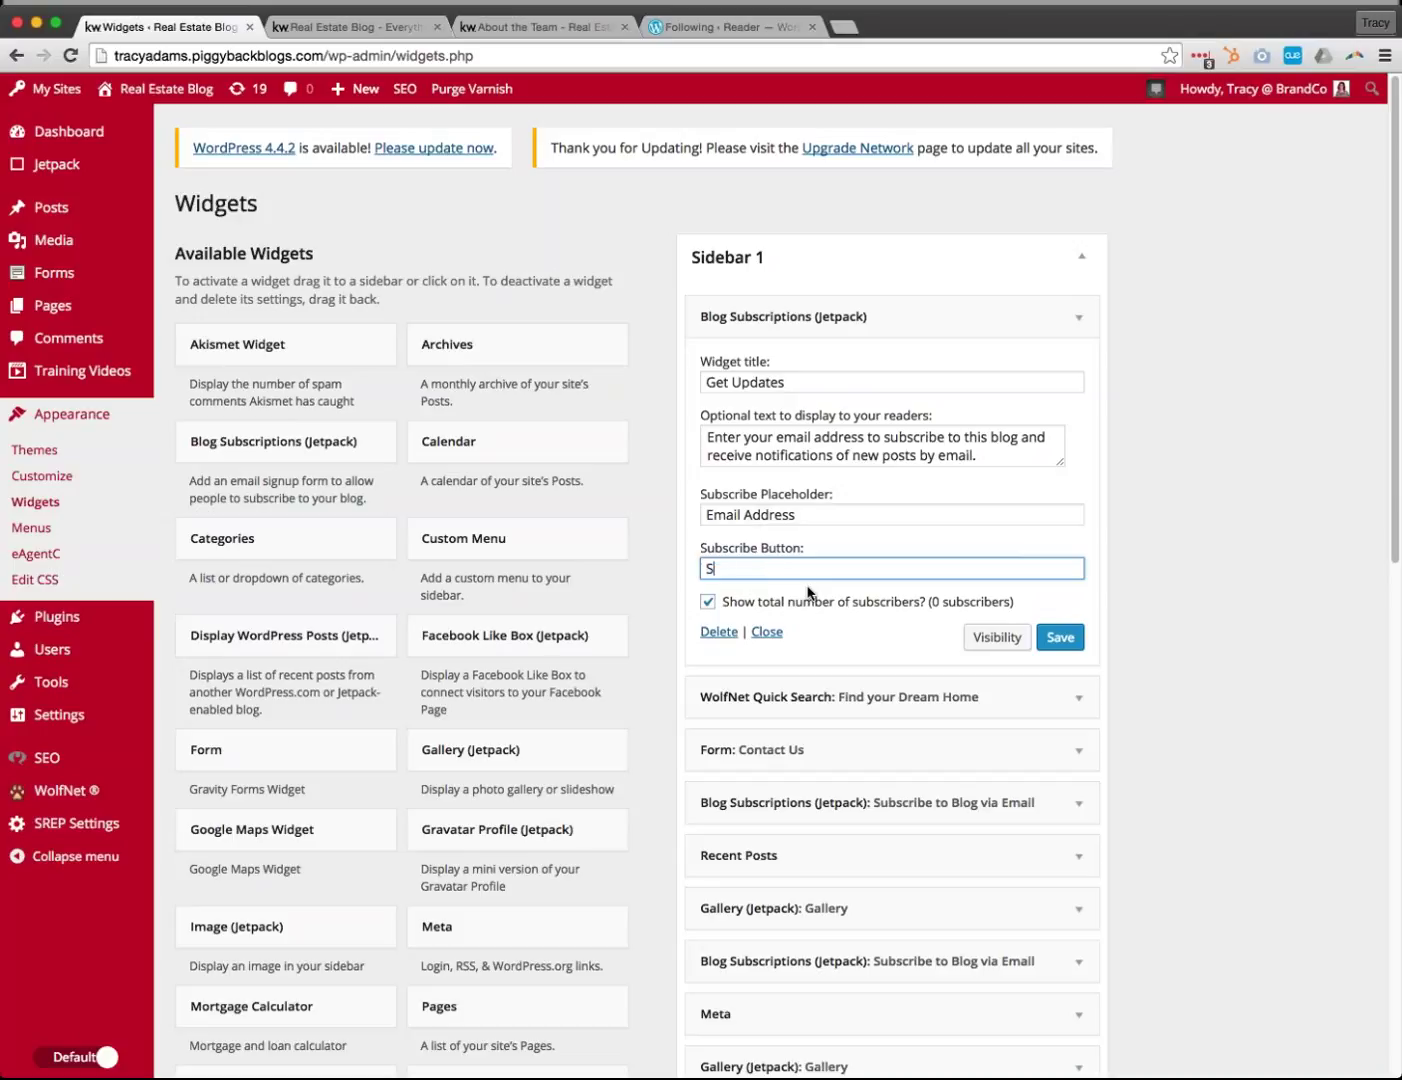
pyautogui.write('ubmit')
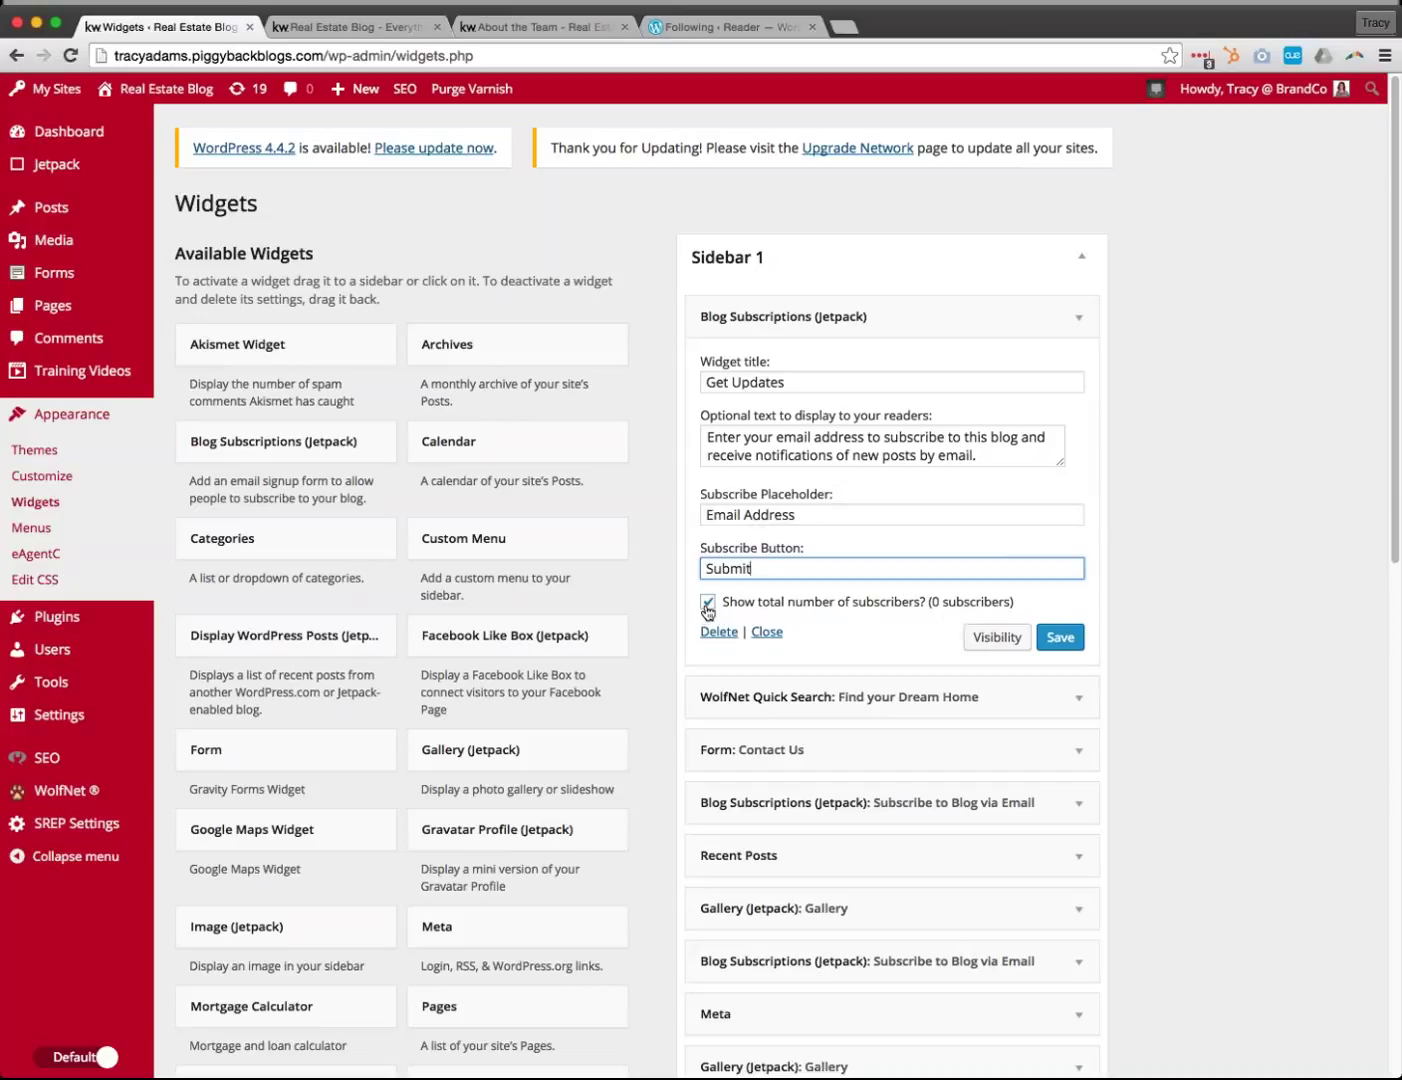
pyautogui.click(707, 601)
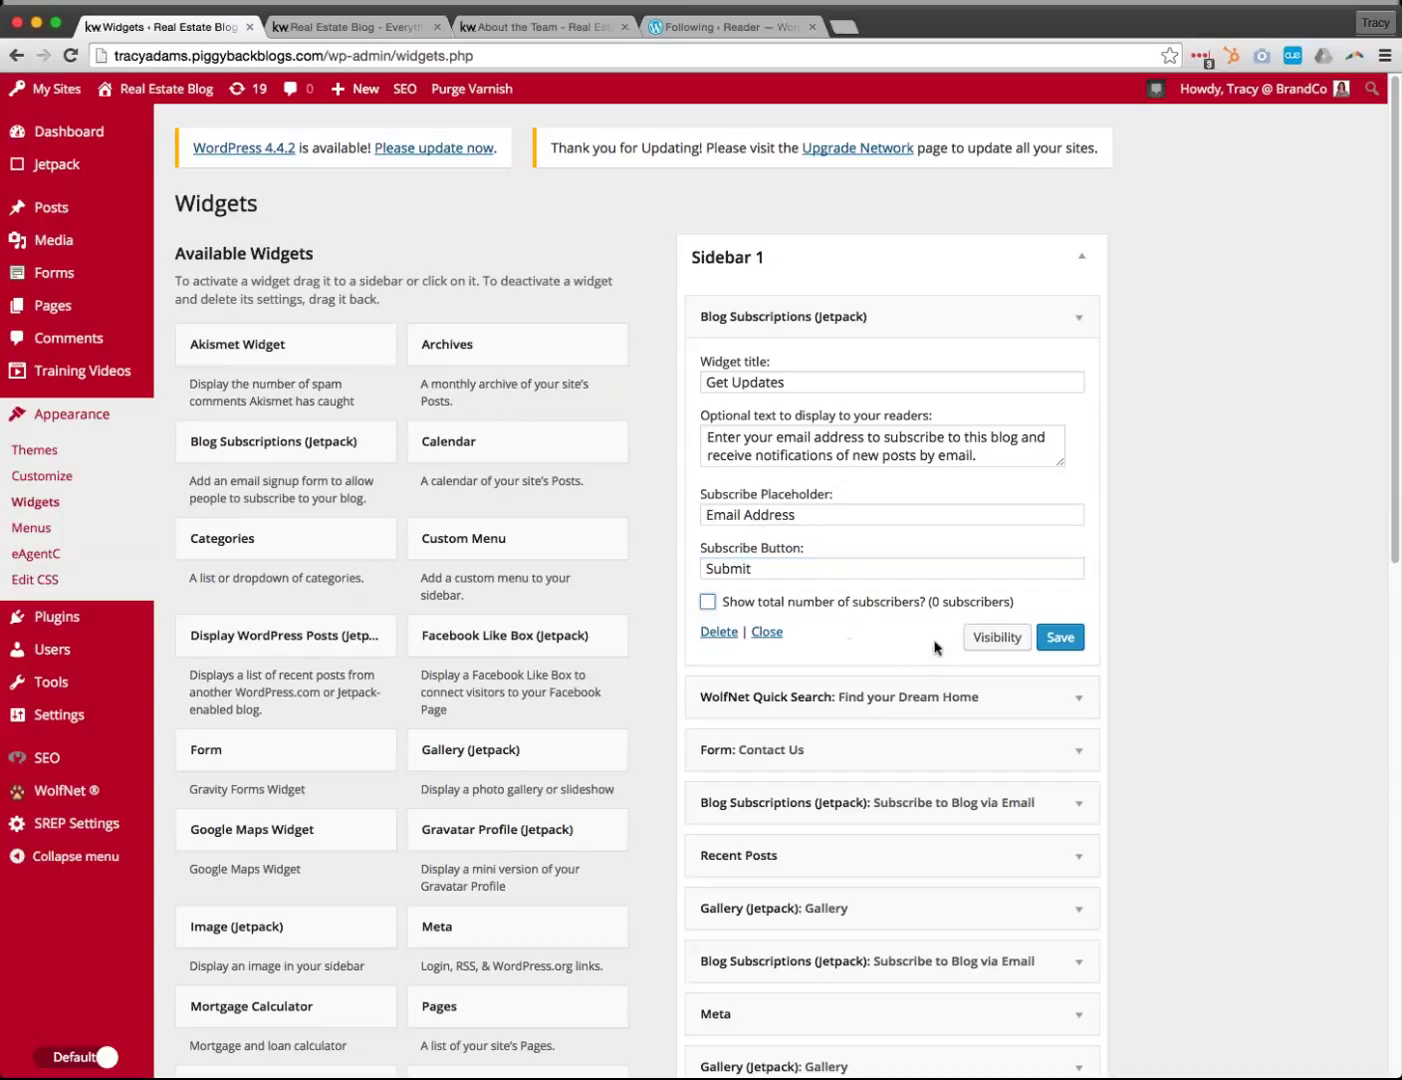
pyautogui.click(1059, 637)
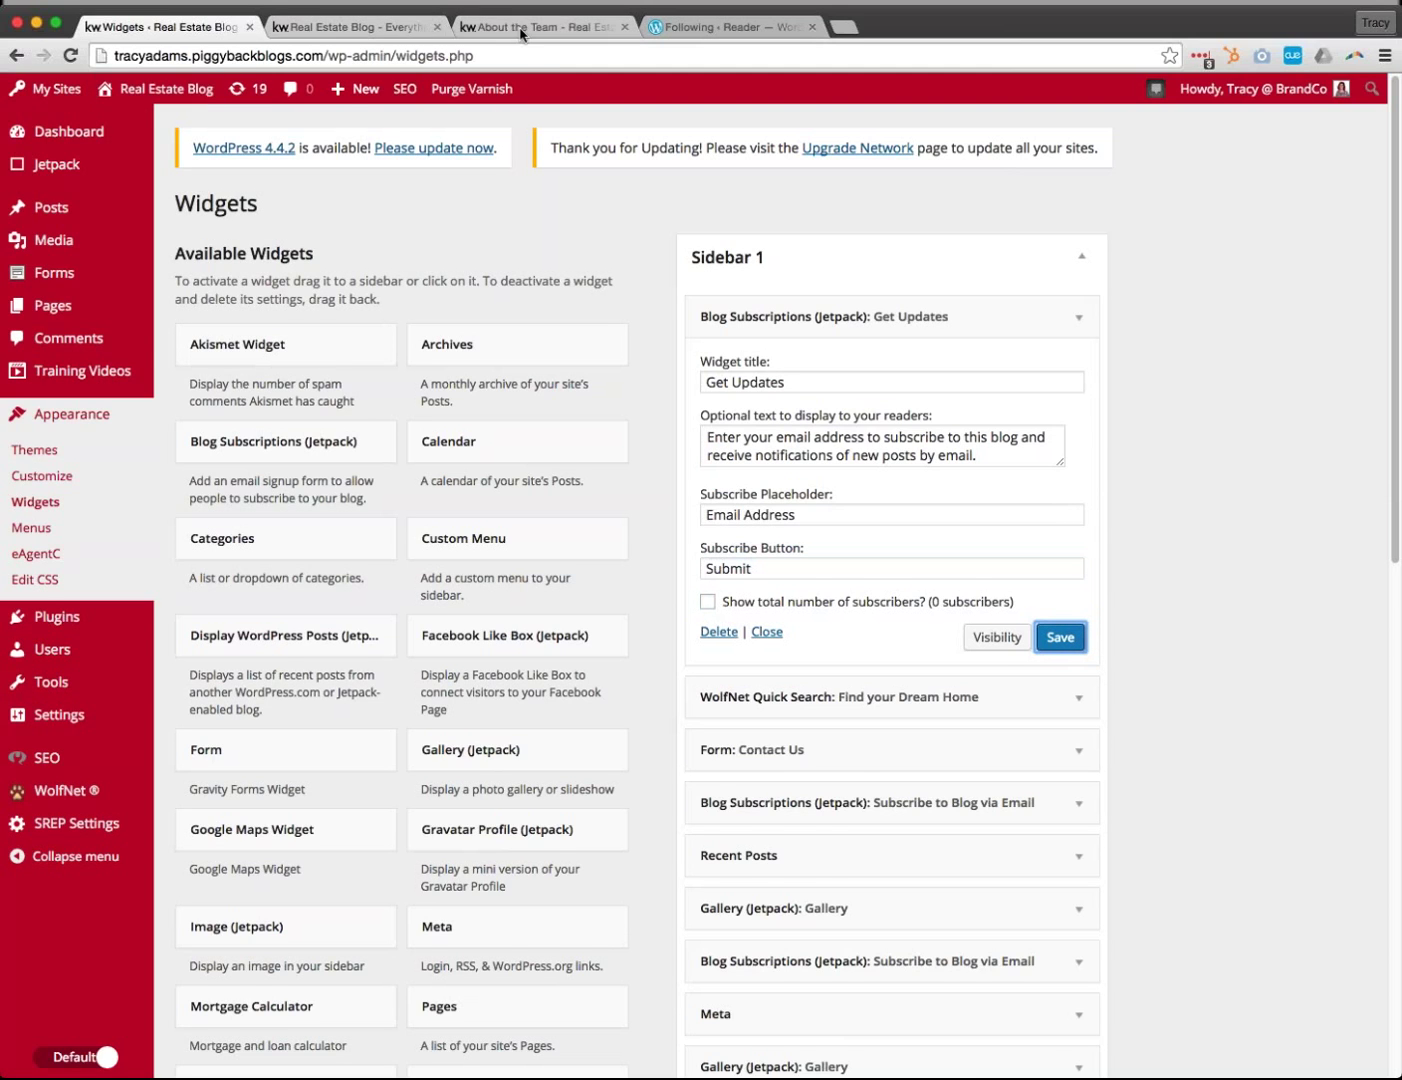
pyautogui.click(540, 26)
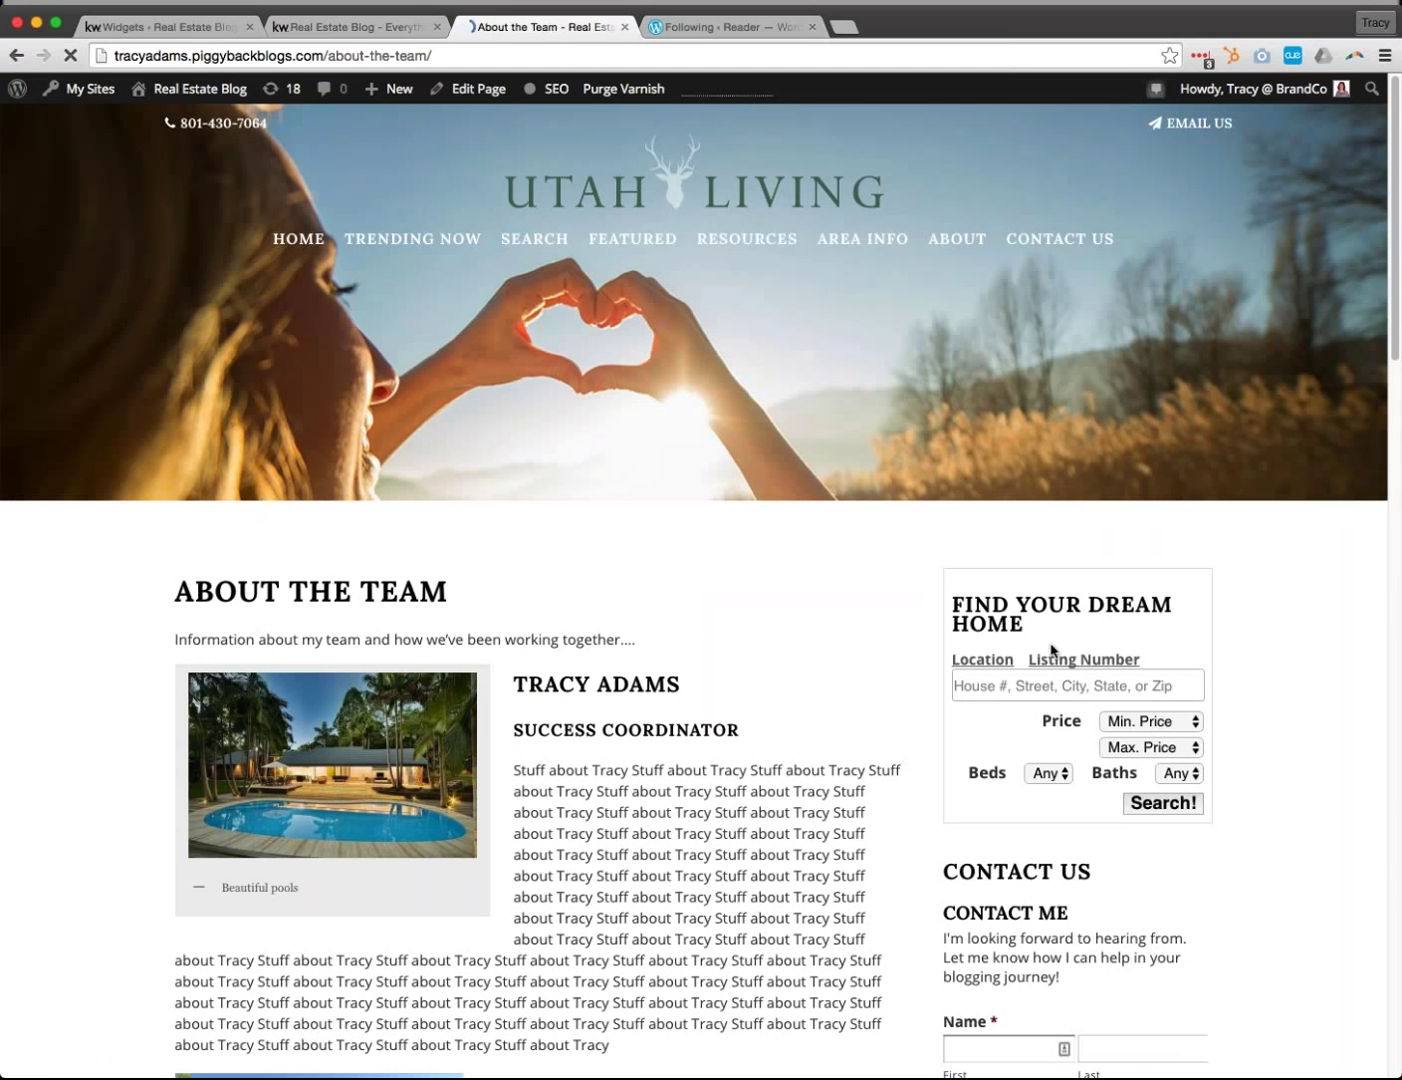
pyautogui.moveTo(1313, 862)
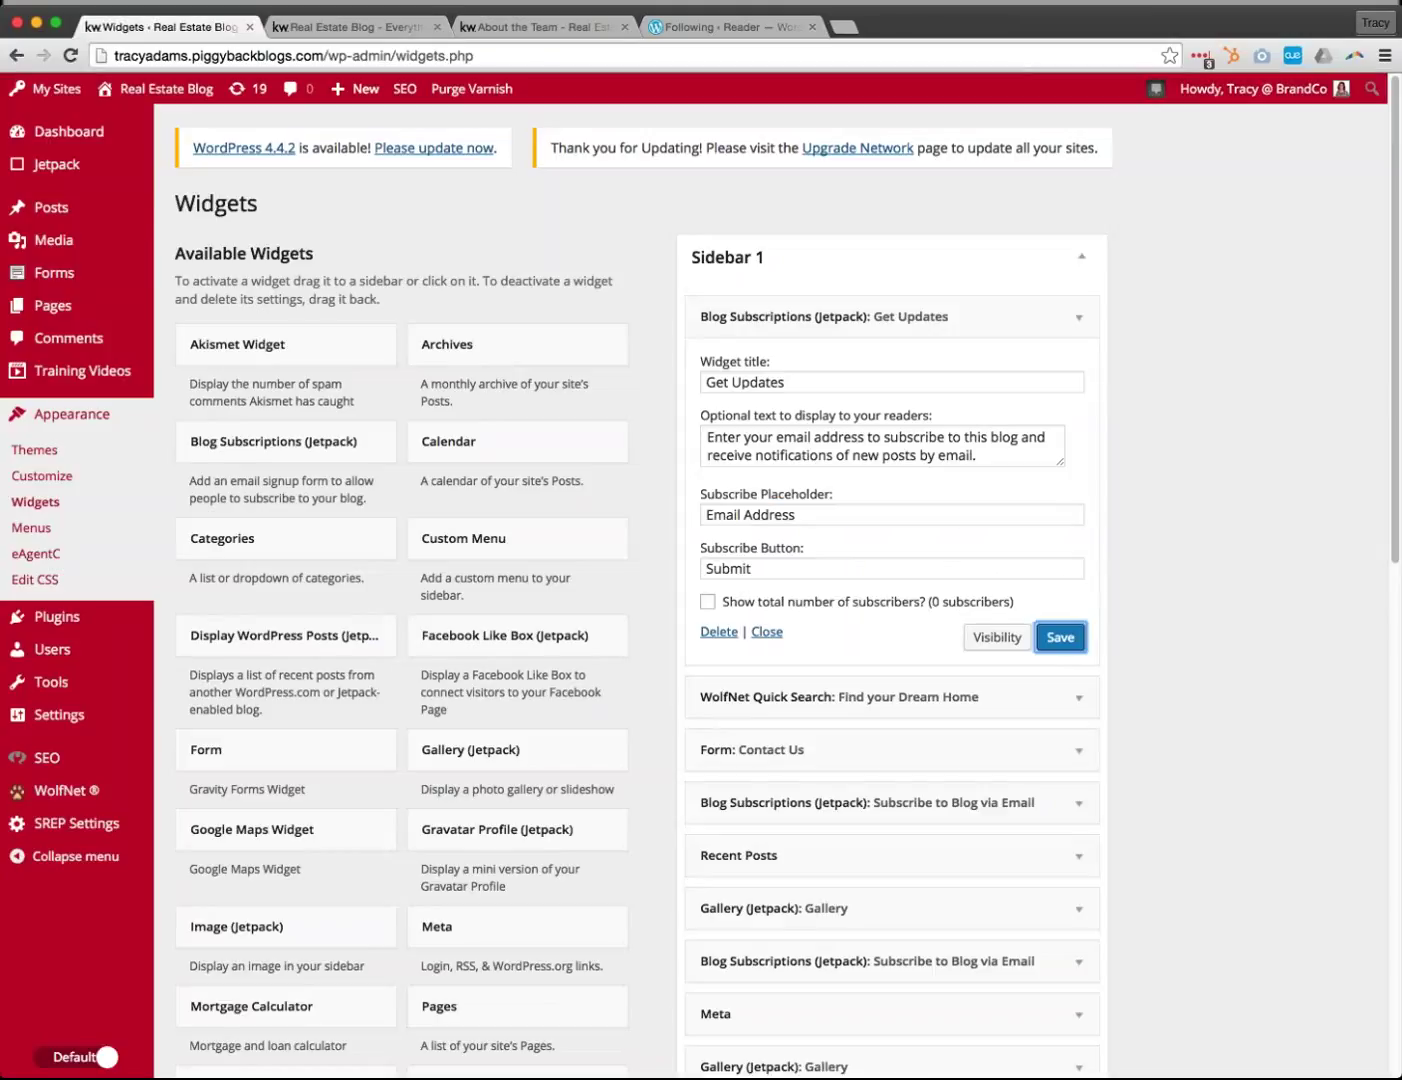
# Step: Open the Jetpack dashboard and scroll through its features grid down to WP.me Shortlinks
pyautogui.click(56, 164)
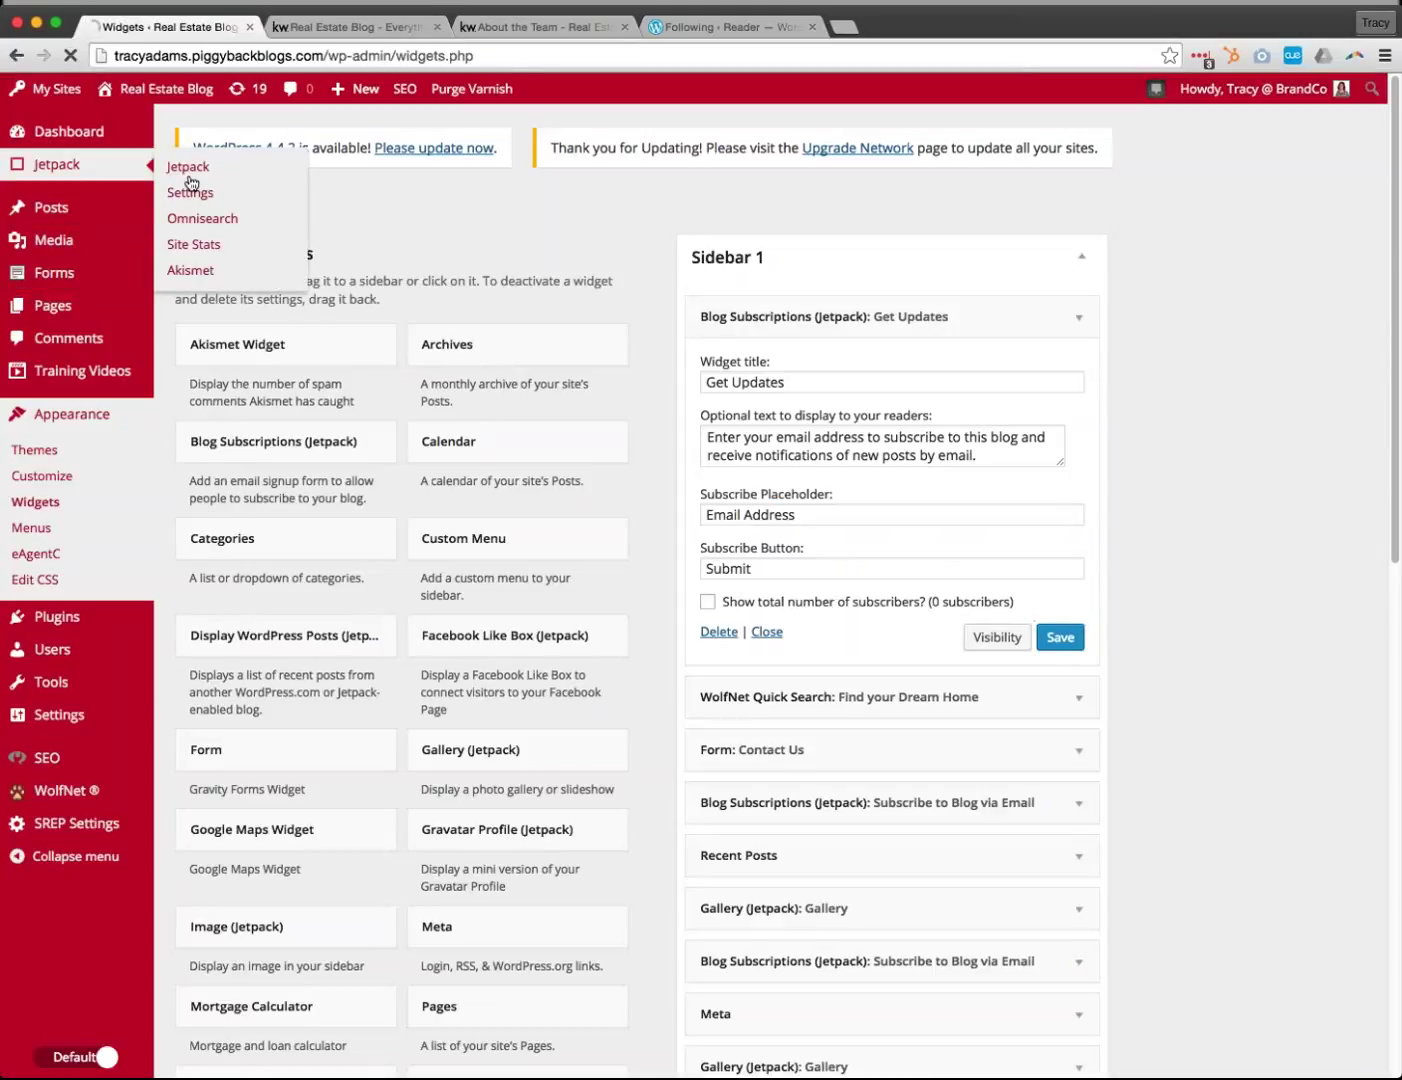
pyautogui.click(188, 166)
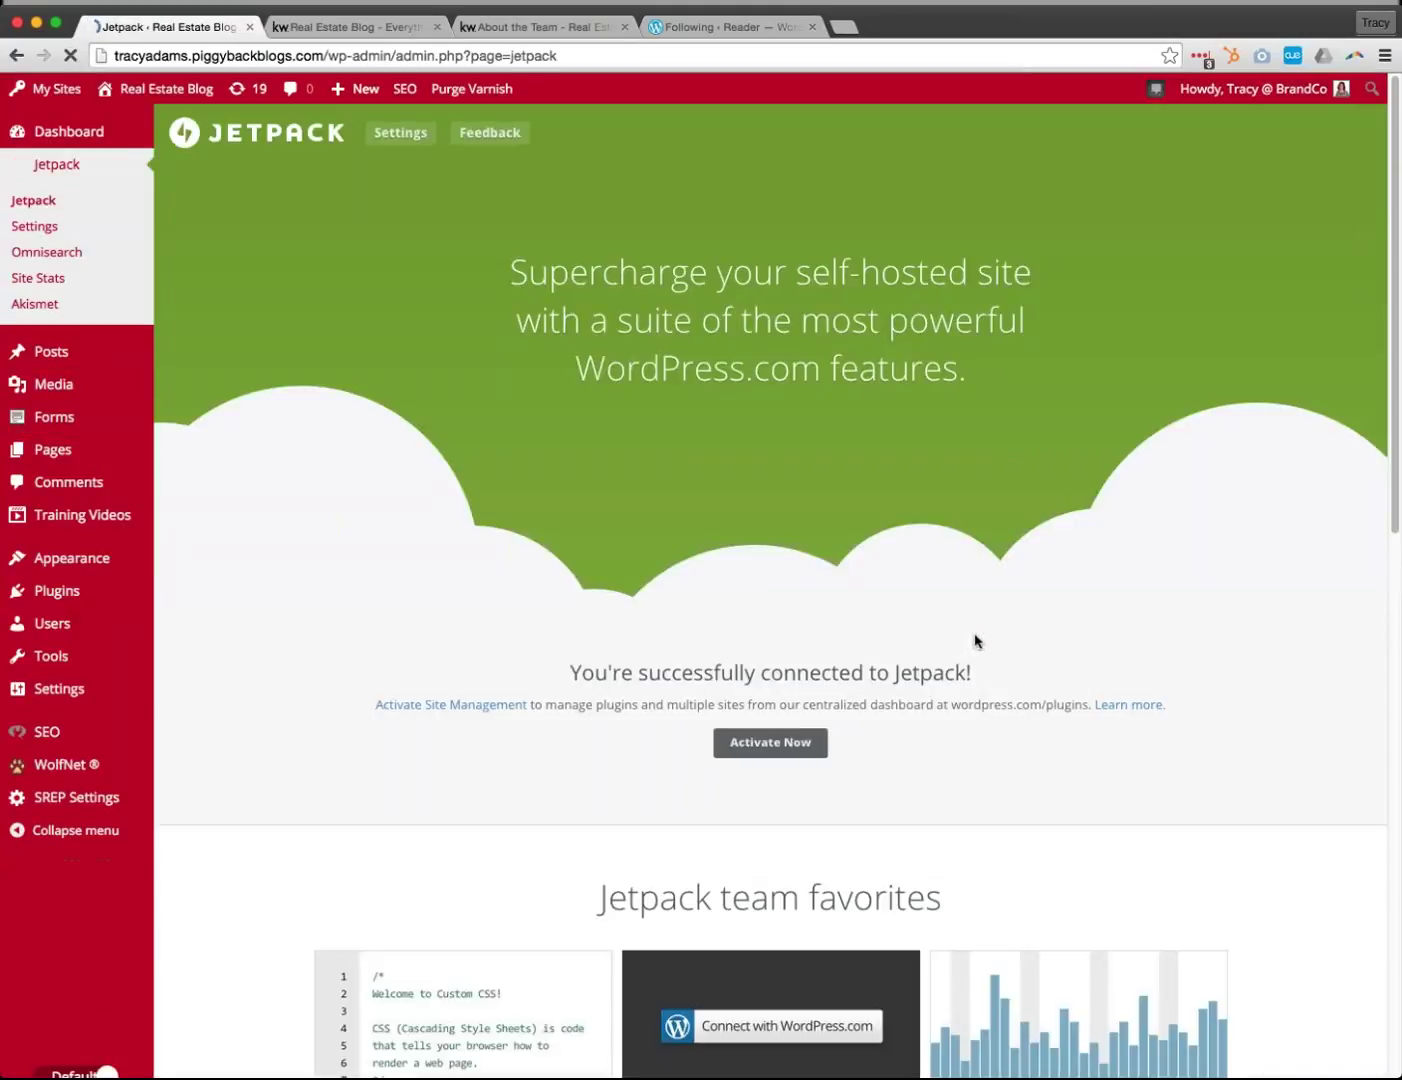
pyautogui.scroll(-3)
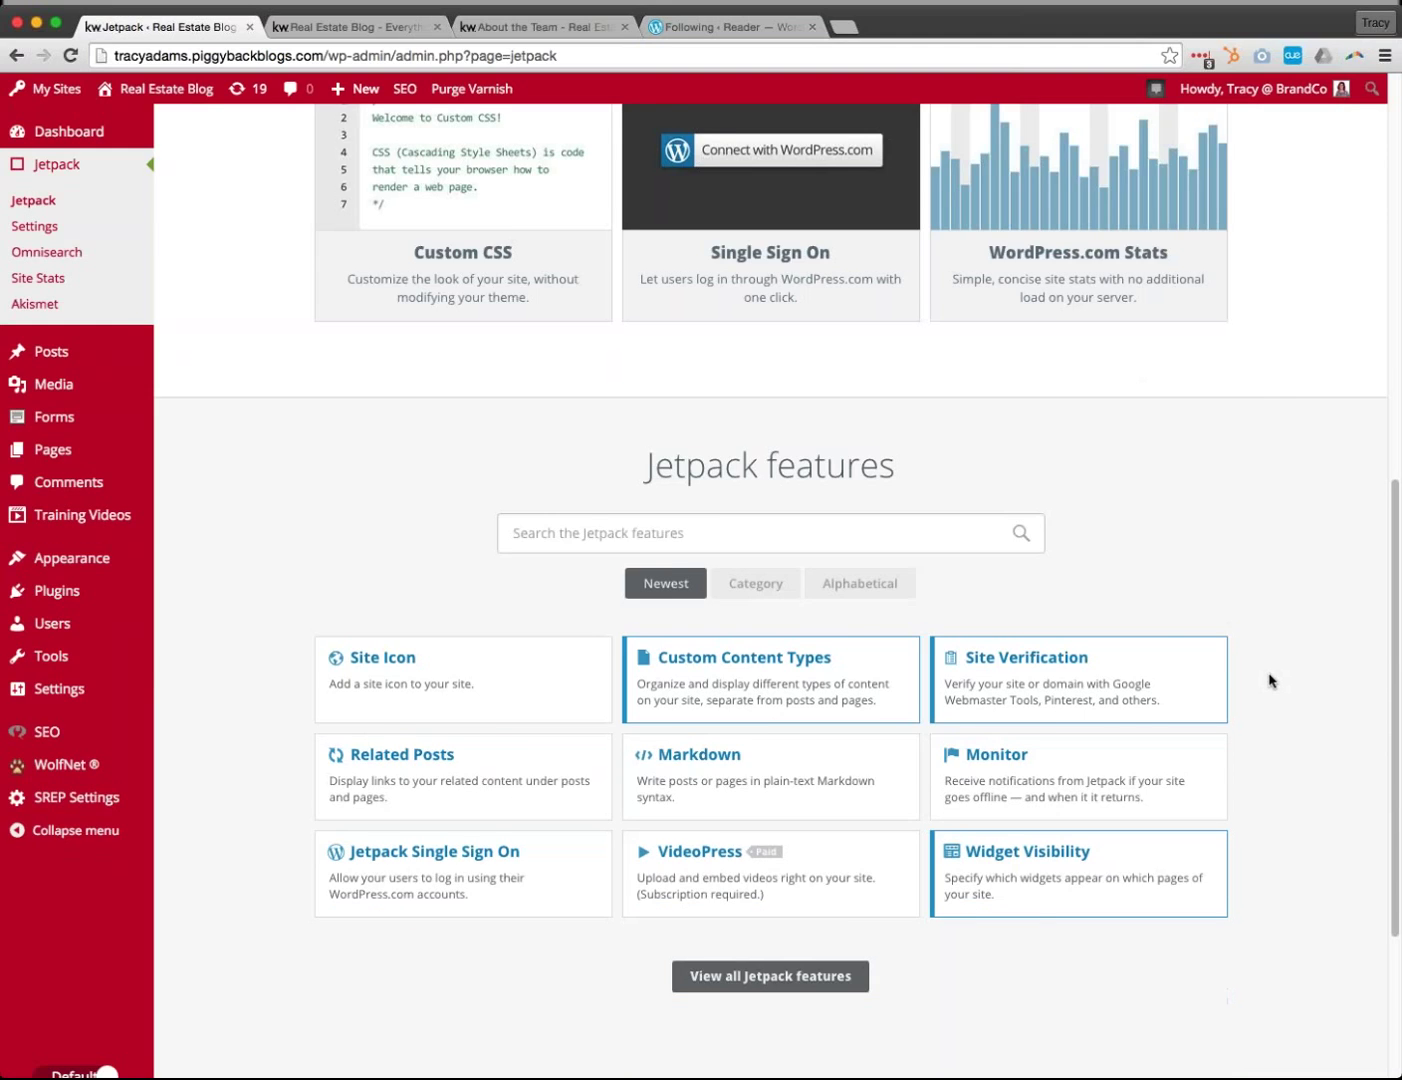
pyautogui.scroll(-3)
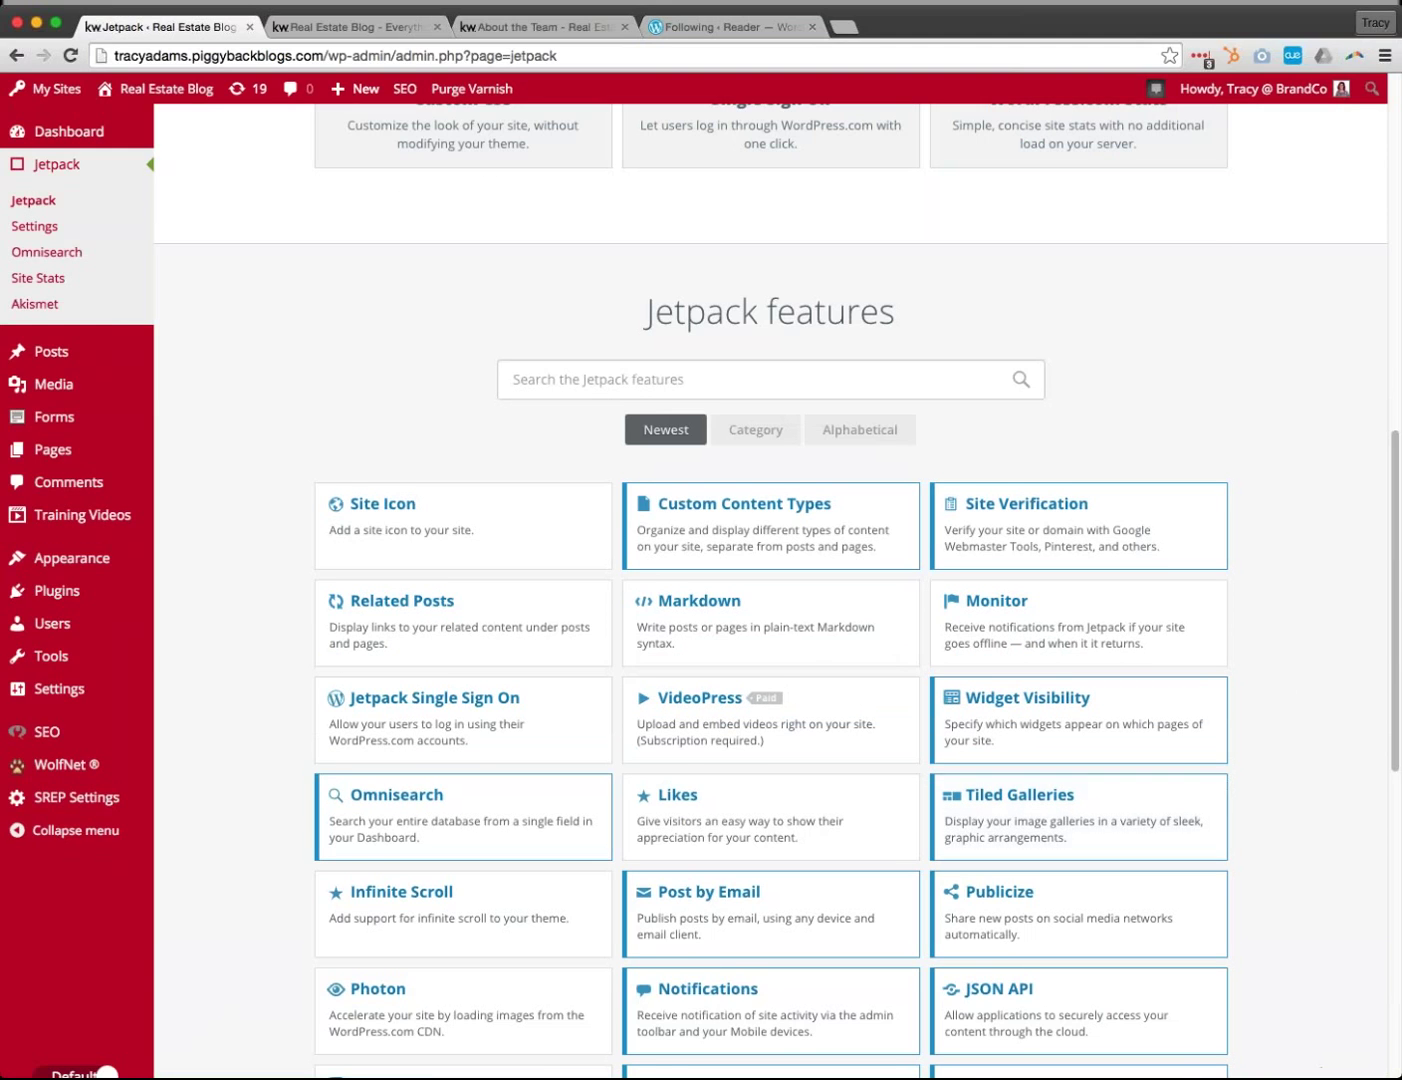
pyautogui.scroll(3)
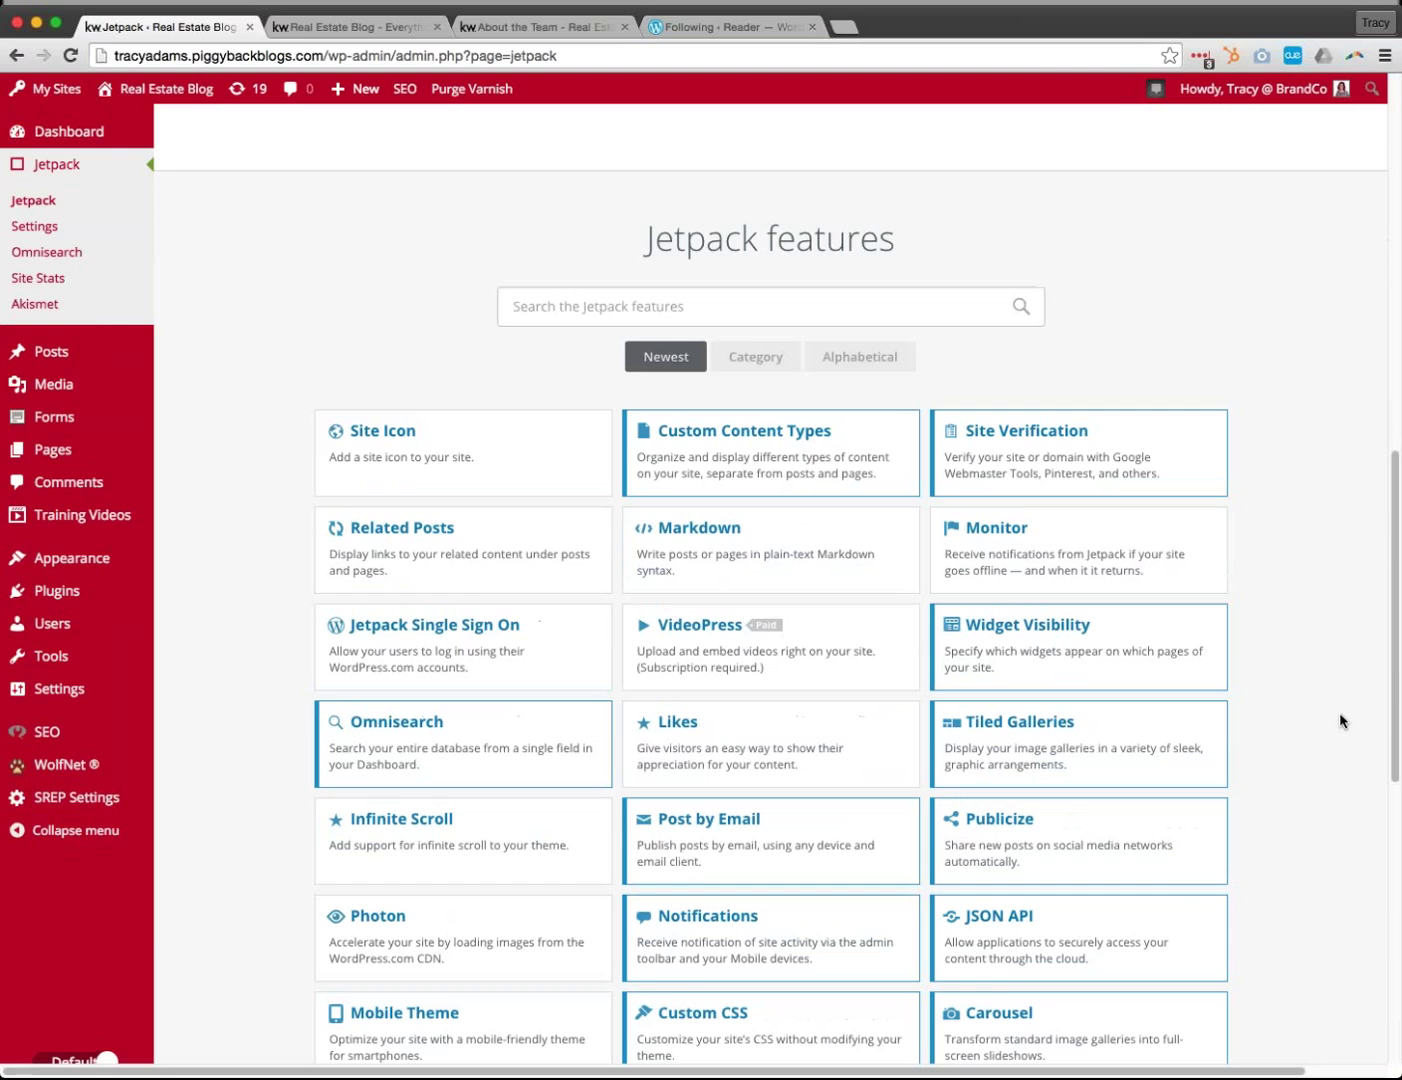
pyautogui.scroll(-3)
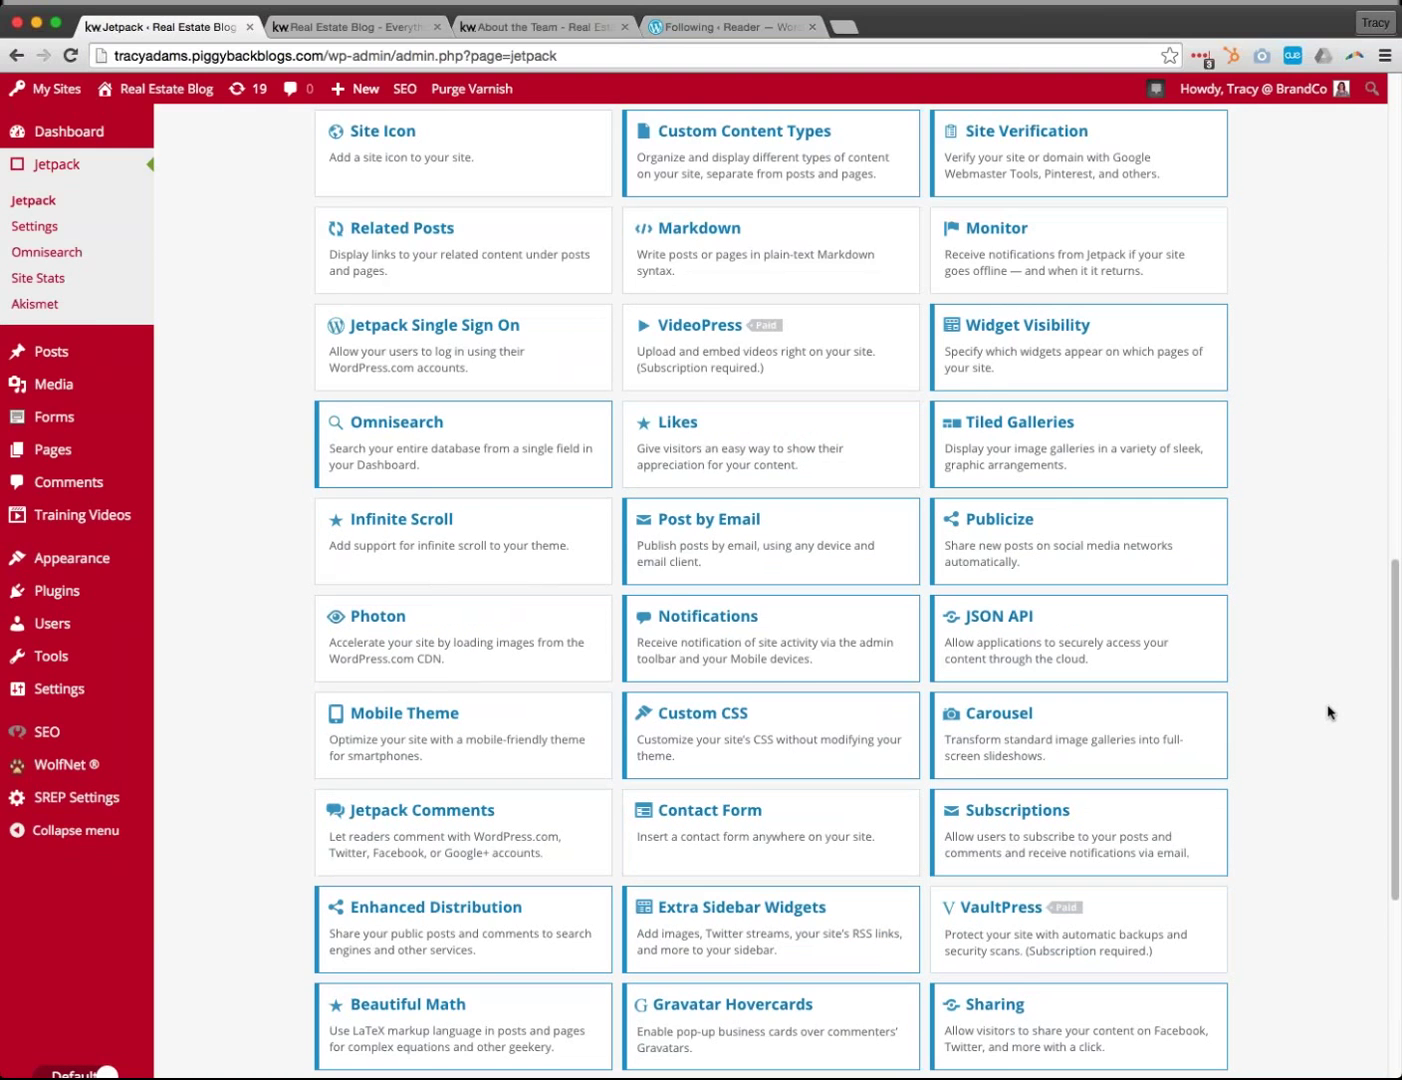
pyautogui.scroll(-3)
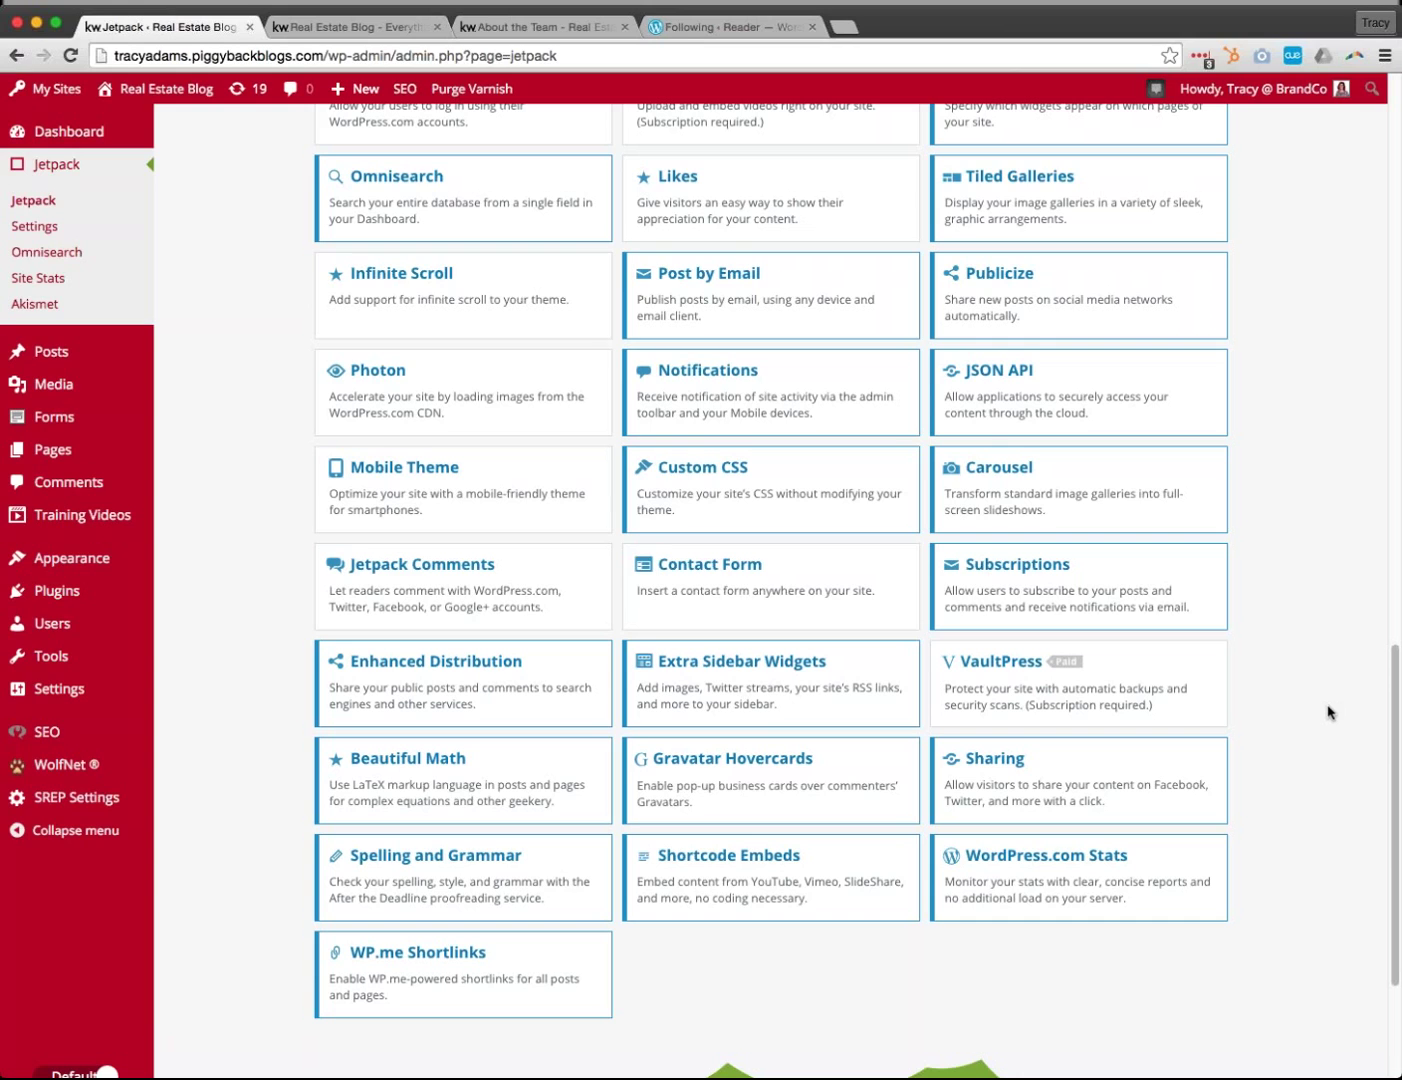
pyautogui.moveTo(1245, 921)
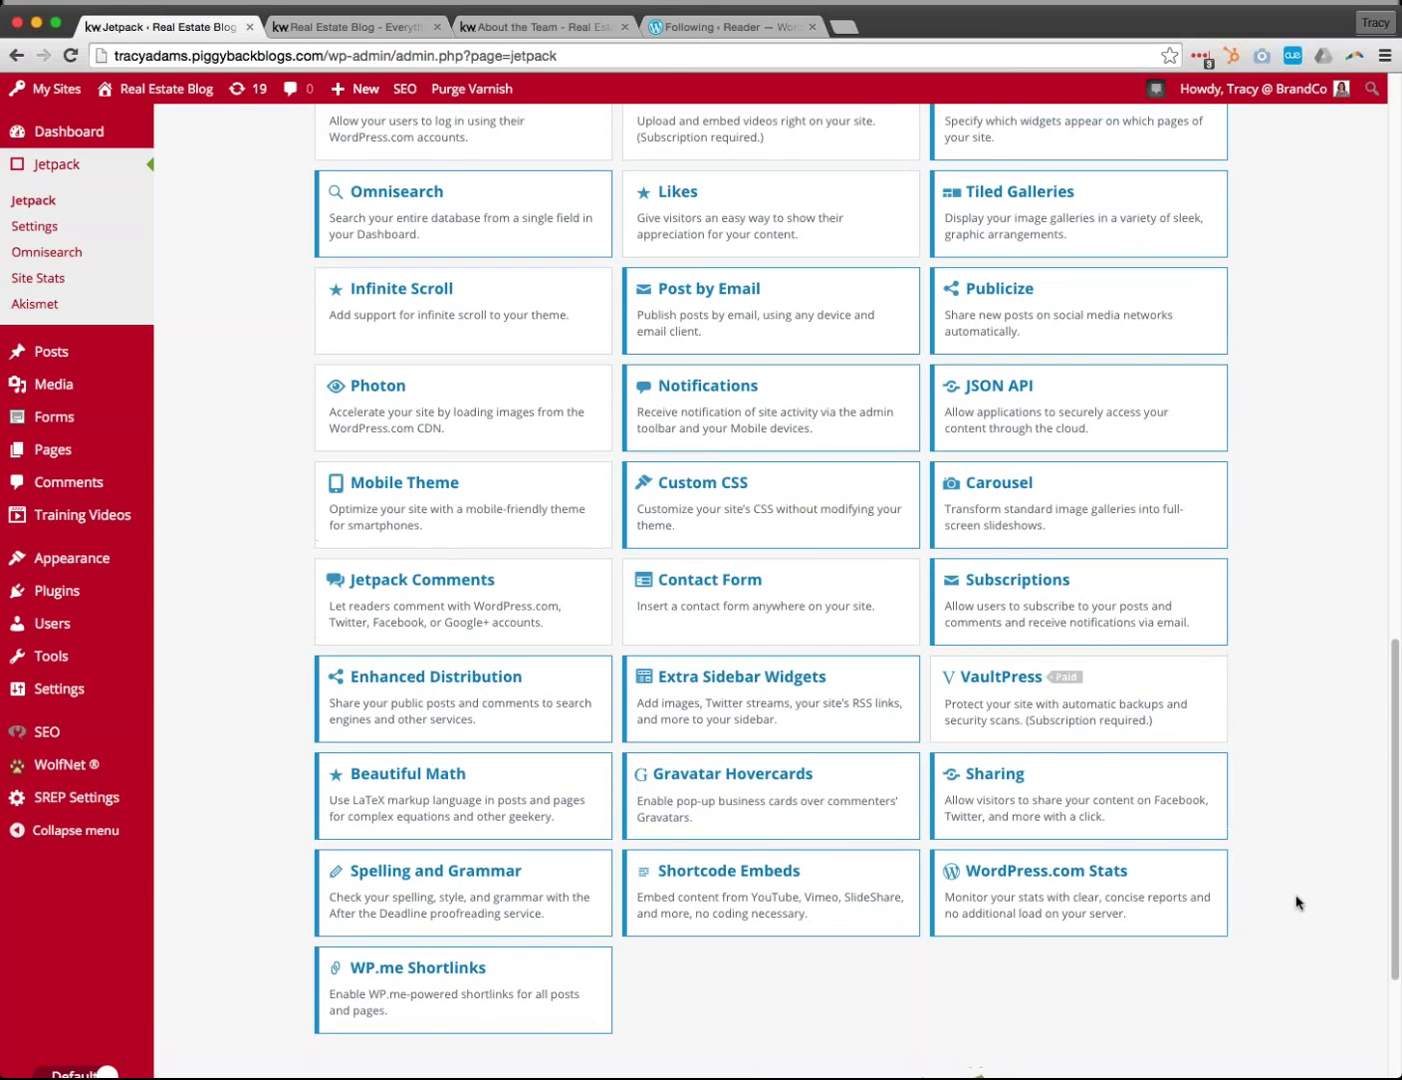
pyautogui.scroll(3)
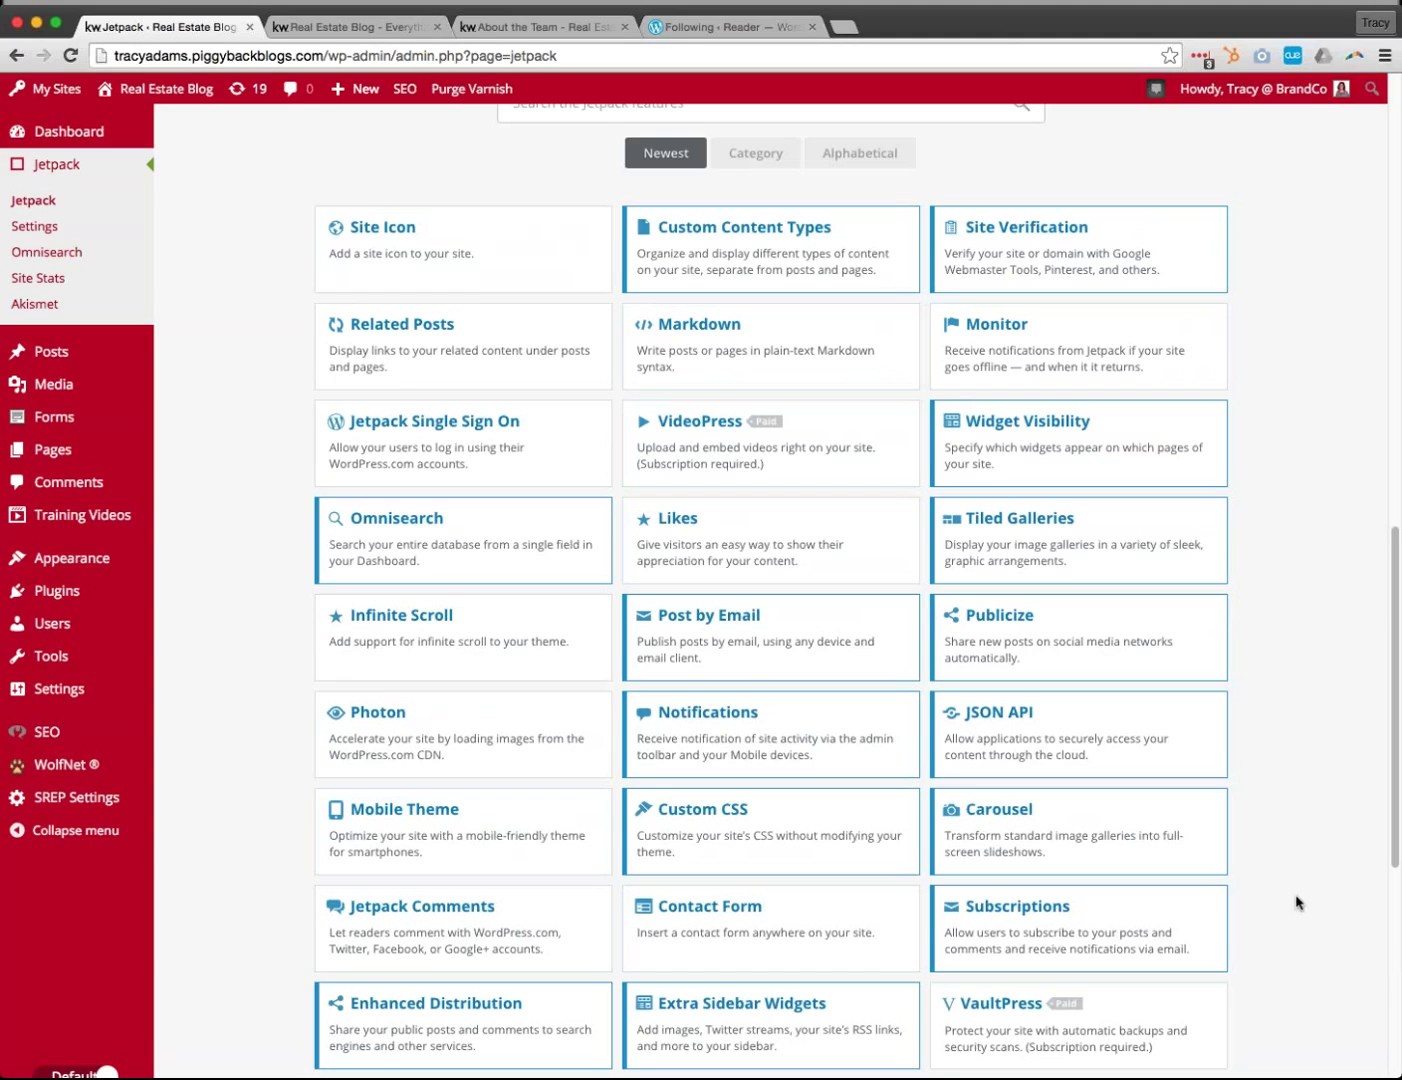
pyautogui.moveTo(1296, 870)
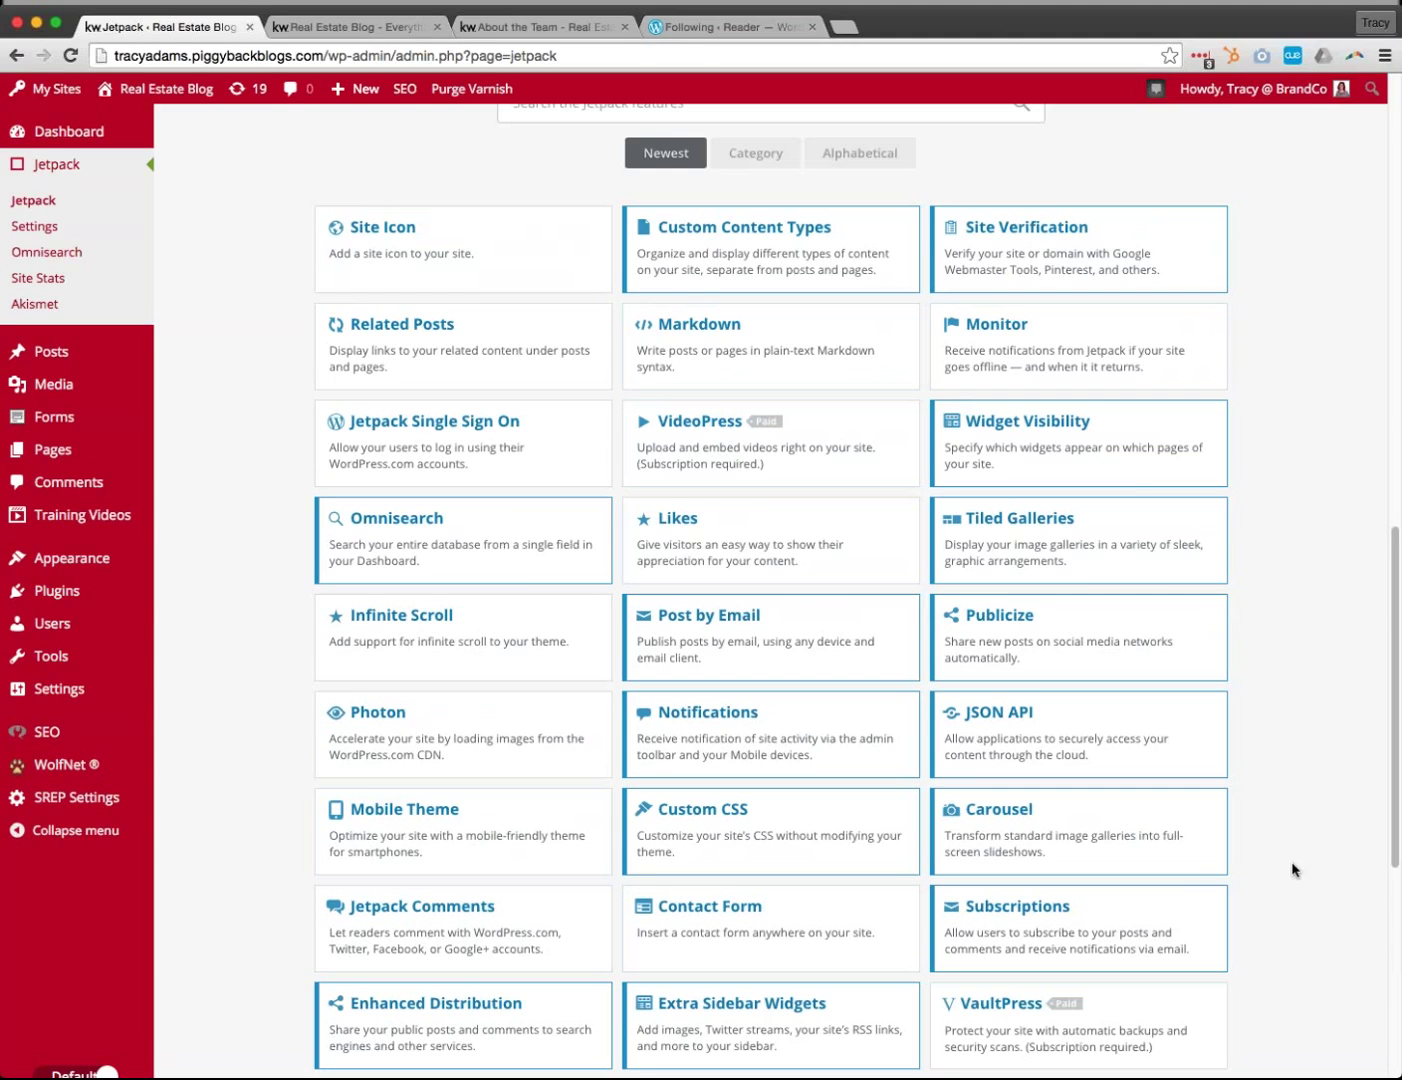
pyautogui.moveTo(1258, 905)
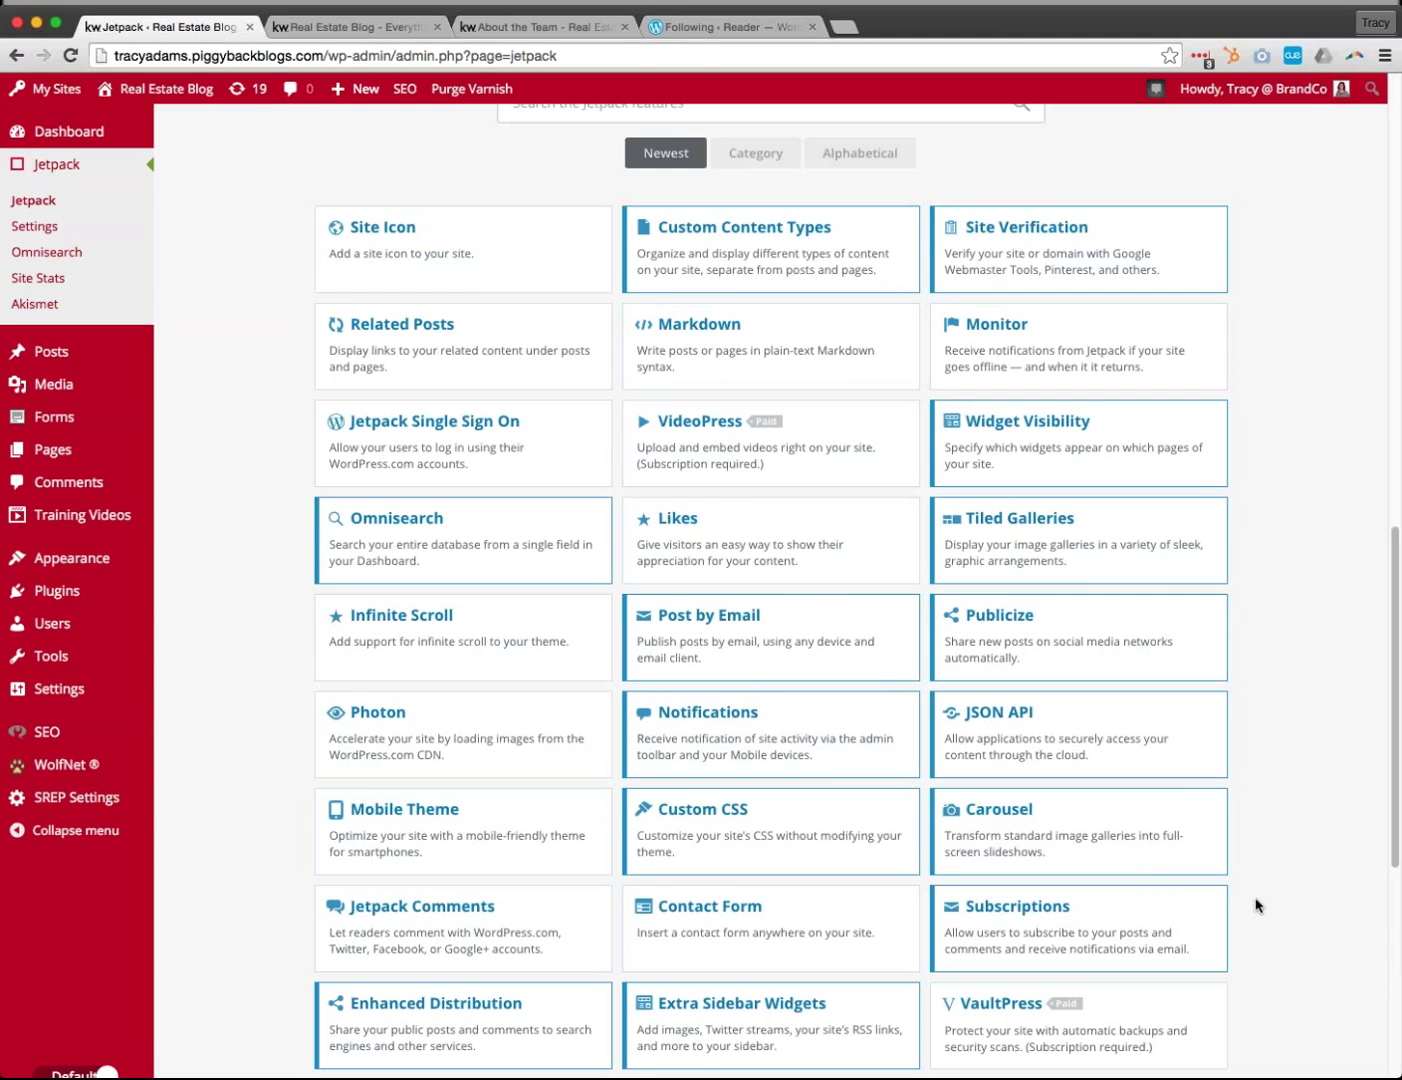
pyautogui.moveTo(1352, 801)
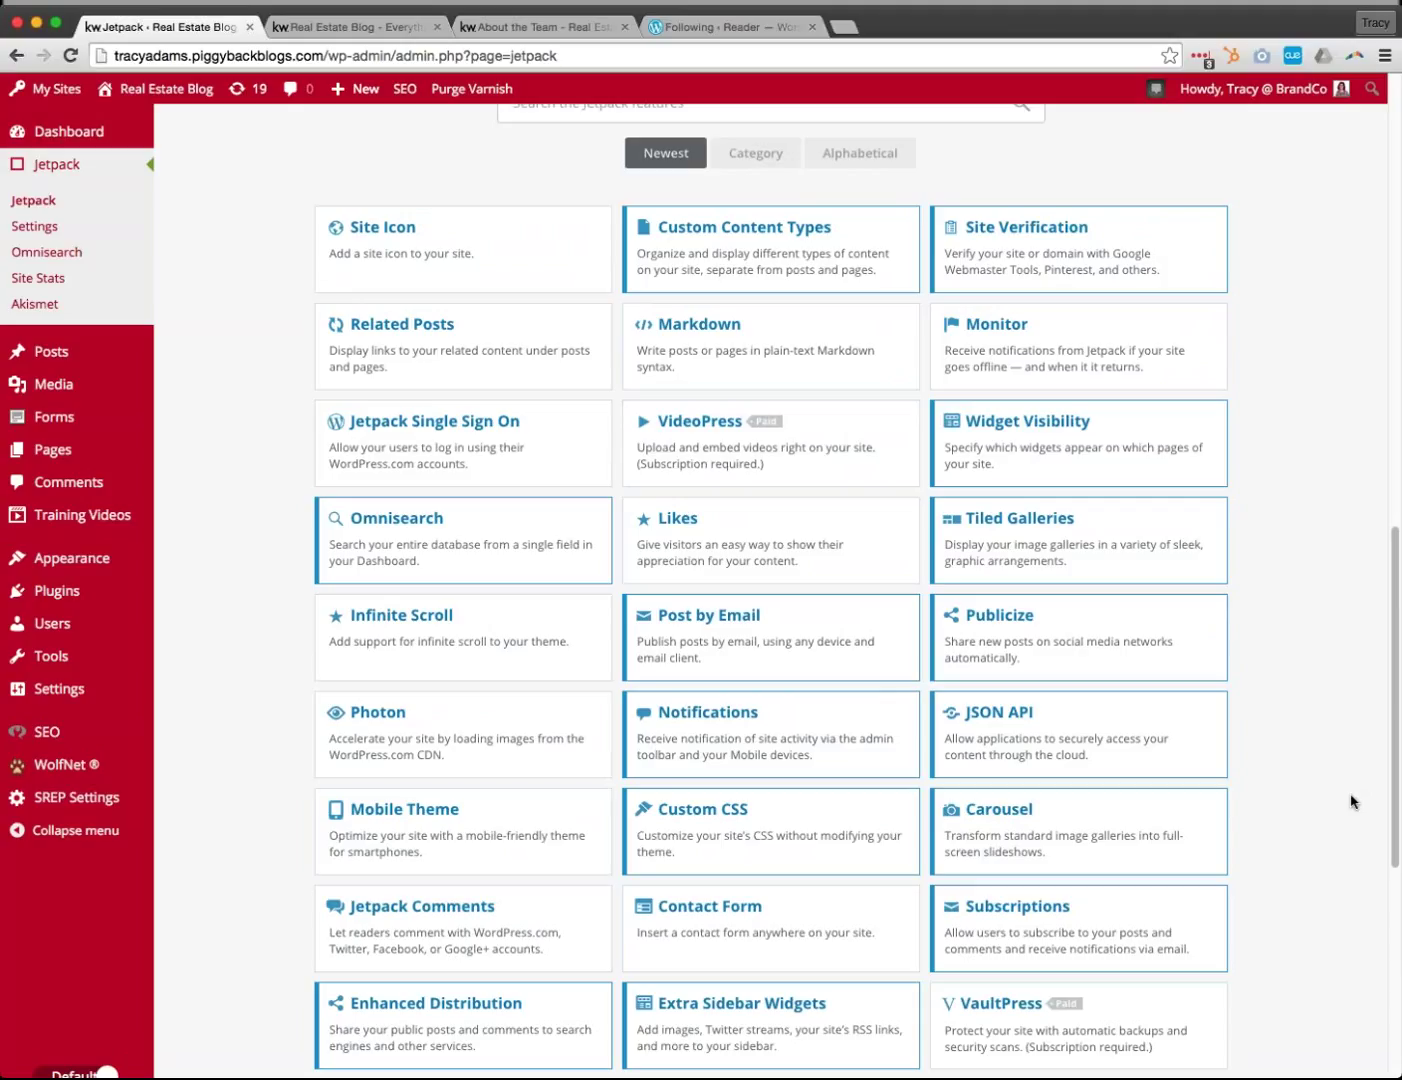